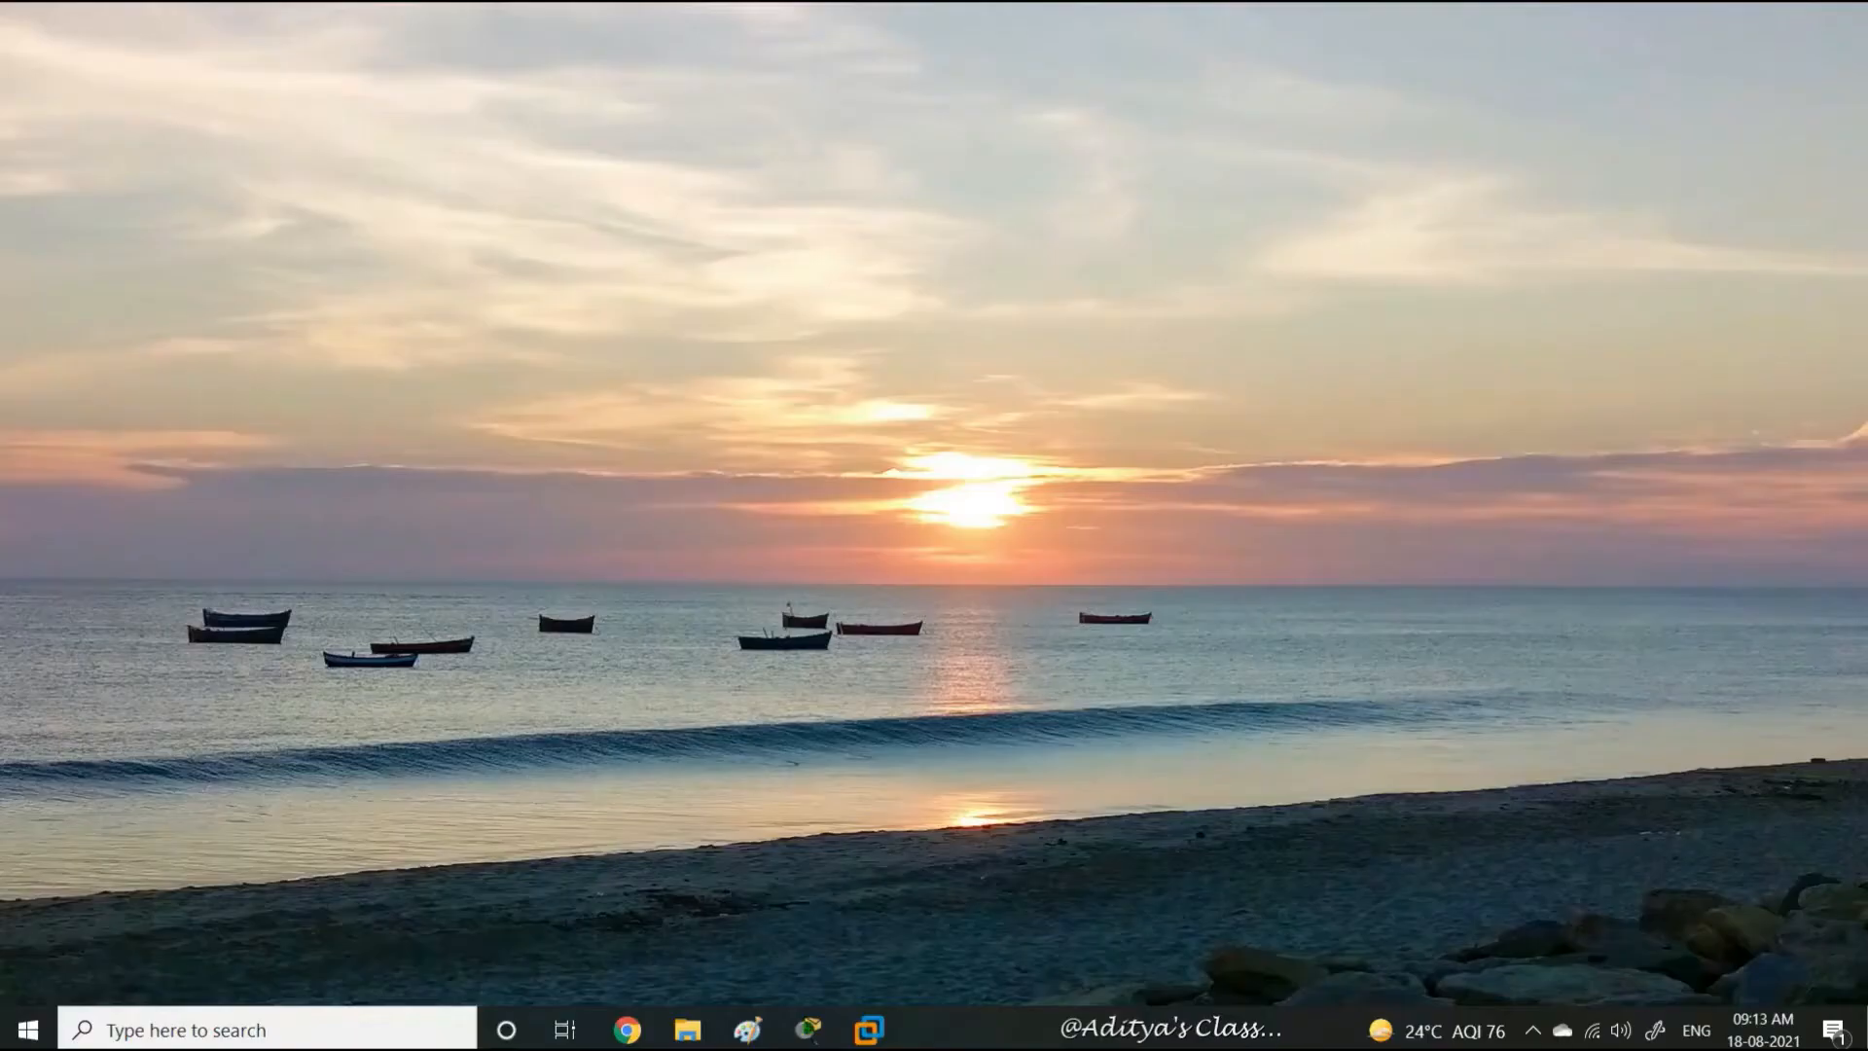
mouse_move(1340, 512)
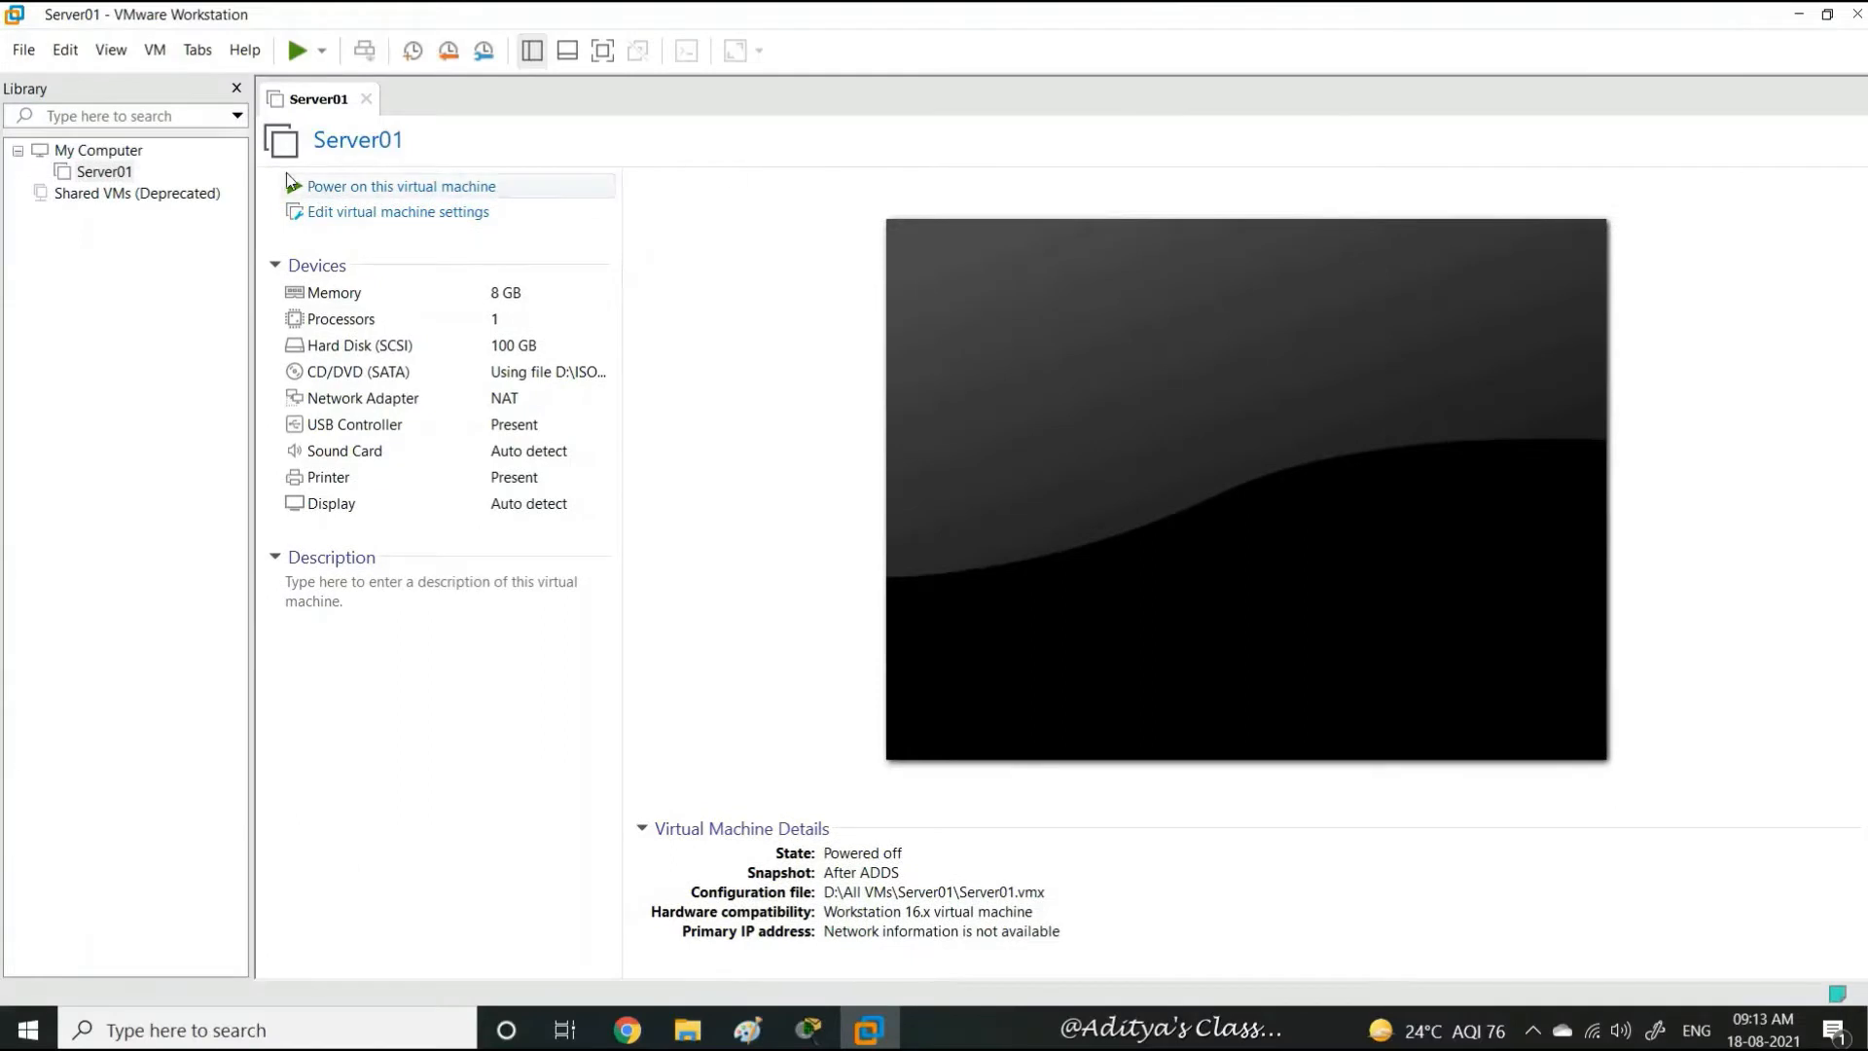
Start a custom new virtual machine with Workstation 16.x compatibility, installing the OS later
click(22, 49)
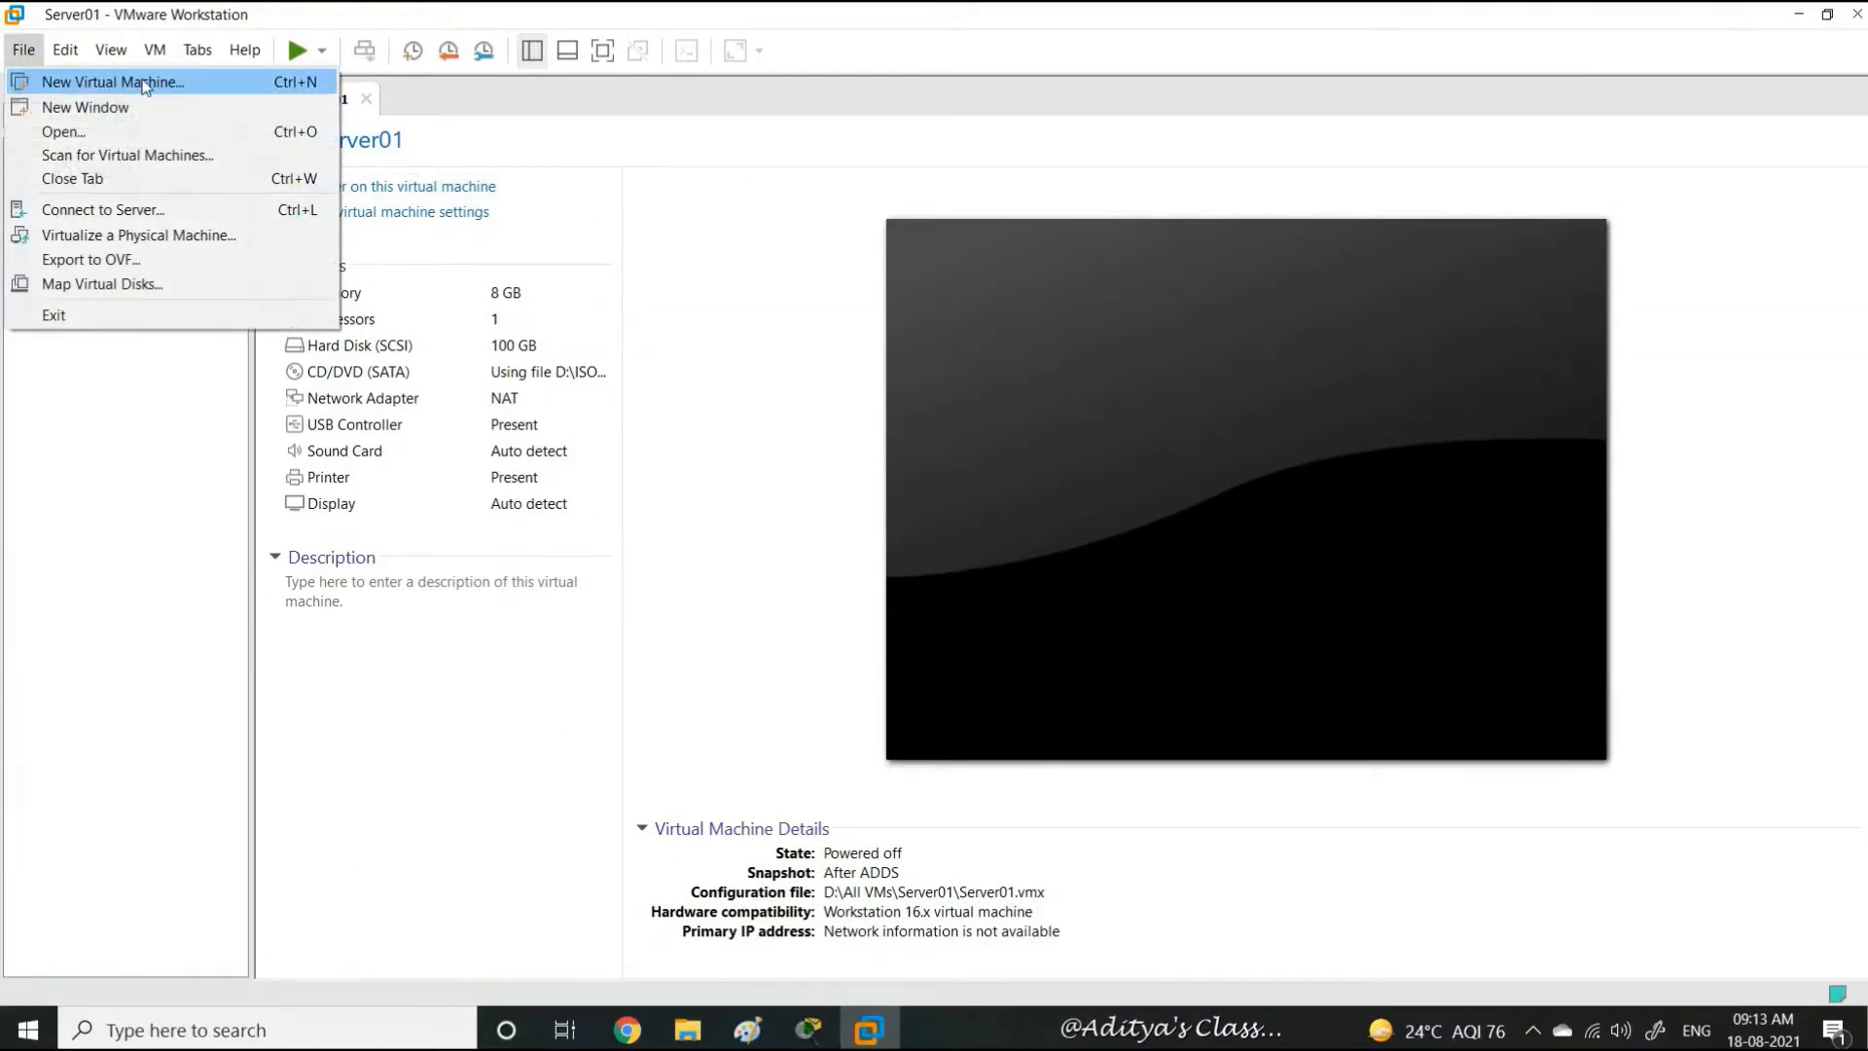
mouse_move(173, 86)
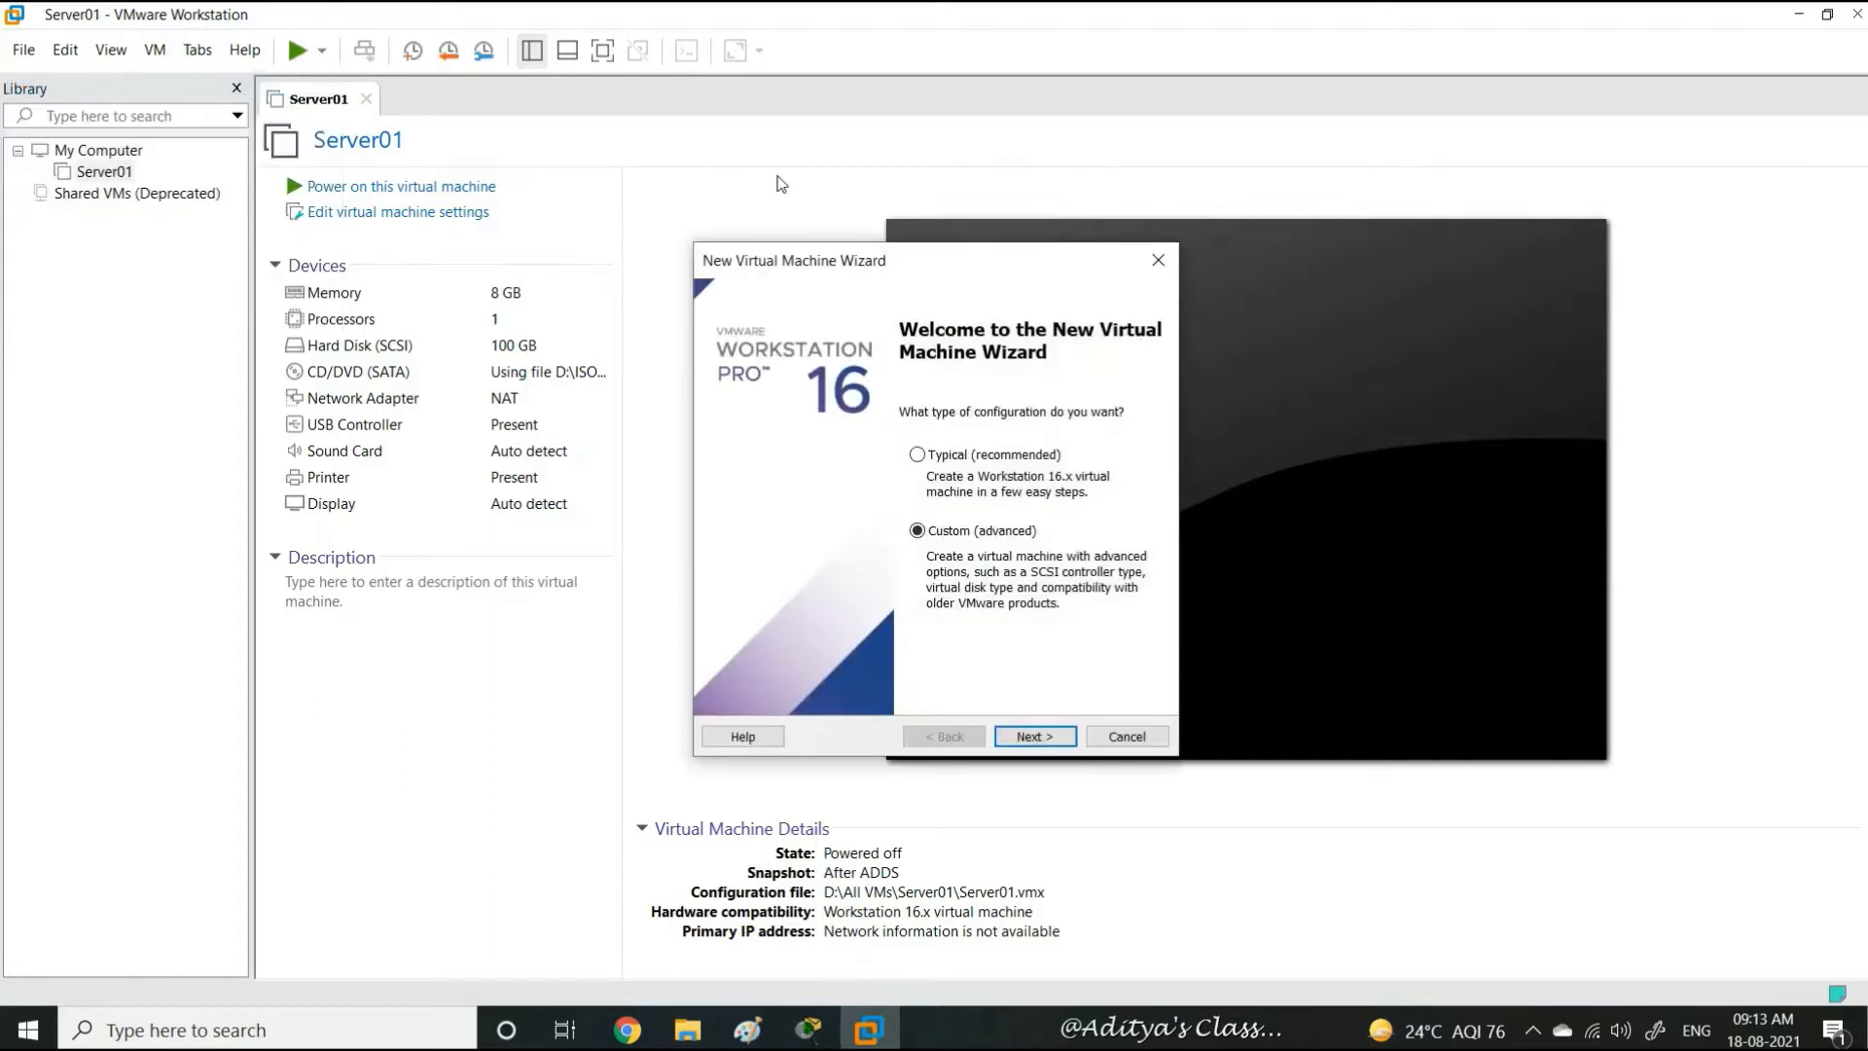
click(1031, 736)
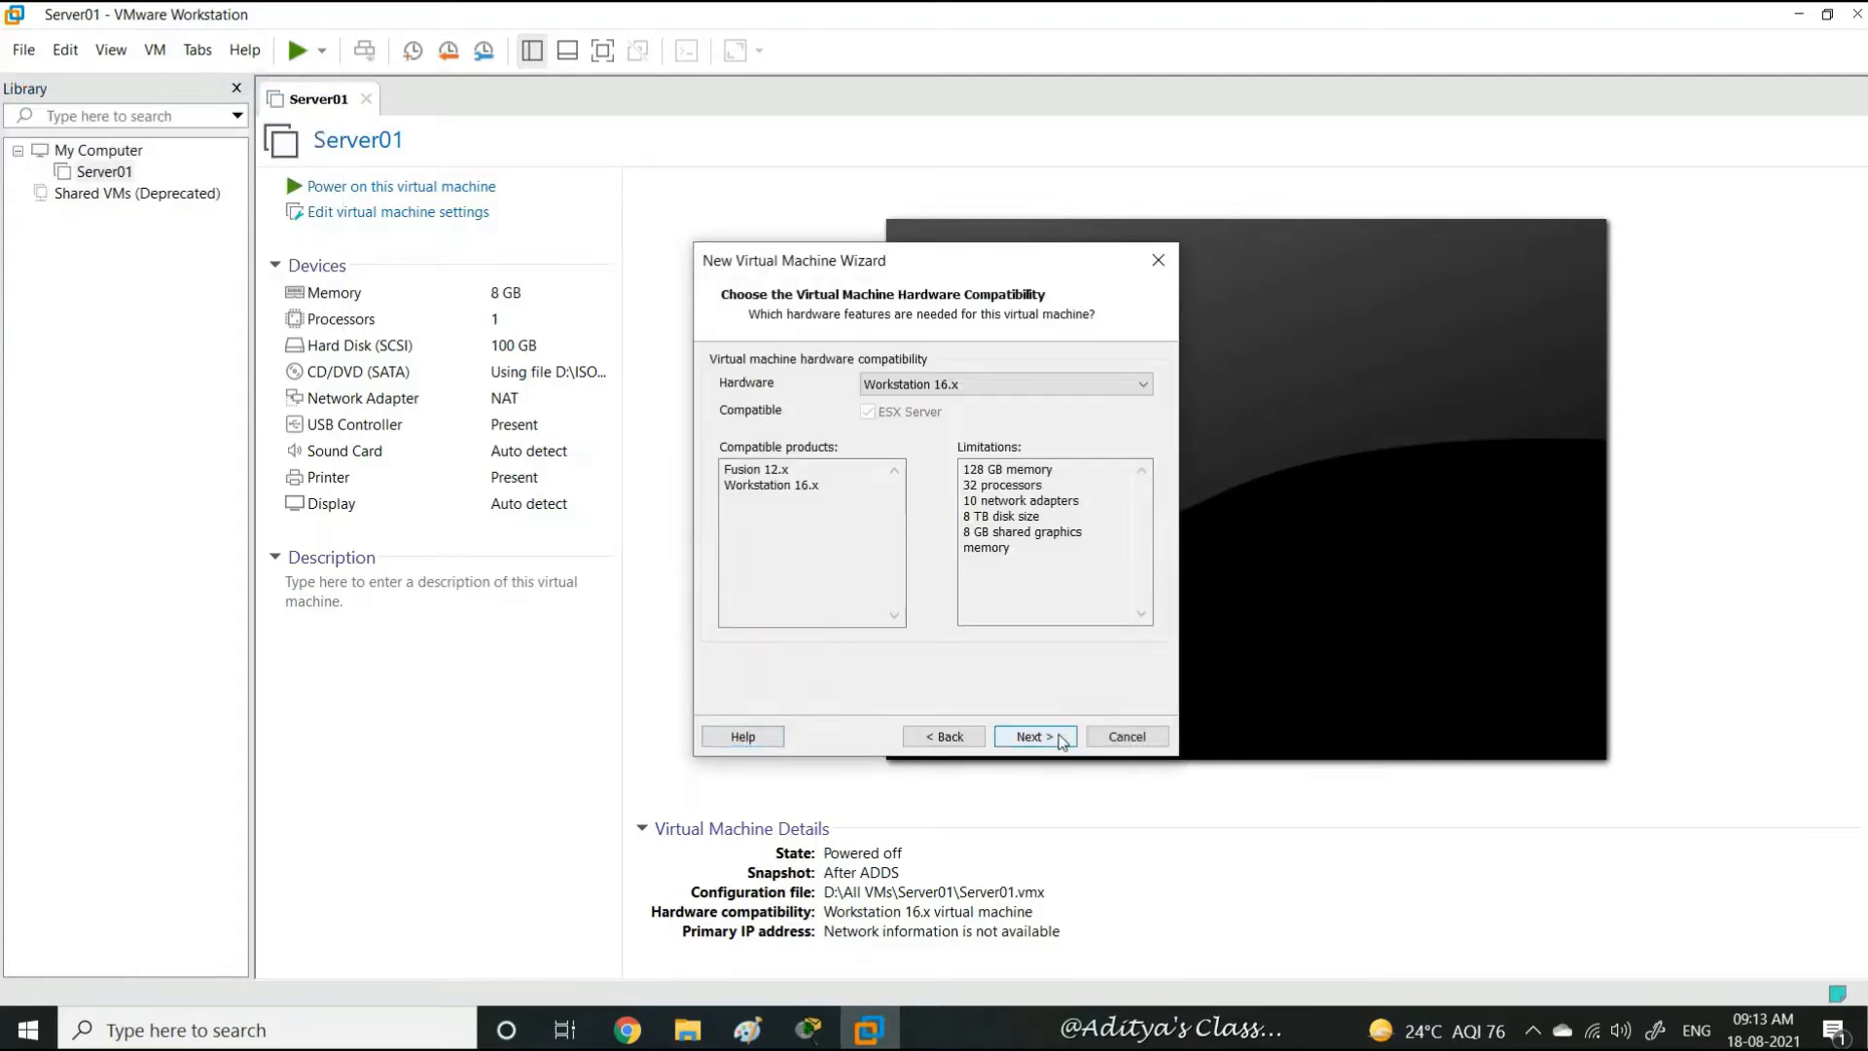
click(1032, 736)
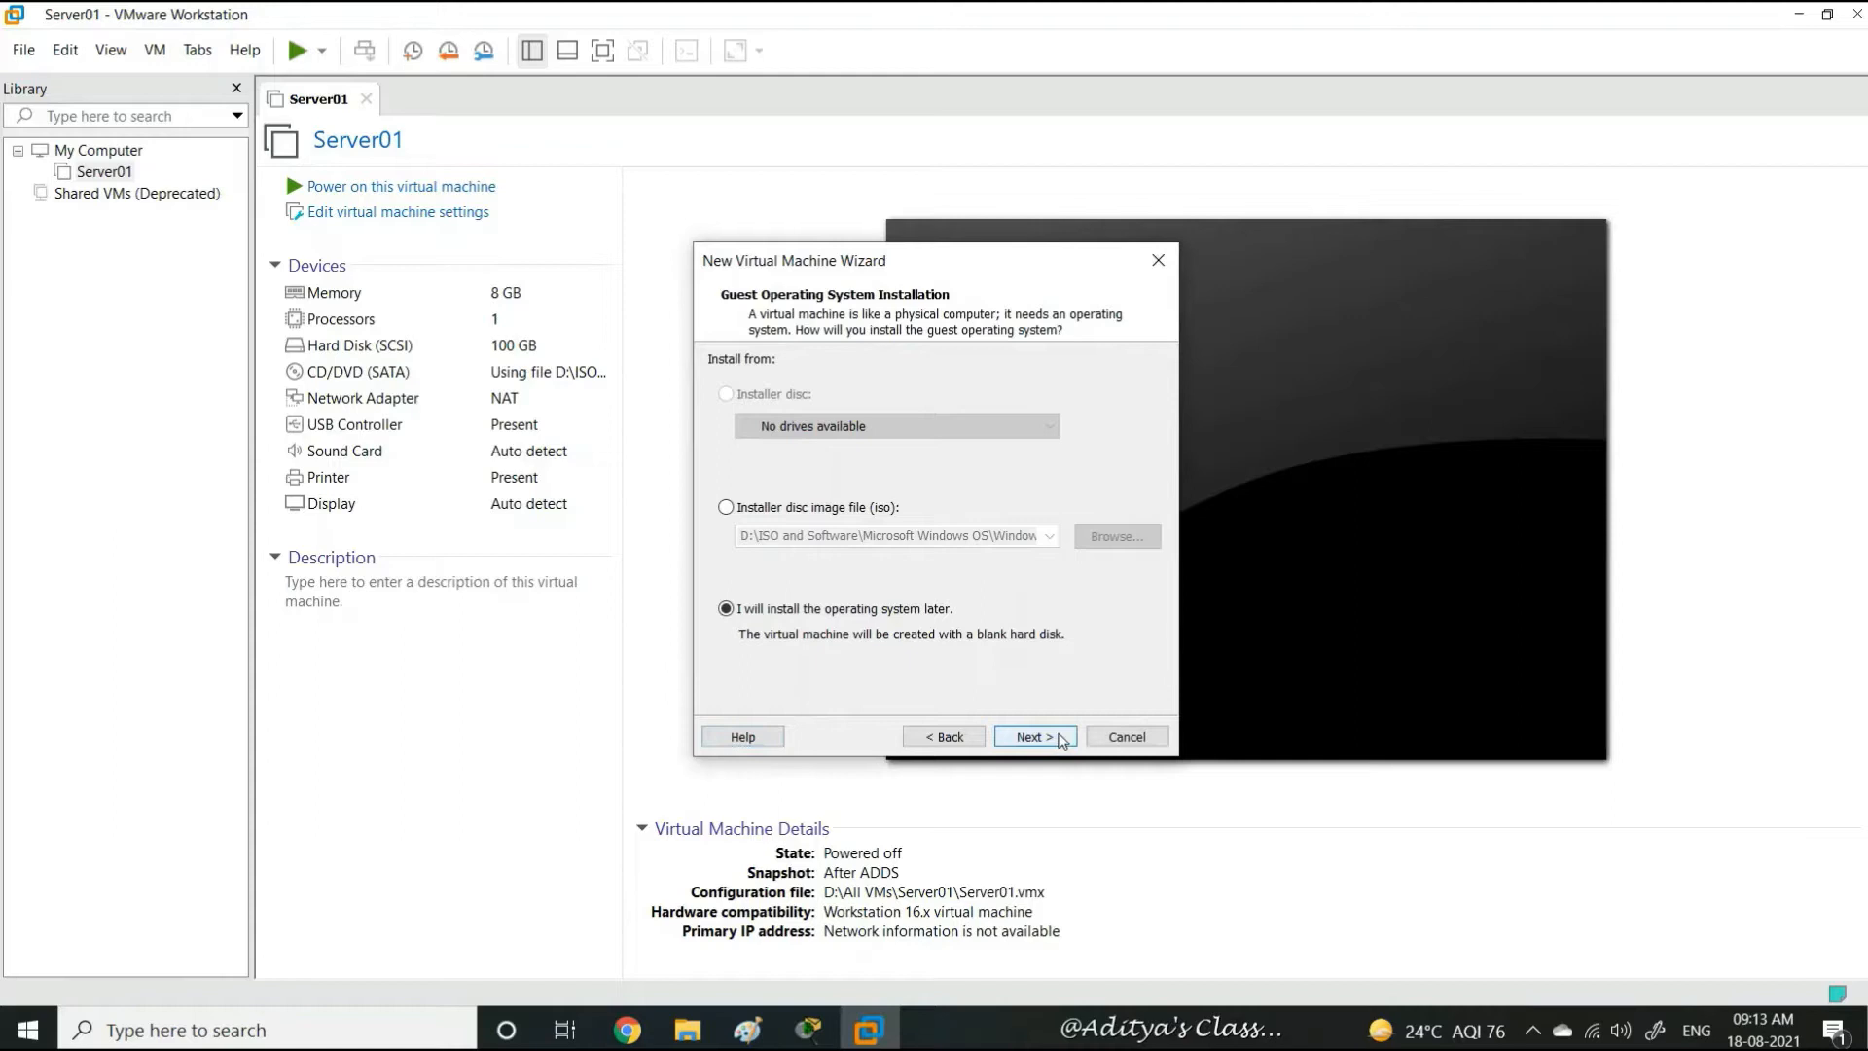
click(1033, 736)
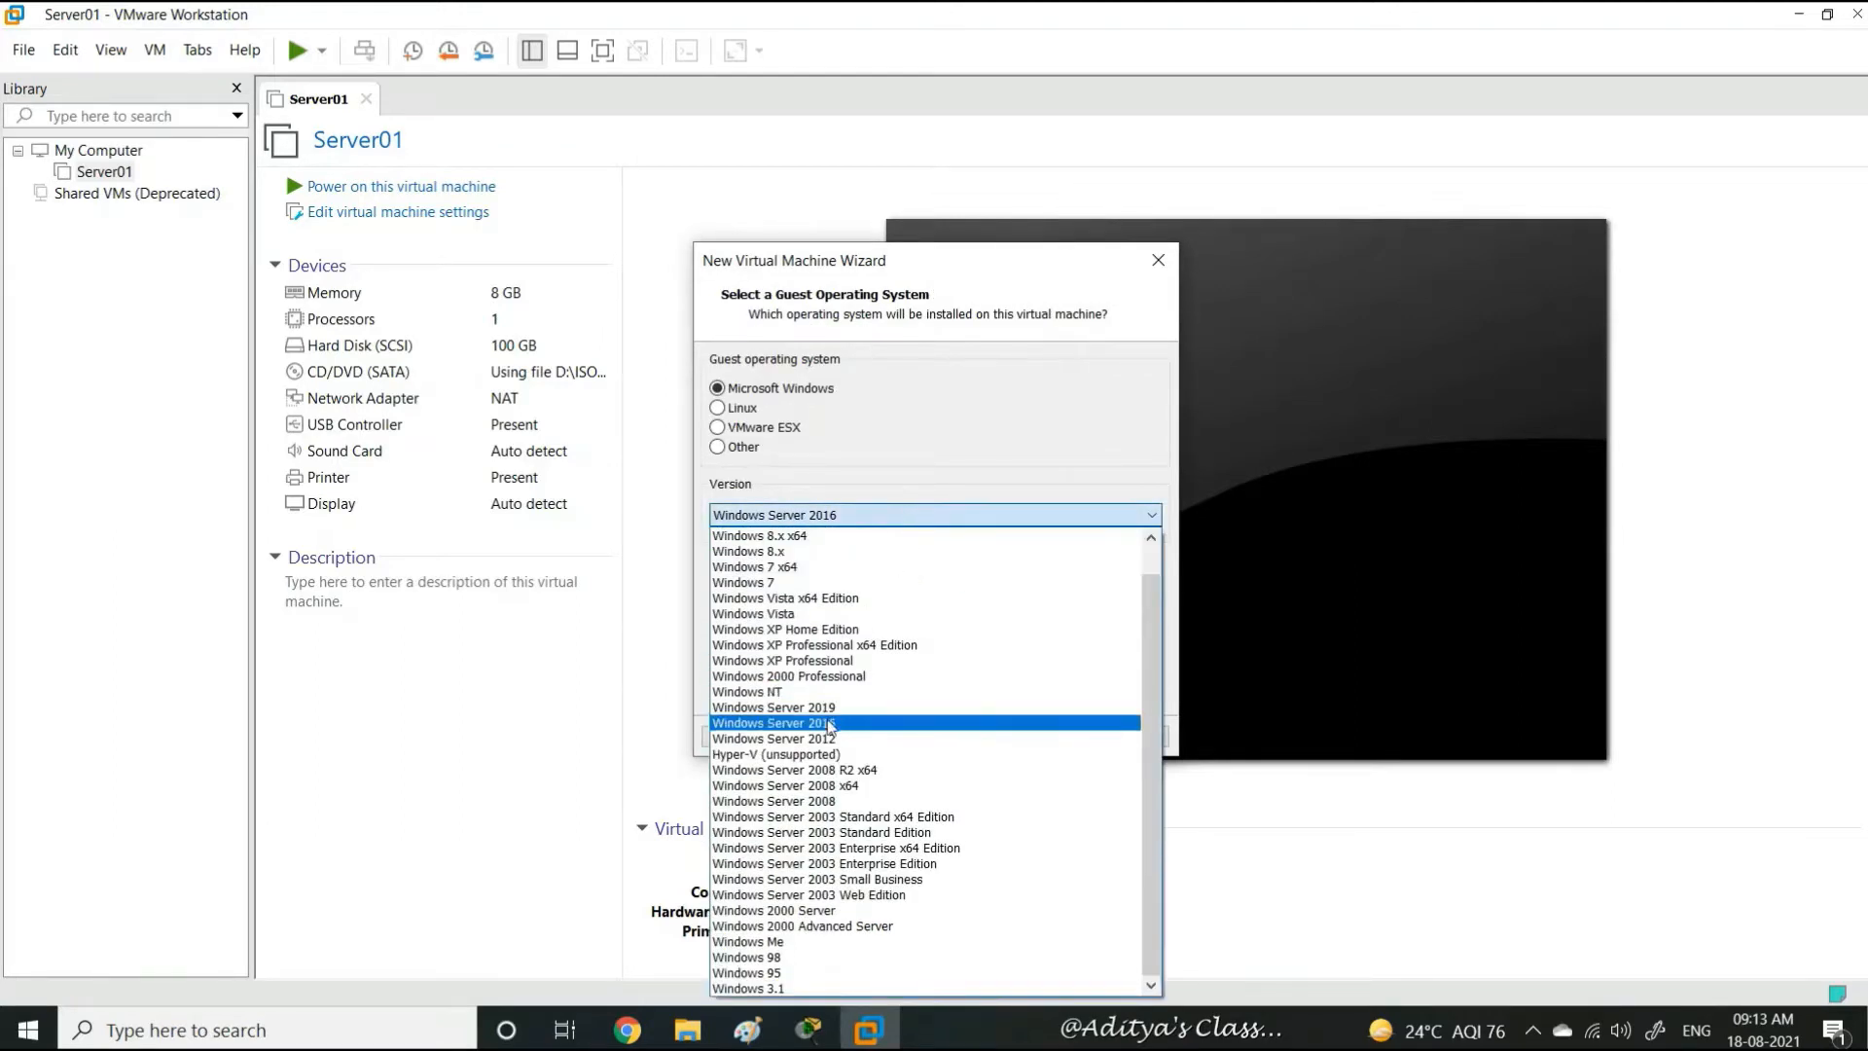
mouse_move(827, 724)
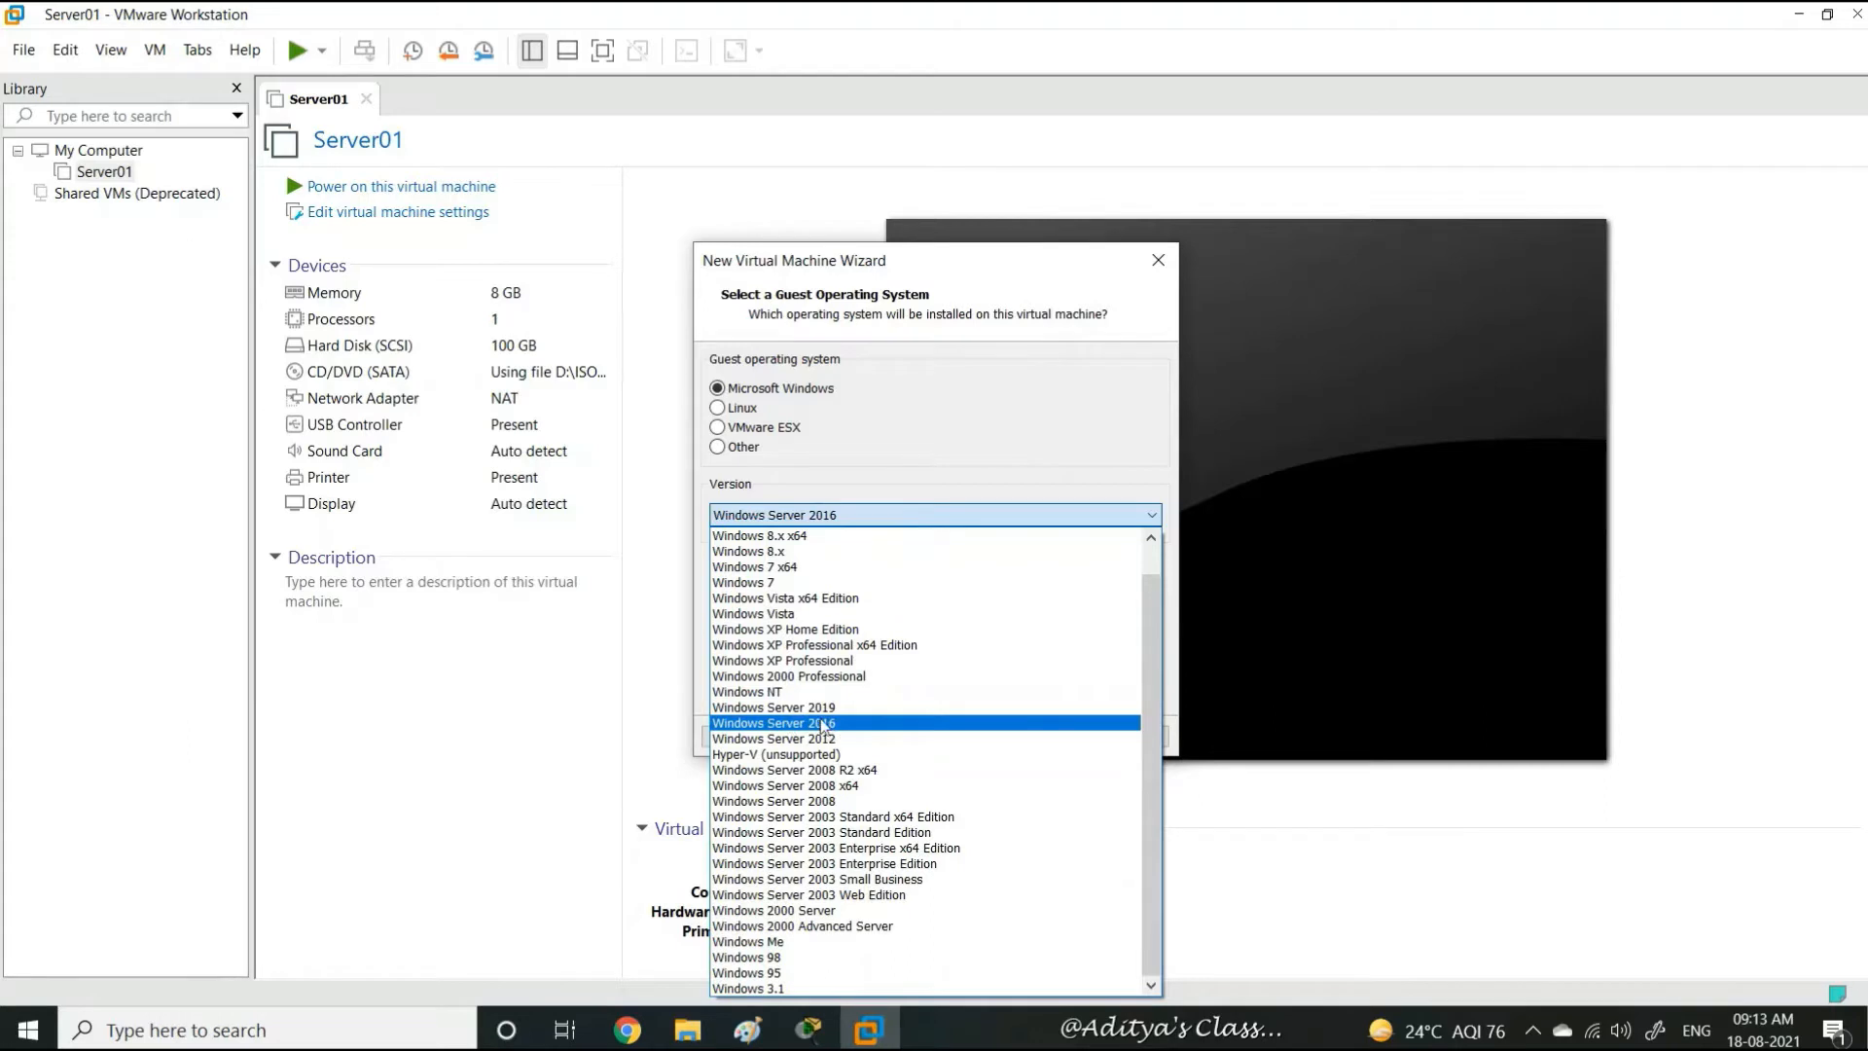
Choose Windows 10 x64 as the guest operating system version
scroll(up, 3)
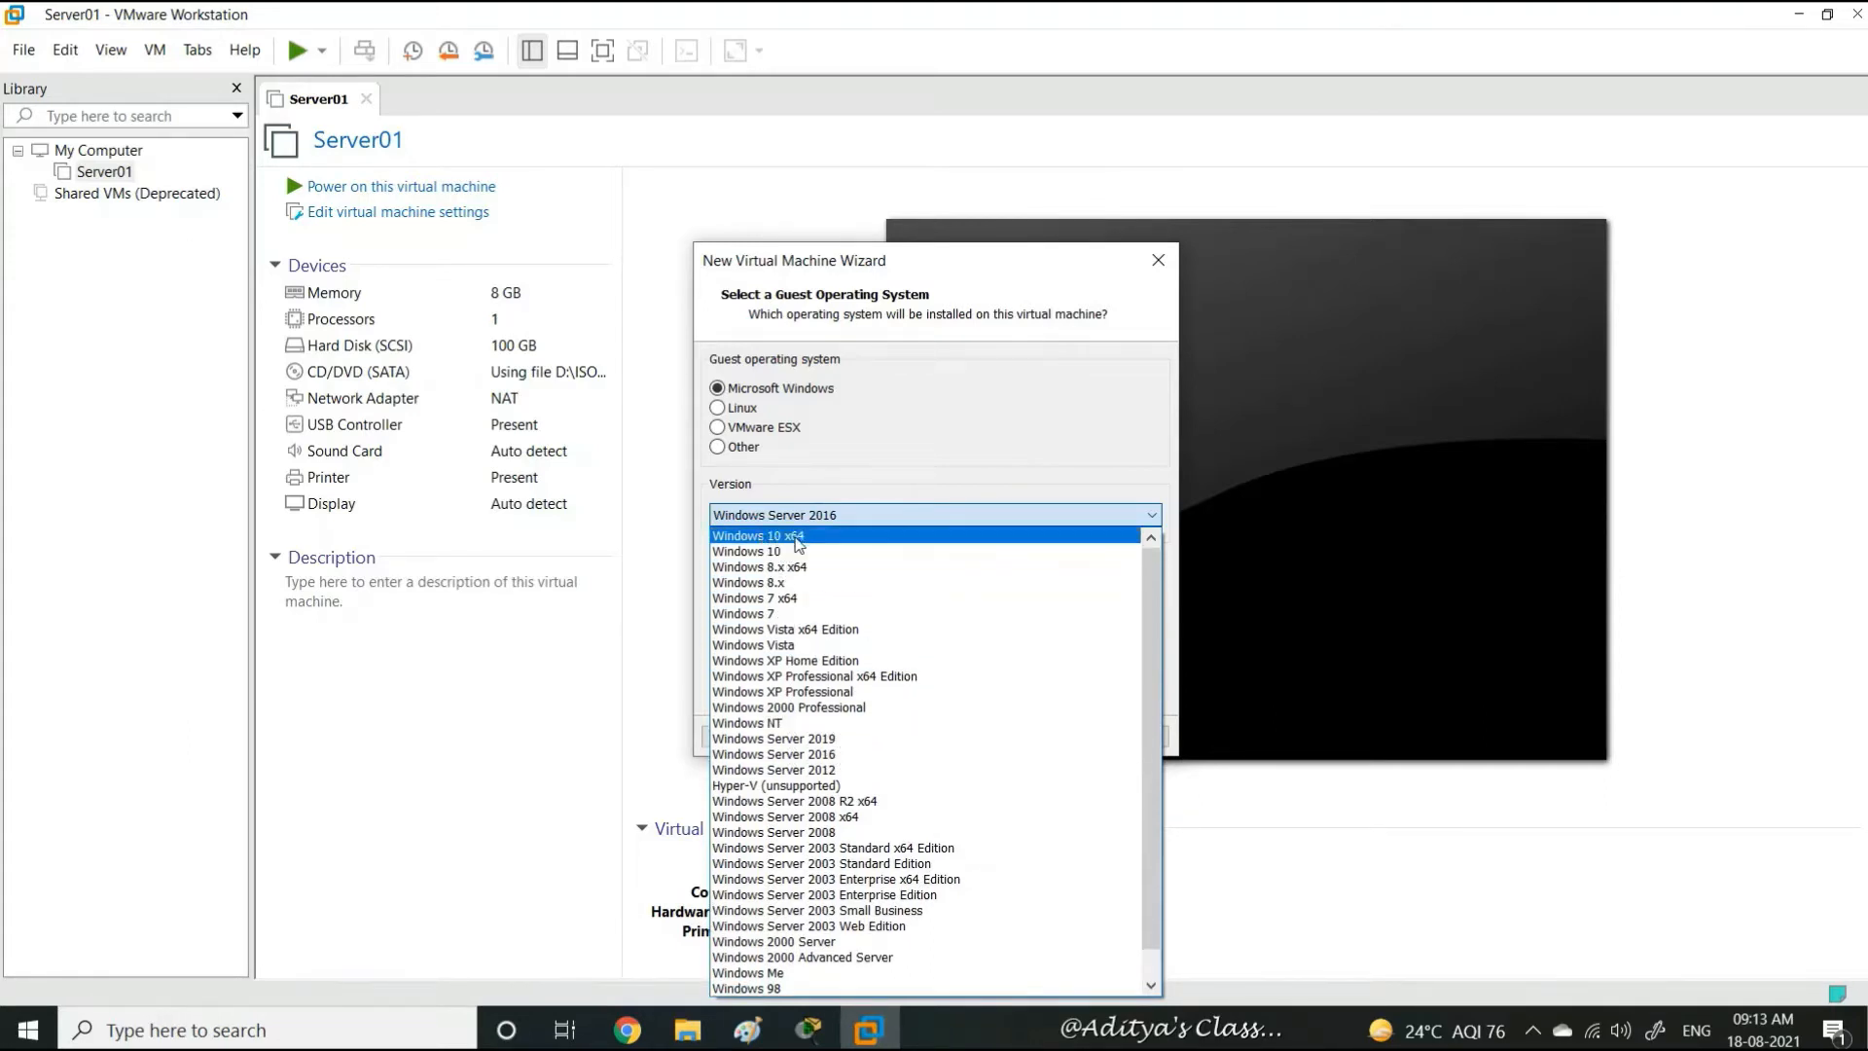
click(758, 535)
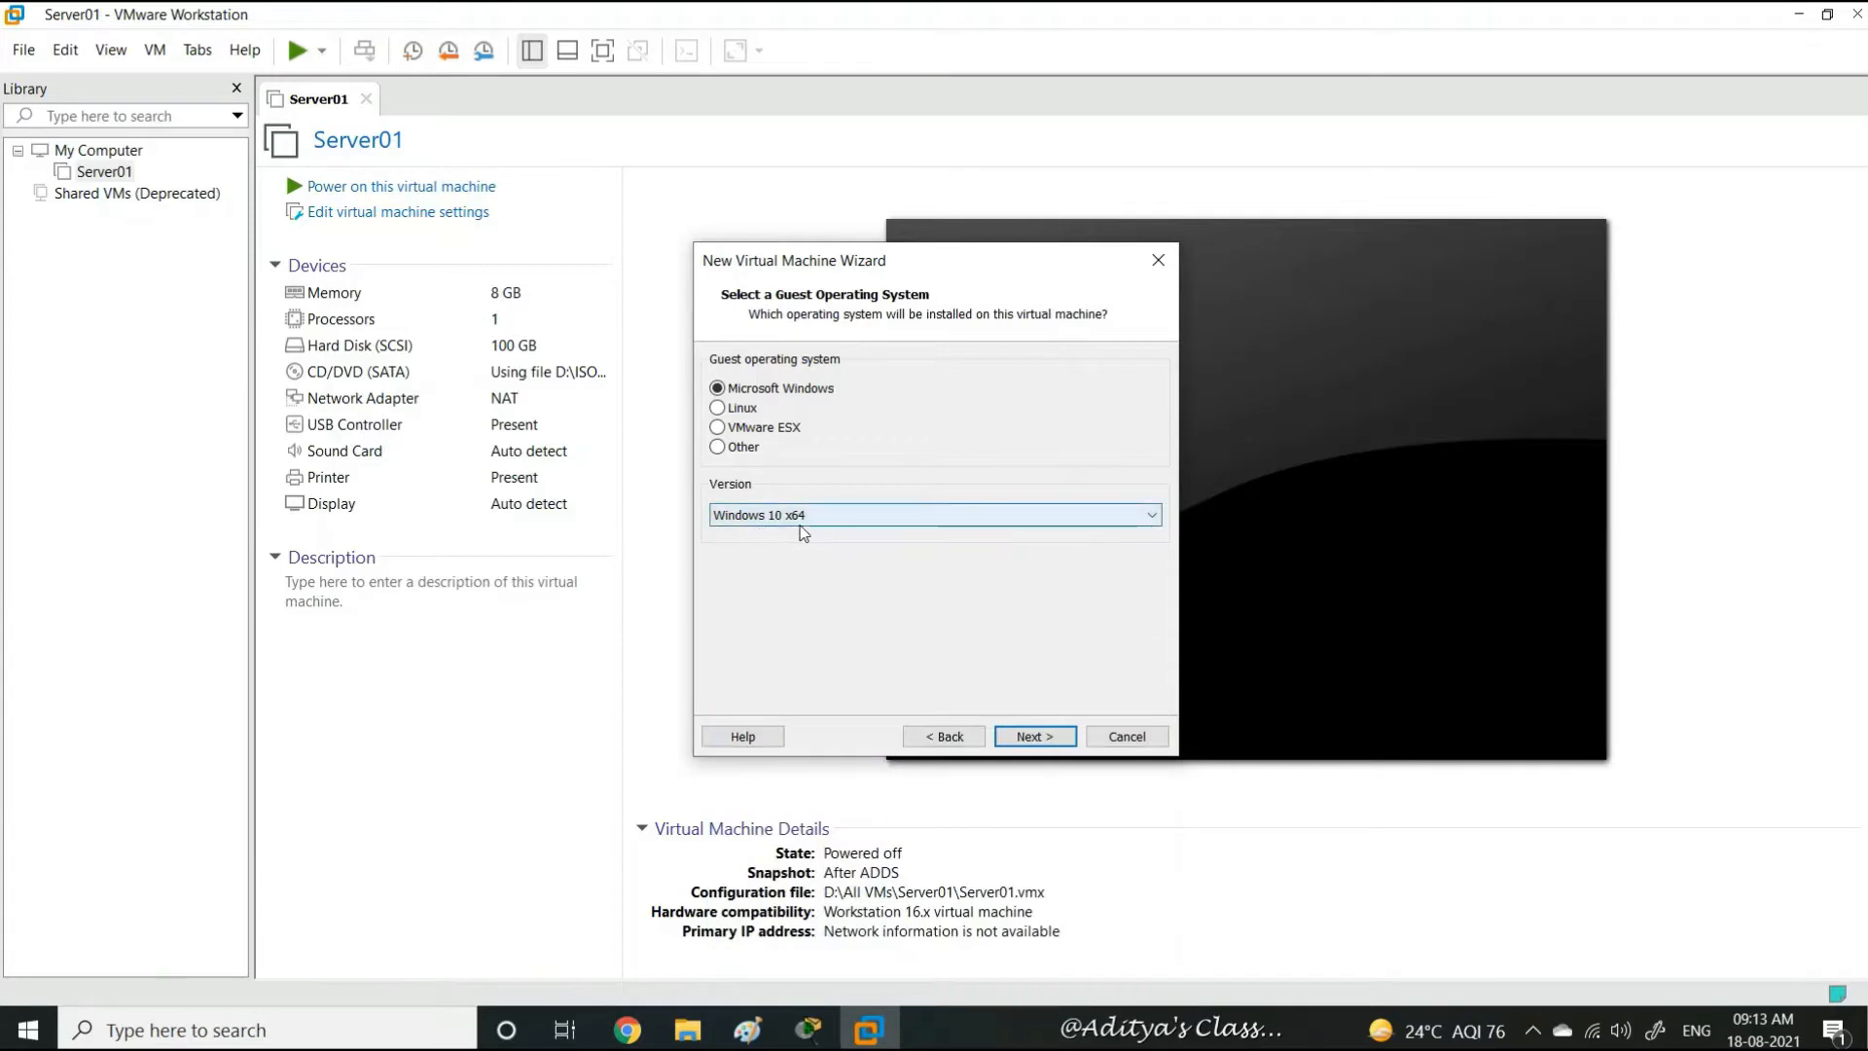
click(1031, 736)
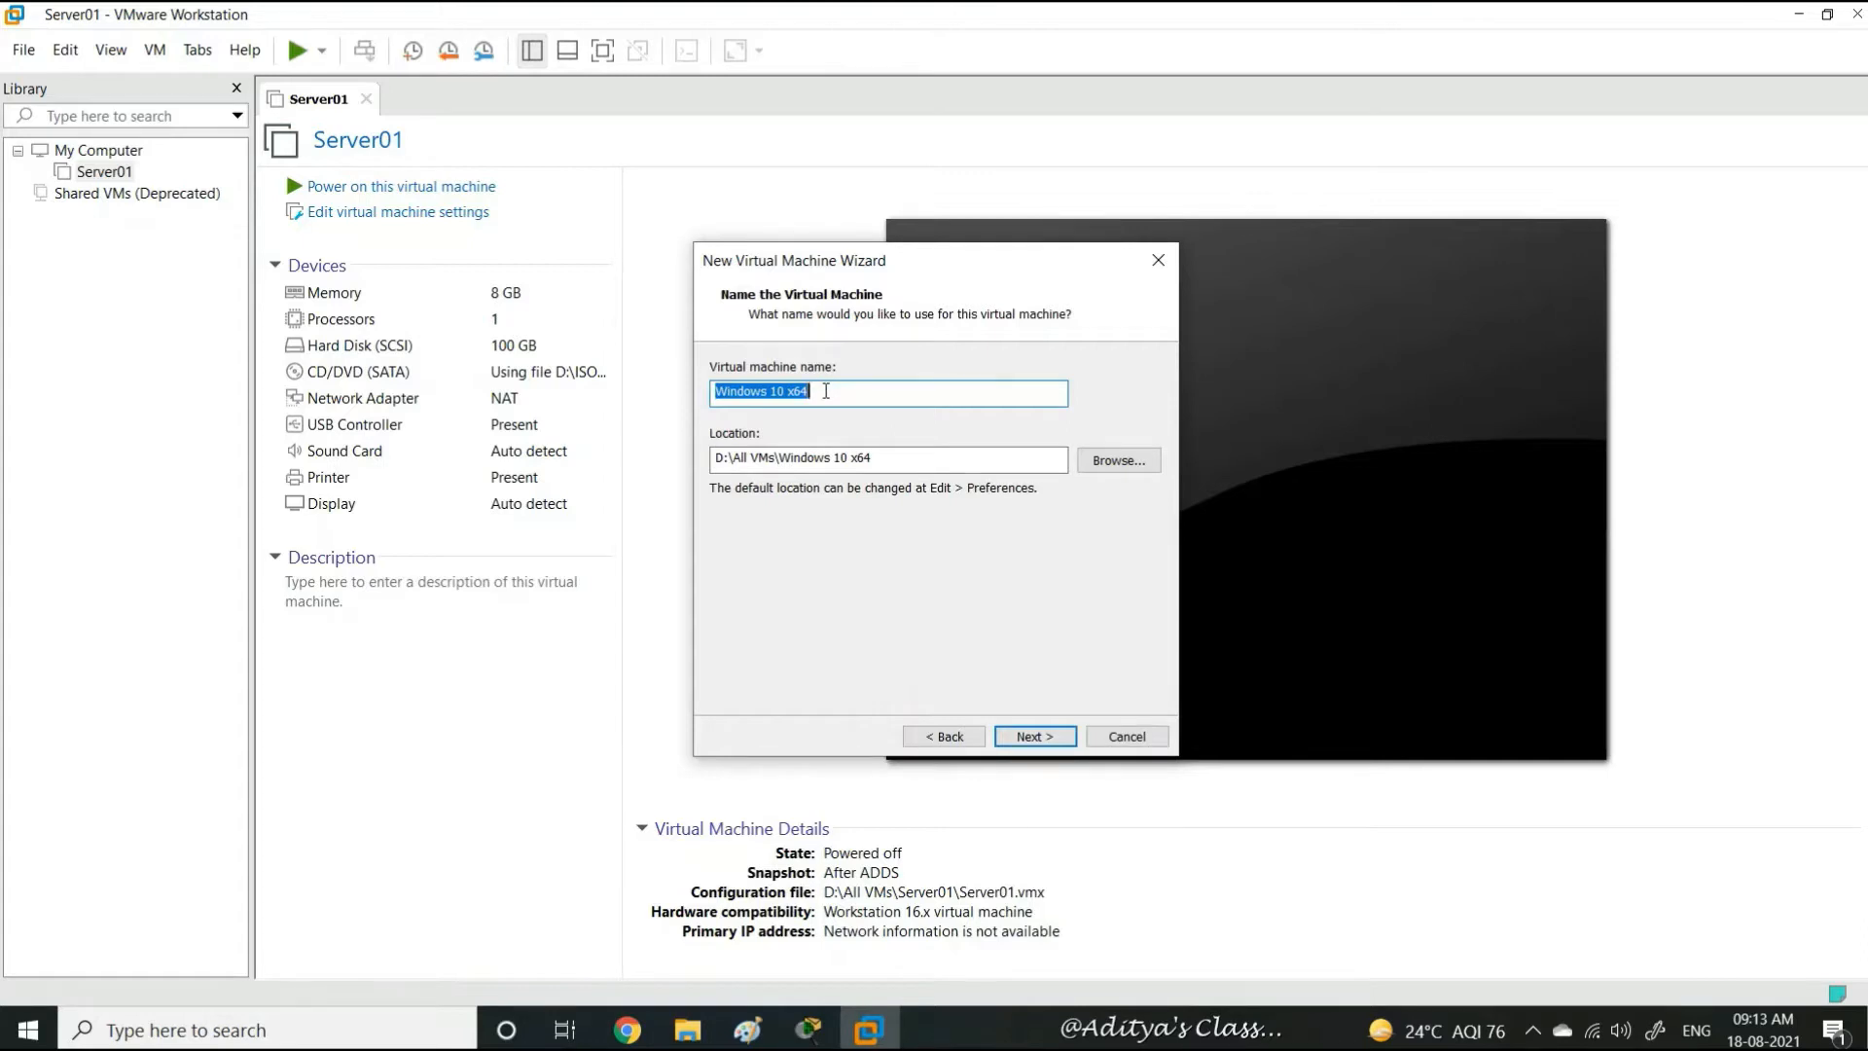
Name the machine Client01 and accept the firmware type and processor cores
text(Client)
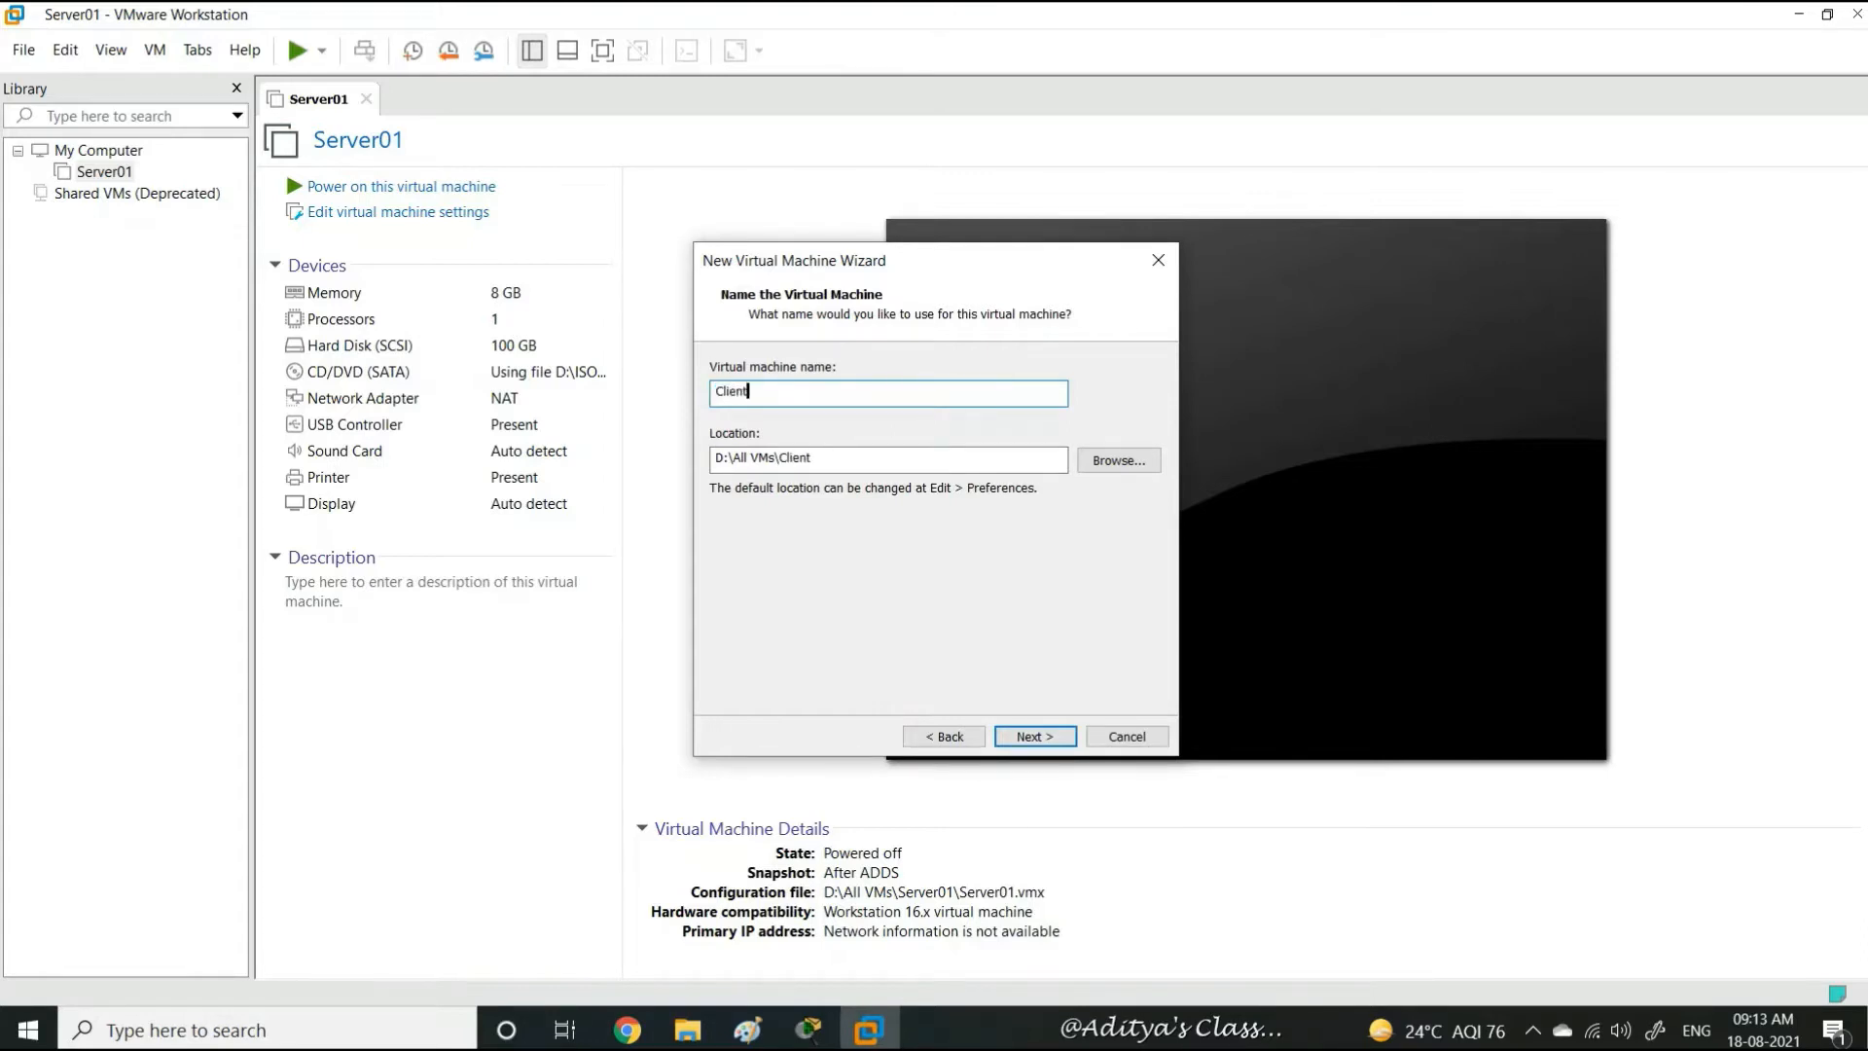
text(01)
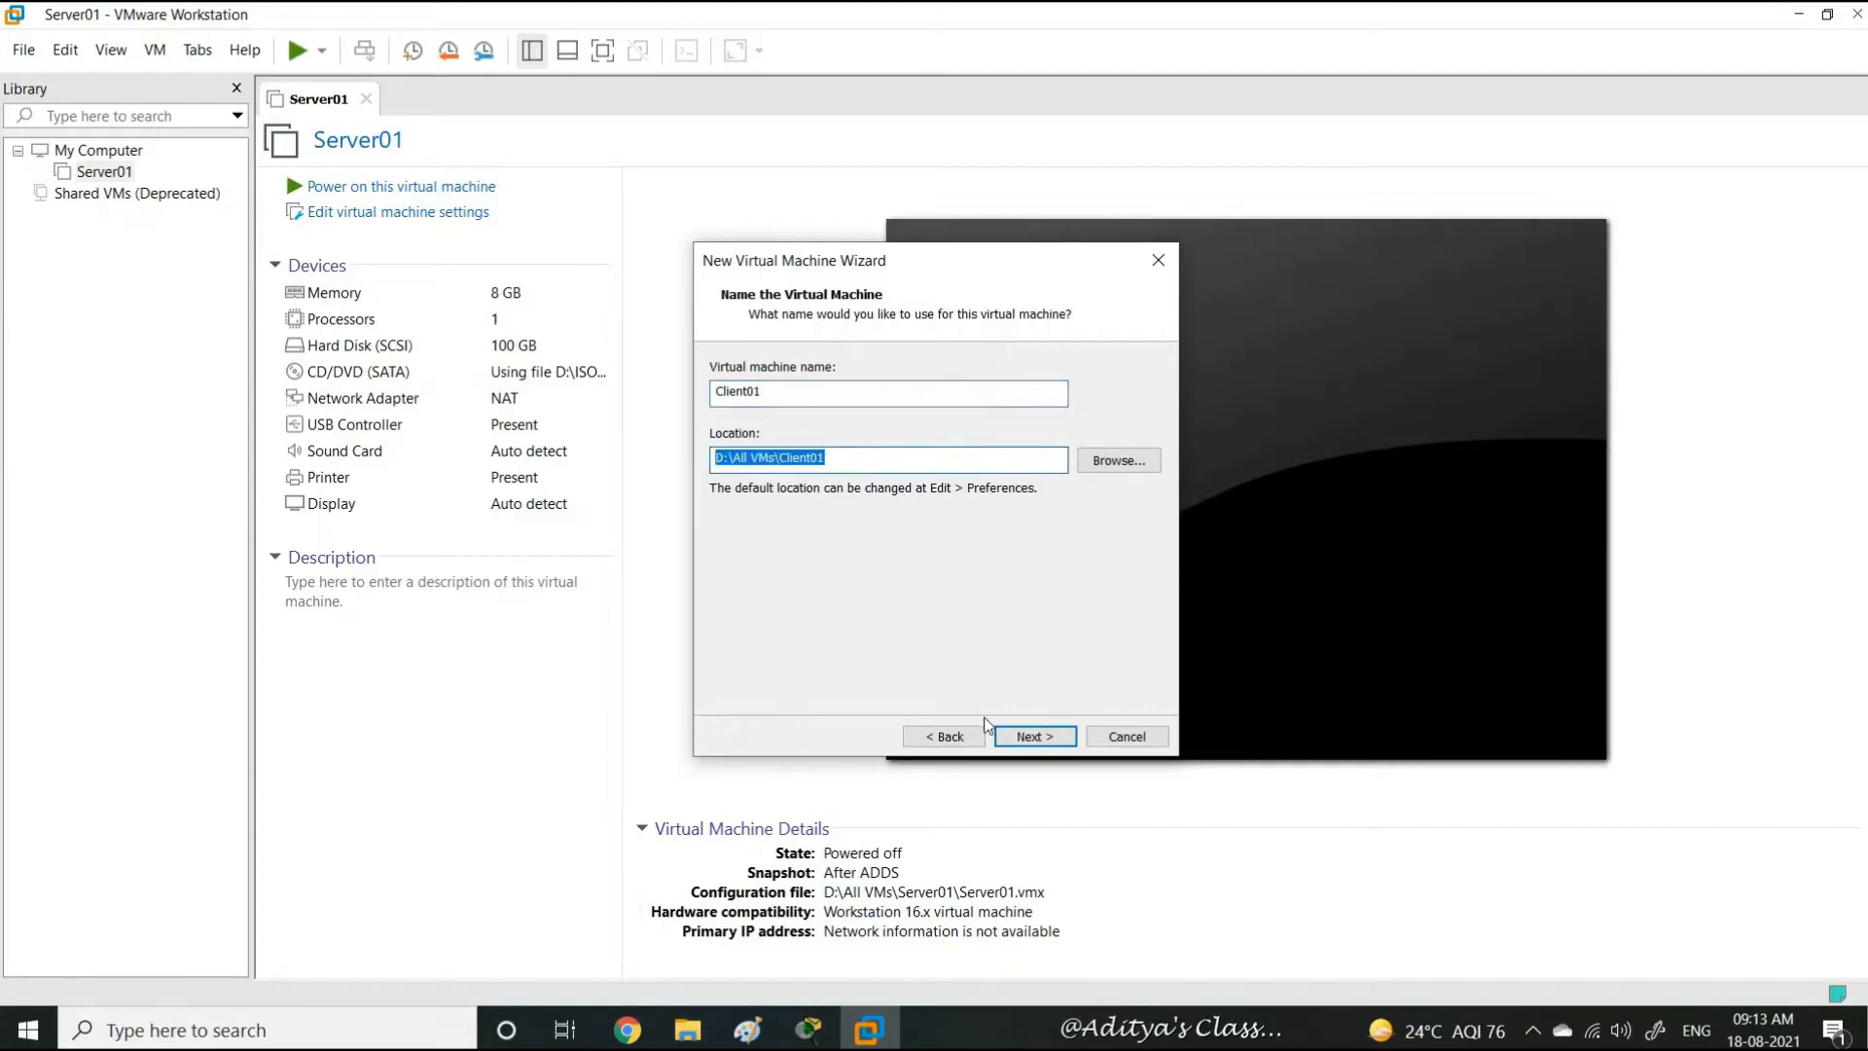
click(1031, 735)
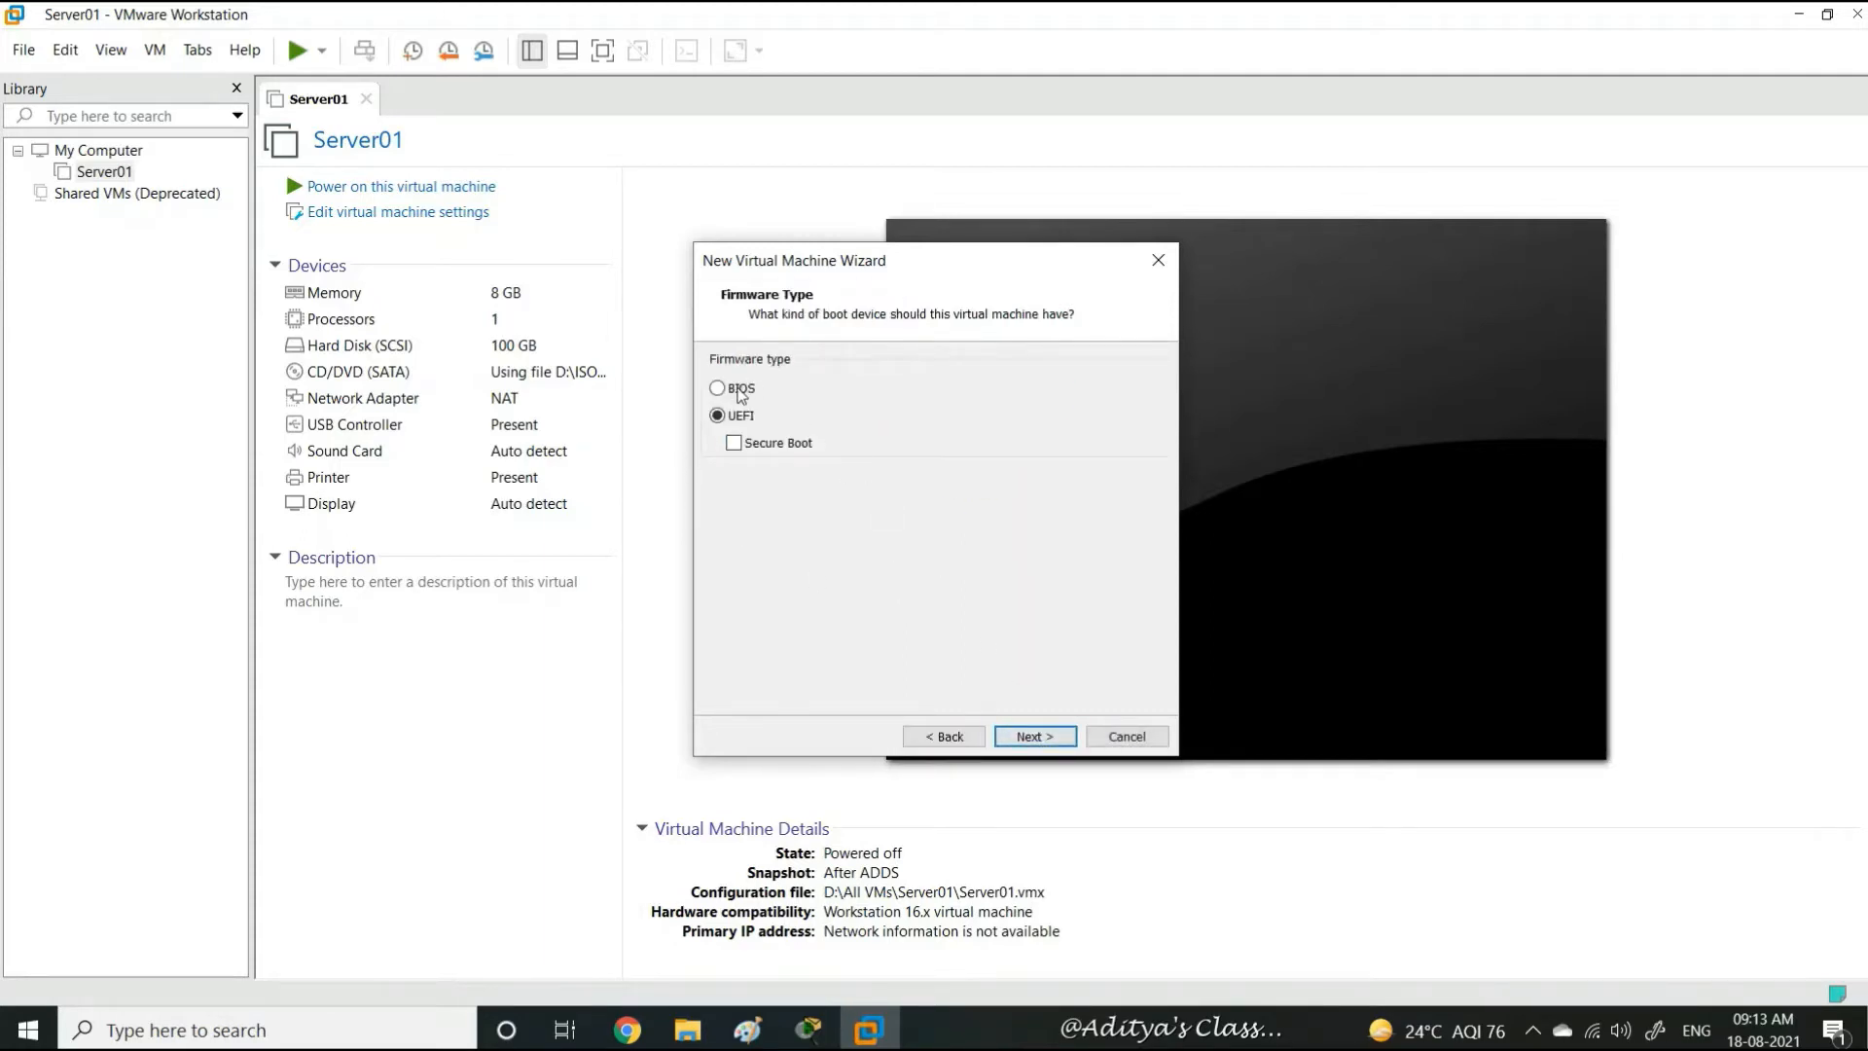
click(718, 388)
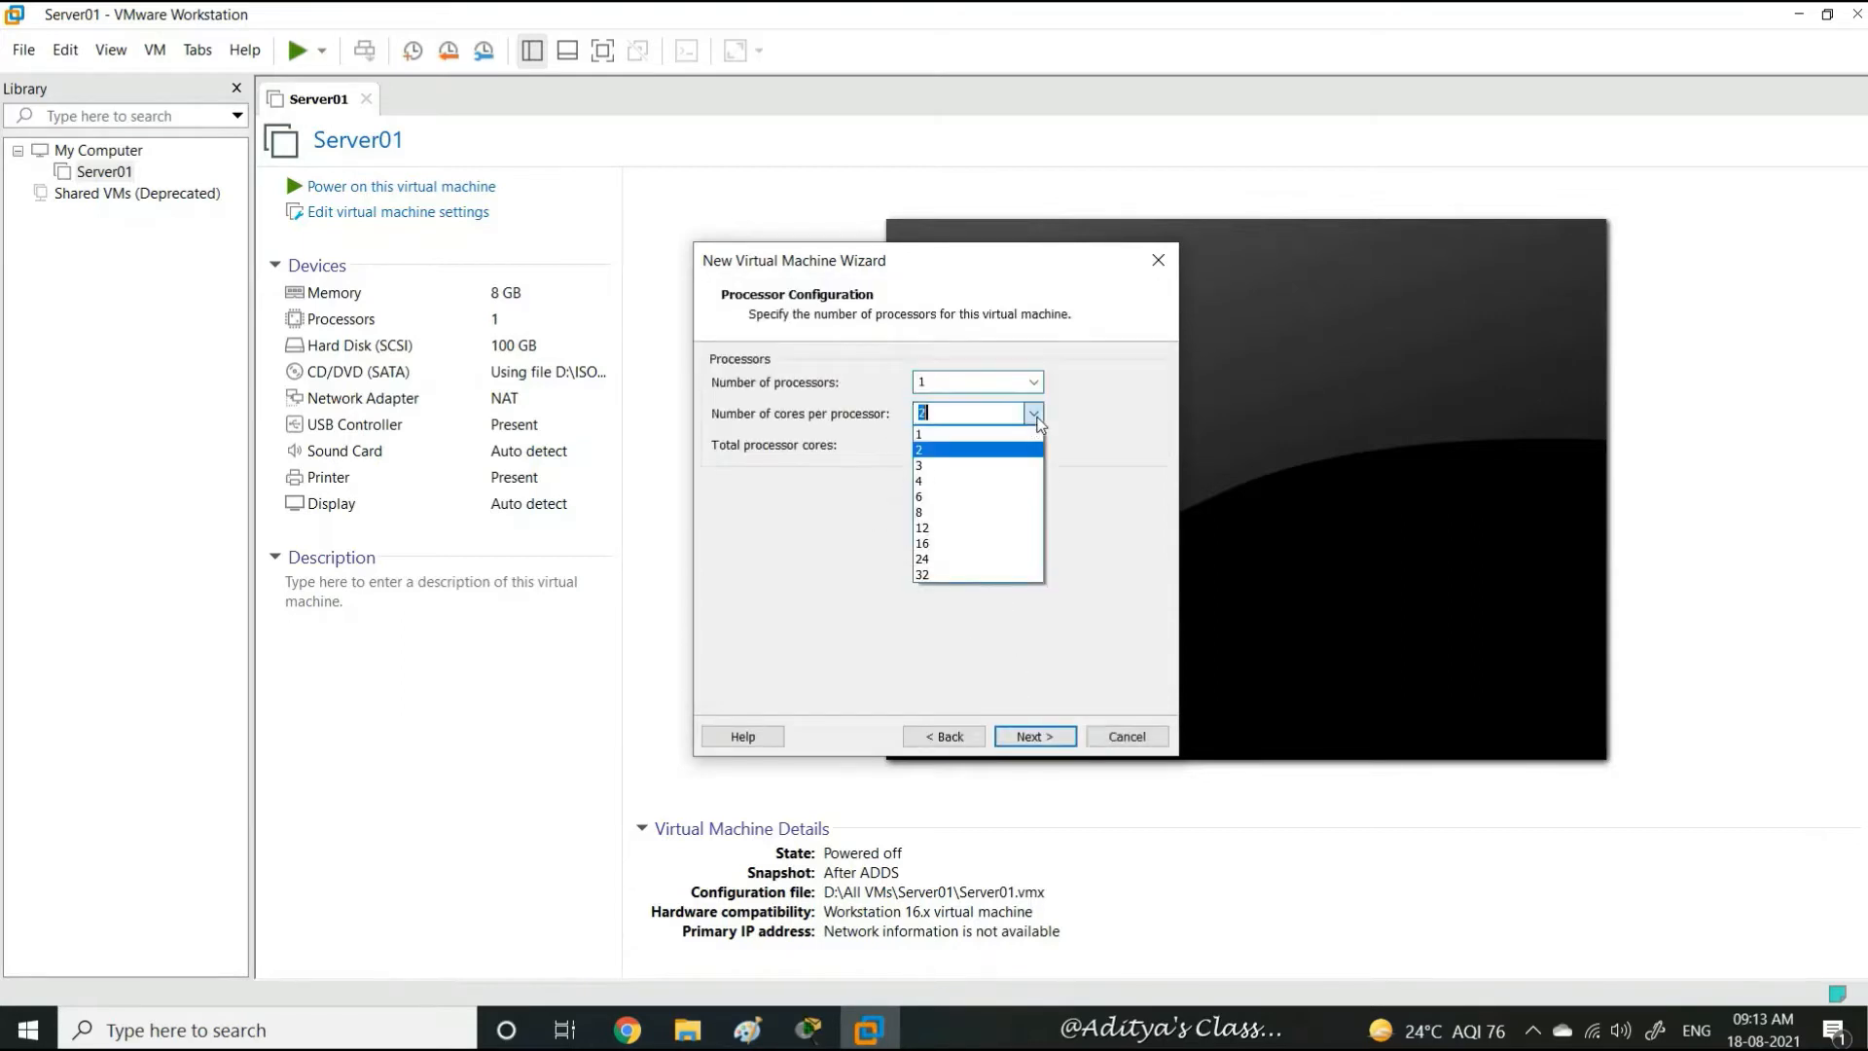
click(922, 432)
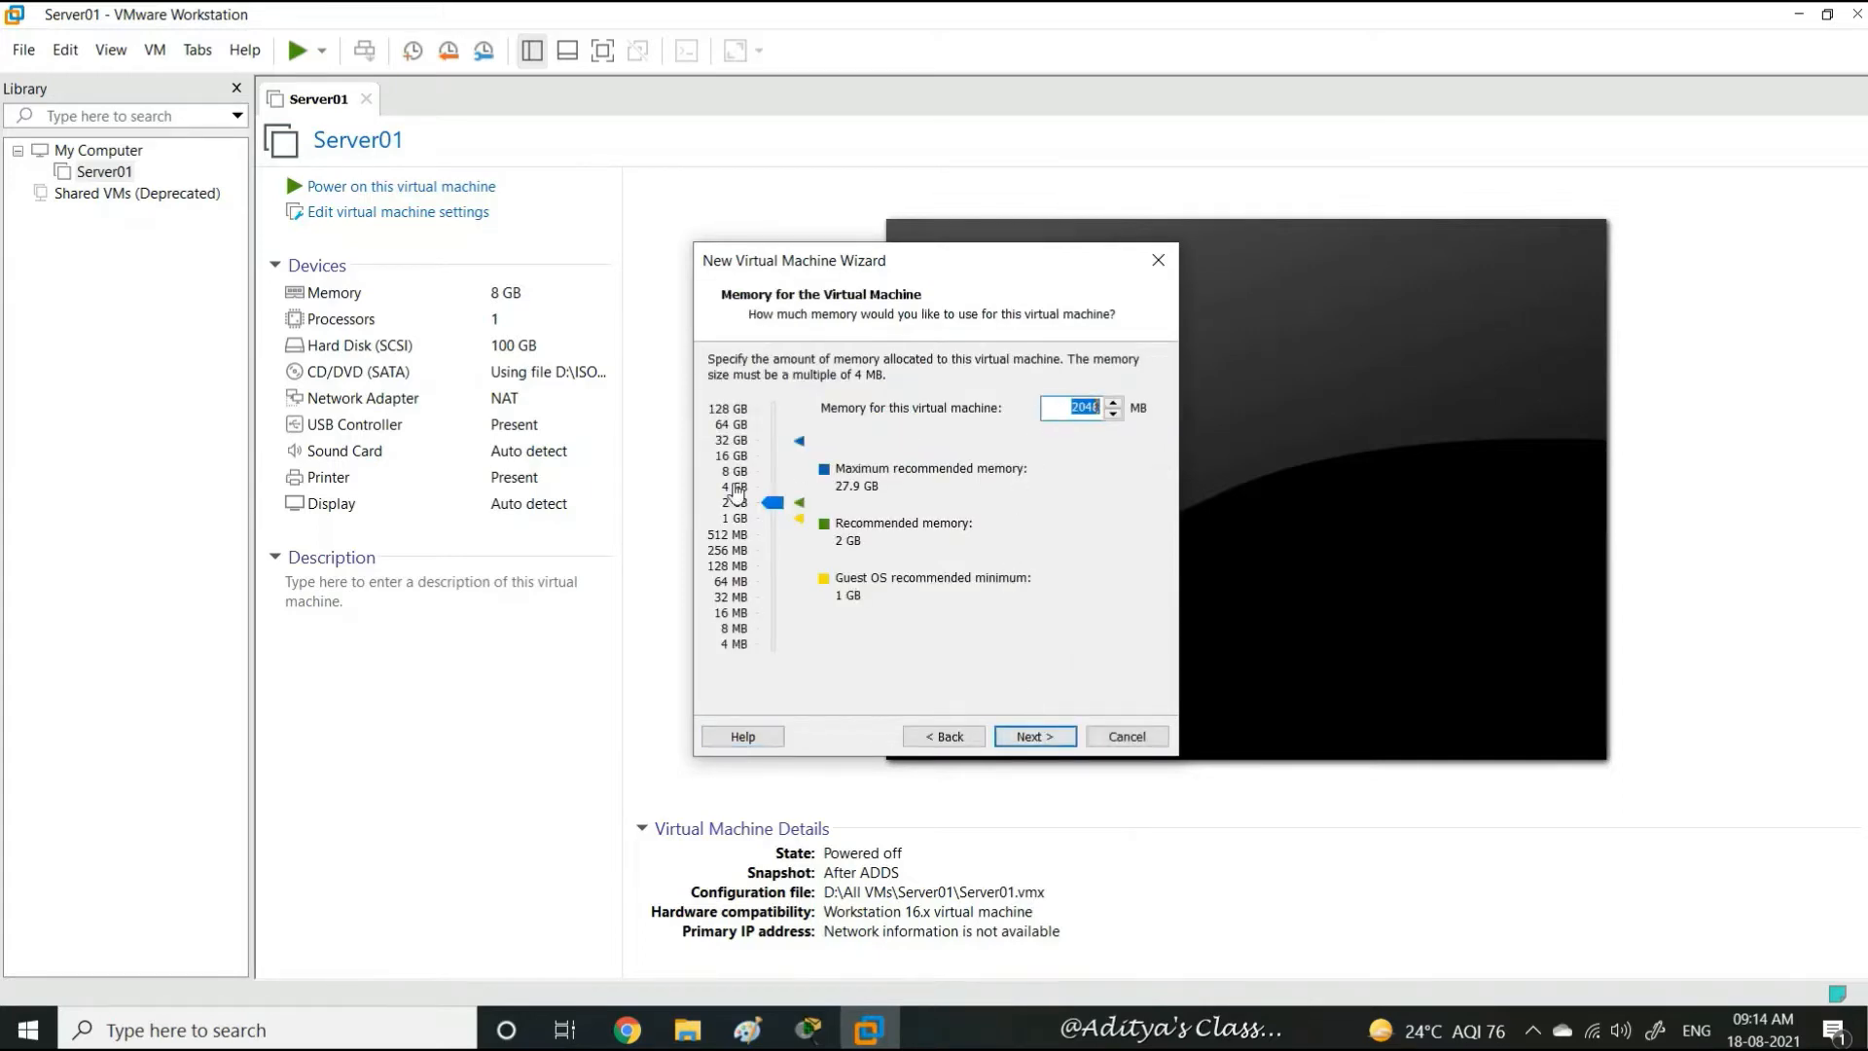
Give the machine 4096 MB memory, NAT networking and a SCSI virtual disk type
click(1114, 403)
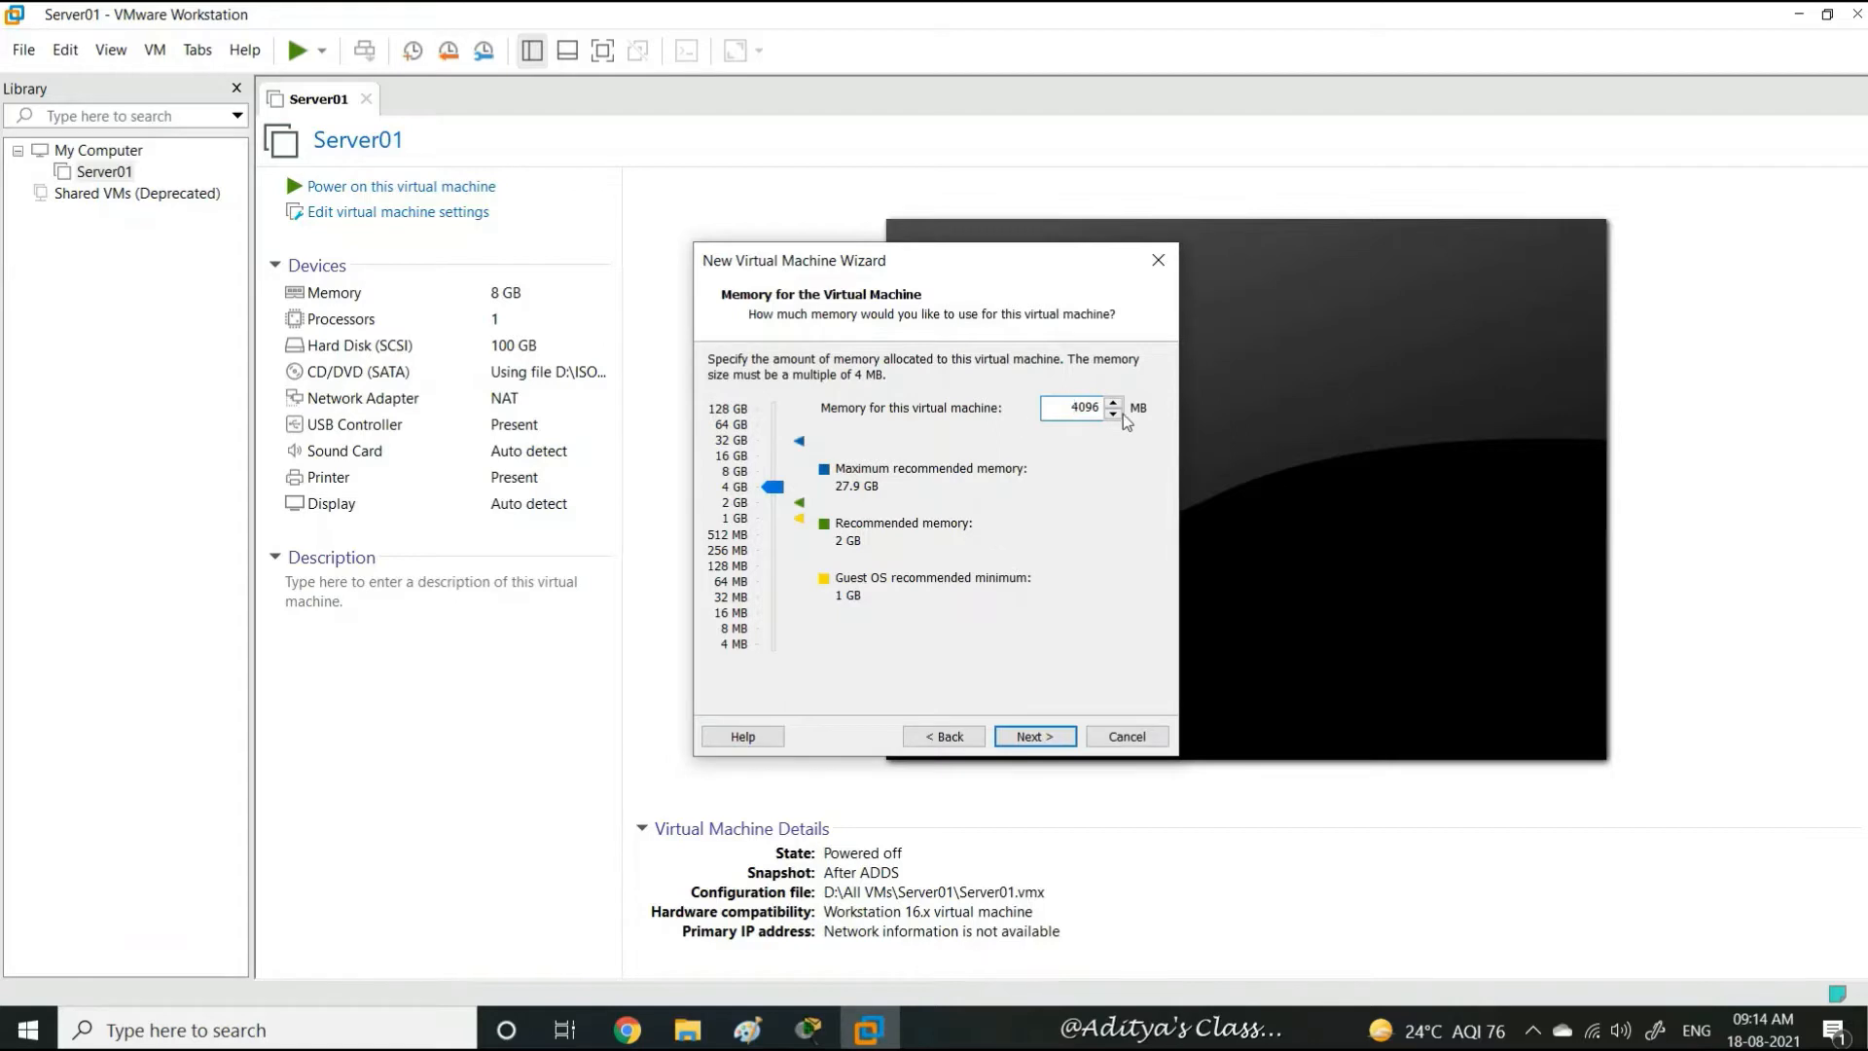
click(1032, 736)
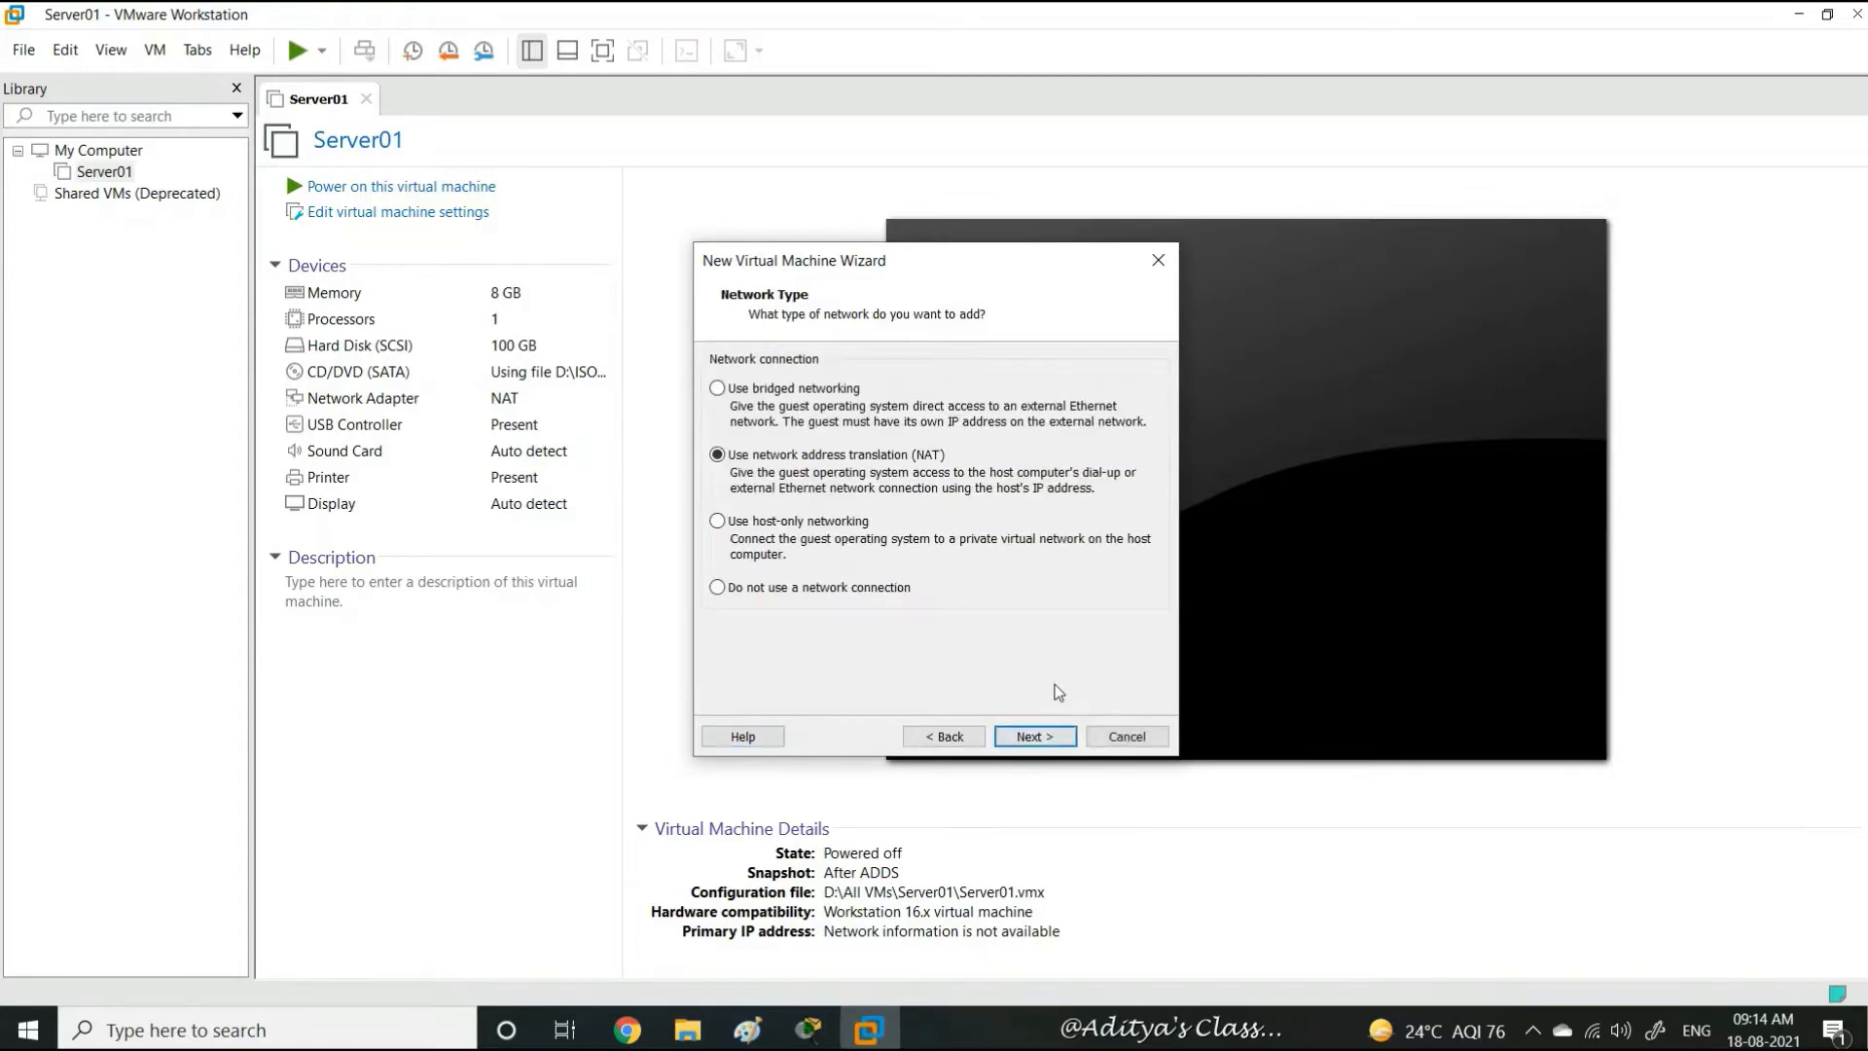
click(1033, 736)
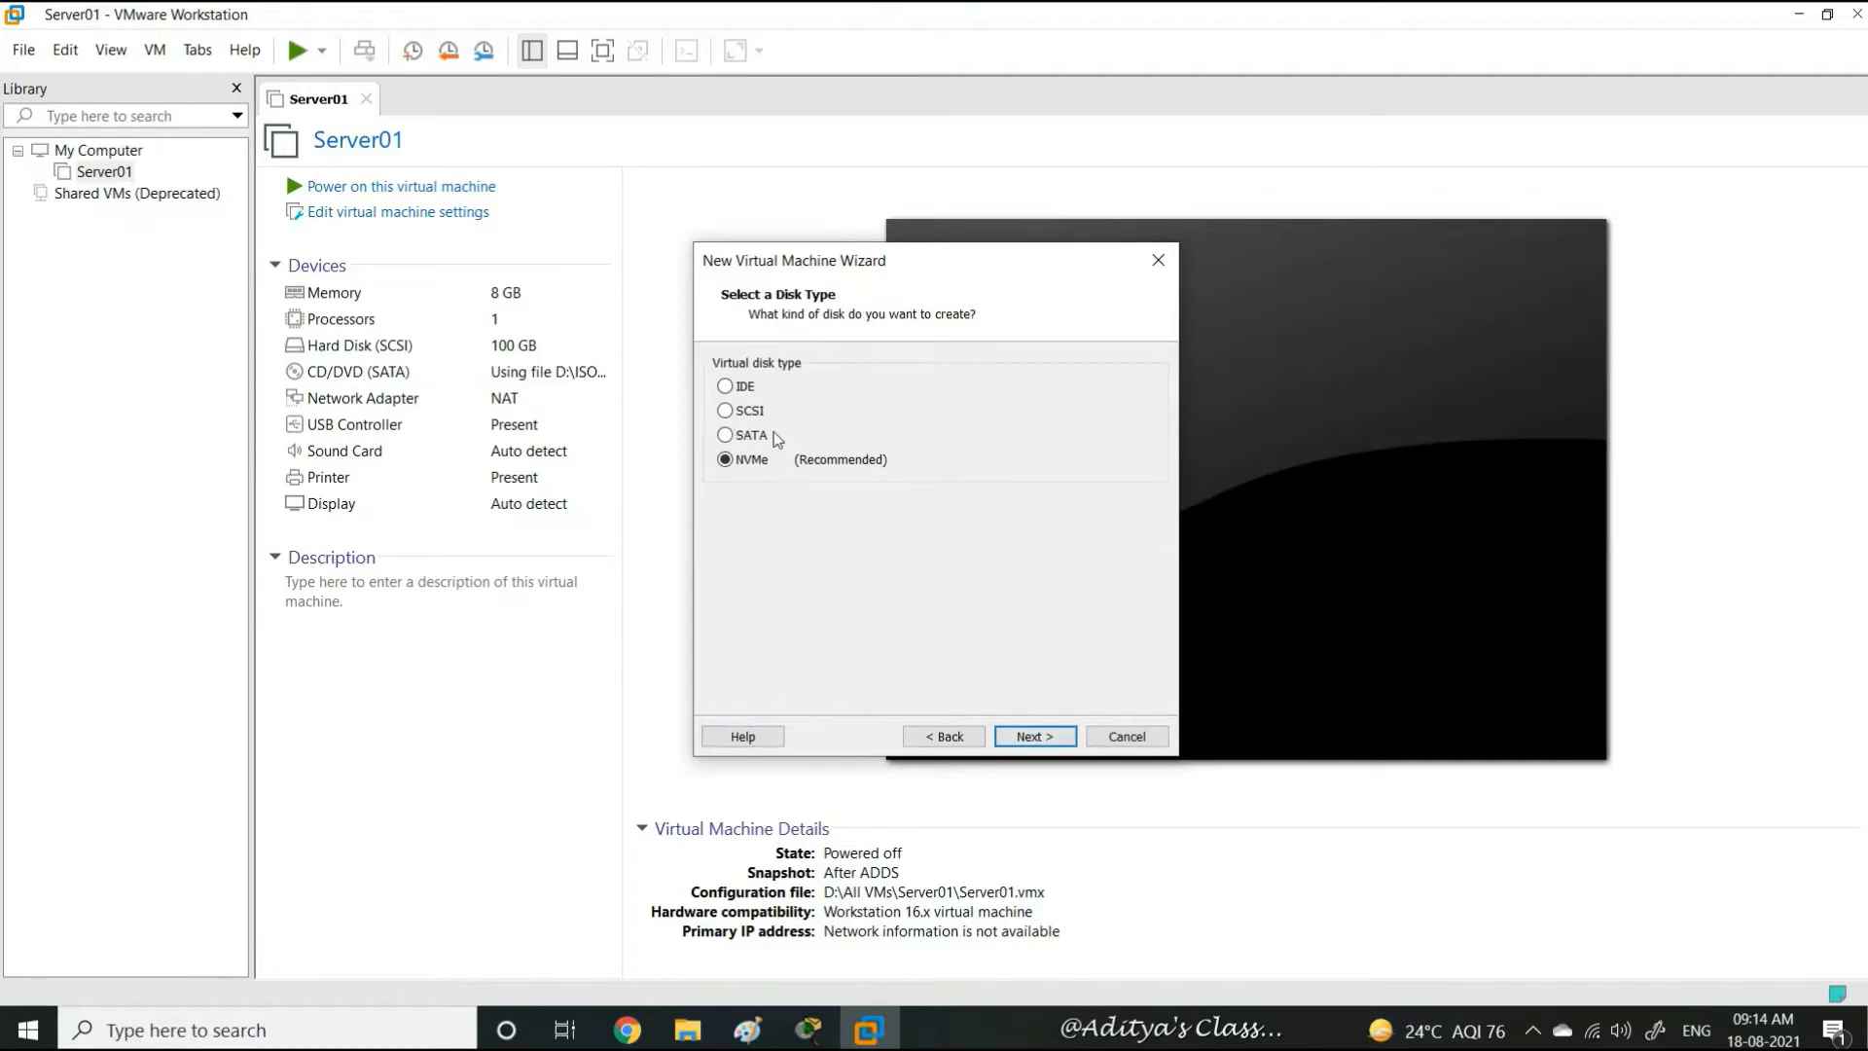
click(724, 411)
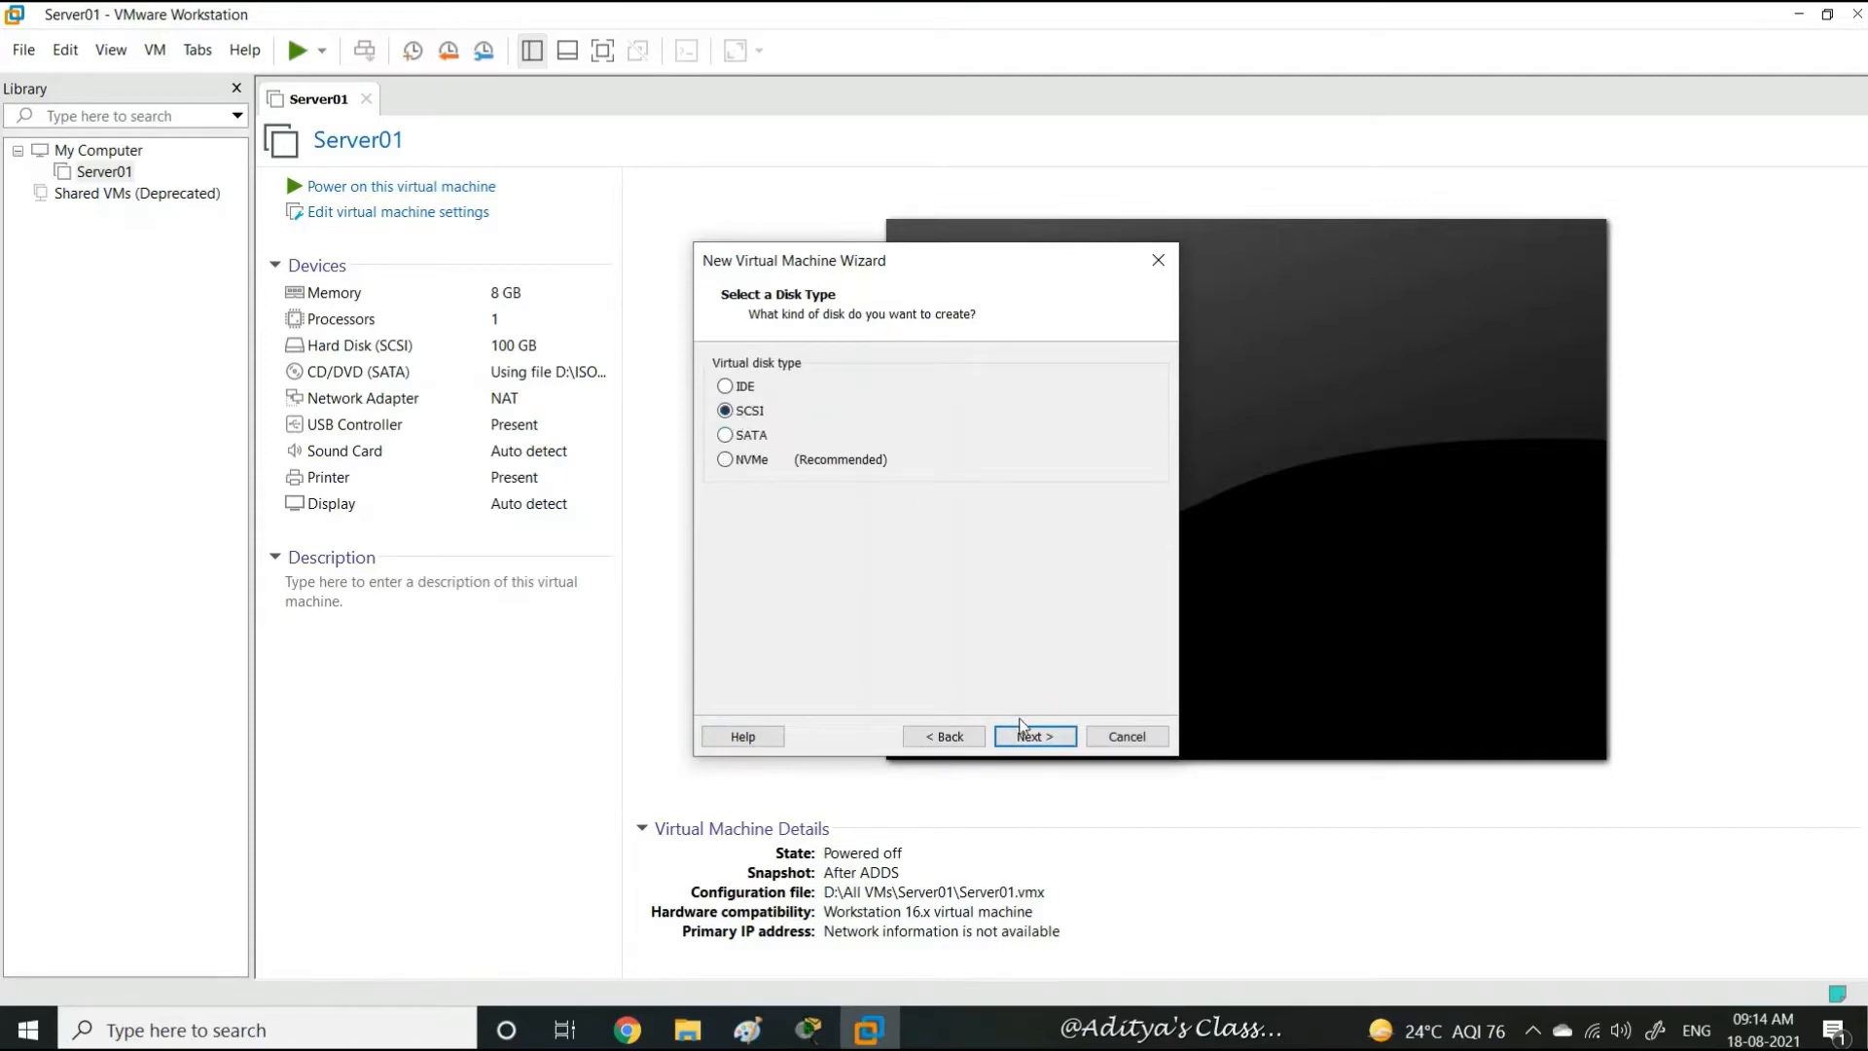
click(1033, 736)
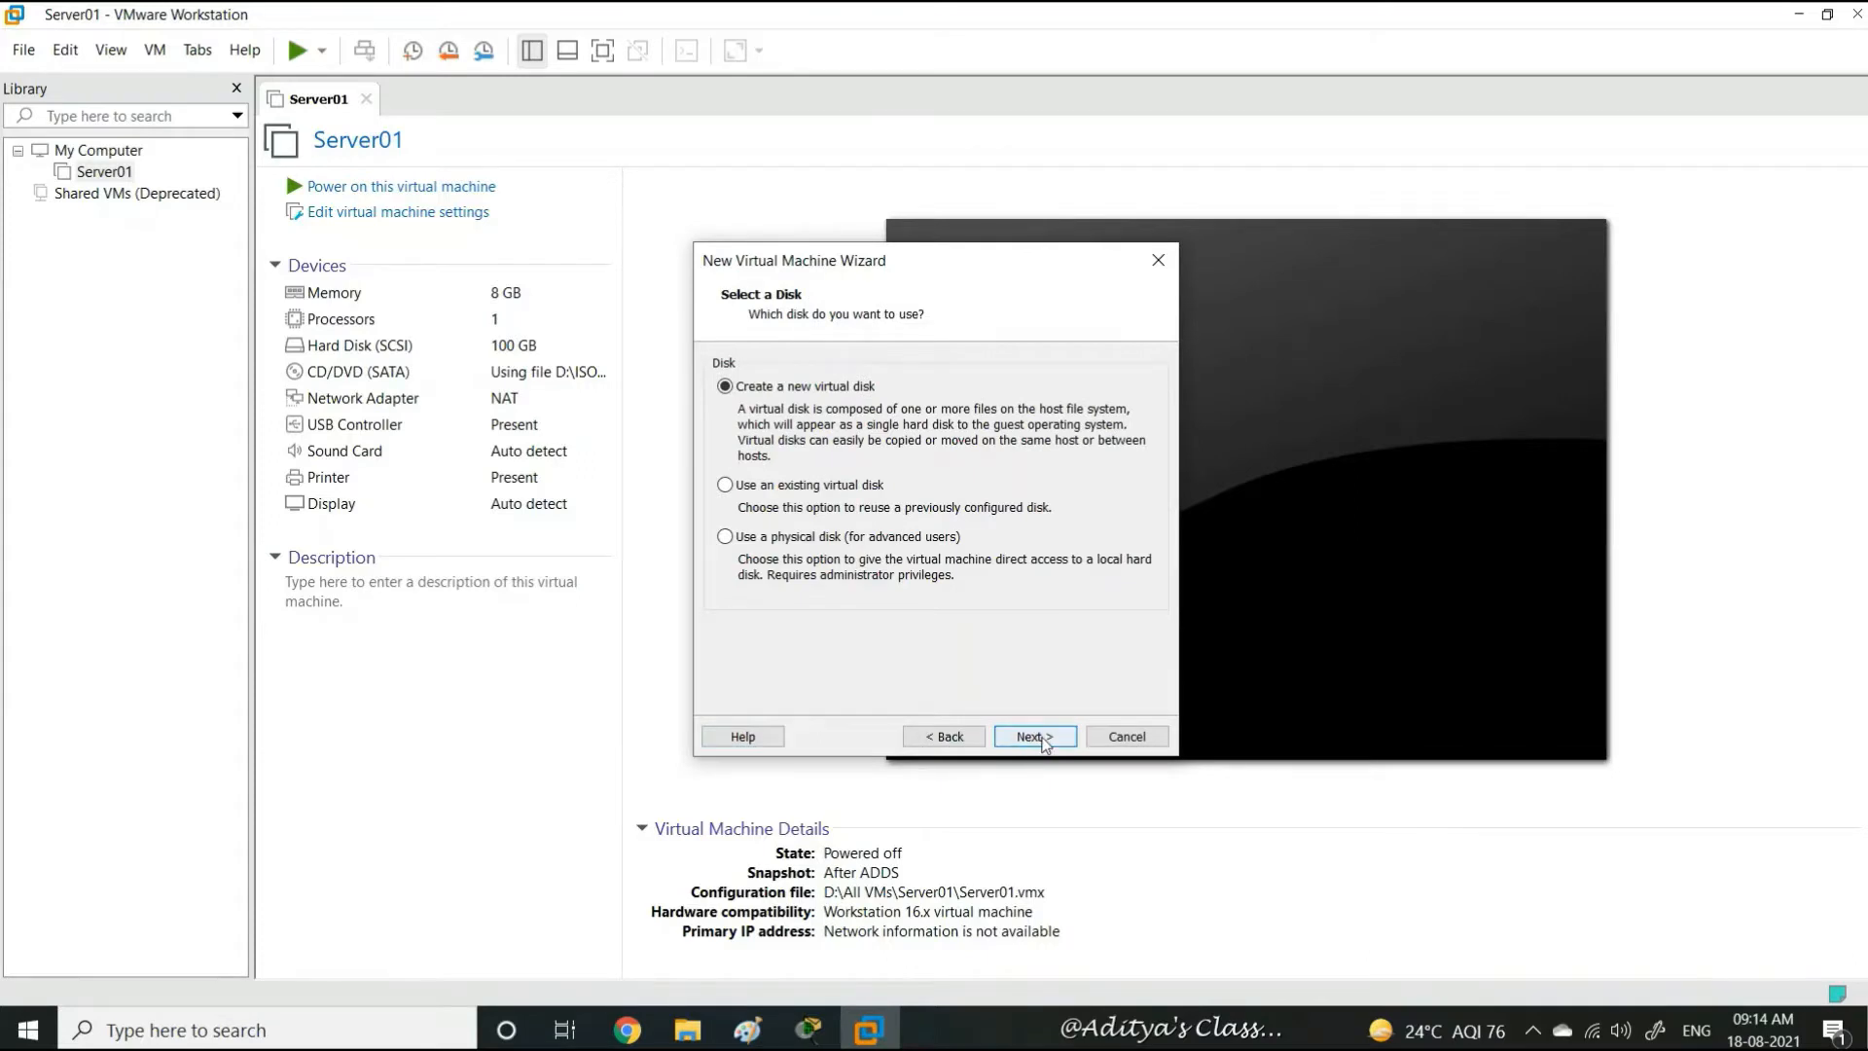
Create a new 60 GB disk as Client01.vmdk and go to hardware customization
click(1031, 735)
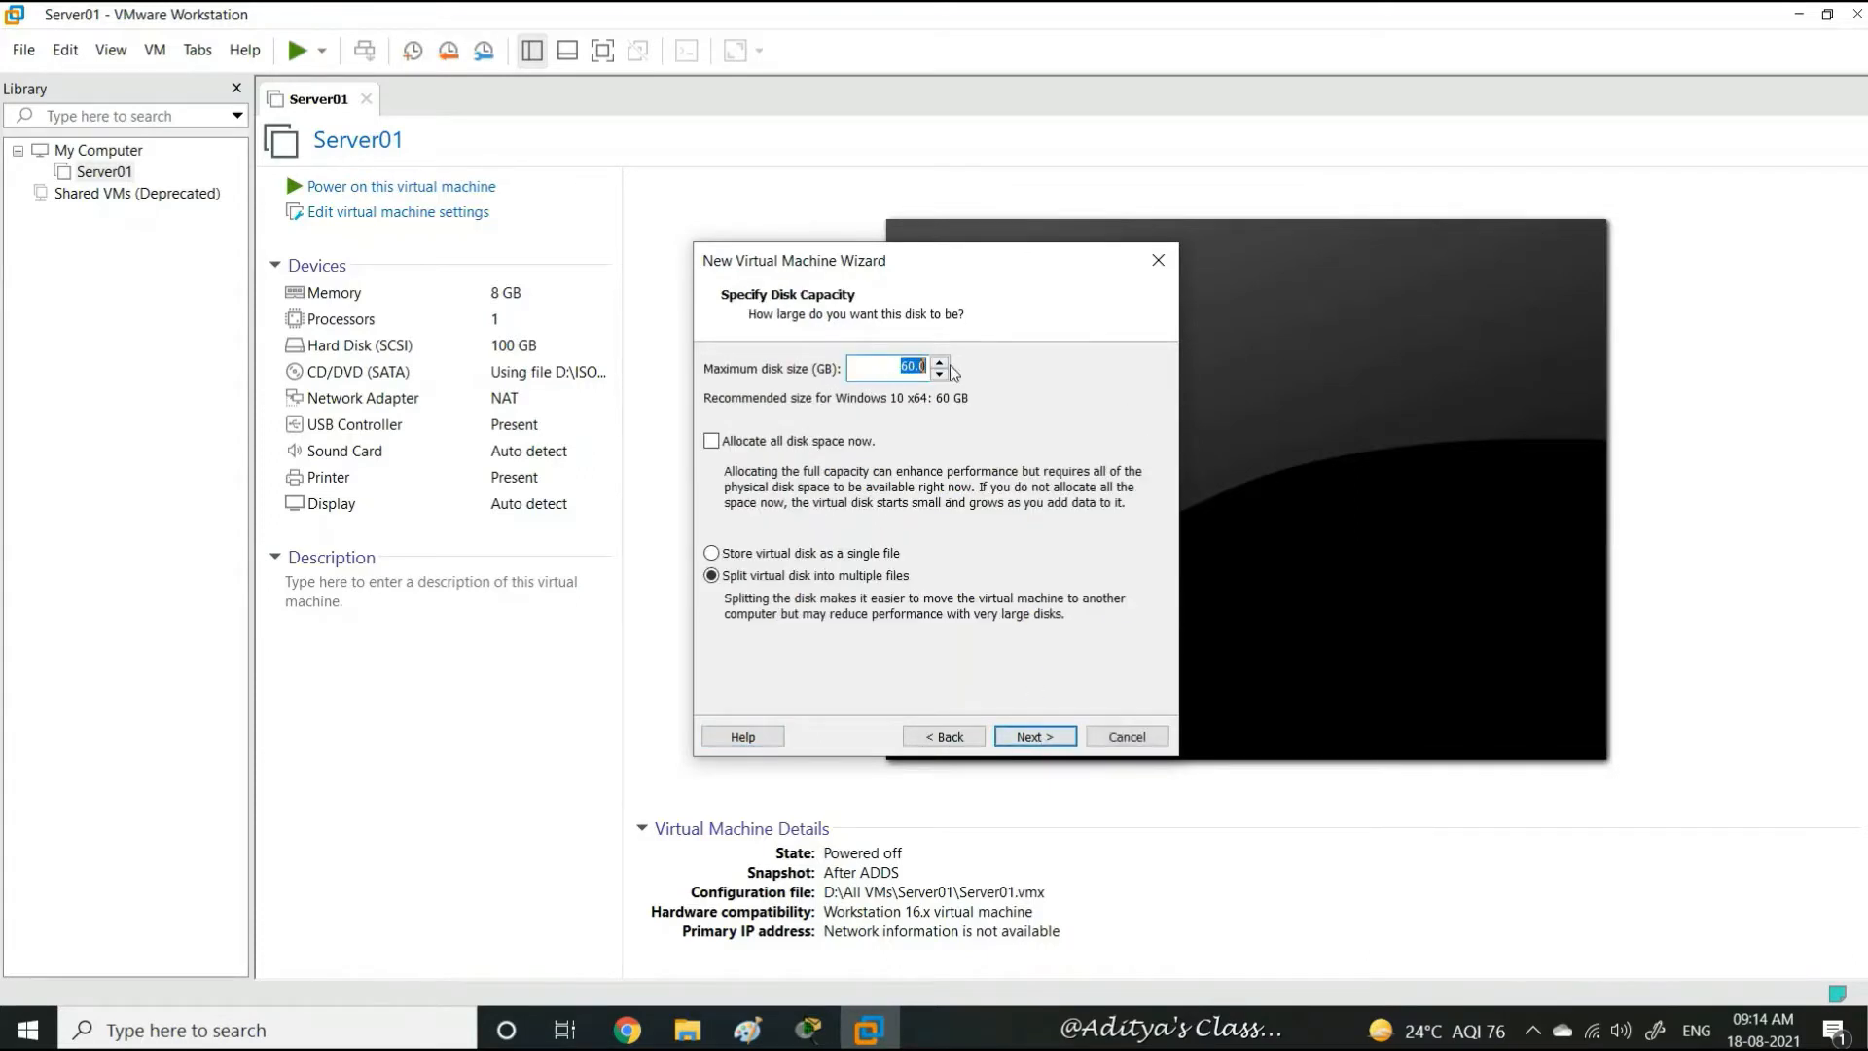
click(1032, 735)
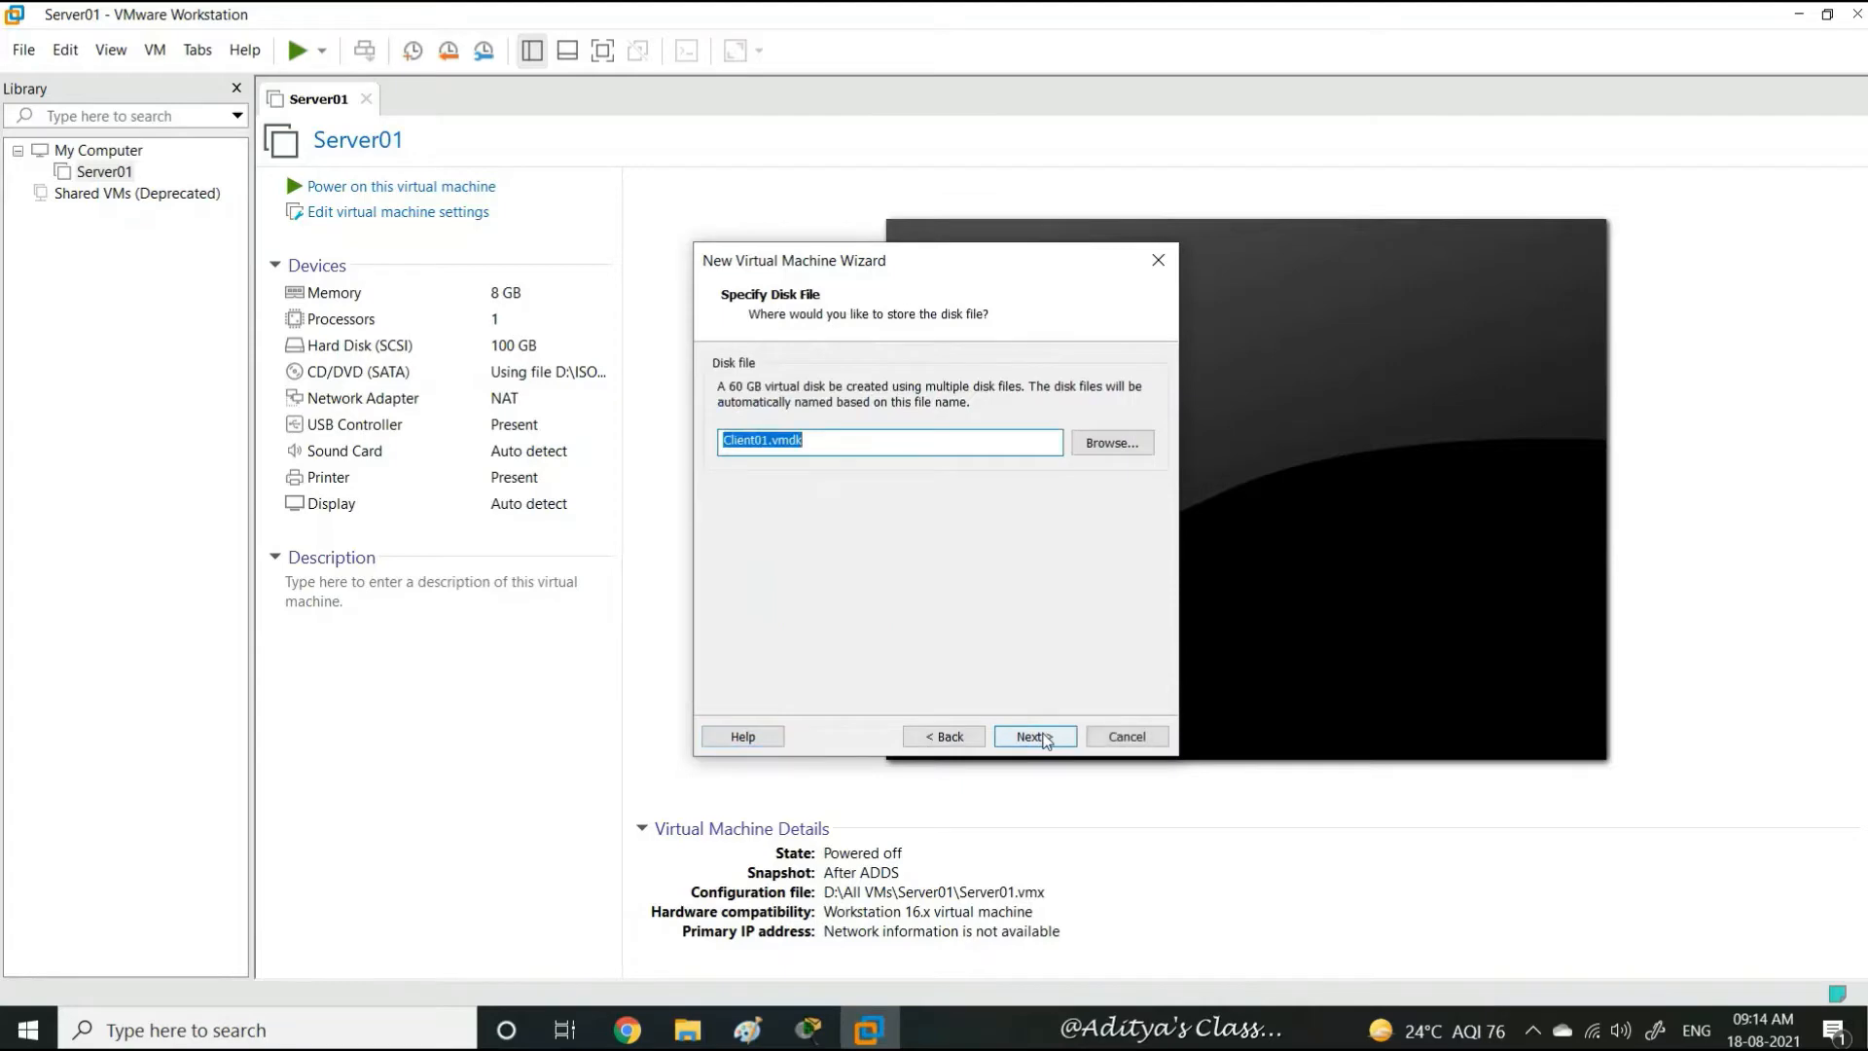
click(1028, 736)
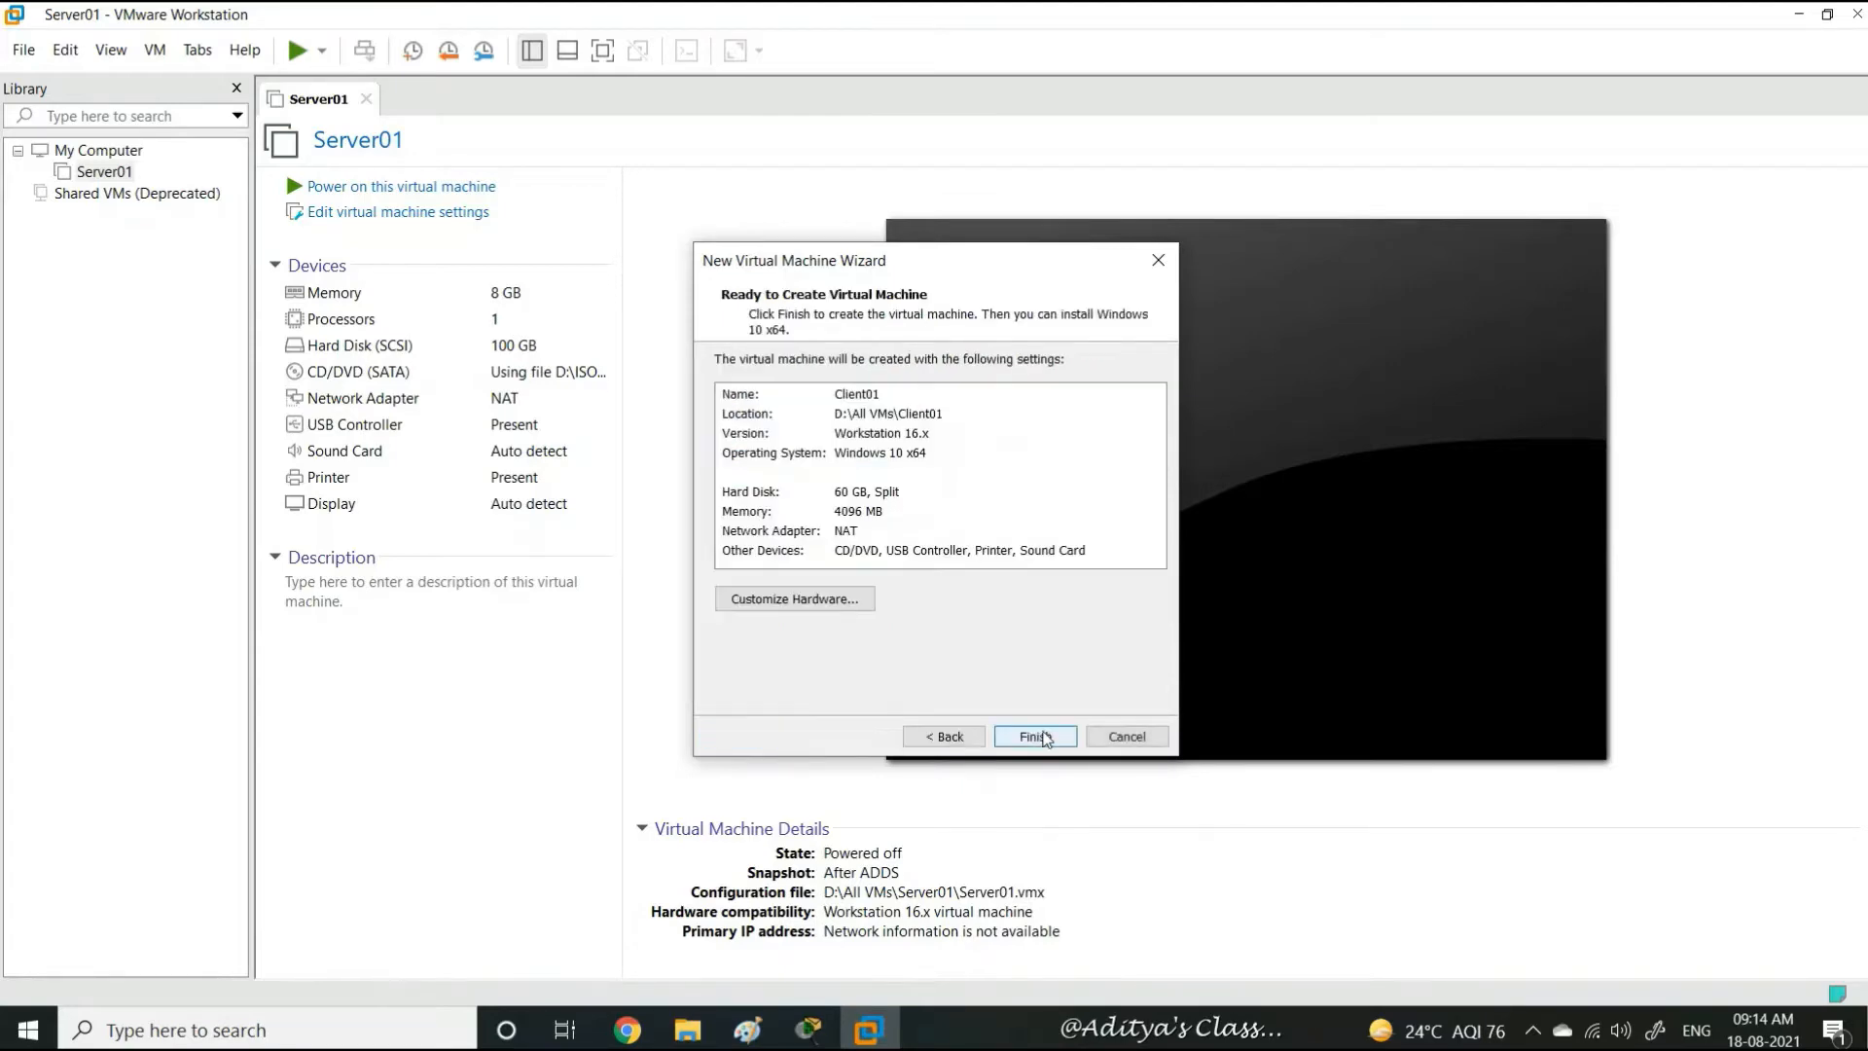
click(794, 597)
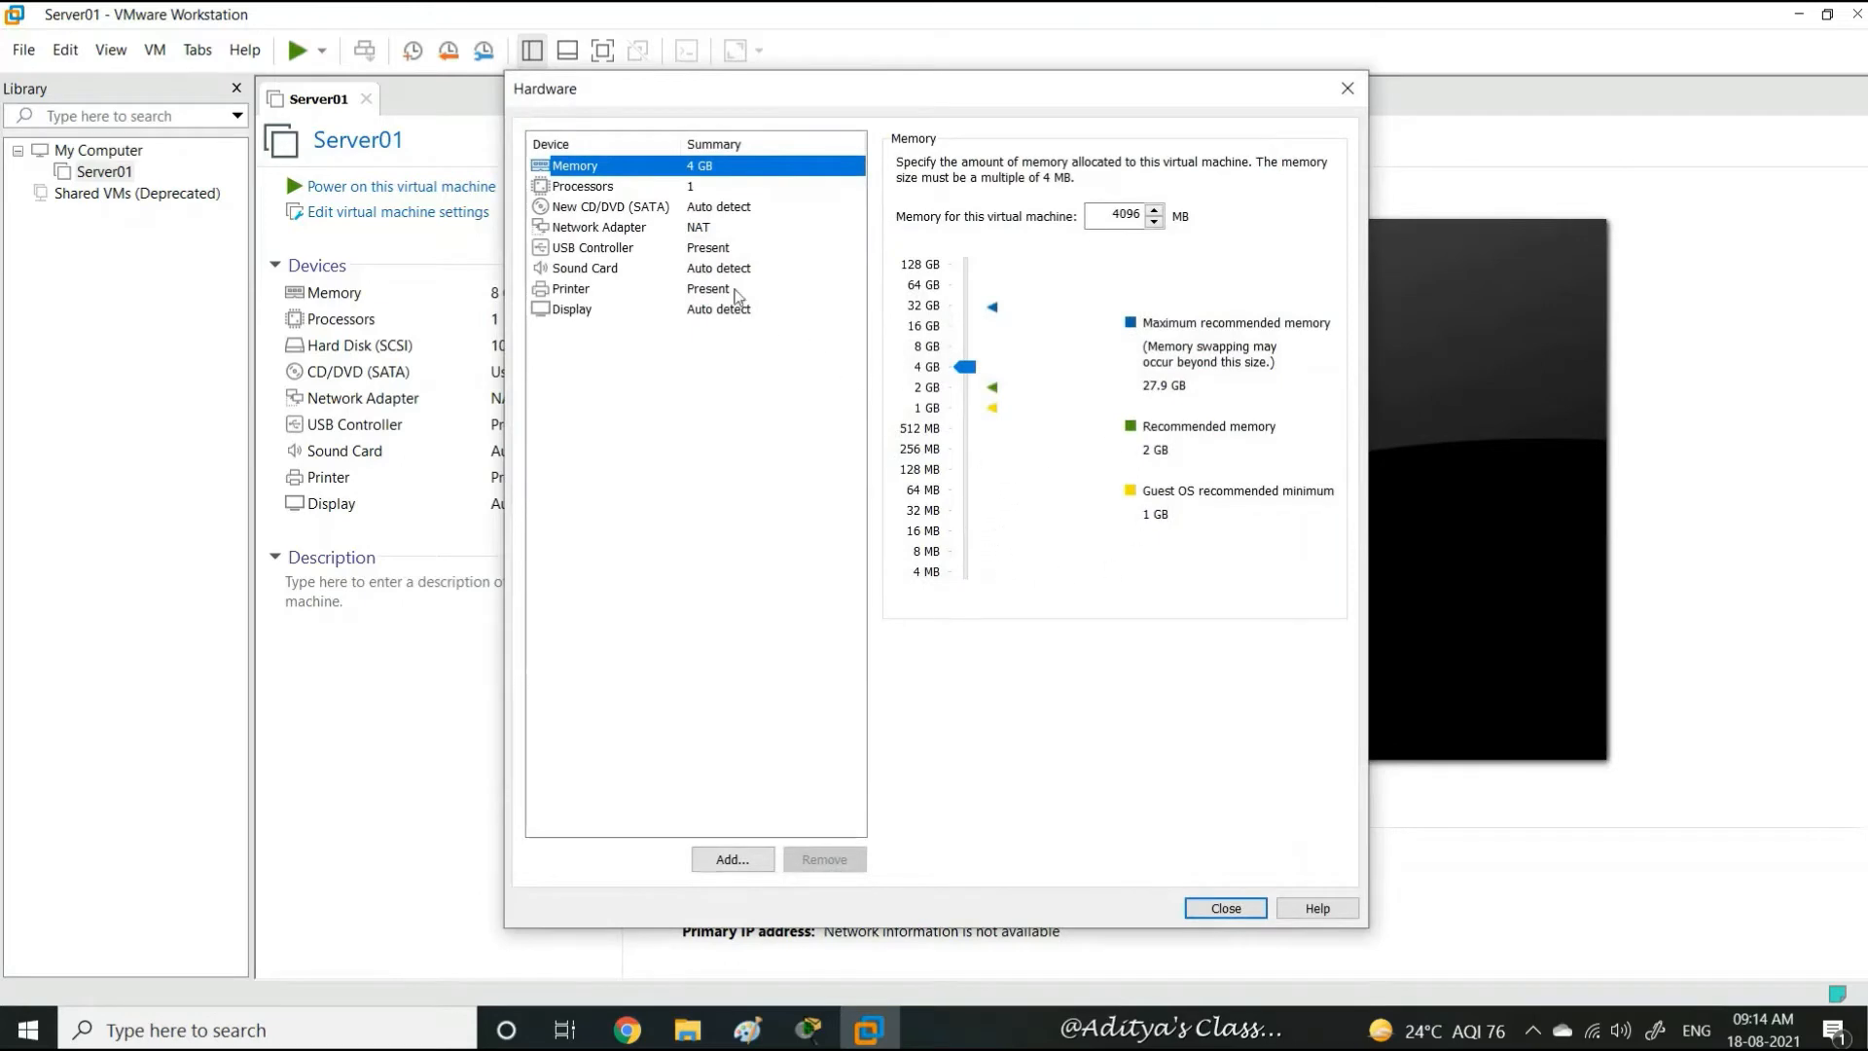
Finish the wizard and set Client01's CD/DVD drive to use an ISO image file
click(611, 206)
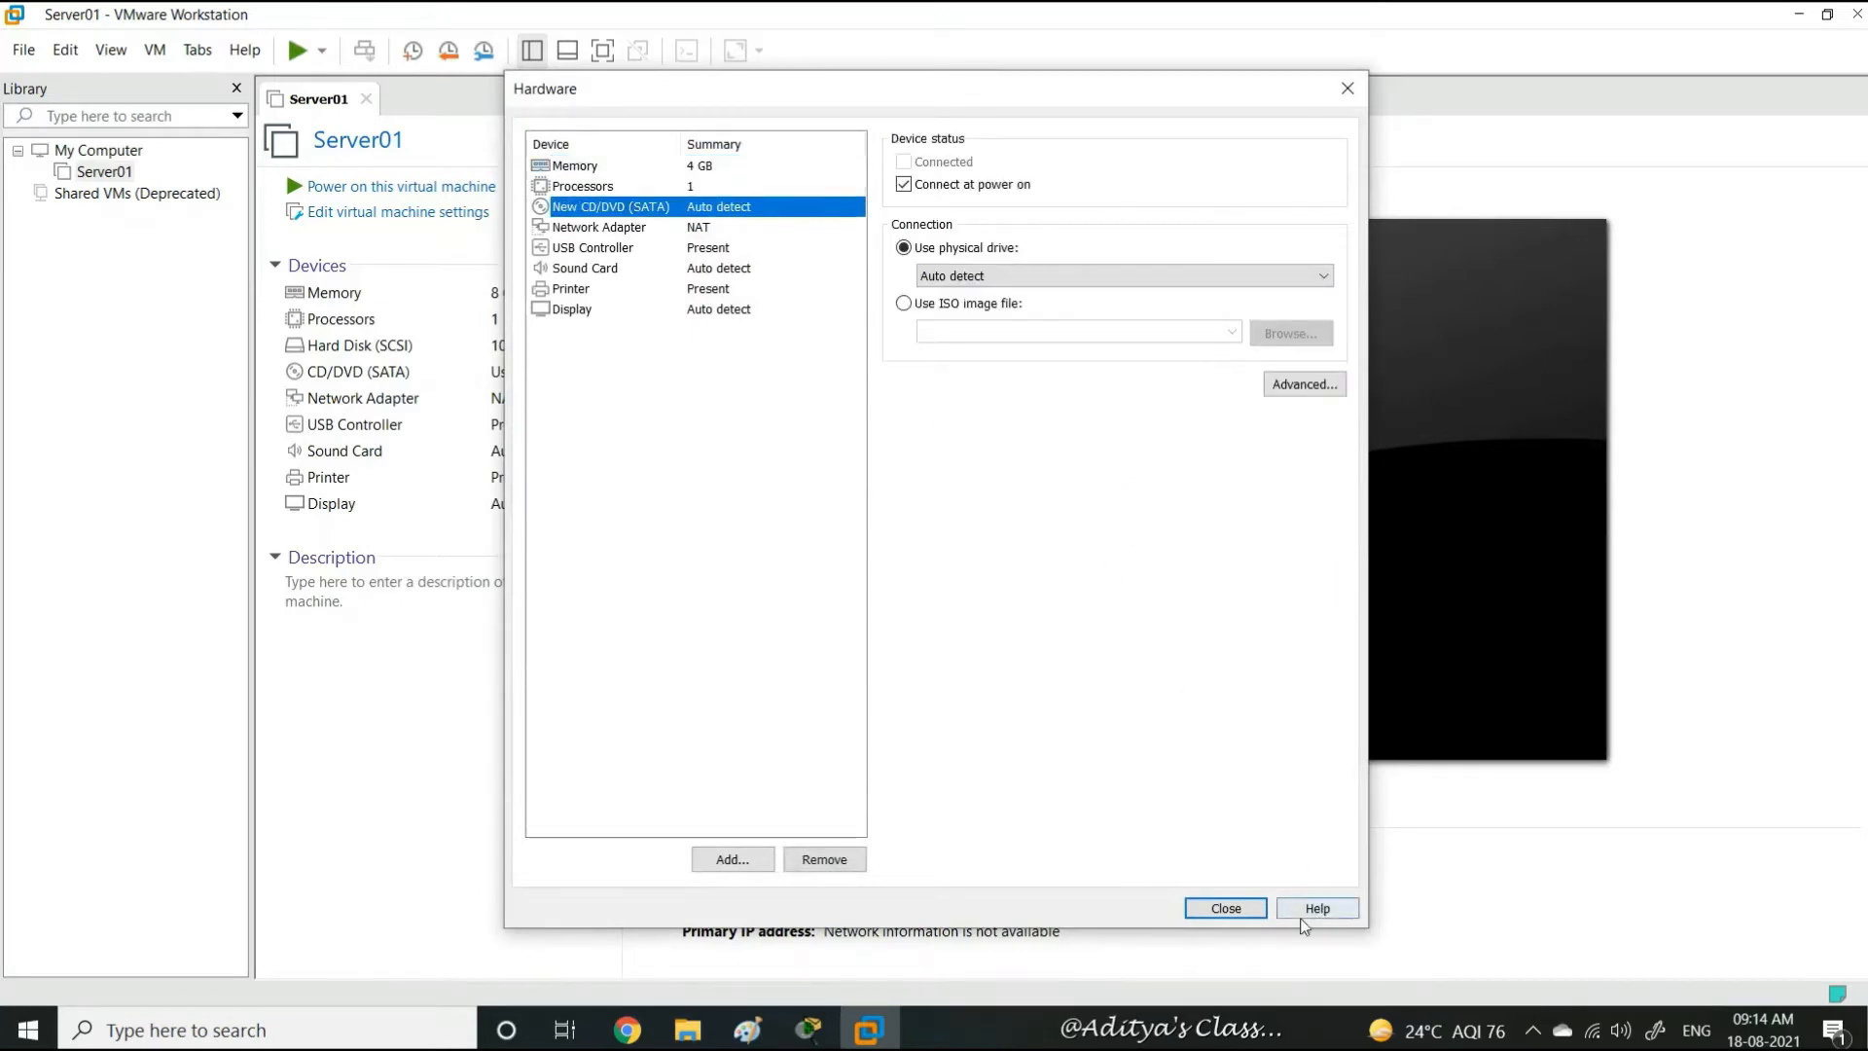
click(1224, 909)
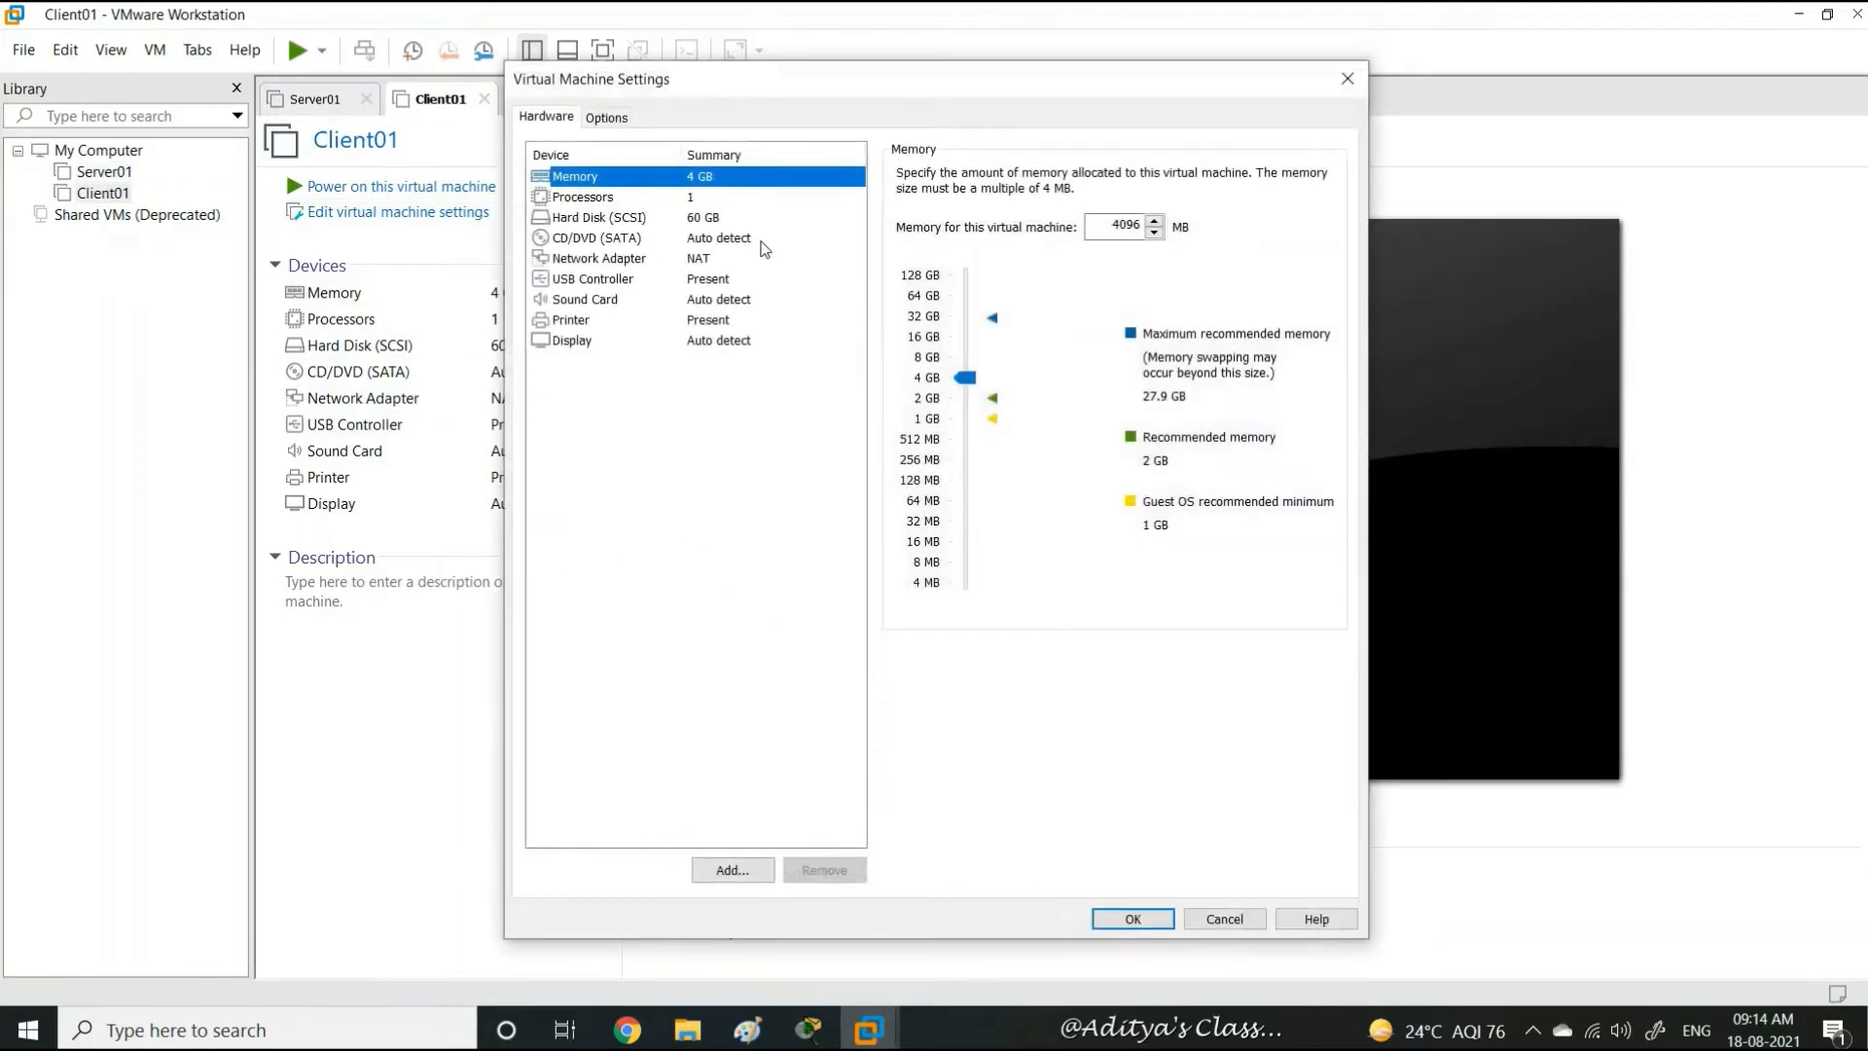
click(592, 238)
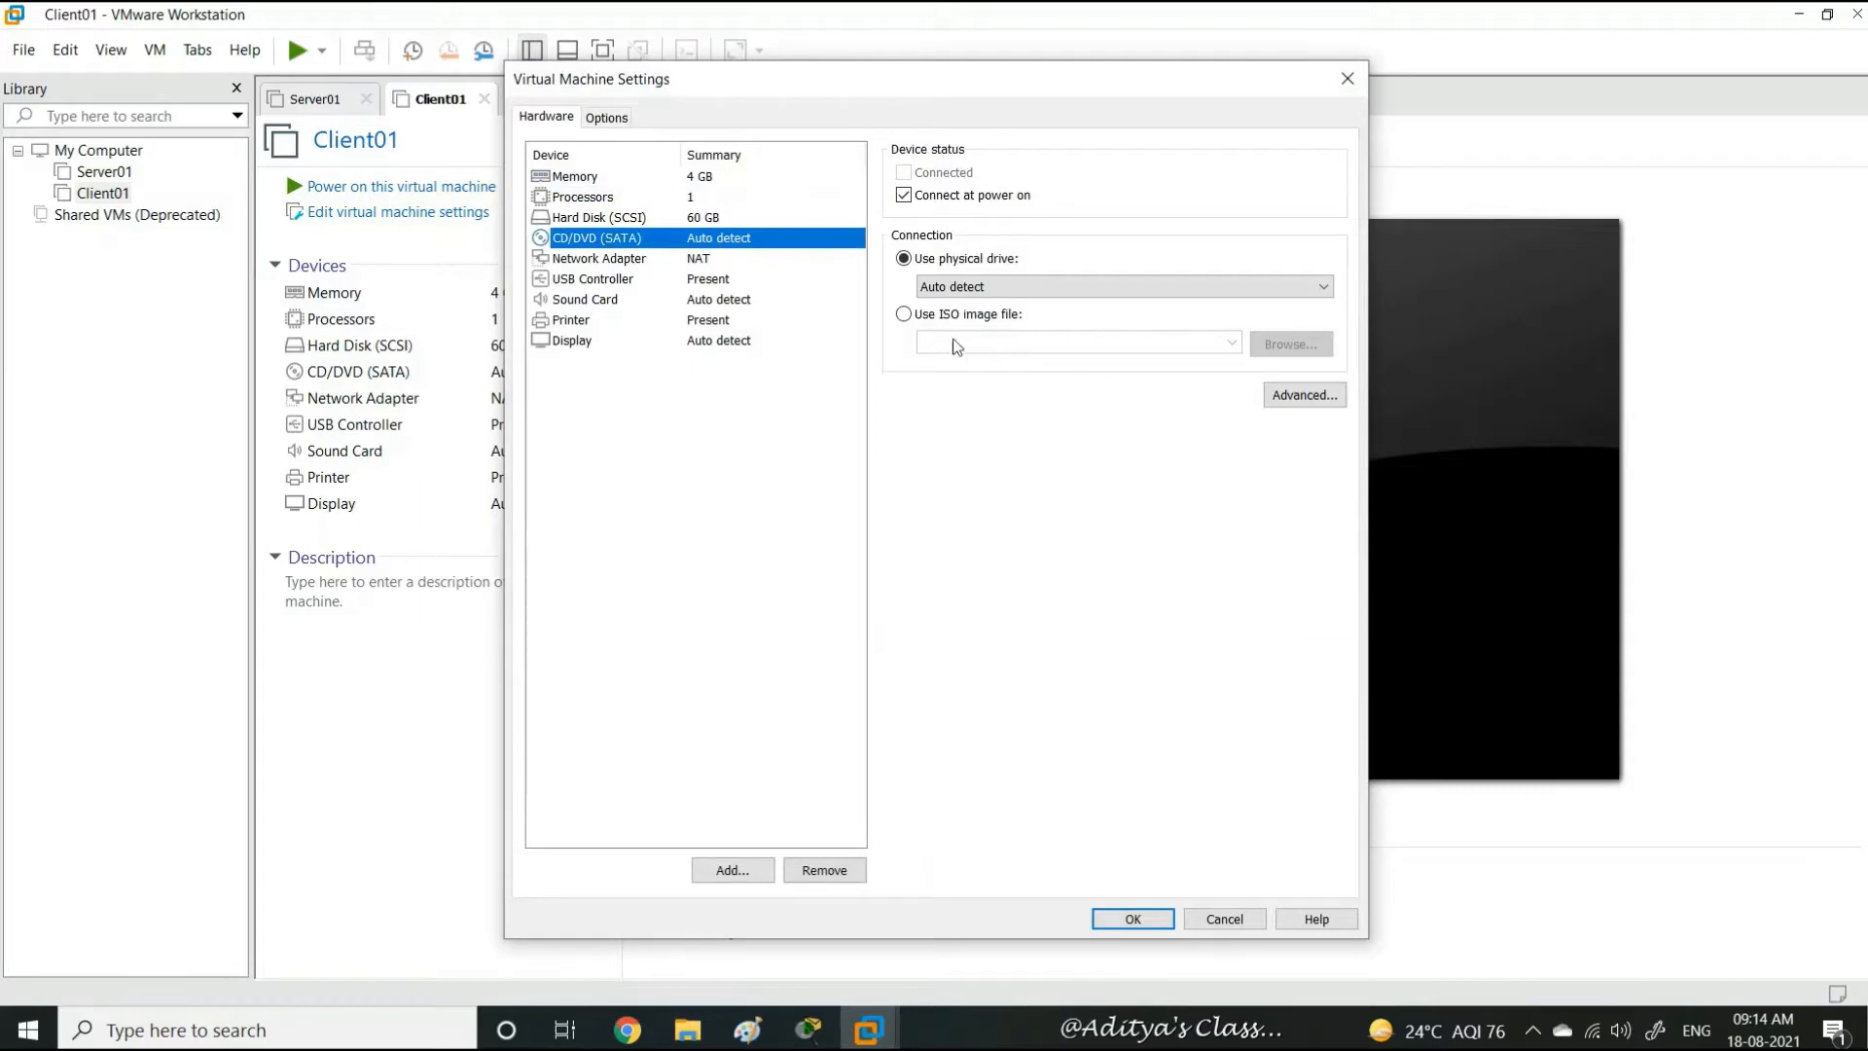
click(905, 314)
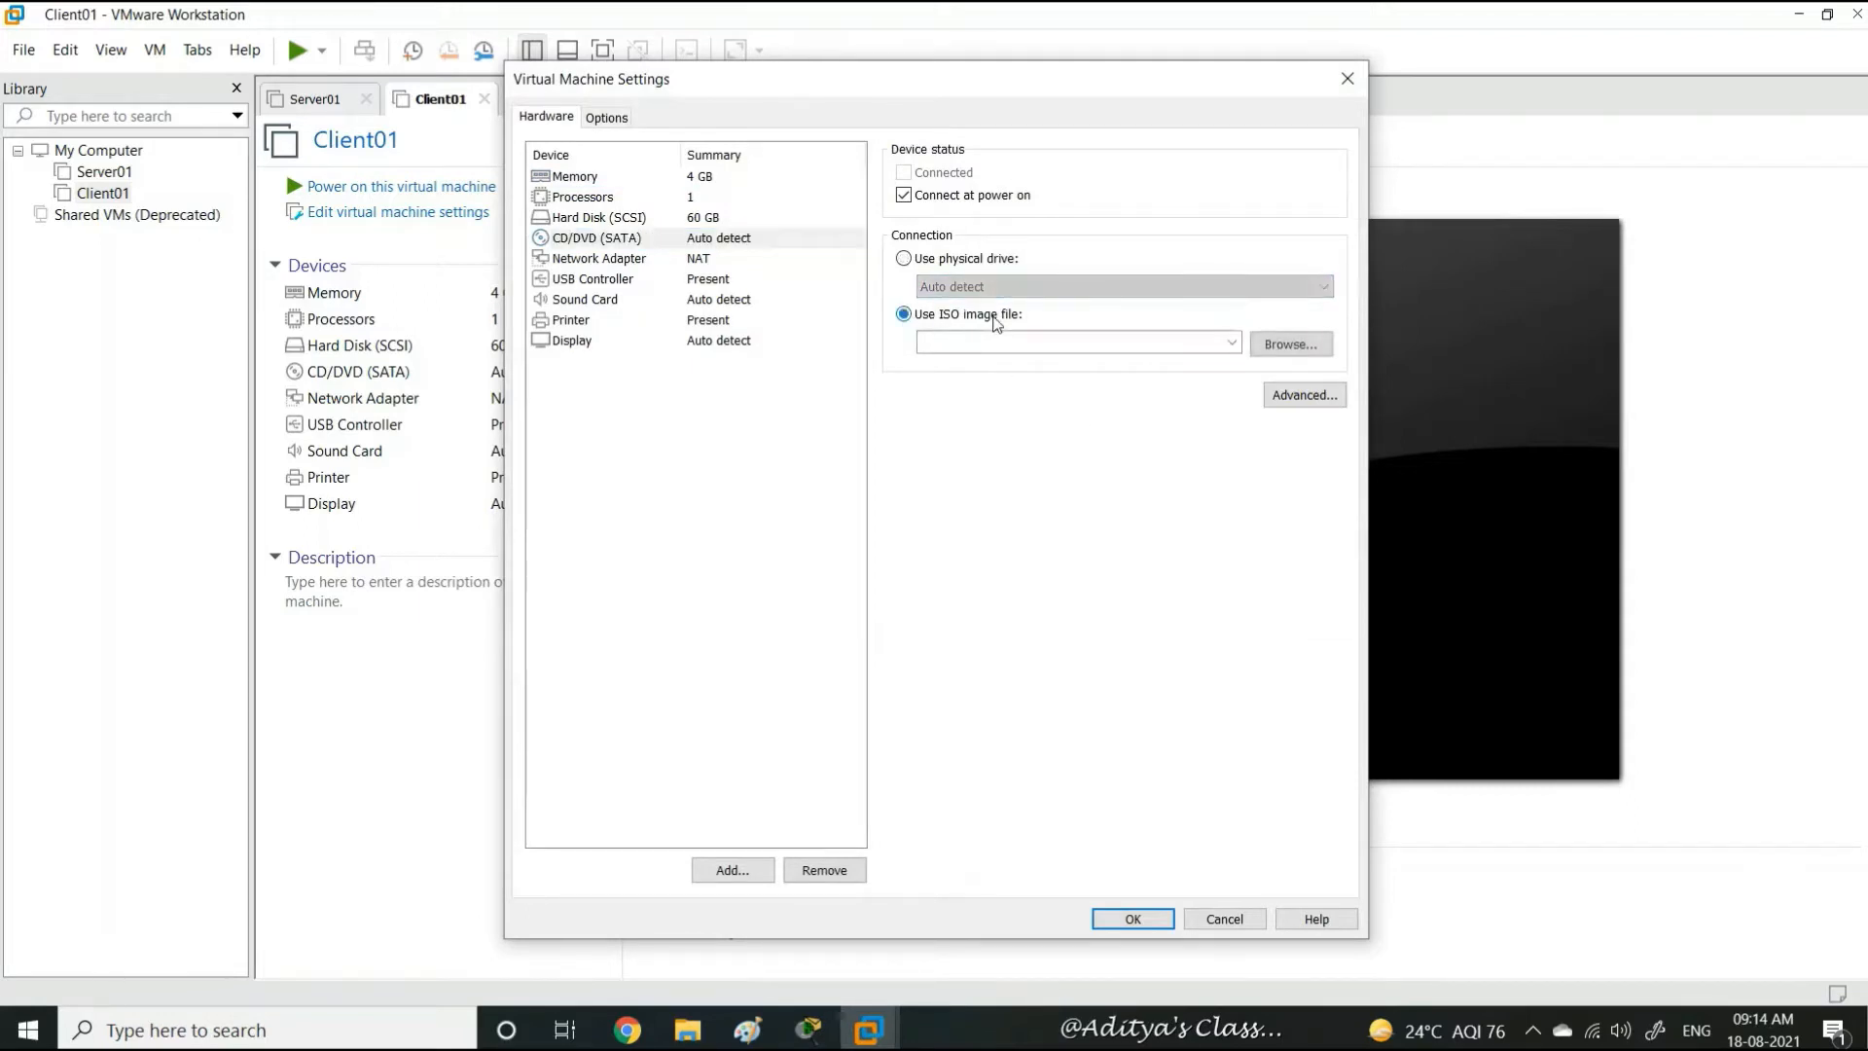
Load the Windows 10 ISO from D:\ISO and Software into the drive and save the settings
click(1291, 344)
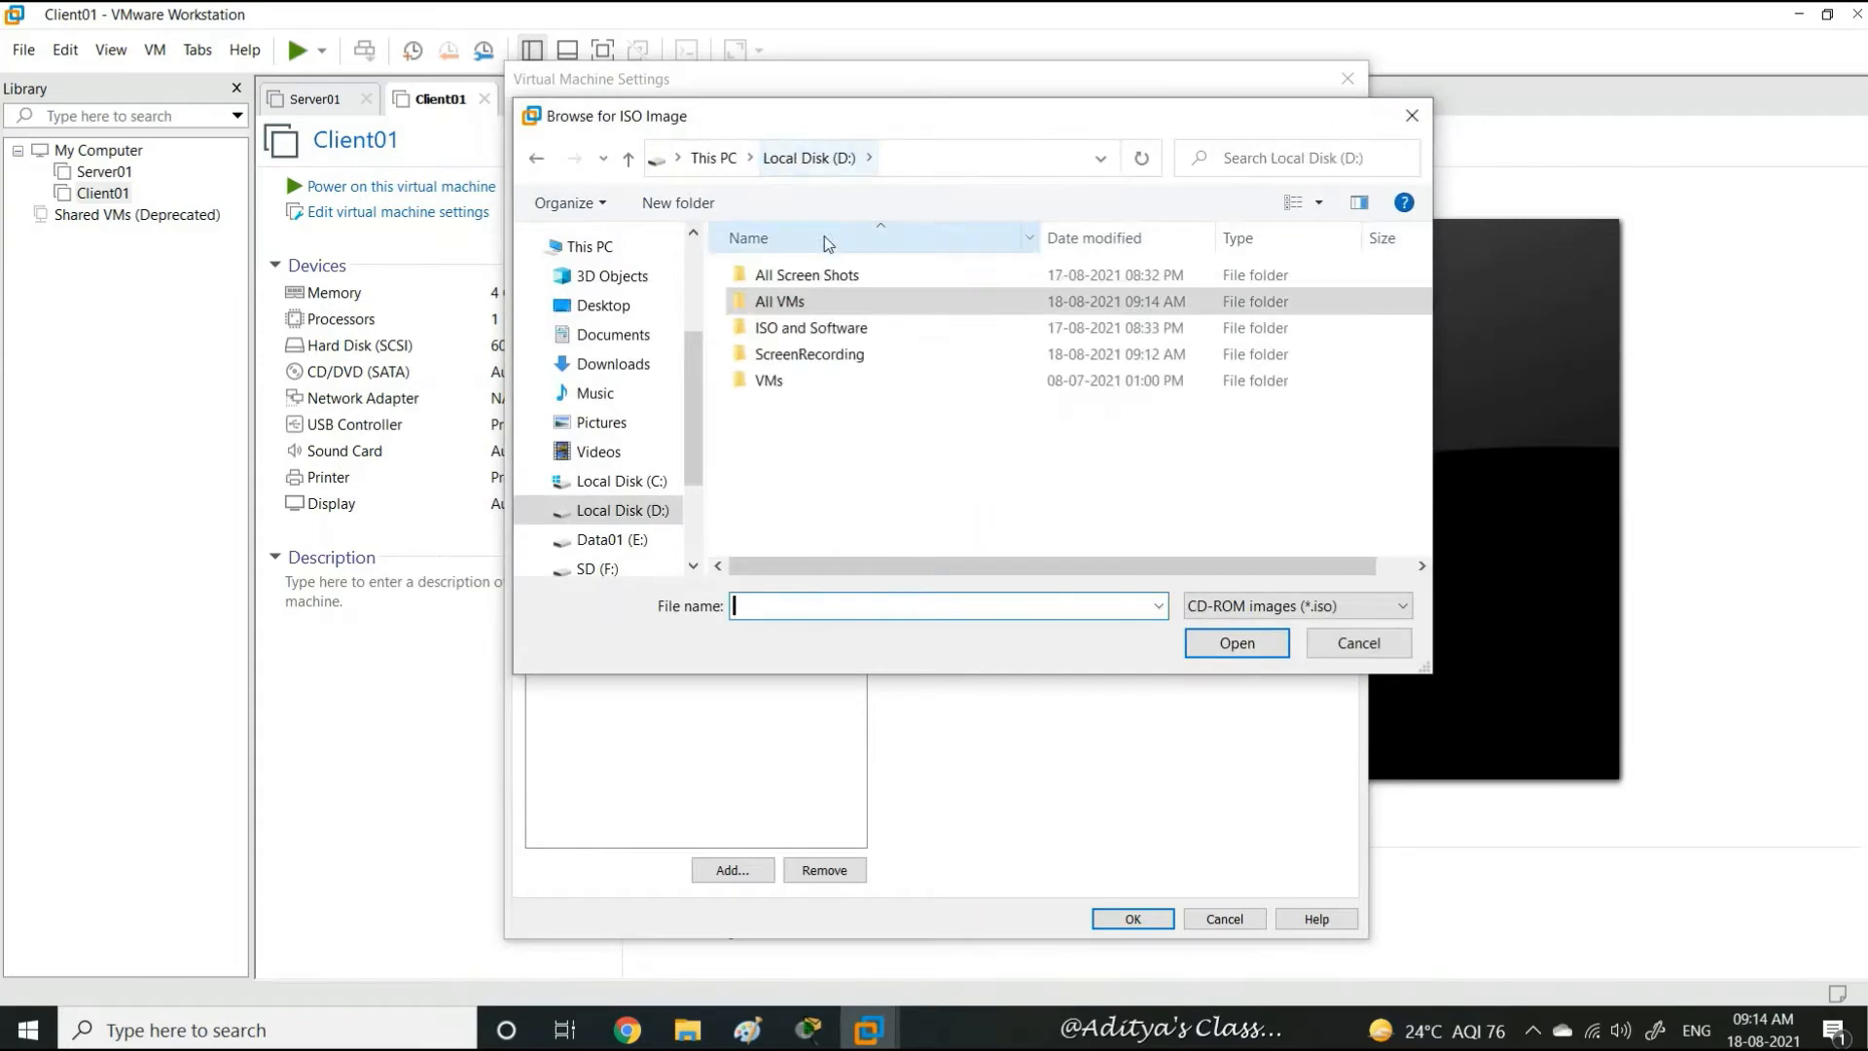
click(809, 327)
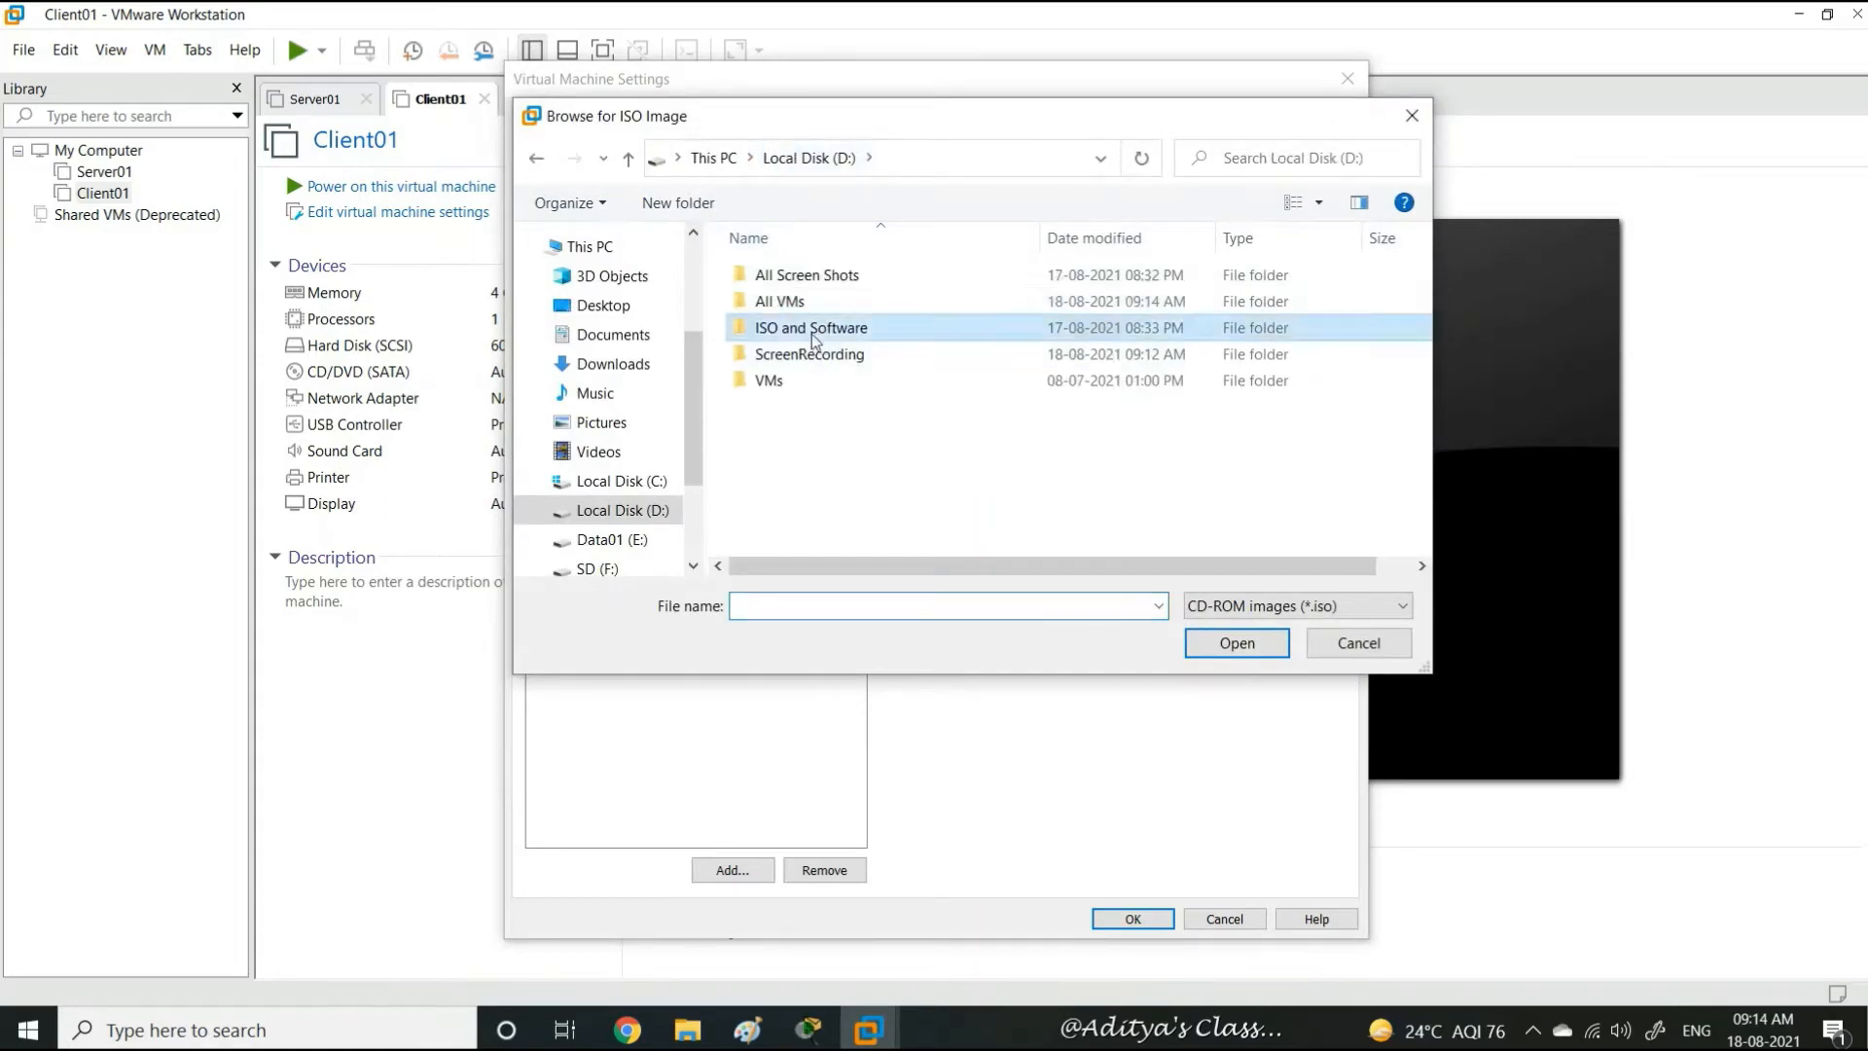
double_click(810, 327)
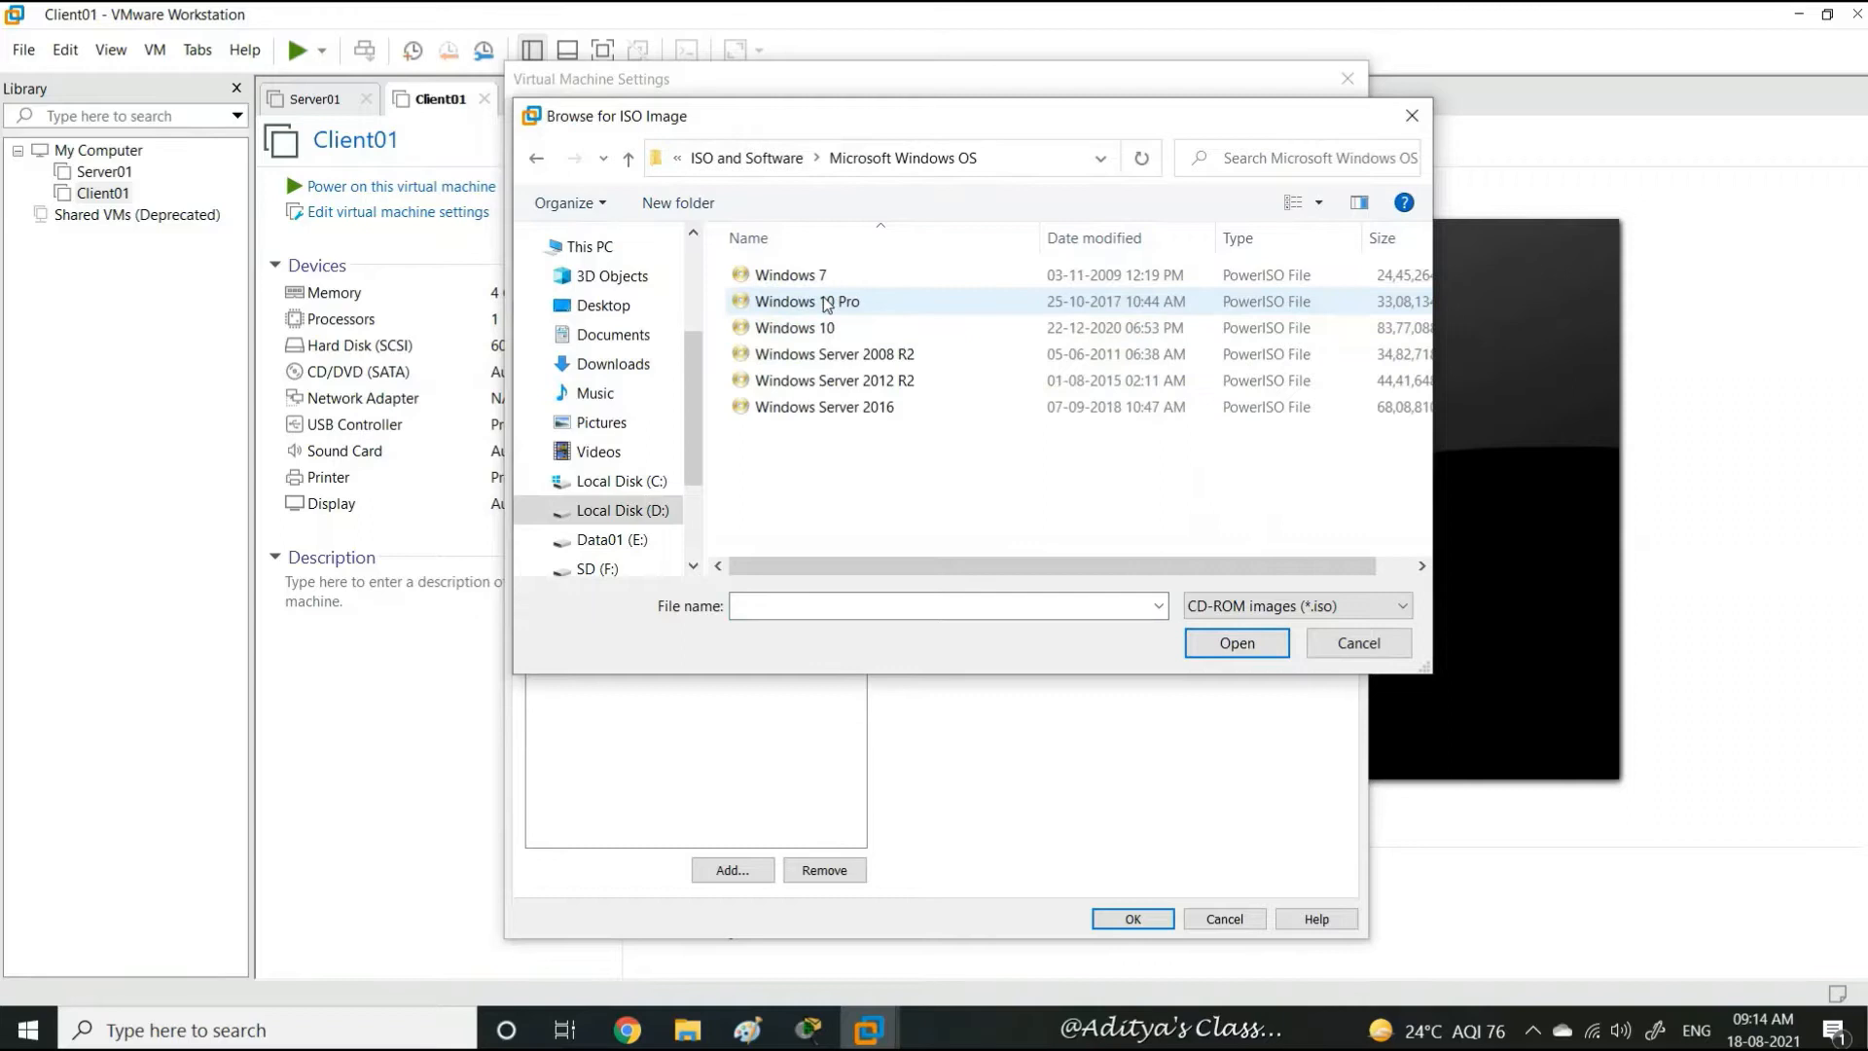
click(794, 327)
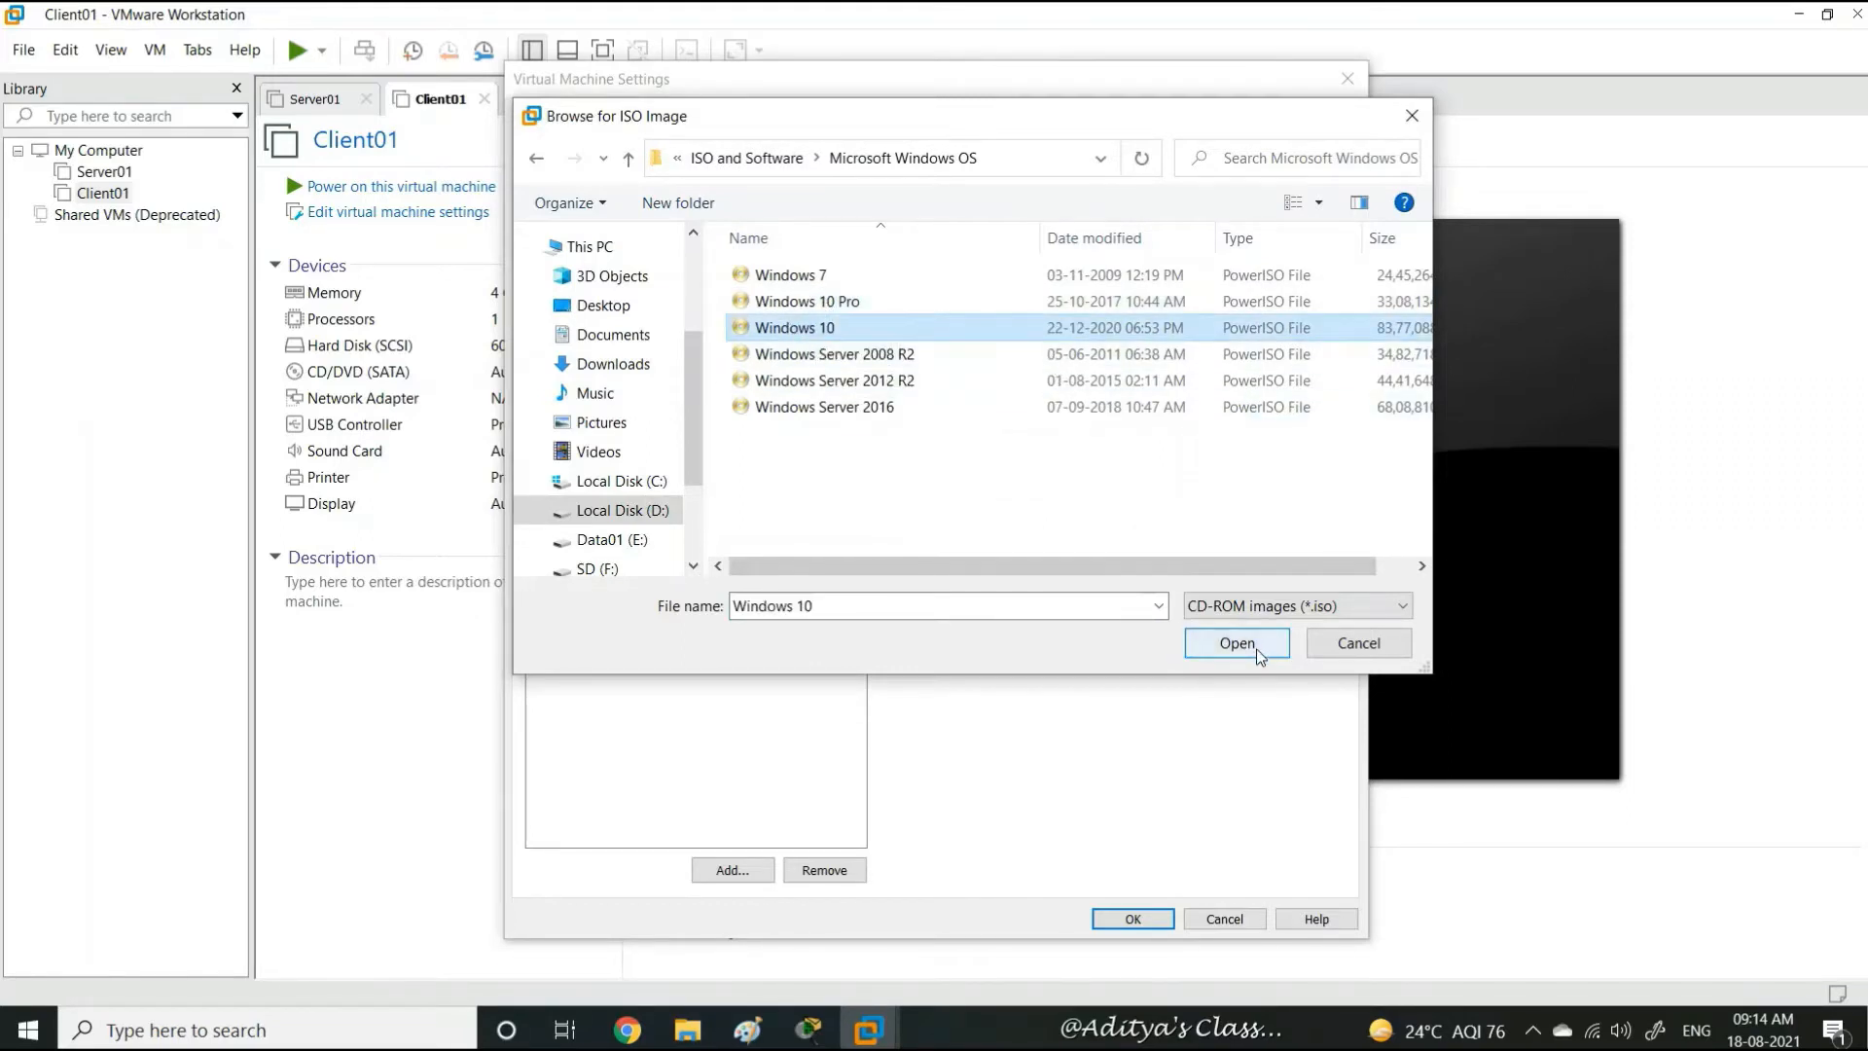
click(1238, 644)
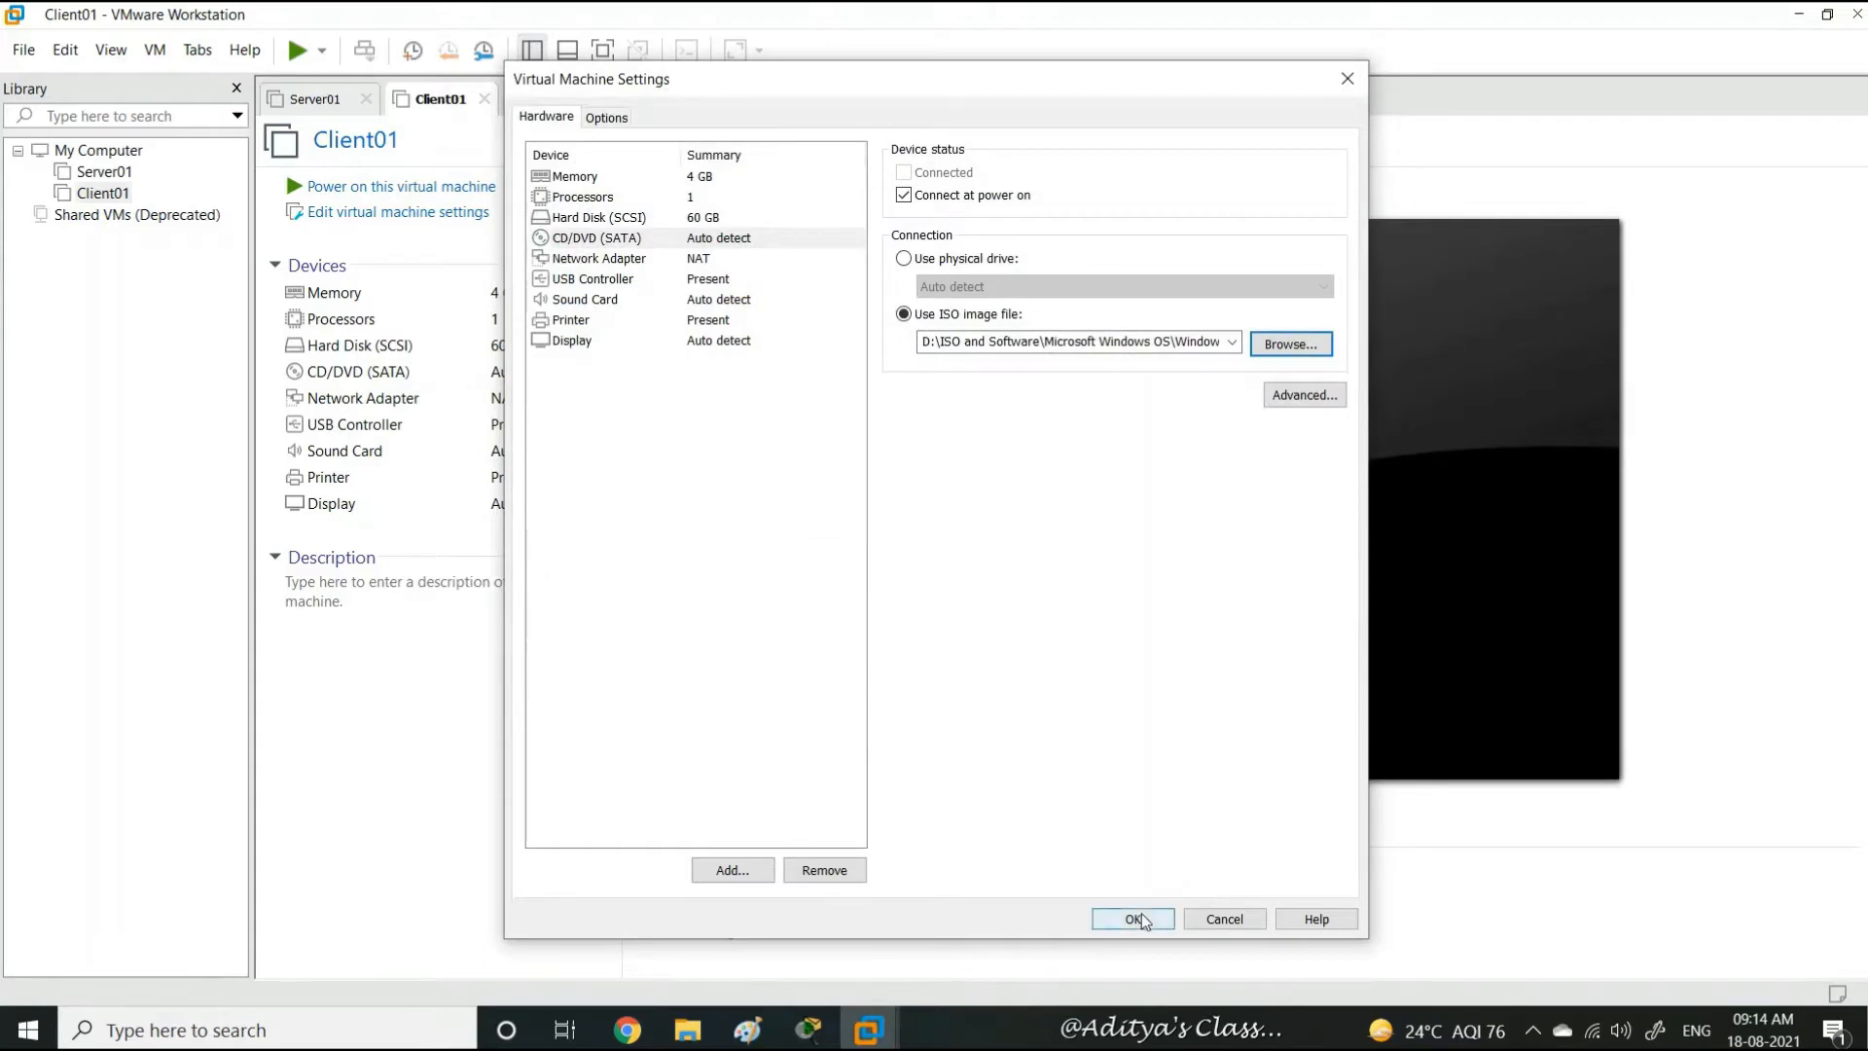
click(1131, 919)
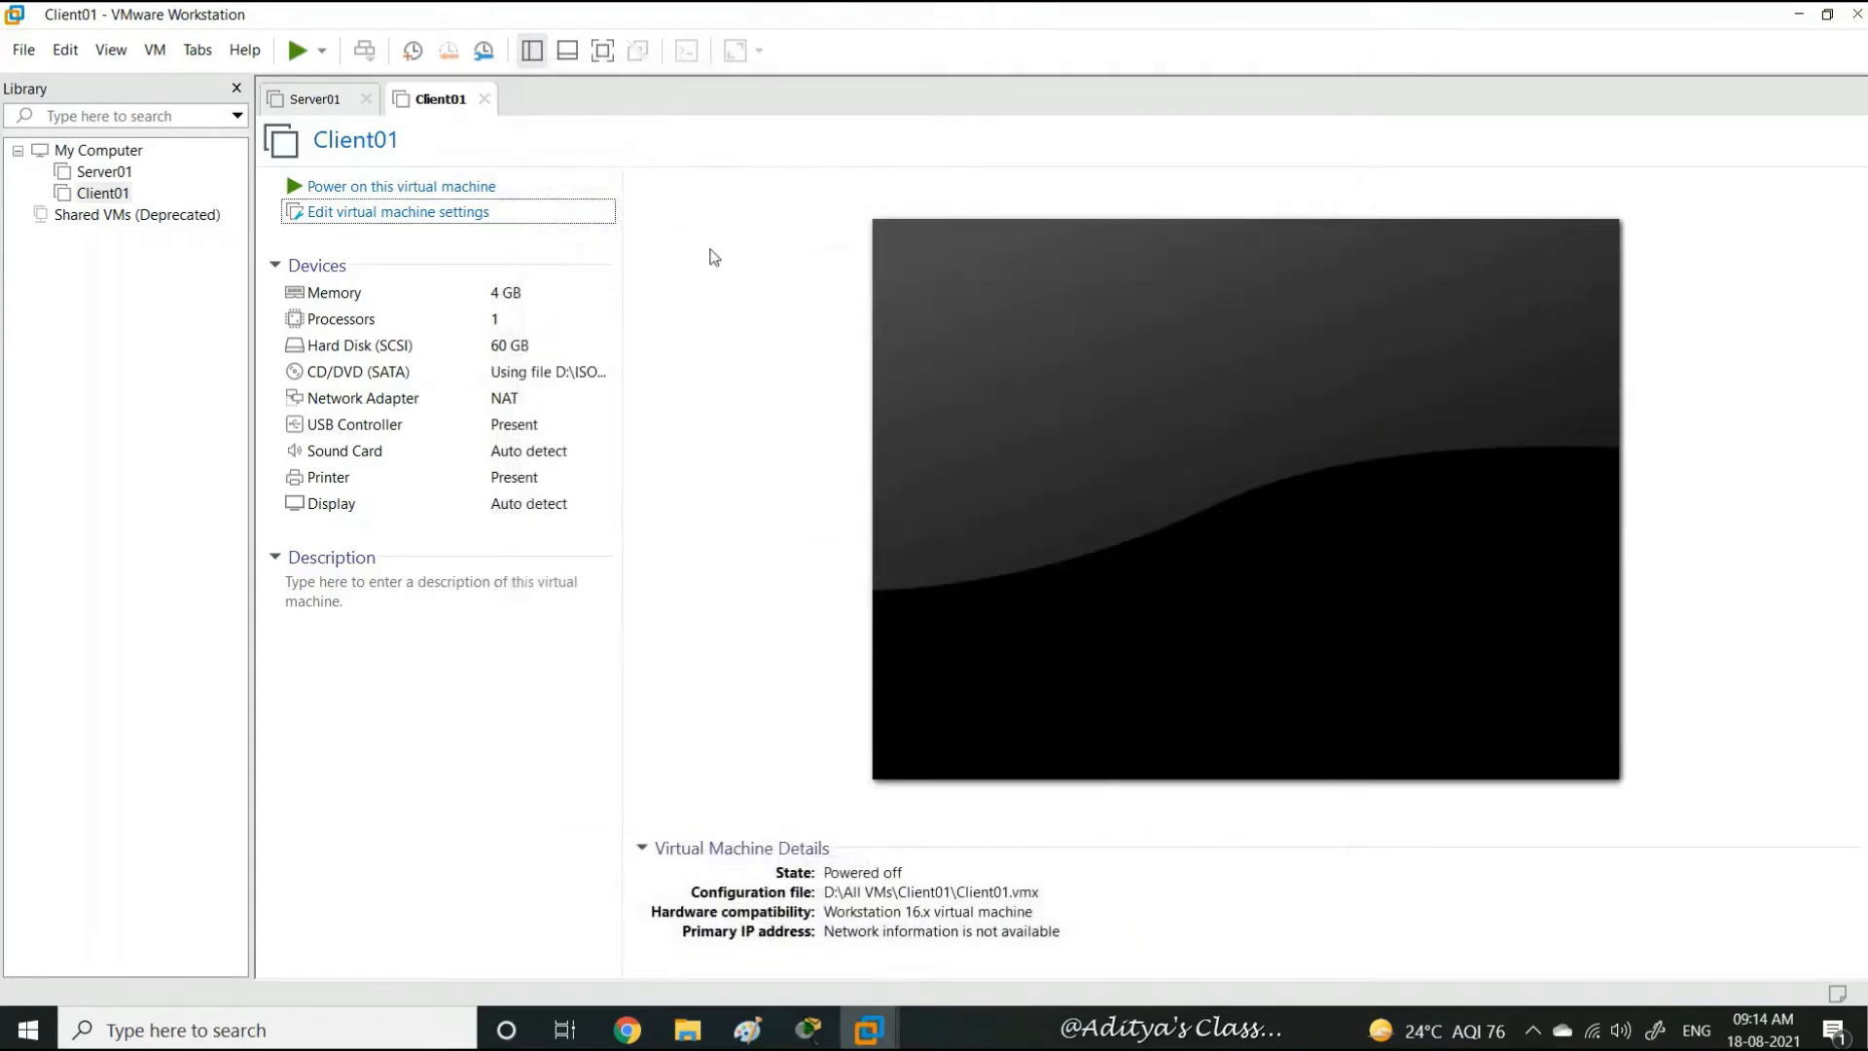
mouse_move(700, 189)
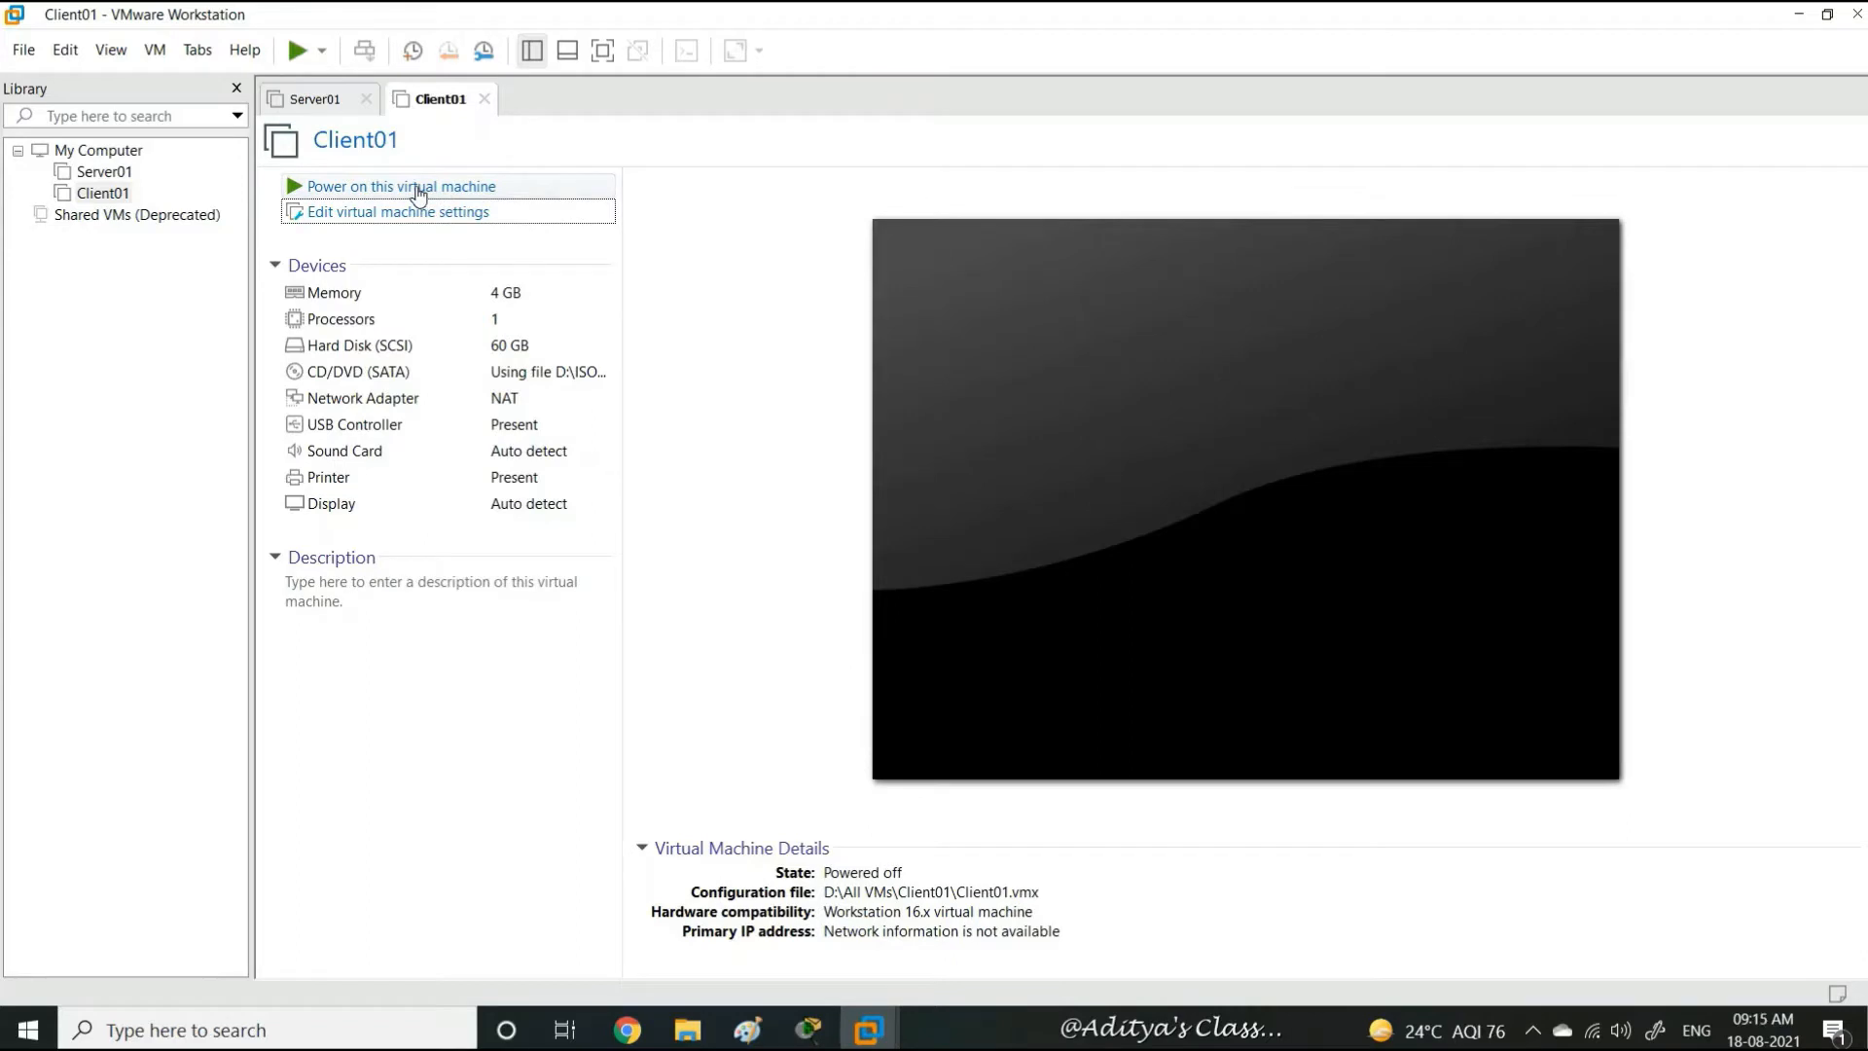
Power on Client01 and boot the Windows 10 Setup entry from the ISO
click(401, 187)
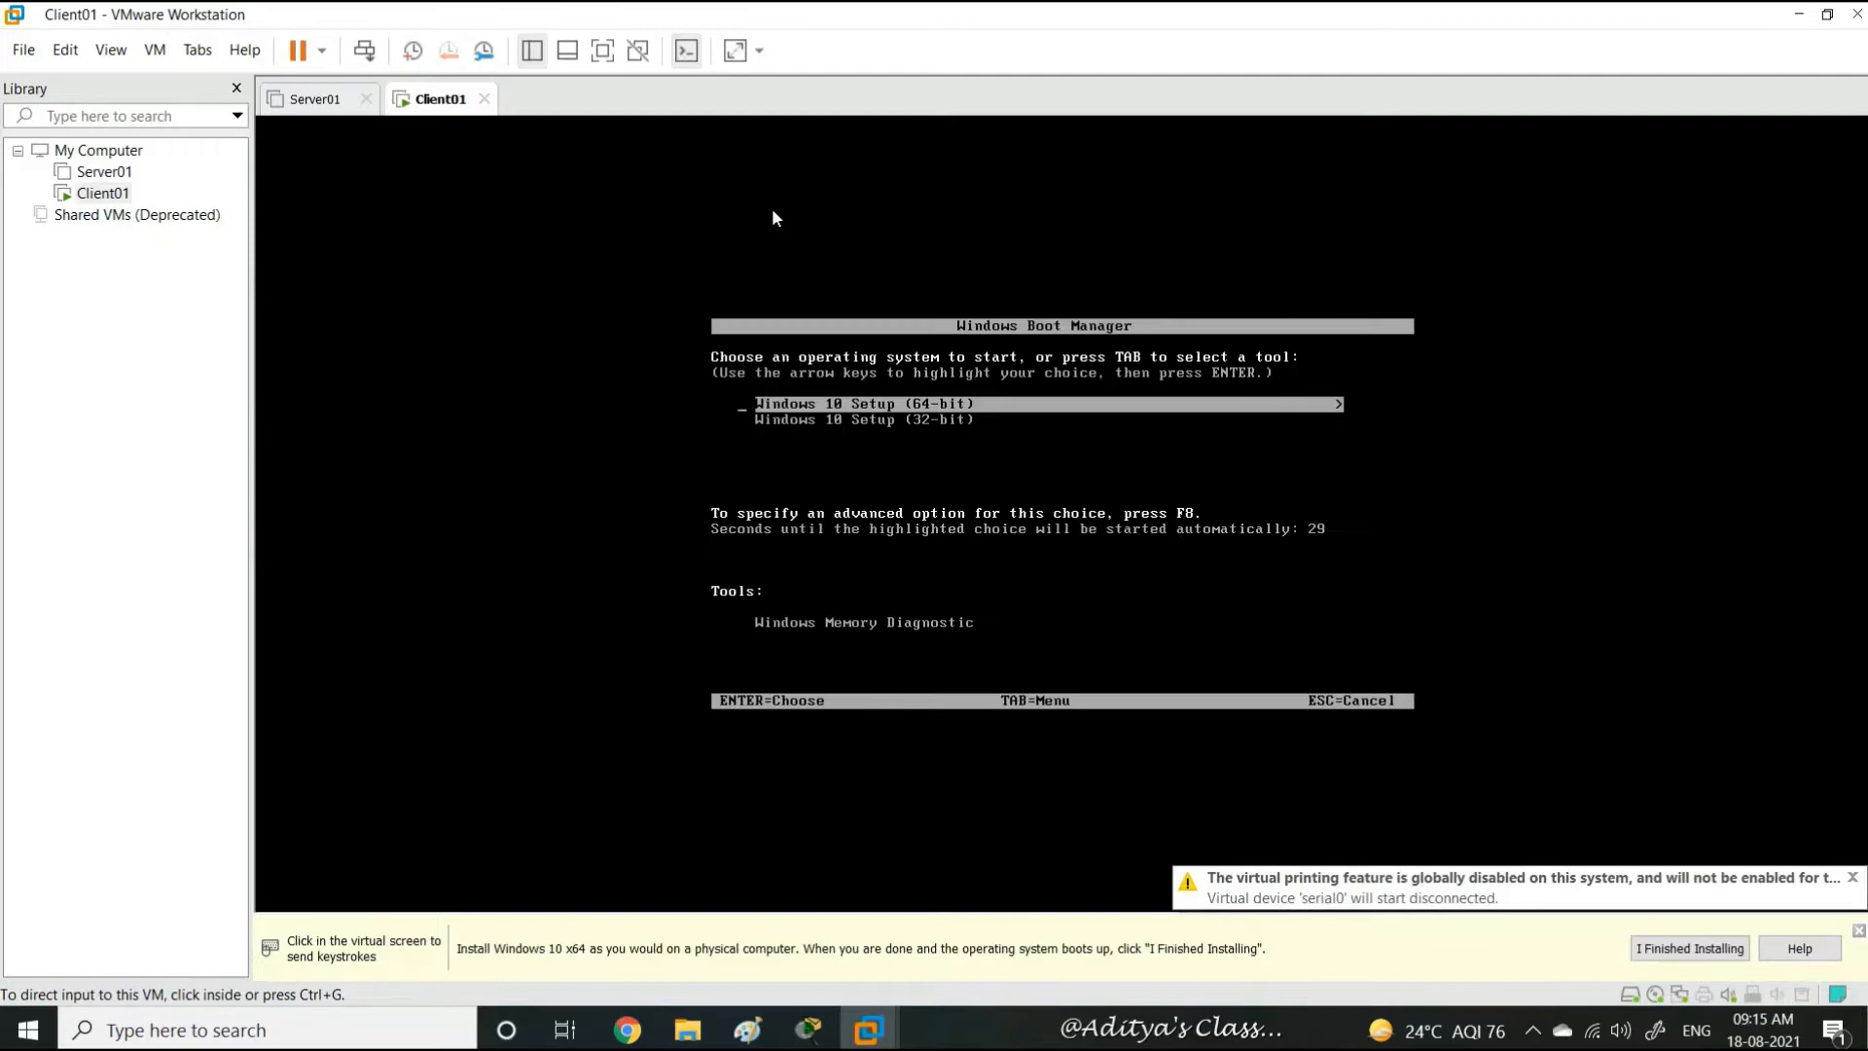
mouse_move(954, 443)
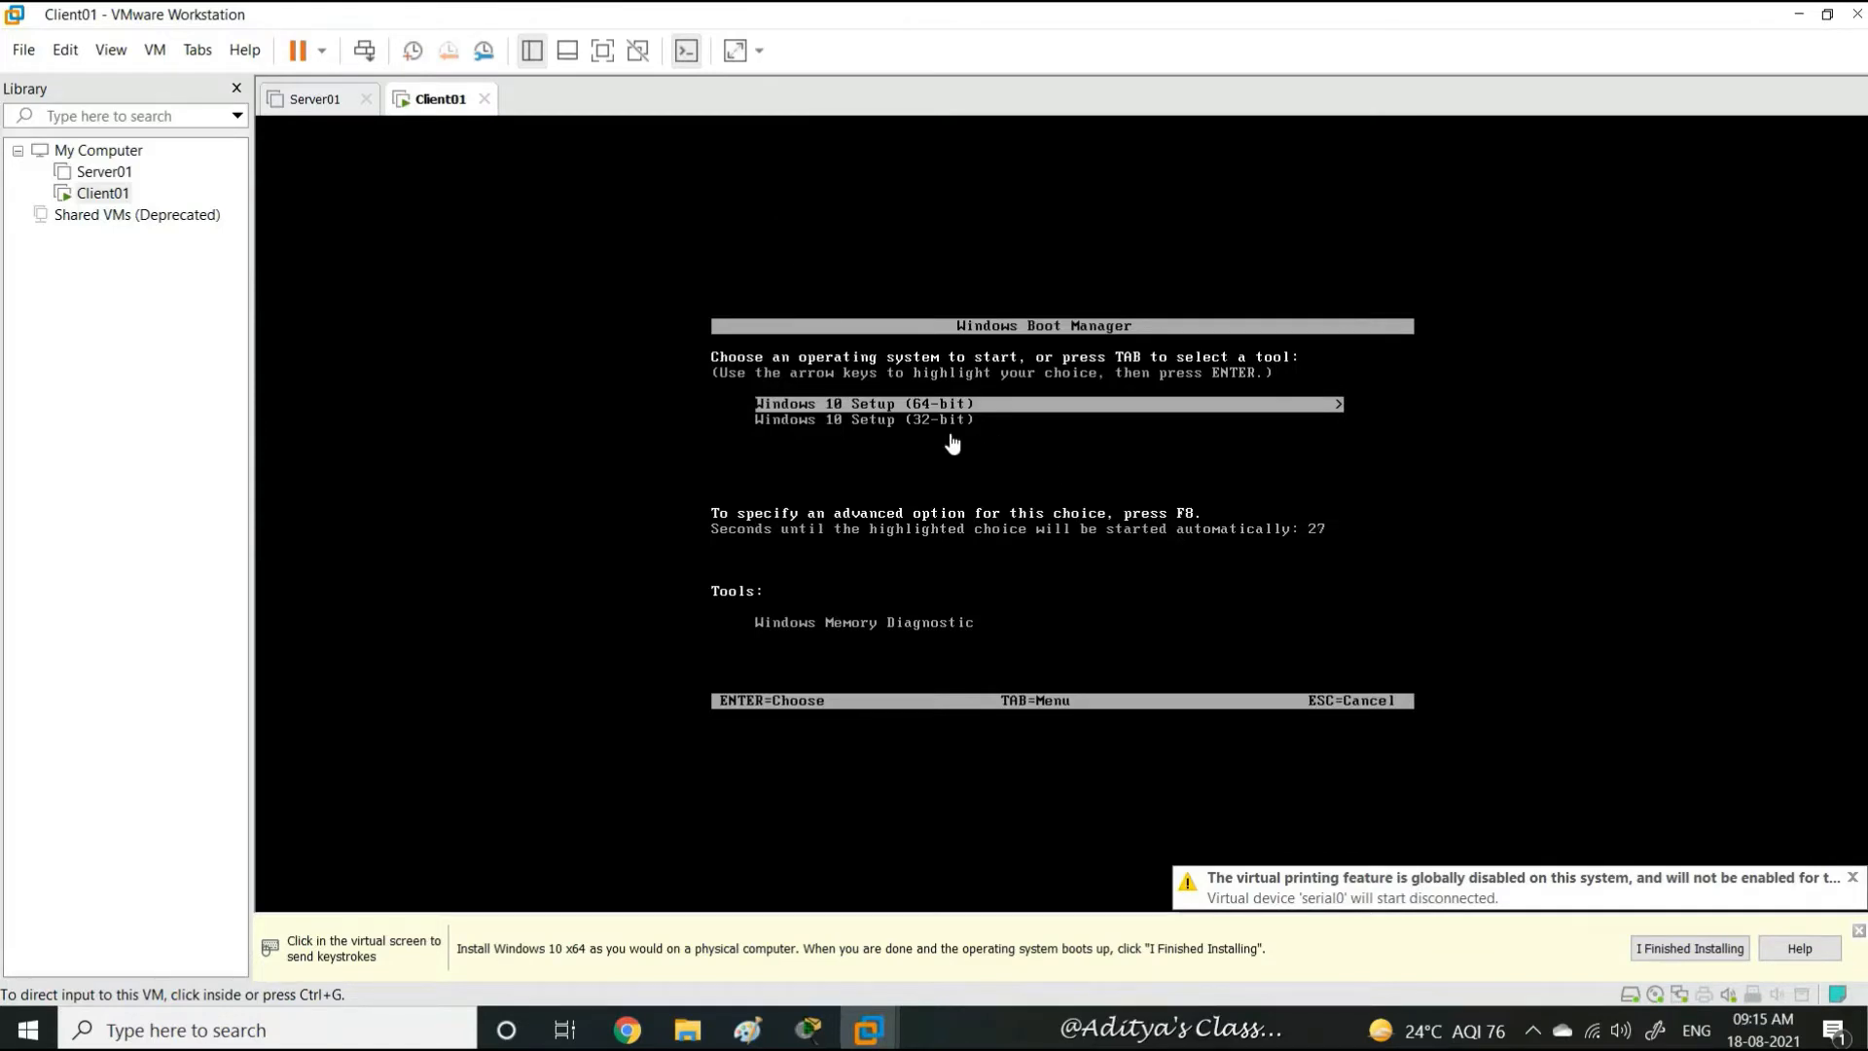
click(736, 50)
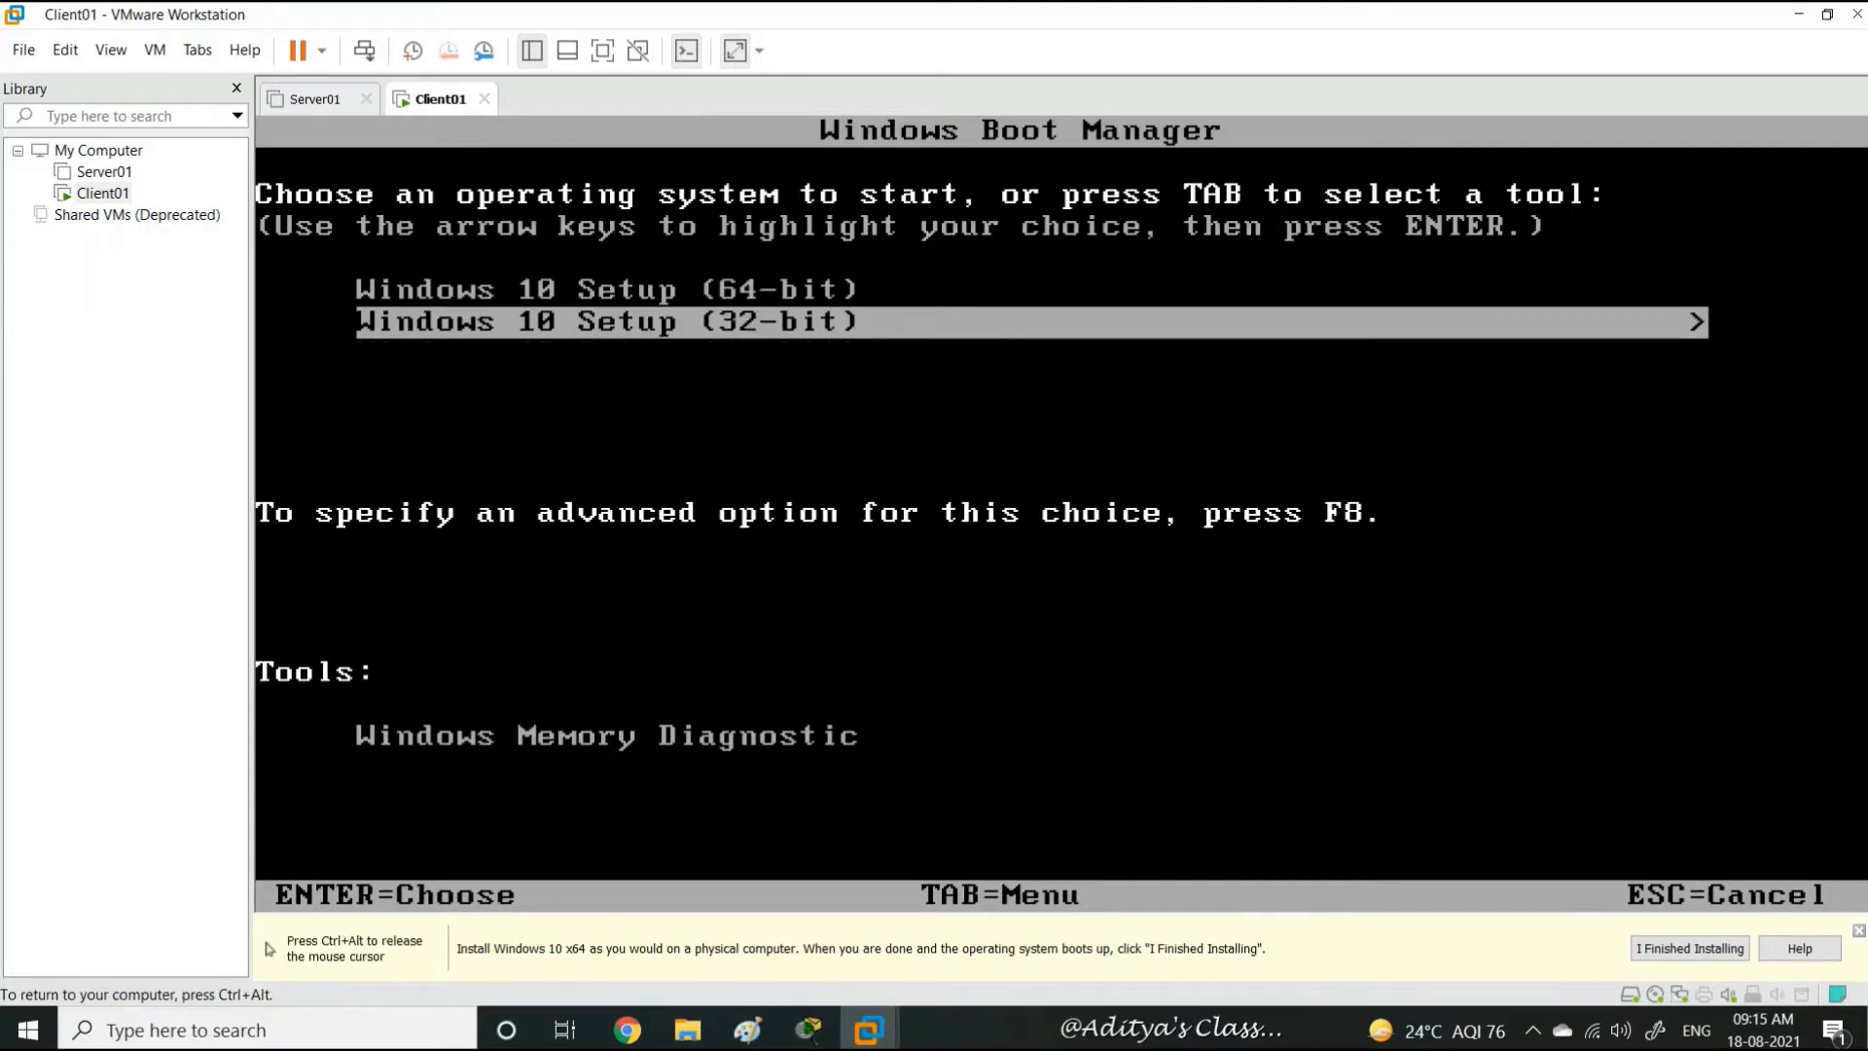
key(up)
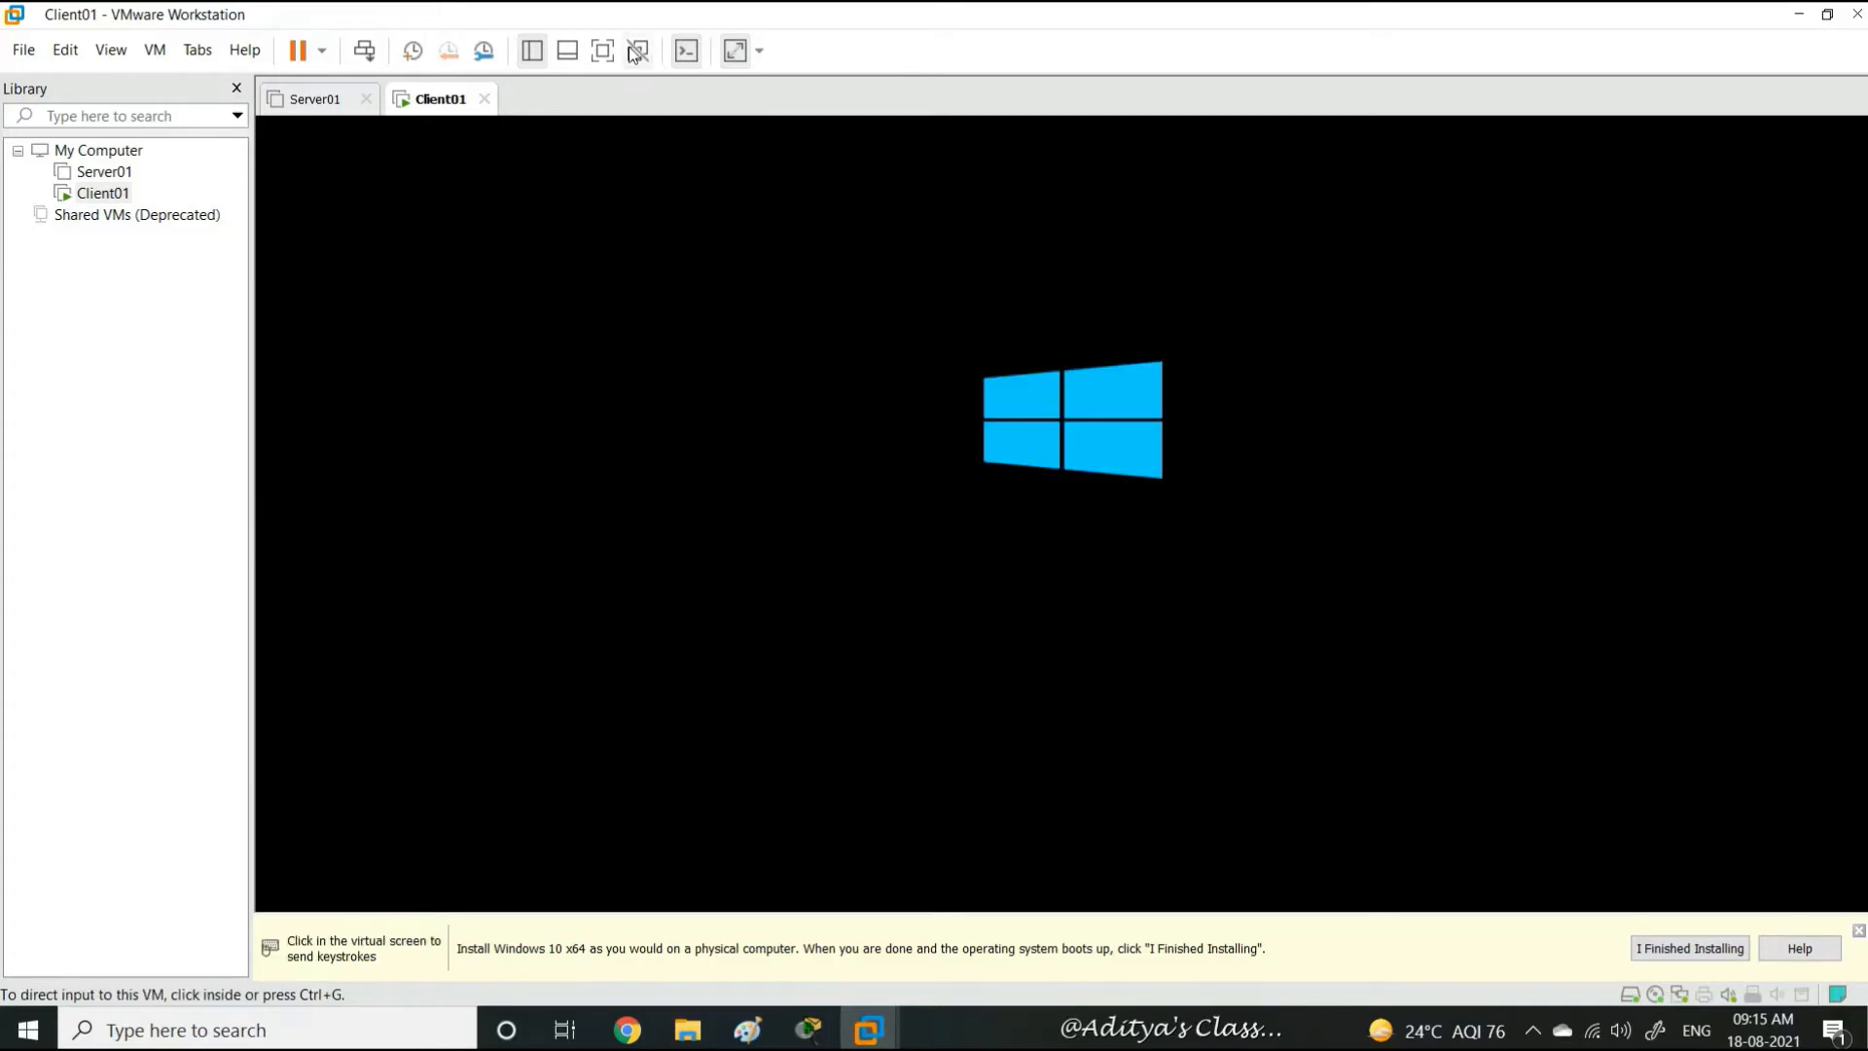
Focus the VM while Windows Setup loads its language selection page
click(1061, 416)
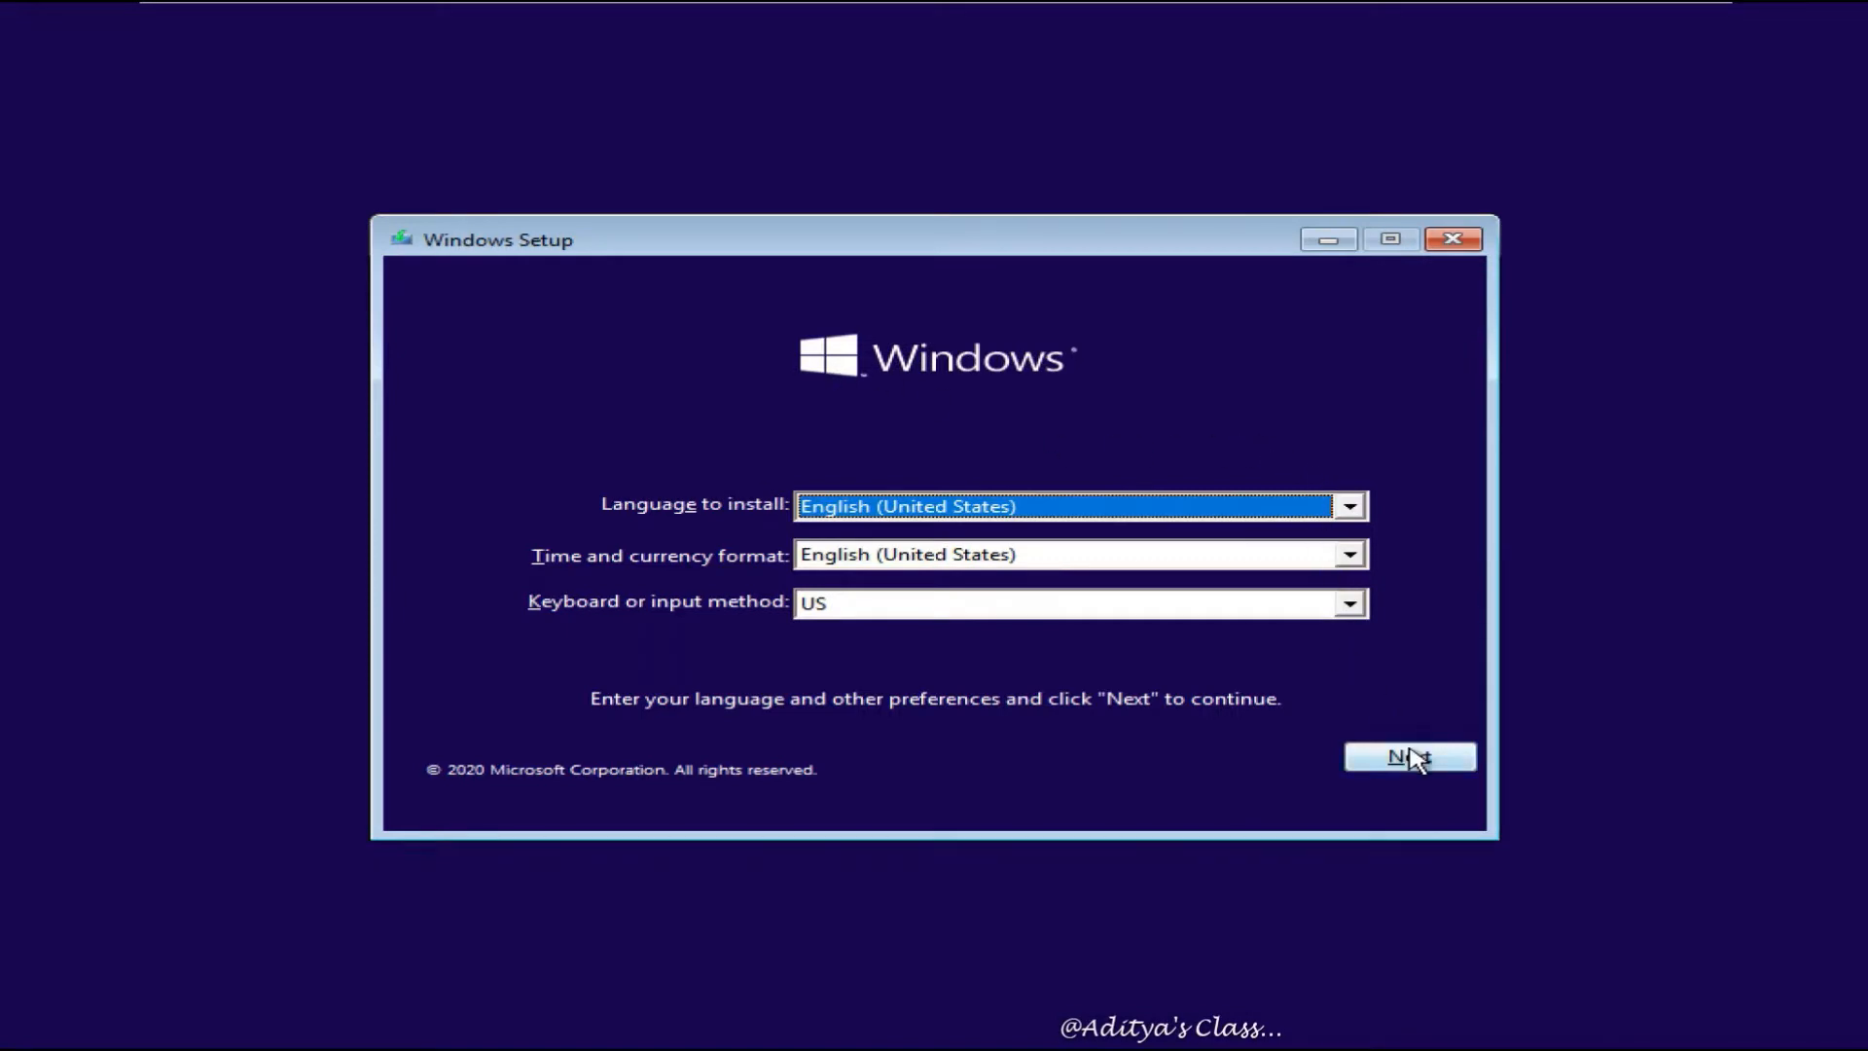
Accept English (United States) language and US keyboard and begin installing Windows
click(1409, 758)
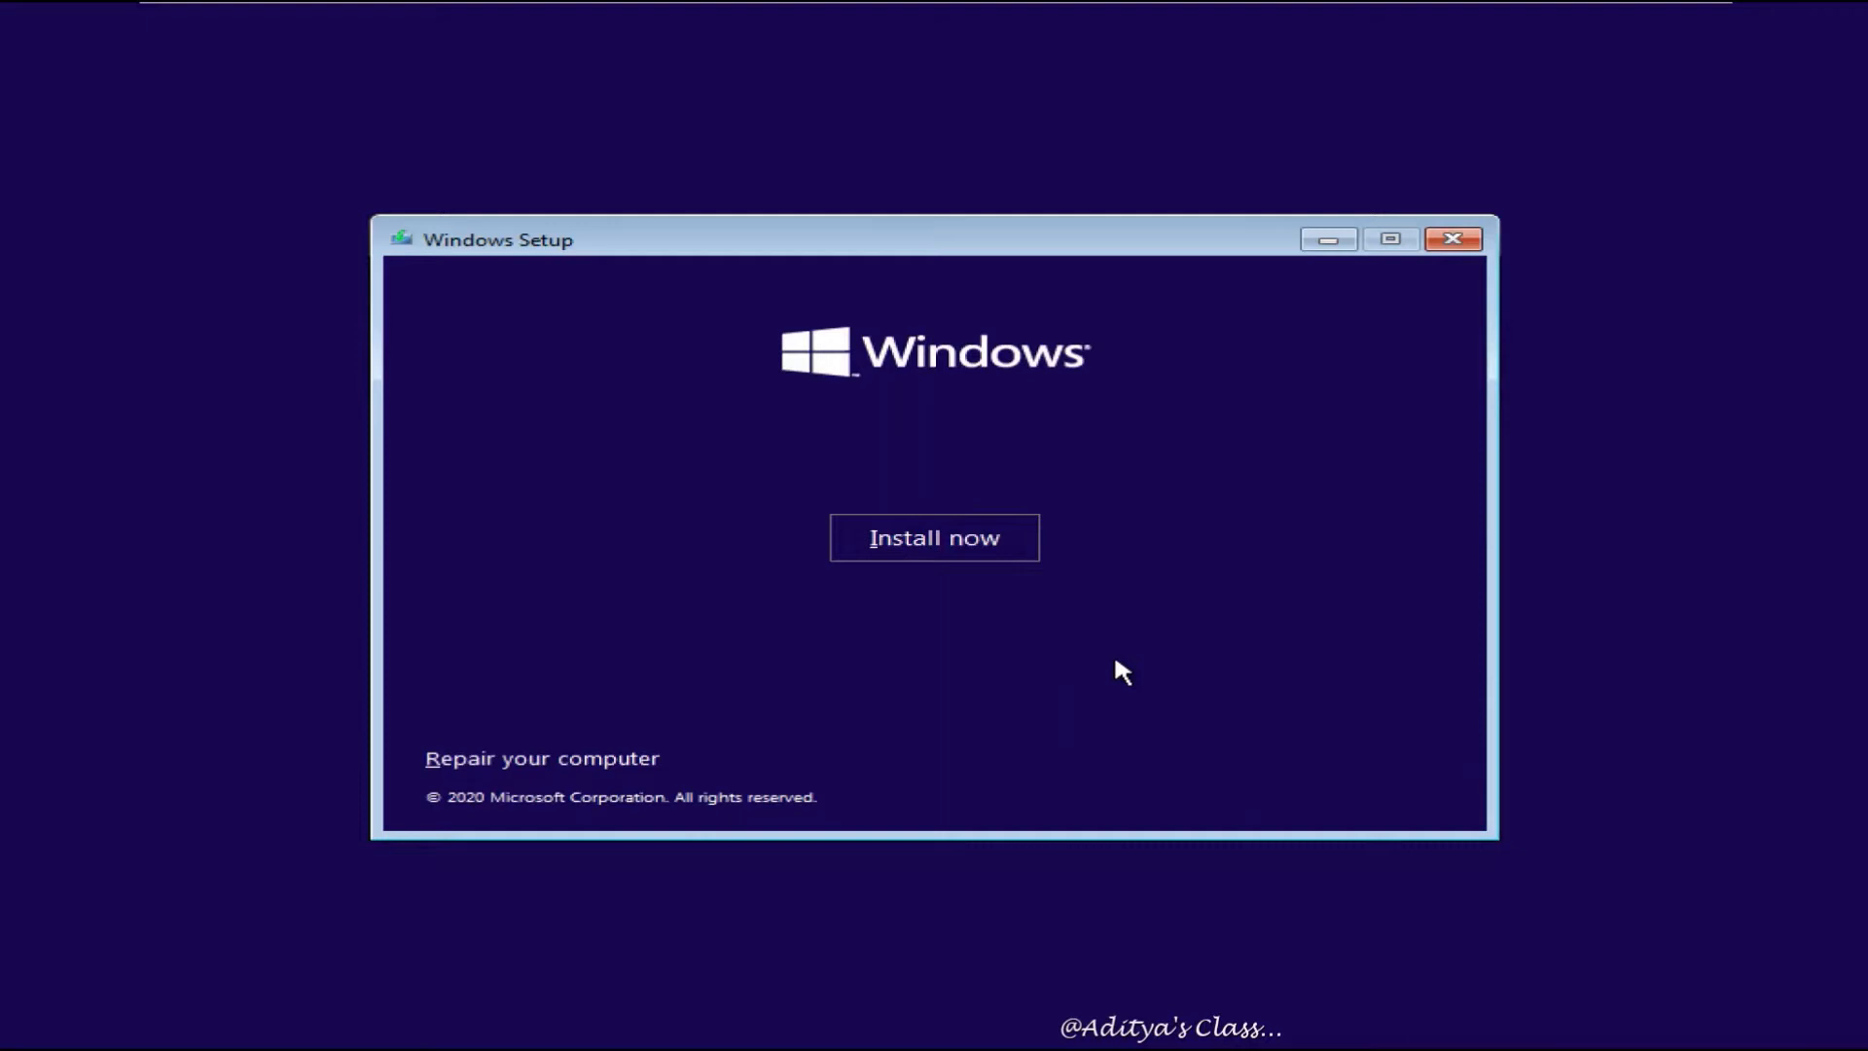
mouse_move(1030, 654)
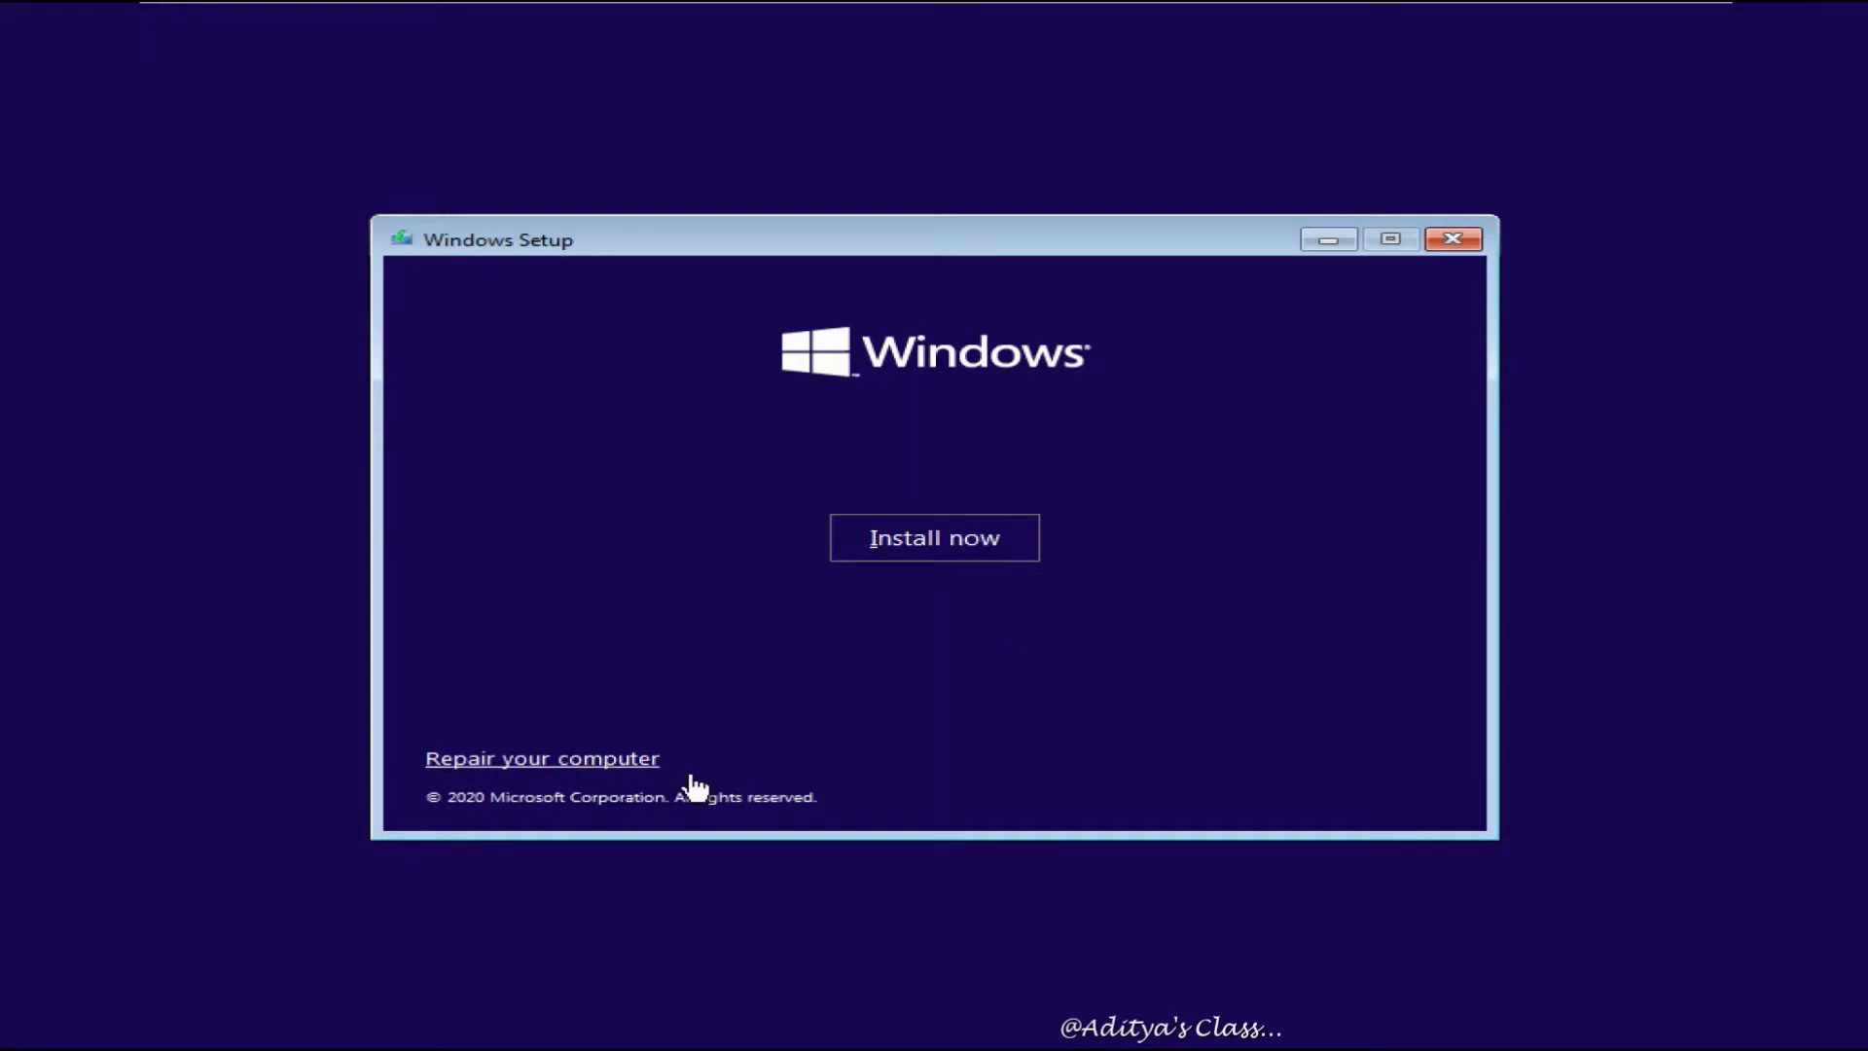
click(934, 537)
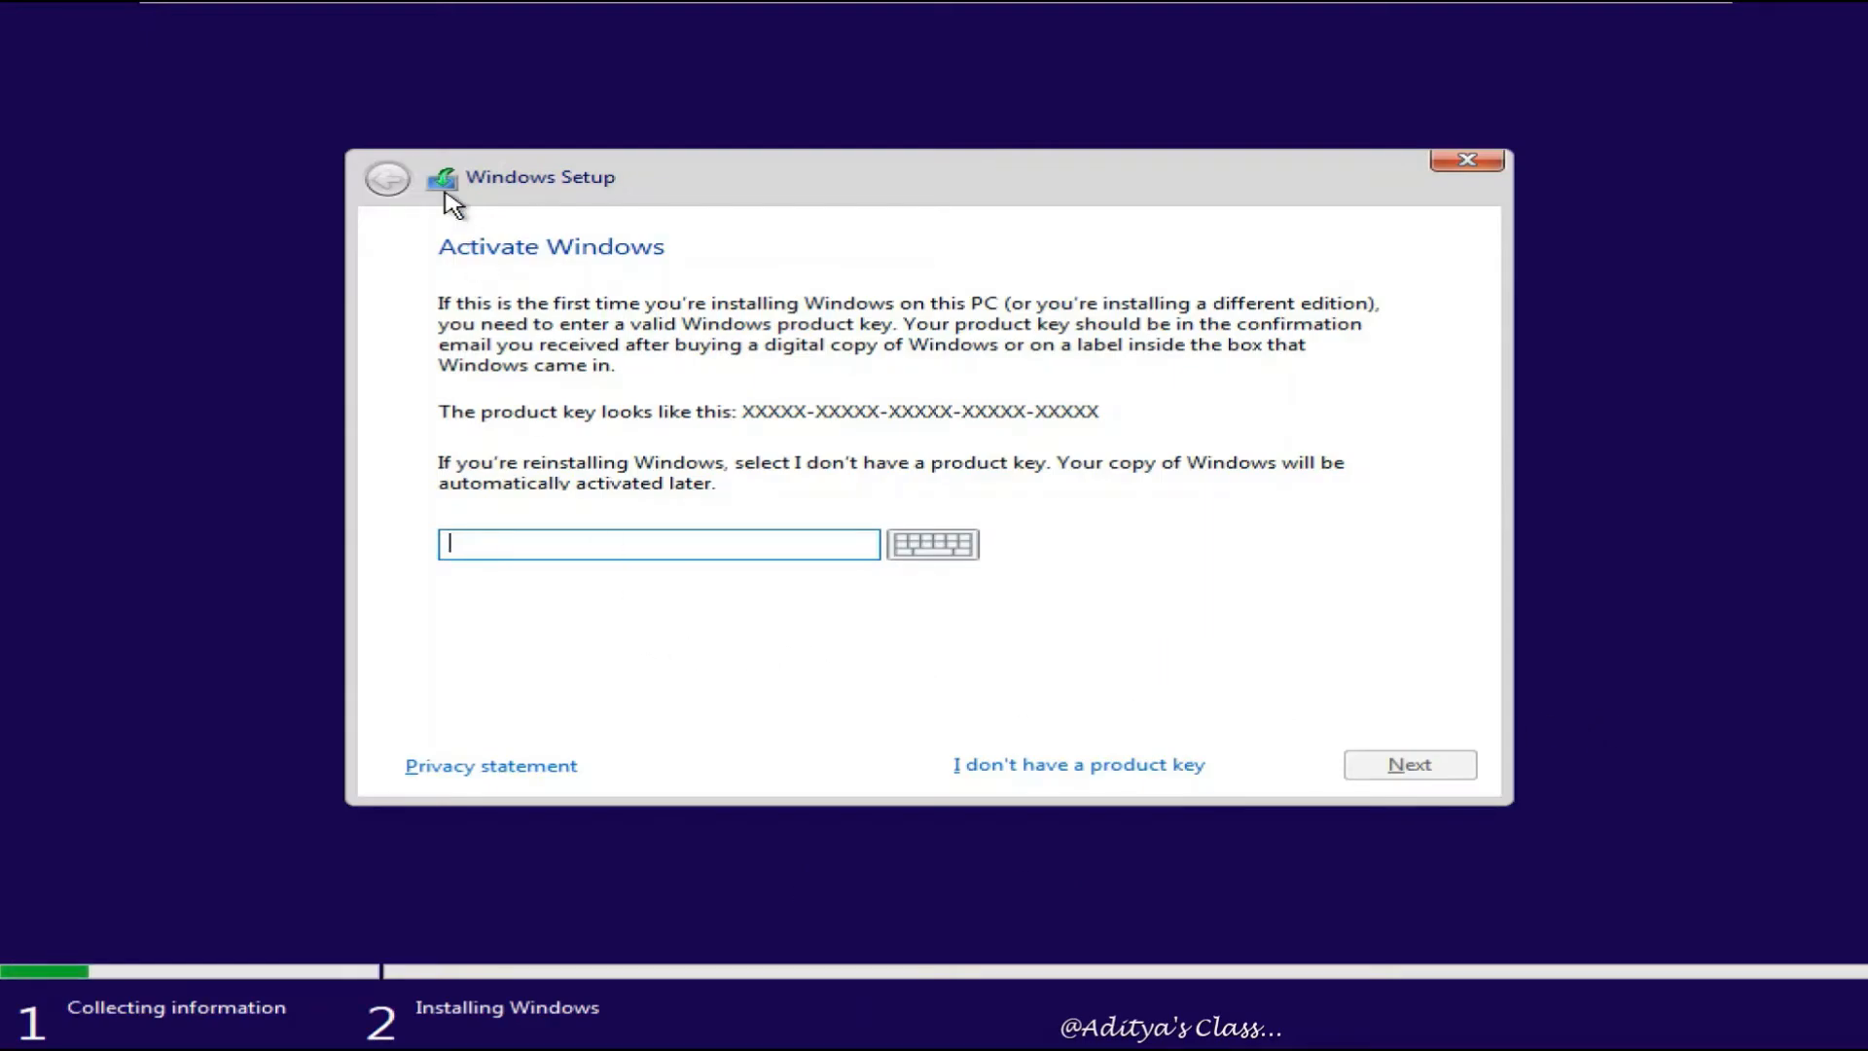
mouse_move(966, 410)
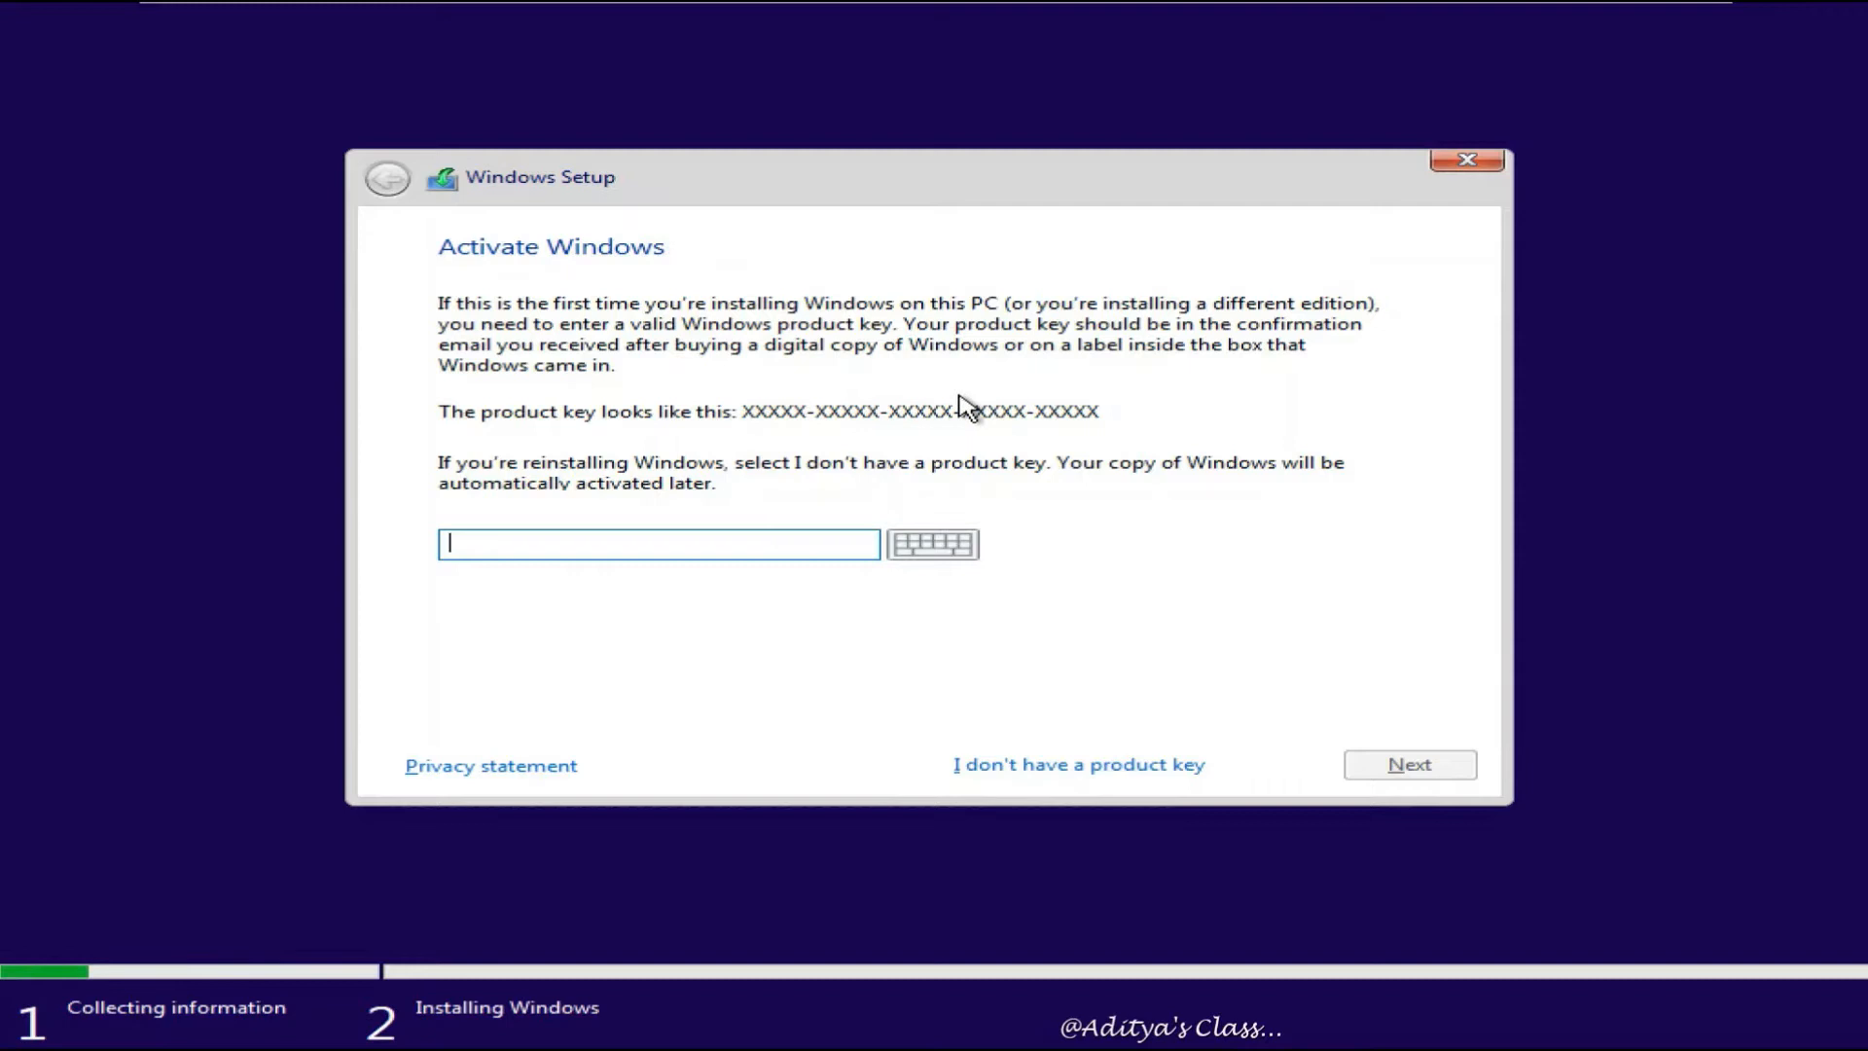
mouse_move(954, 656)
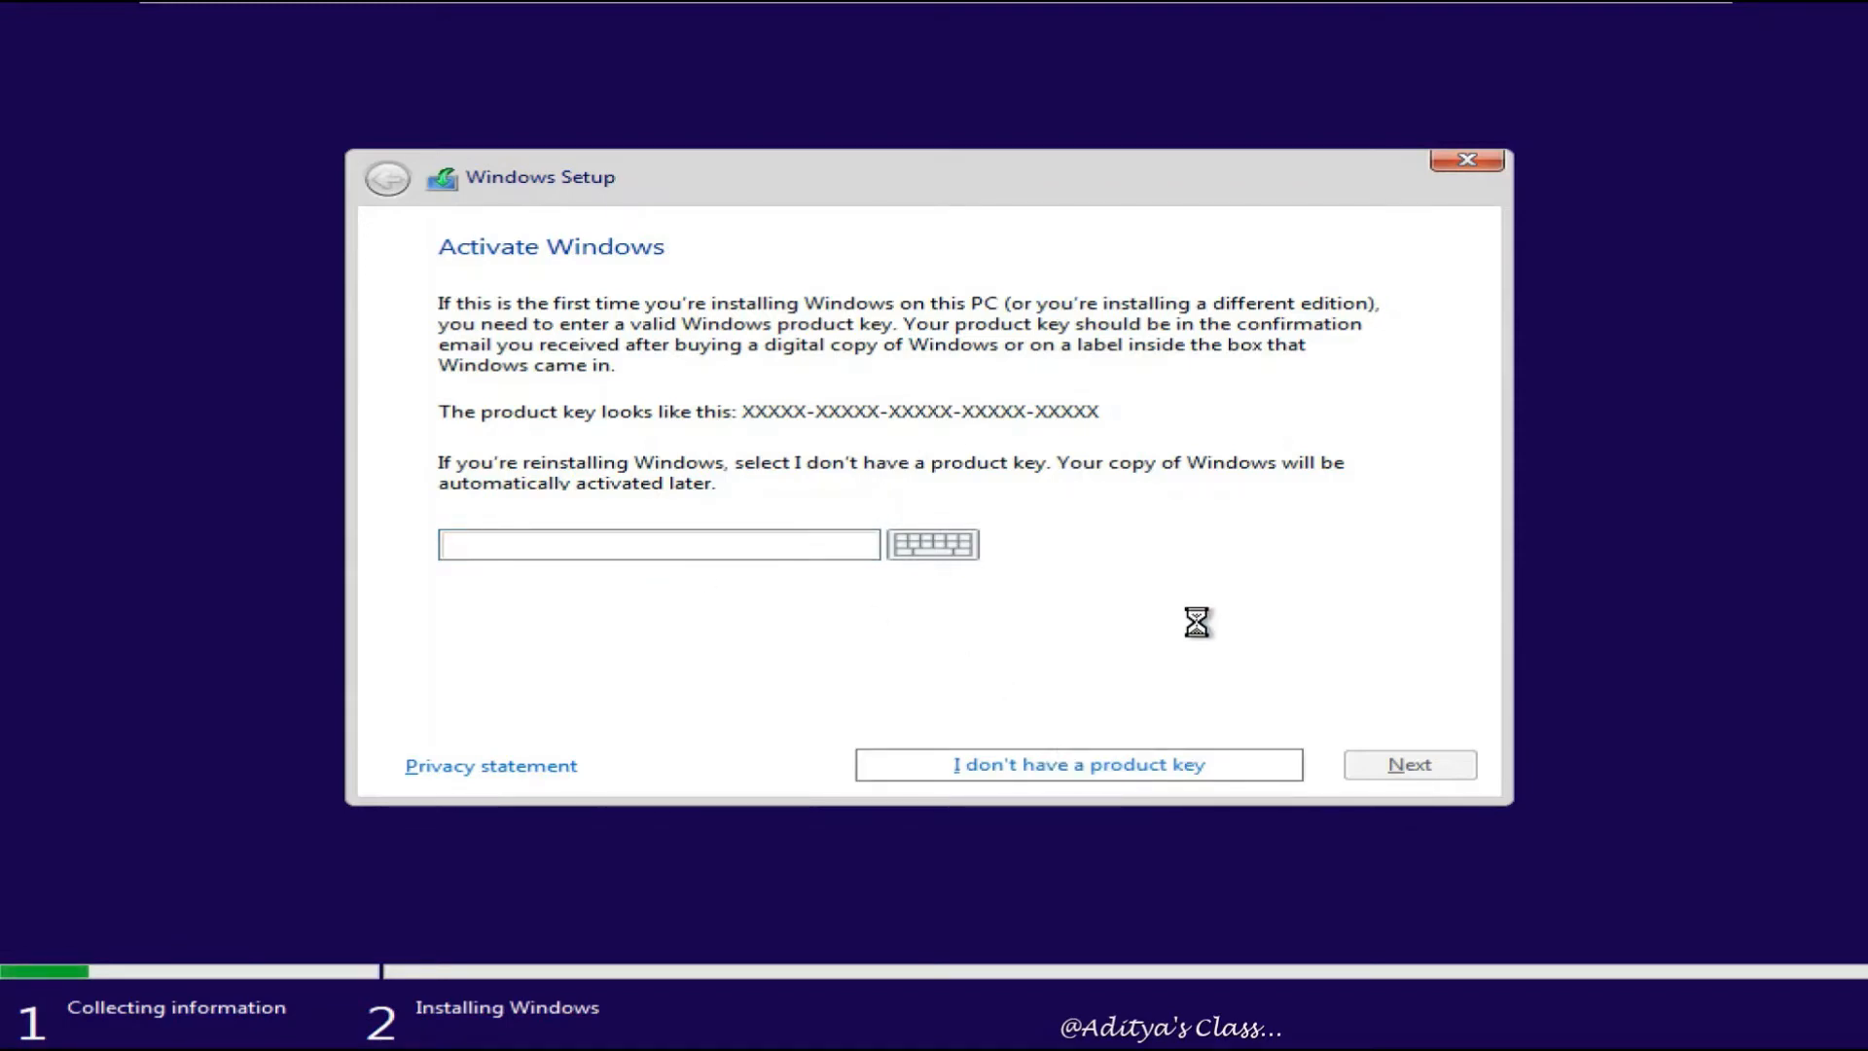
Continue without a product key and choose Windows 10 Pro as the edition to install
click(1078, 763)
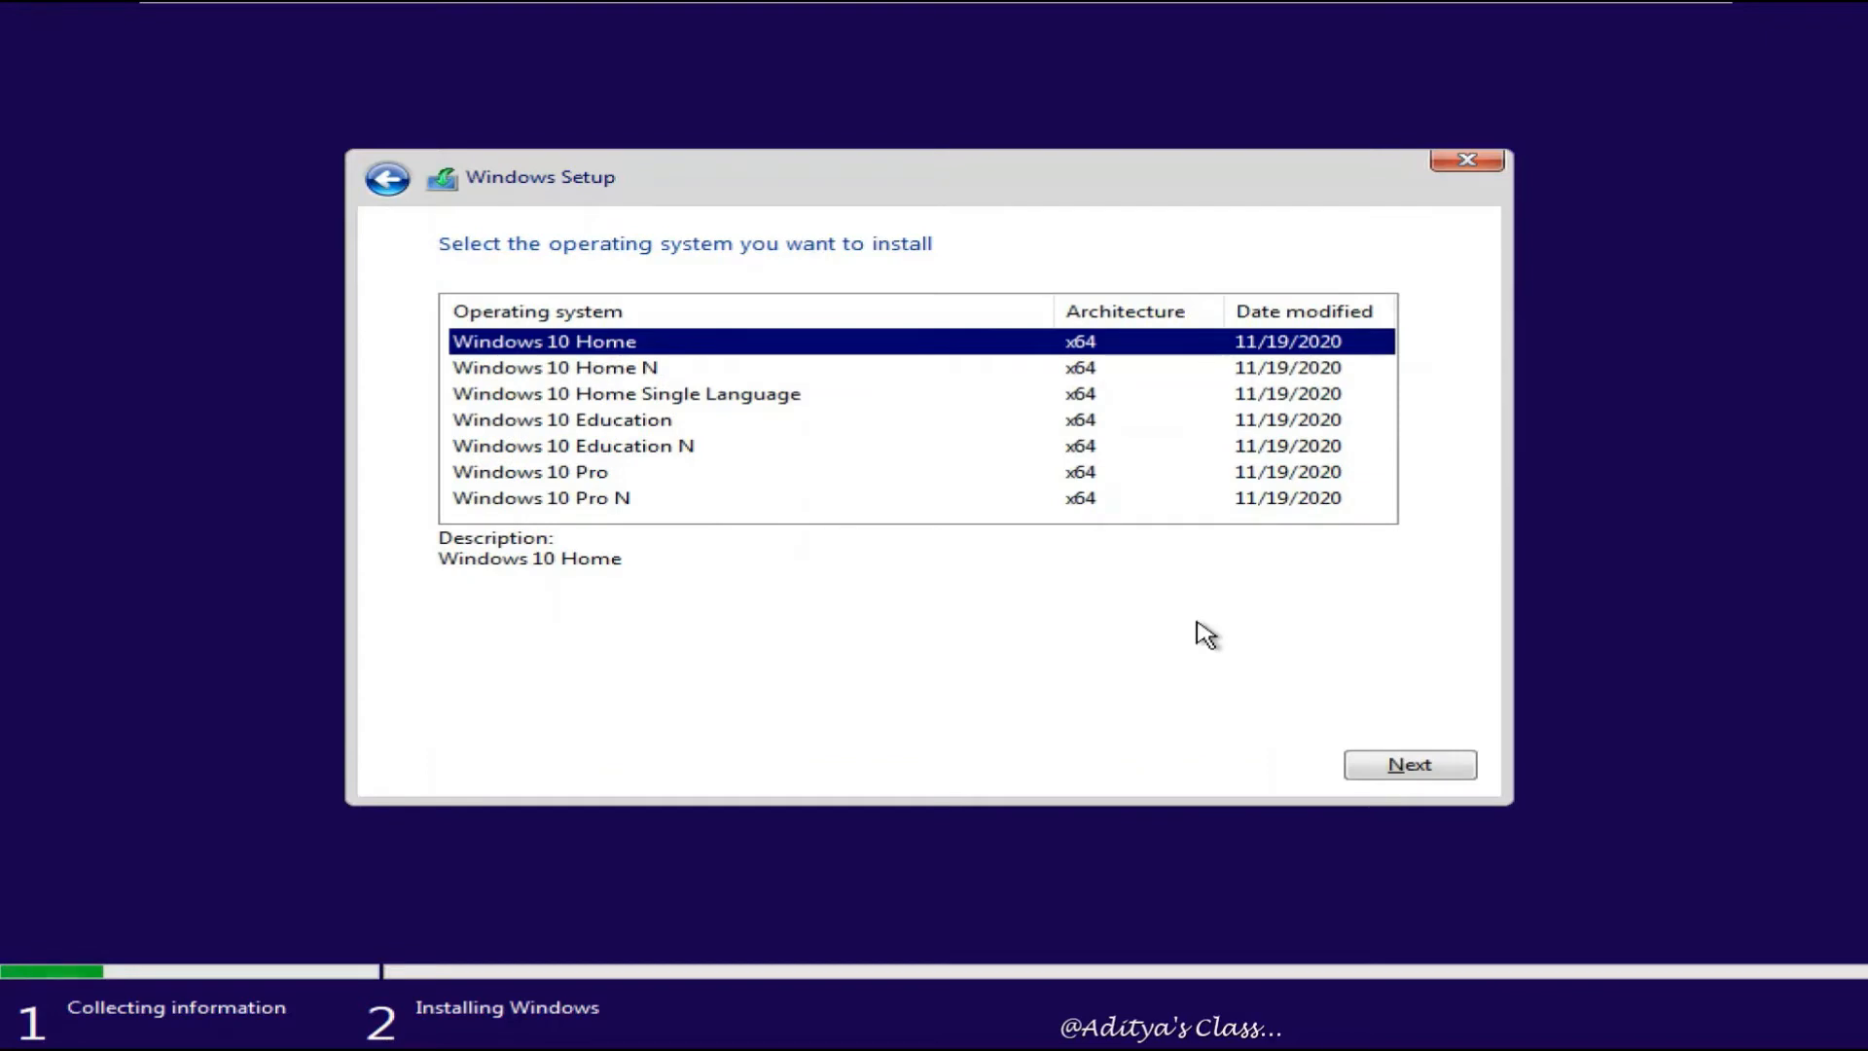
mouse_move(847, 471)
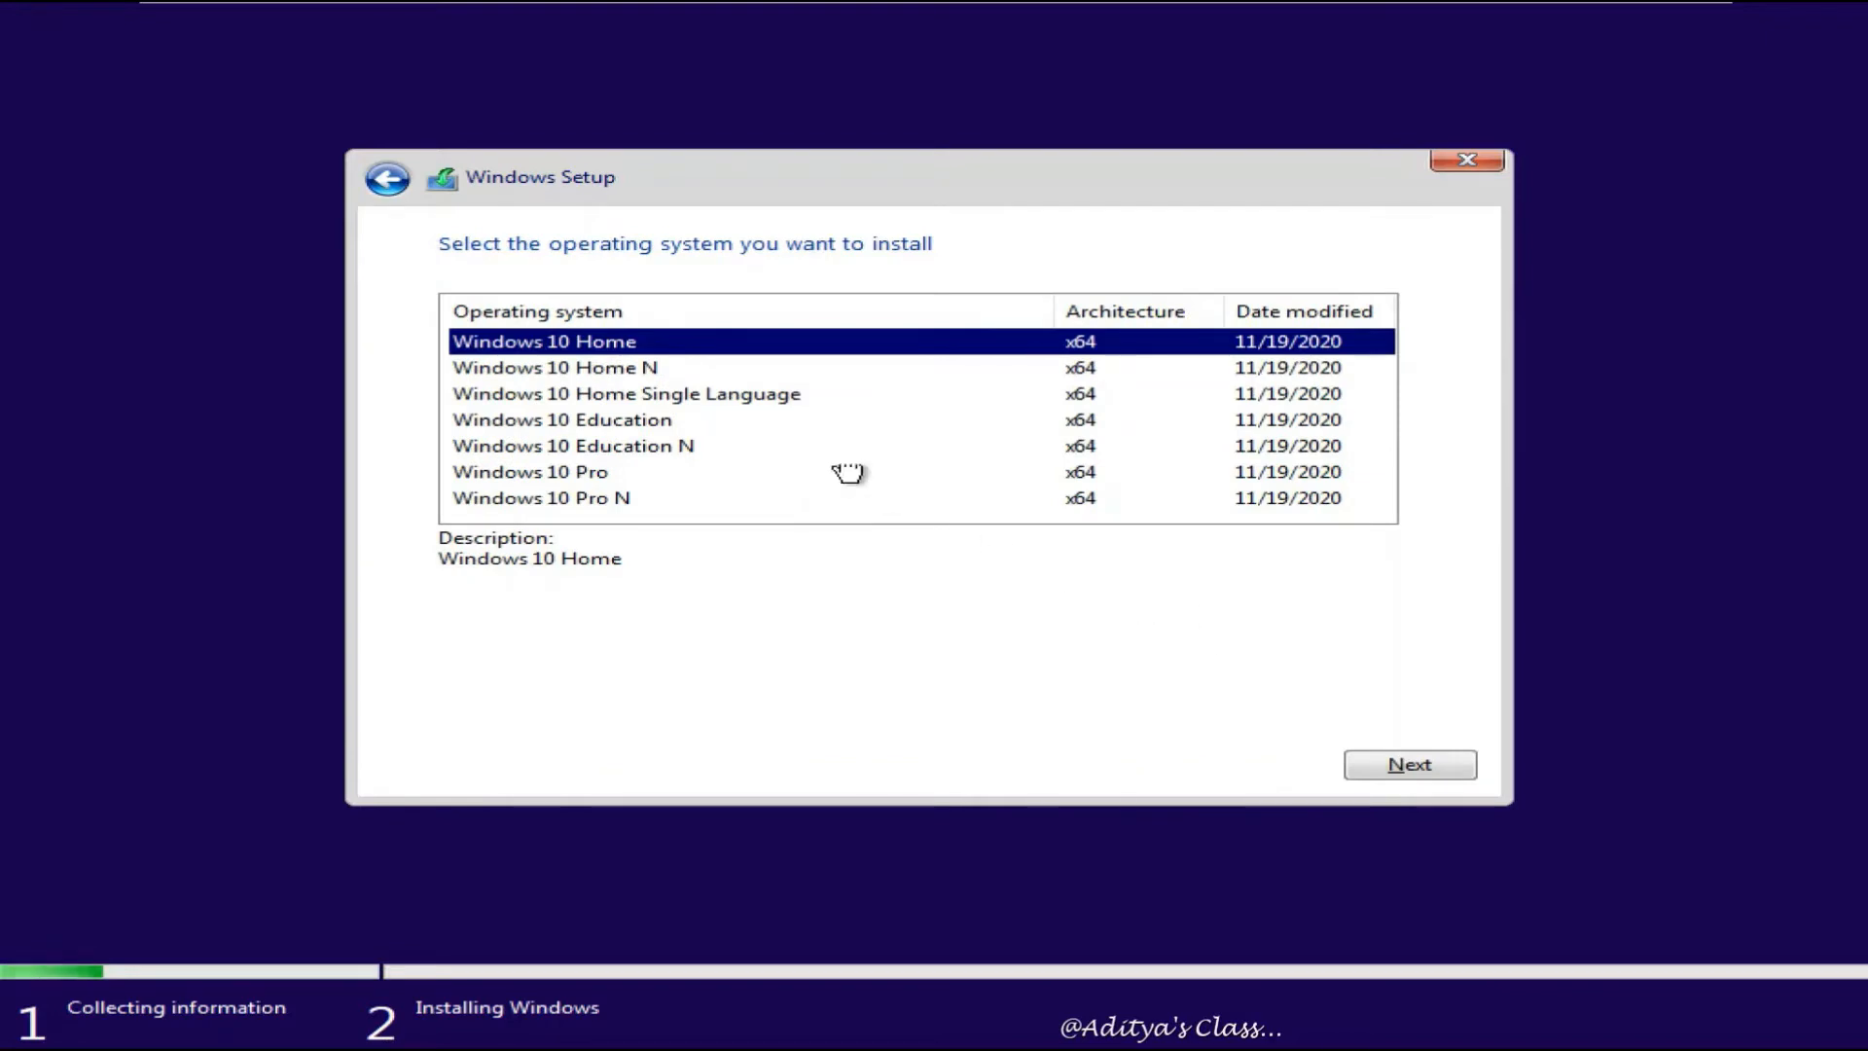
mouse_move(678, 510)
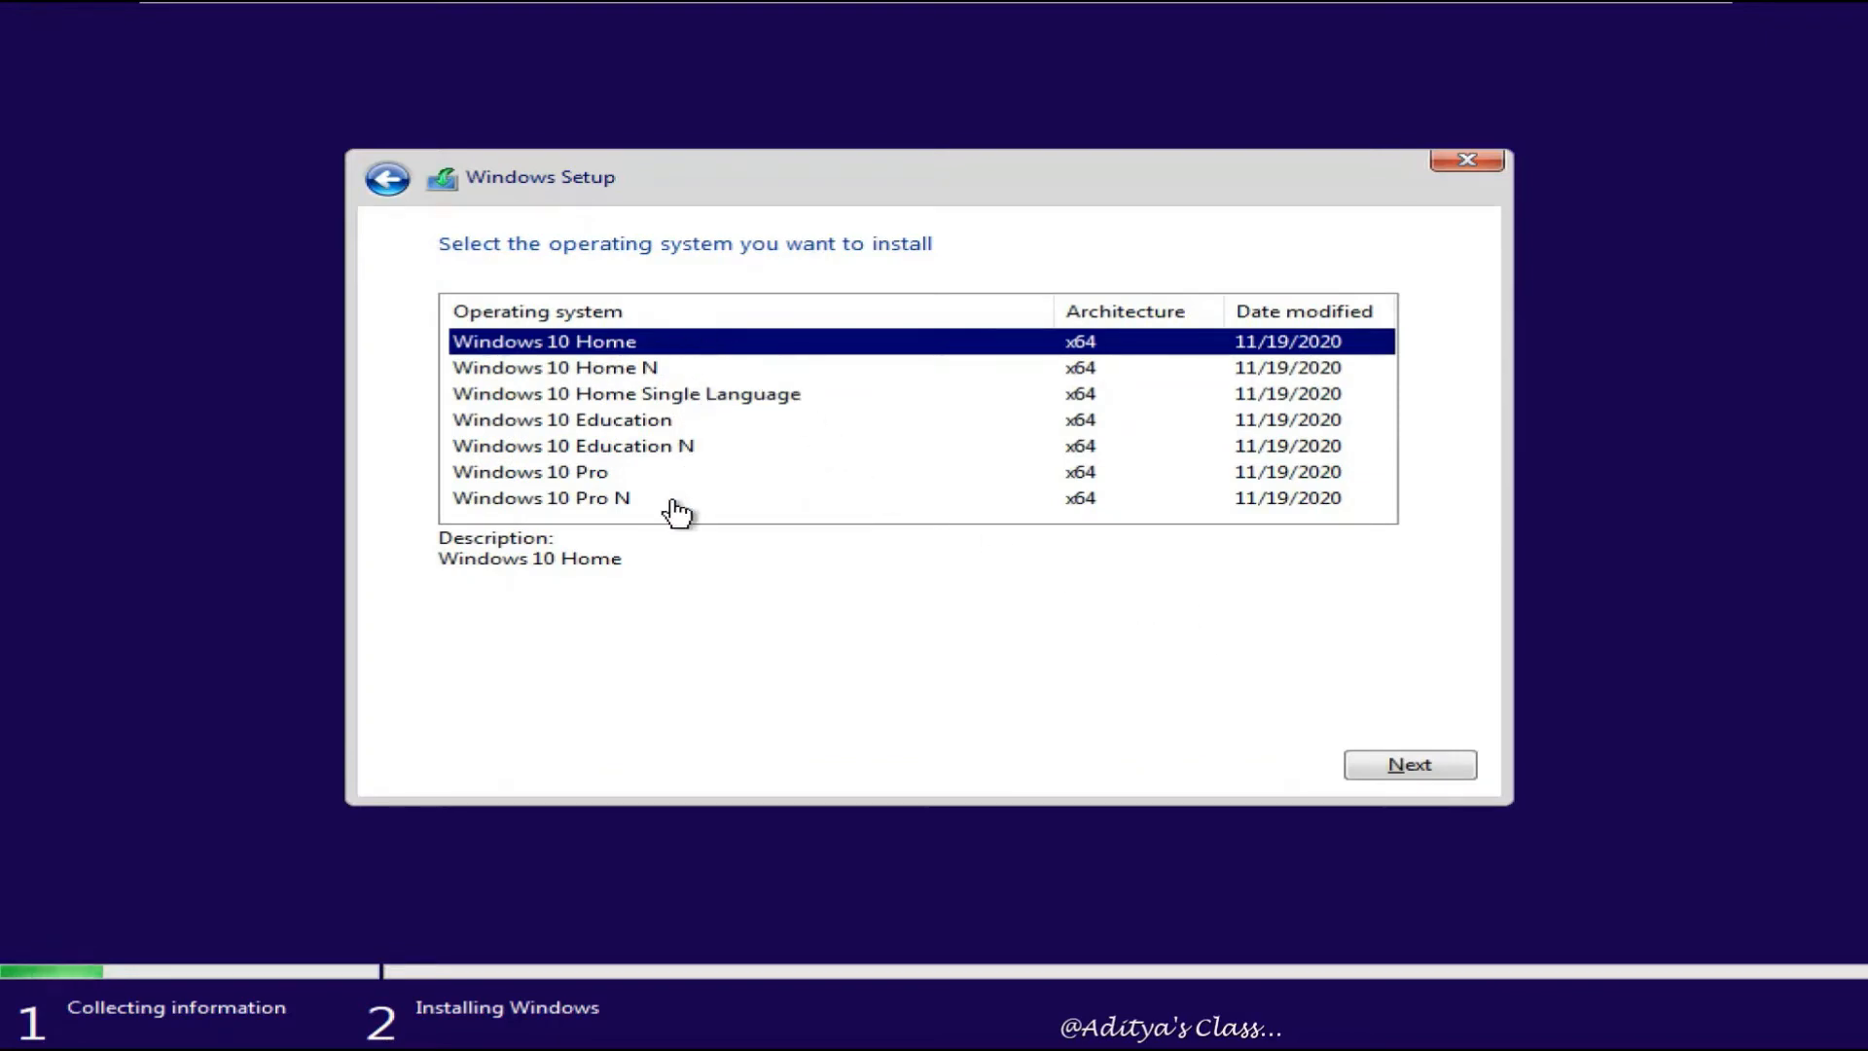
click(529, 471)
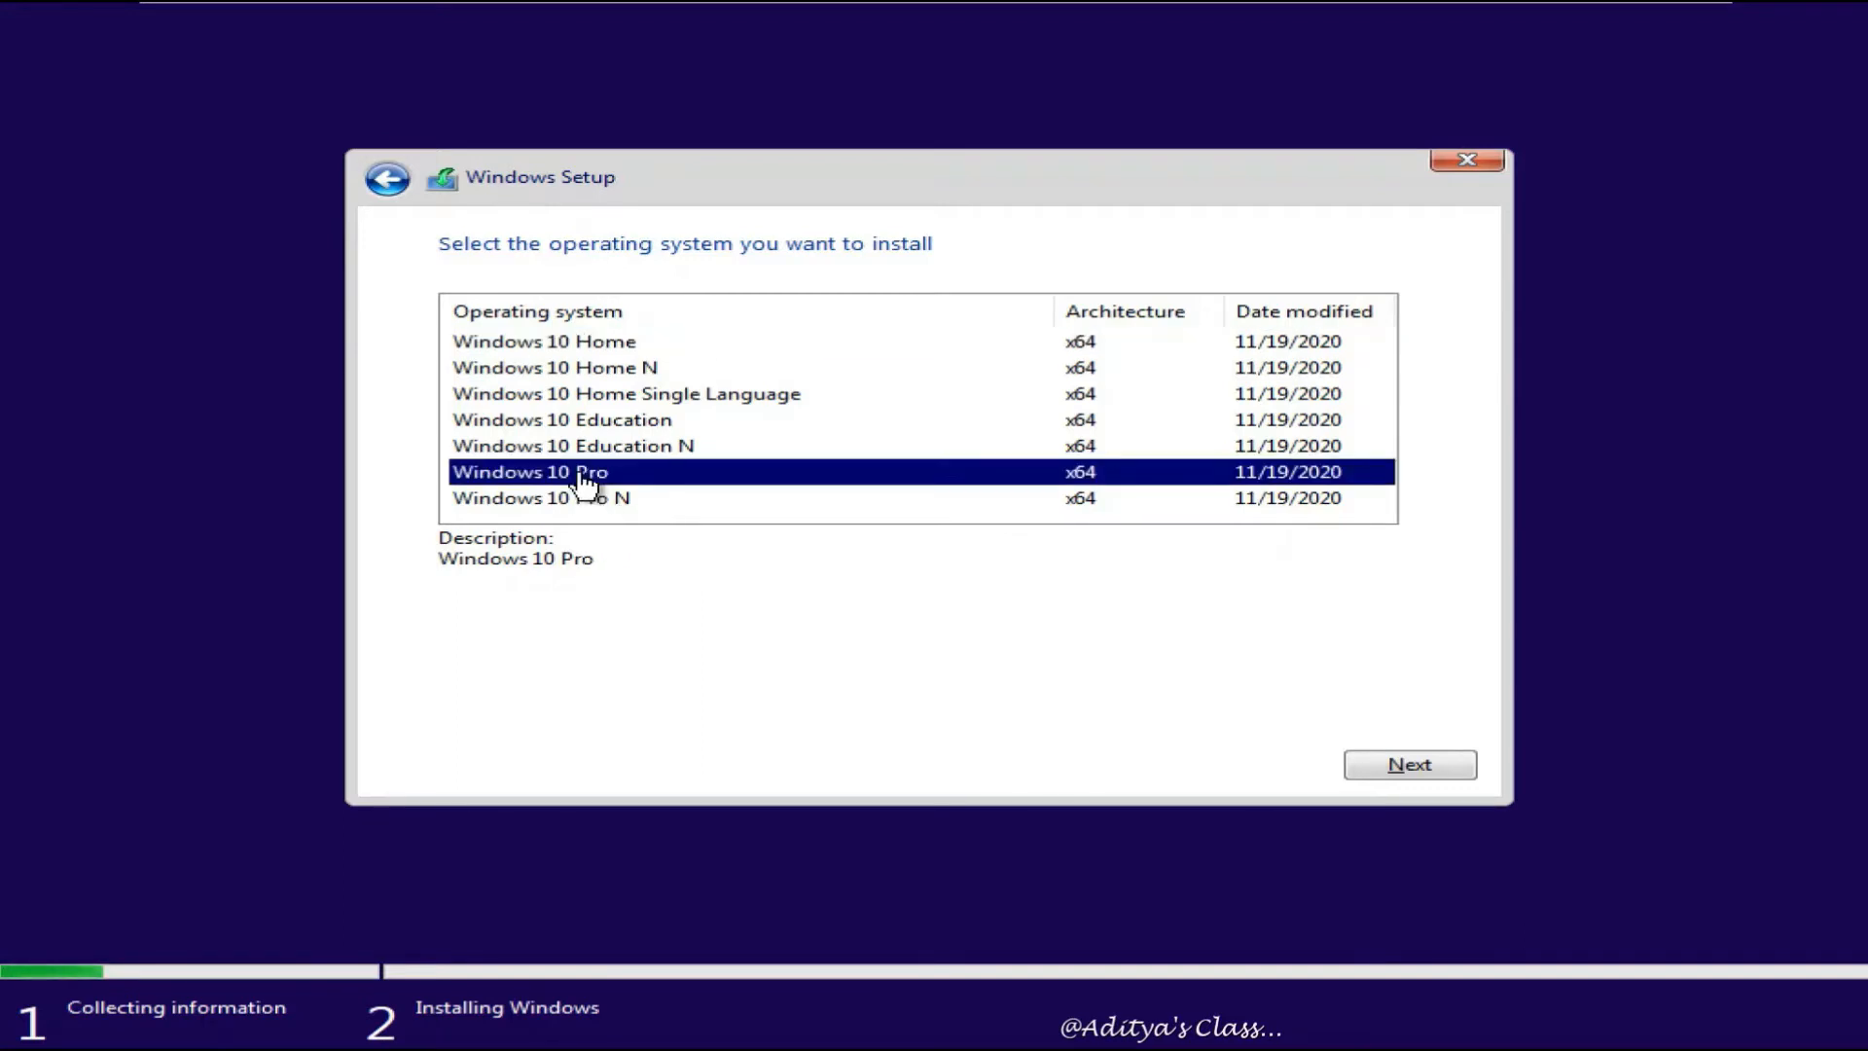
mouse_move(757, 500)
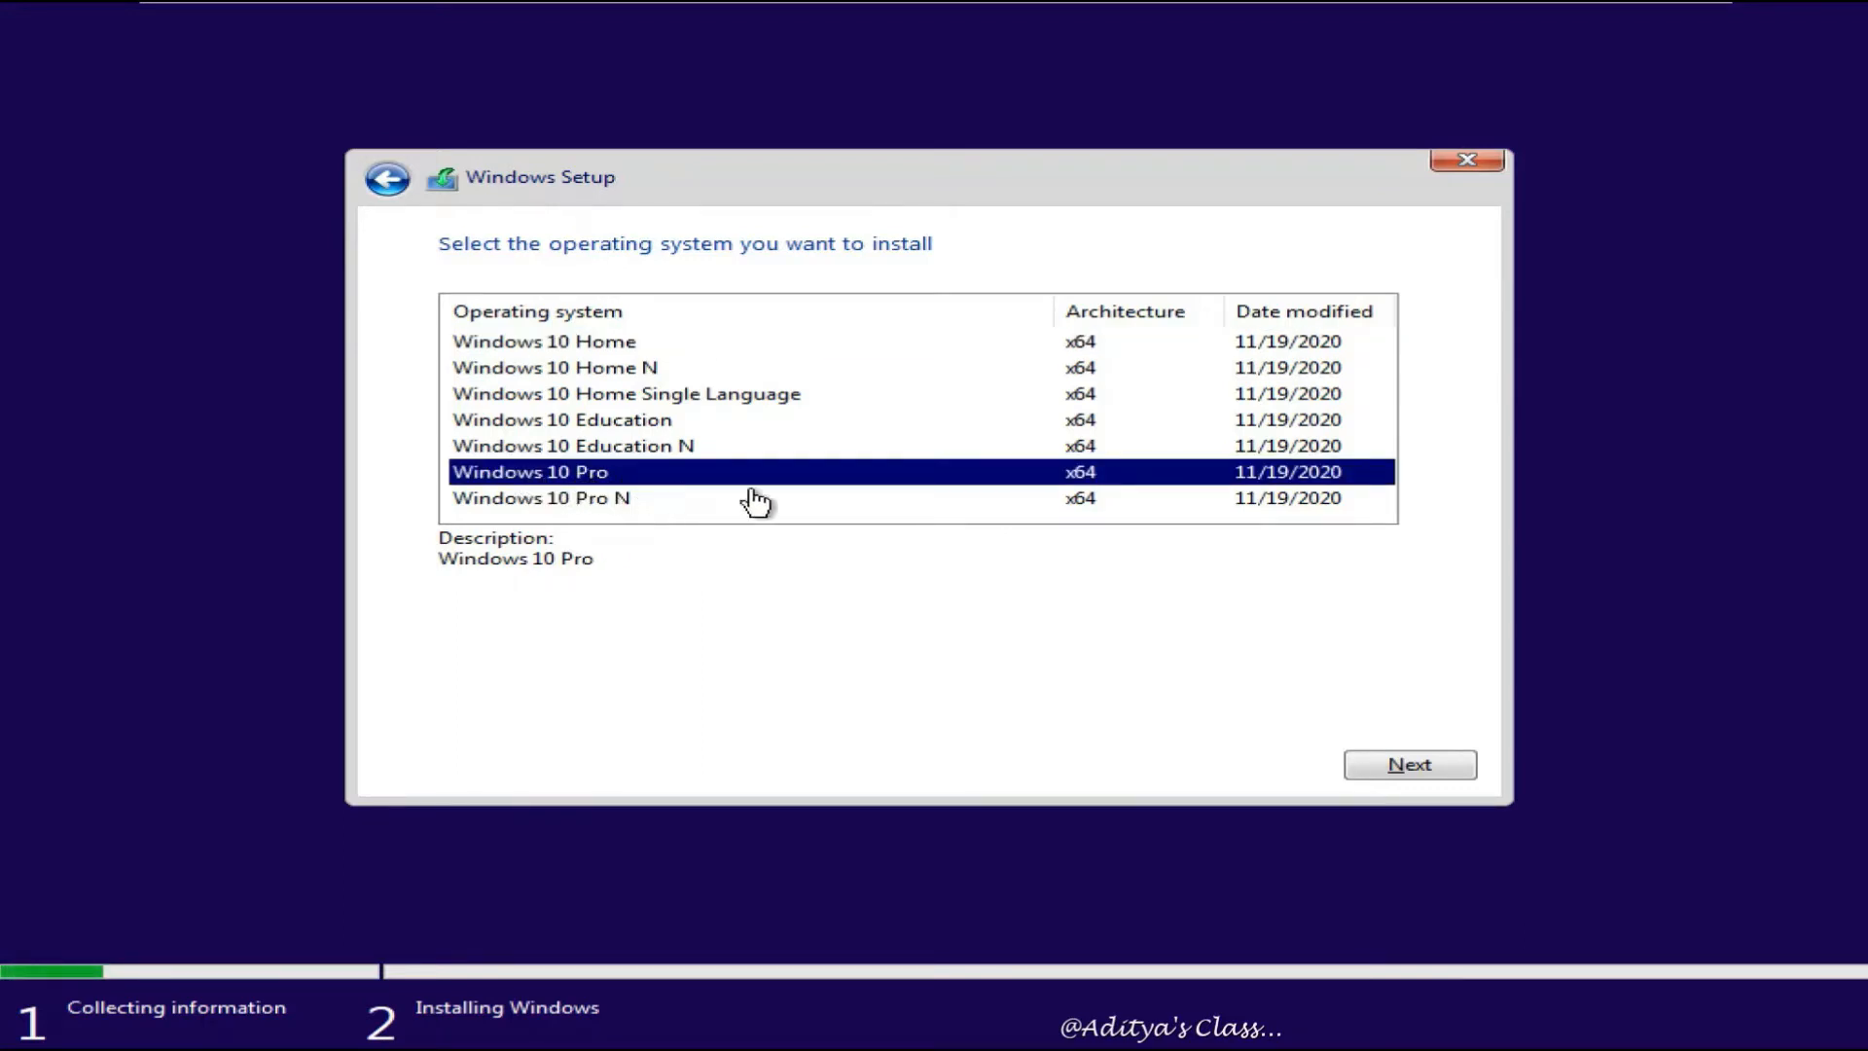
click(1409, 762)
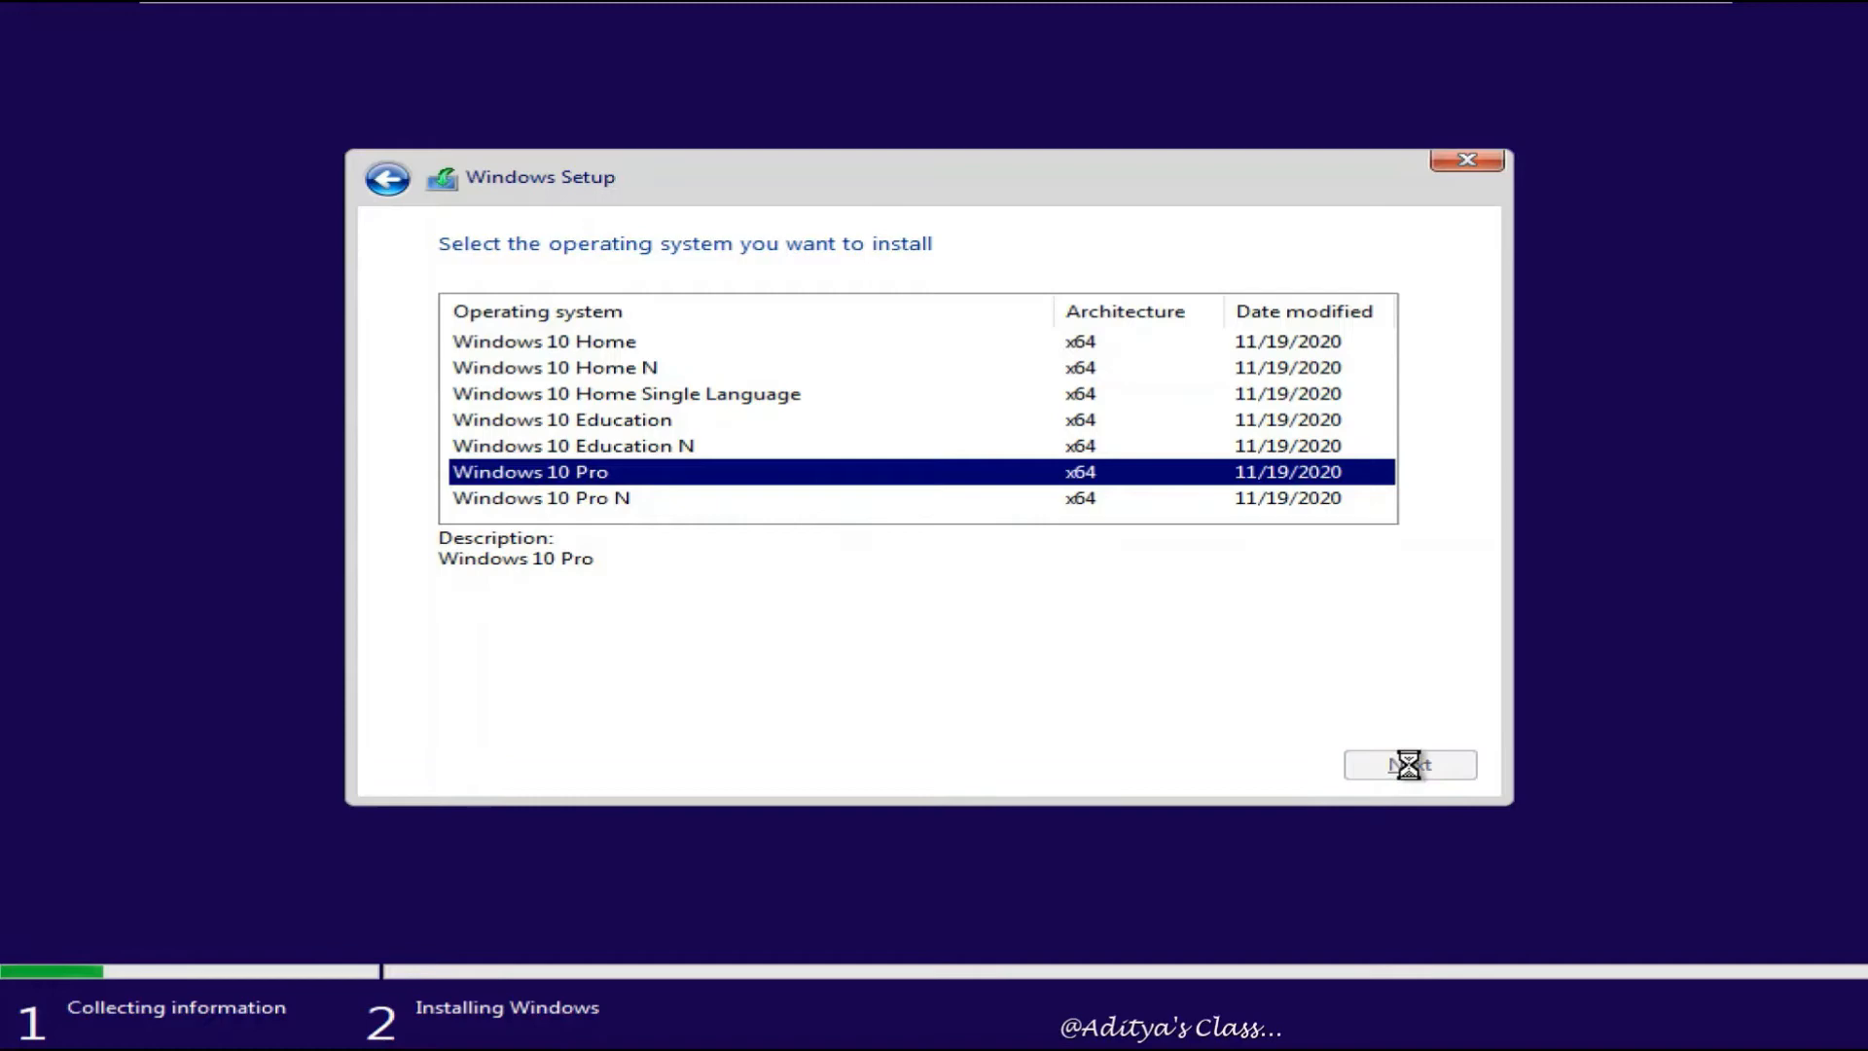
mouse_move(1209, 602)
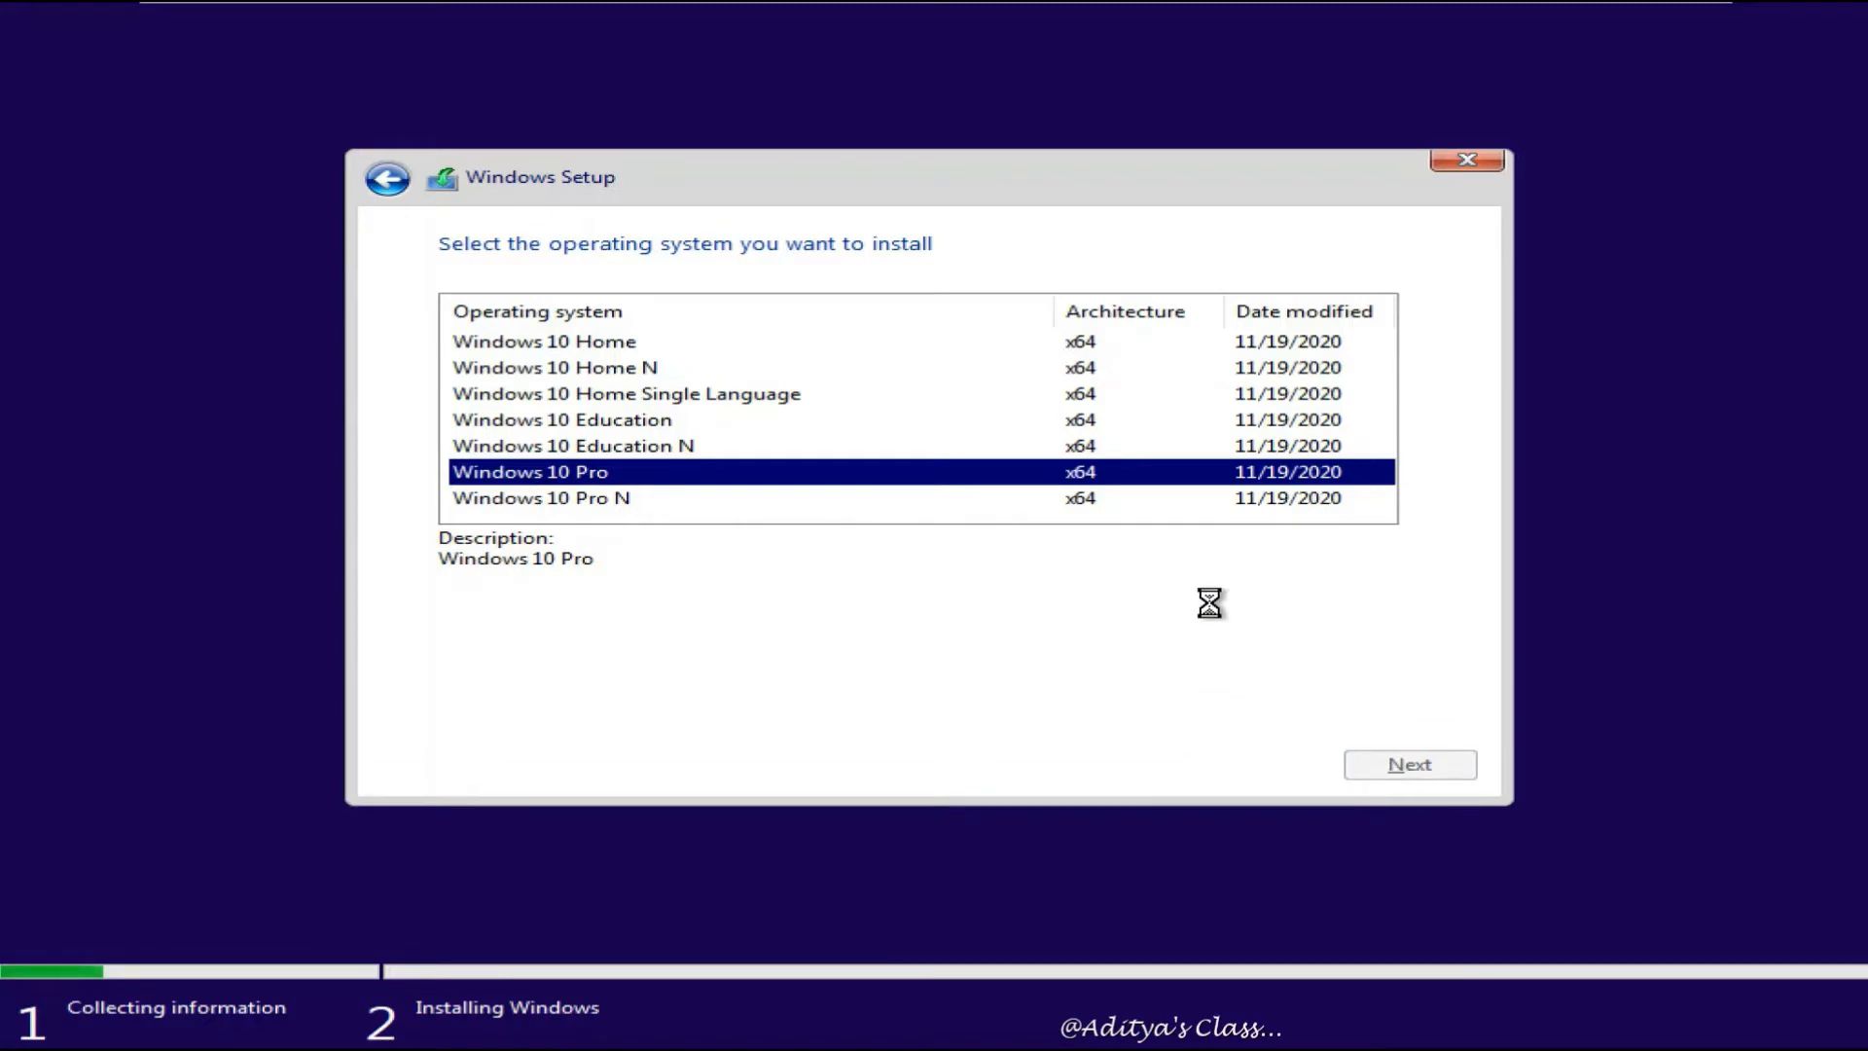
Scroll through and accept the Windows license terms, then continue
click(1409, 763)
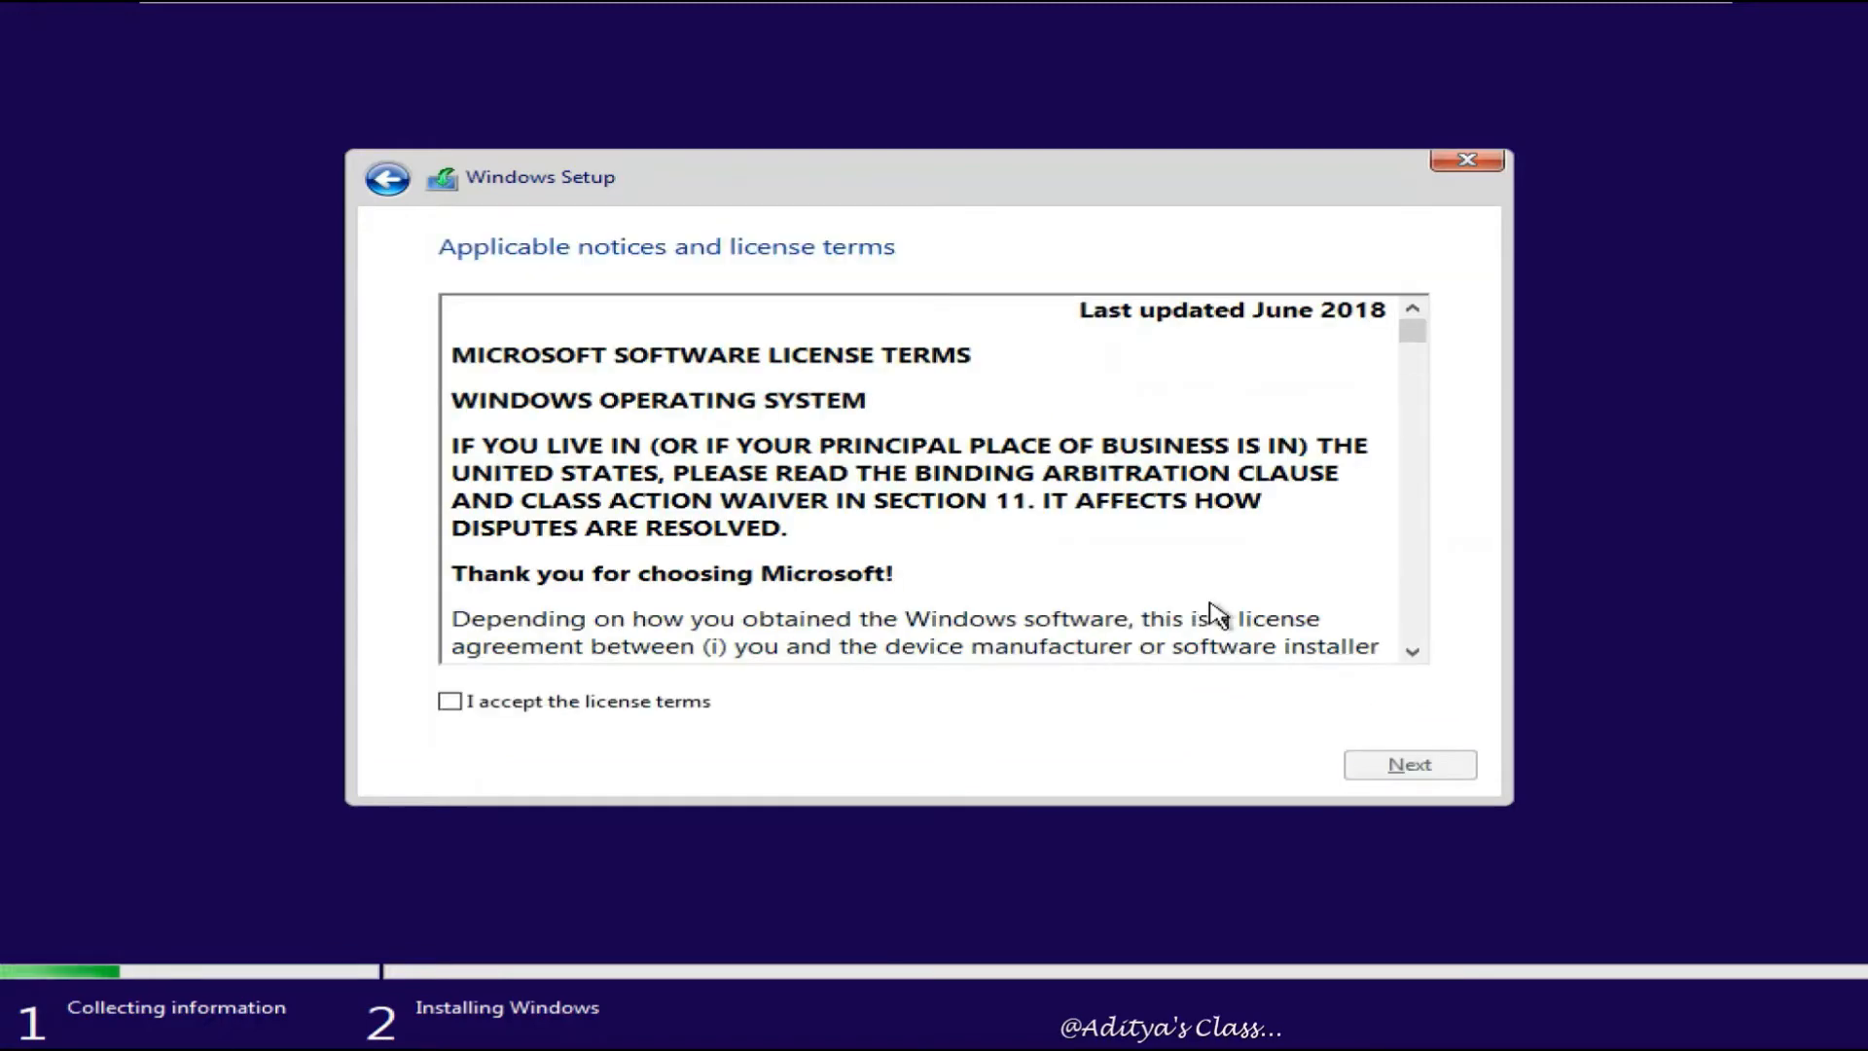
scroll(down, 3)
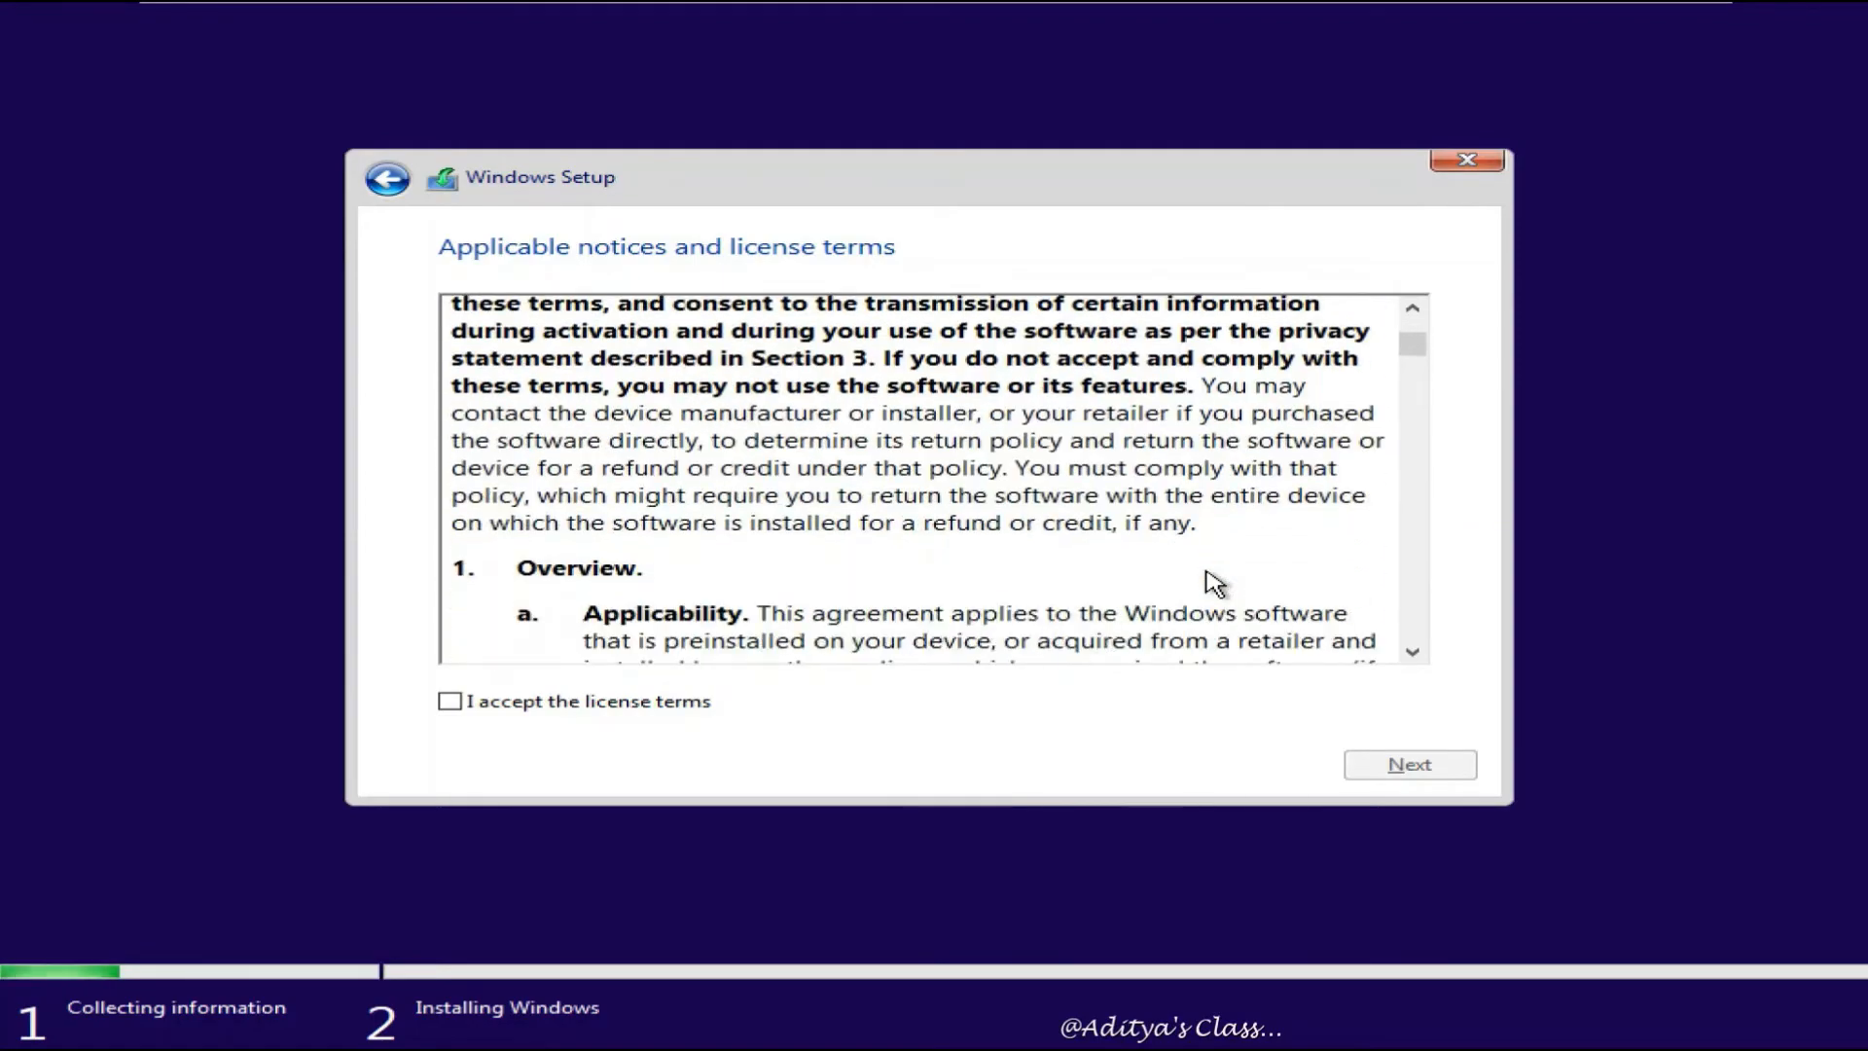
scroll(down, 3)
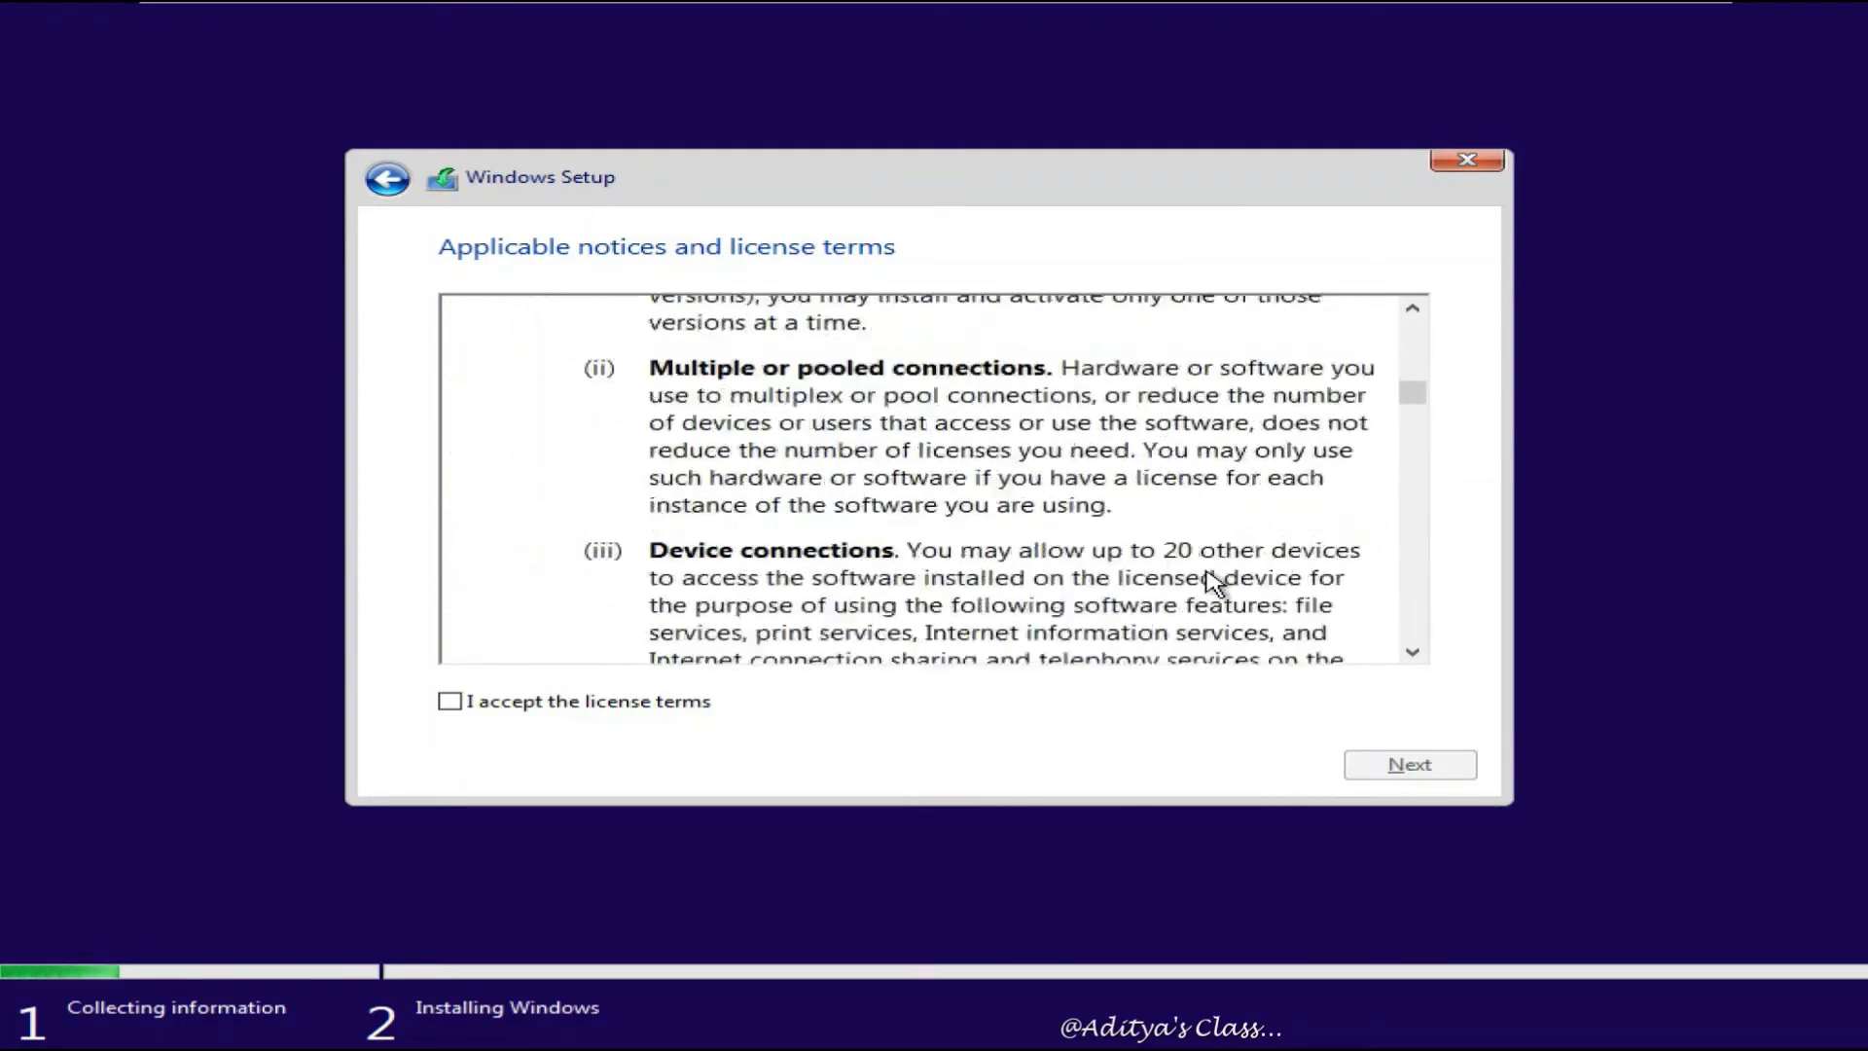
scroll(down, 3)
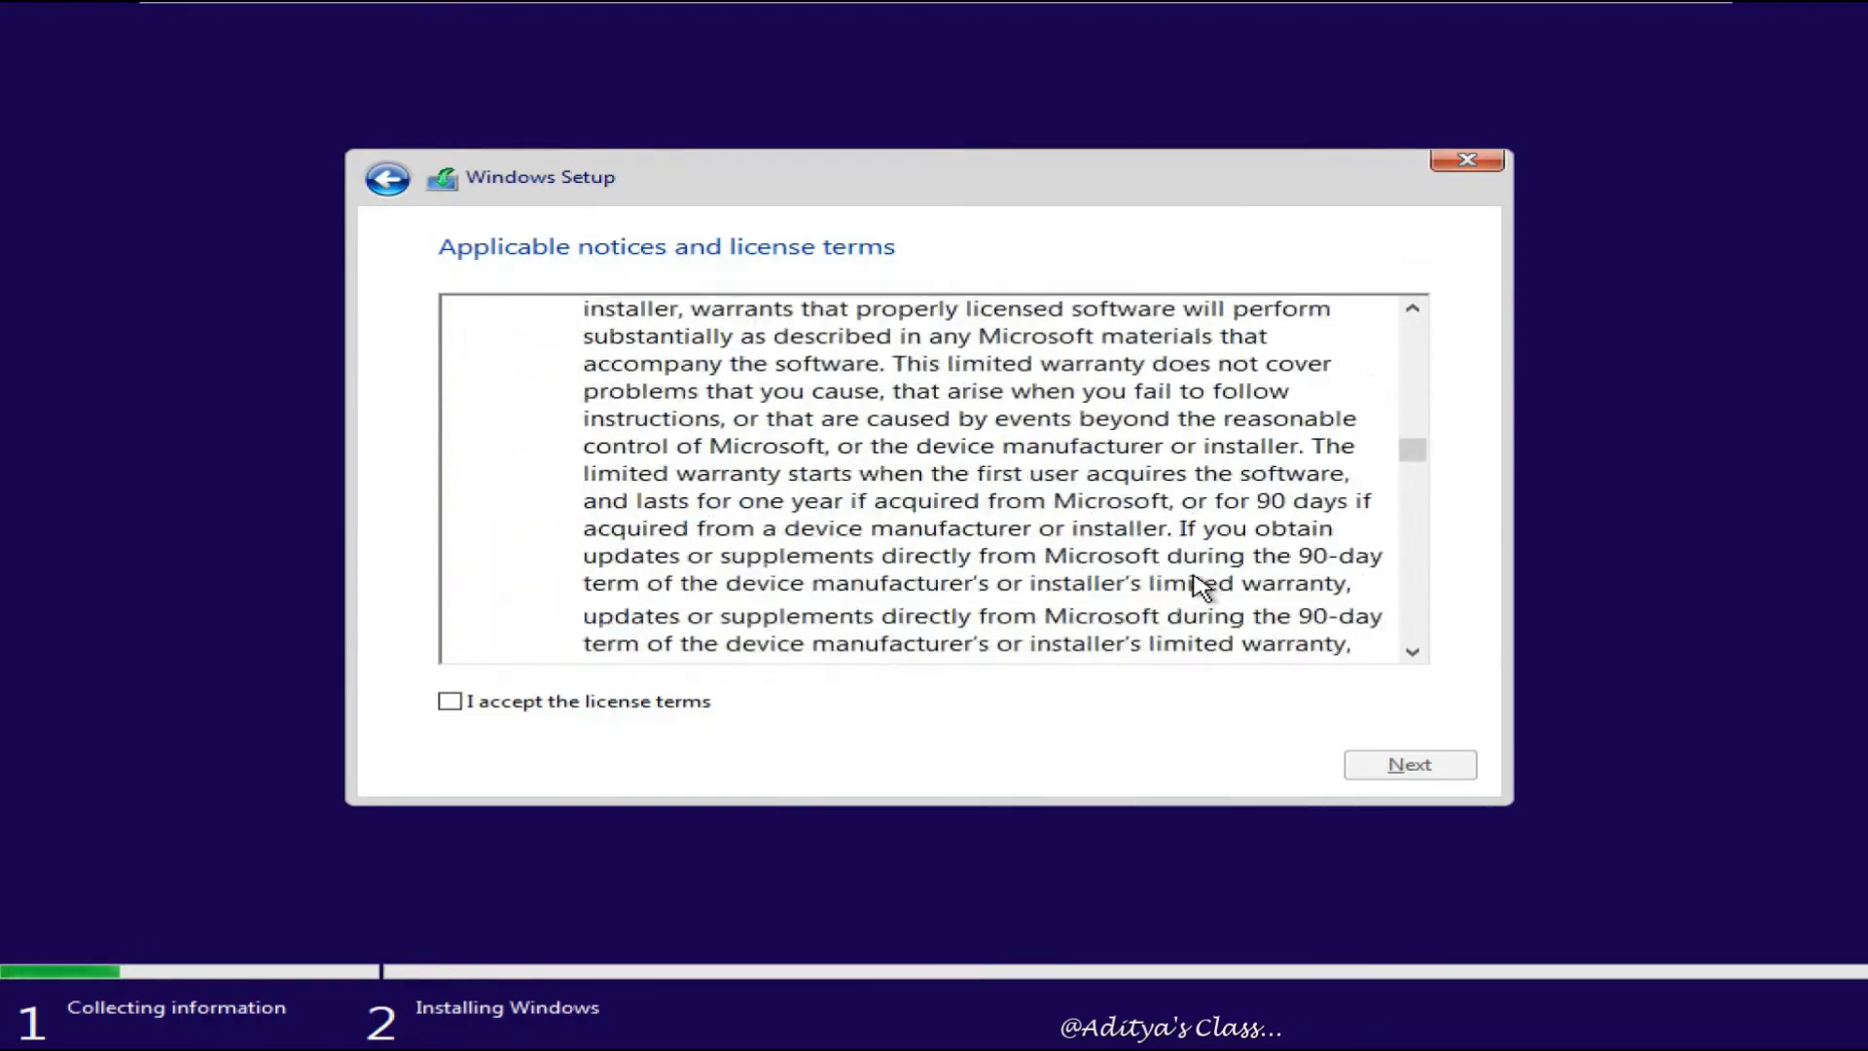
scroll(down, 3)
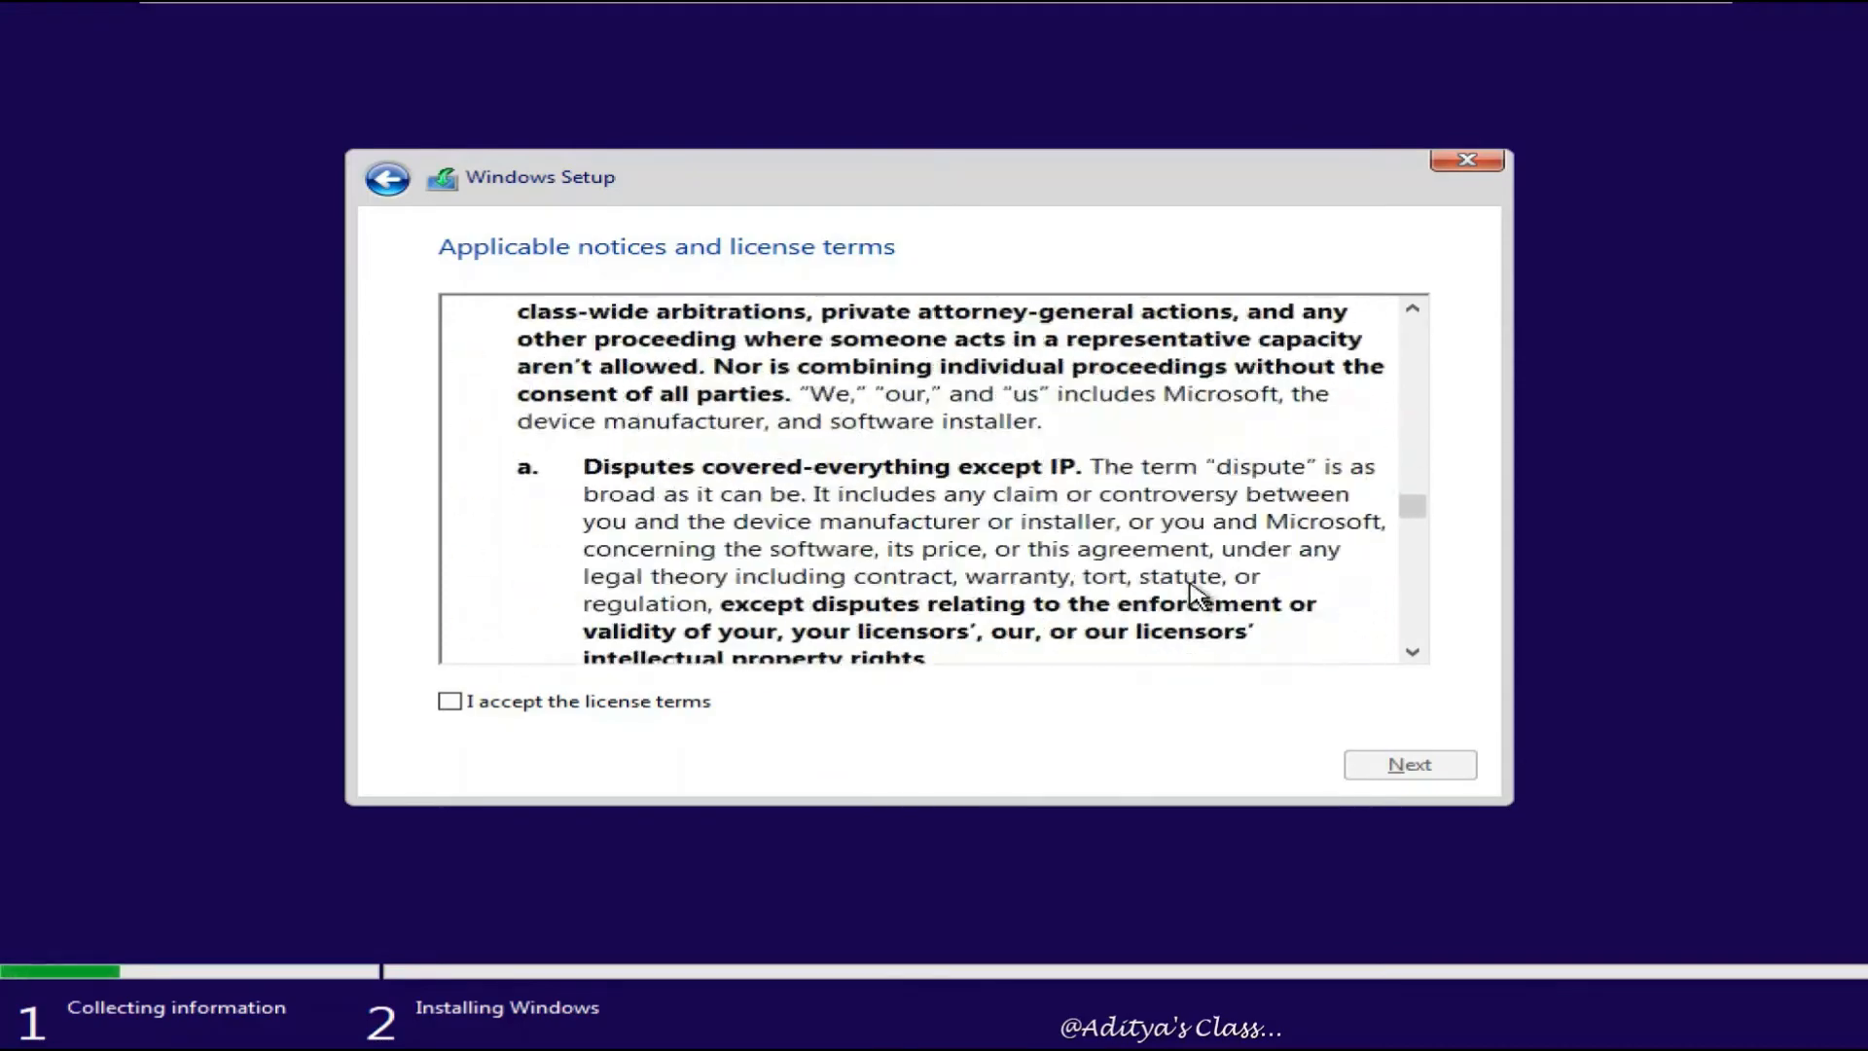
scroll(down, 3)
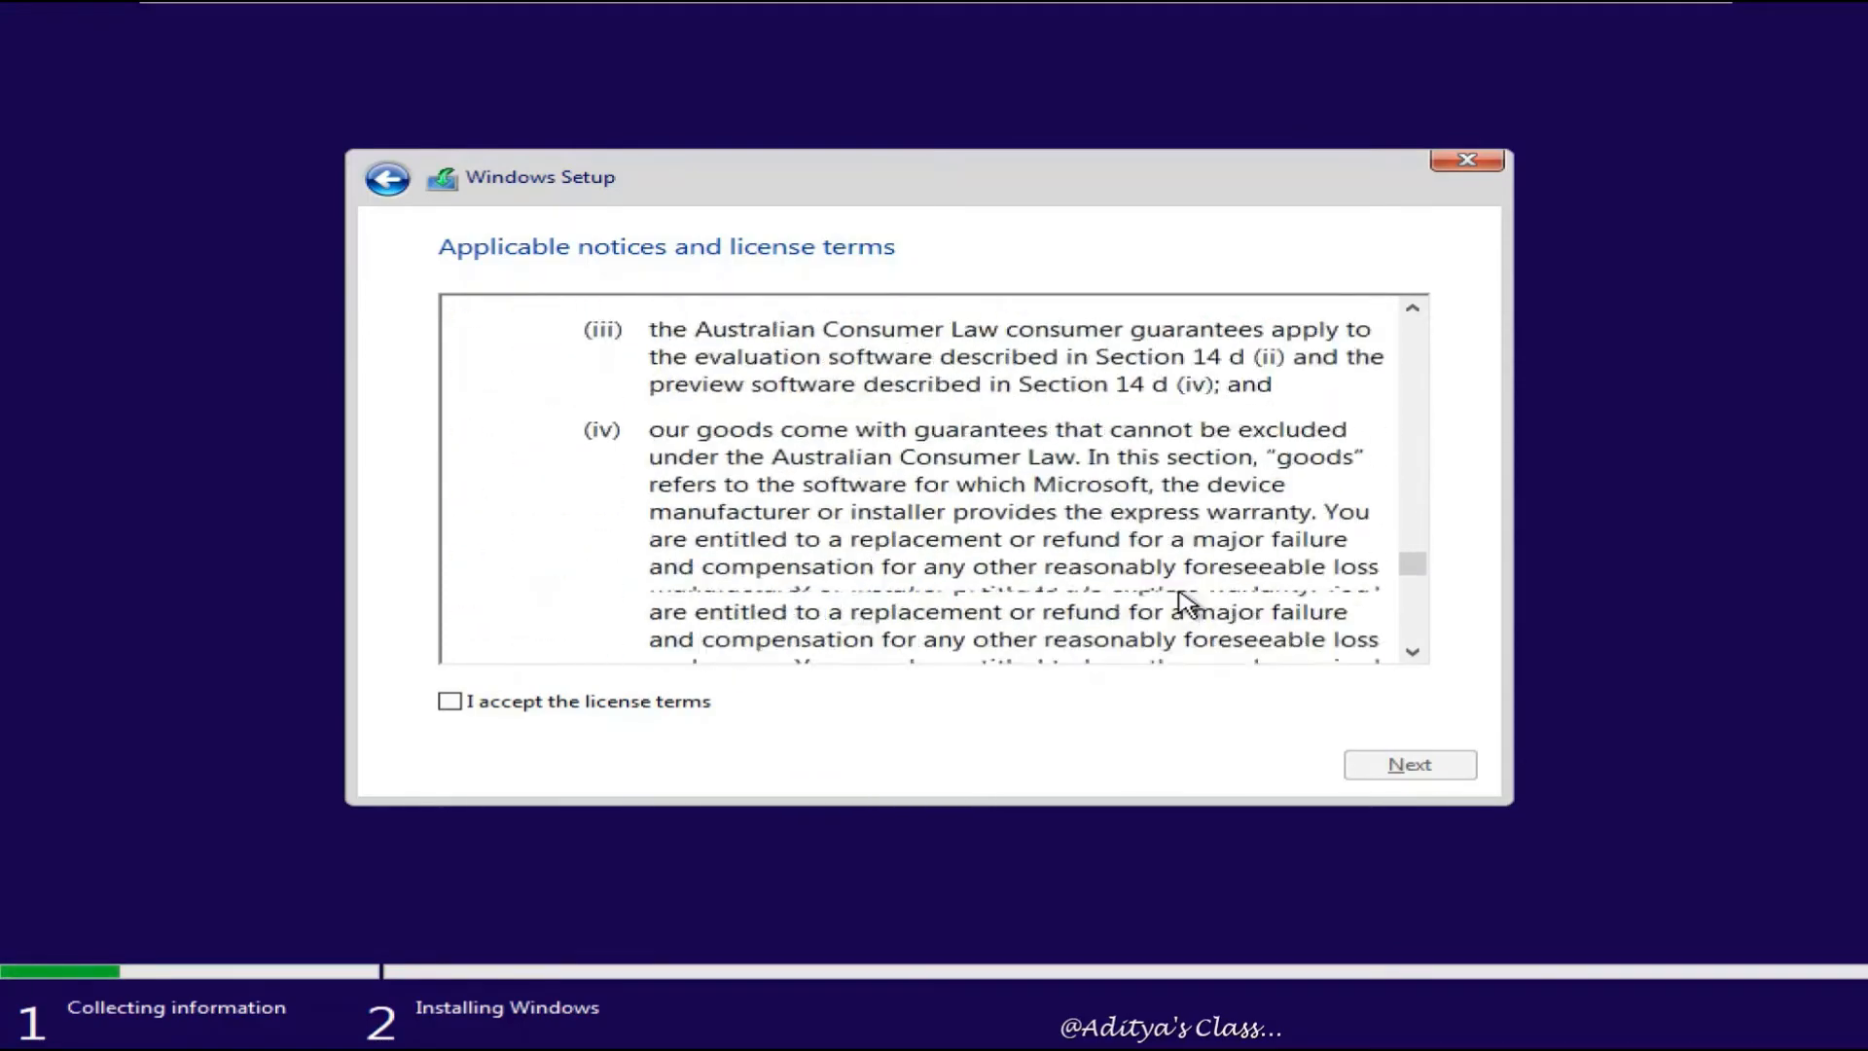
scroll(down, 3)
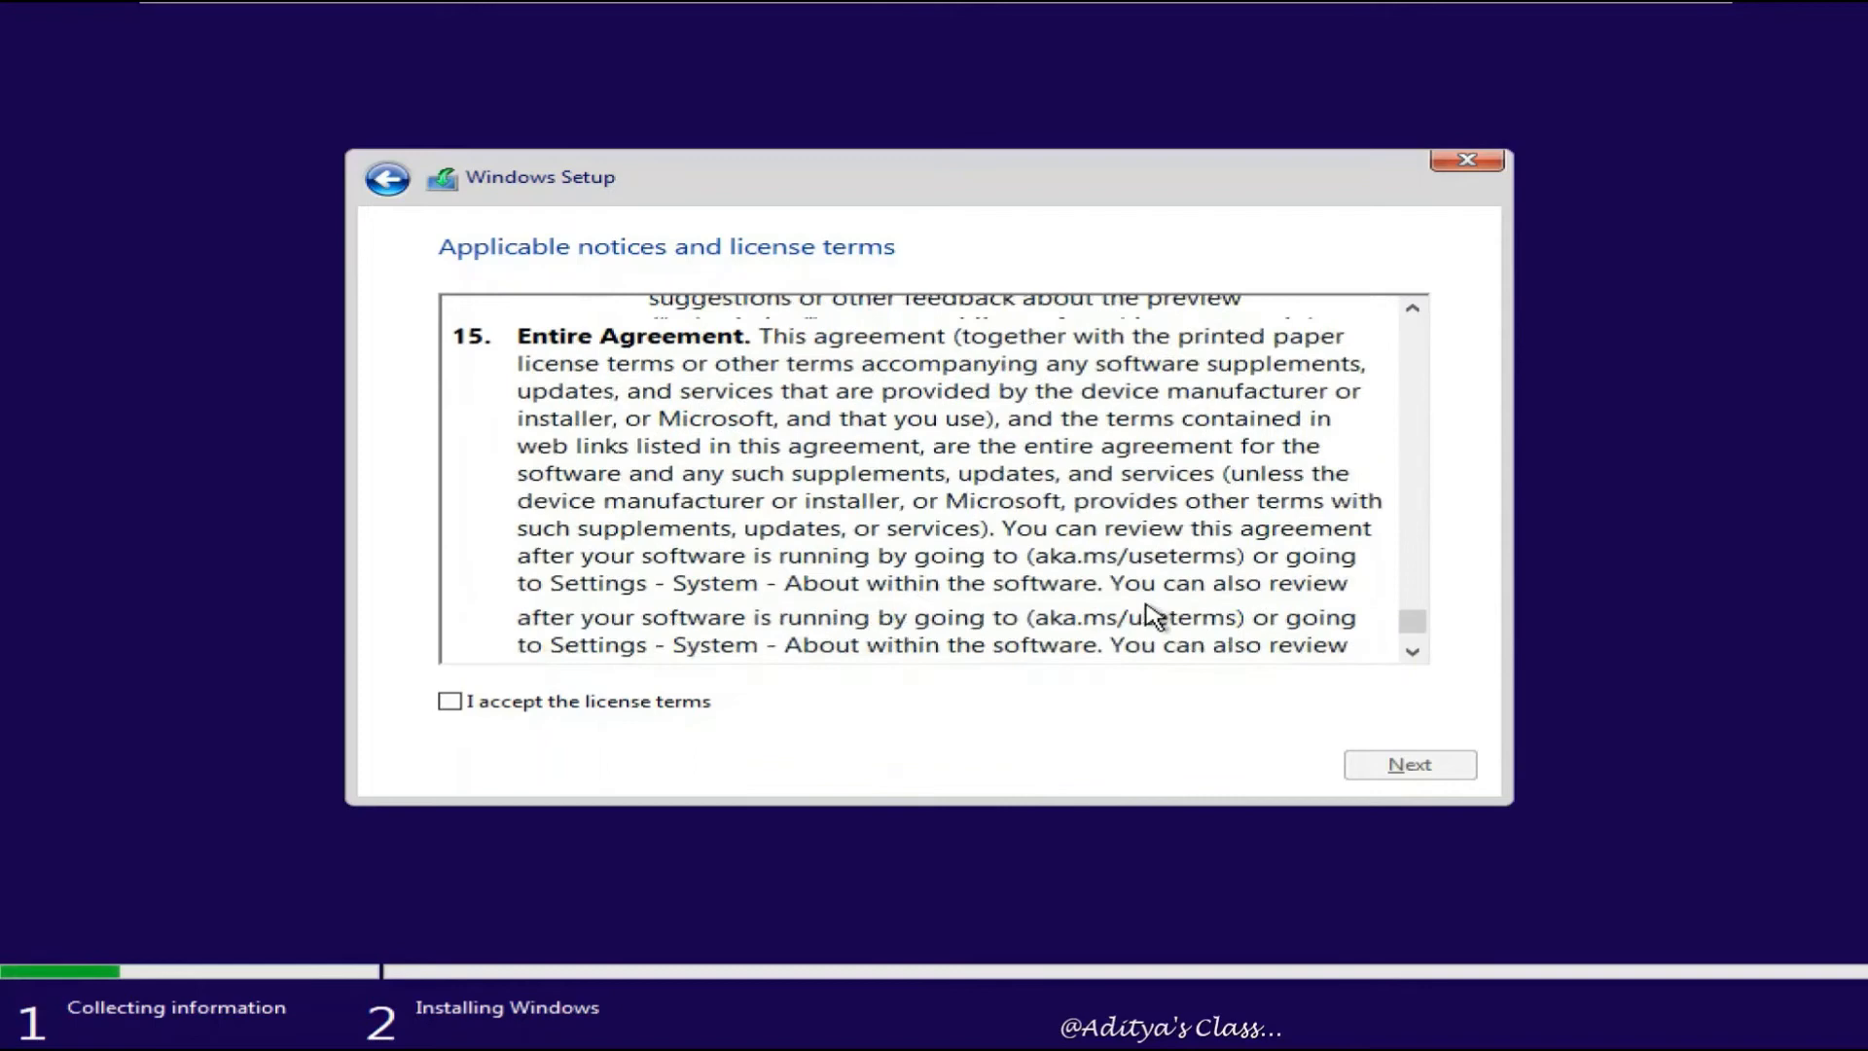
scroll(down, 3)
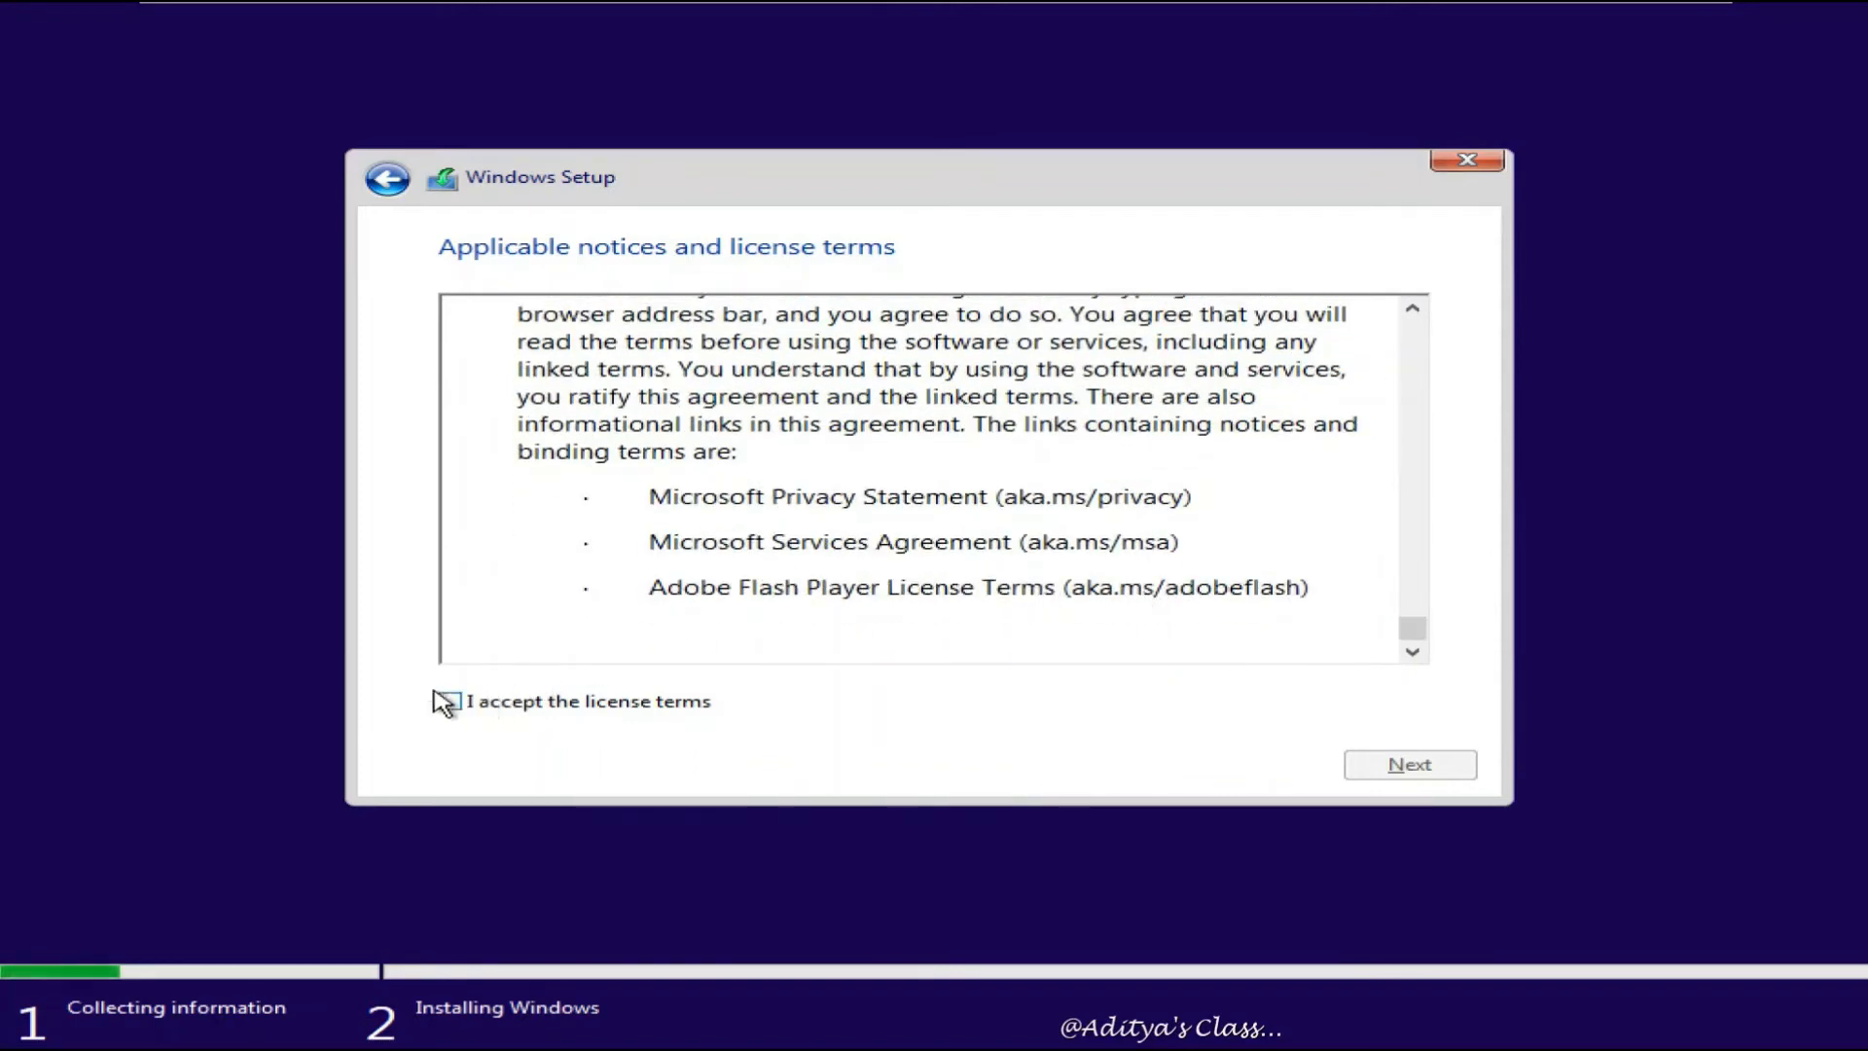
click(450, 700)
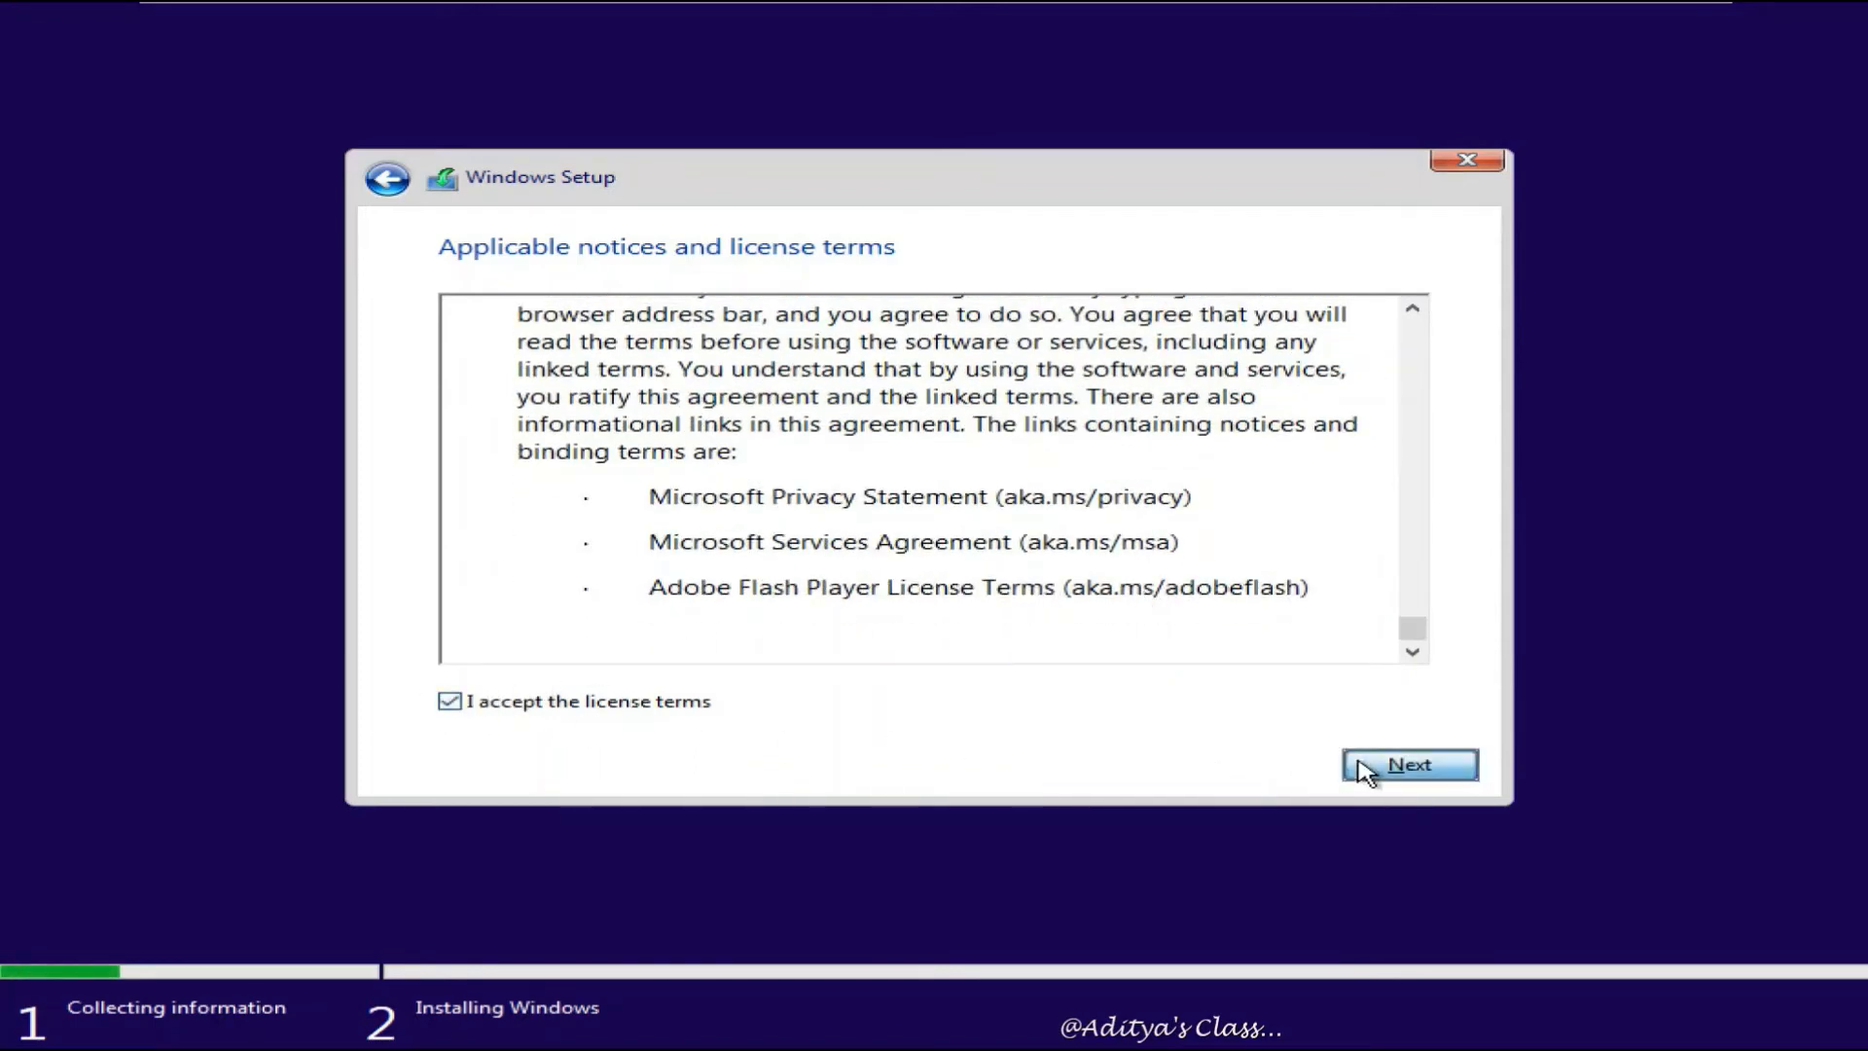
click(1409, 762)
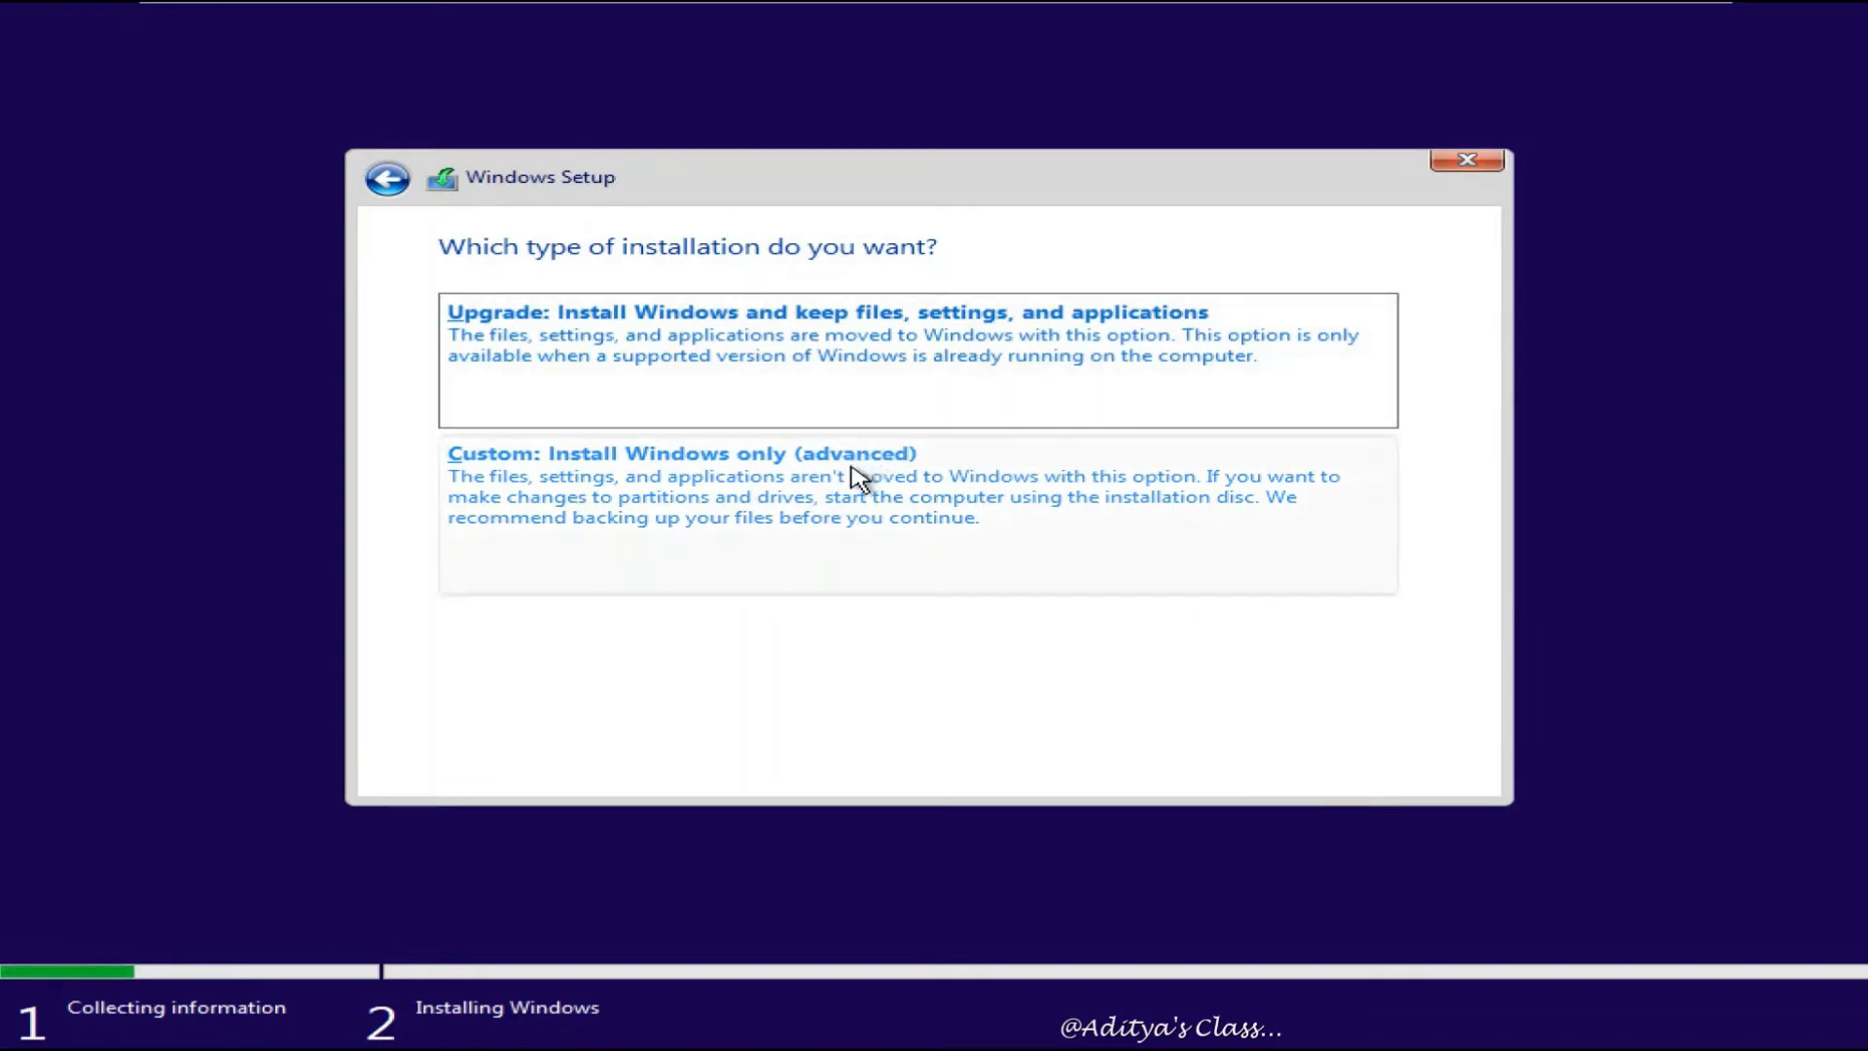
Start a custom Windows-only installation onto the 60 GB unallocated Drive 0
click(679, 482)
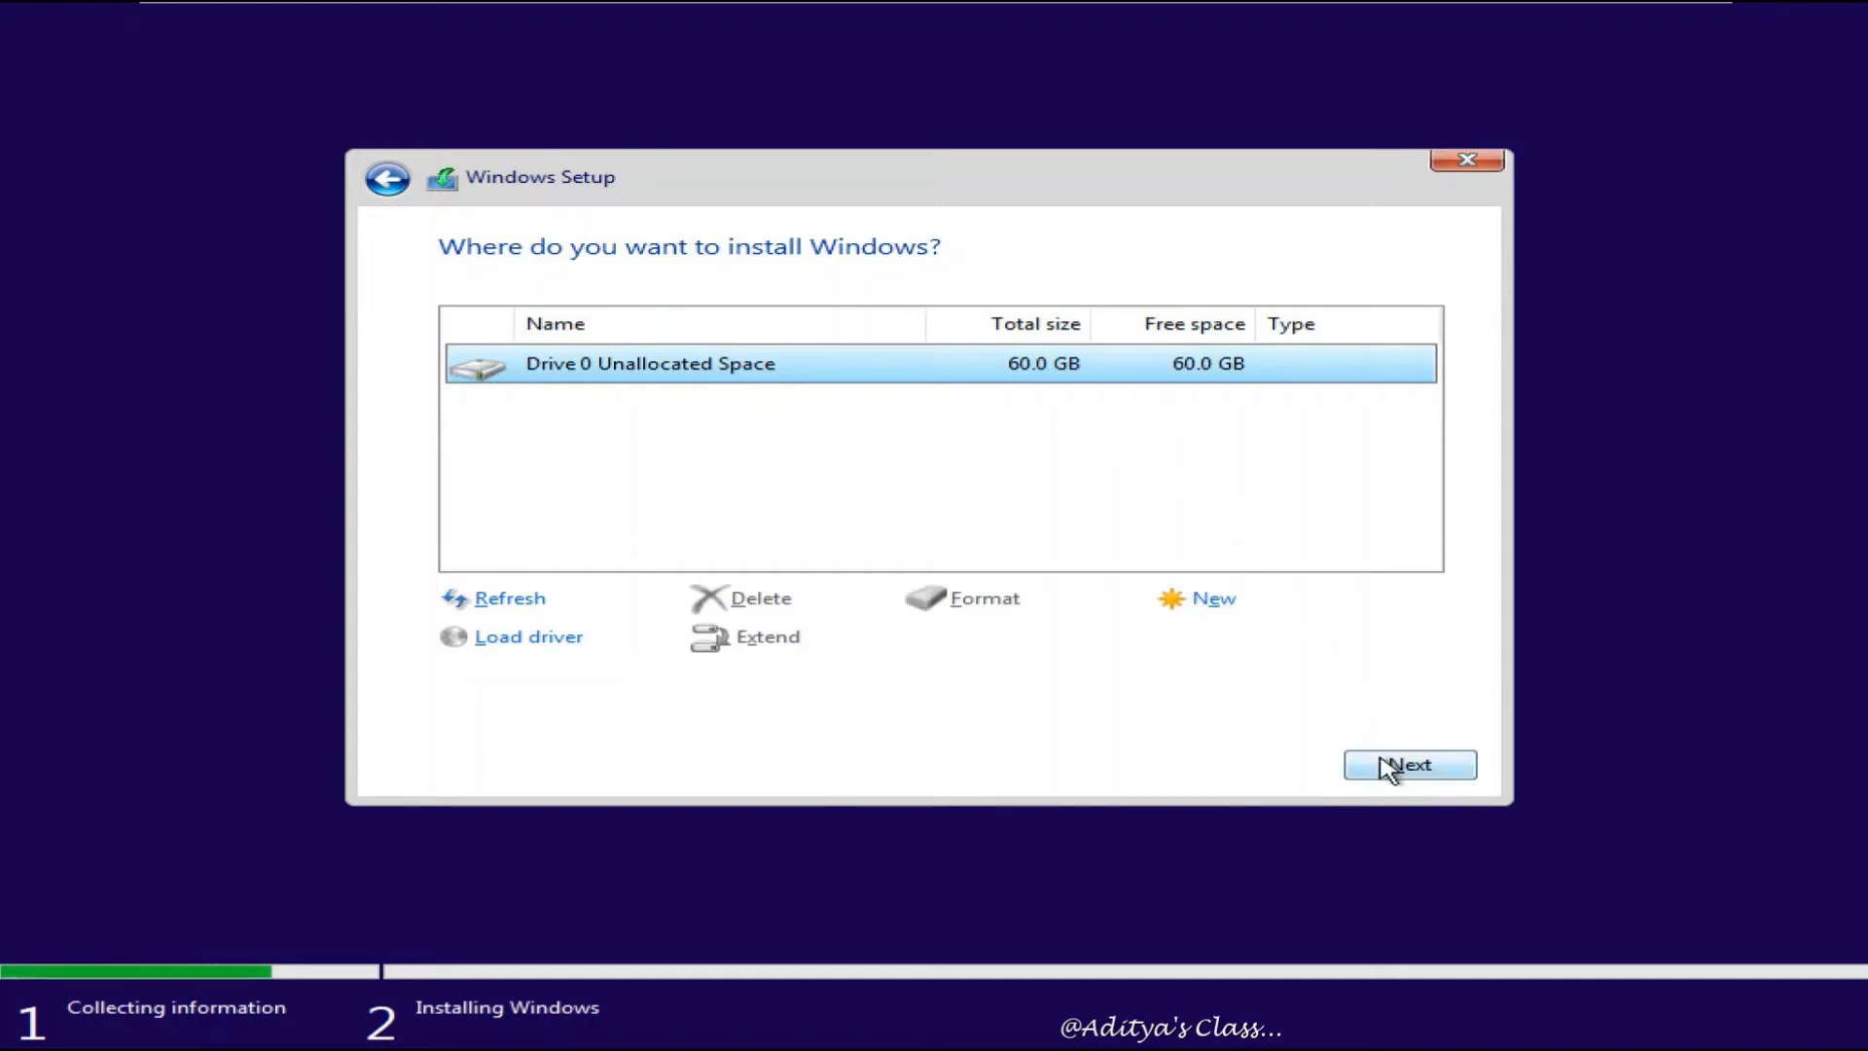
click(1409, 763)
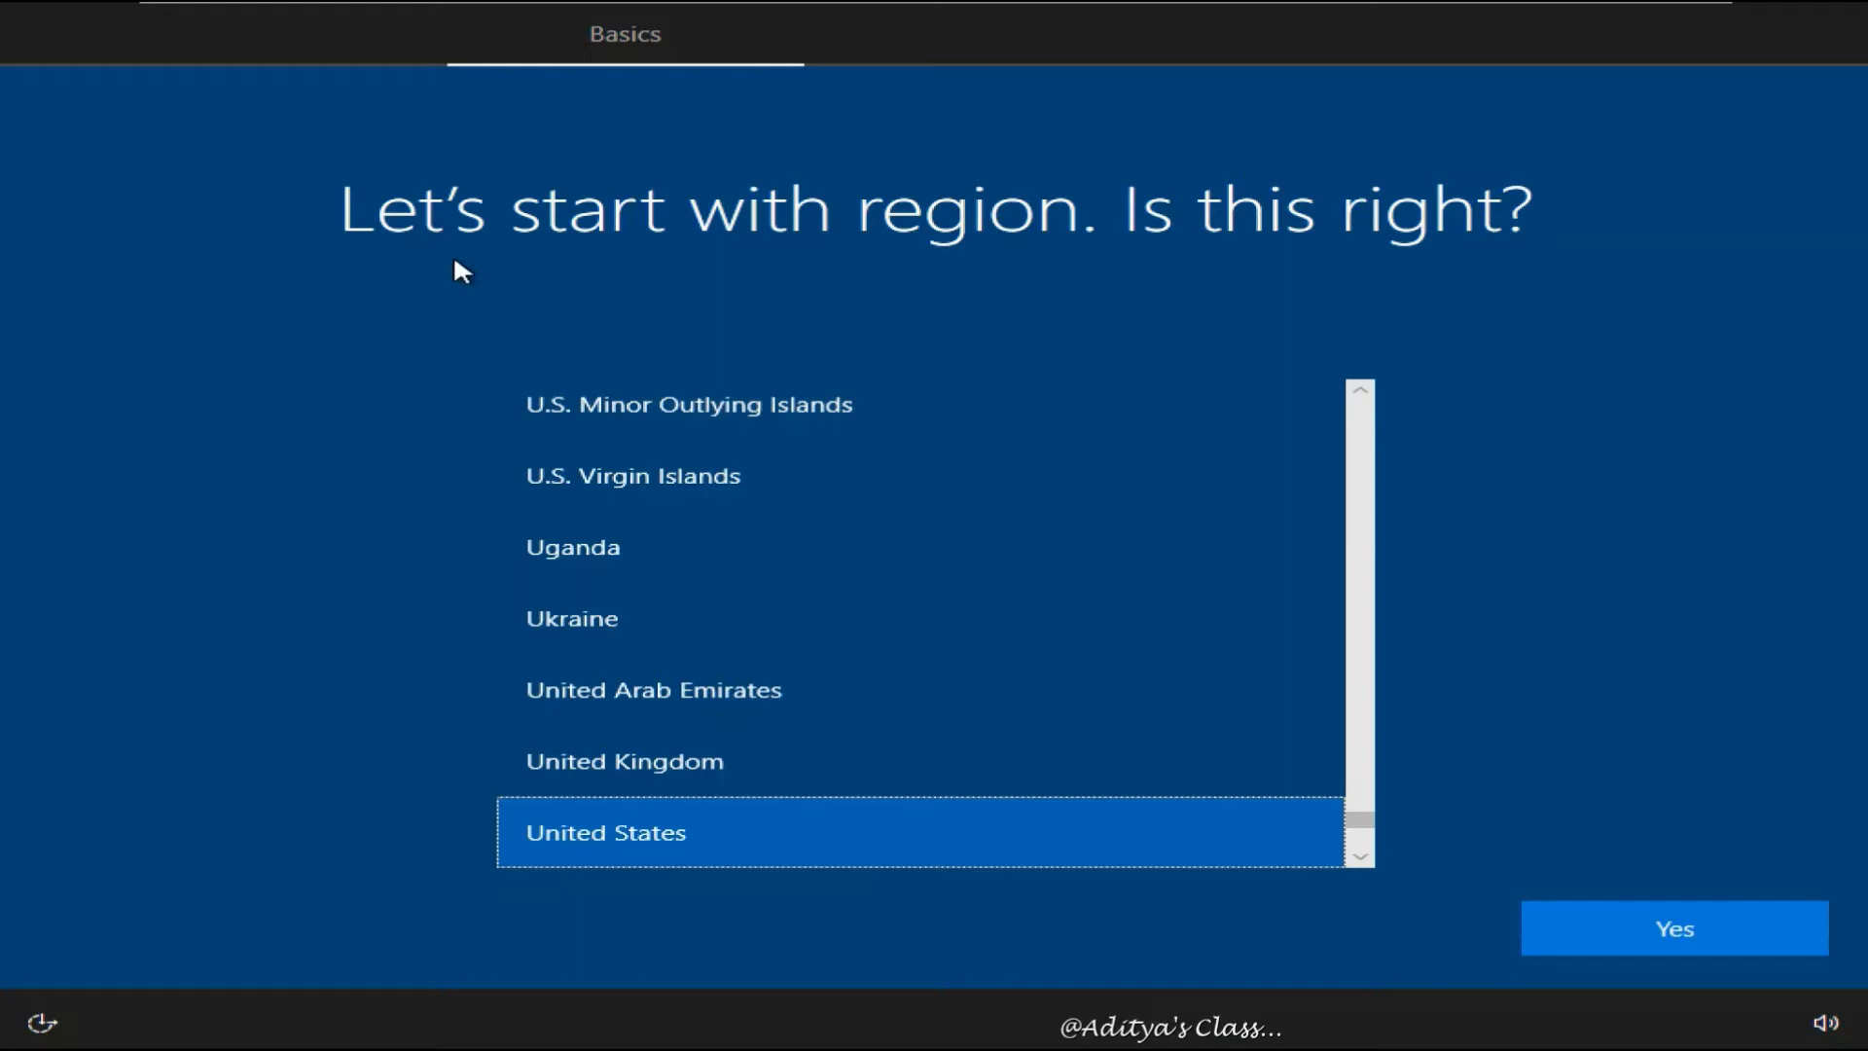
Scroll the region list and confirm India as the Windows region
click(1360, 394)
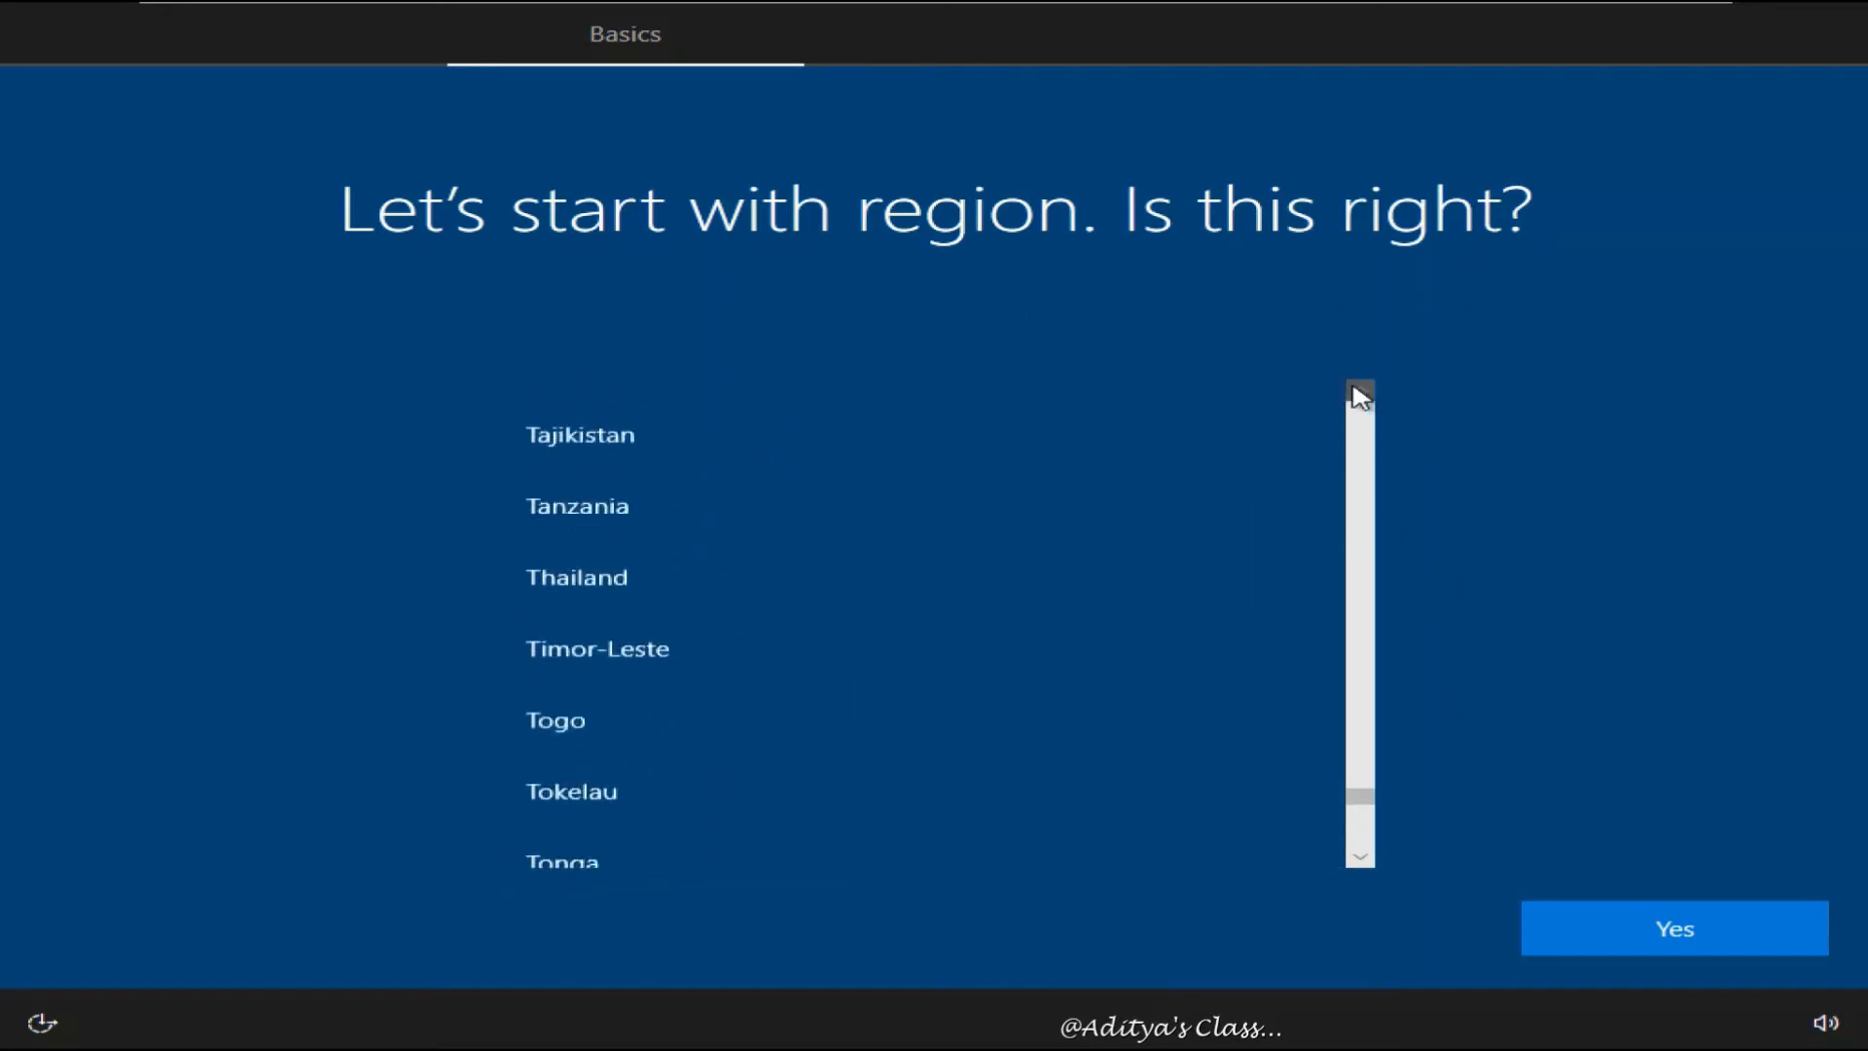
scroll(up, 3)
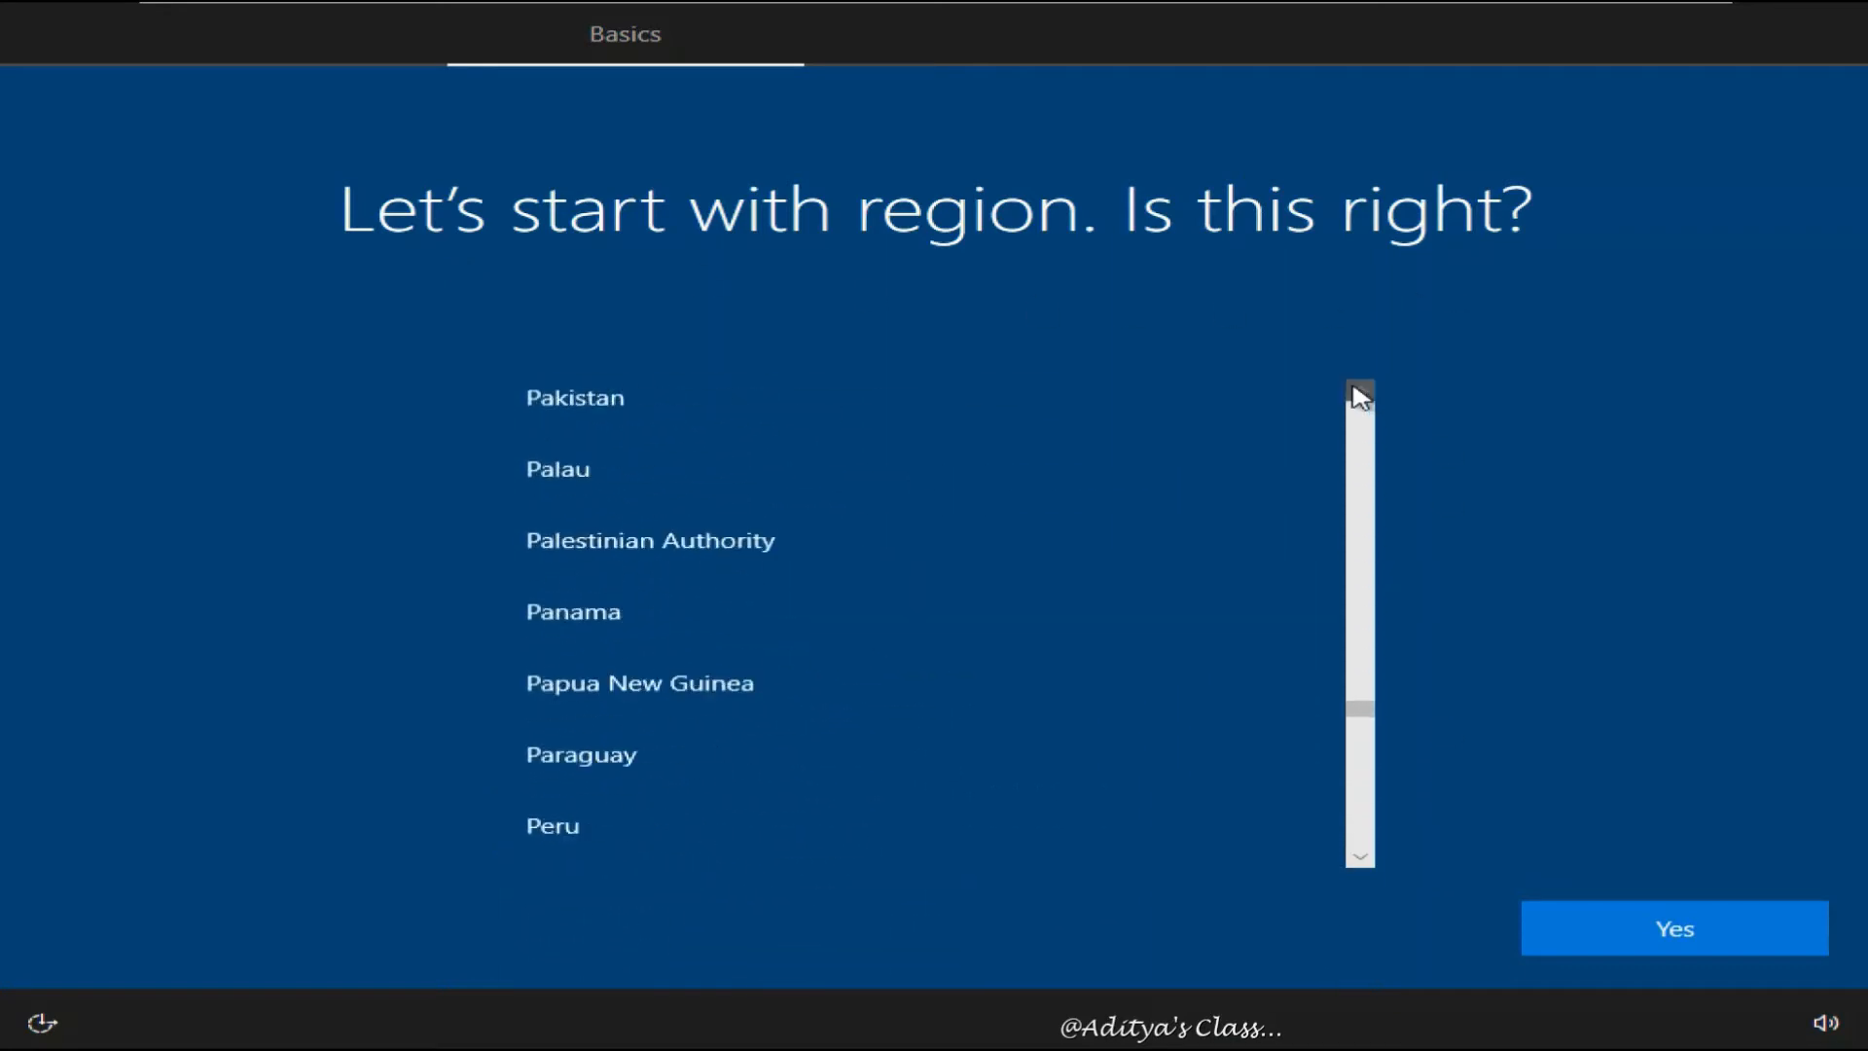
scroll(up, 3)
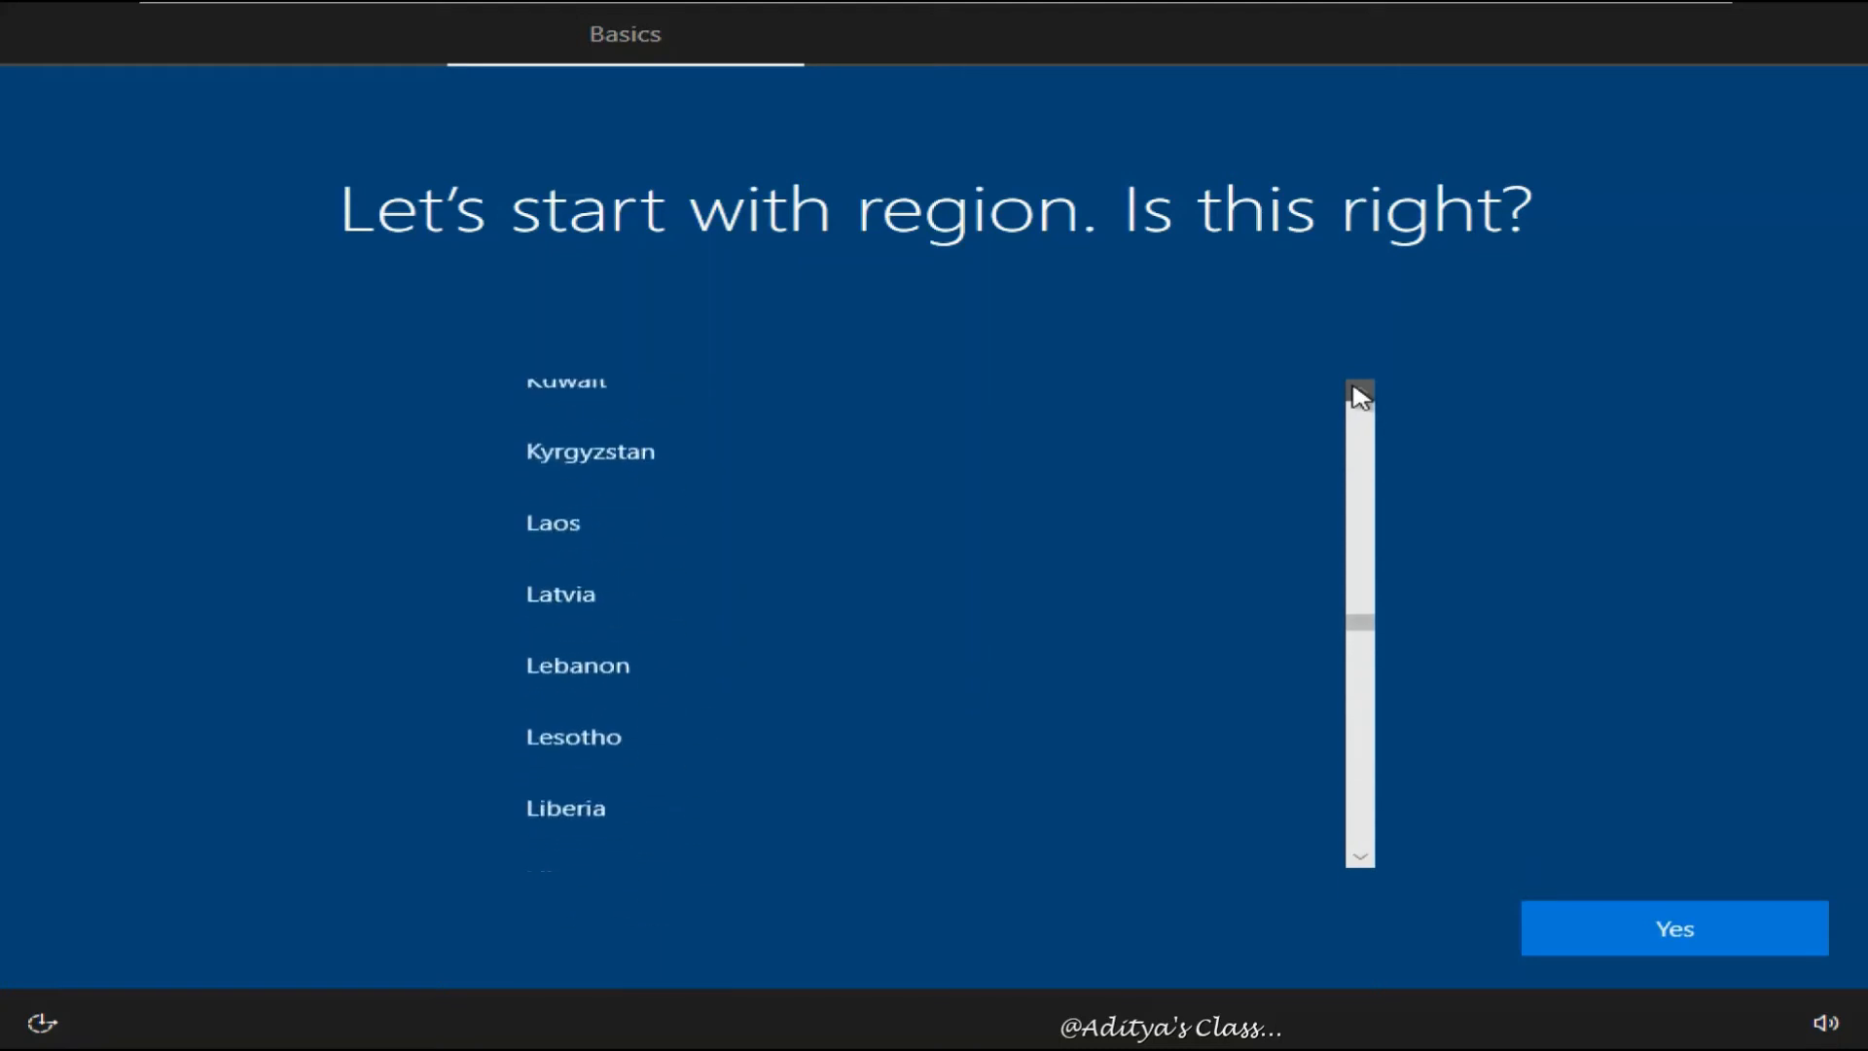
scroll(up, 3)
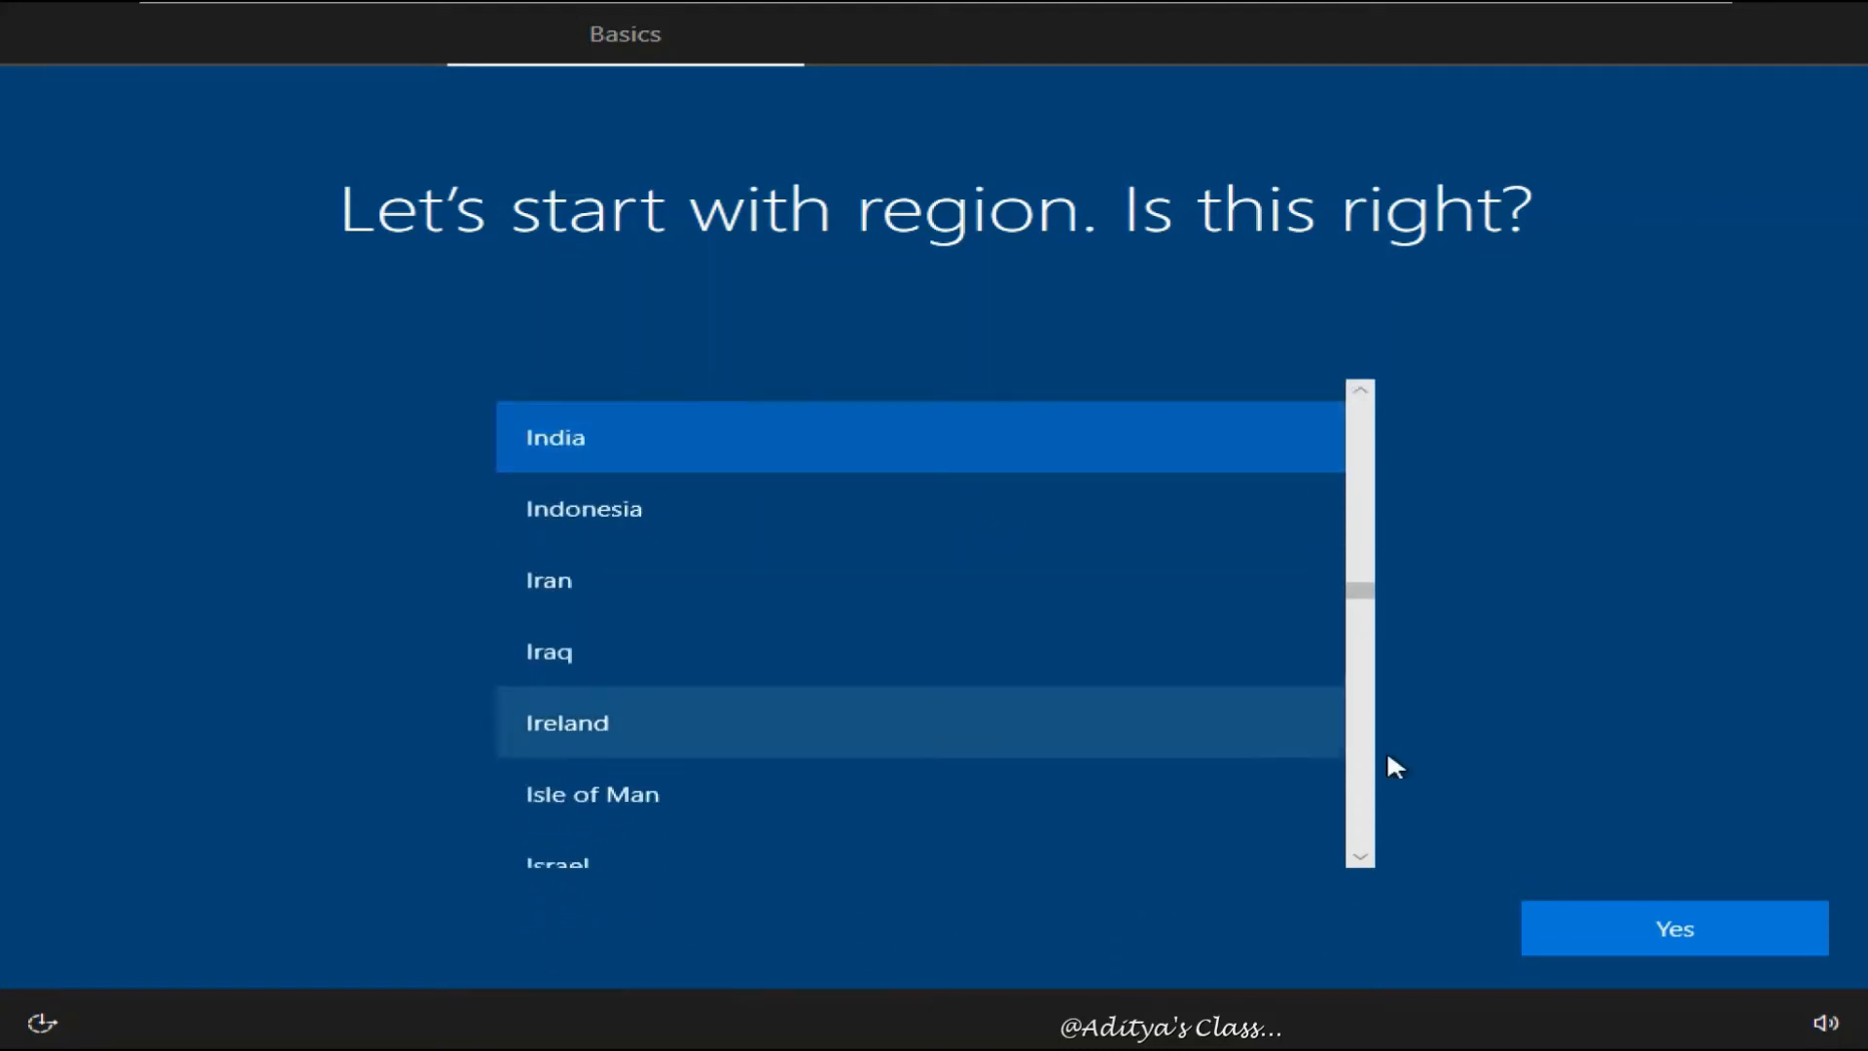
click(1674, 928)
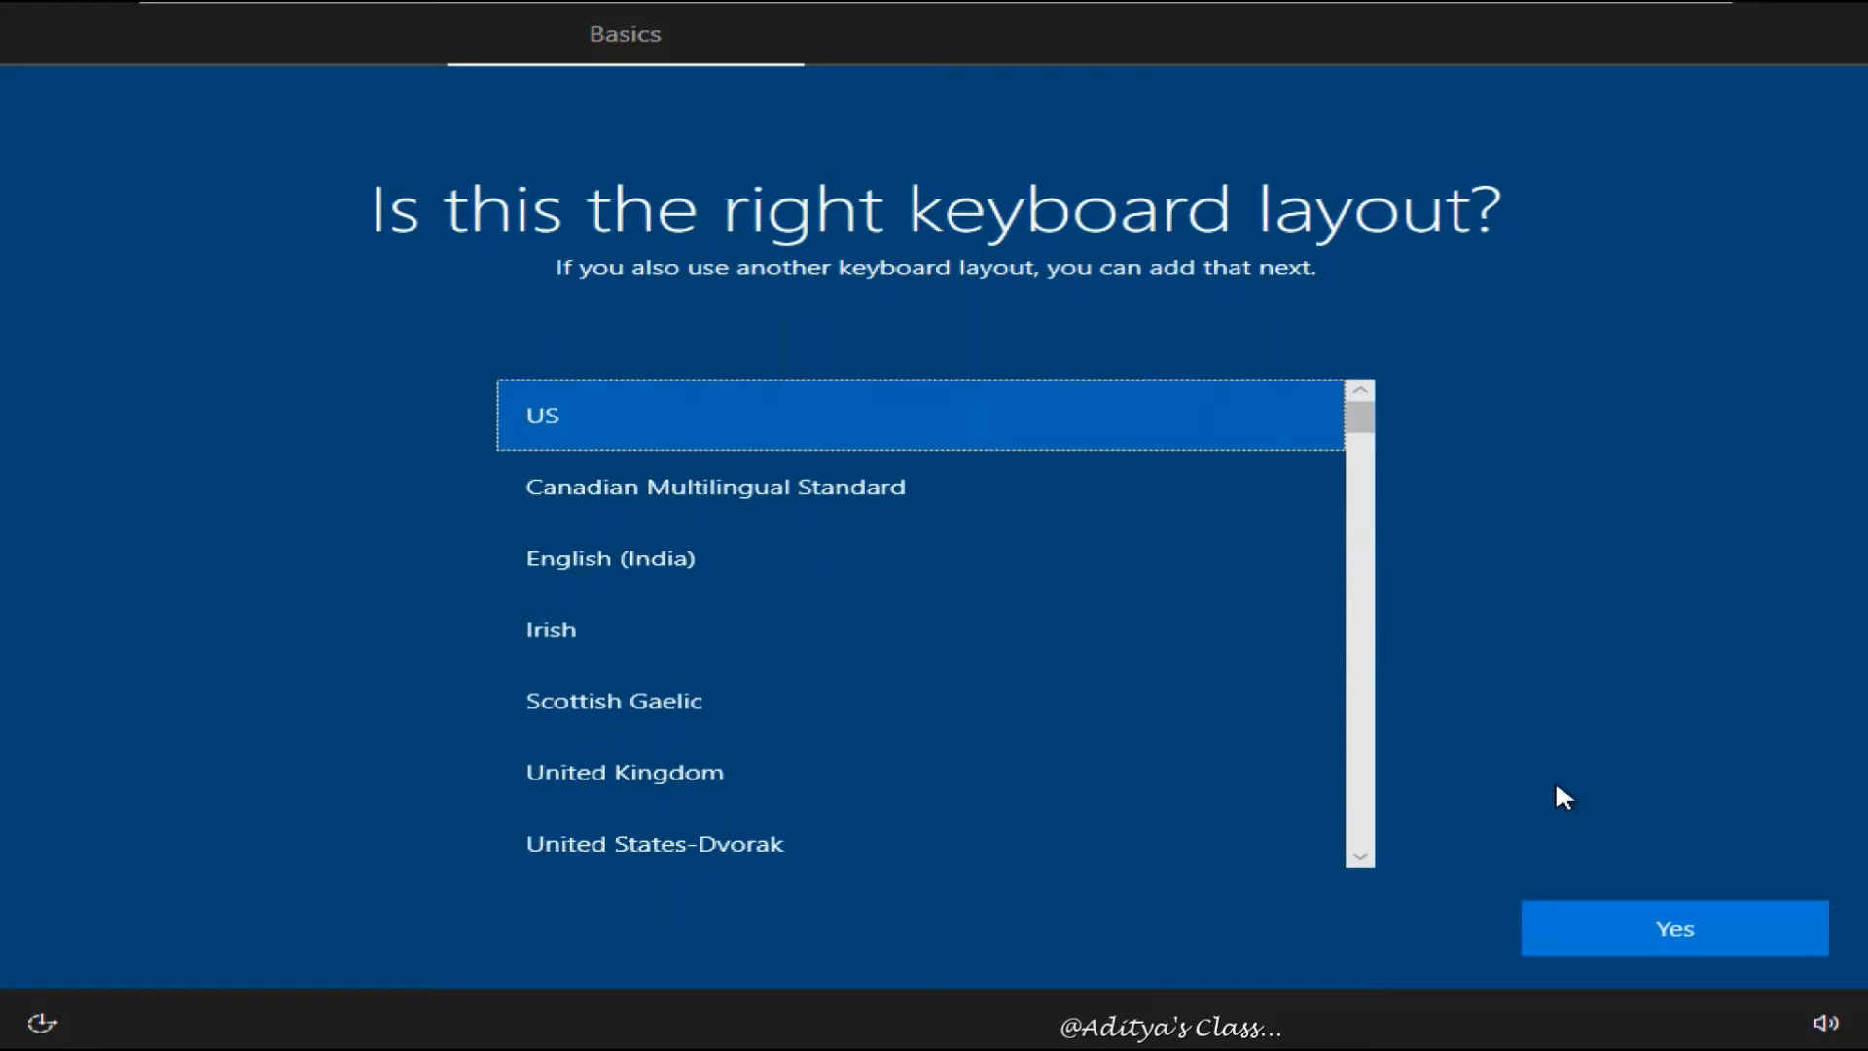
mouse_move(763, 700)
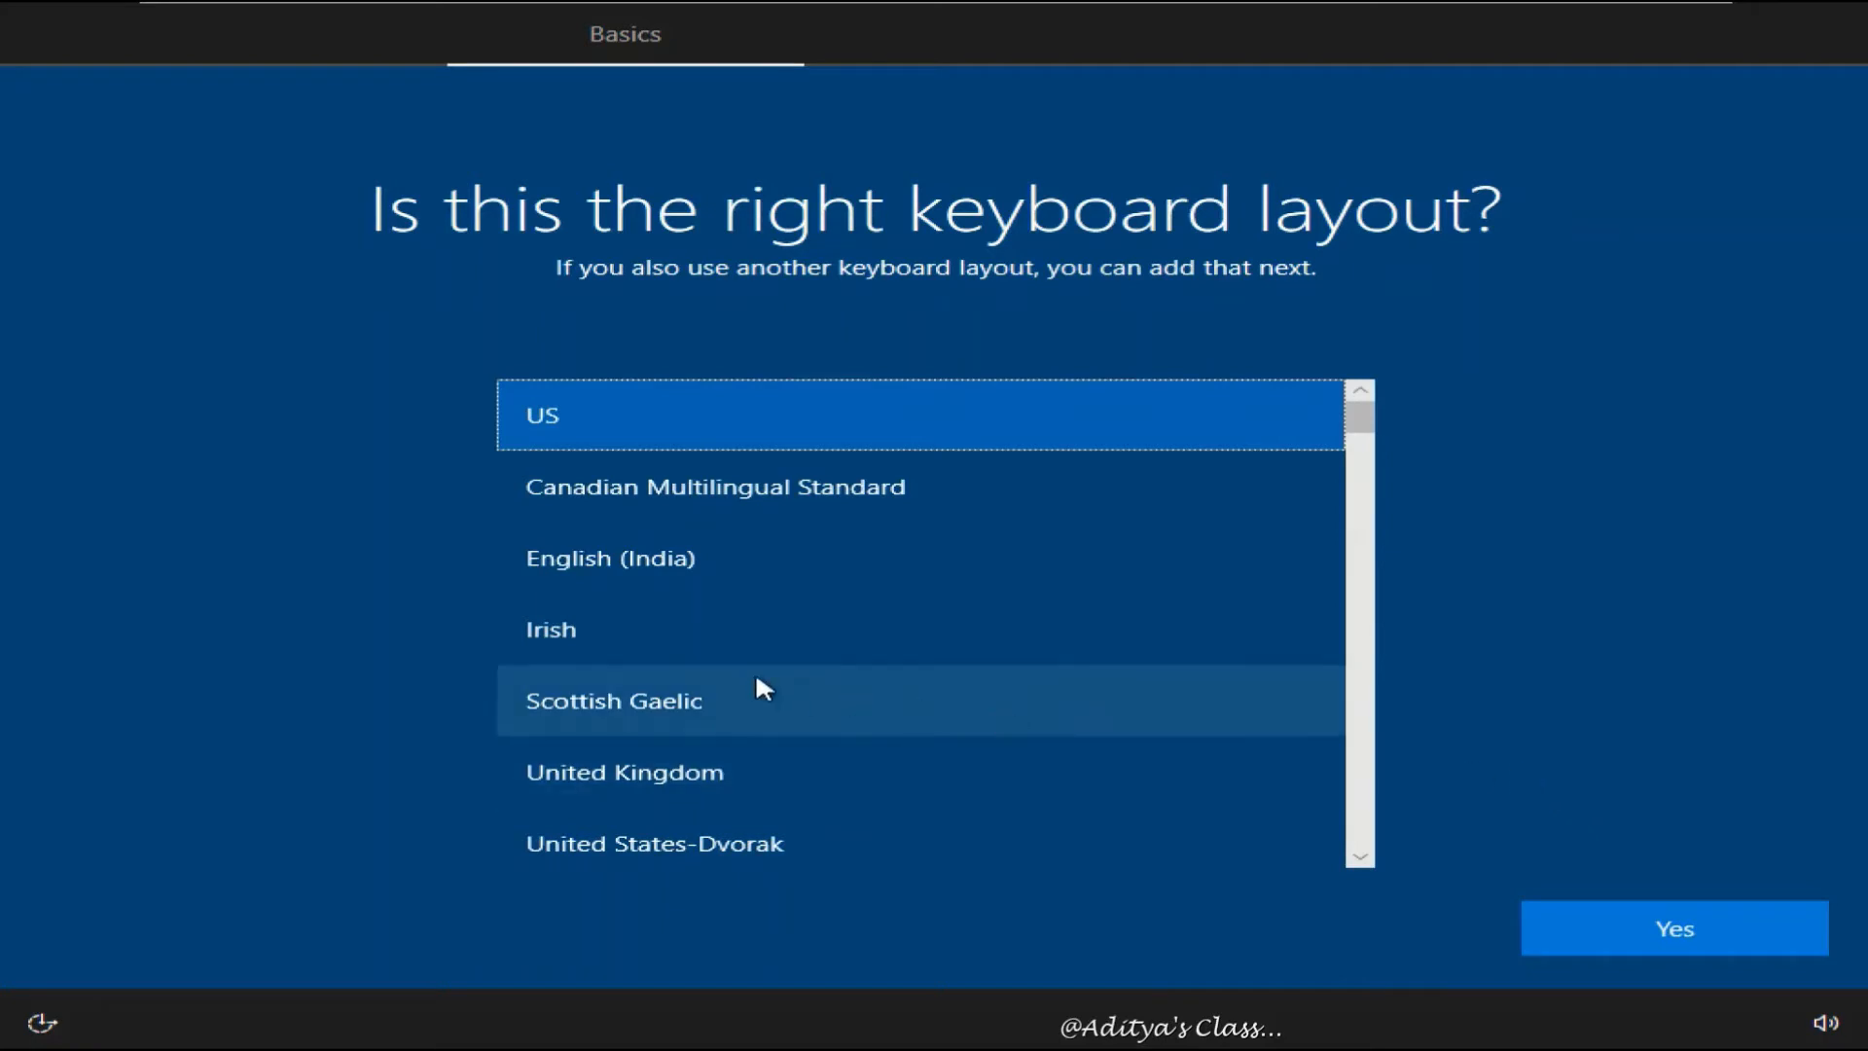
Choose English (India) as keyboard layout and skip adding a second layout
click(609, 558)
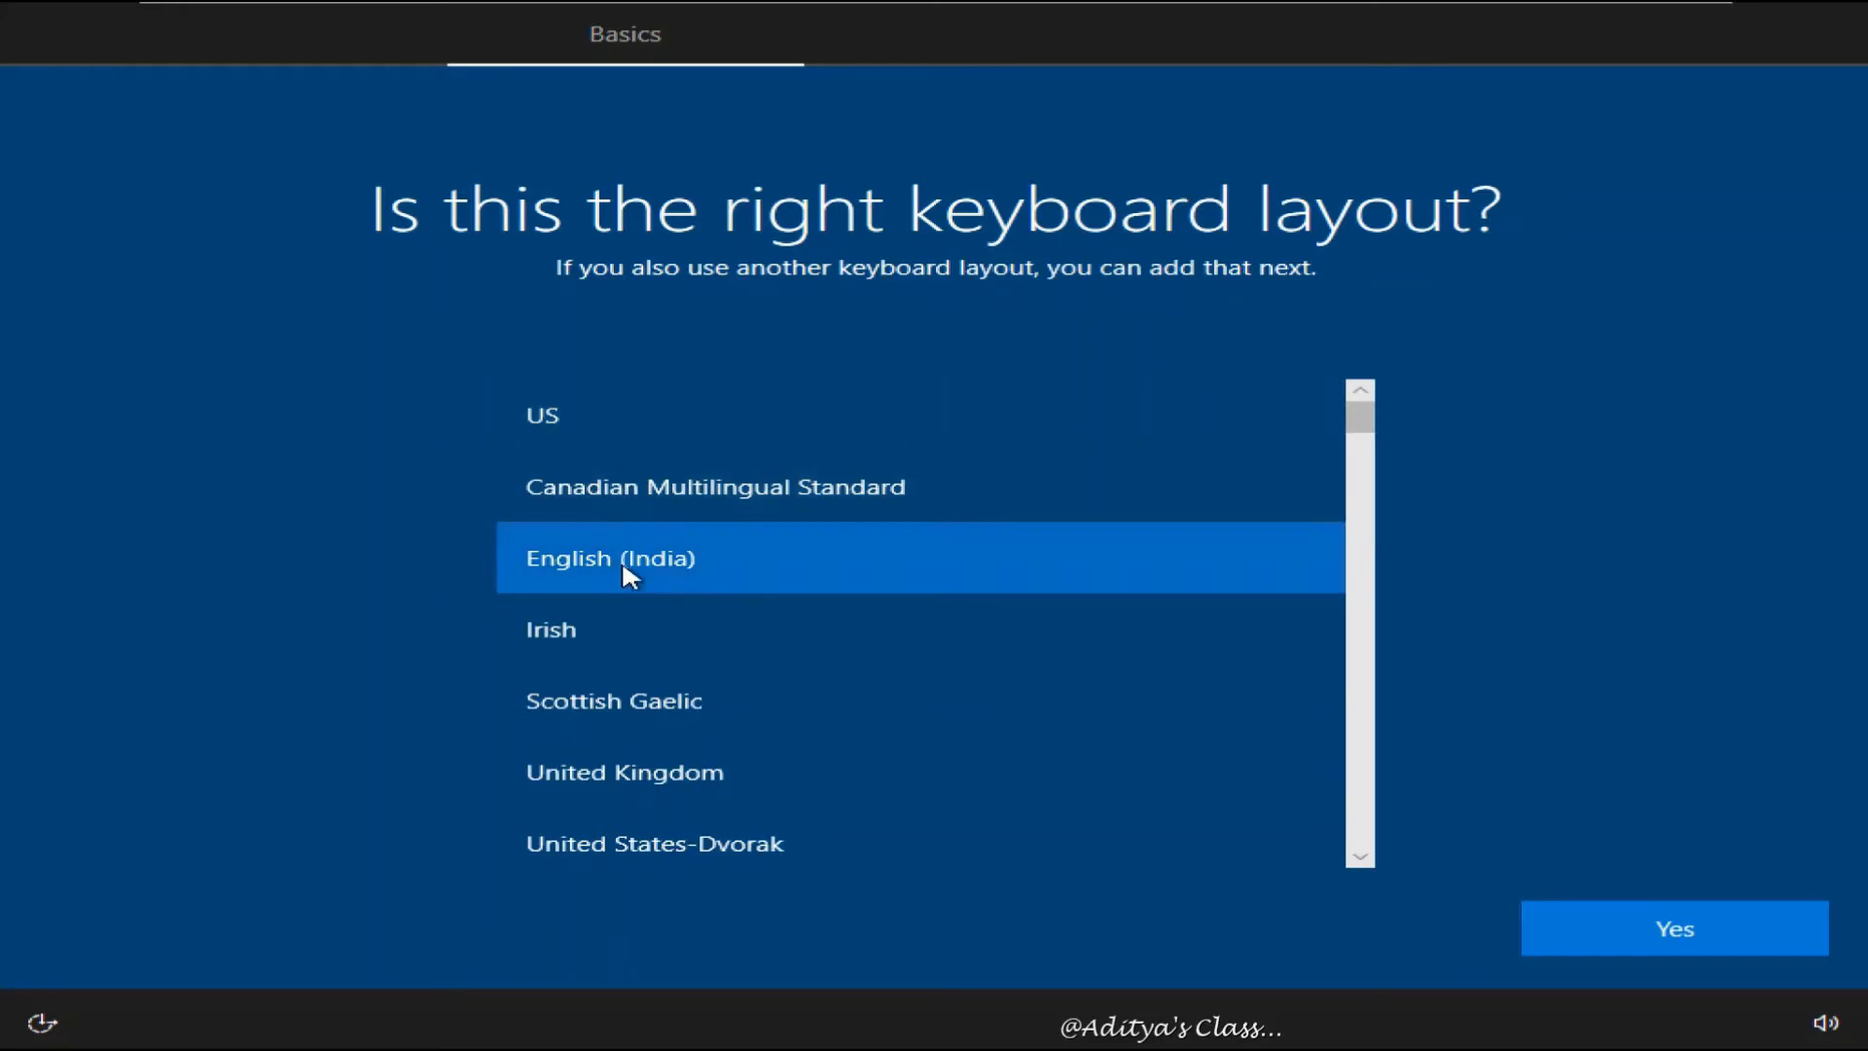
click(1674, 928)
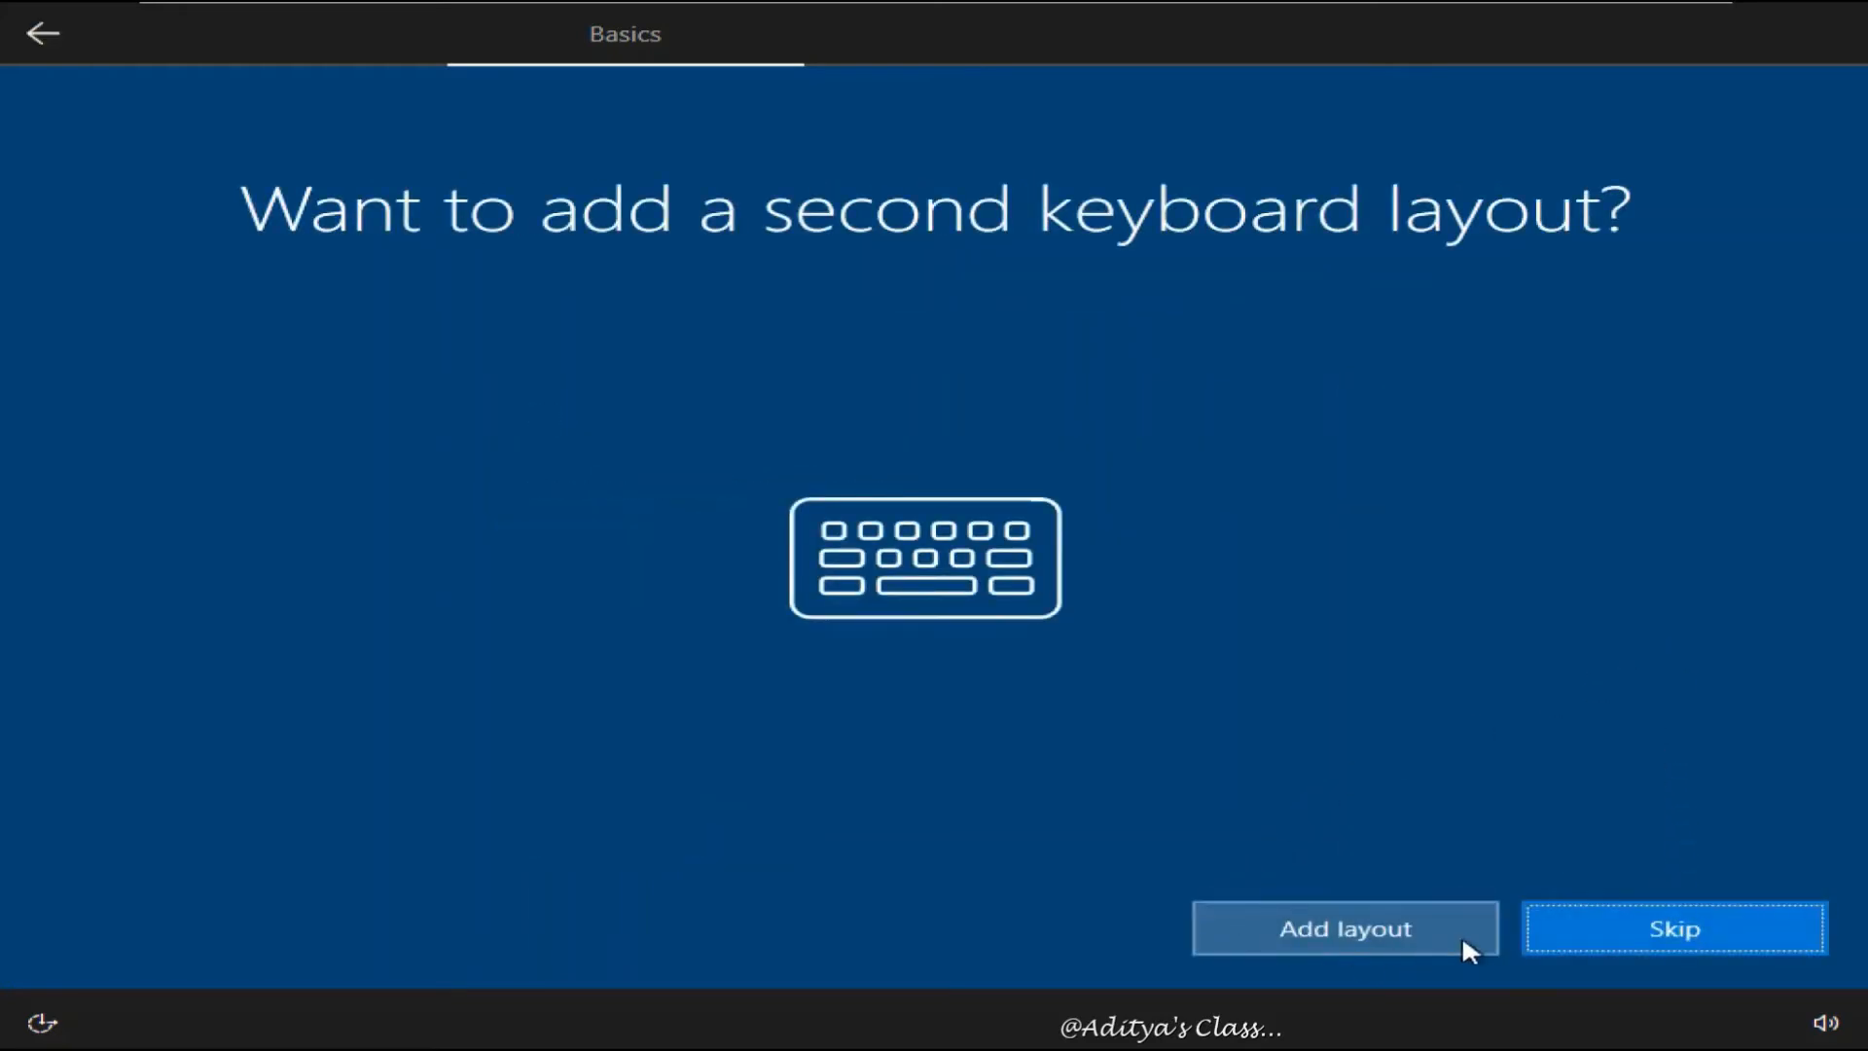
mouse_move(1674, 928)
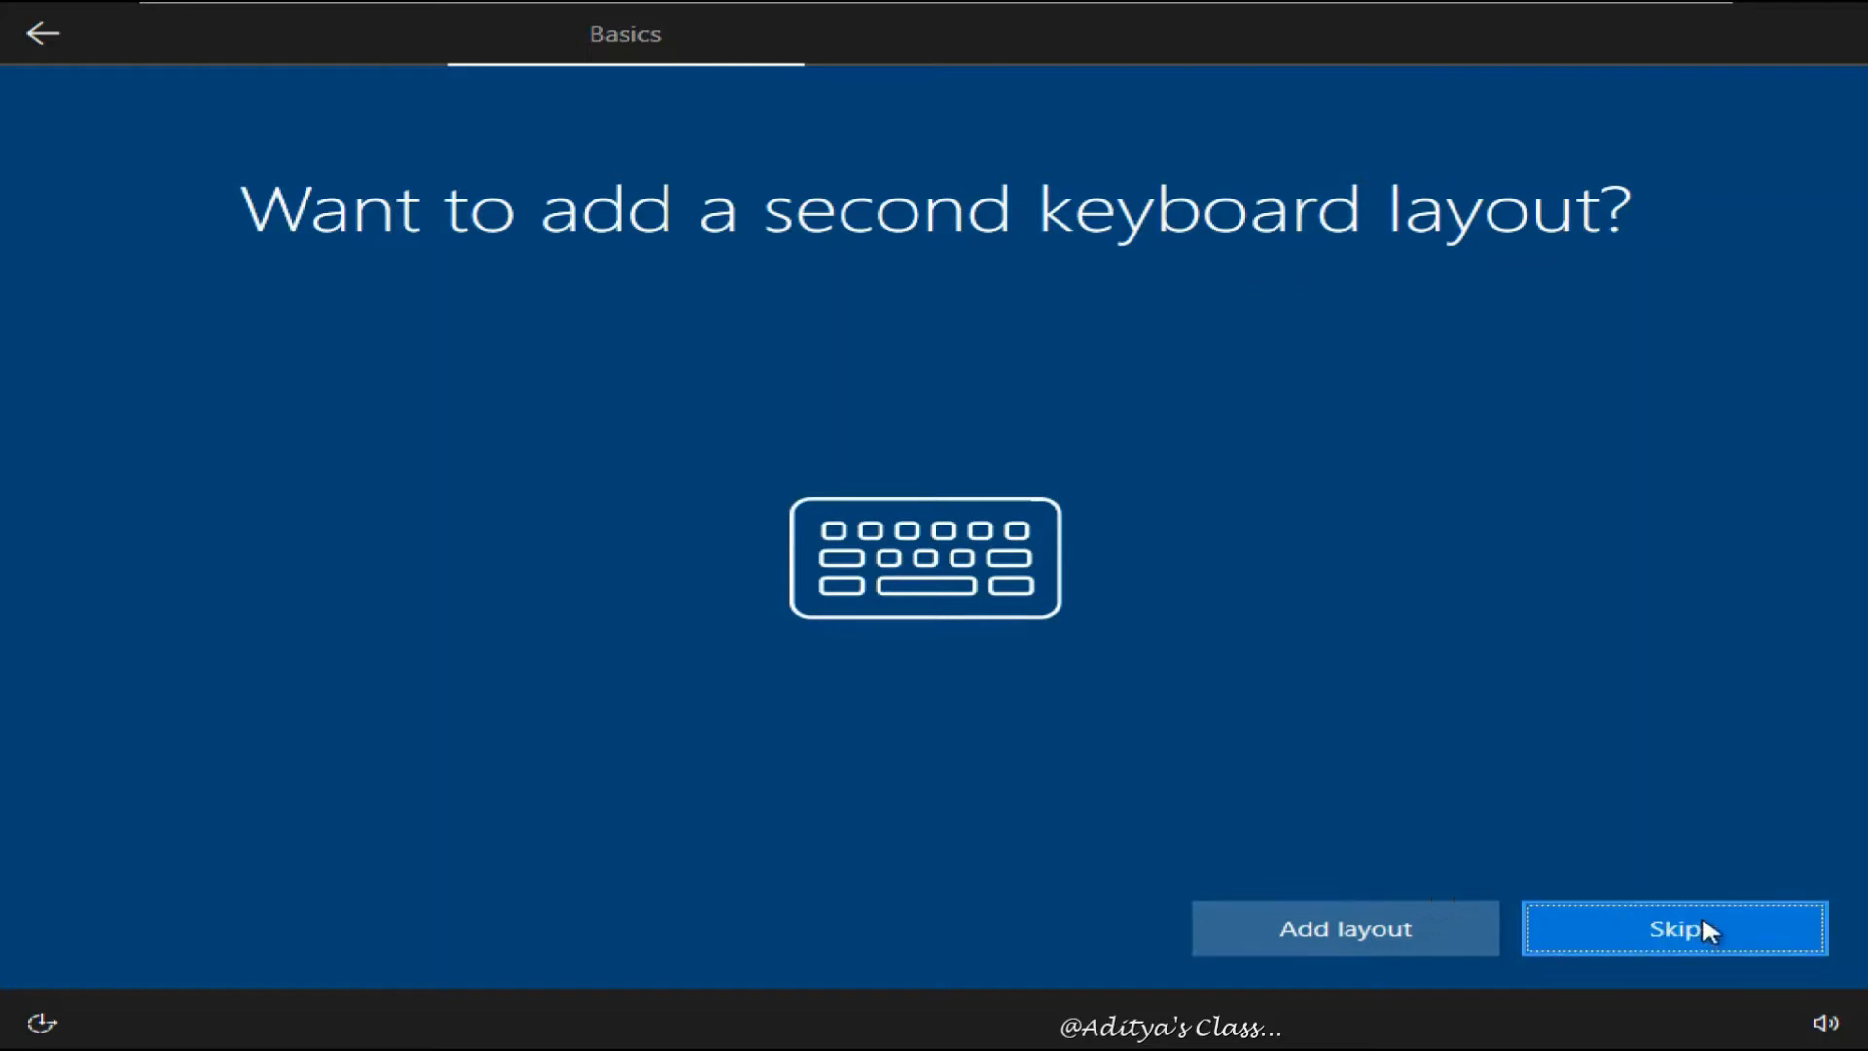
click(1676, 929)
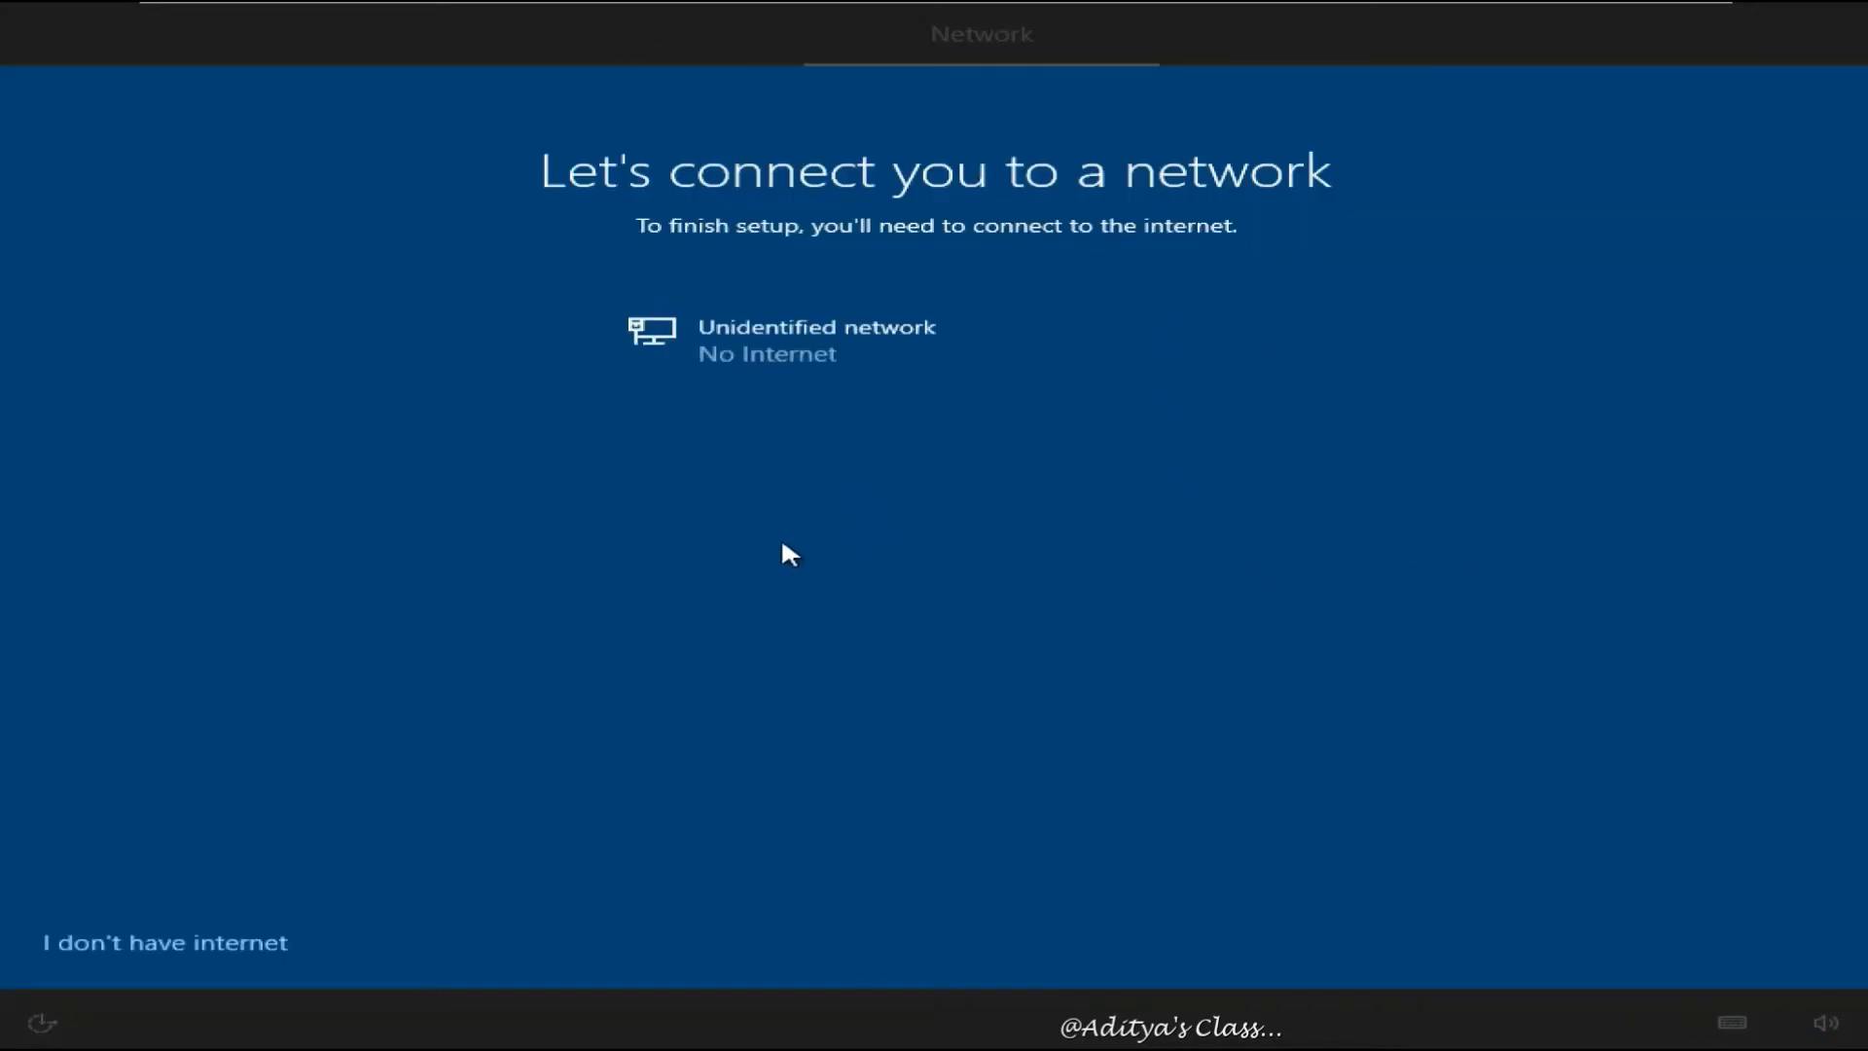
mouse_move(410, 761)
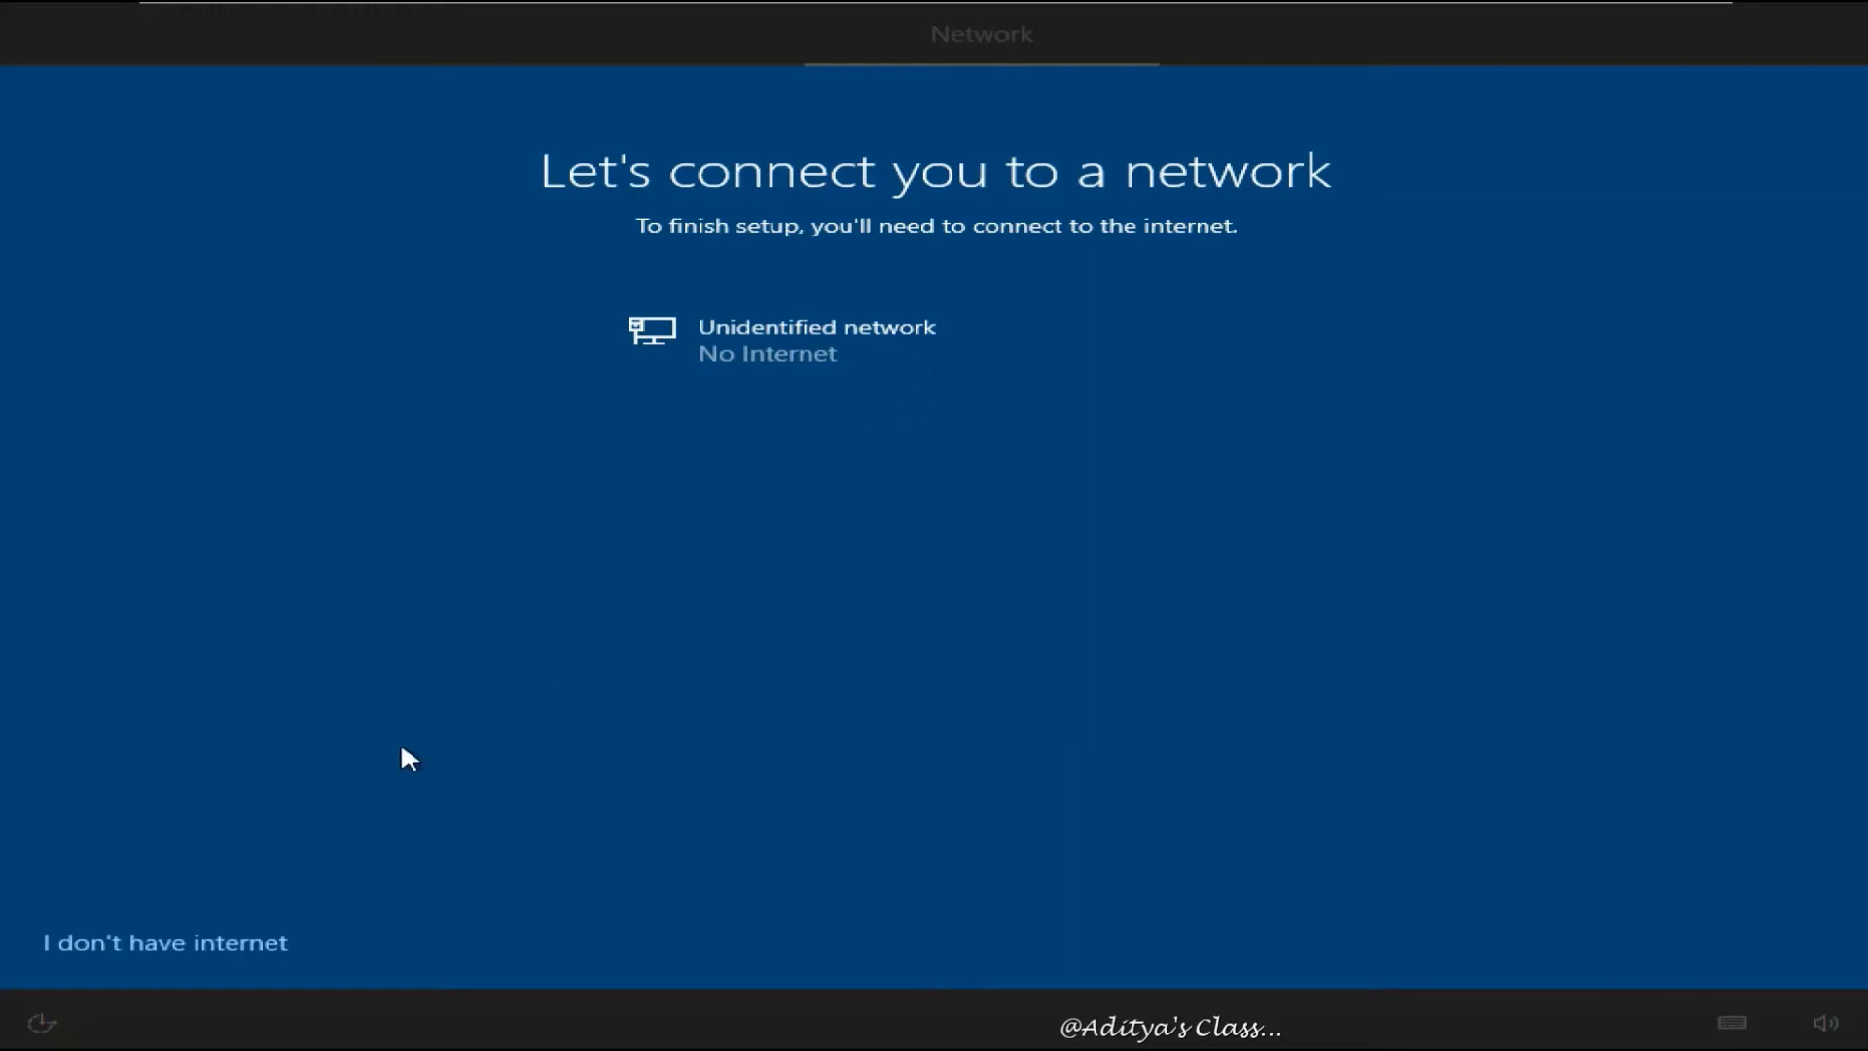
Continue setup with 'I don't have internet' and limited setup
click(164, 942)
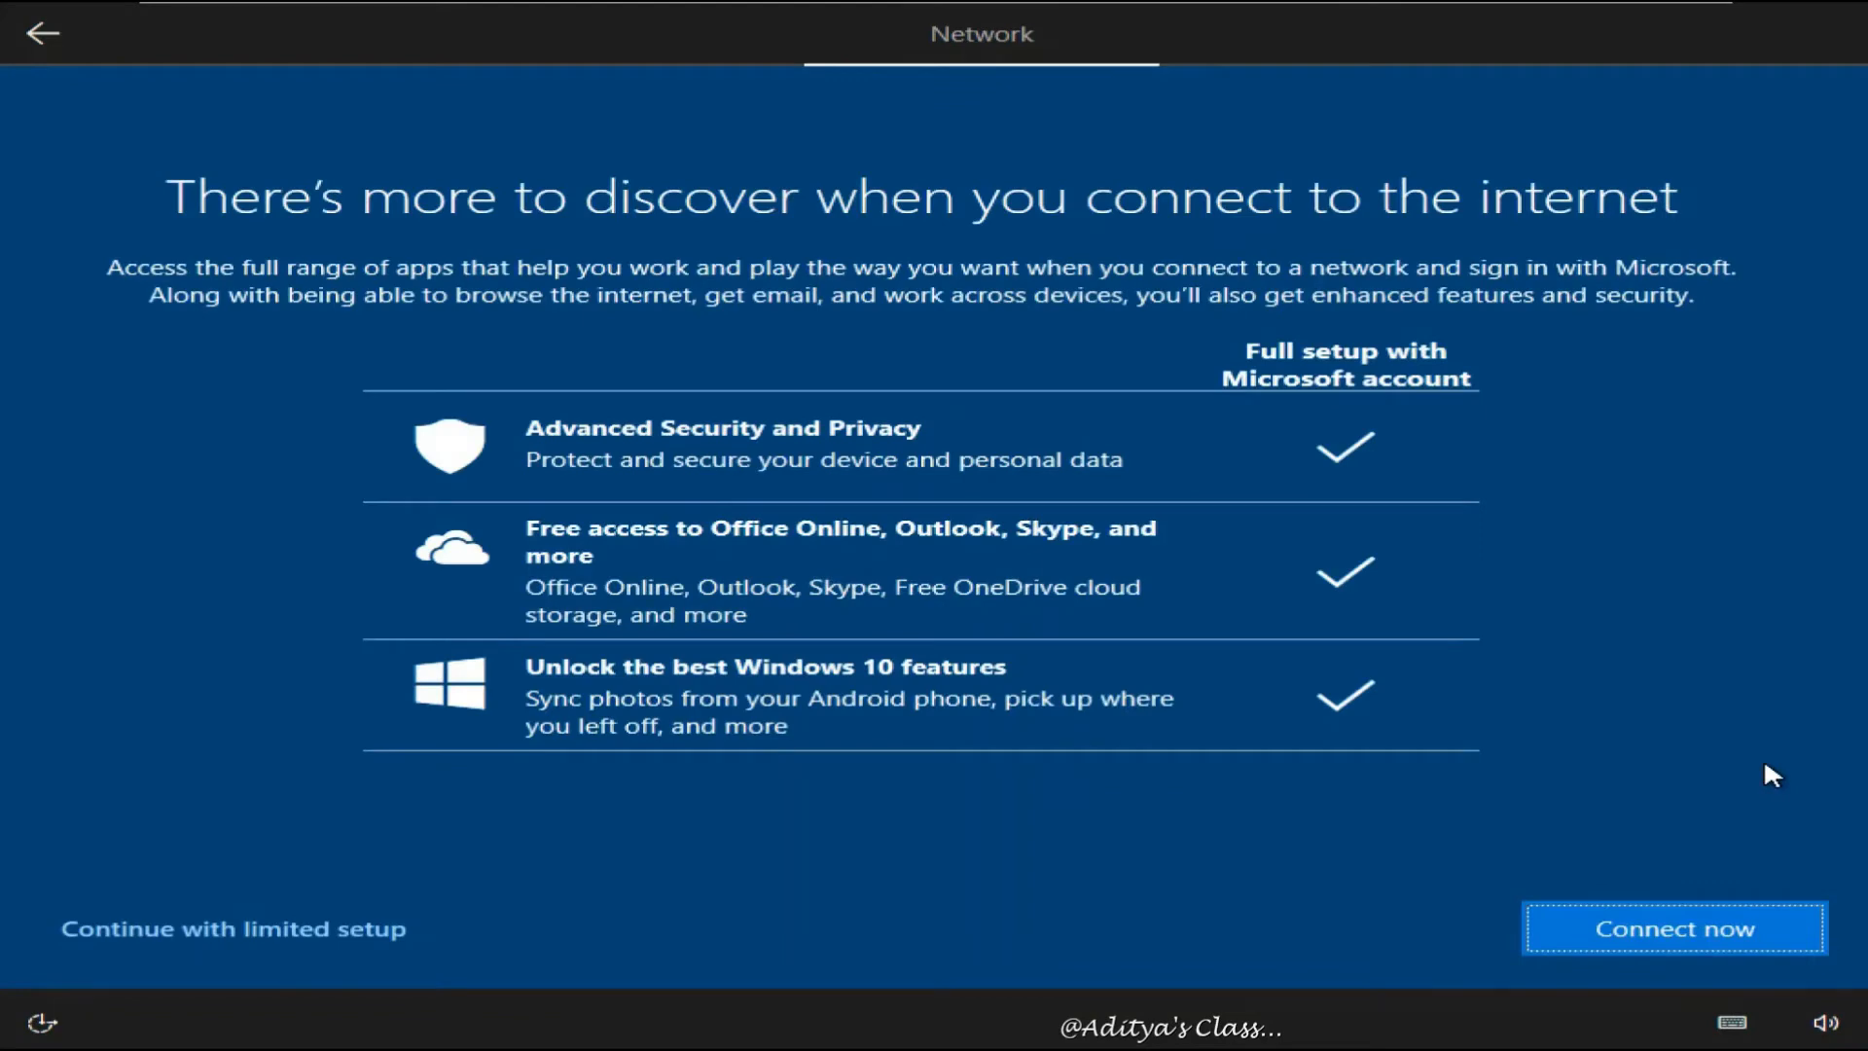
mouse_move(1275, 272)
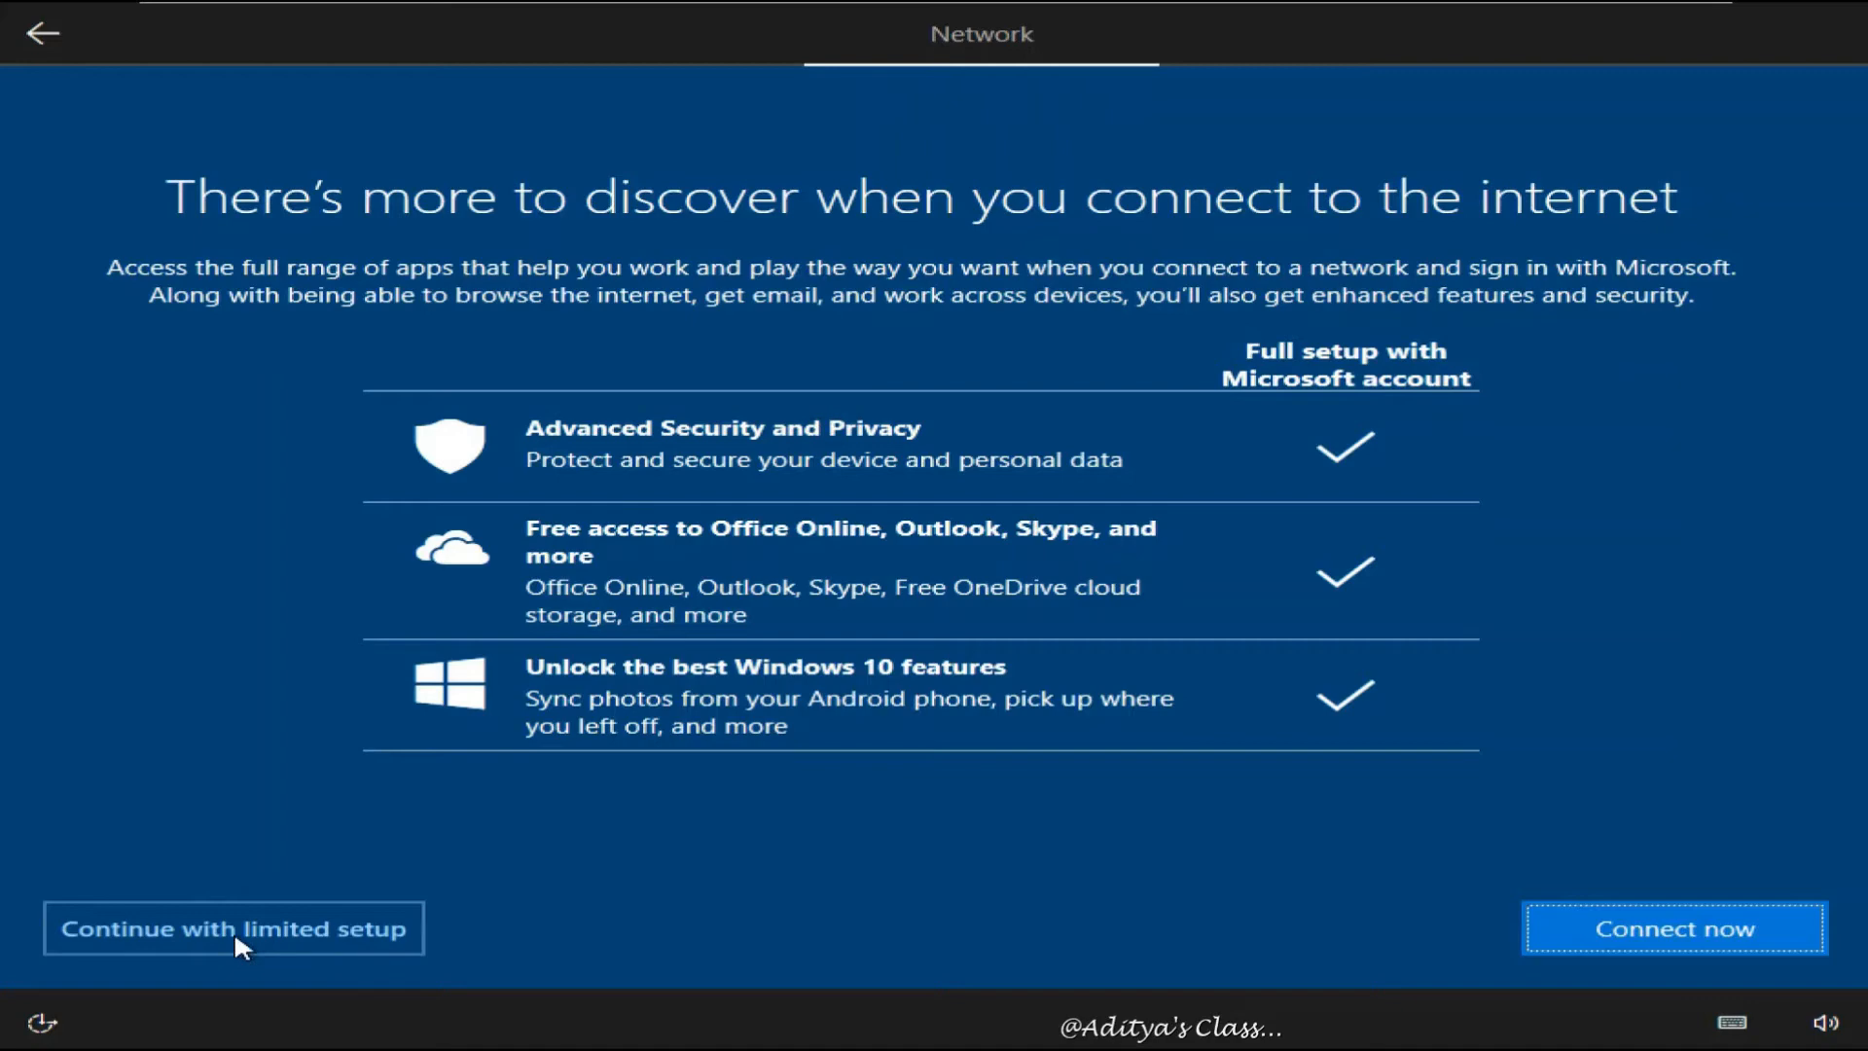
mouse_move(316, 950)
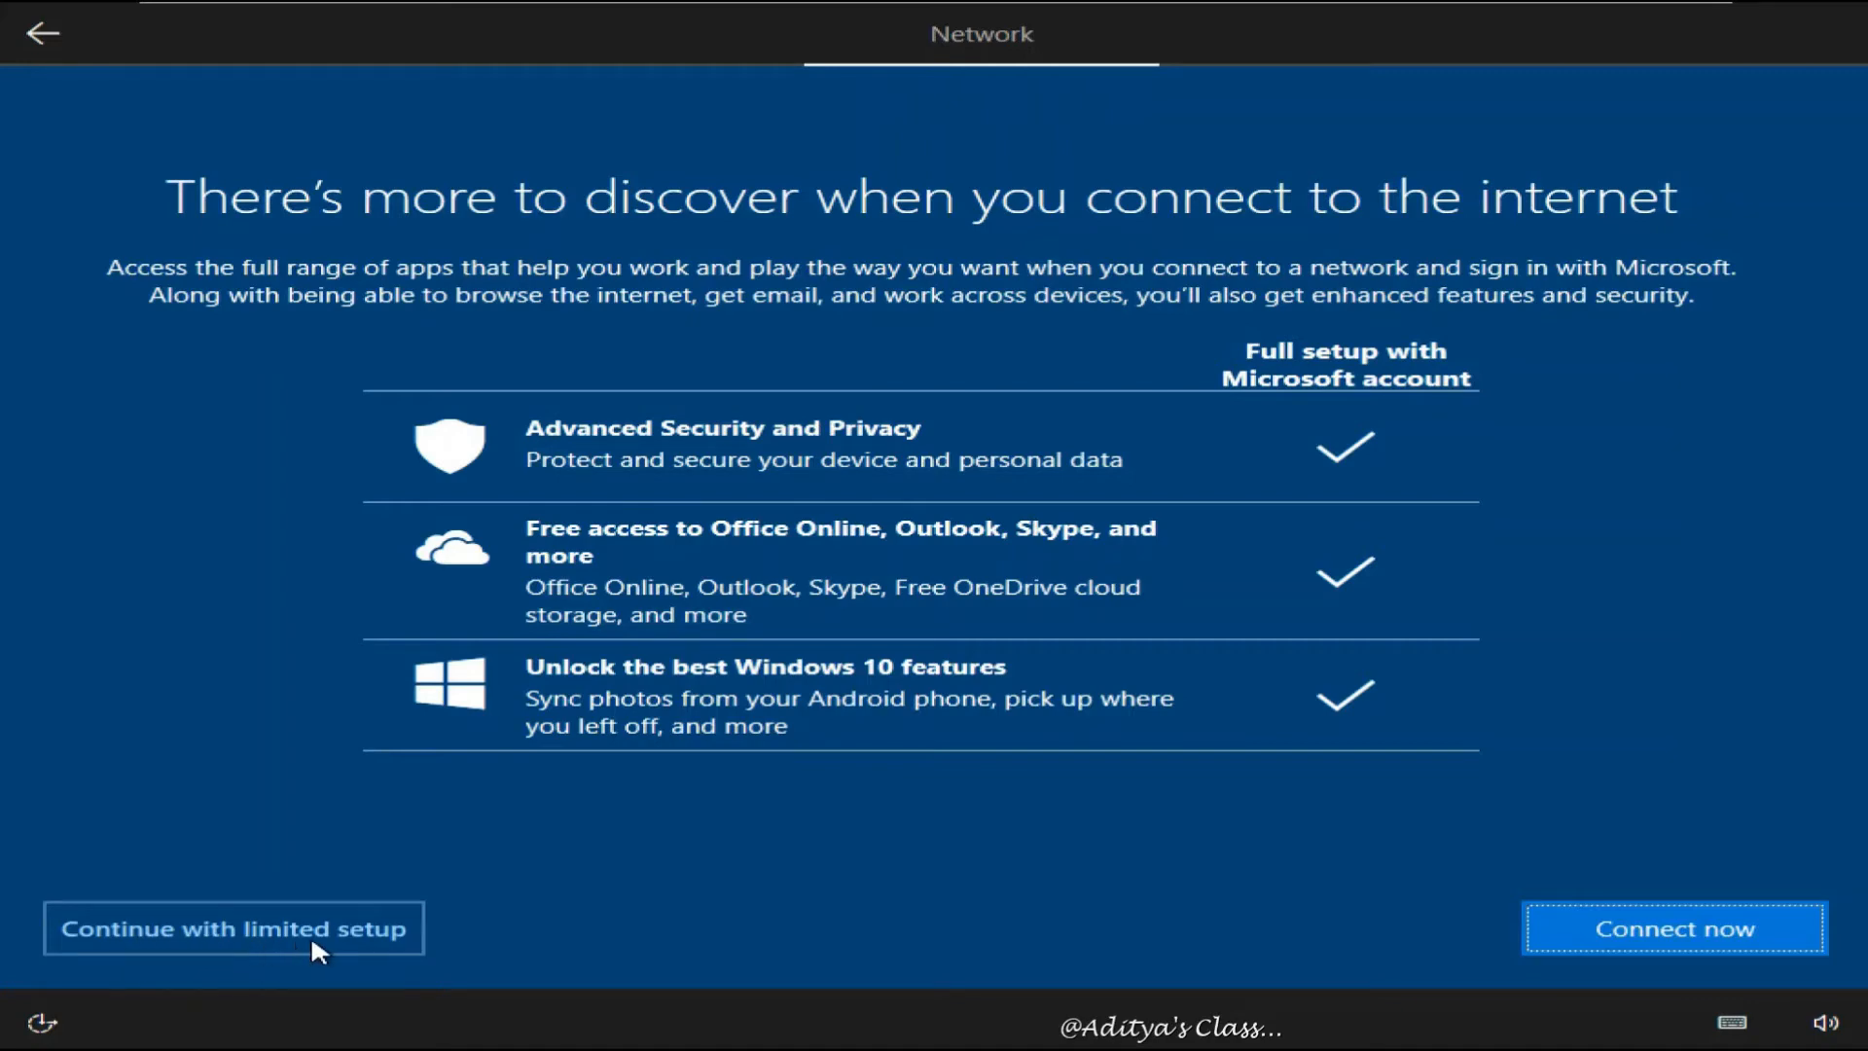
click(233, 928)
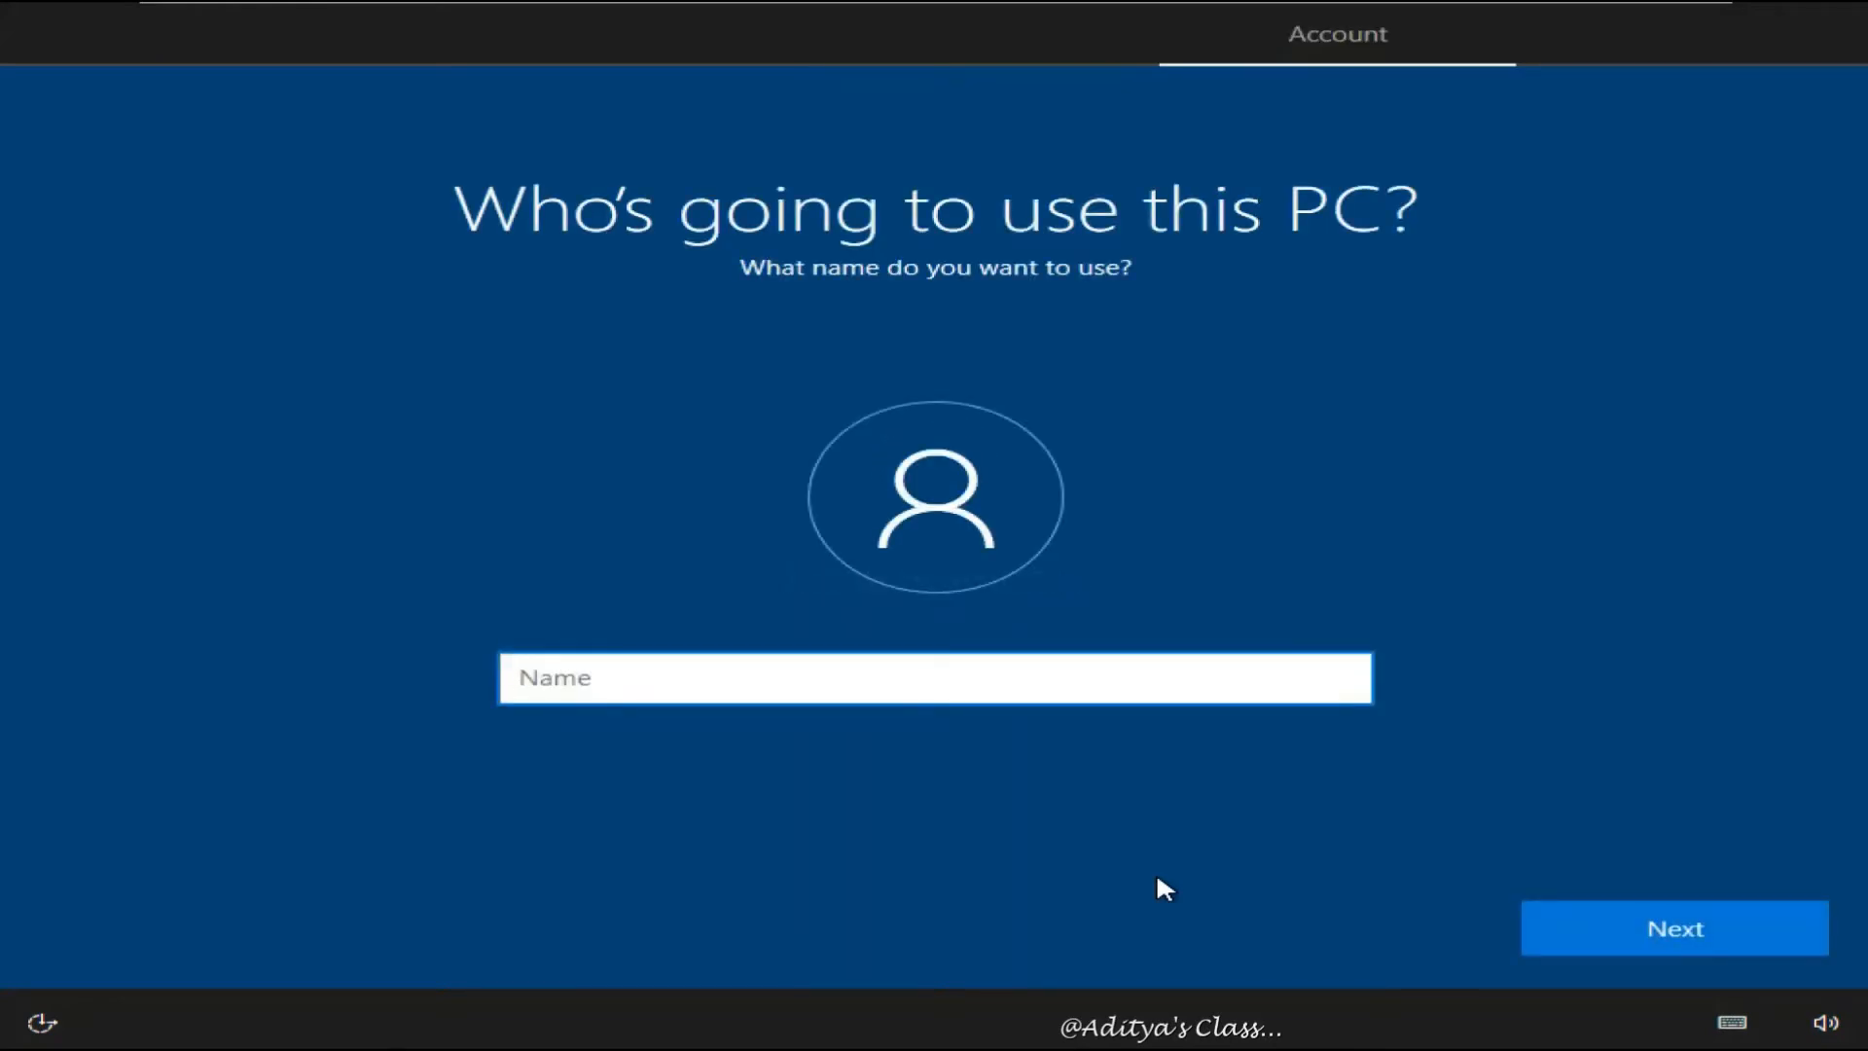
Name the local account Admin and set and confirm its password
text(Admin)
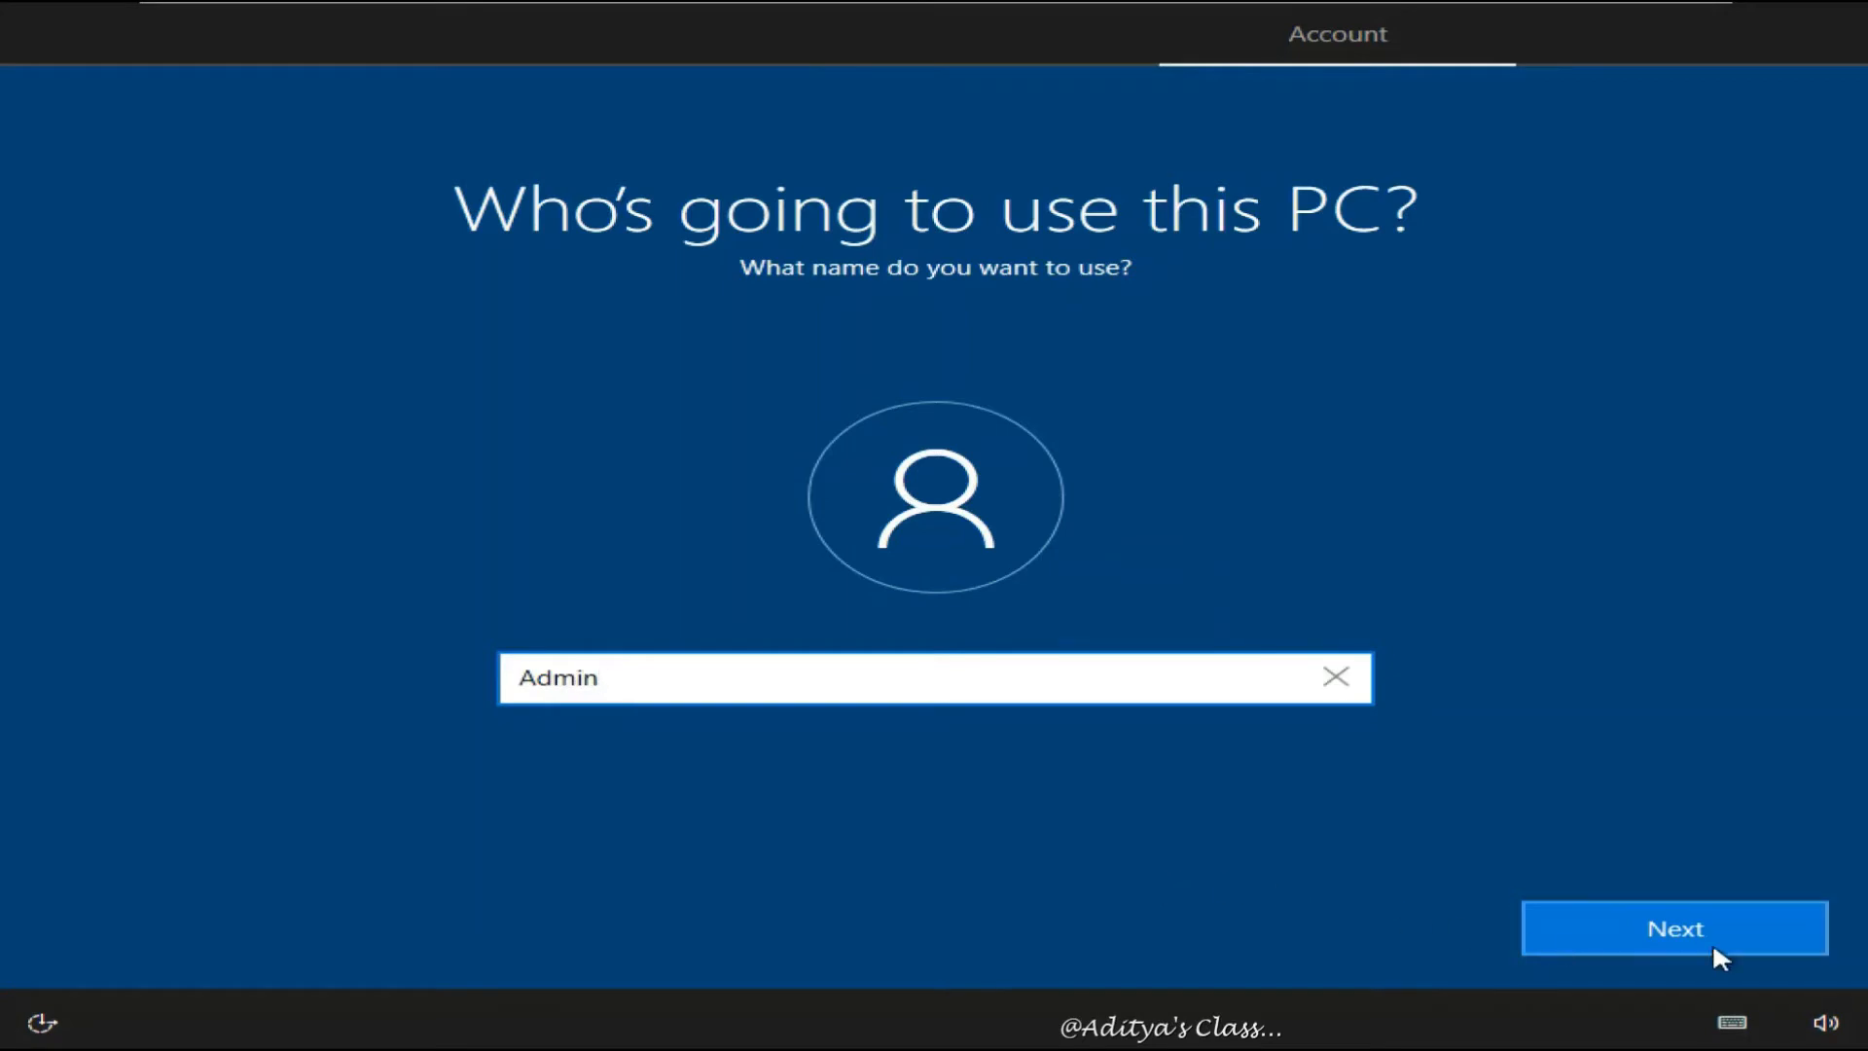
click(1674, 928)
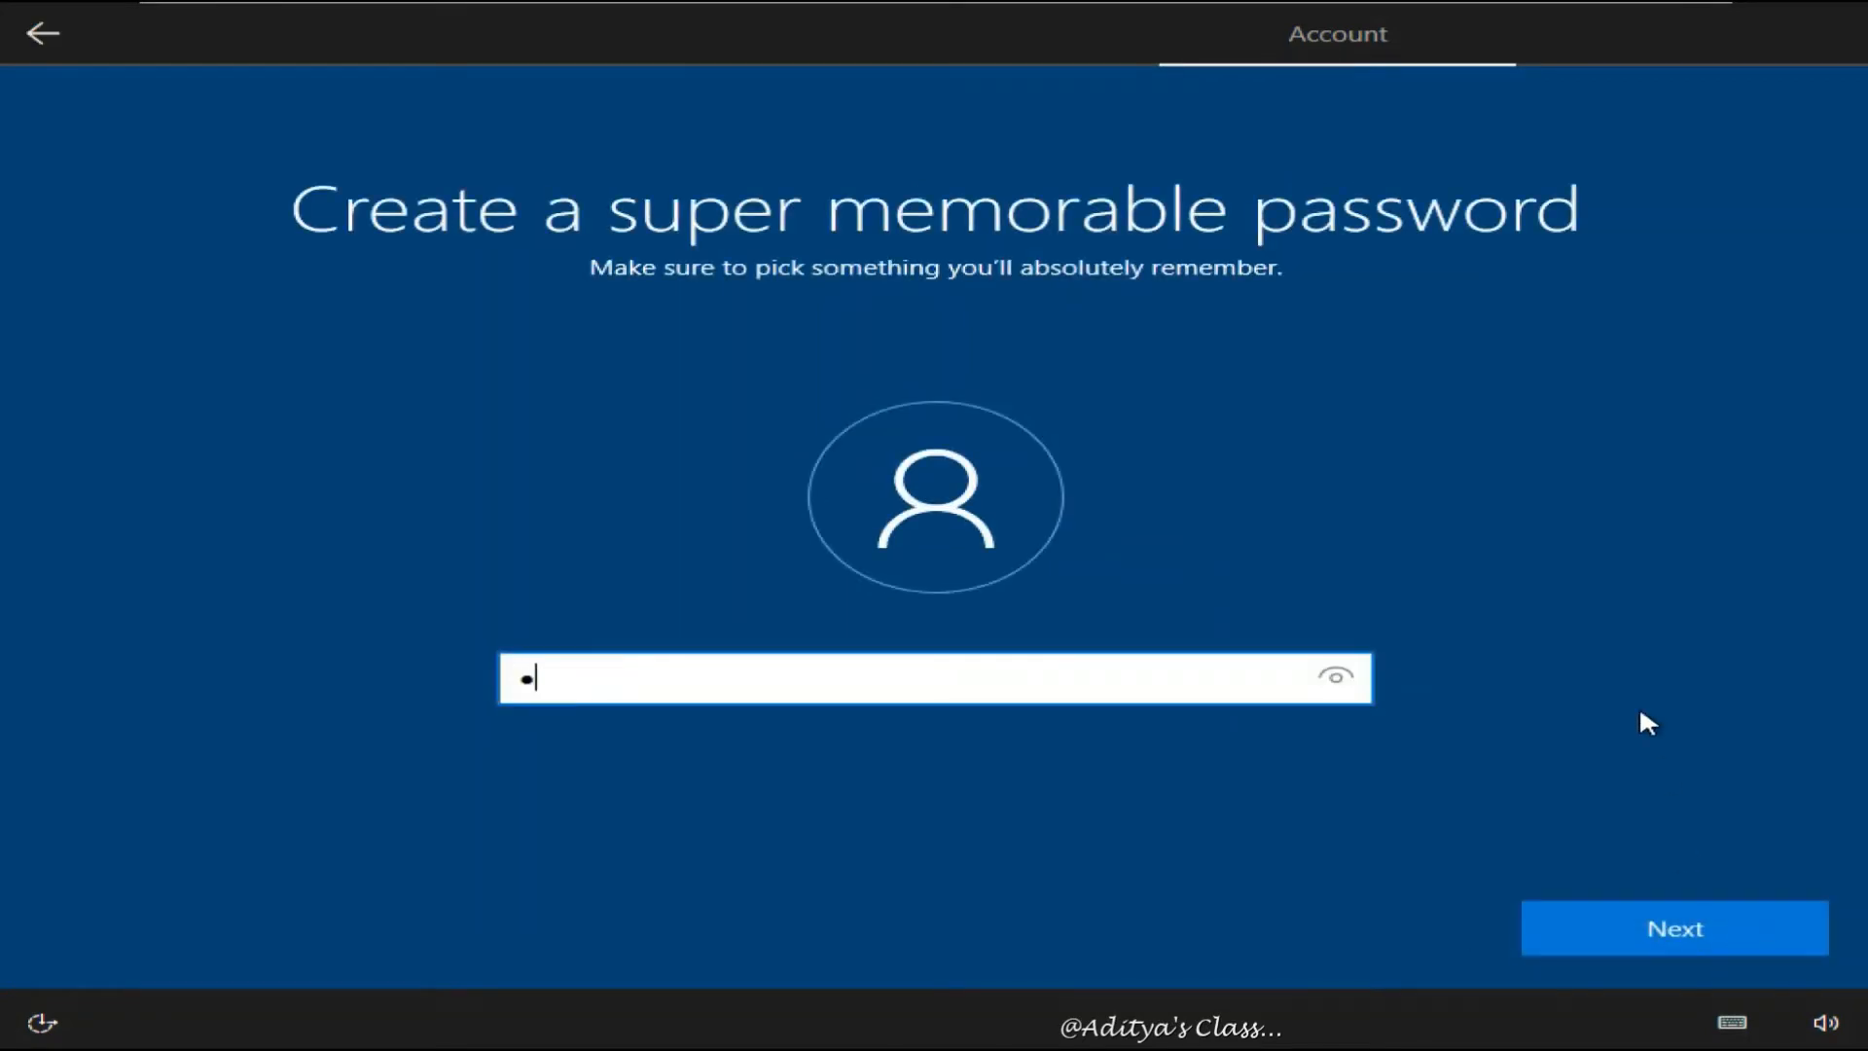
click(1674, 928)
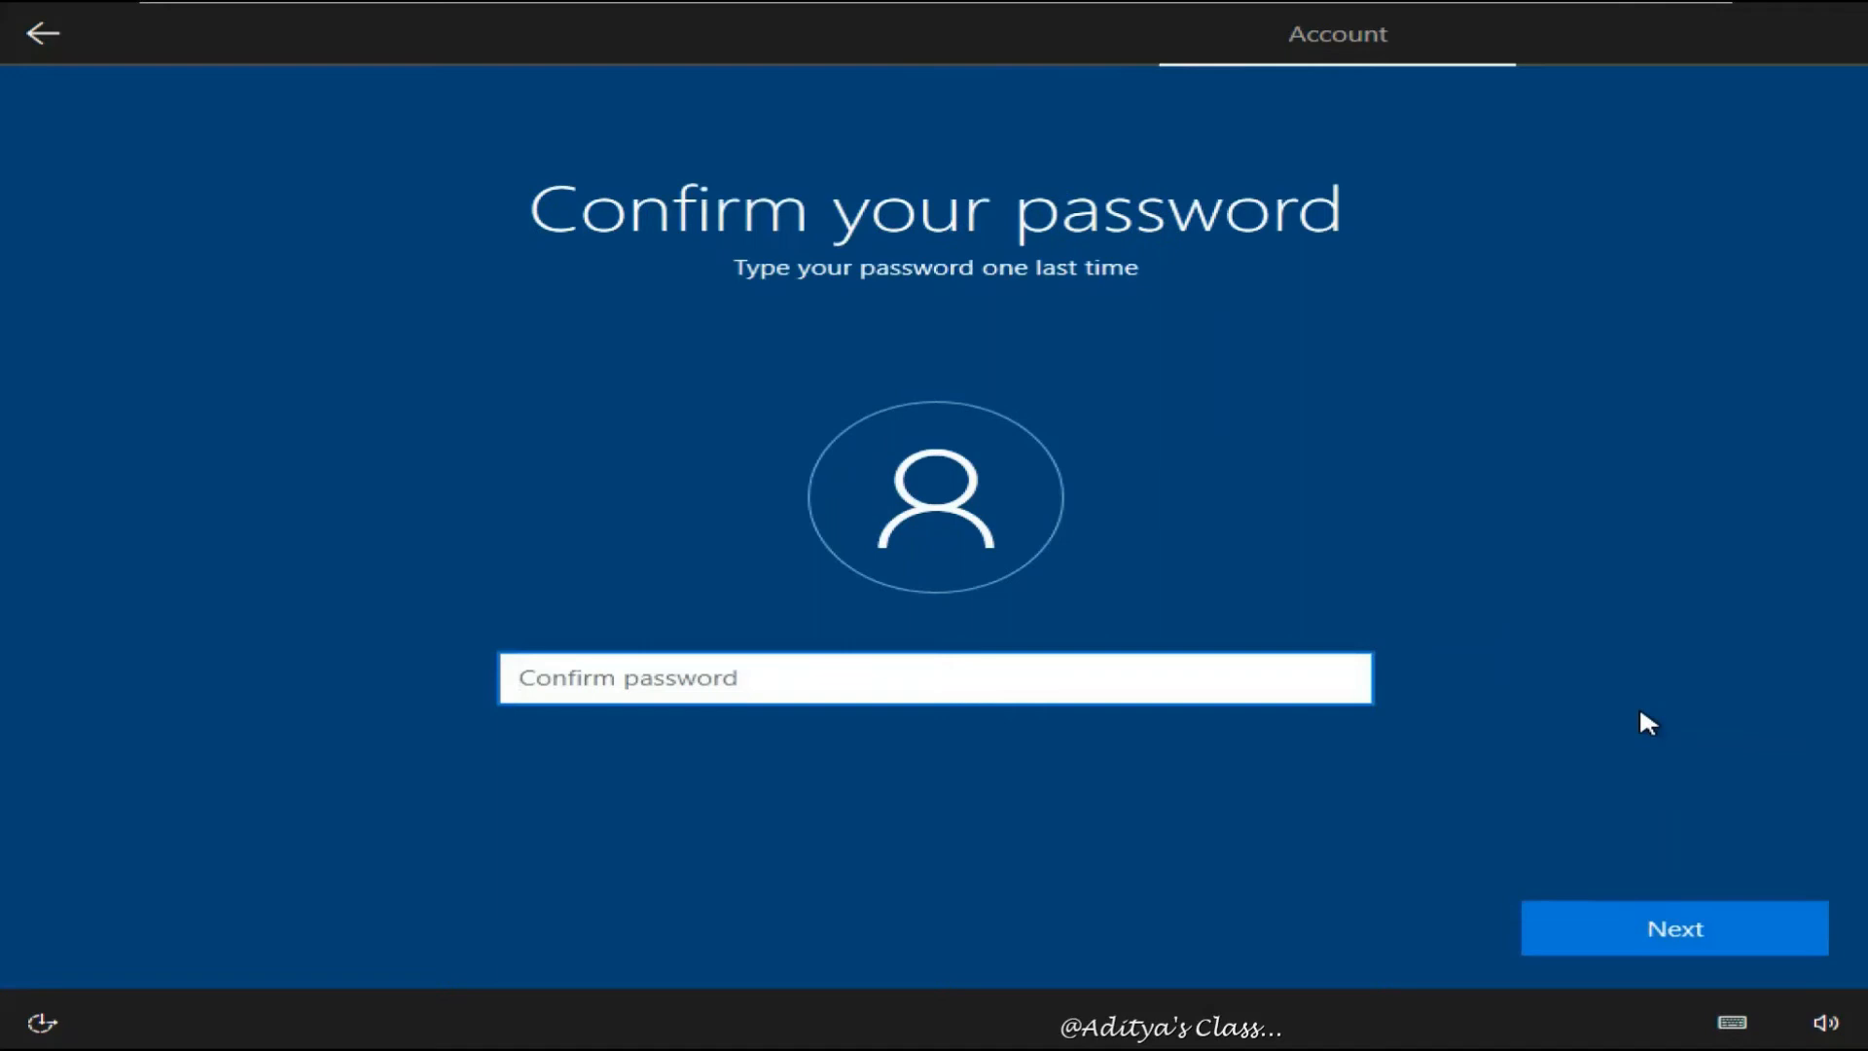
text(password)
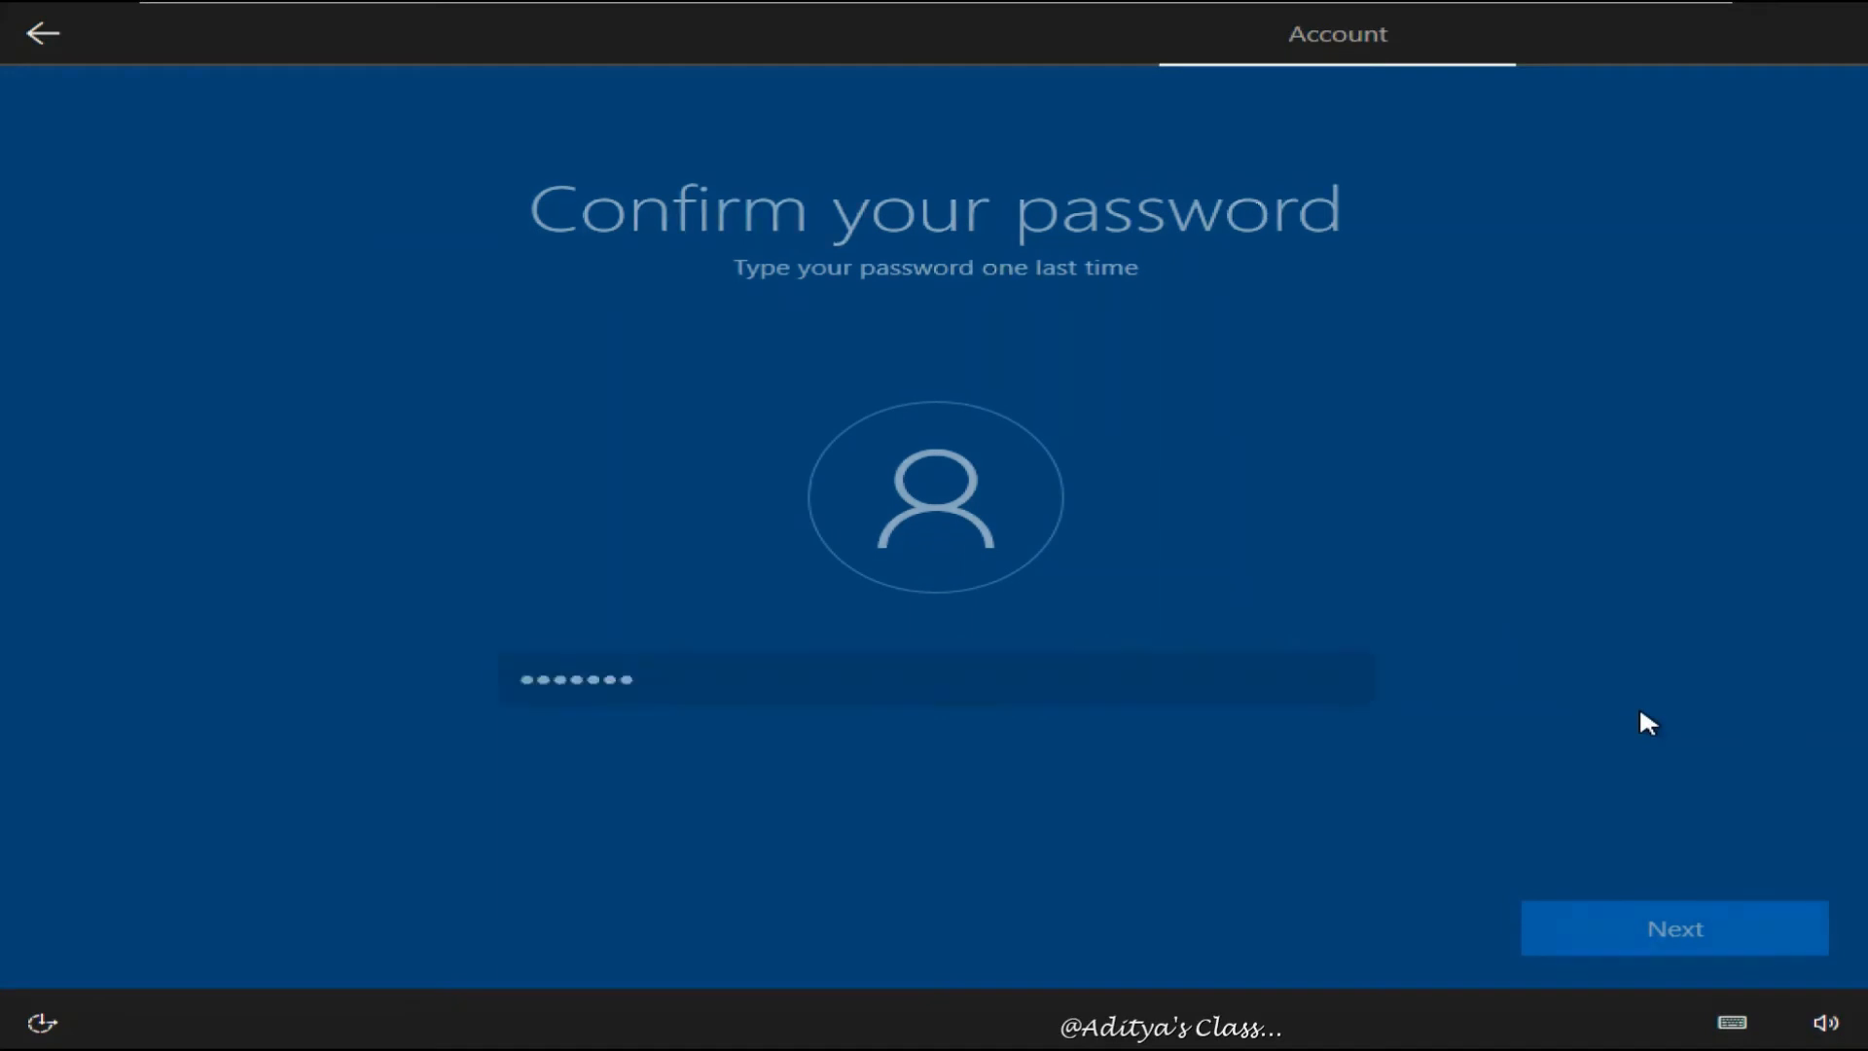
click(1674, 928)
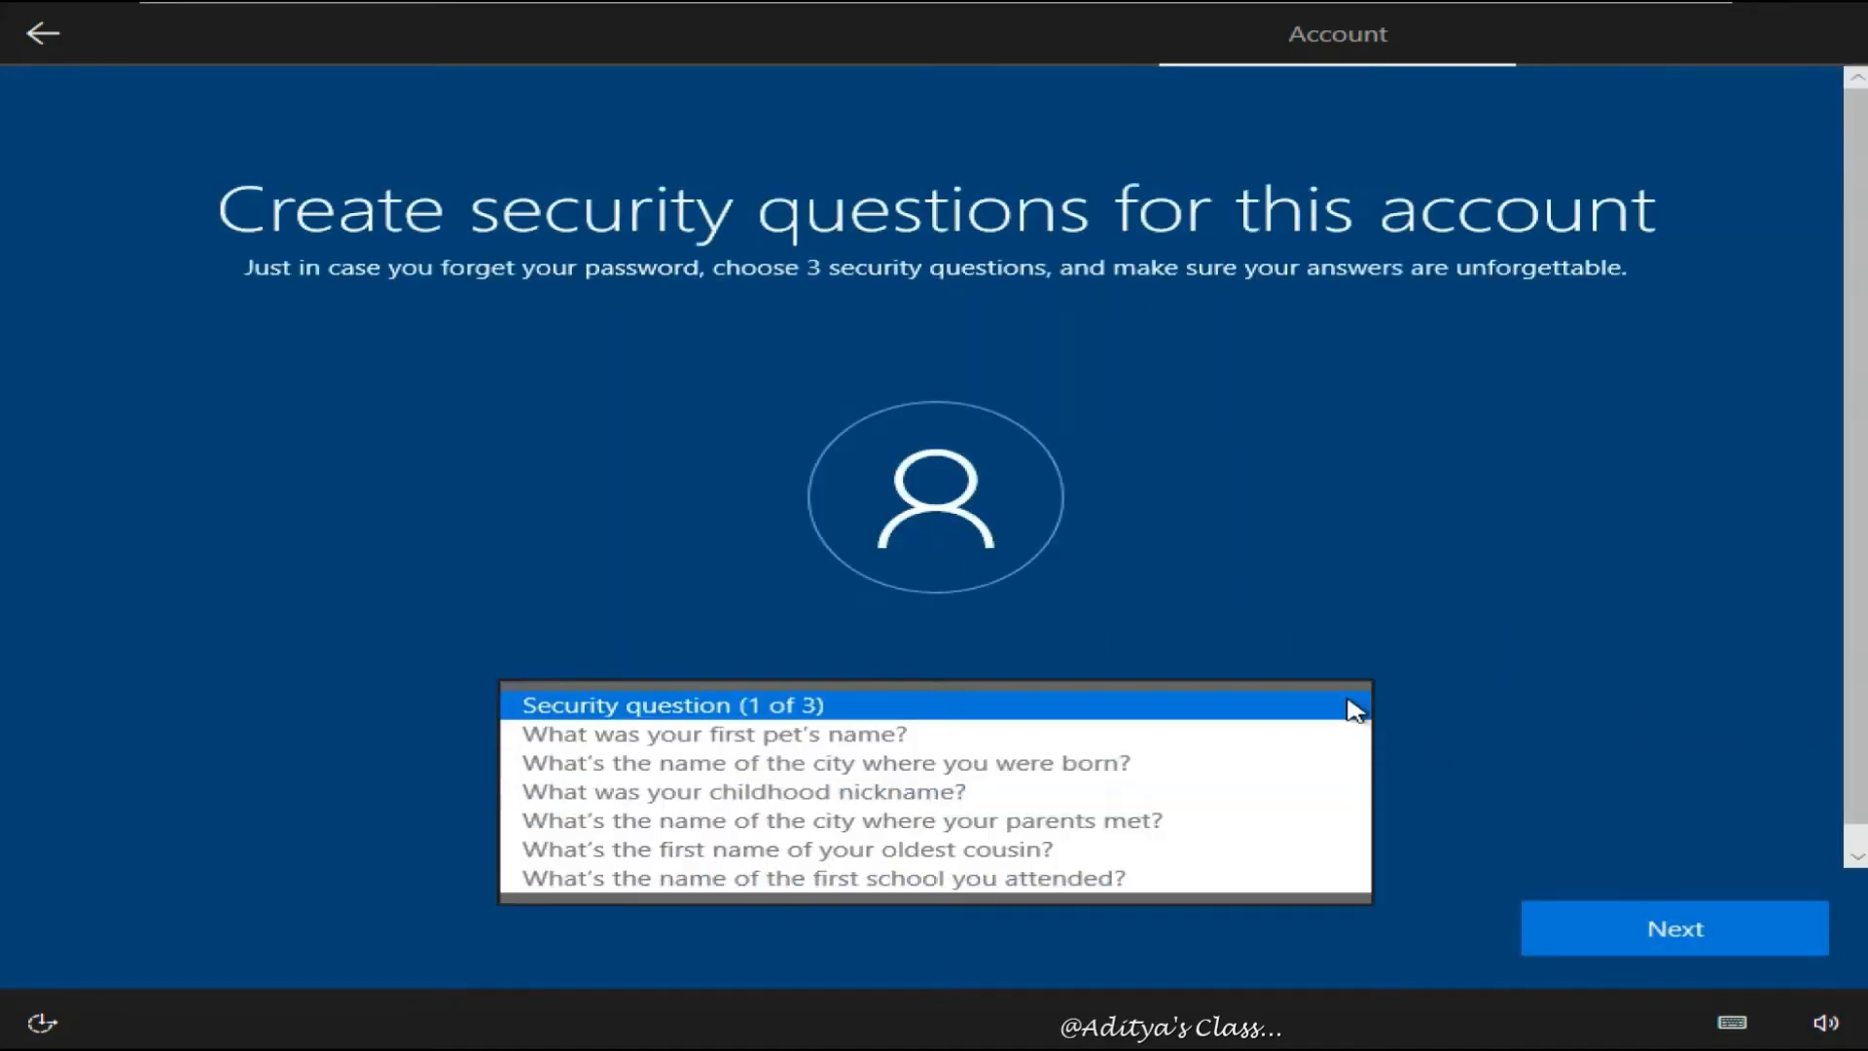
click(712, 734)
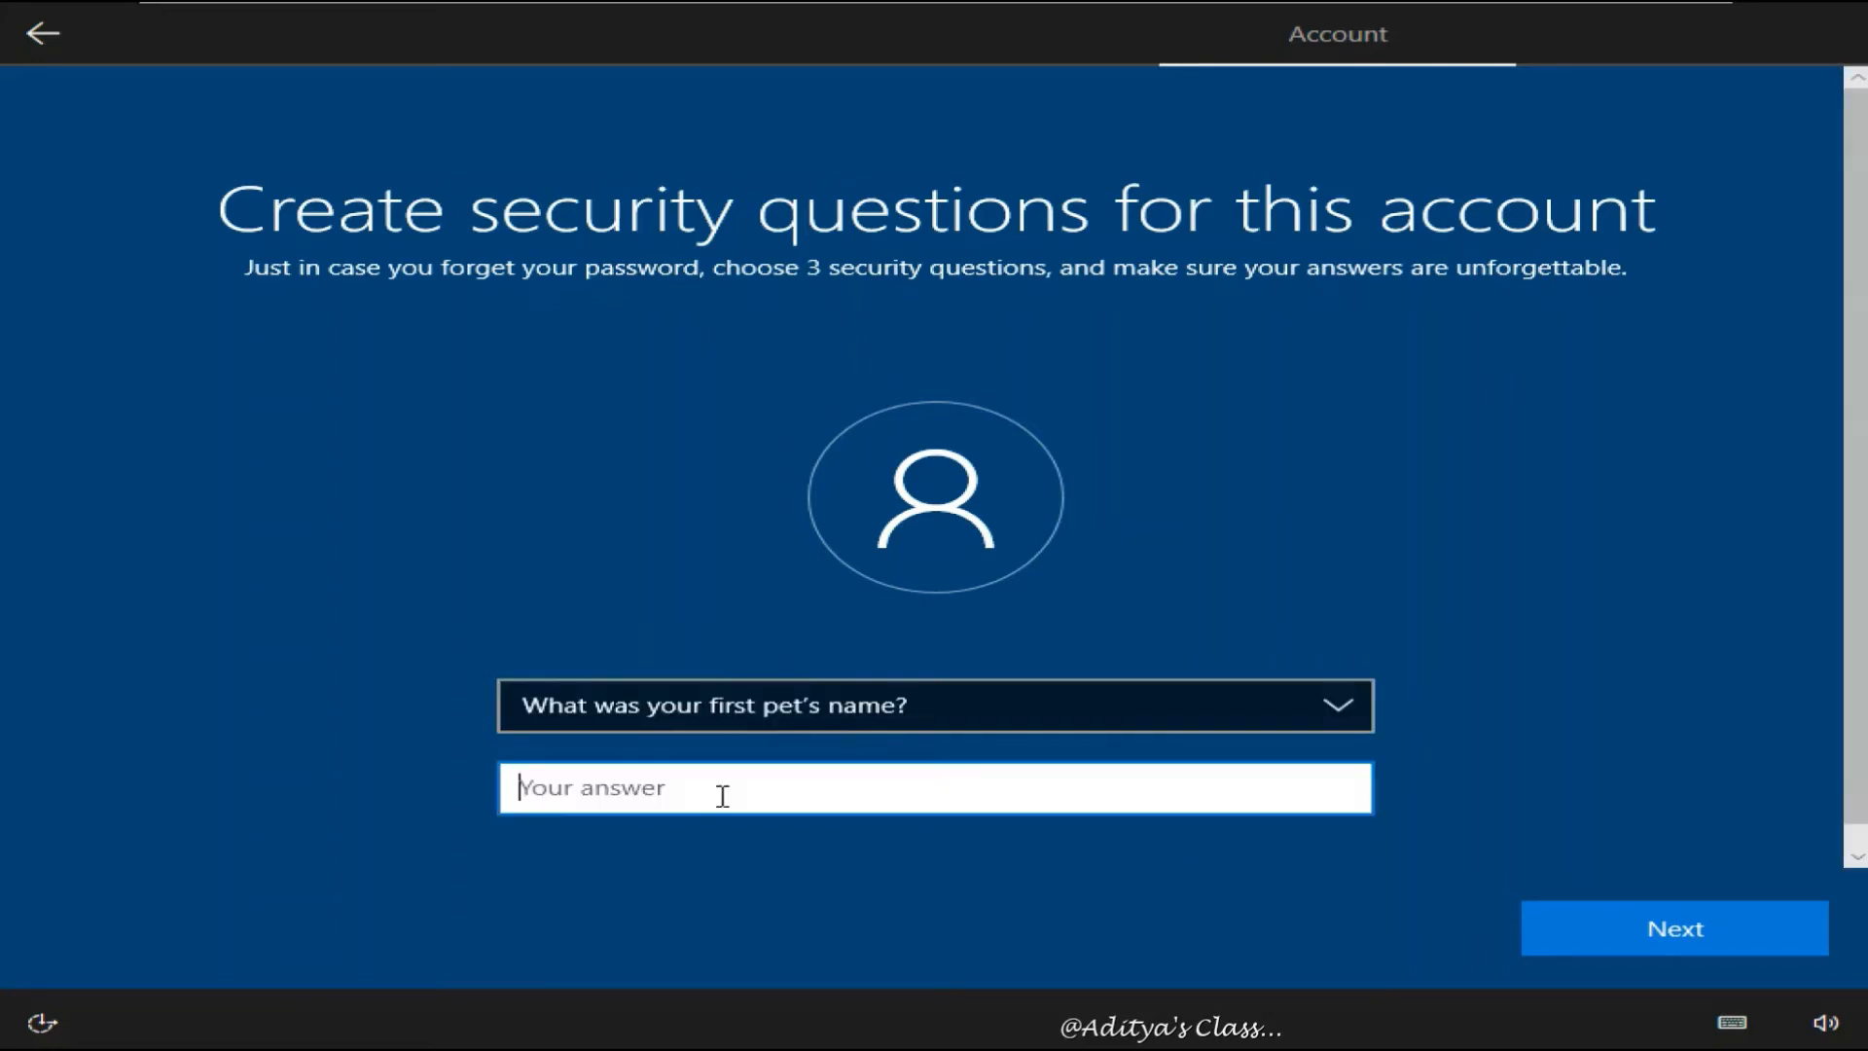
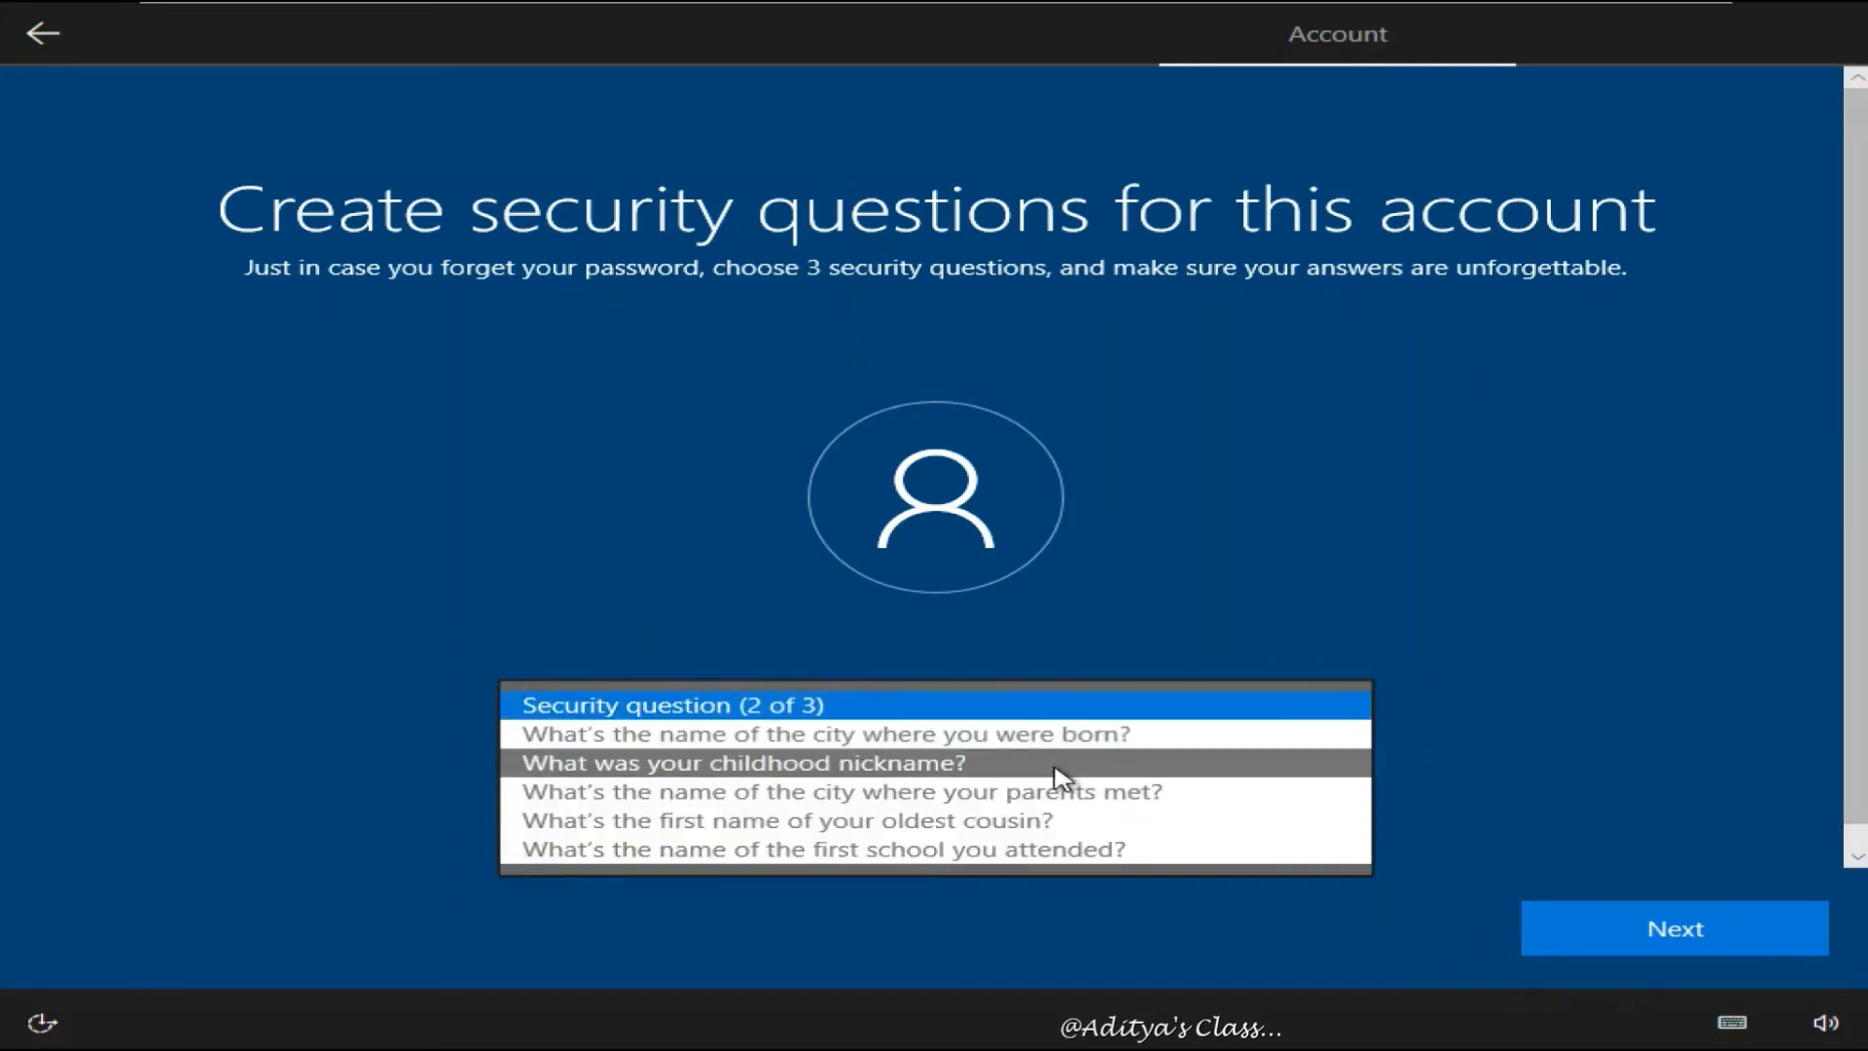
click(742, 763)
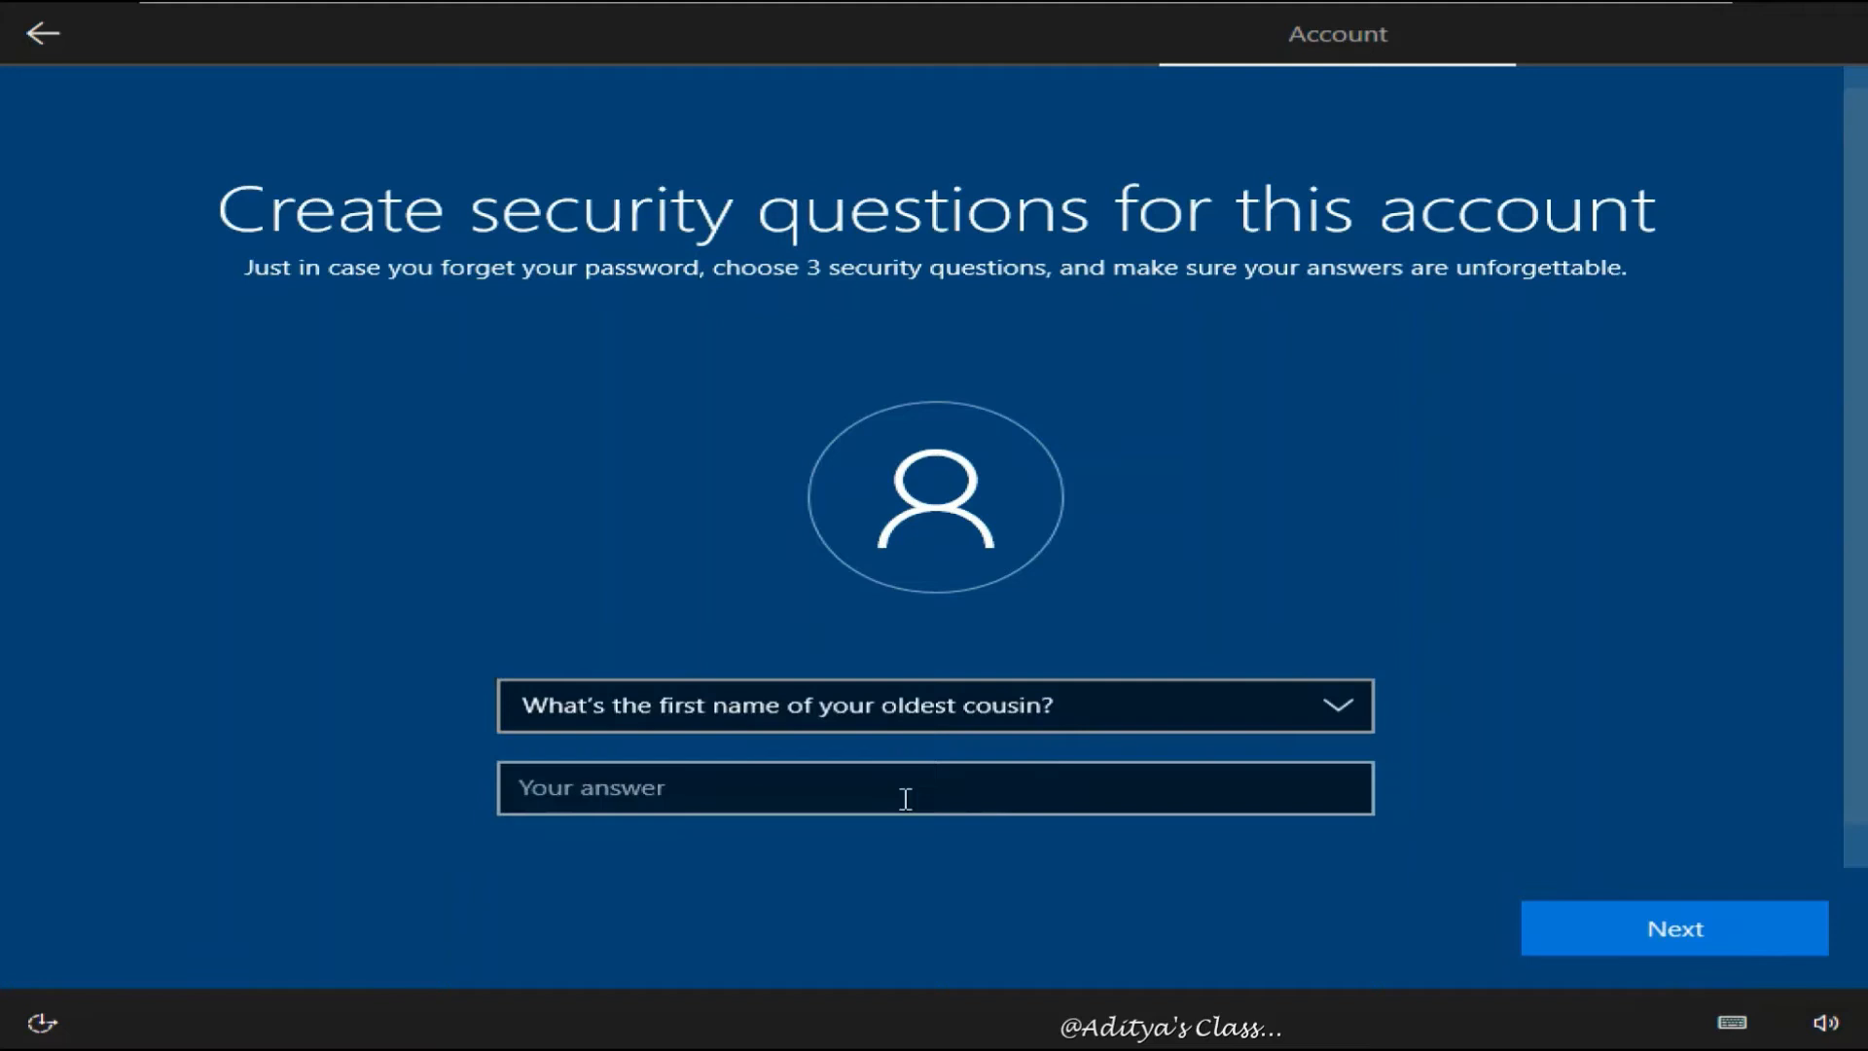
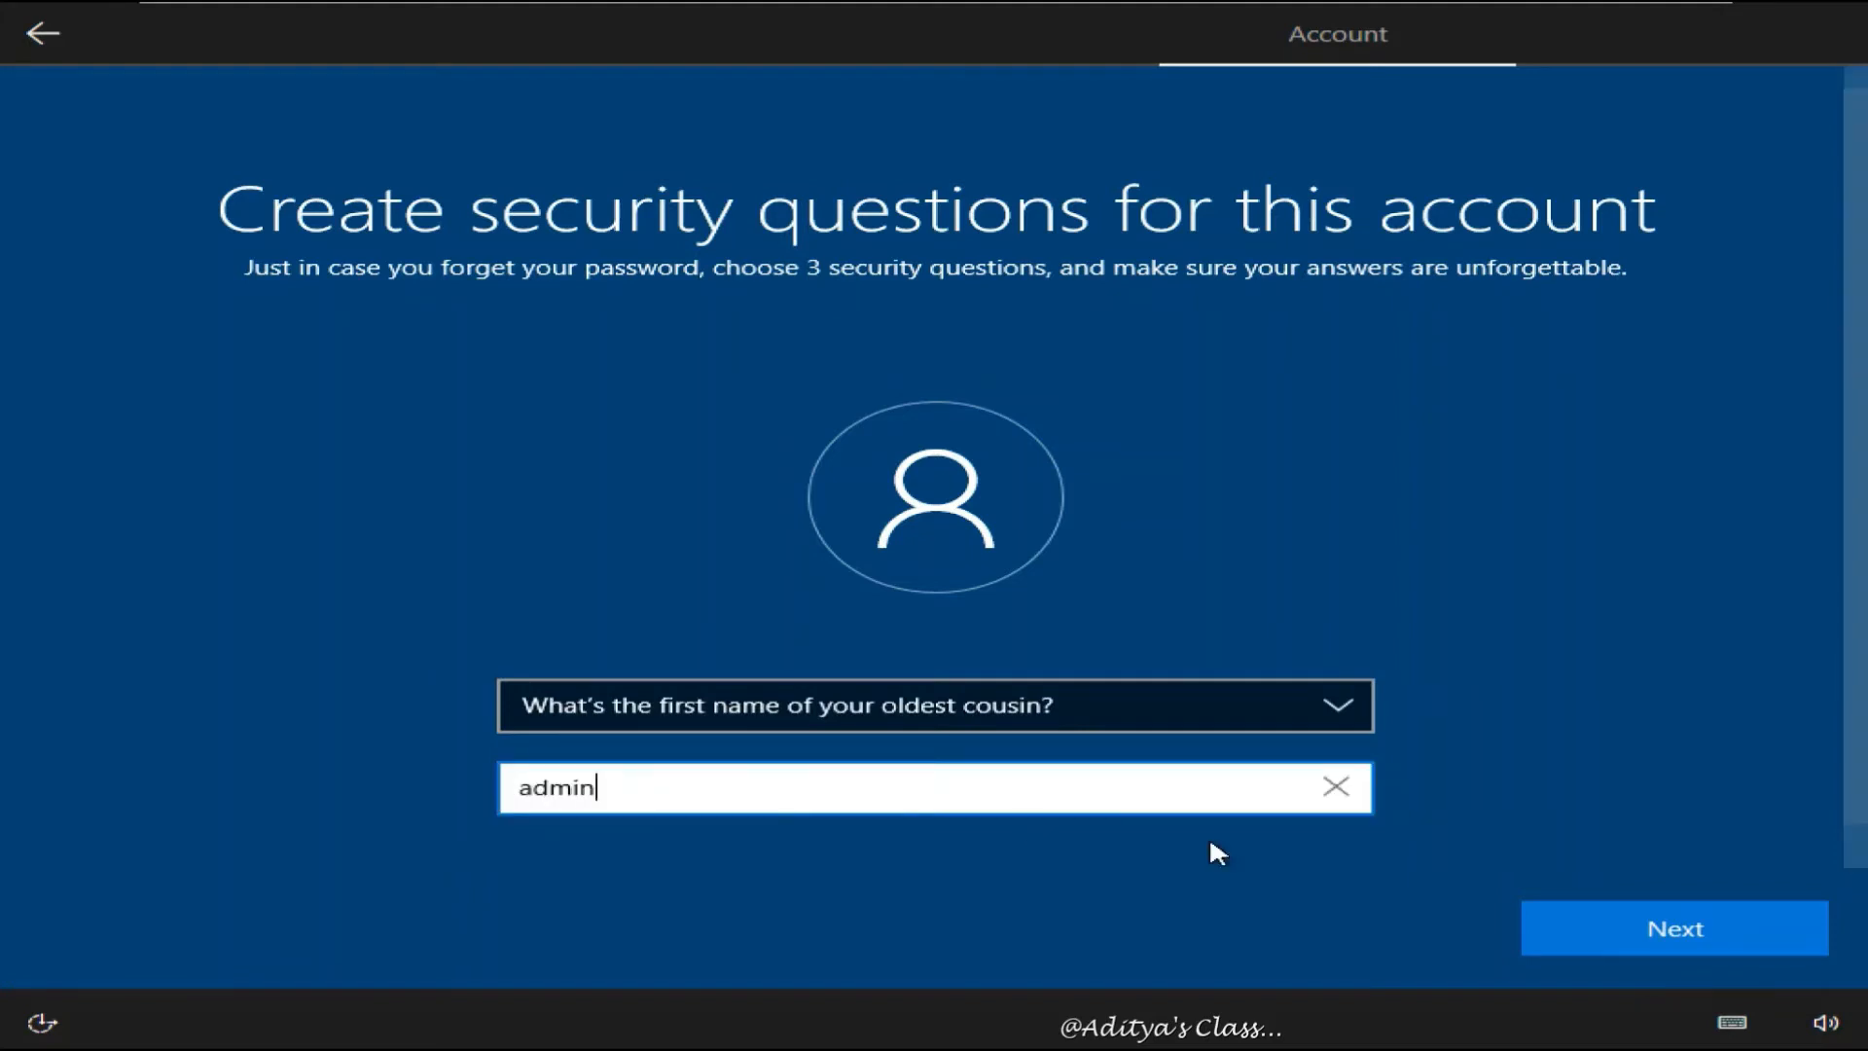
click(1674, 928)
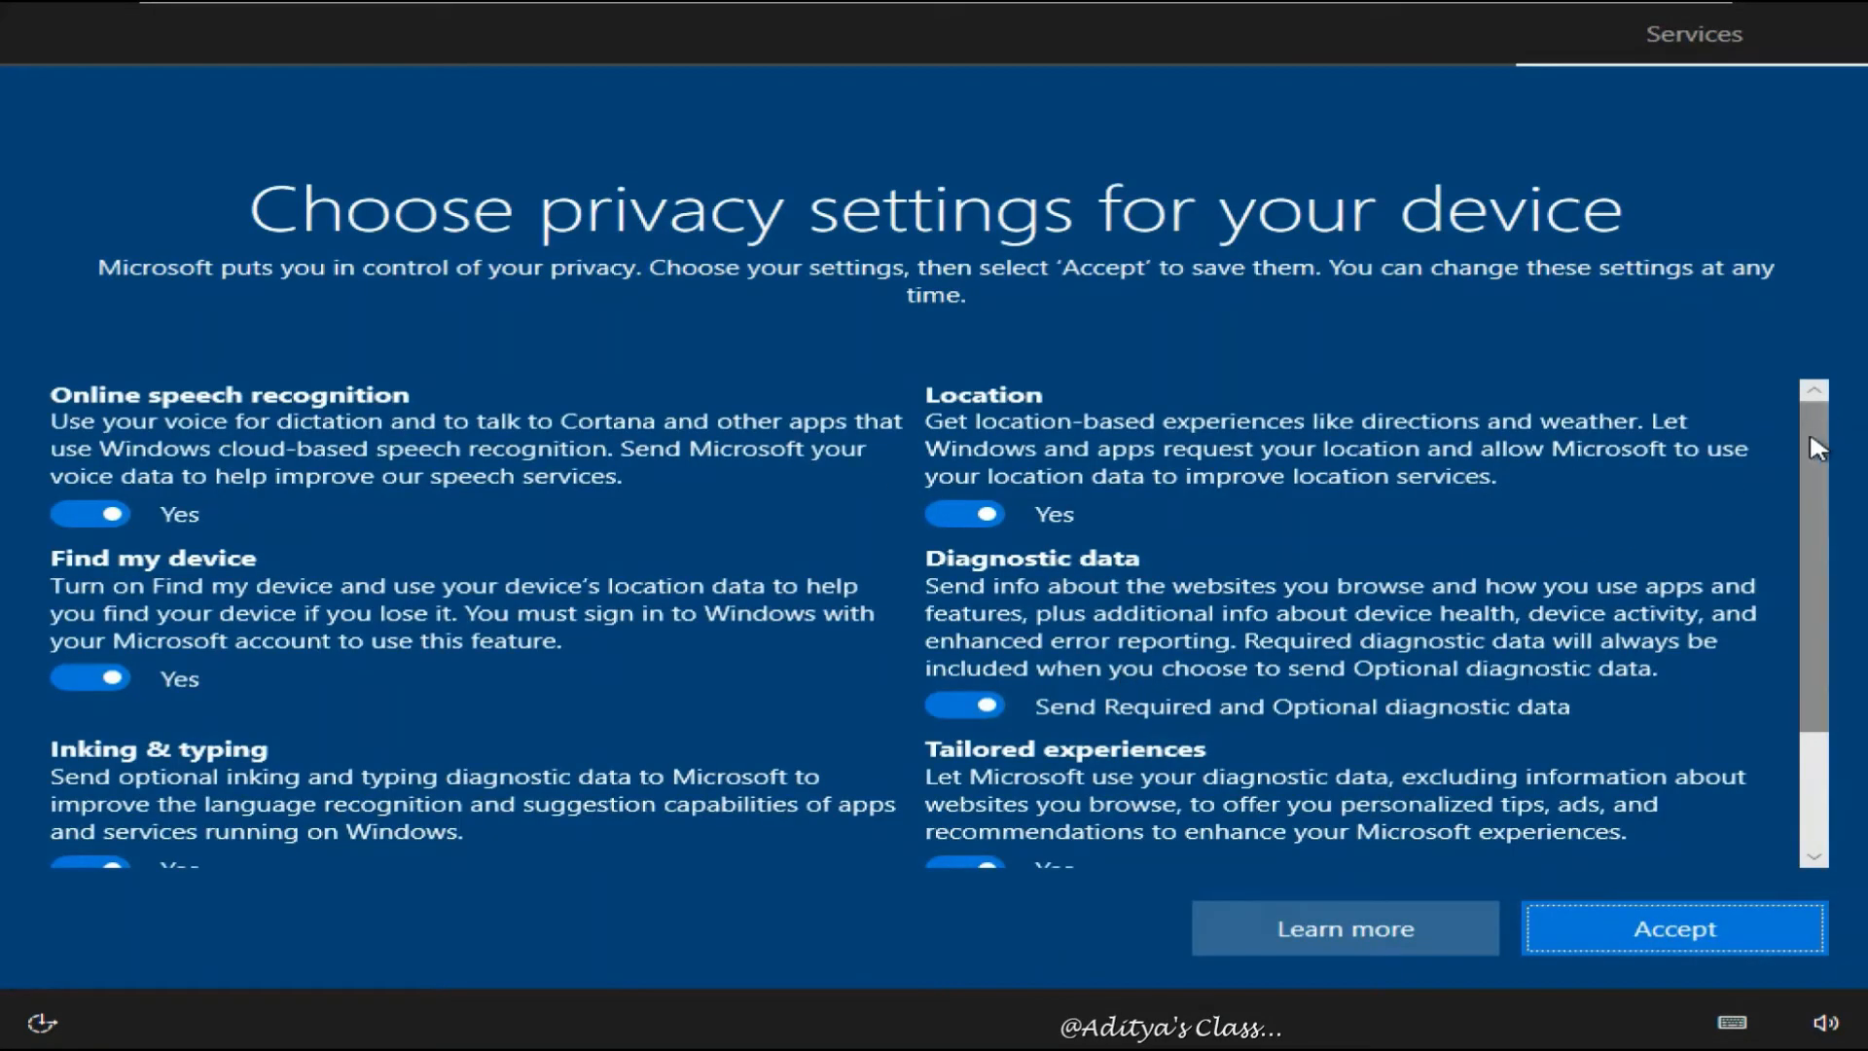
Accept privacy settings with diagnostic data required-only, advertising ID and tailored experiences off
scroll(down, 3)
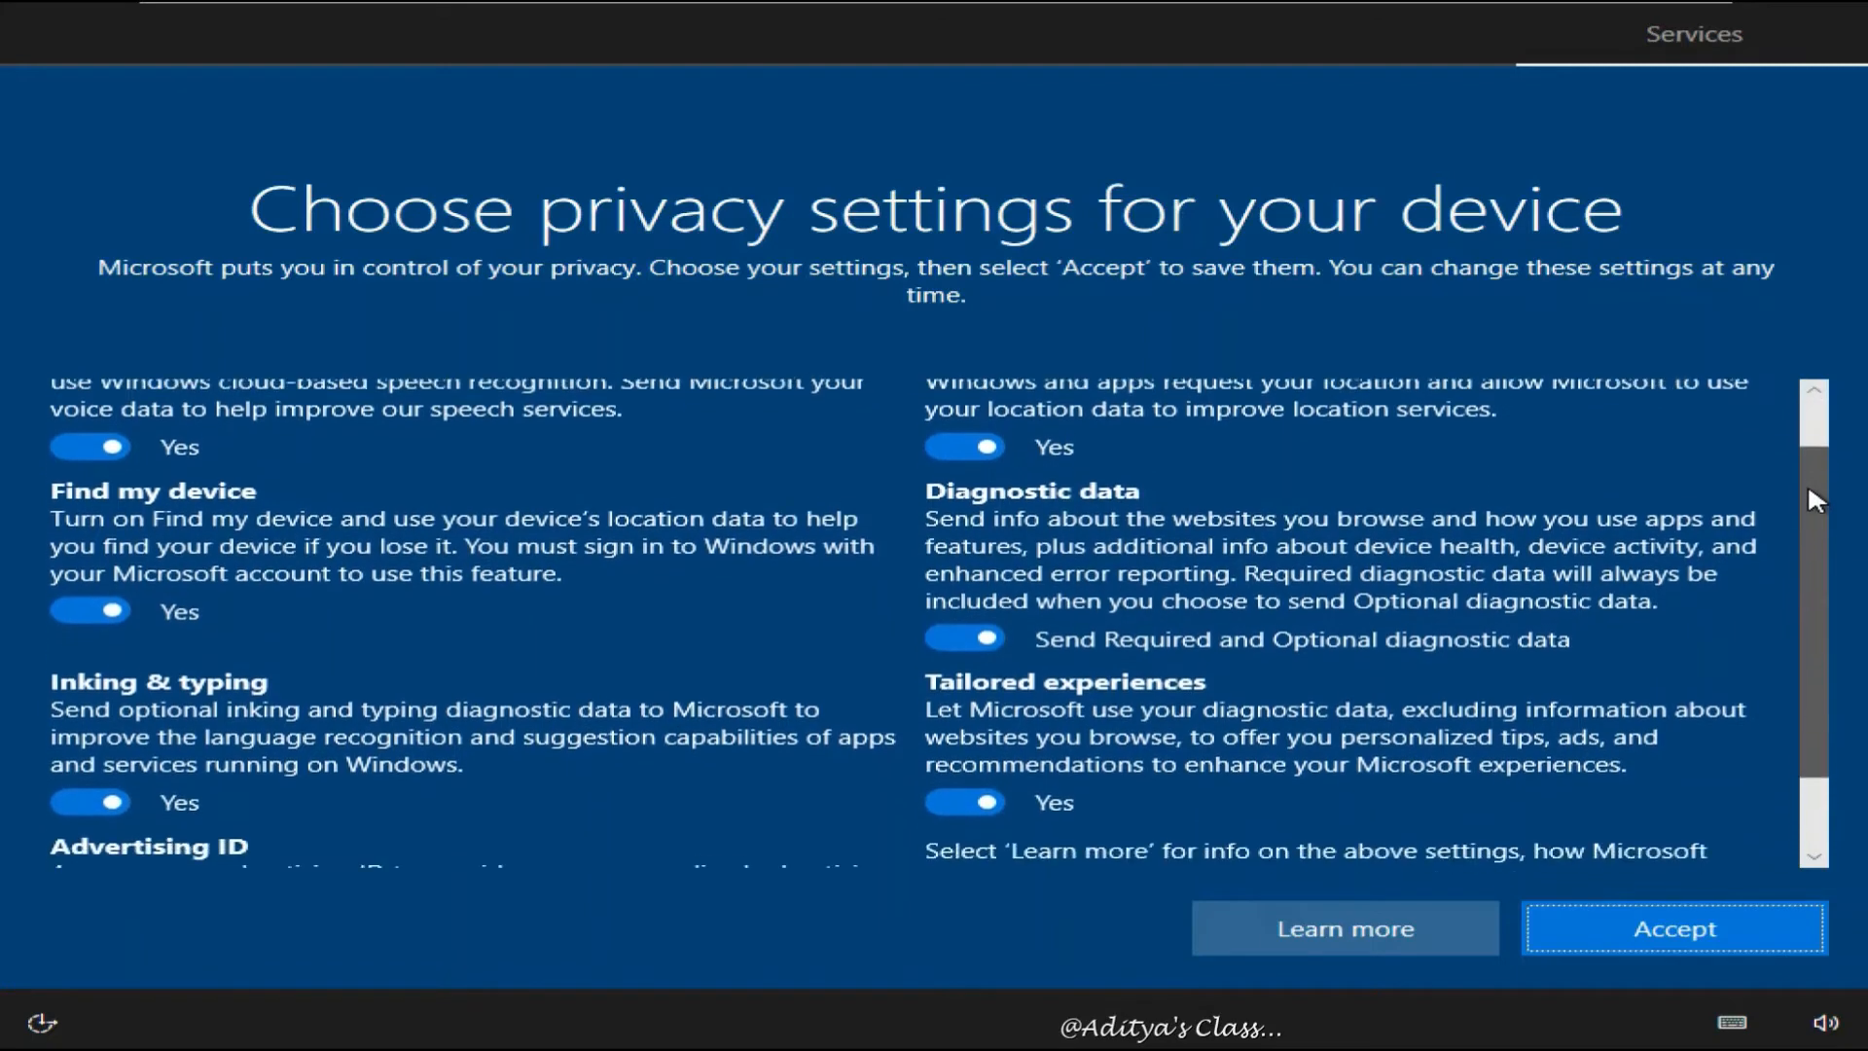
scroll(down, 3)
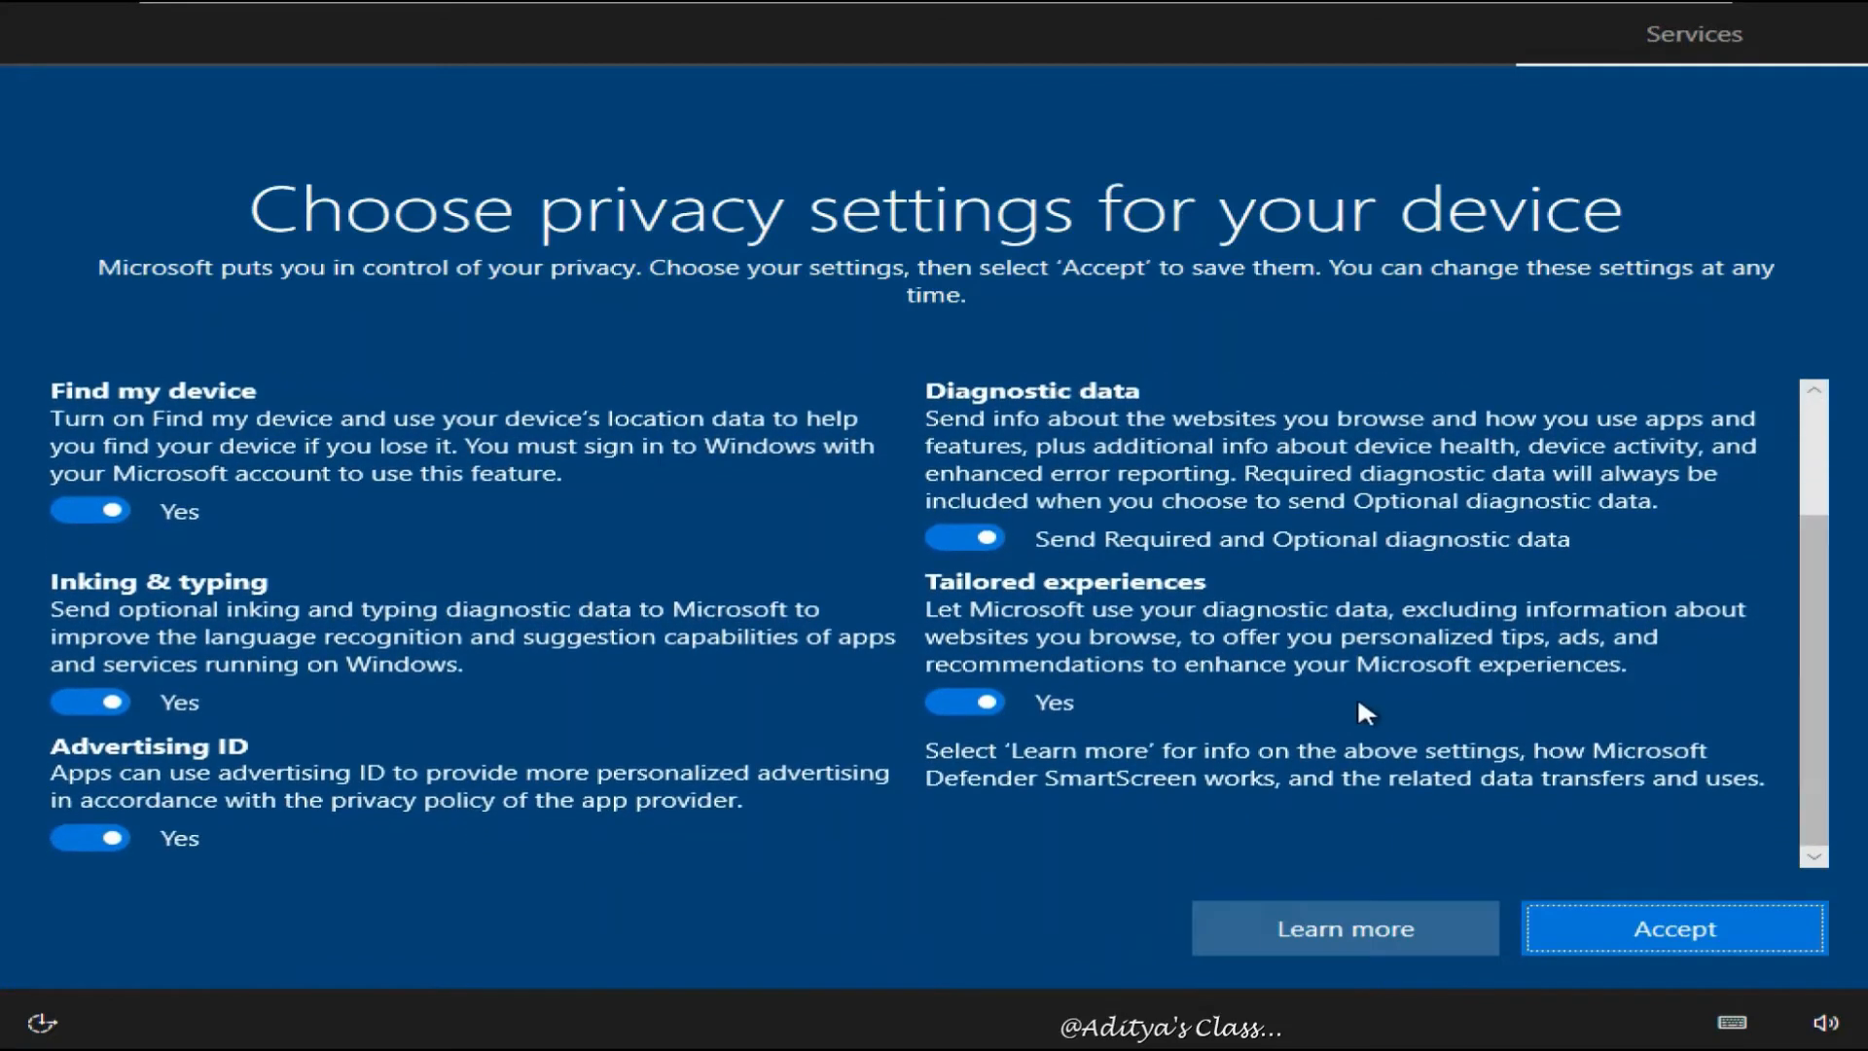
click(964, 537)
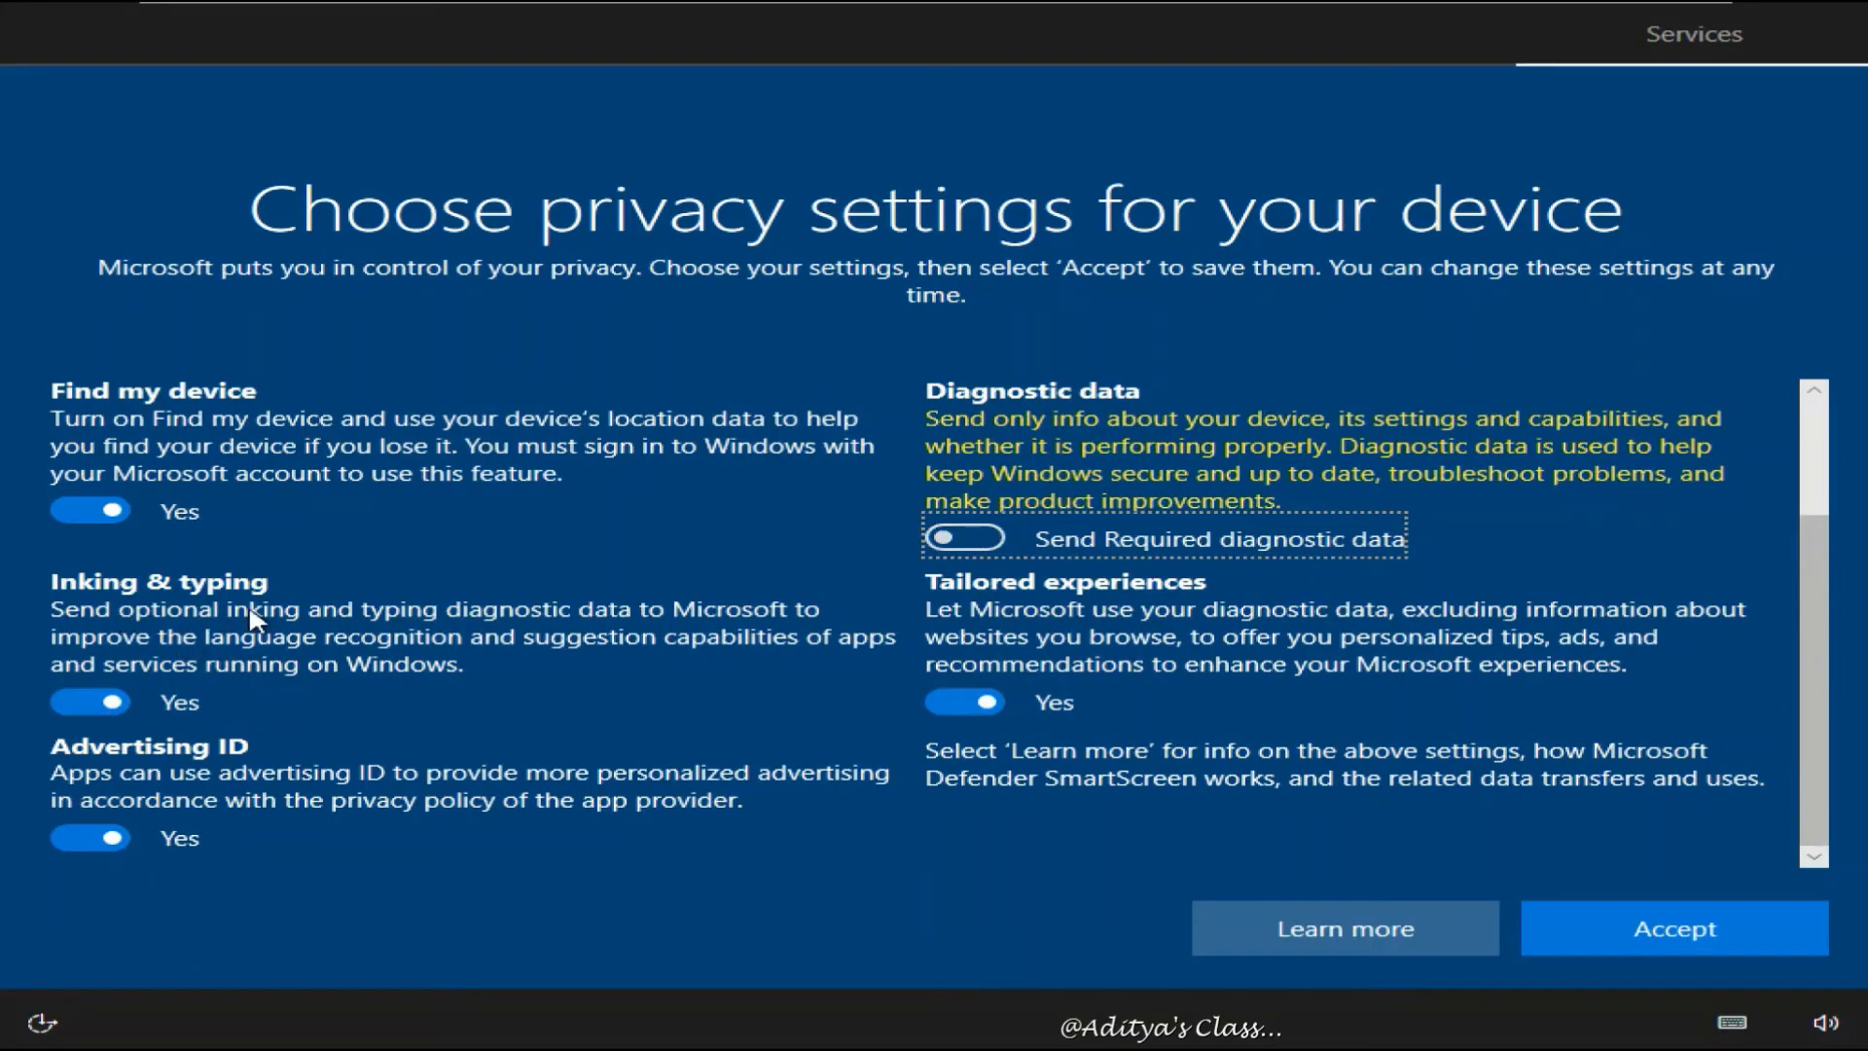
click(90, 837)
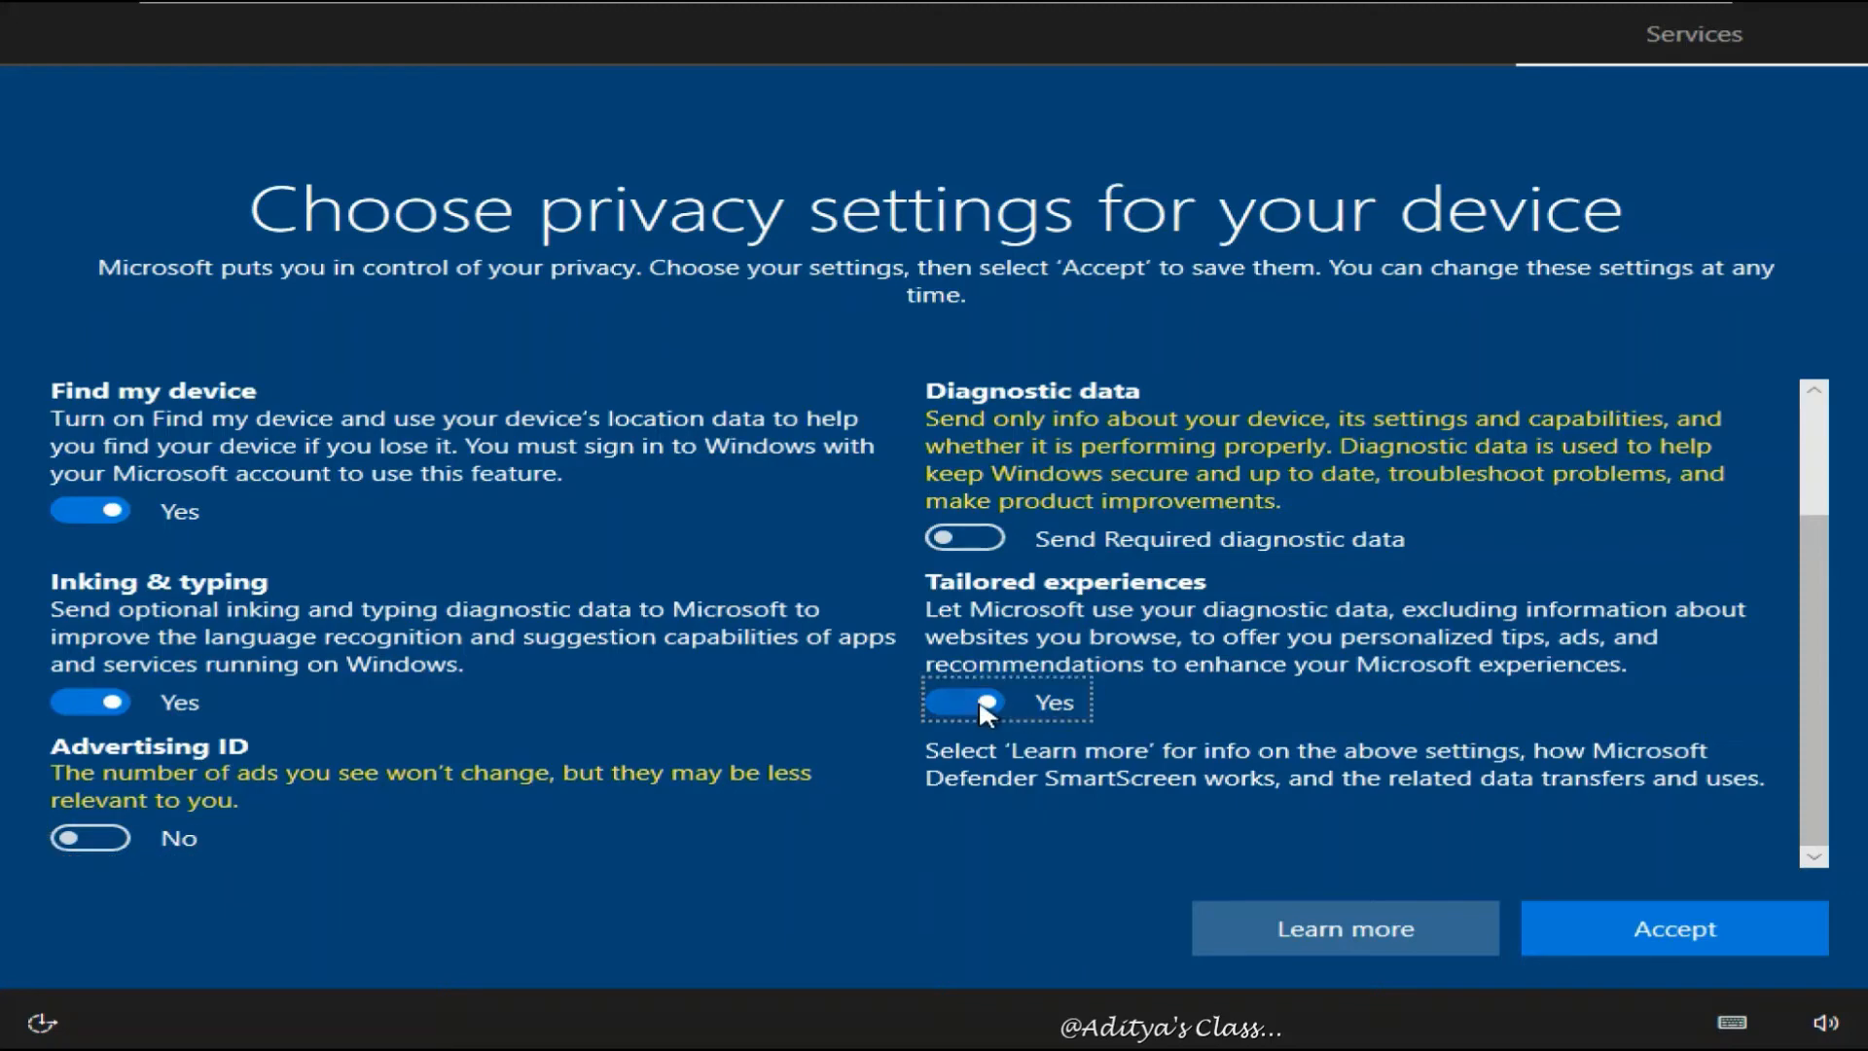
click(965, 703)
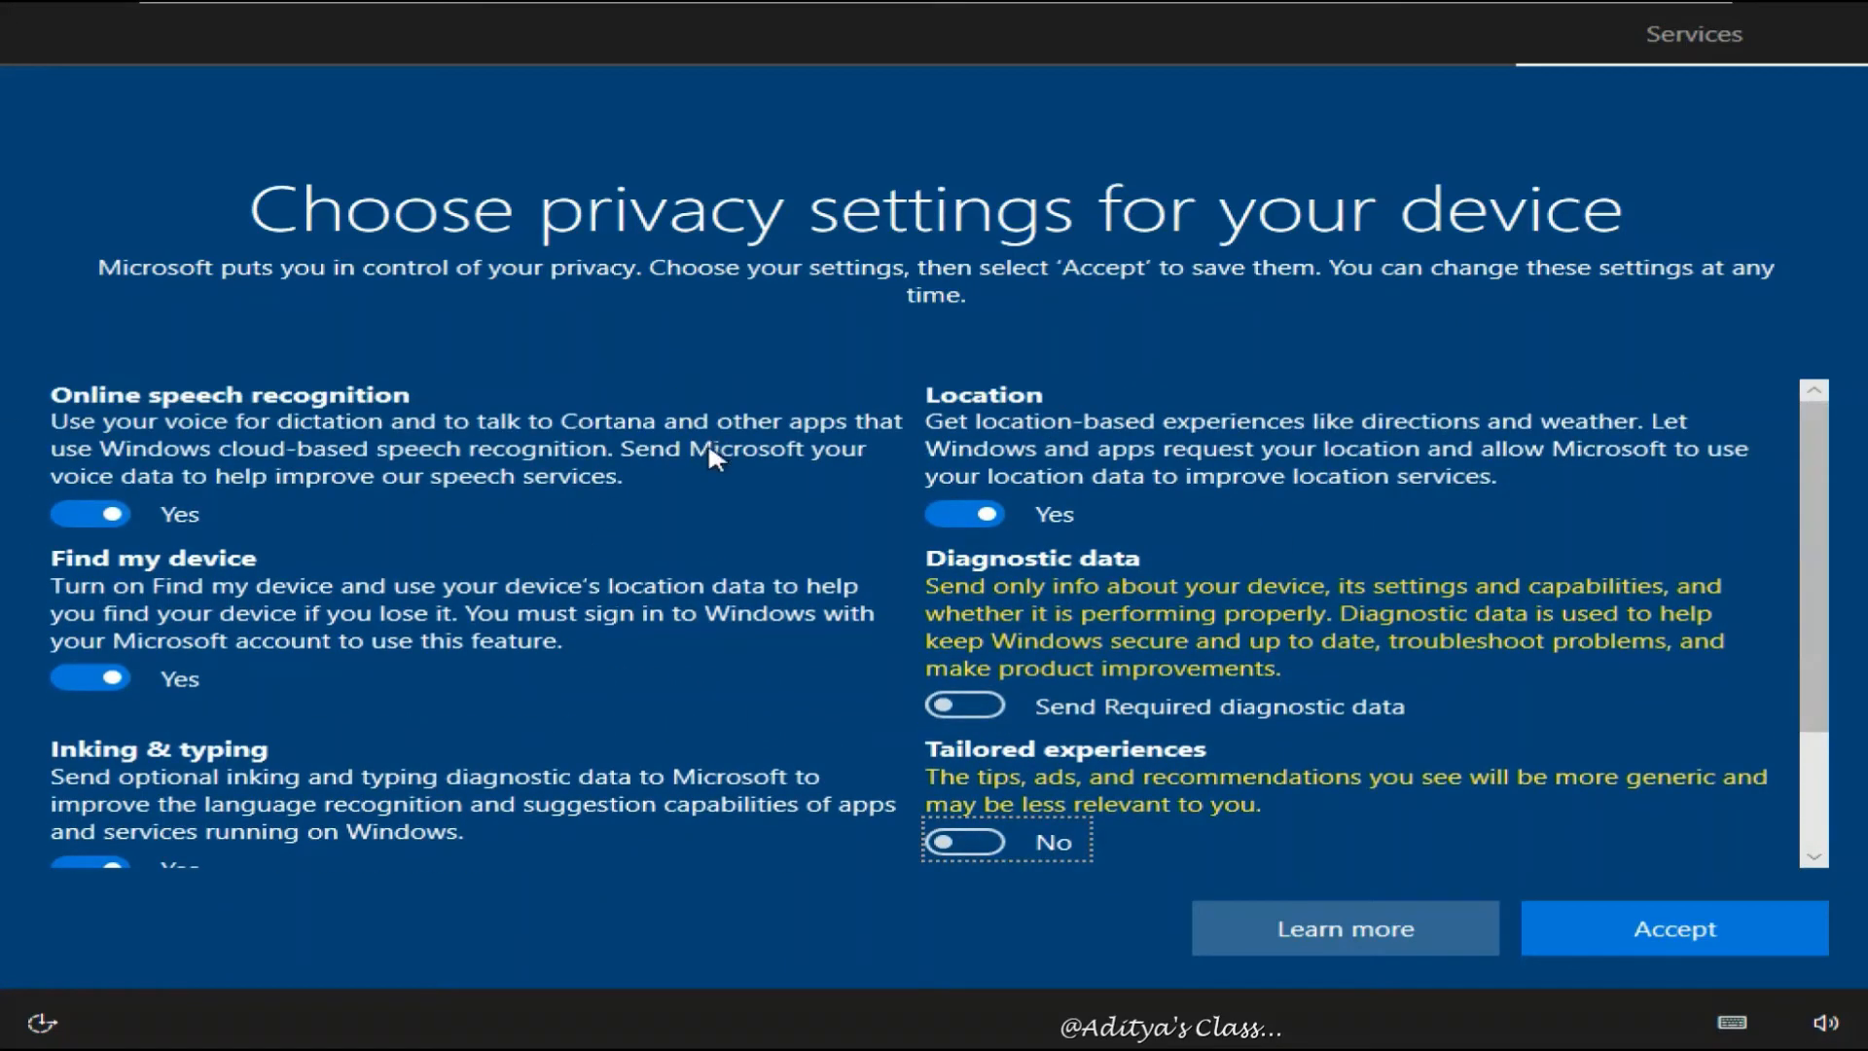
click(1674, 929)
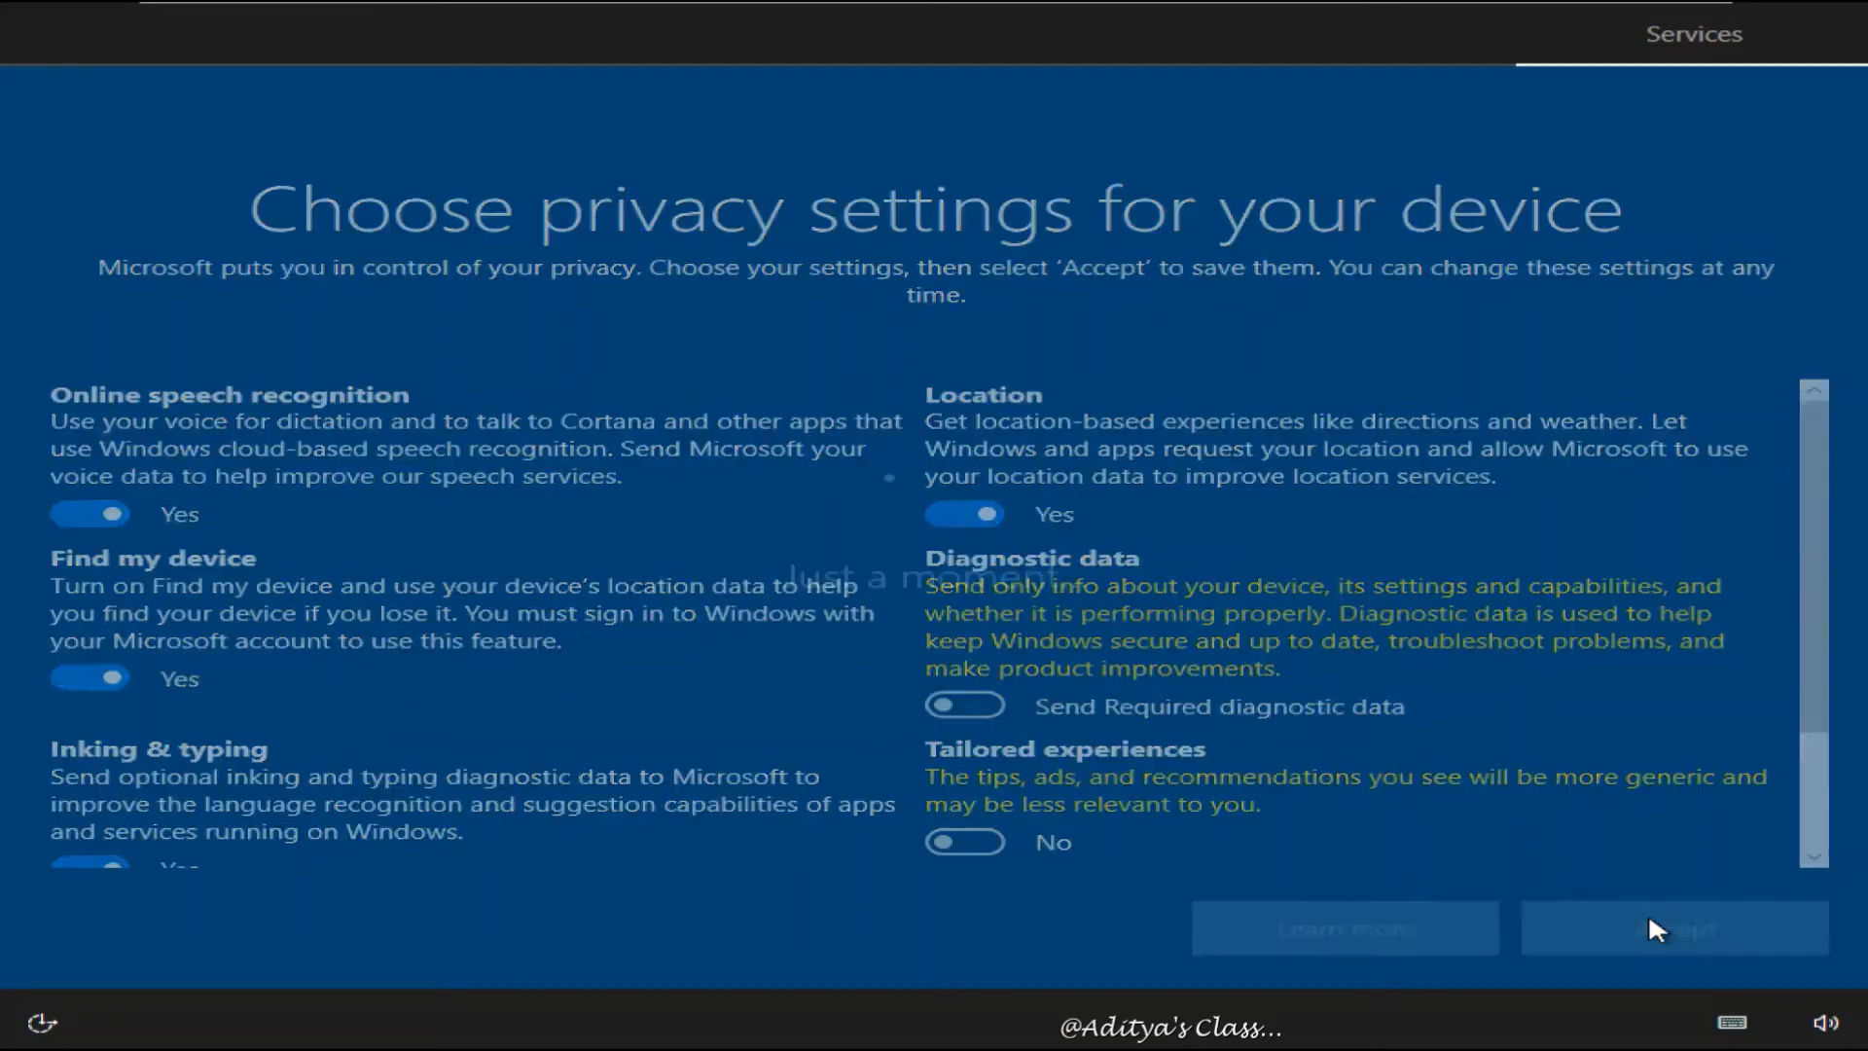
click(1674, 929)
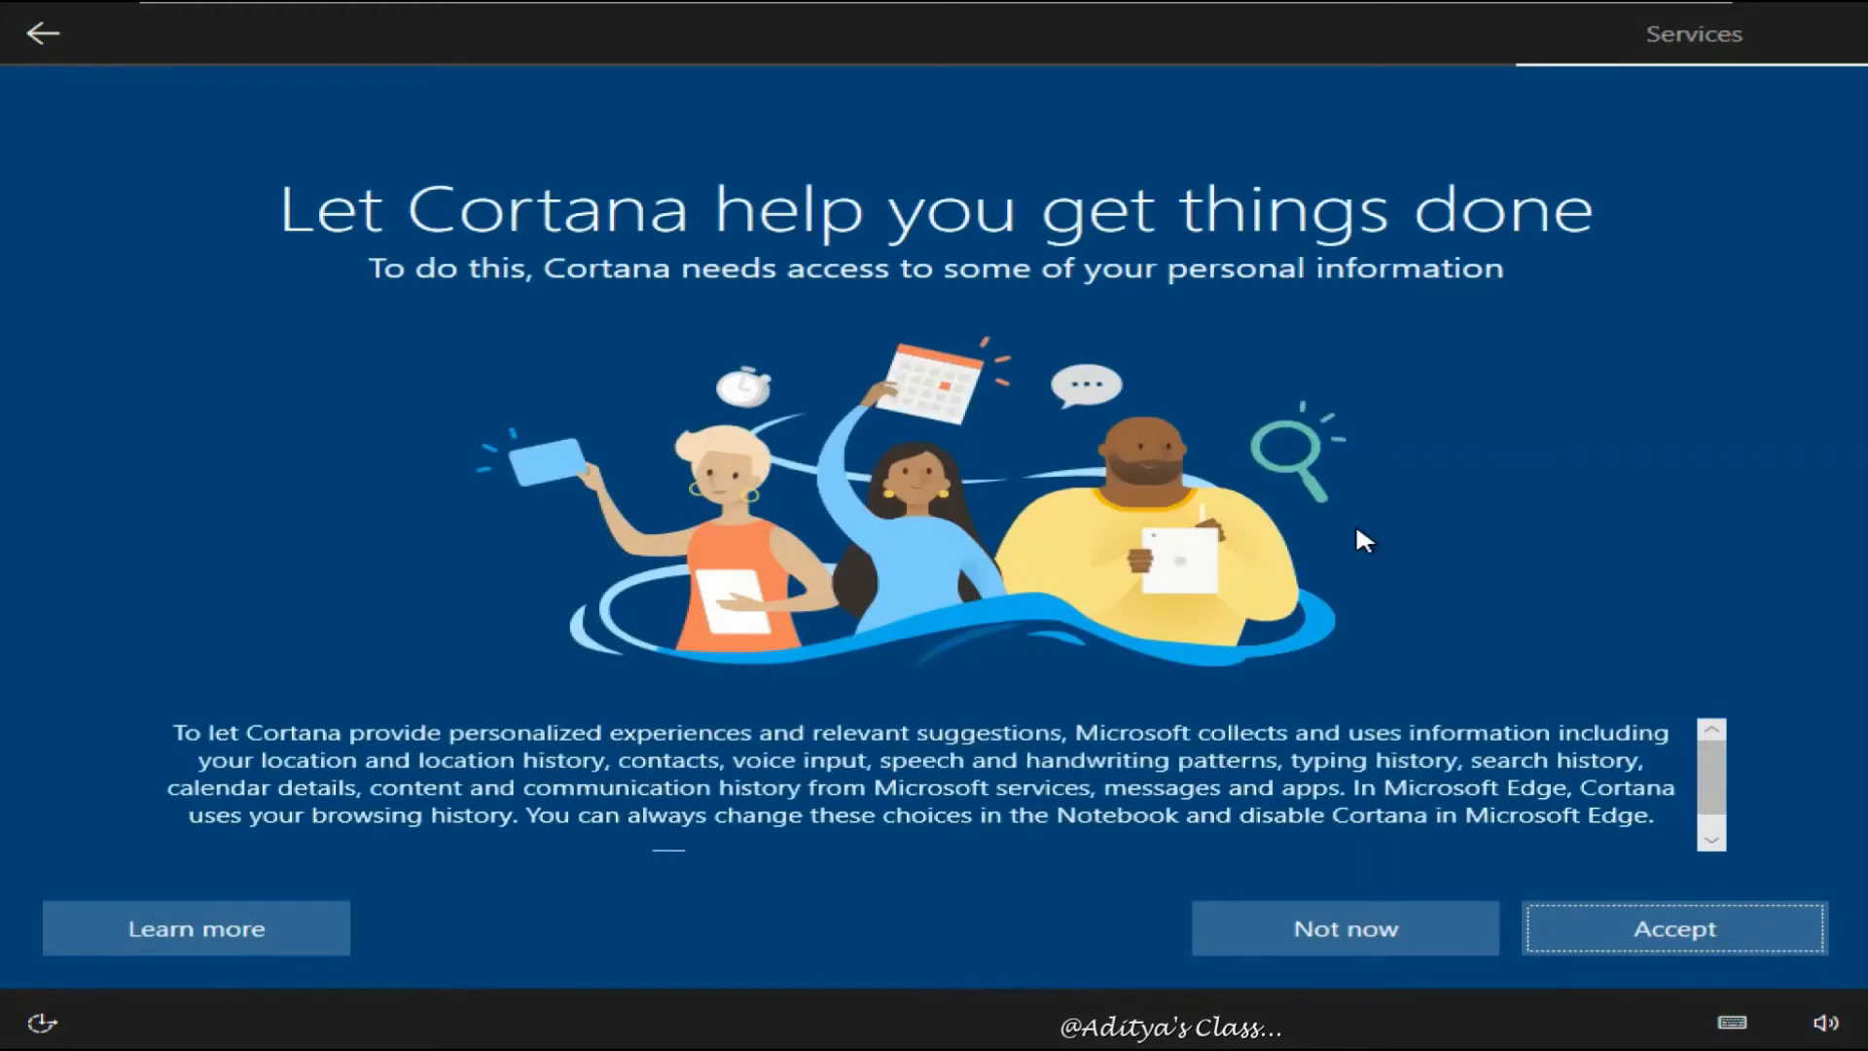
mouse_move(960, 368)
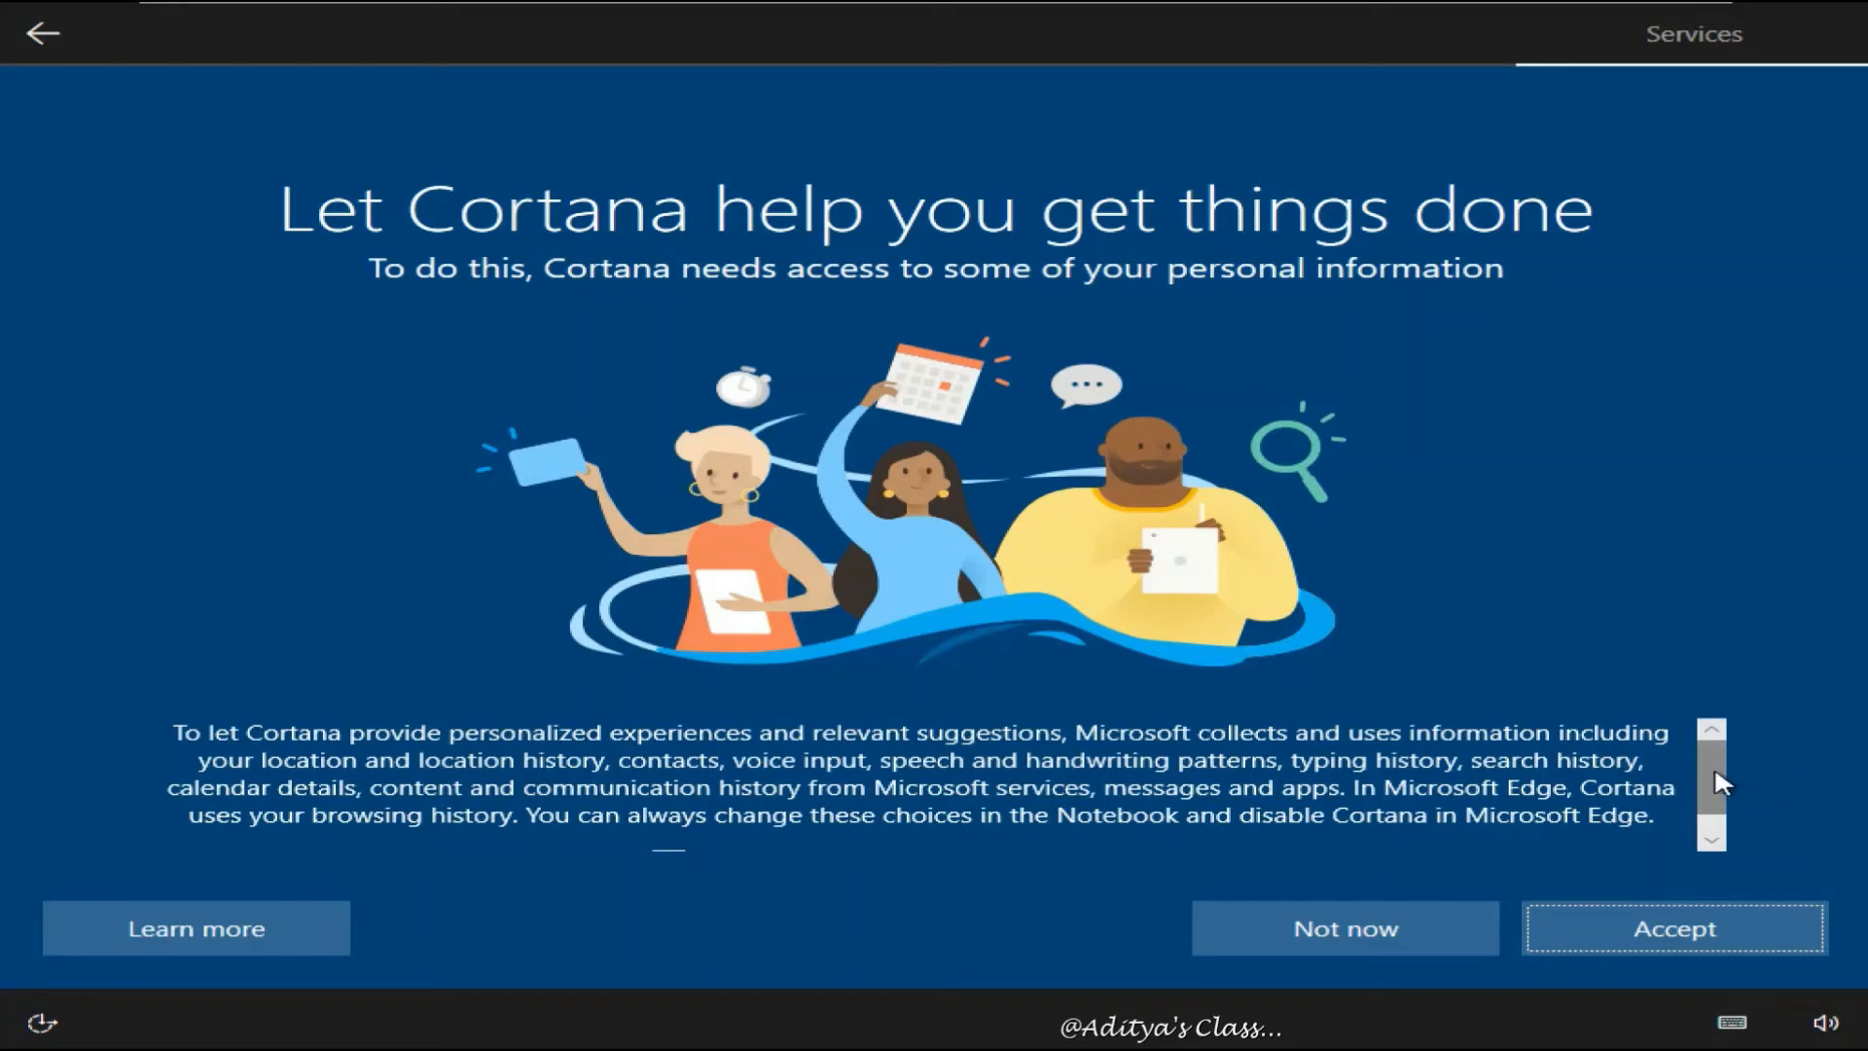
Scroll the Cortana page, leaving 'Hey Cortana' unchecked
scroll(down, 3)
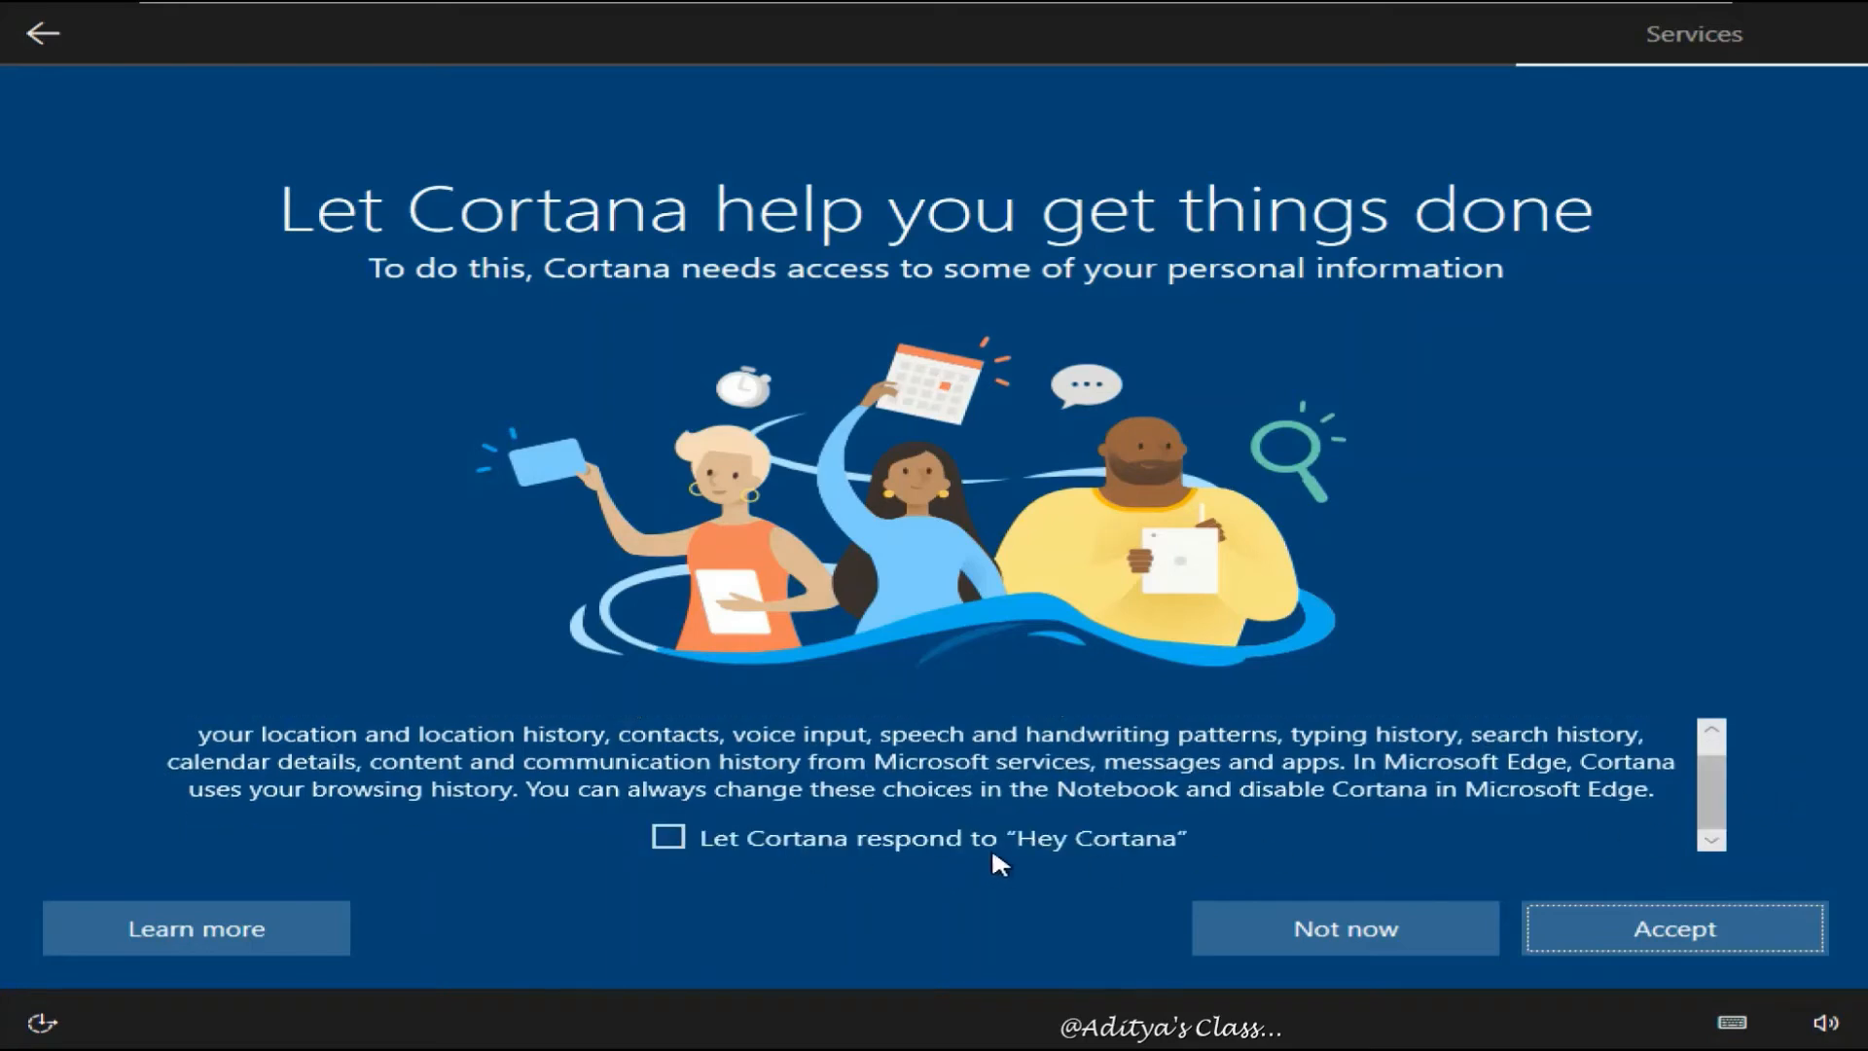
mouse_move(1138, 864)
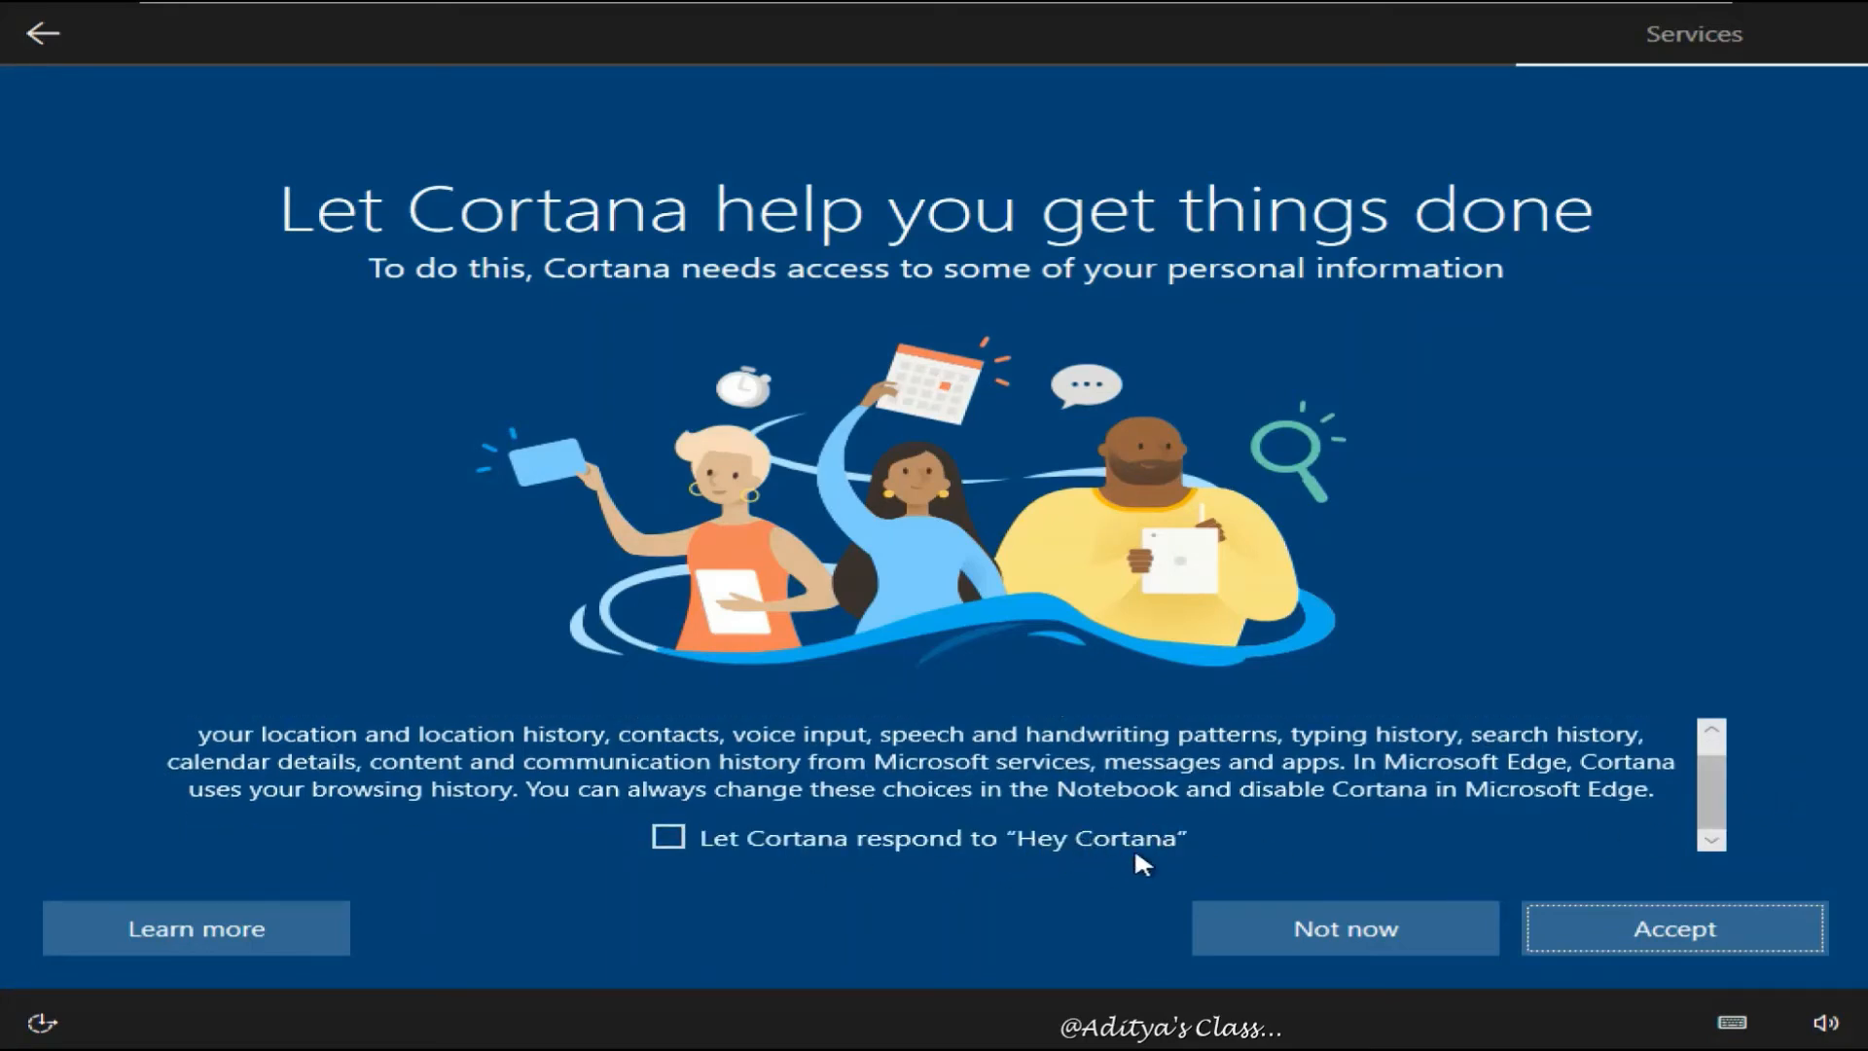
mouse_move(1210, 835)
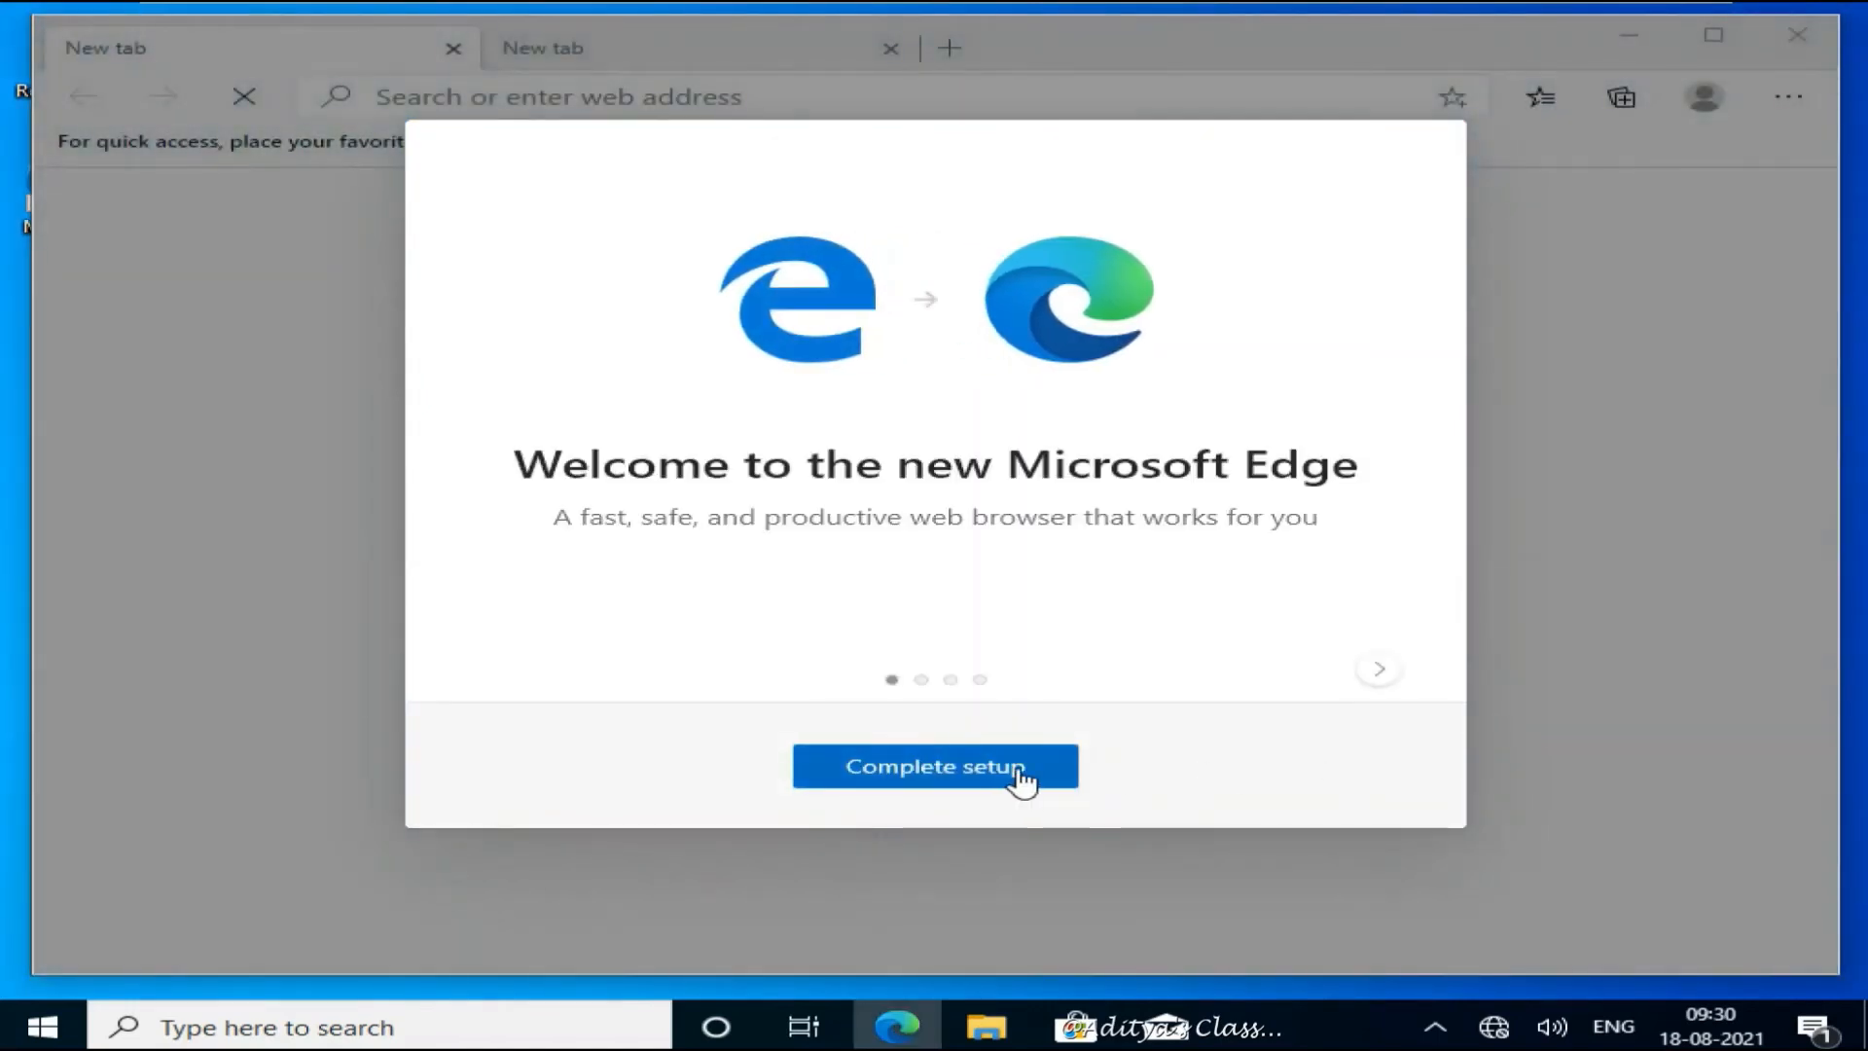
Complete Edge's first-run setup and continue without signing in
click(936, 767)
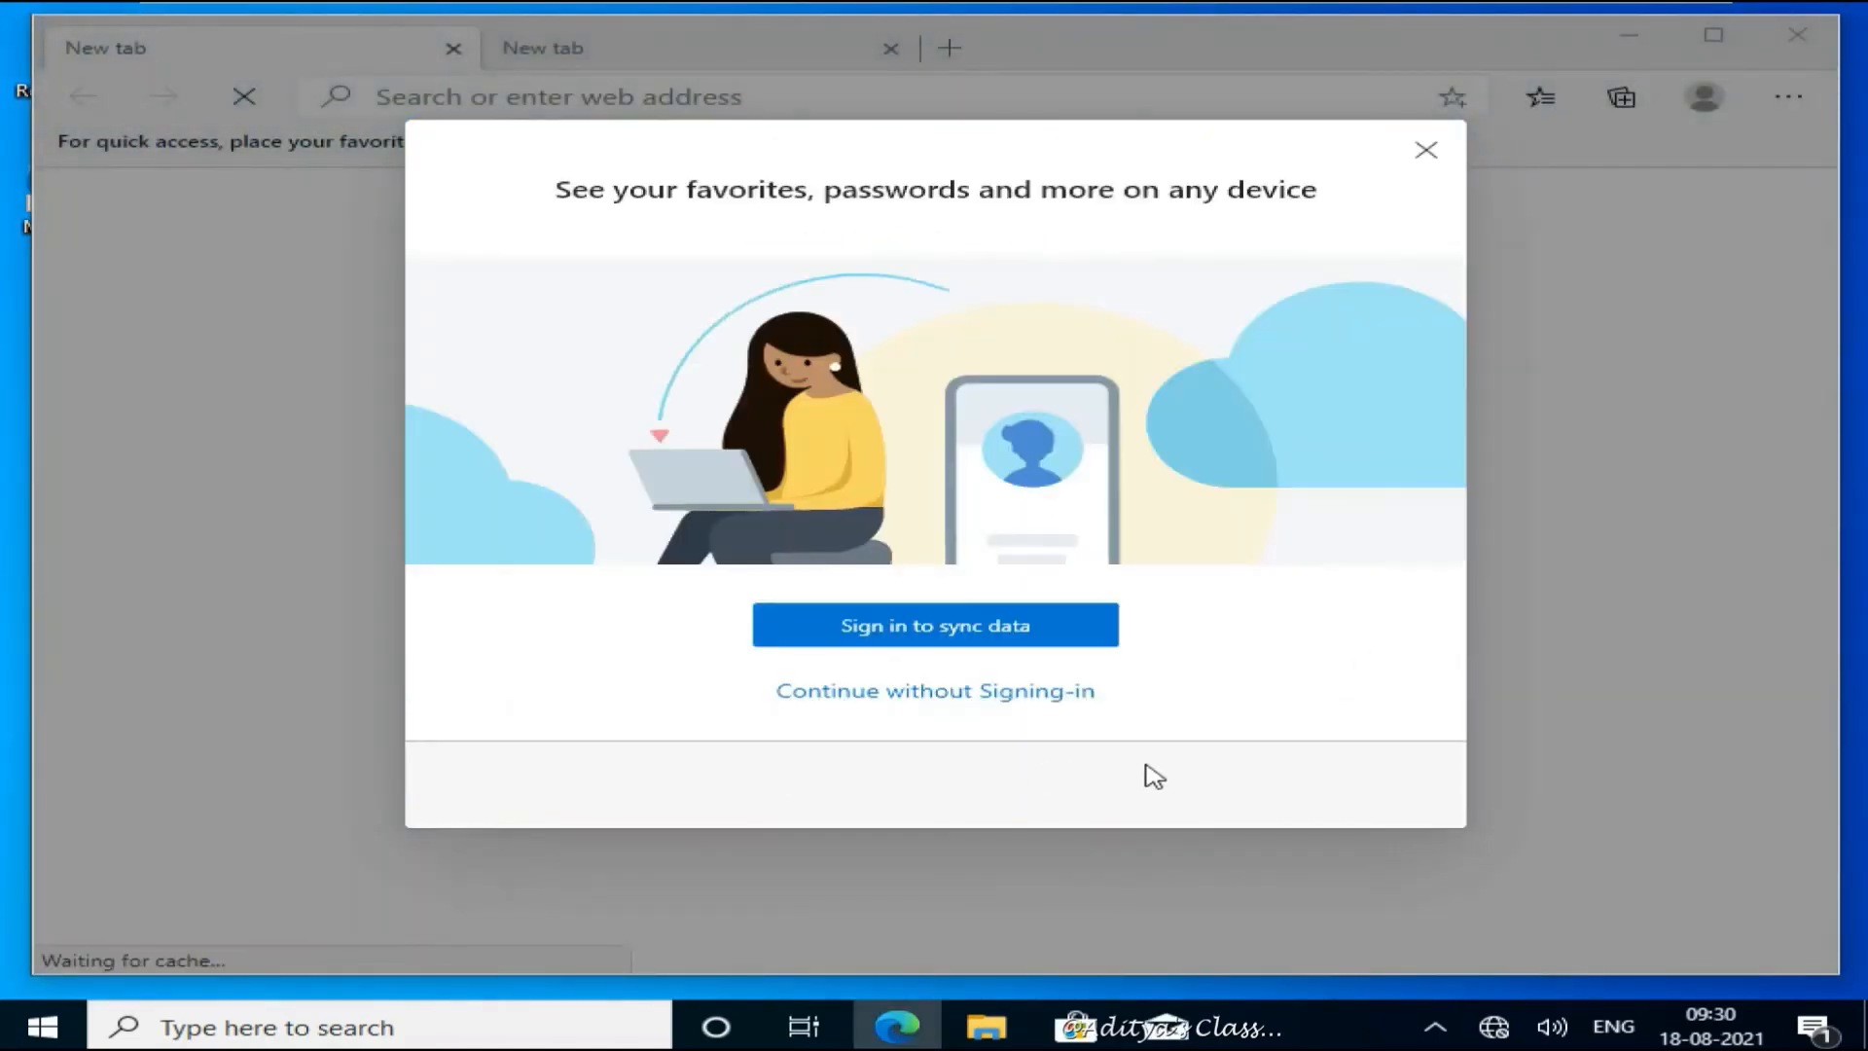
click(936, 691)
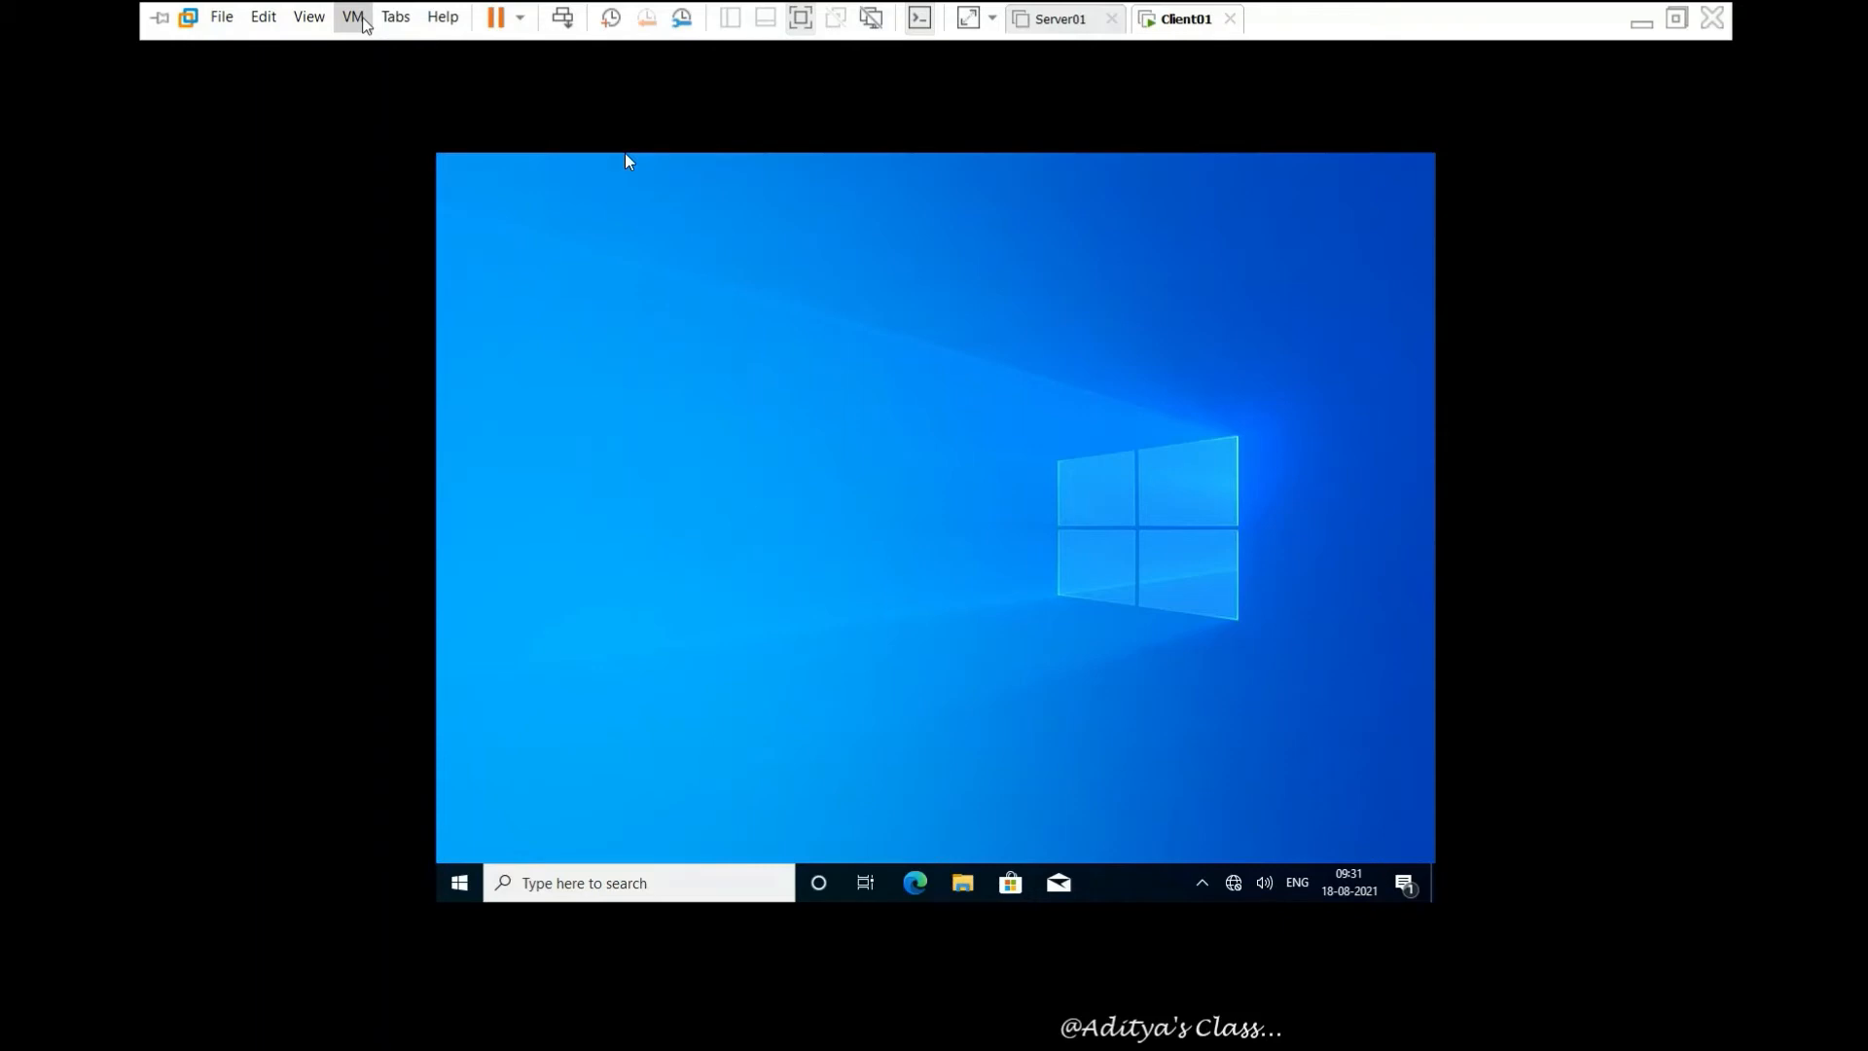
Focus the VM and open File Explorer on This PC from the guest taskbar
click(351, 18)
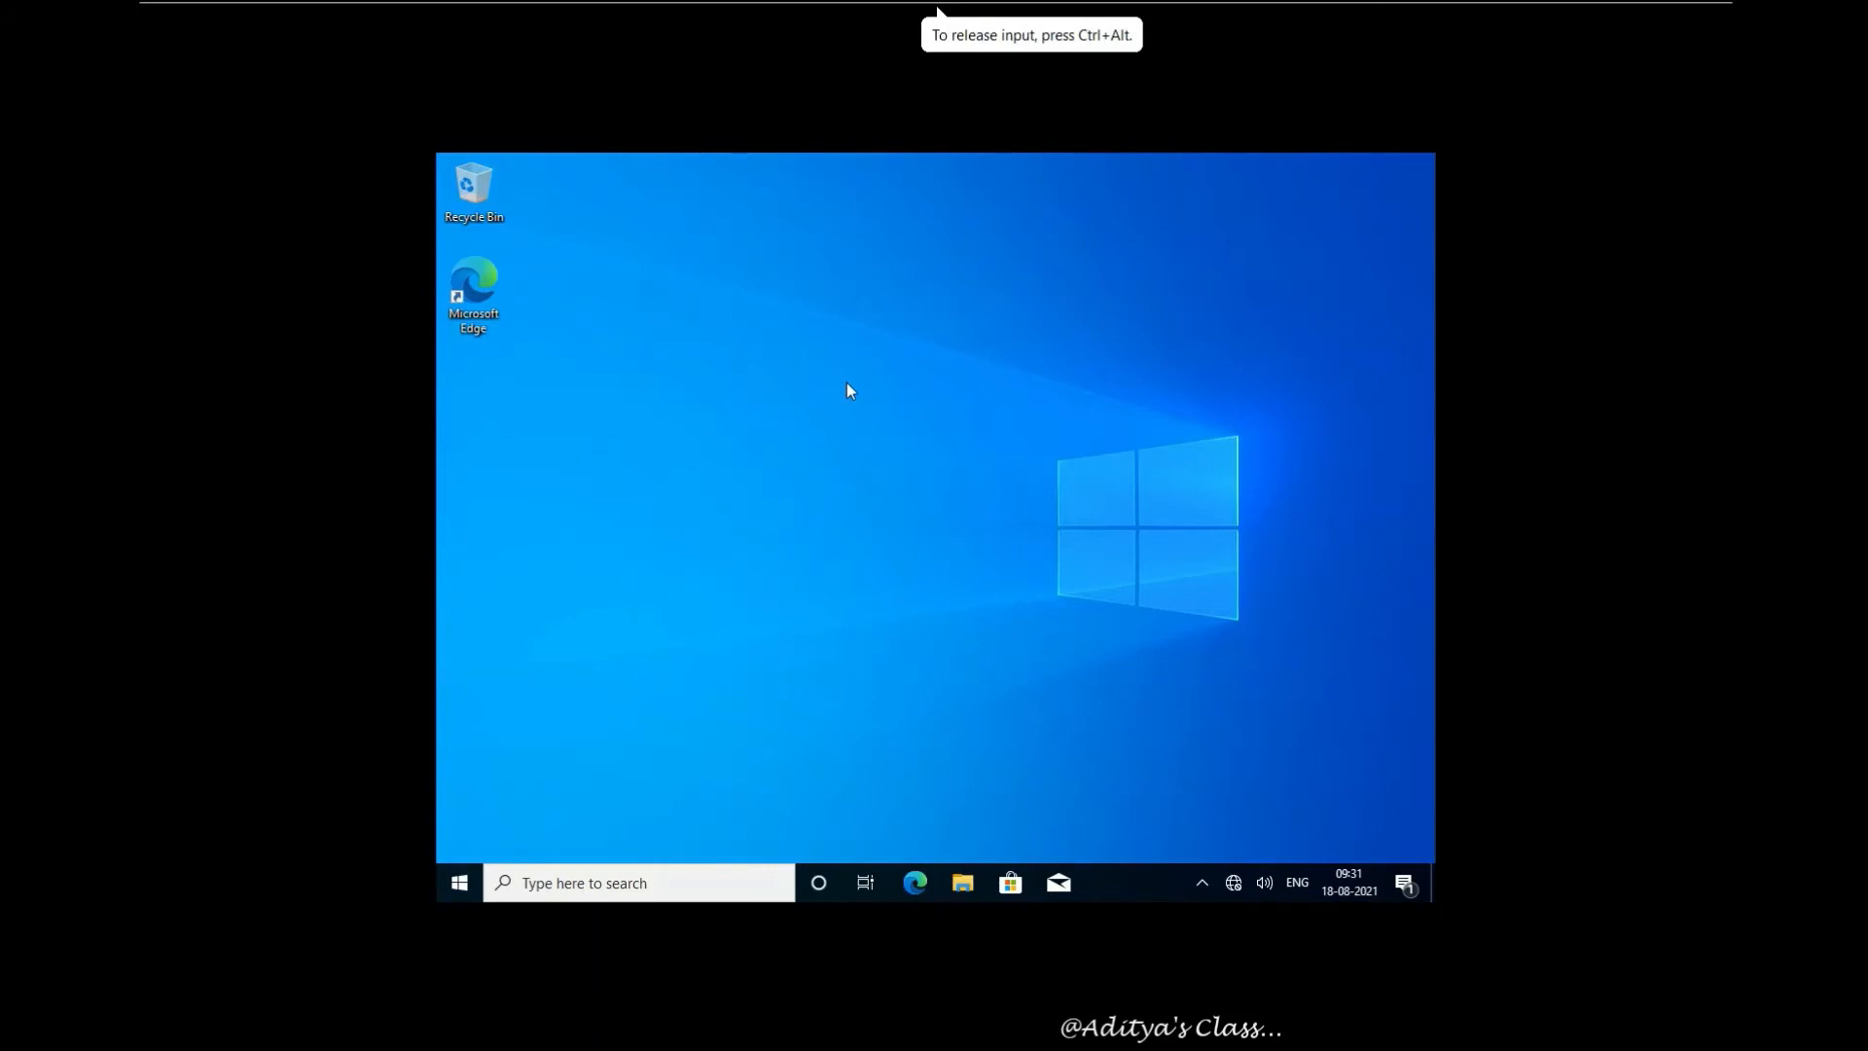
mouse_move(953, 539)
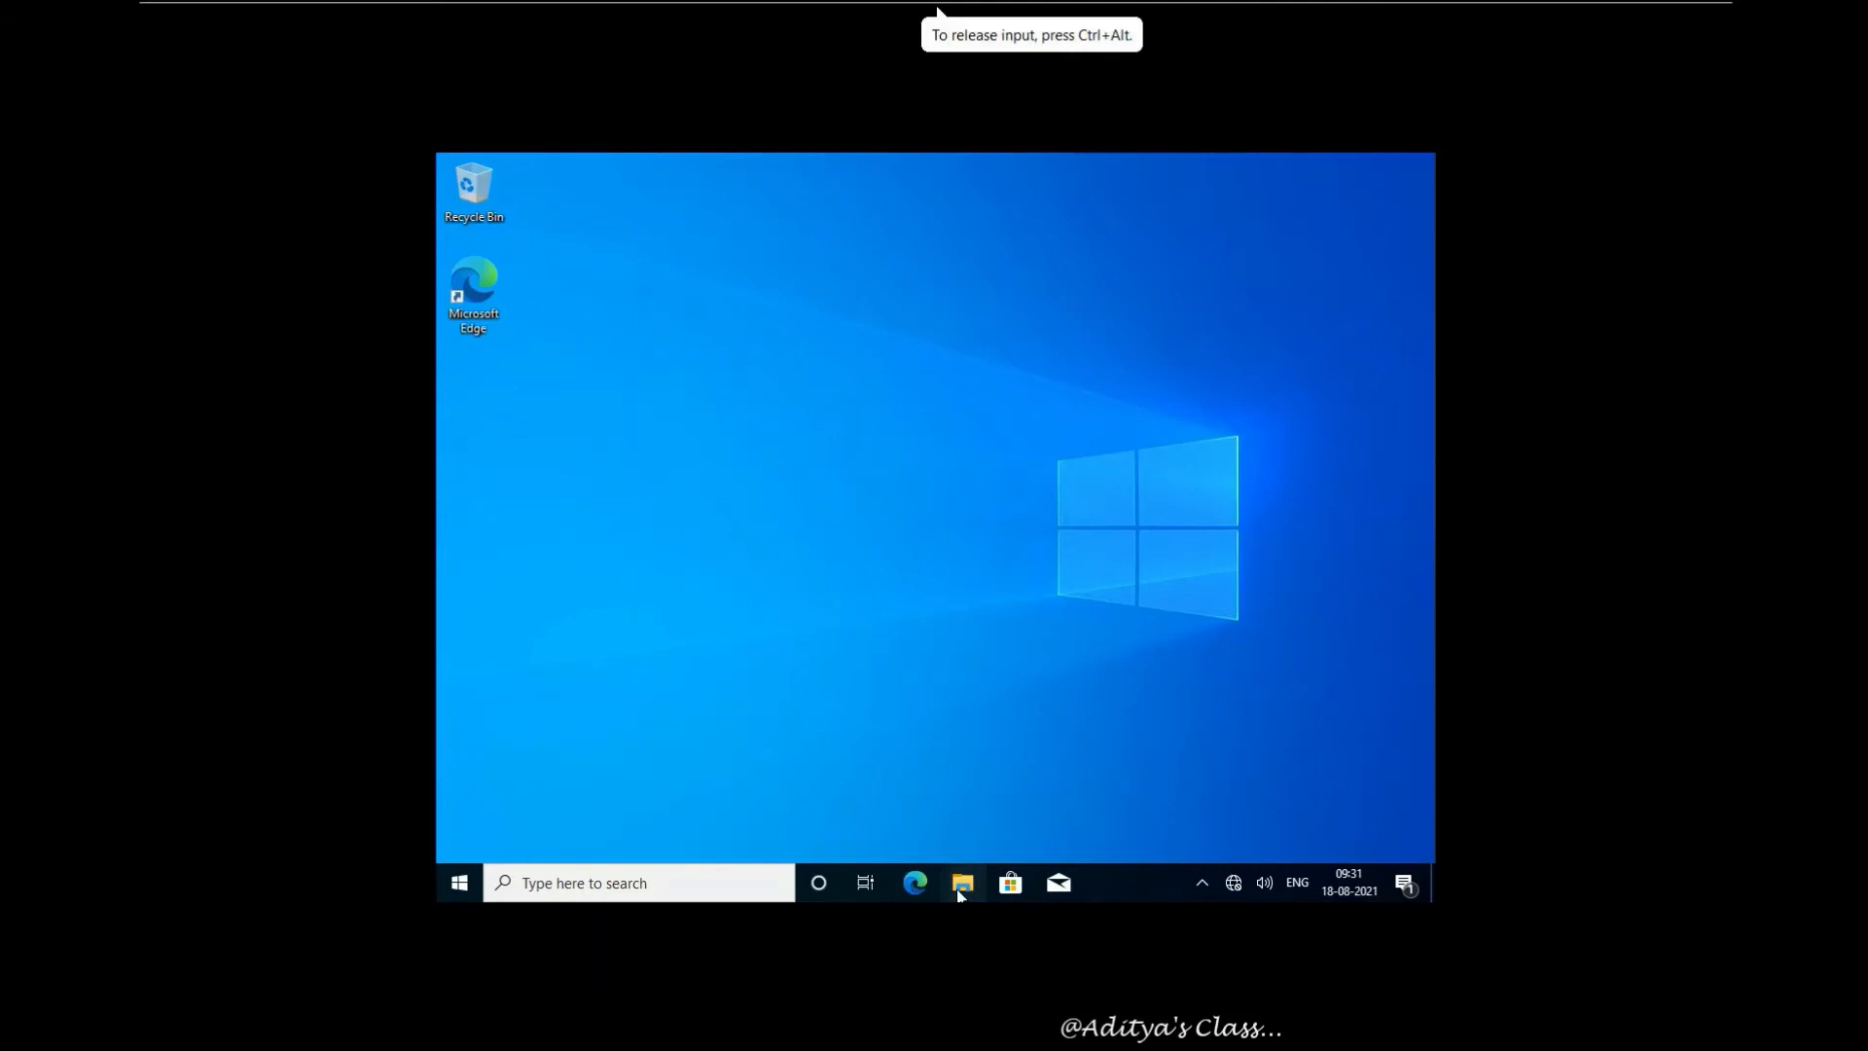
click(961, 884)
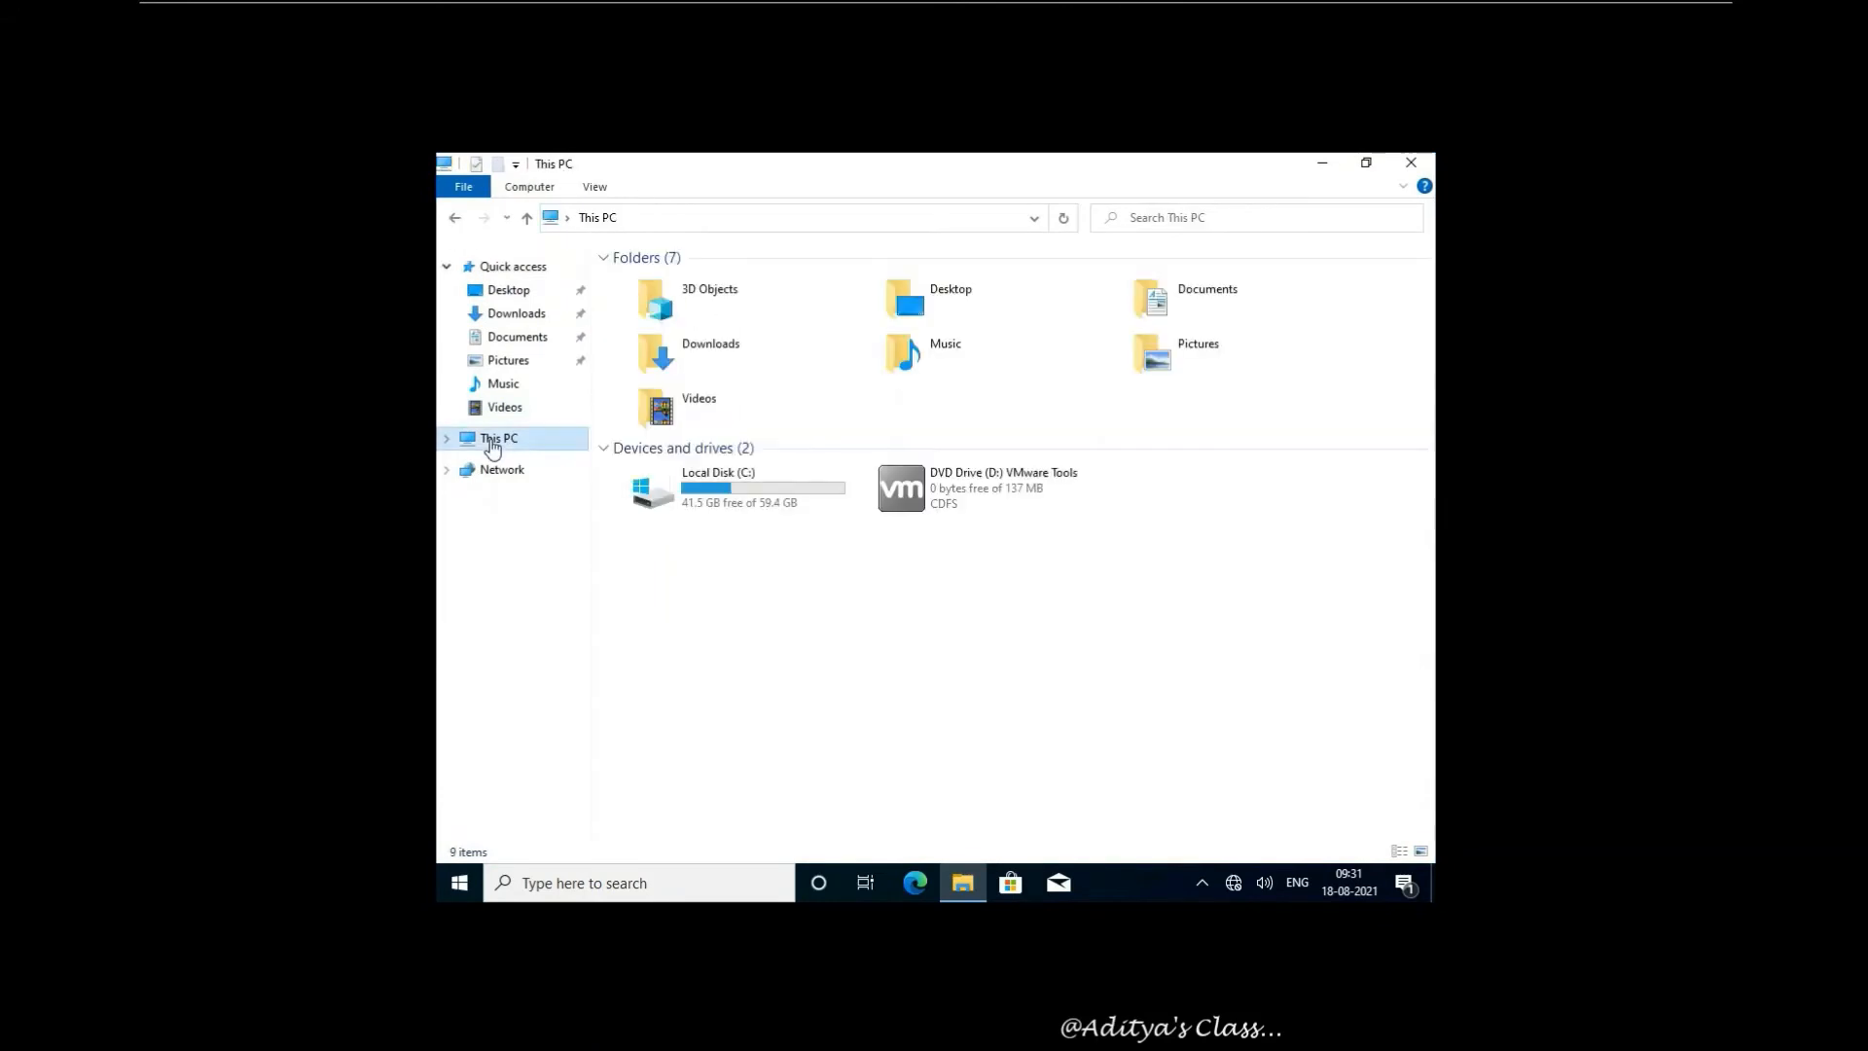
Launch the VMware Tools installer from DVD Drive (D:) and allow it to make changes
click(977, 487)
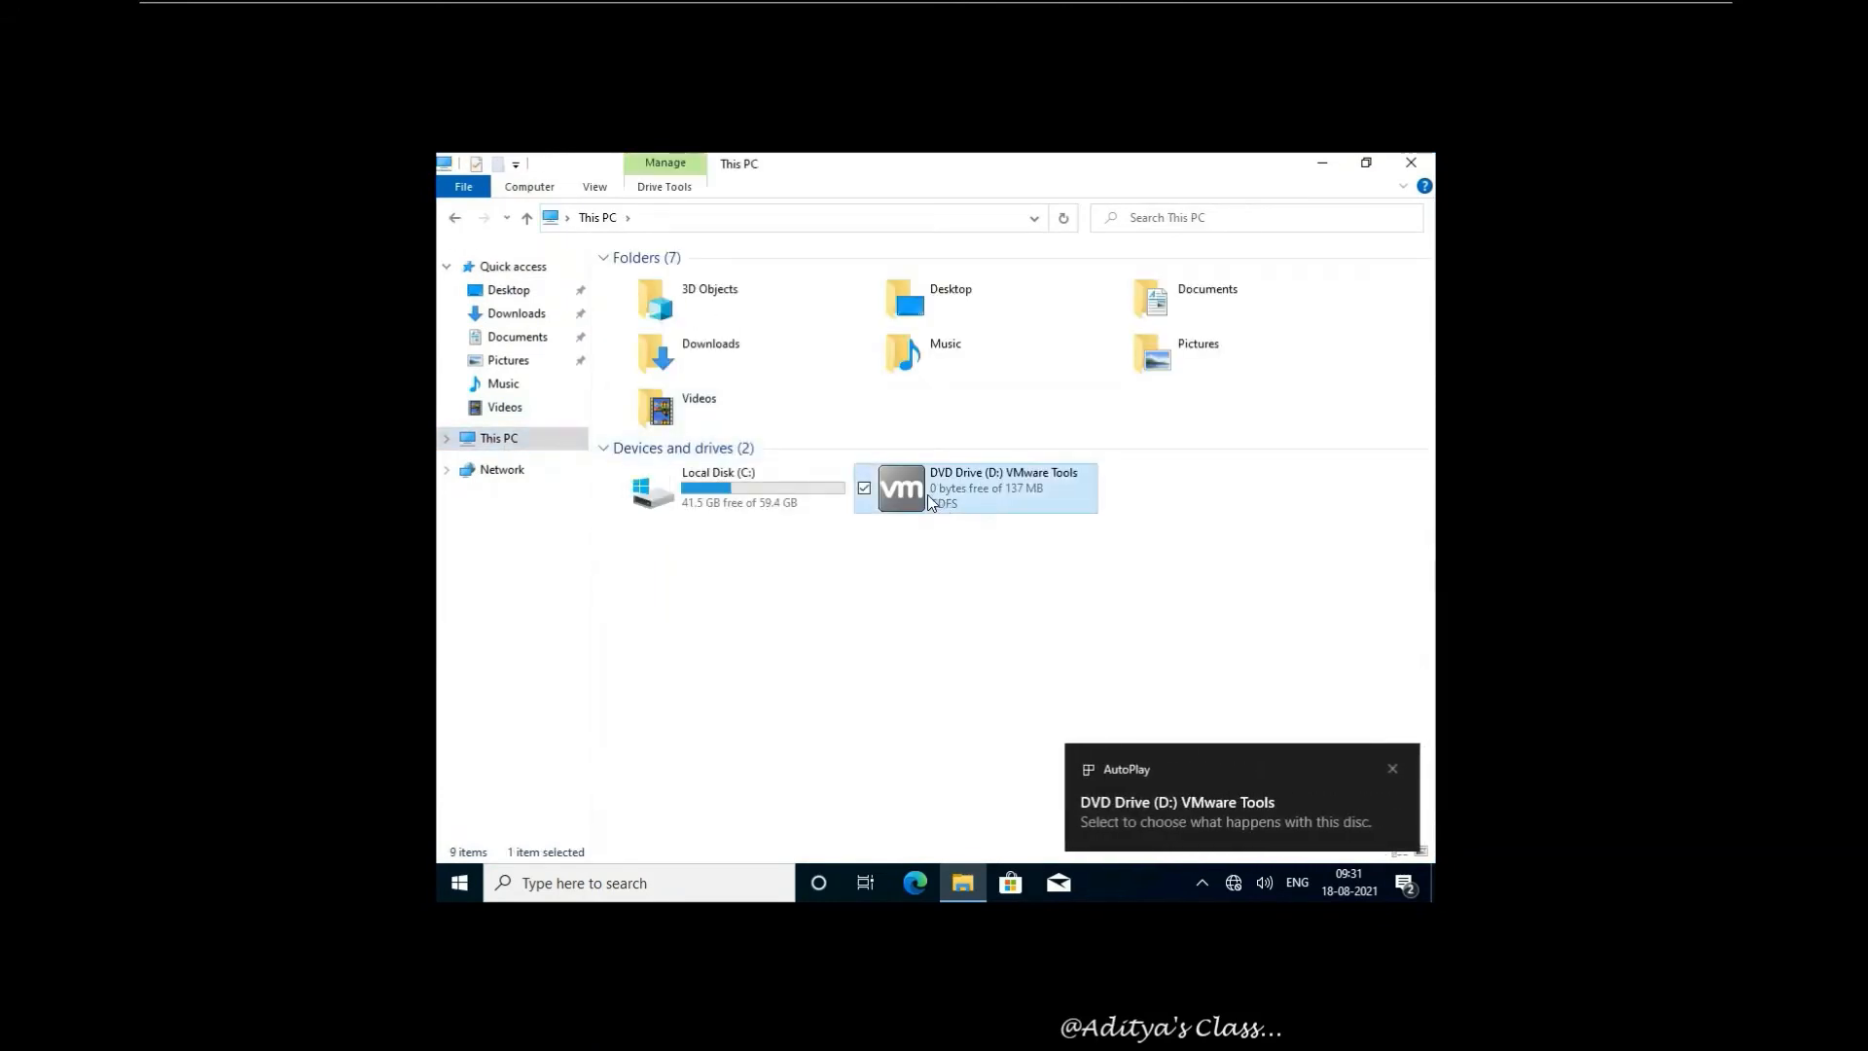
double_click(973, 486)
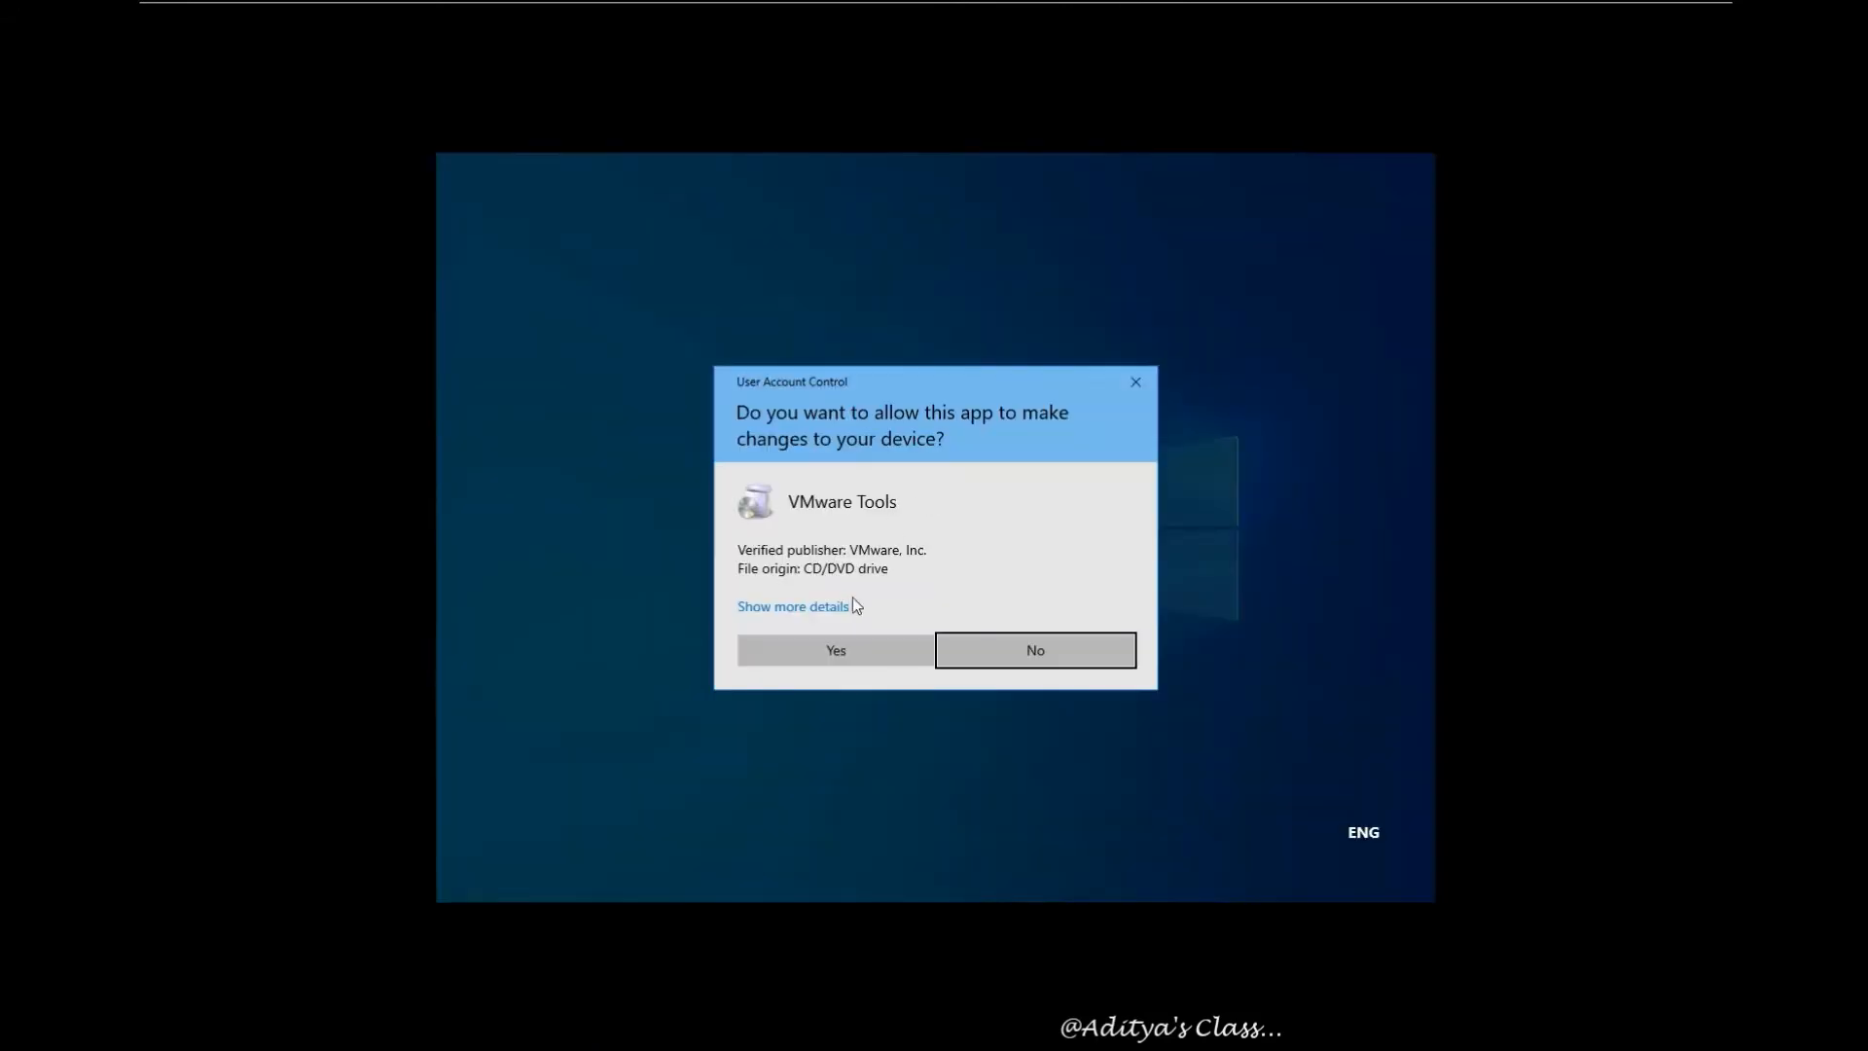
click(835, 650)
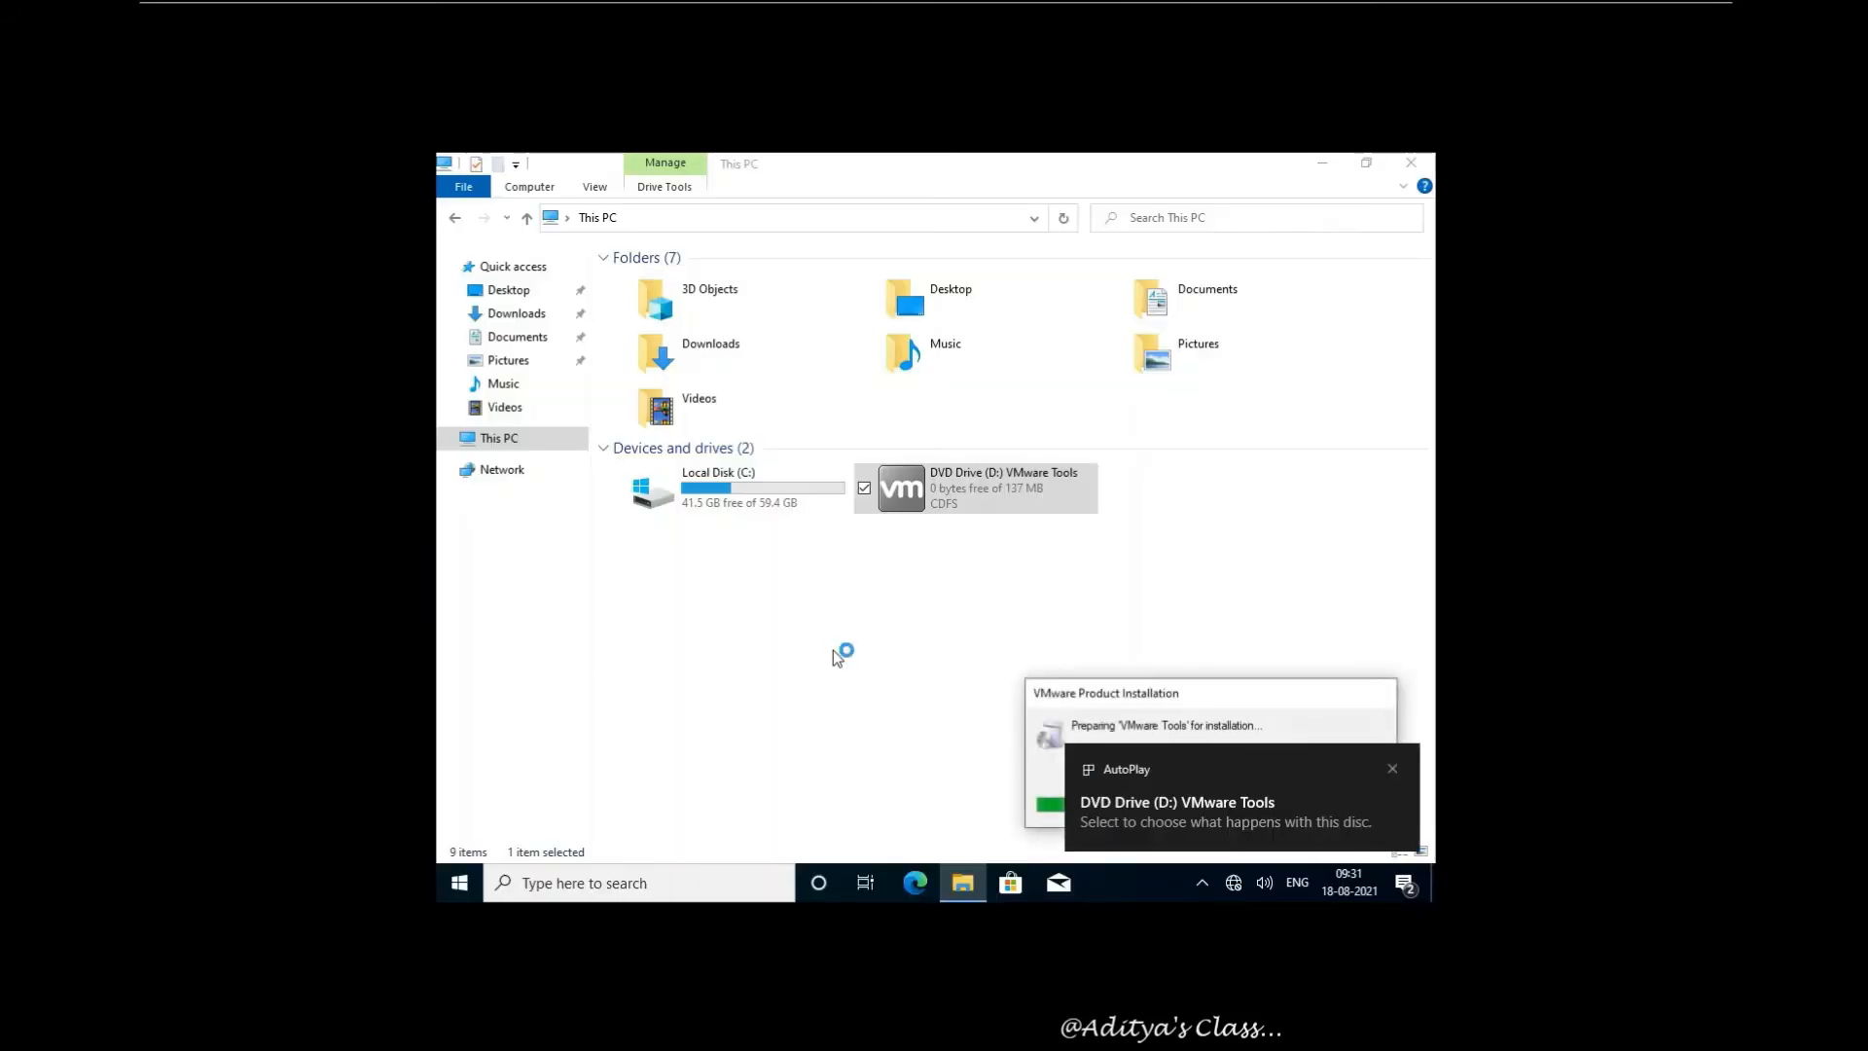
click(1392, 768)
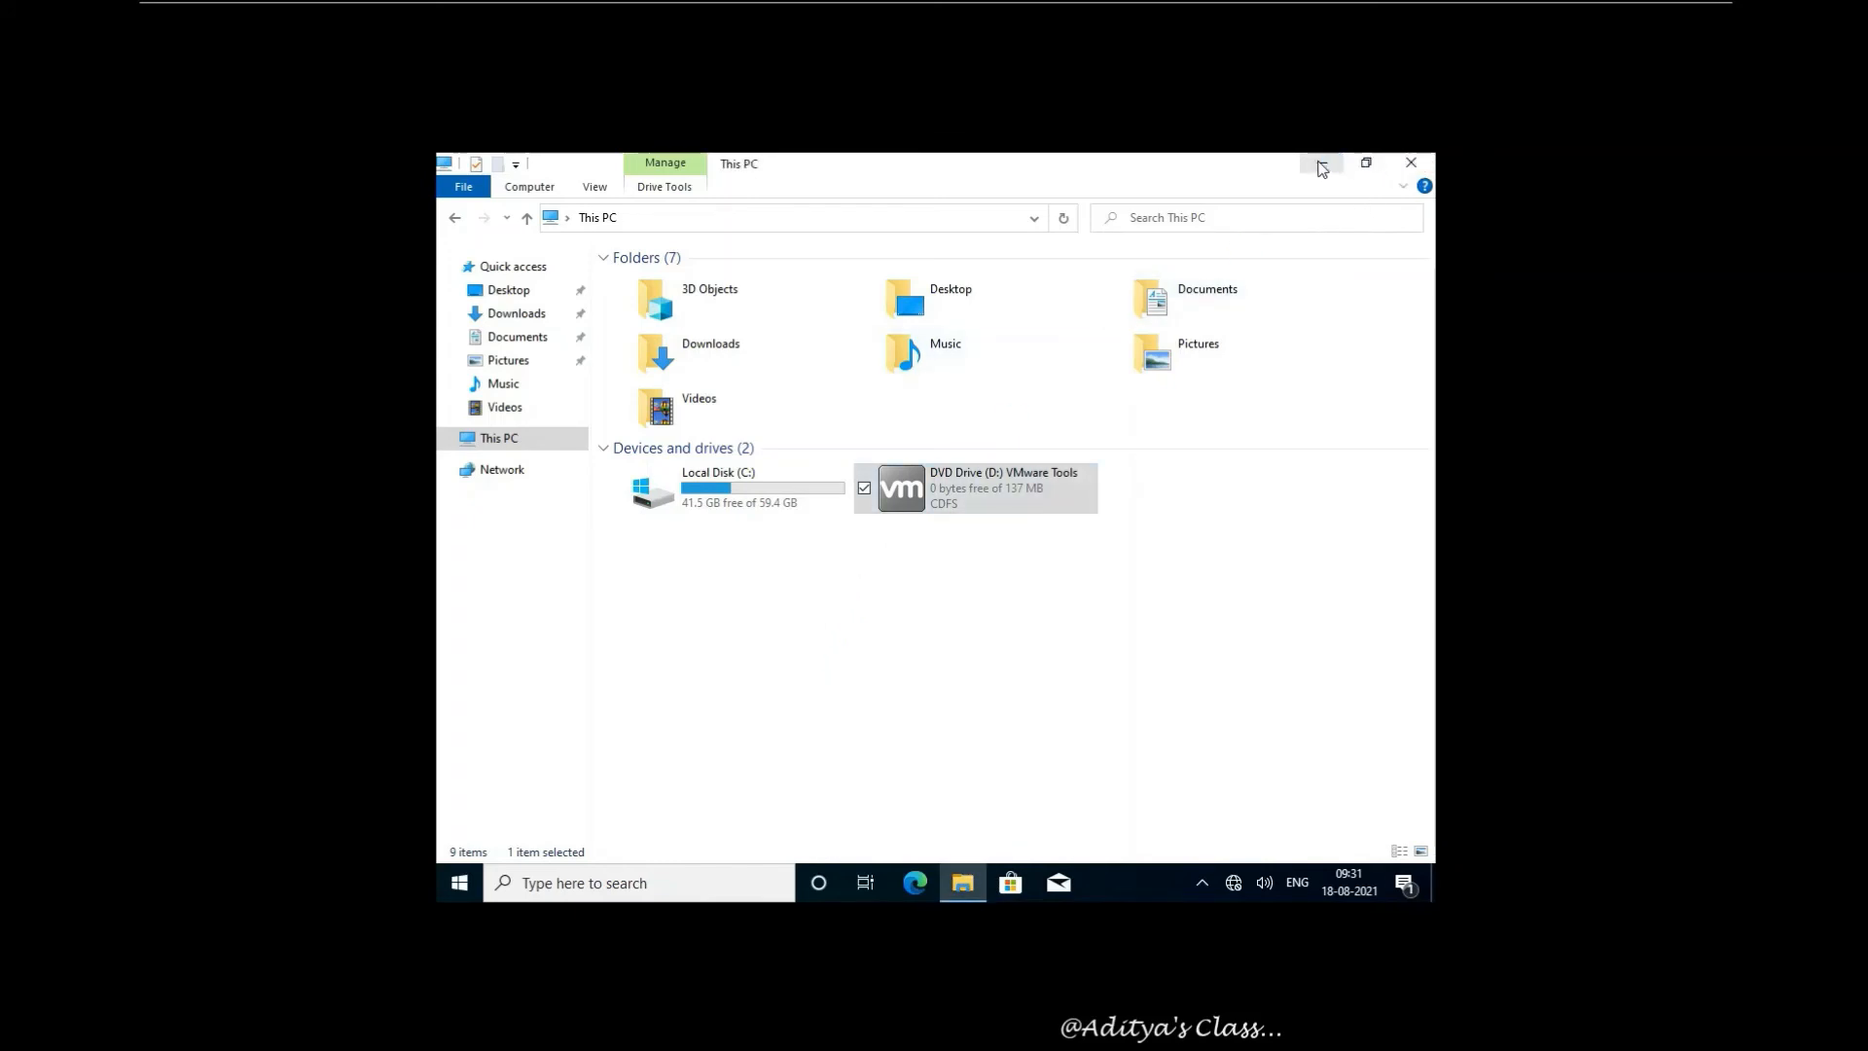
mouse_move(1320, 166)
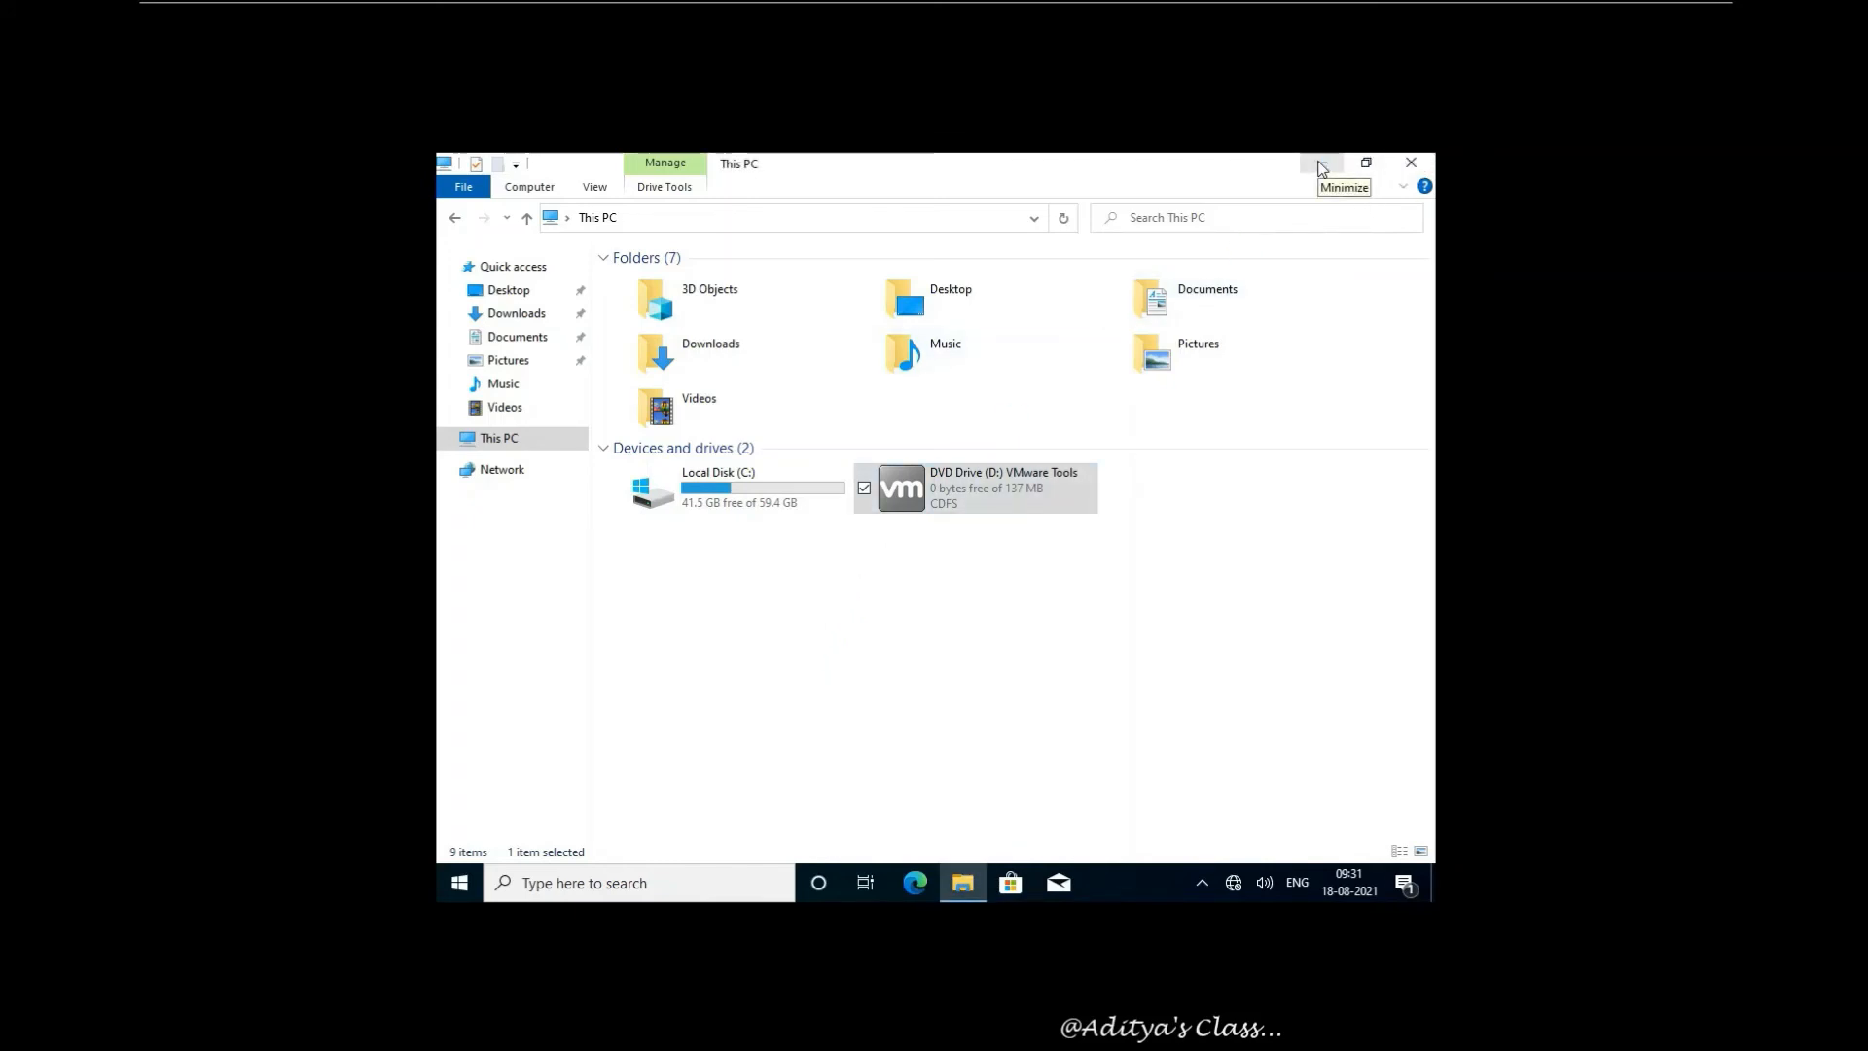
double_click(973, 487)
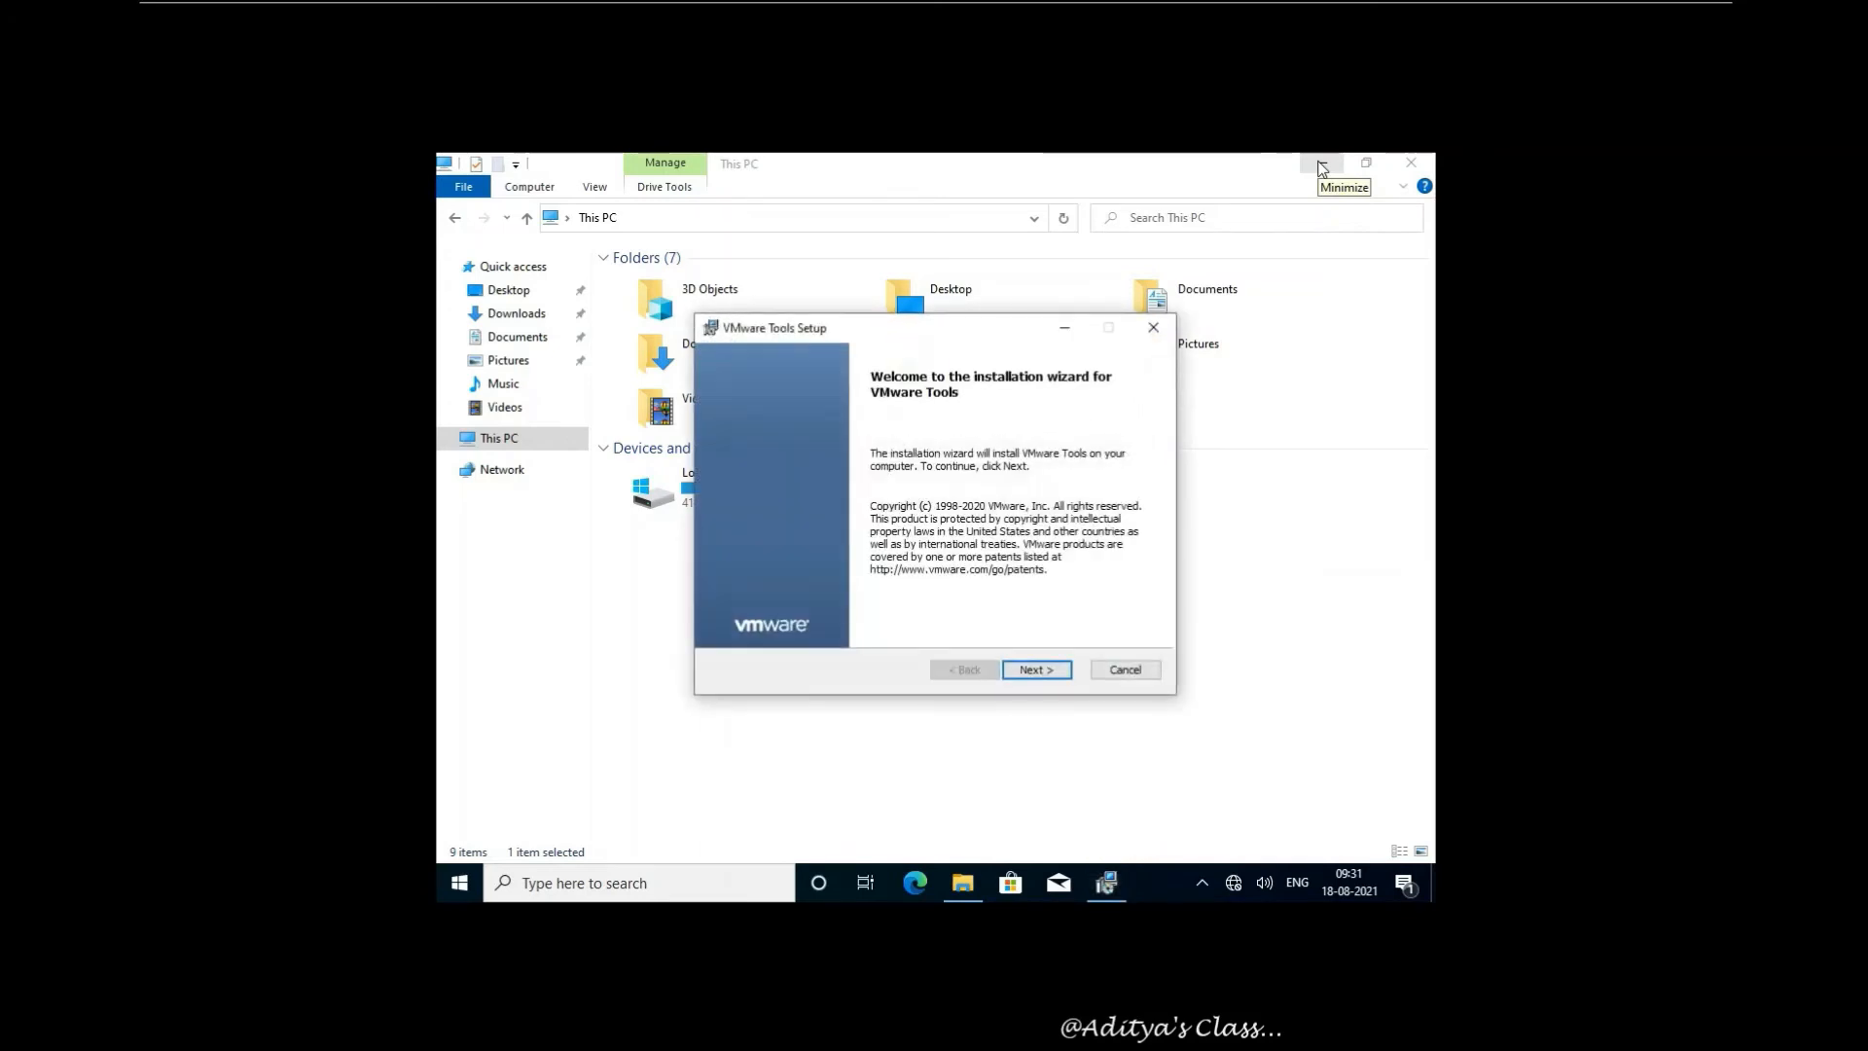
Run the VMware Tools installation through Next and Install, then finish the wizard
click(1320, 167)
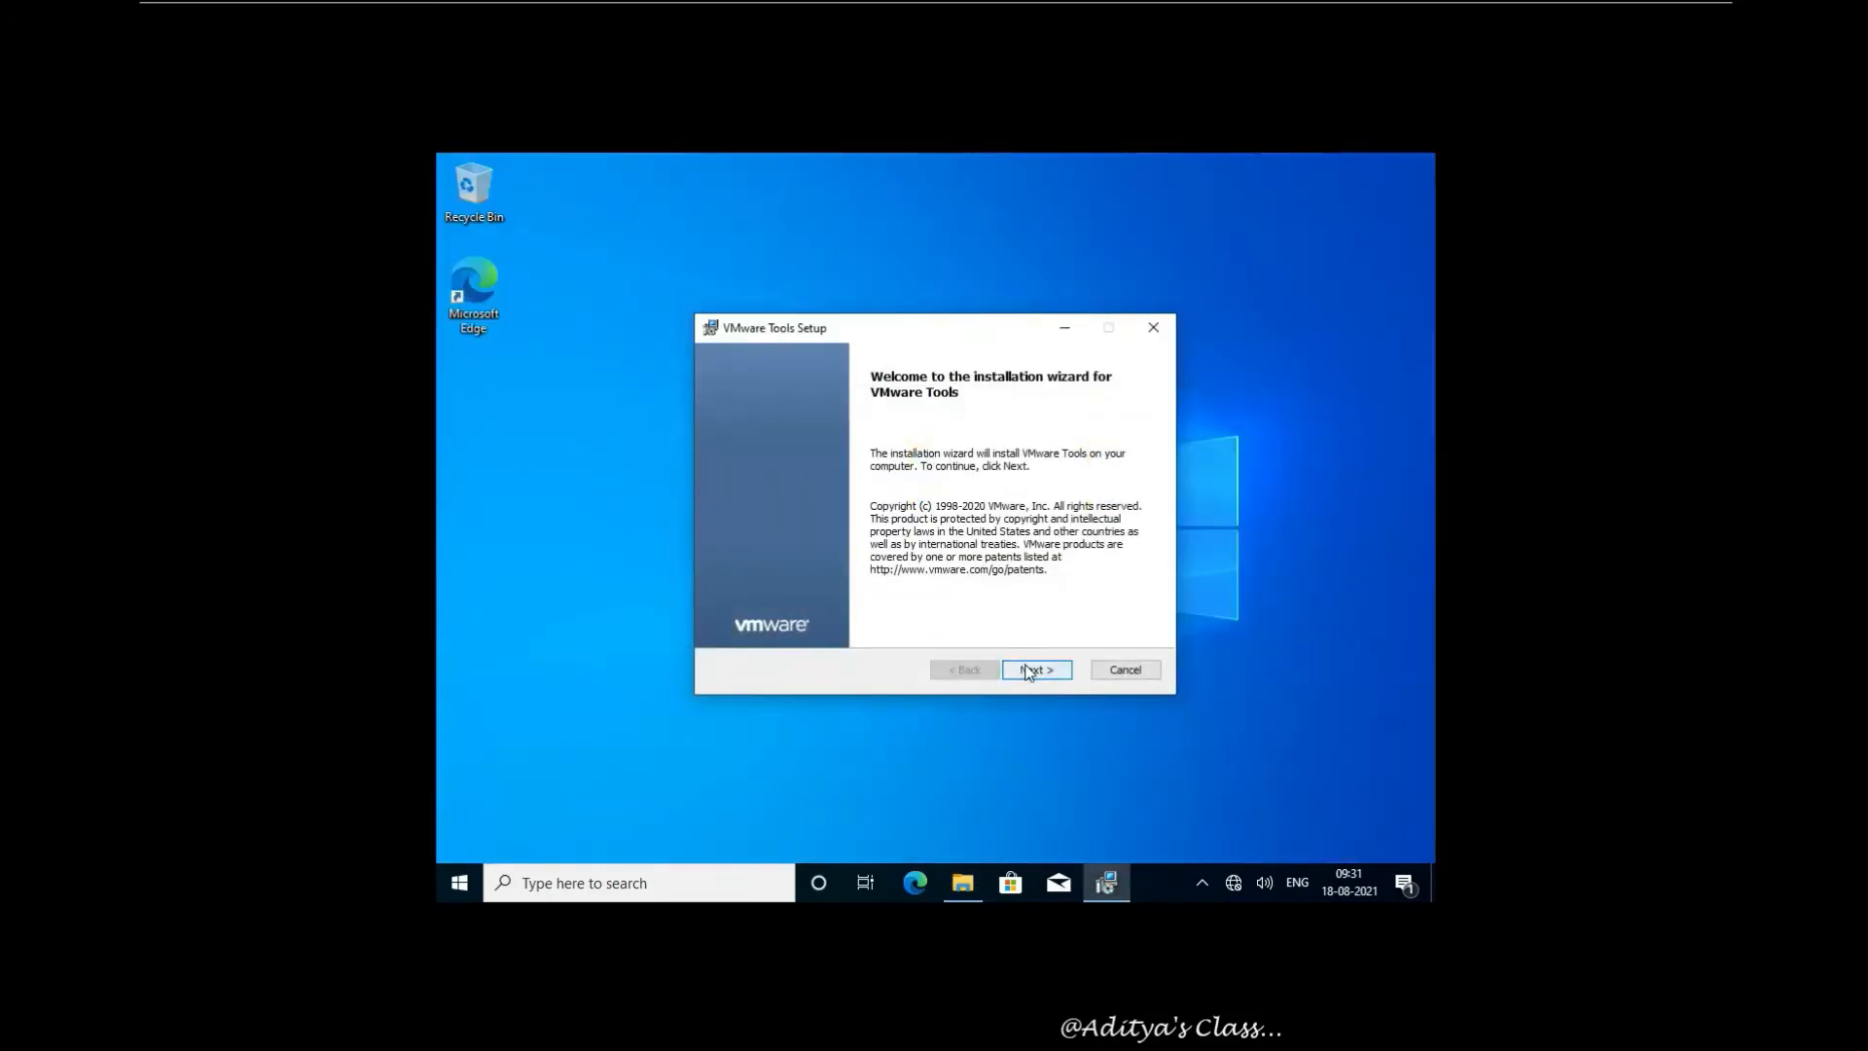
click(1034, 668)
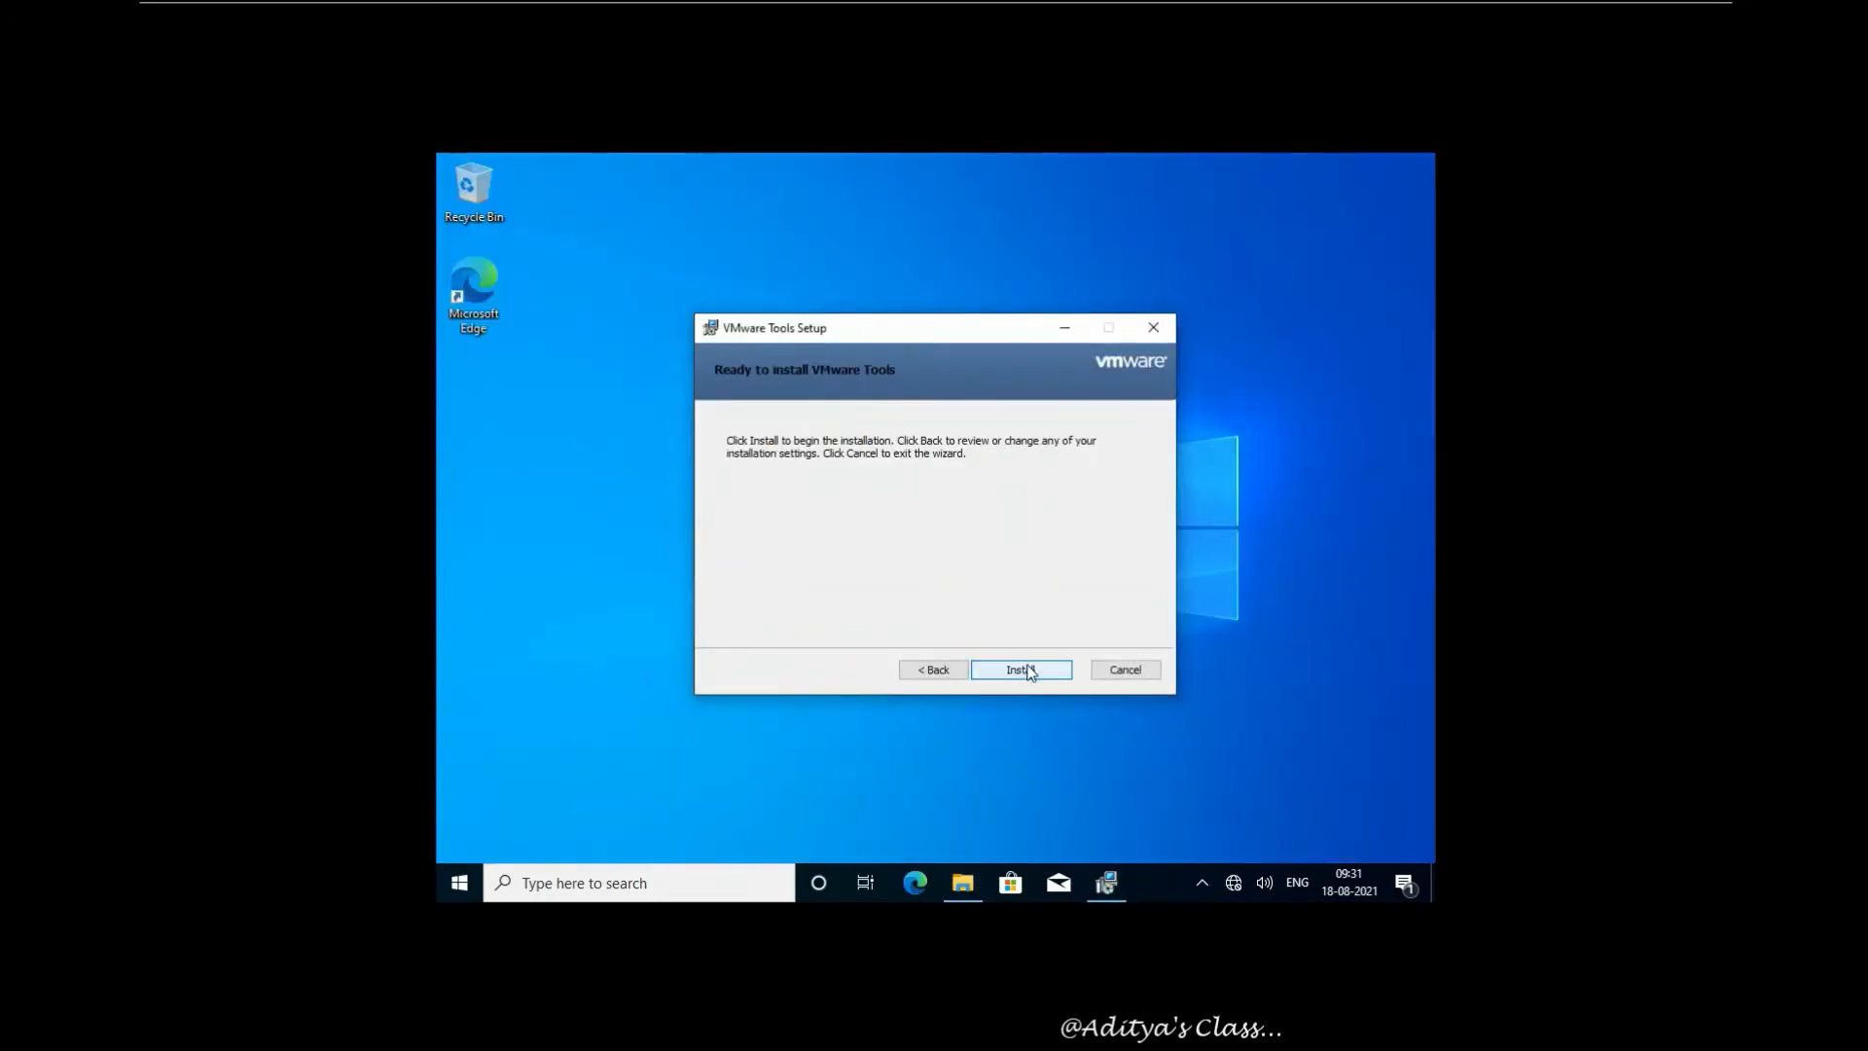
click(1022, 667)
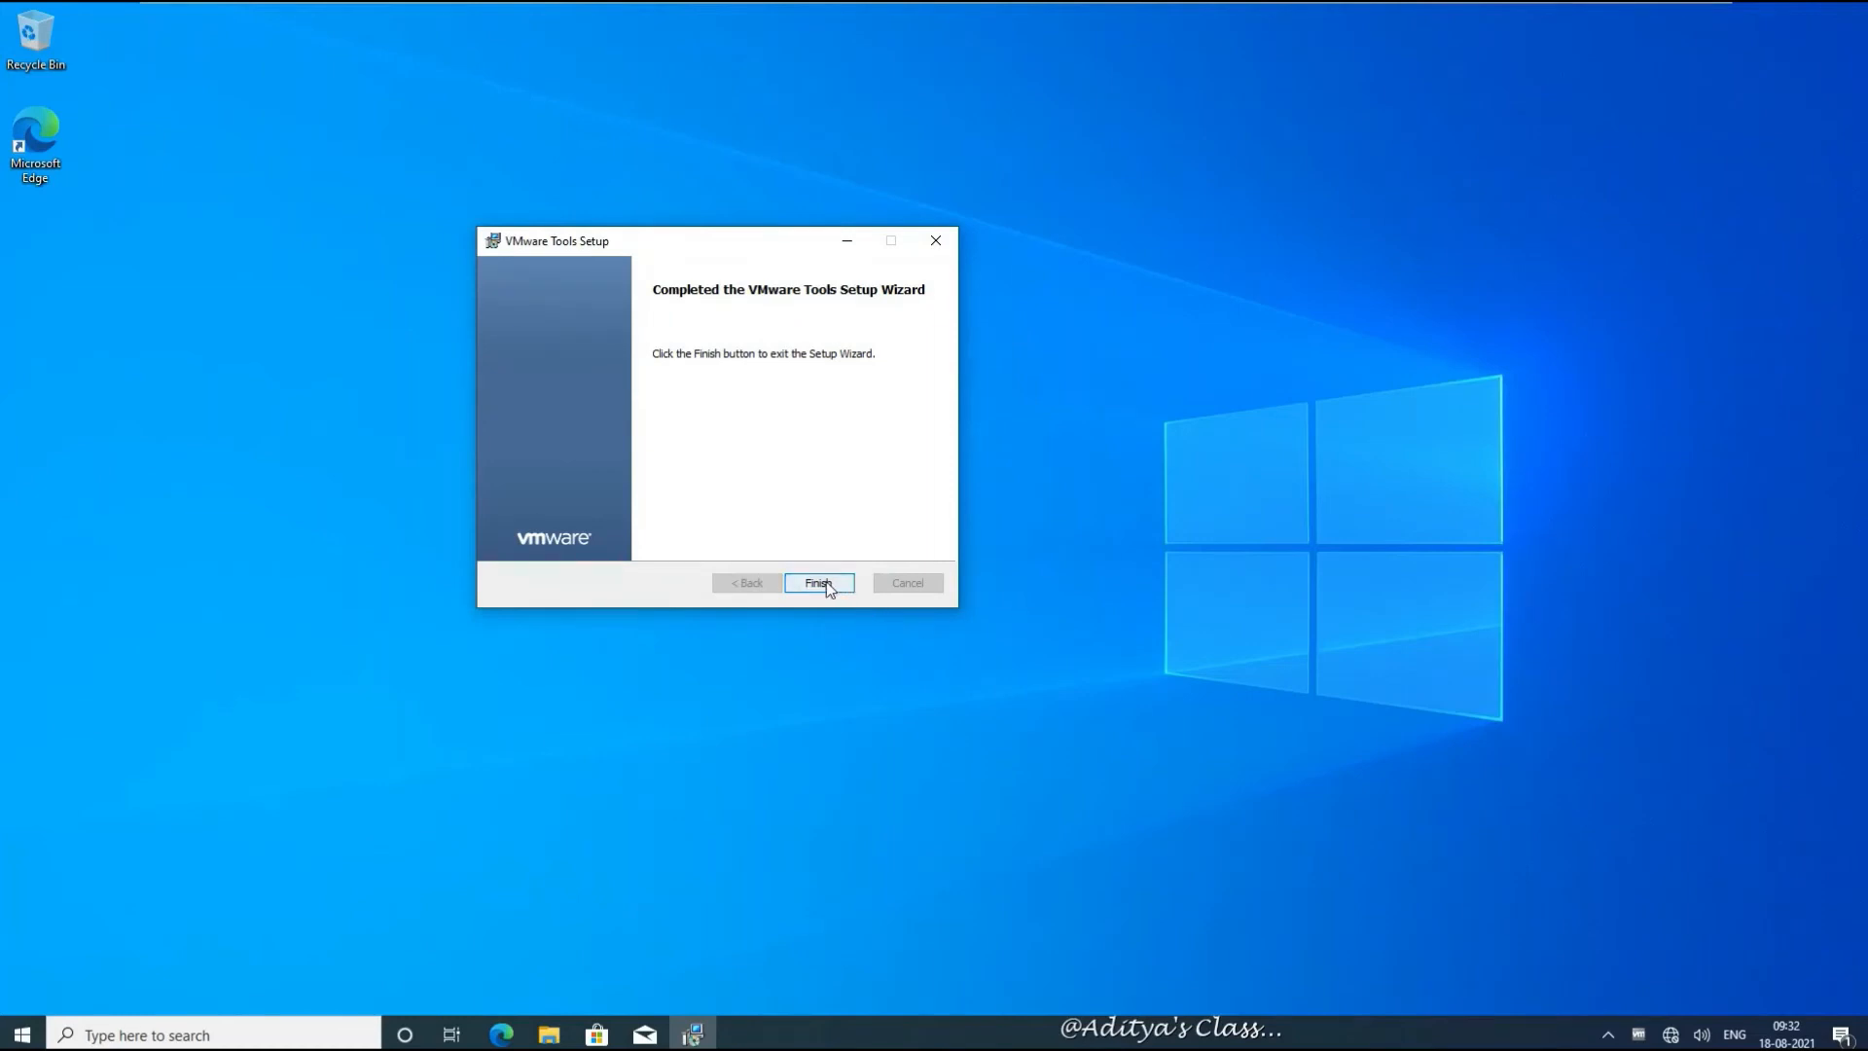
click(819, 582)
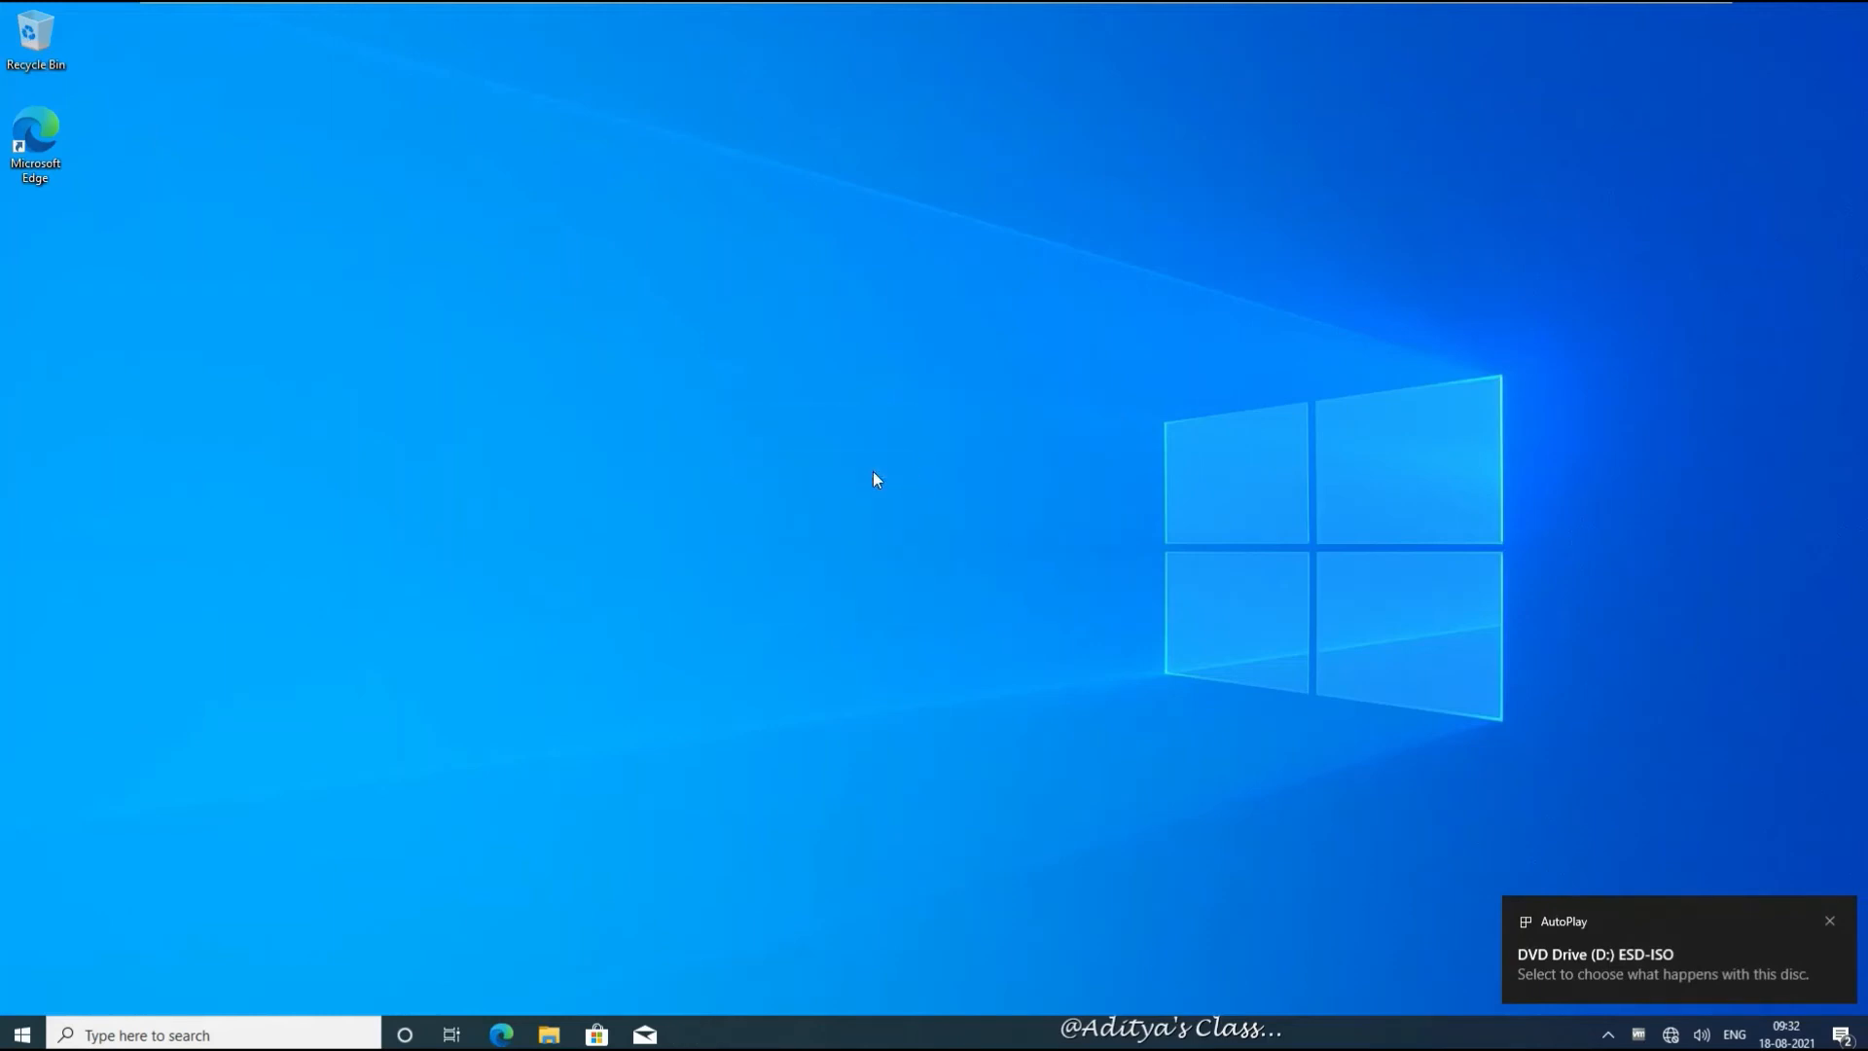
Reach the Display settings page from the desktop shortcut menu, maximized
right_click(875, 478)
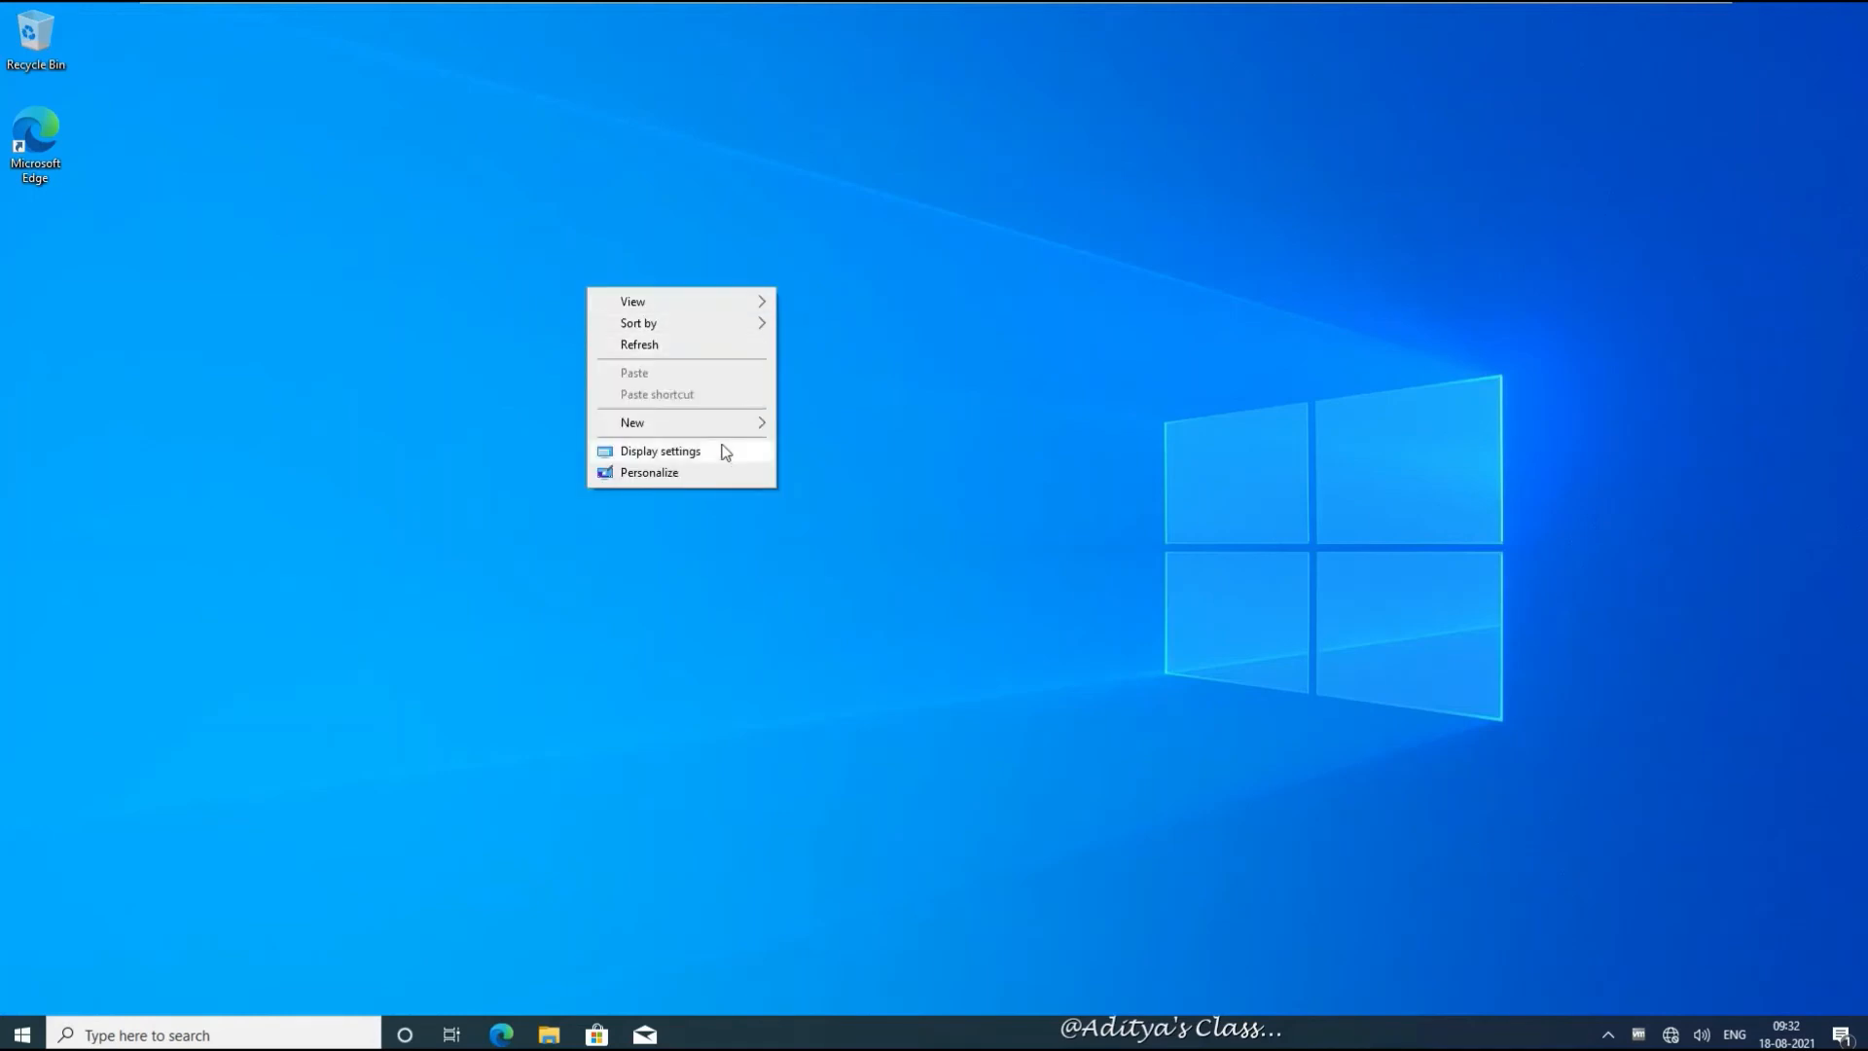
click(660, 450)
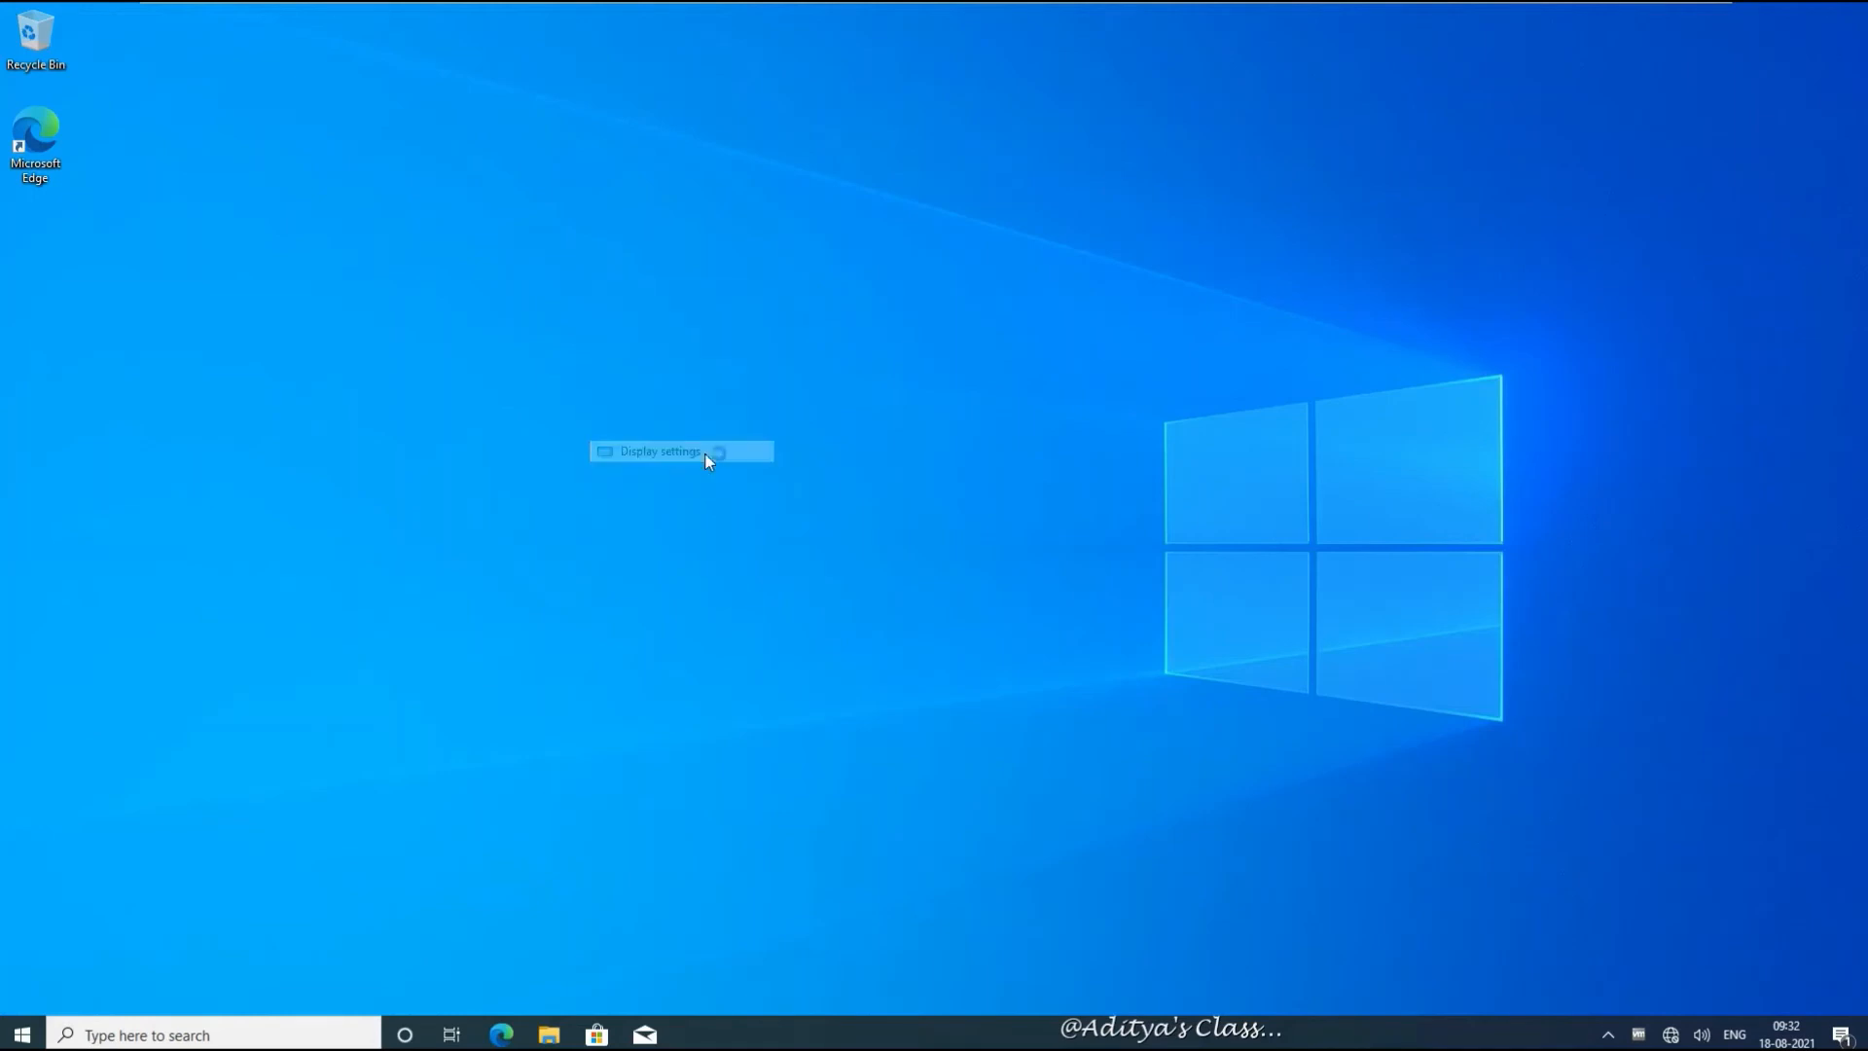
click(662, 451)
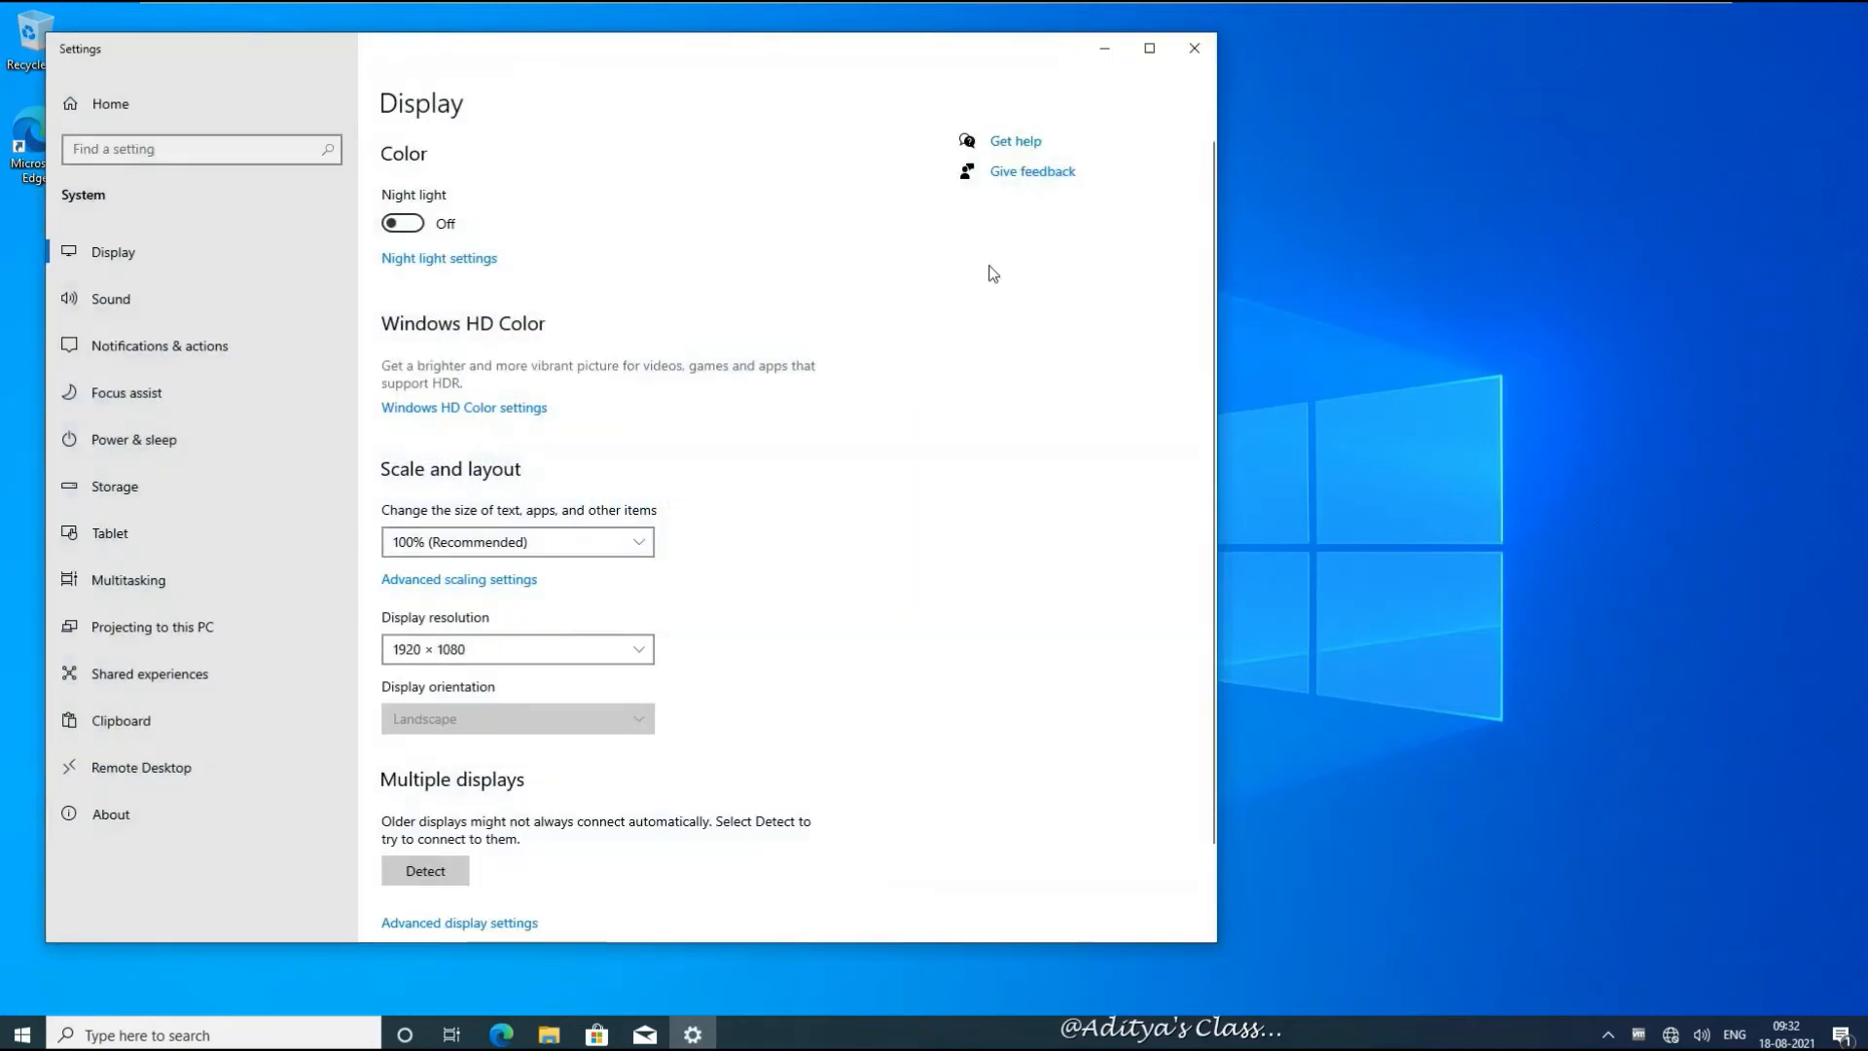
click(1148, 49)
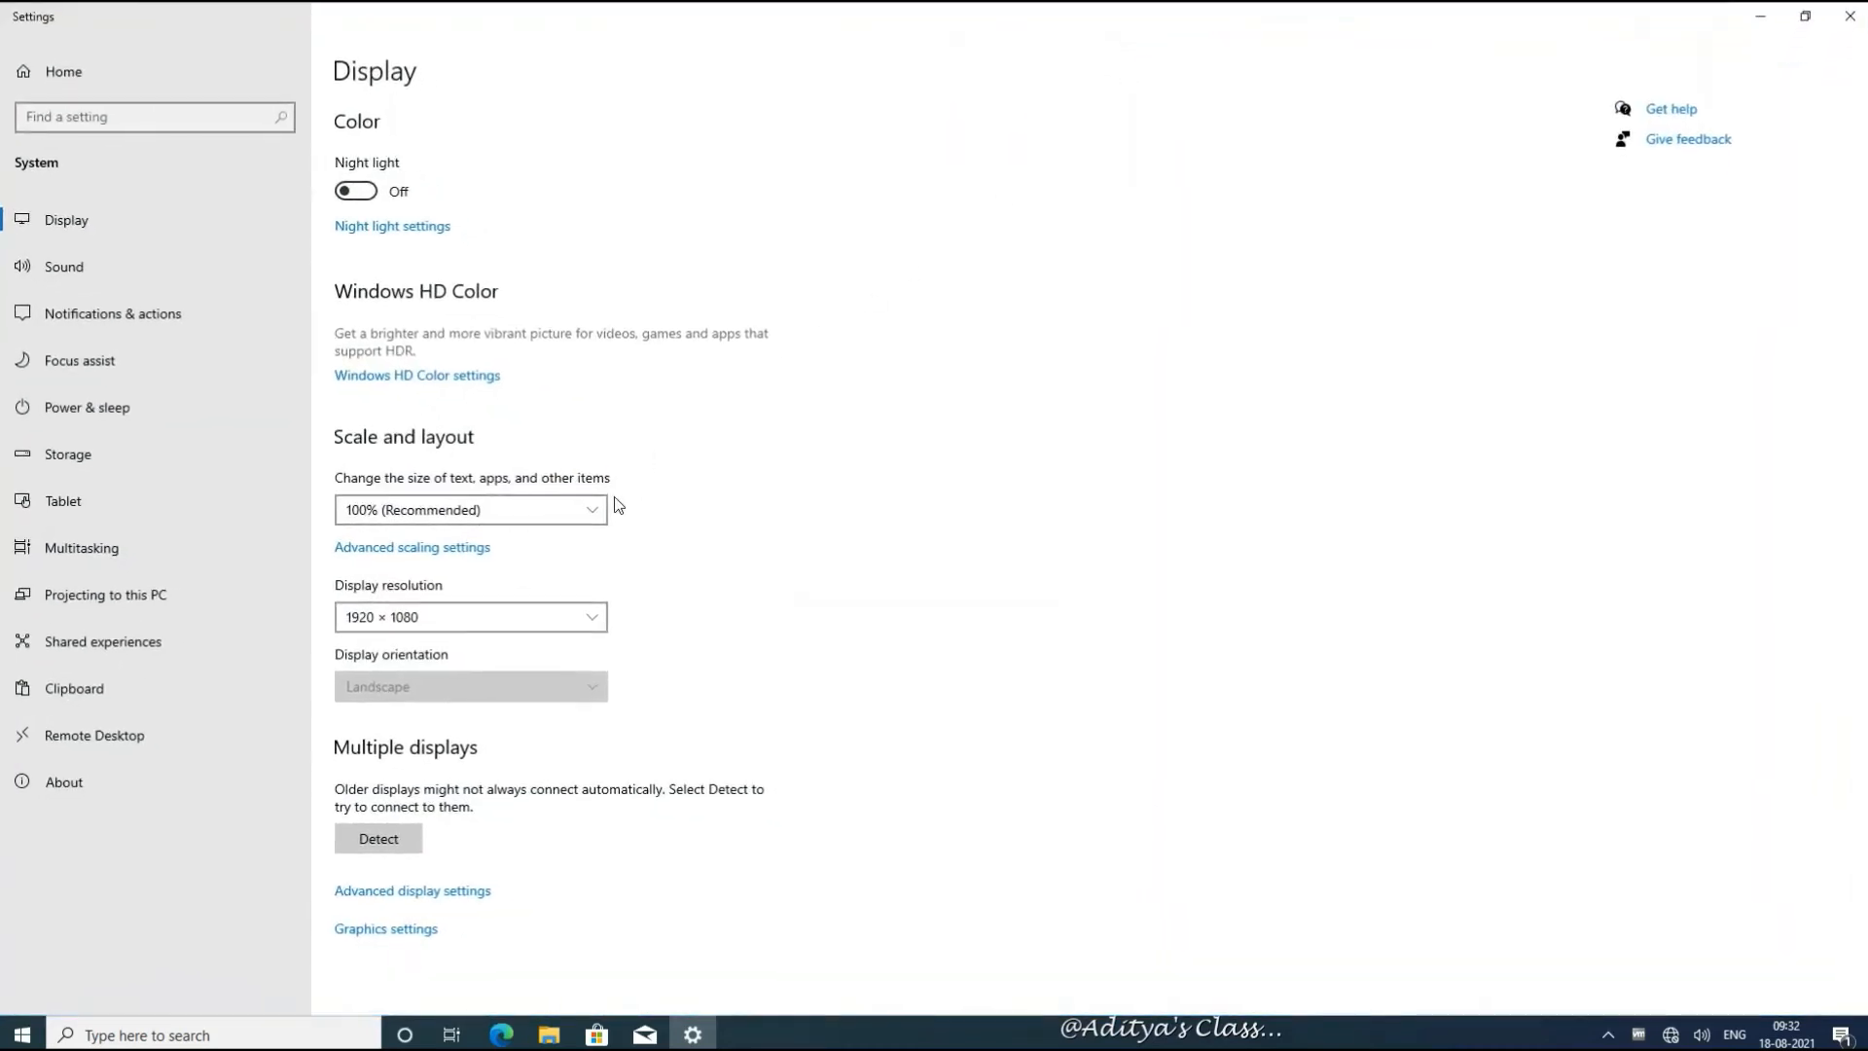
Set text and app scaling to 125% so desktop items appear larger
click(469, 508)
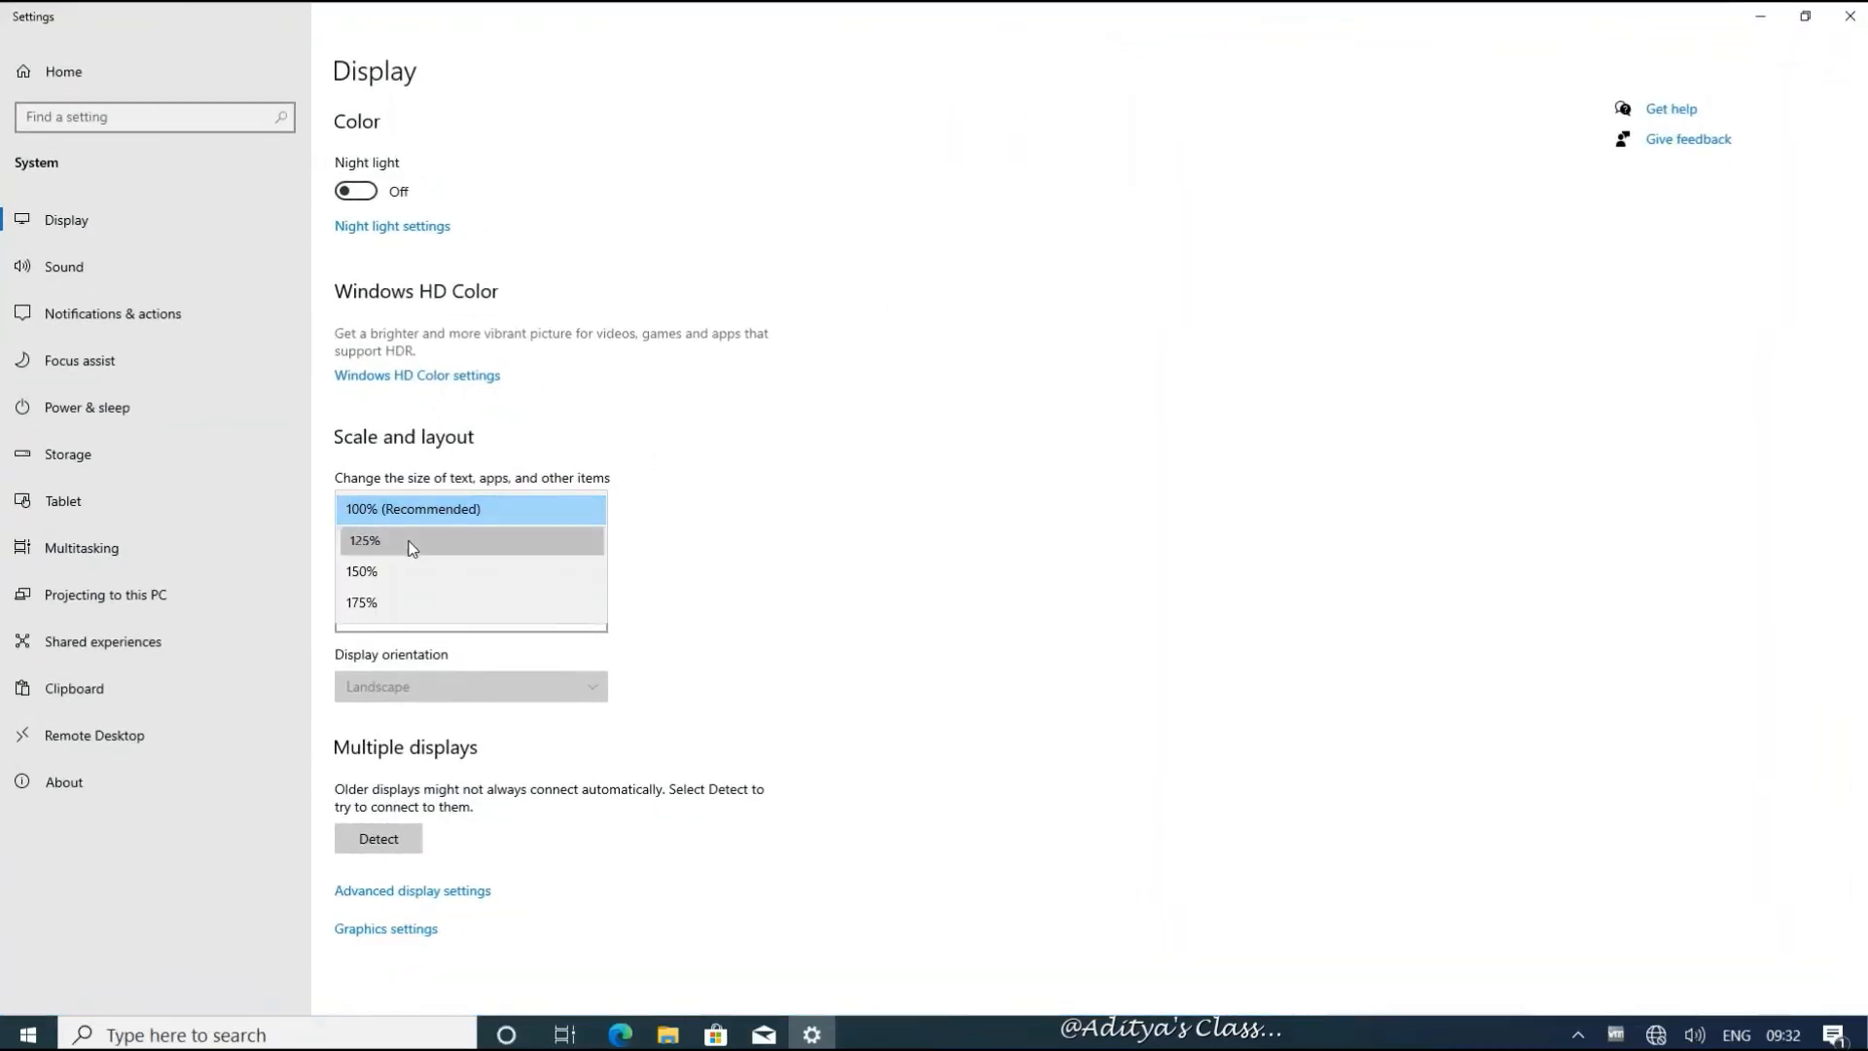
click(364, 539)
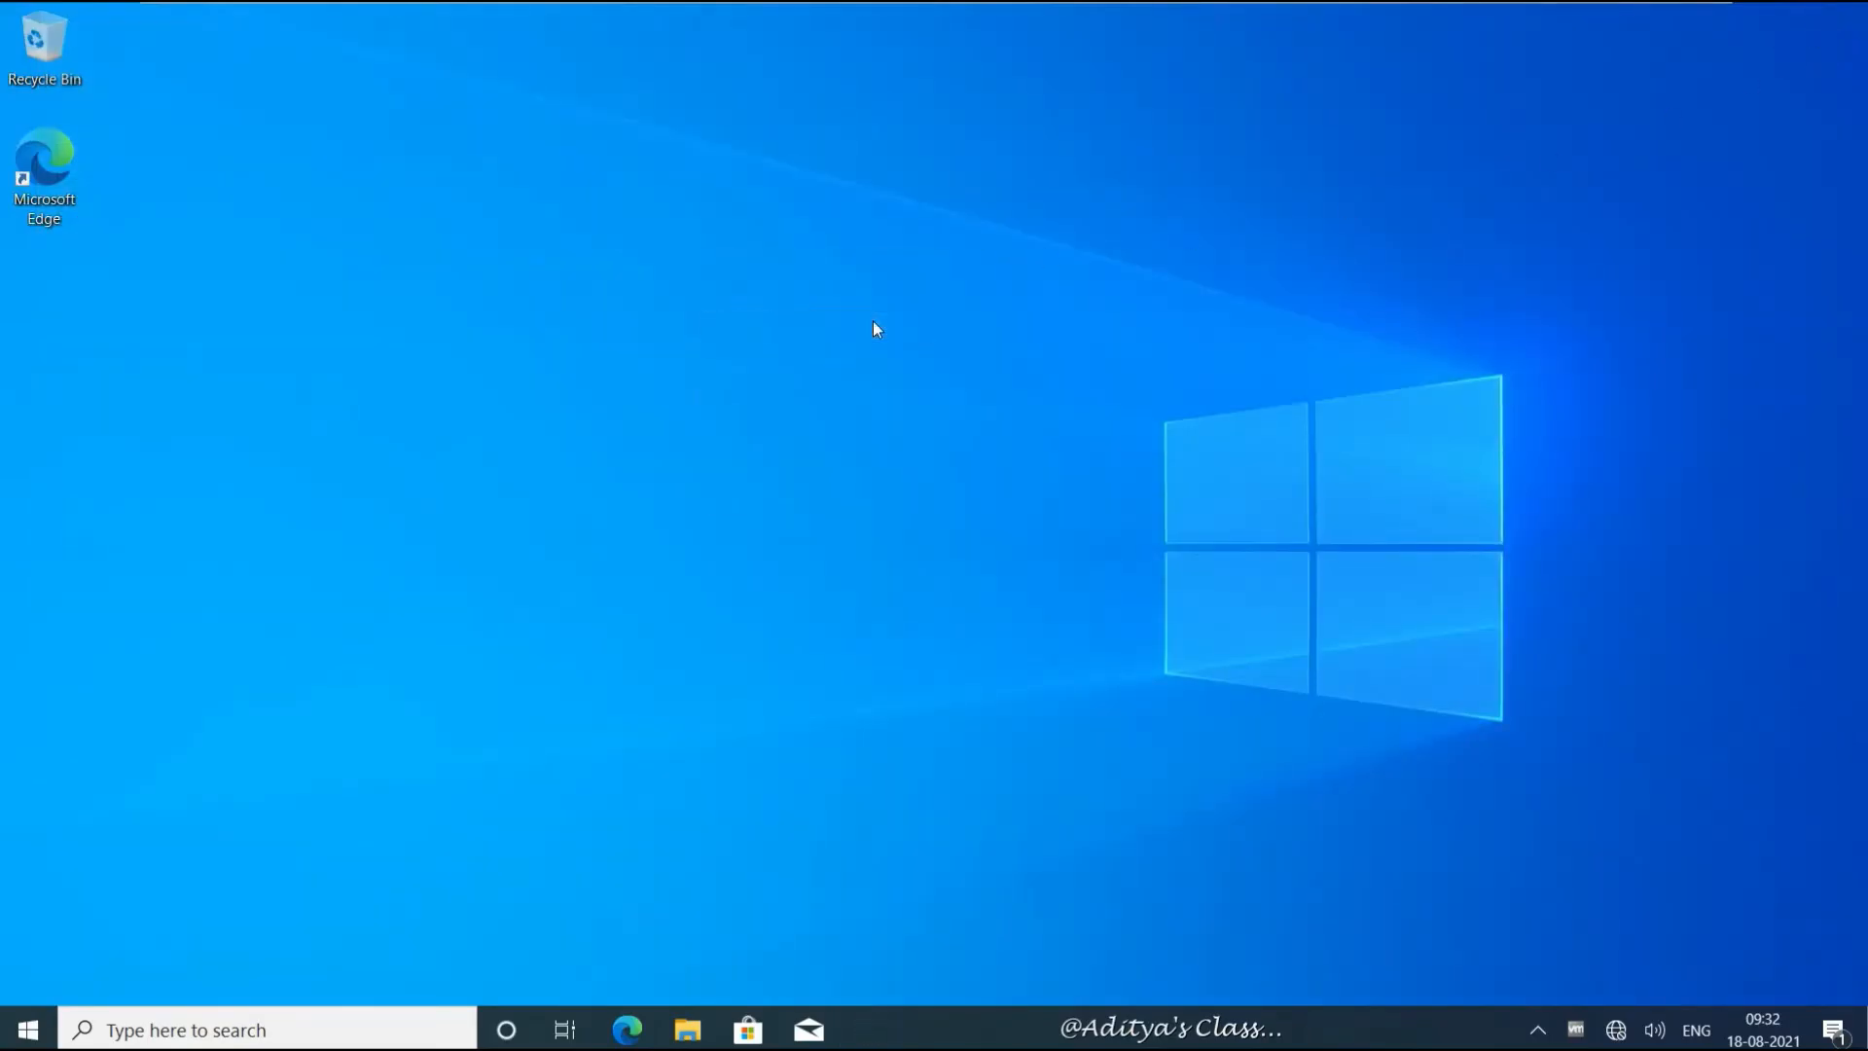
mouse_move(876, 794)
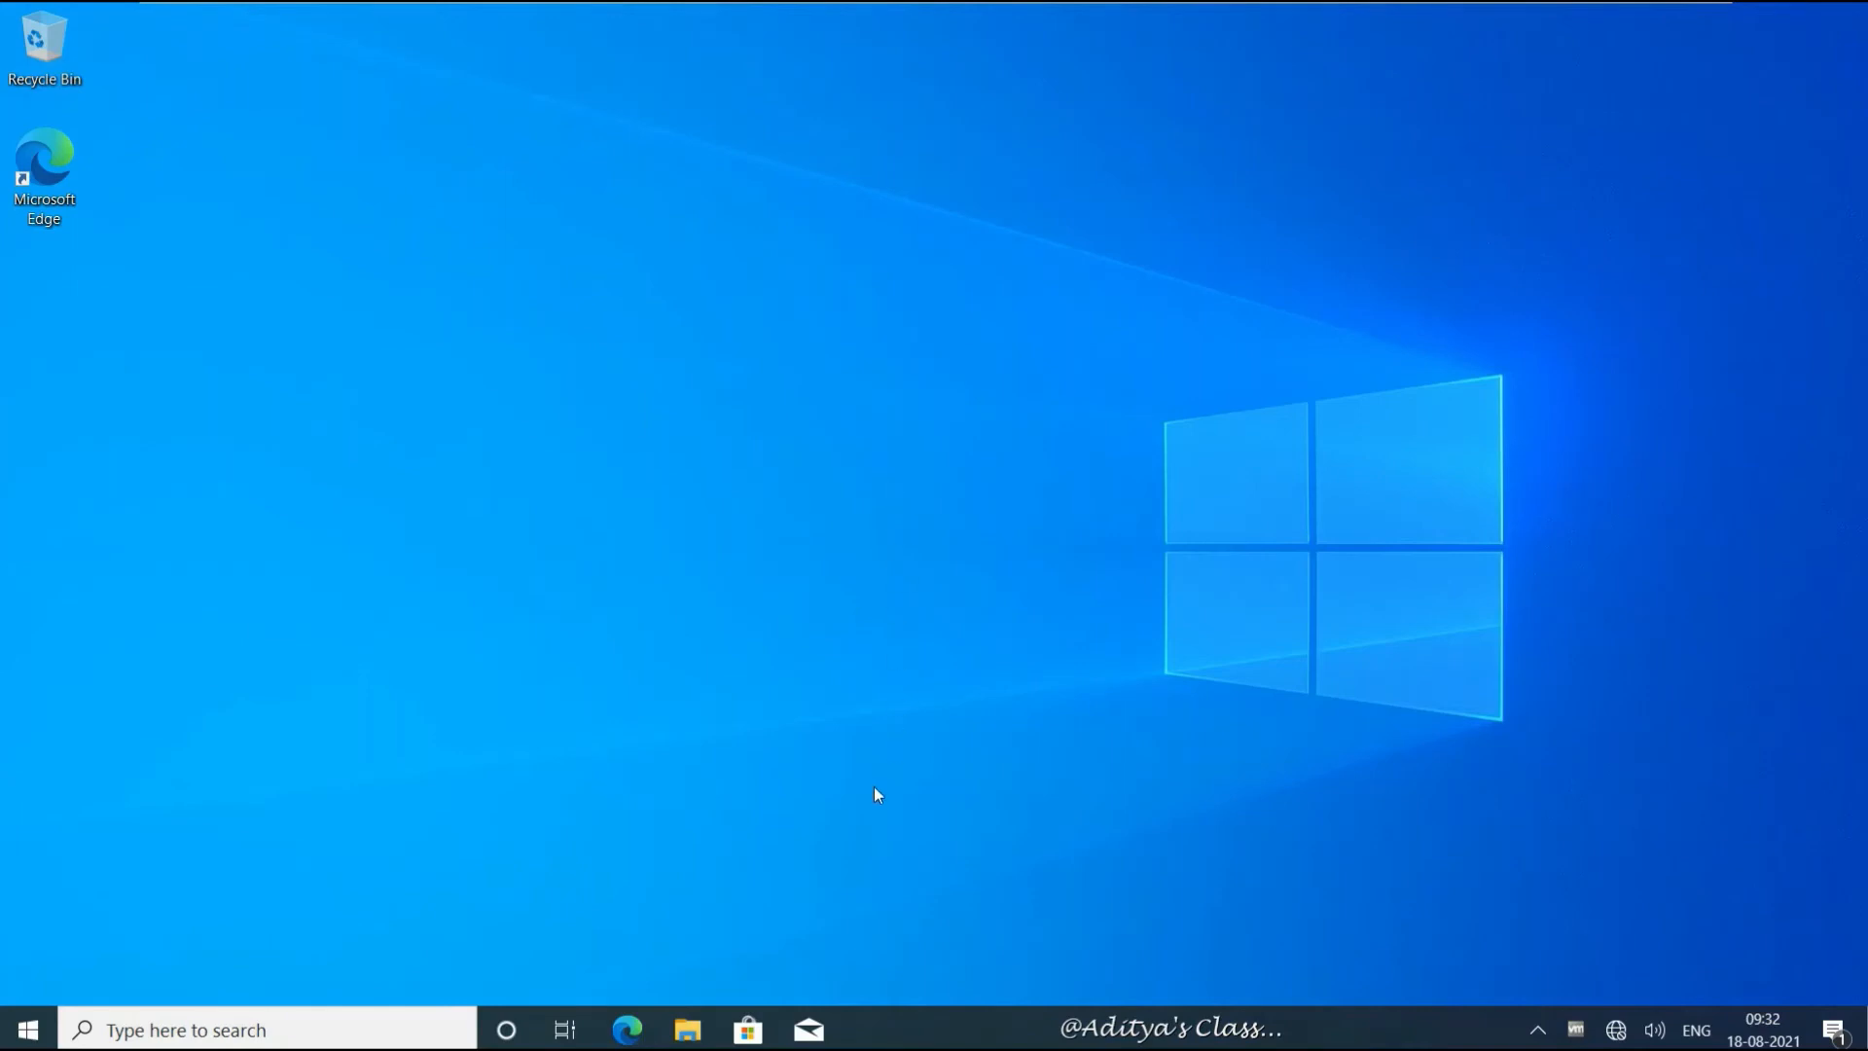
right_click(687, 1029)
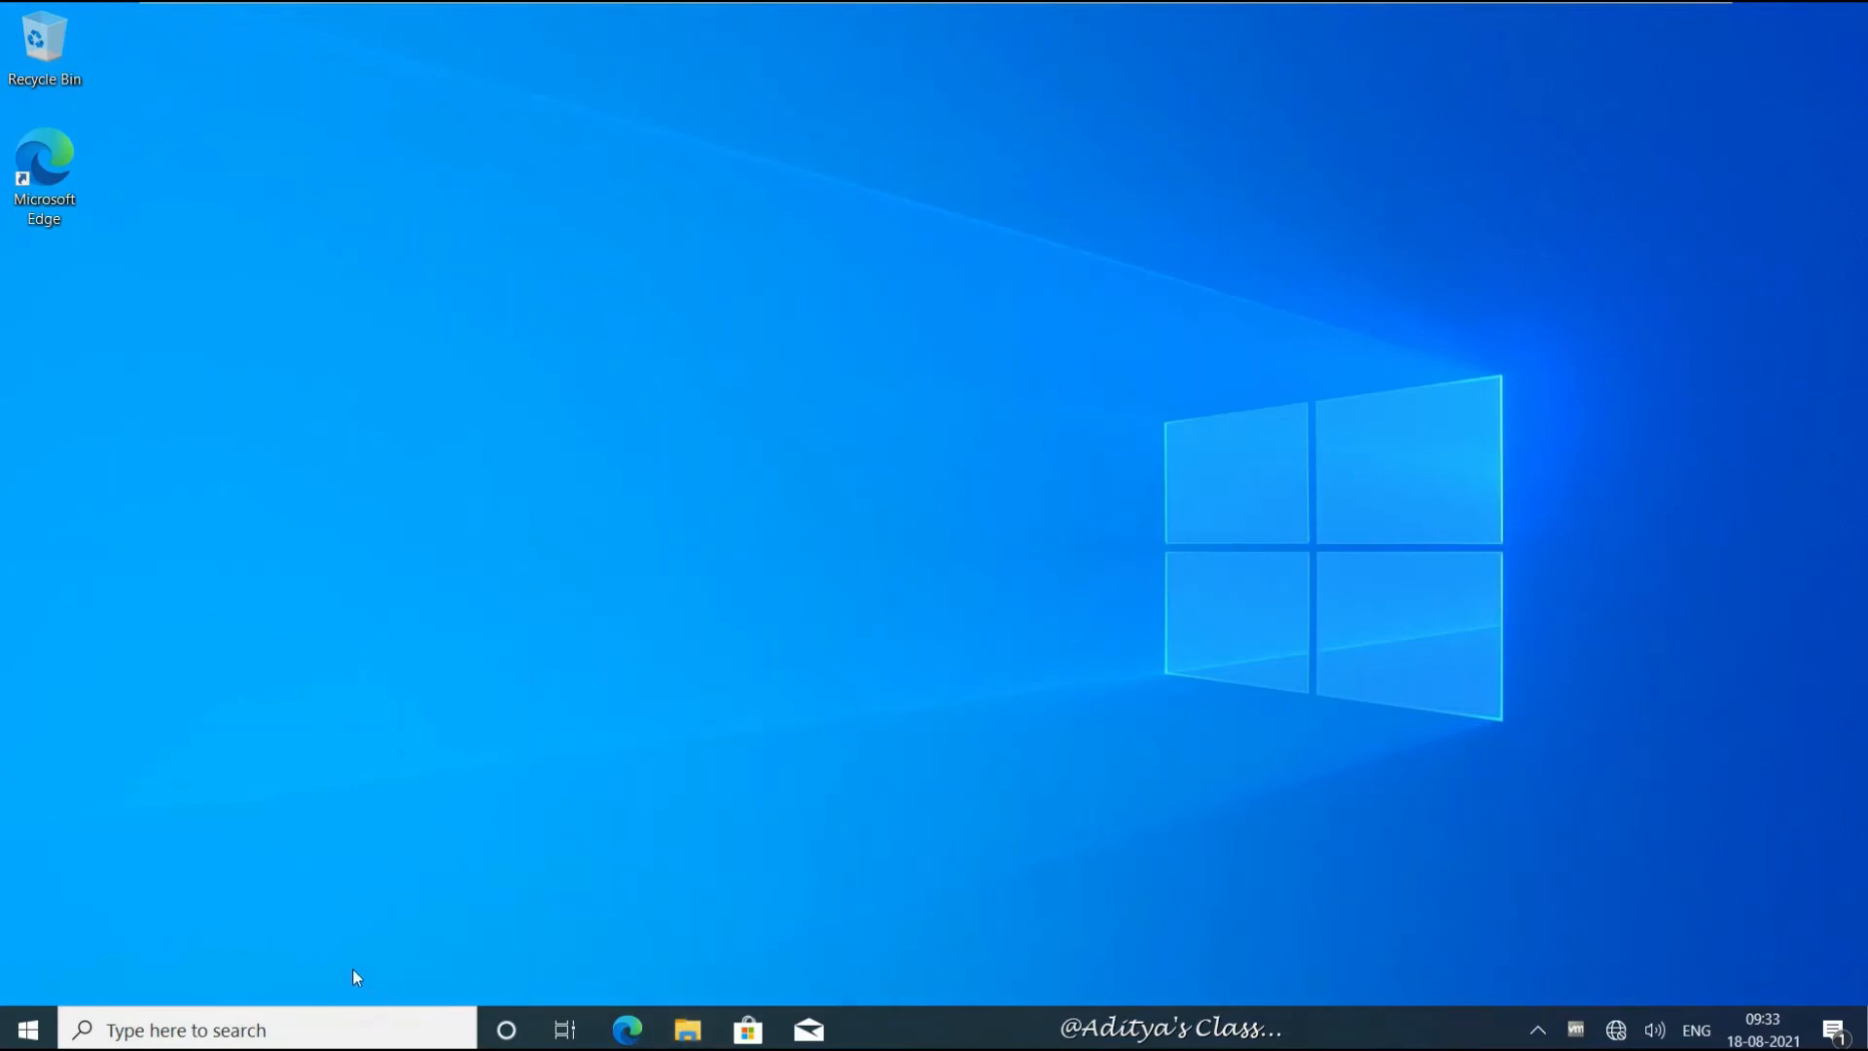
Bring up the Windows Settings home page from the Start menu
click(25, 1030)
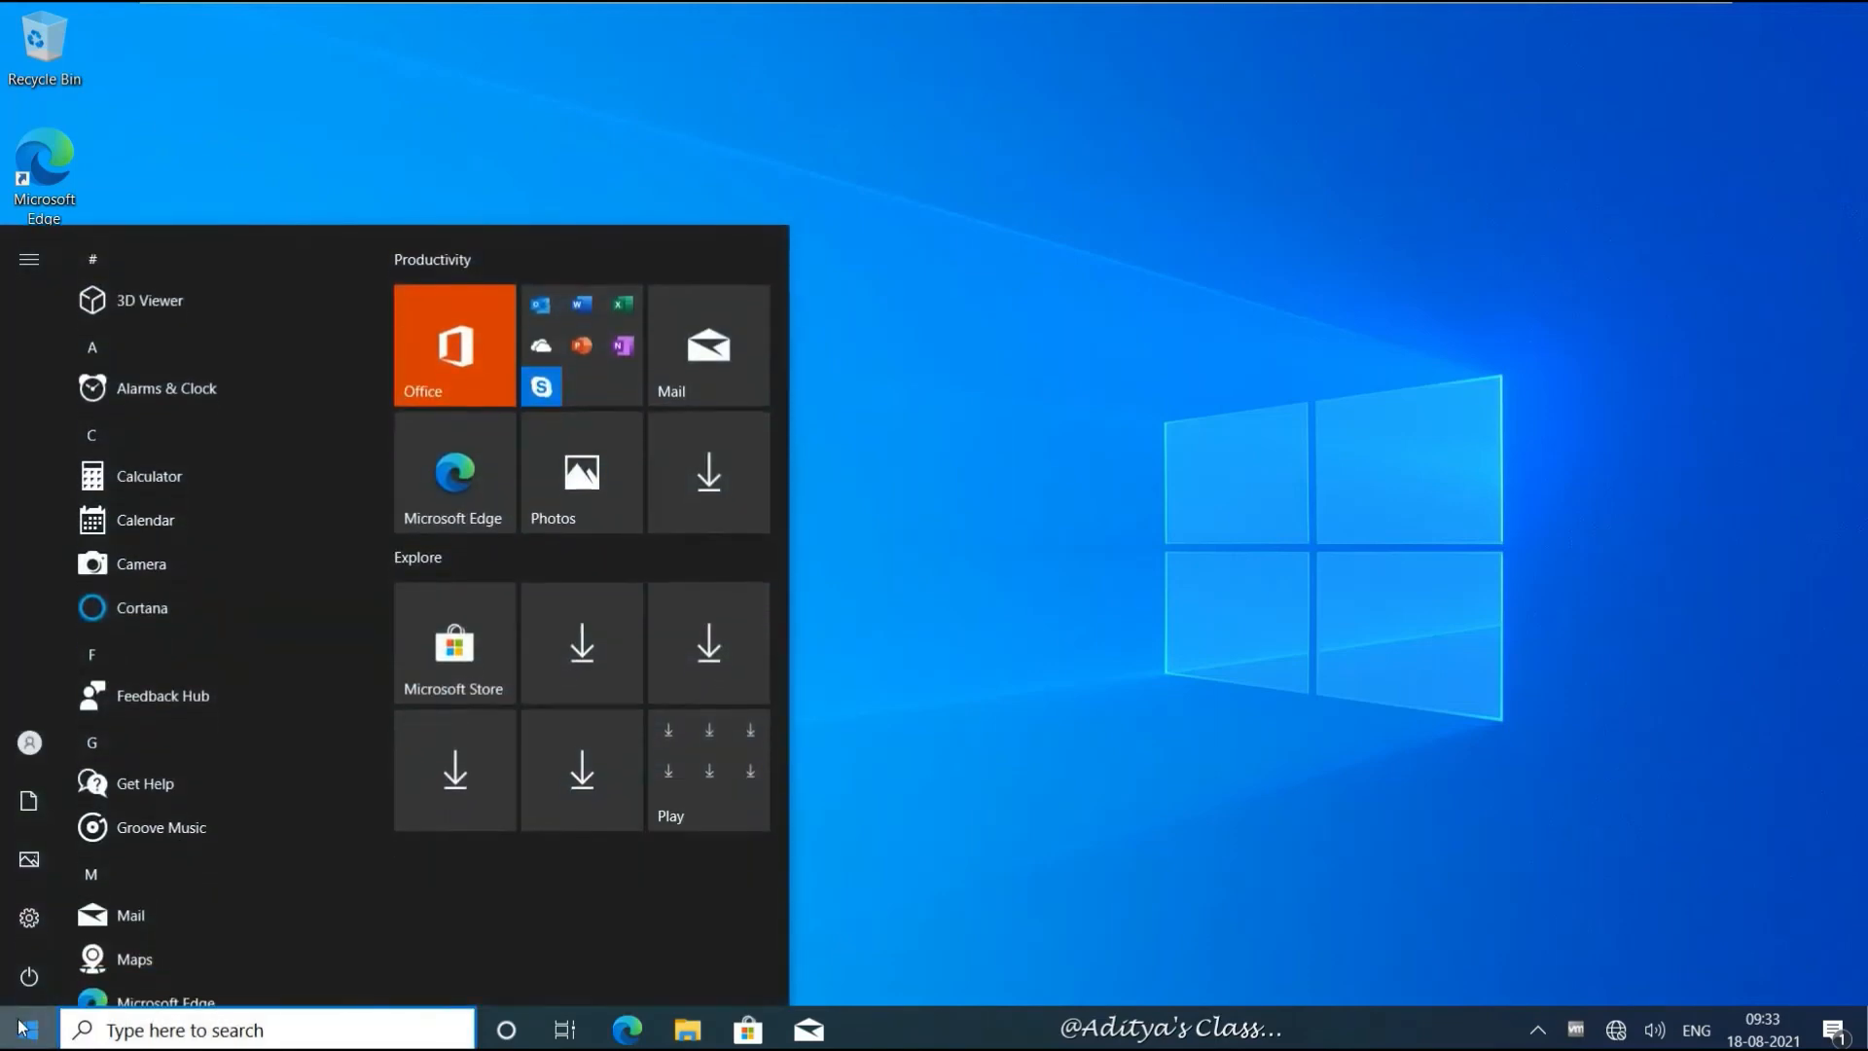
mouse_move(29, 917)
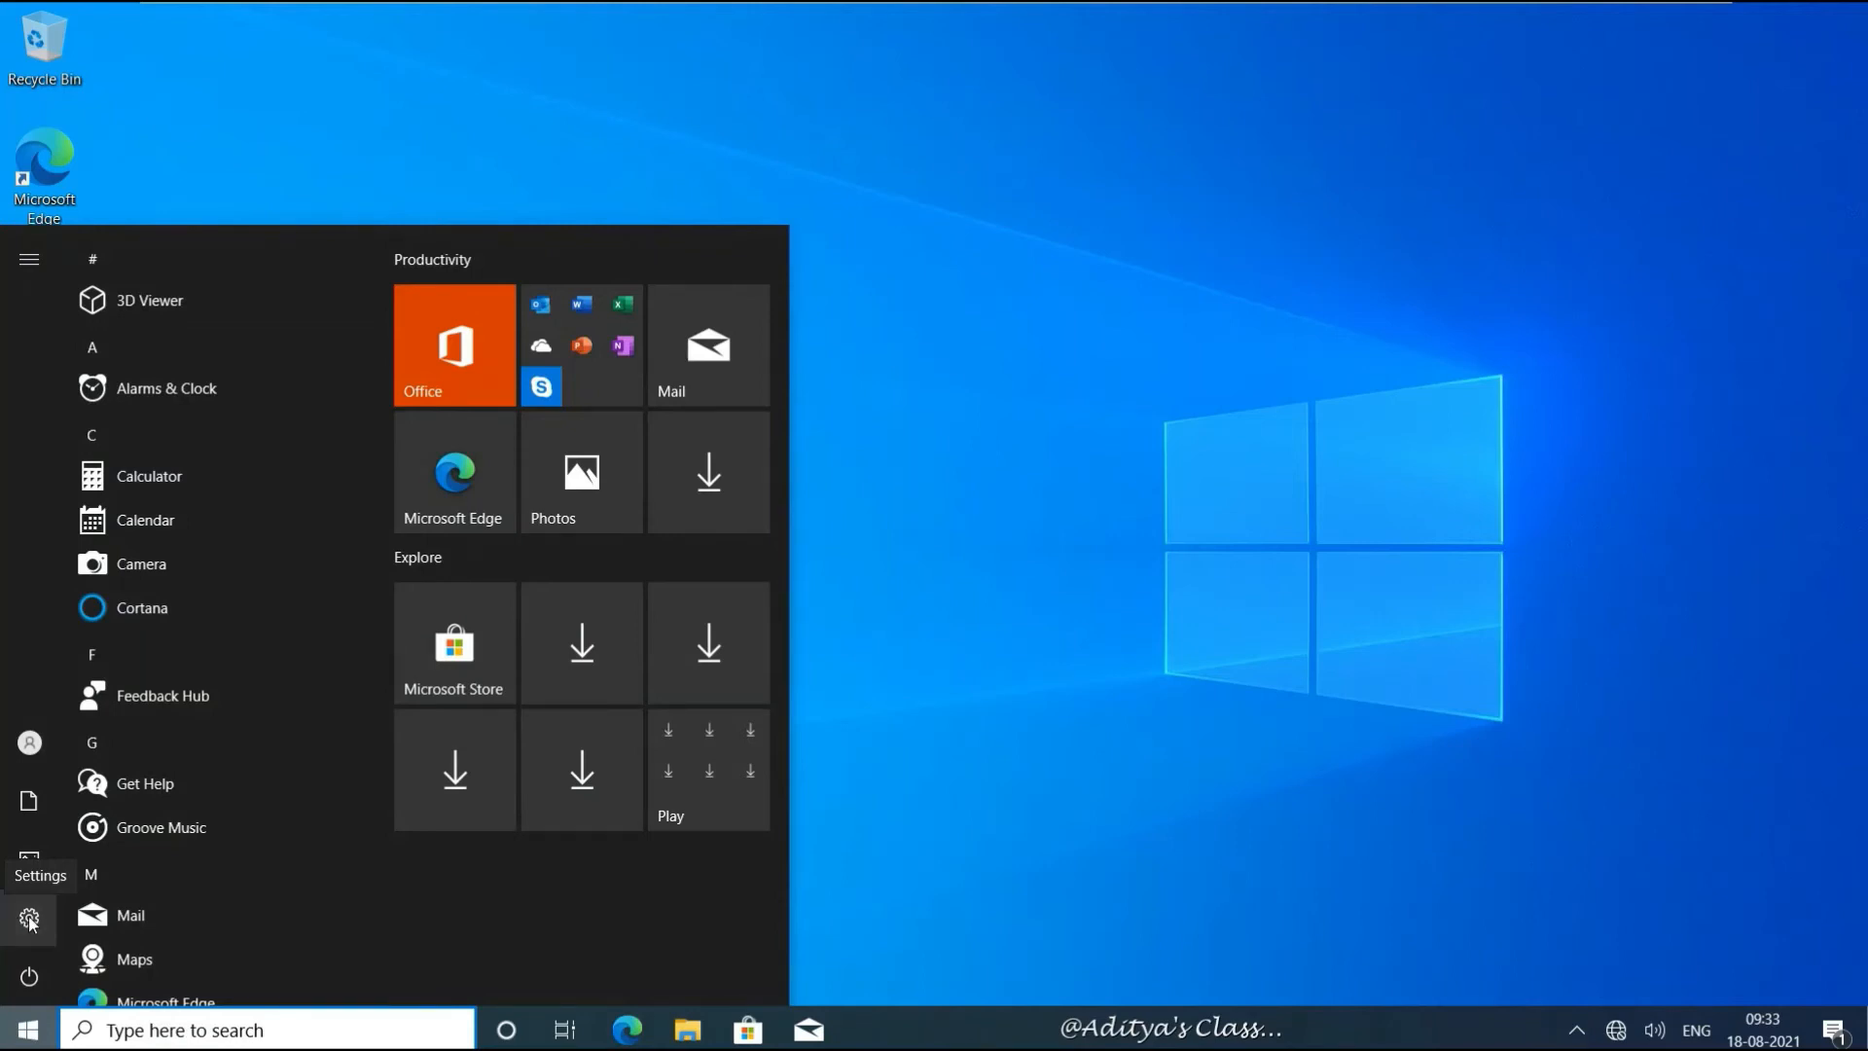
click(29, 920)
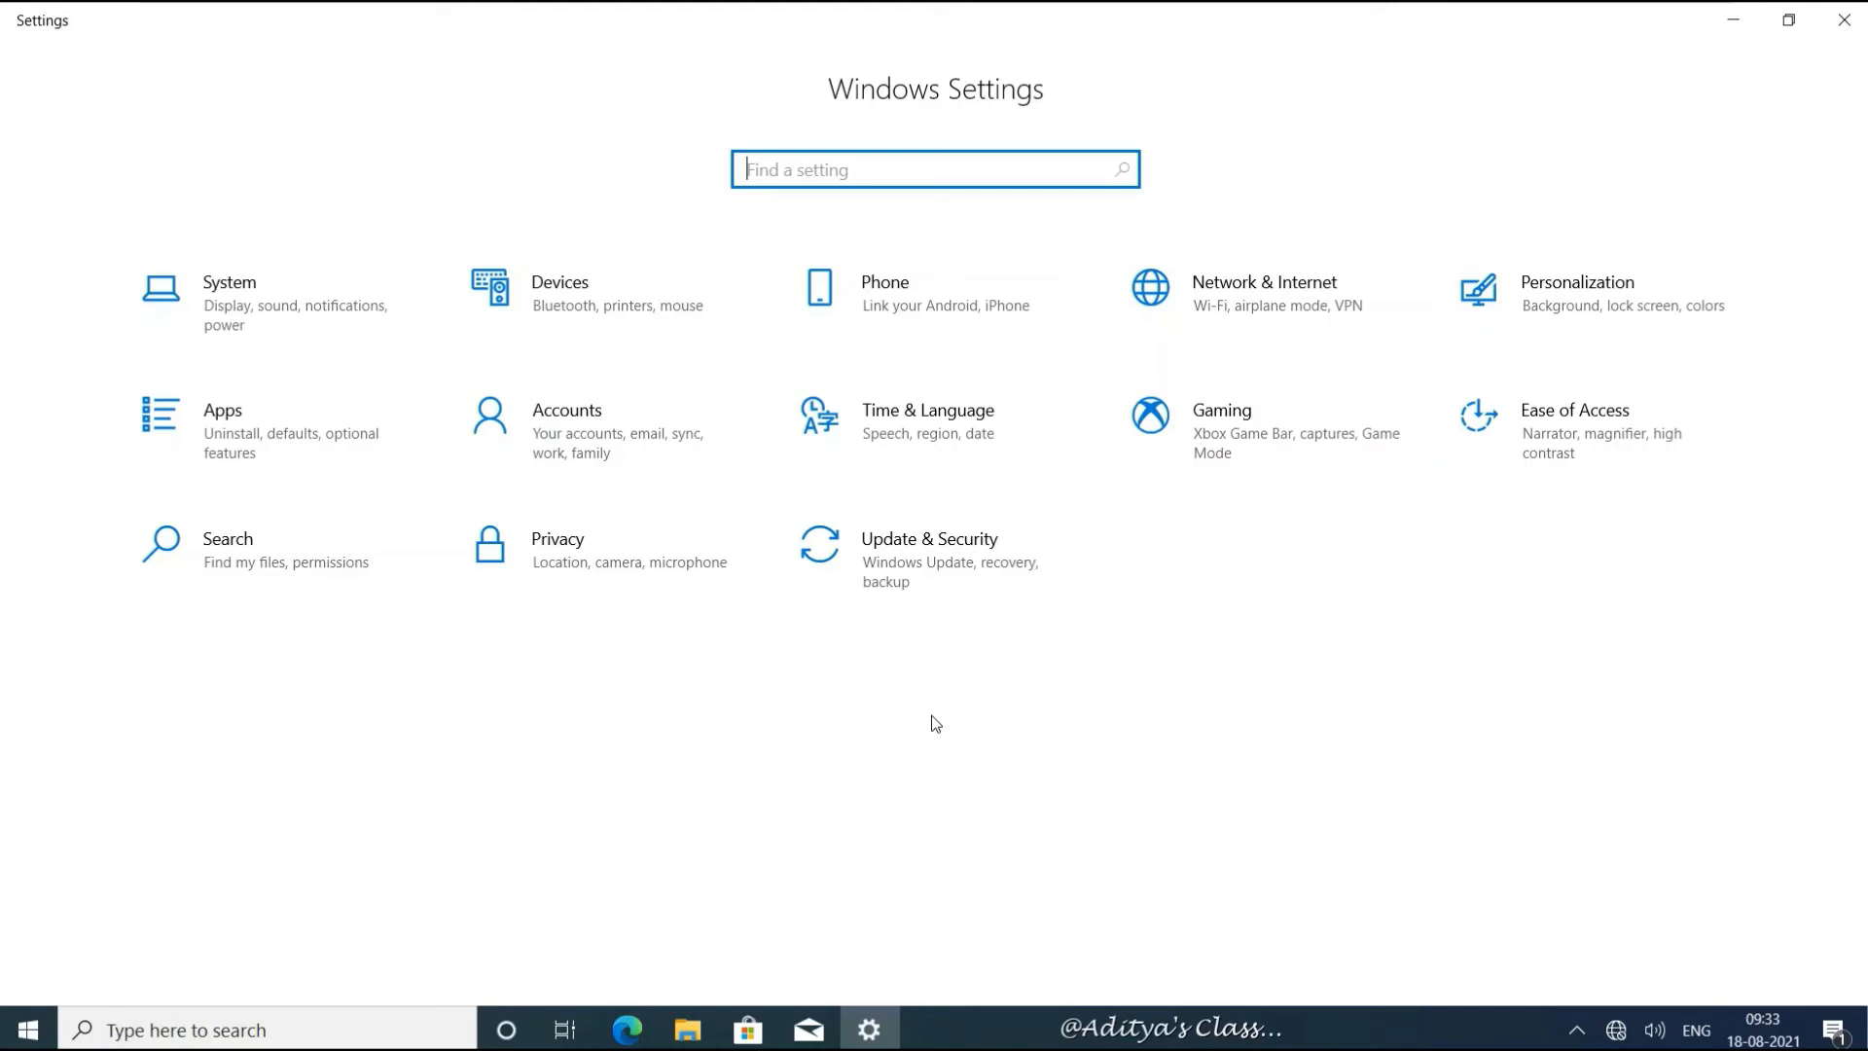
mouse_move(321, 318)
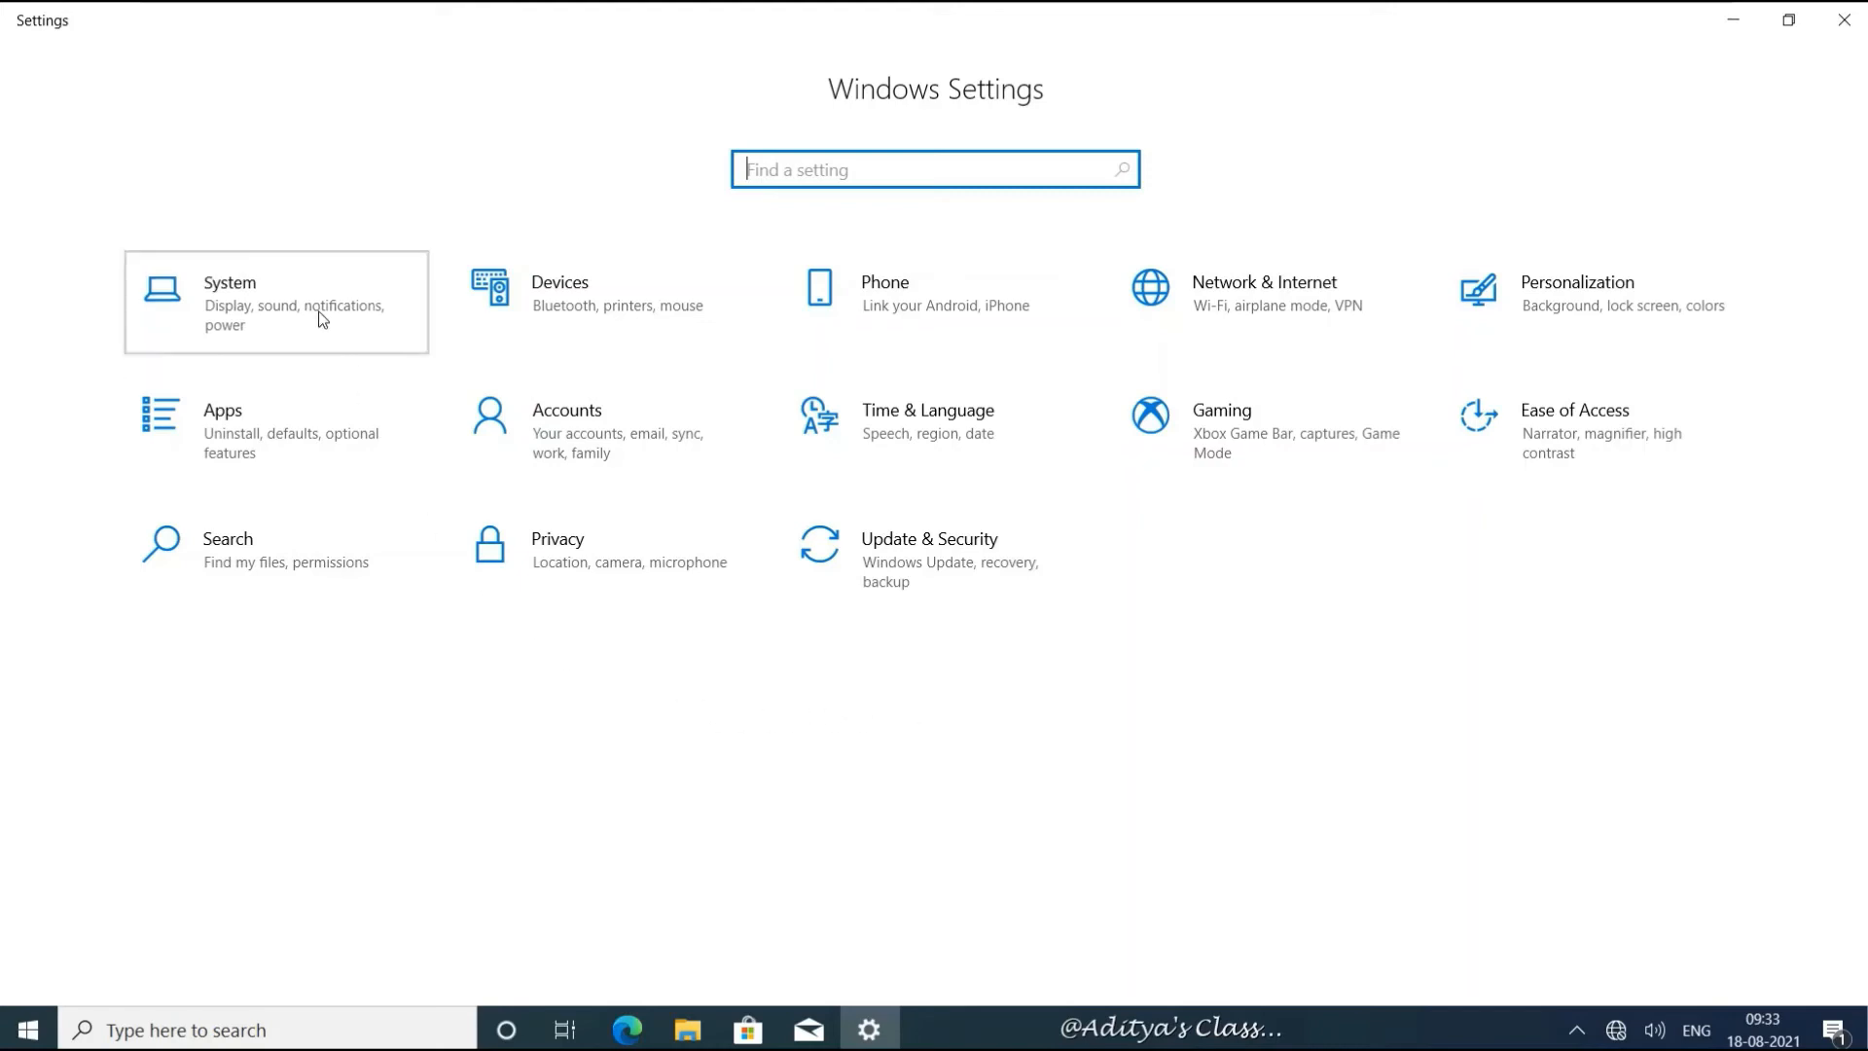
View System > About, highlighting the current device name DESKTOP-F9TMV45 and the related settings
click(274, 301)
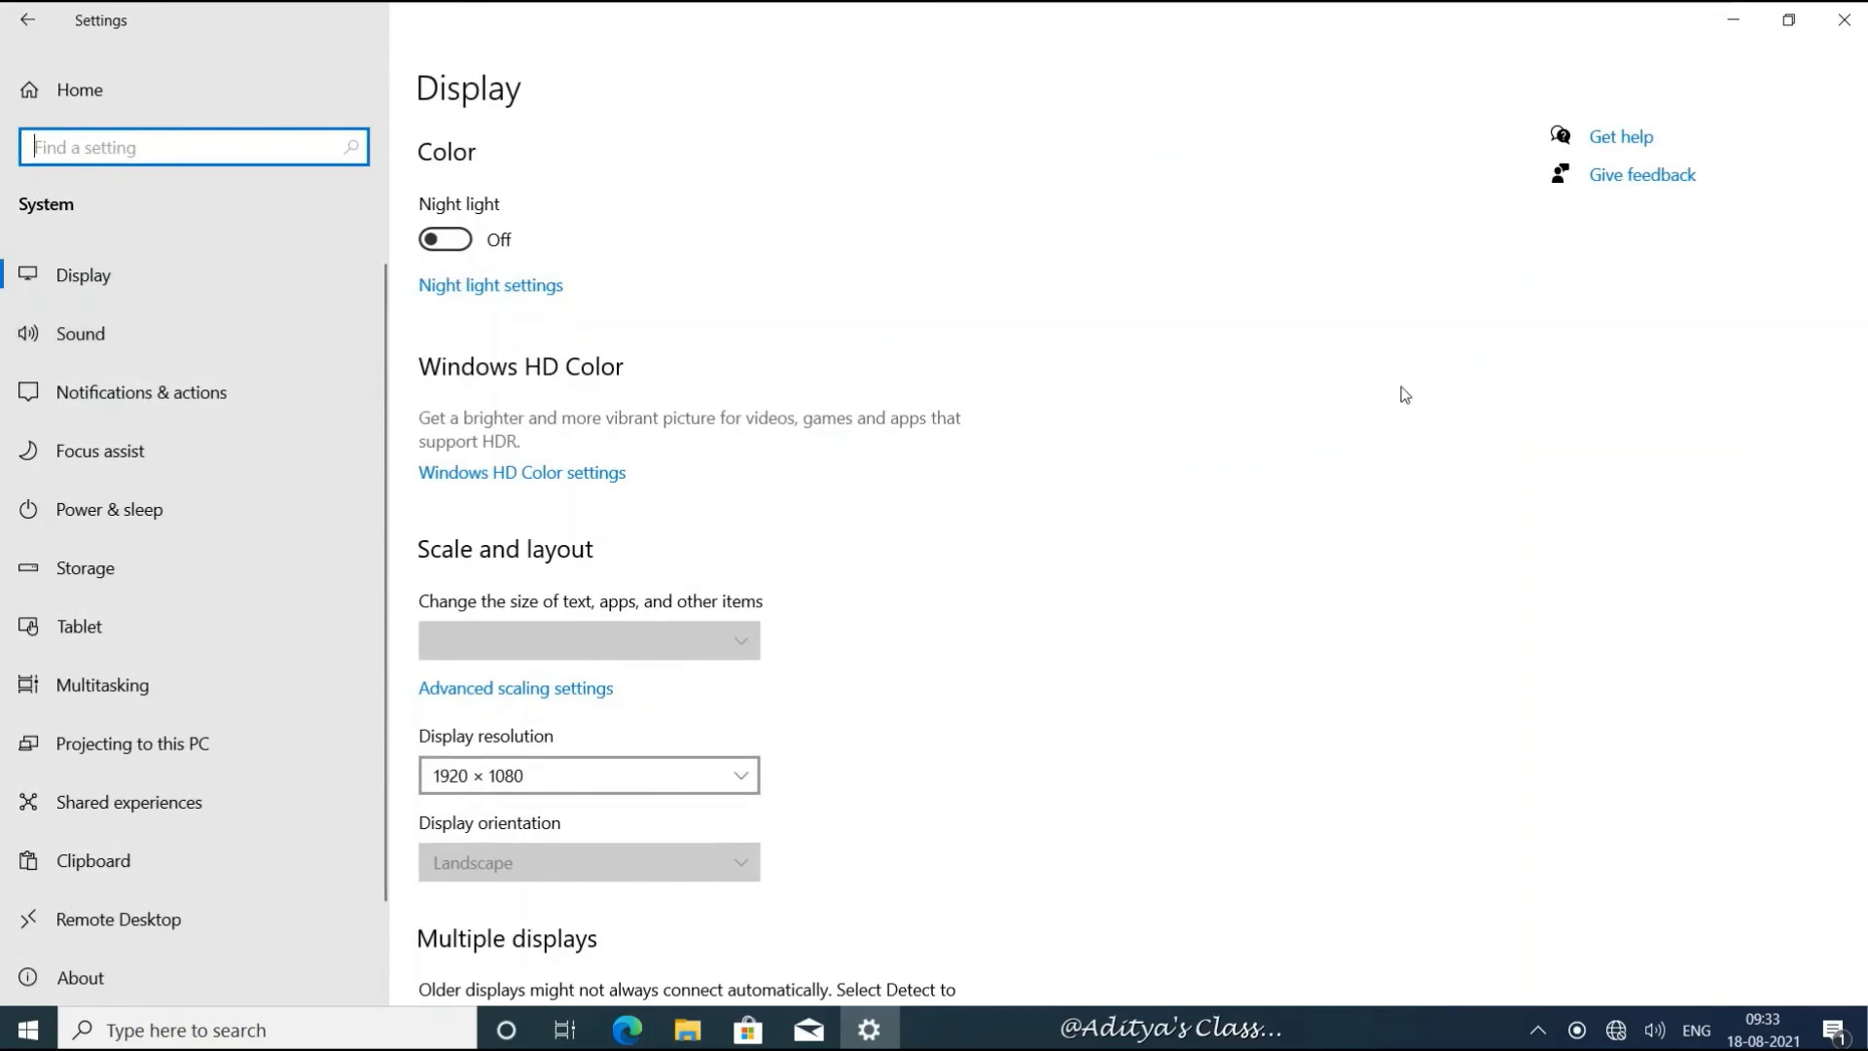
mouse_move(82, 985)
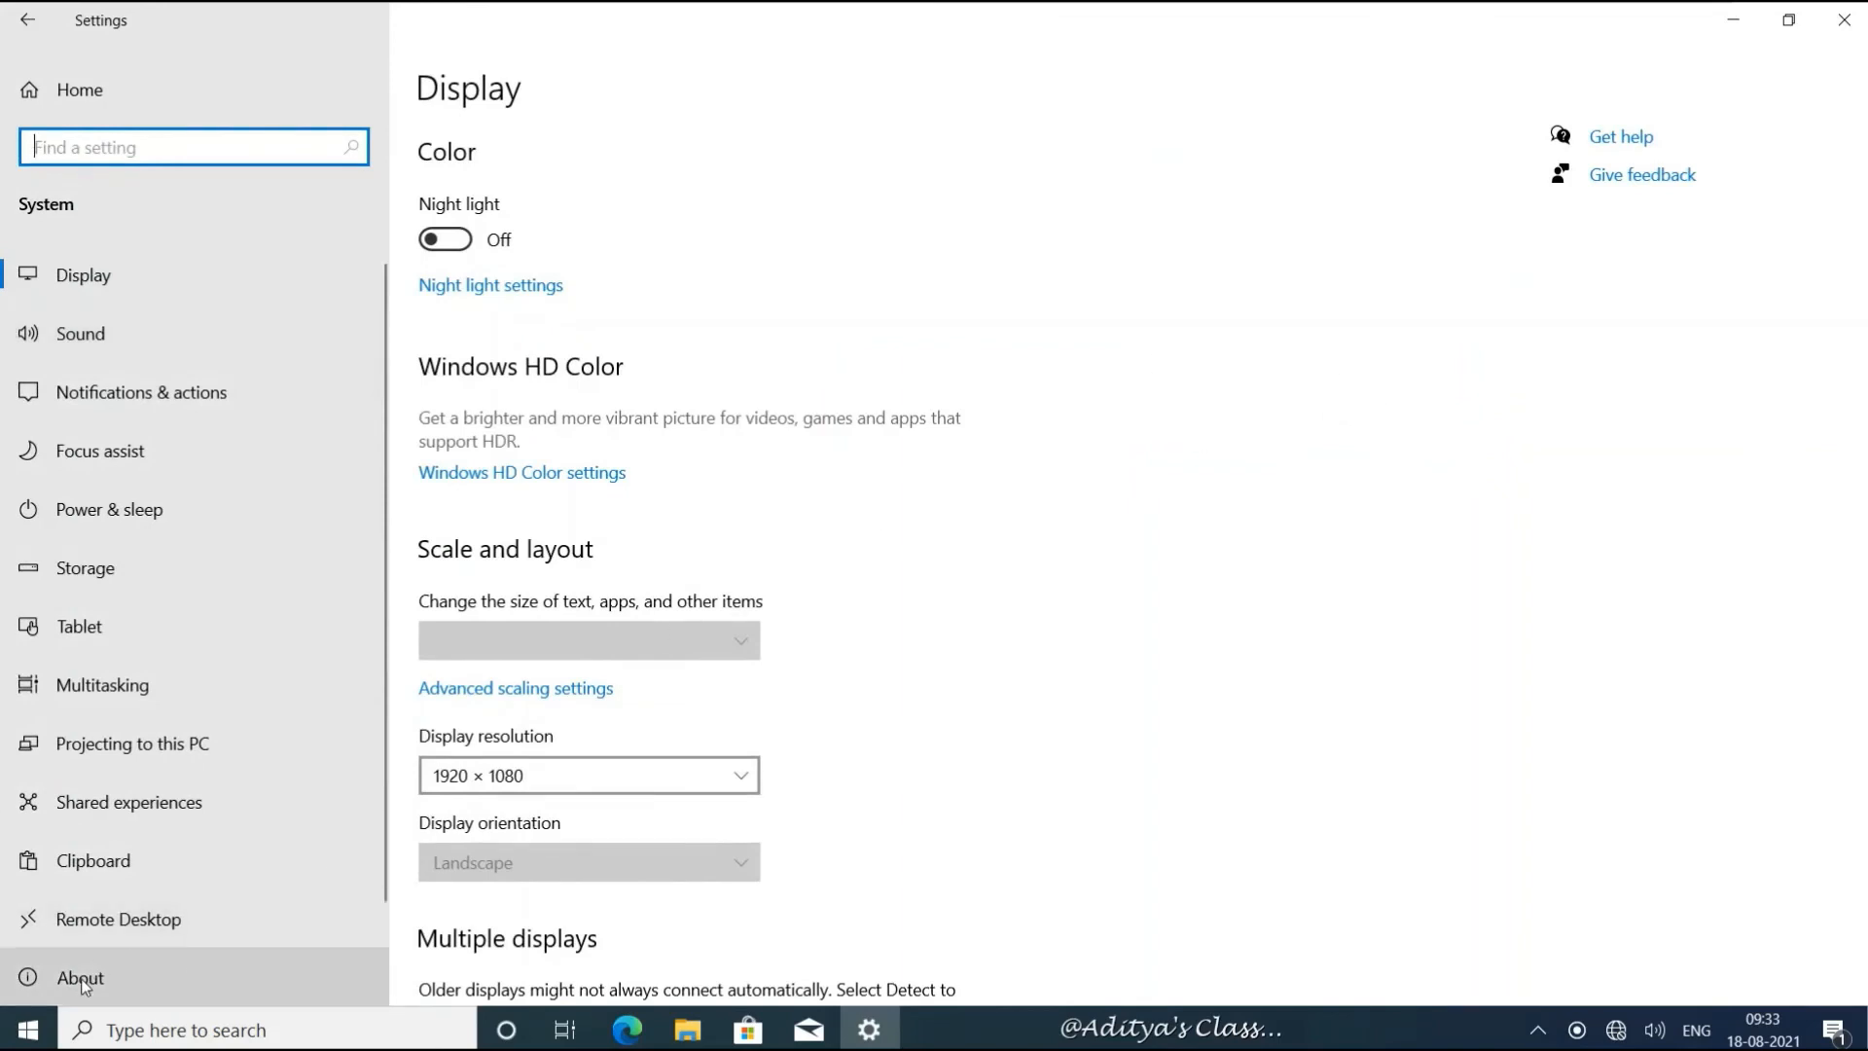
click(79, 977)
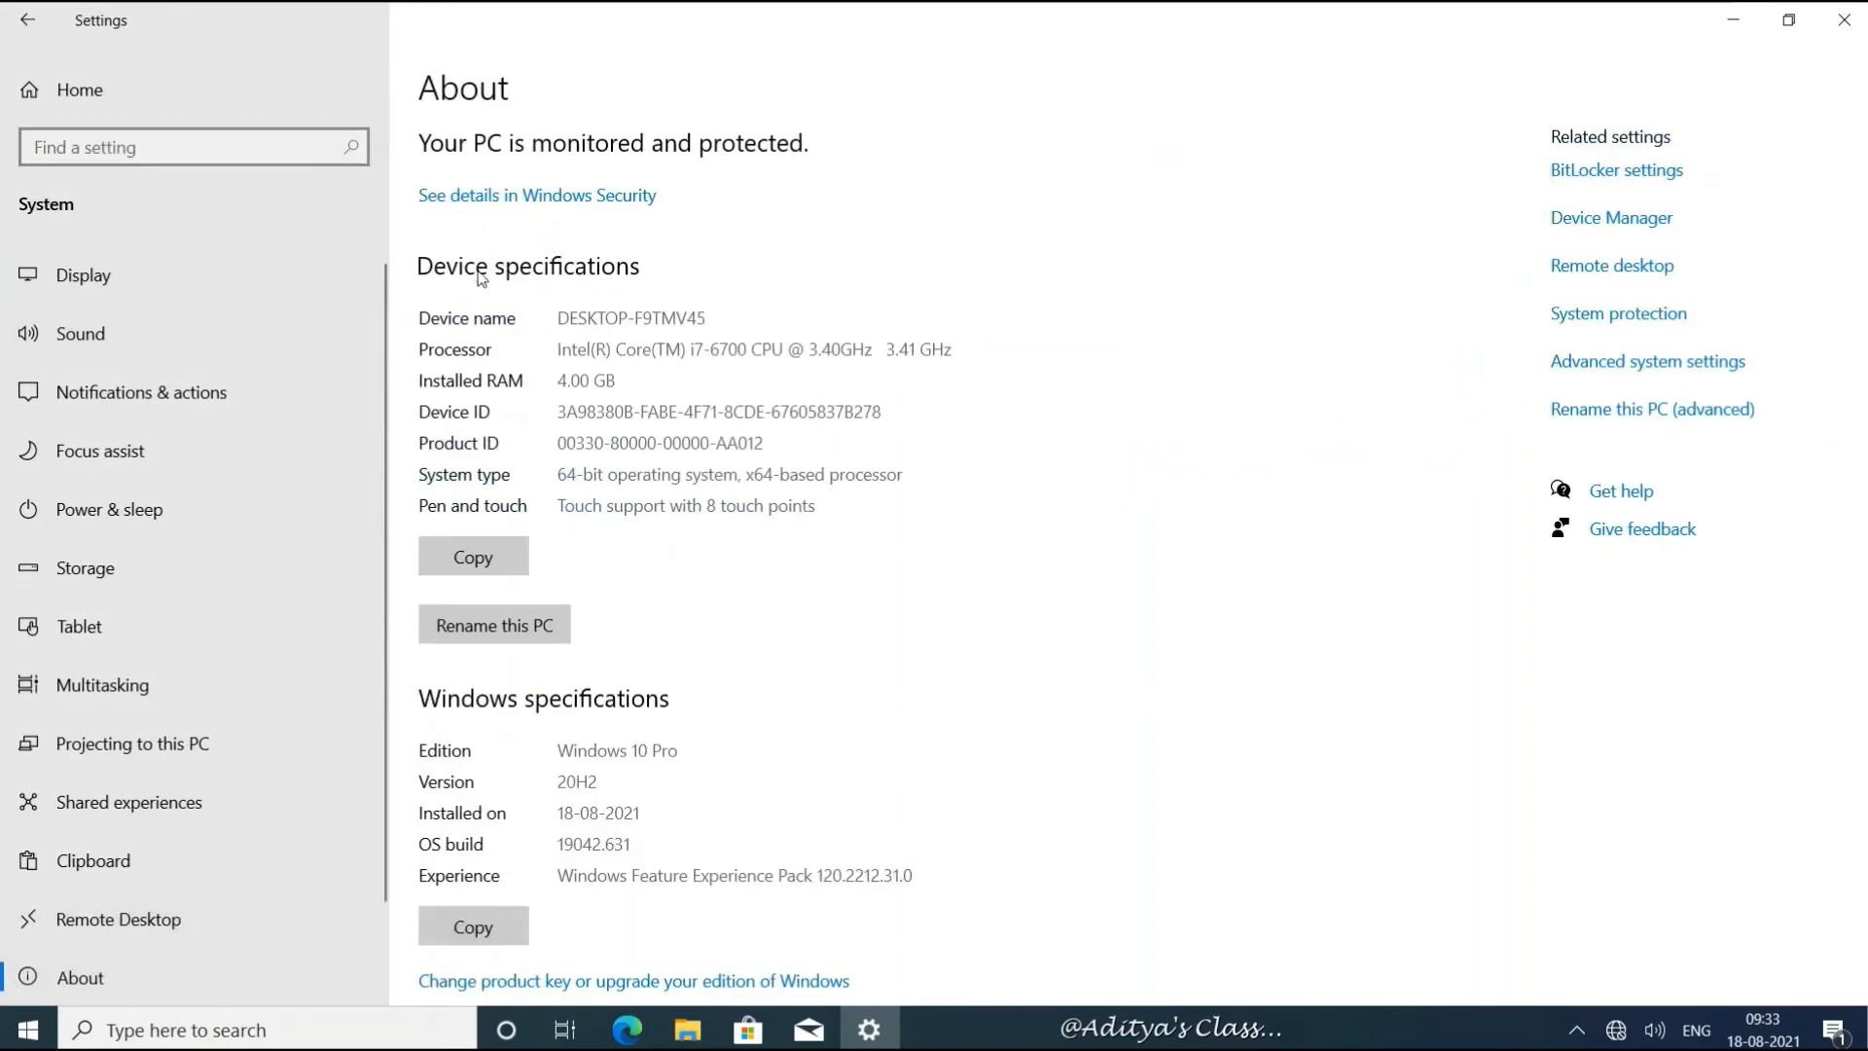
double_click(580, 317)
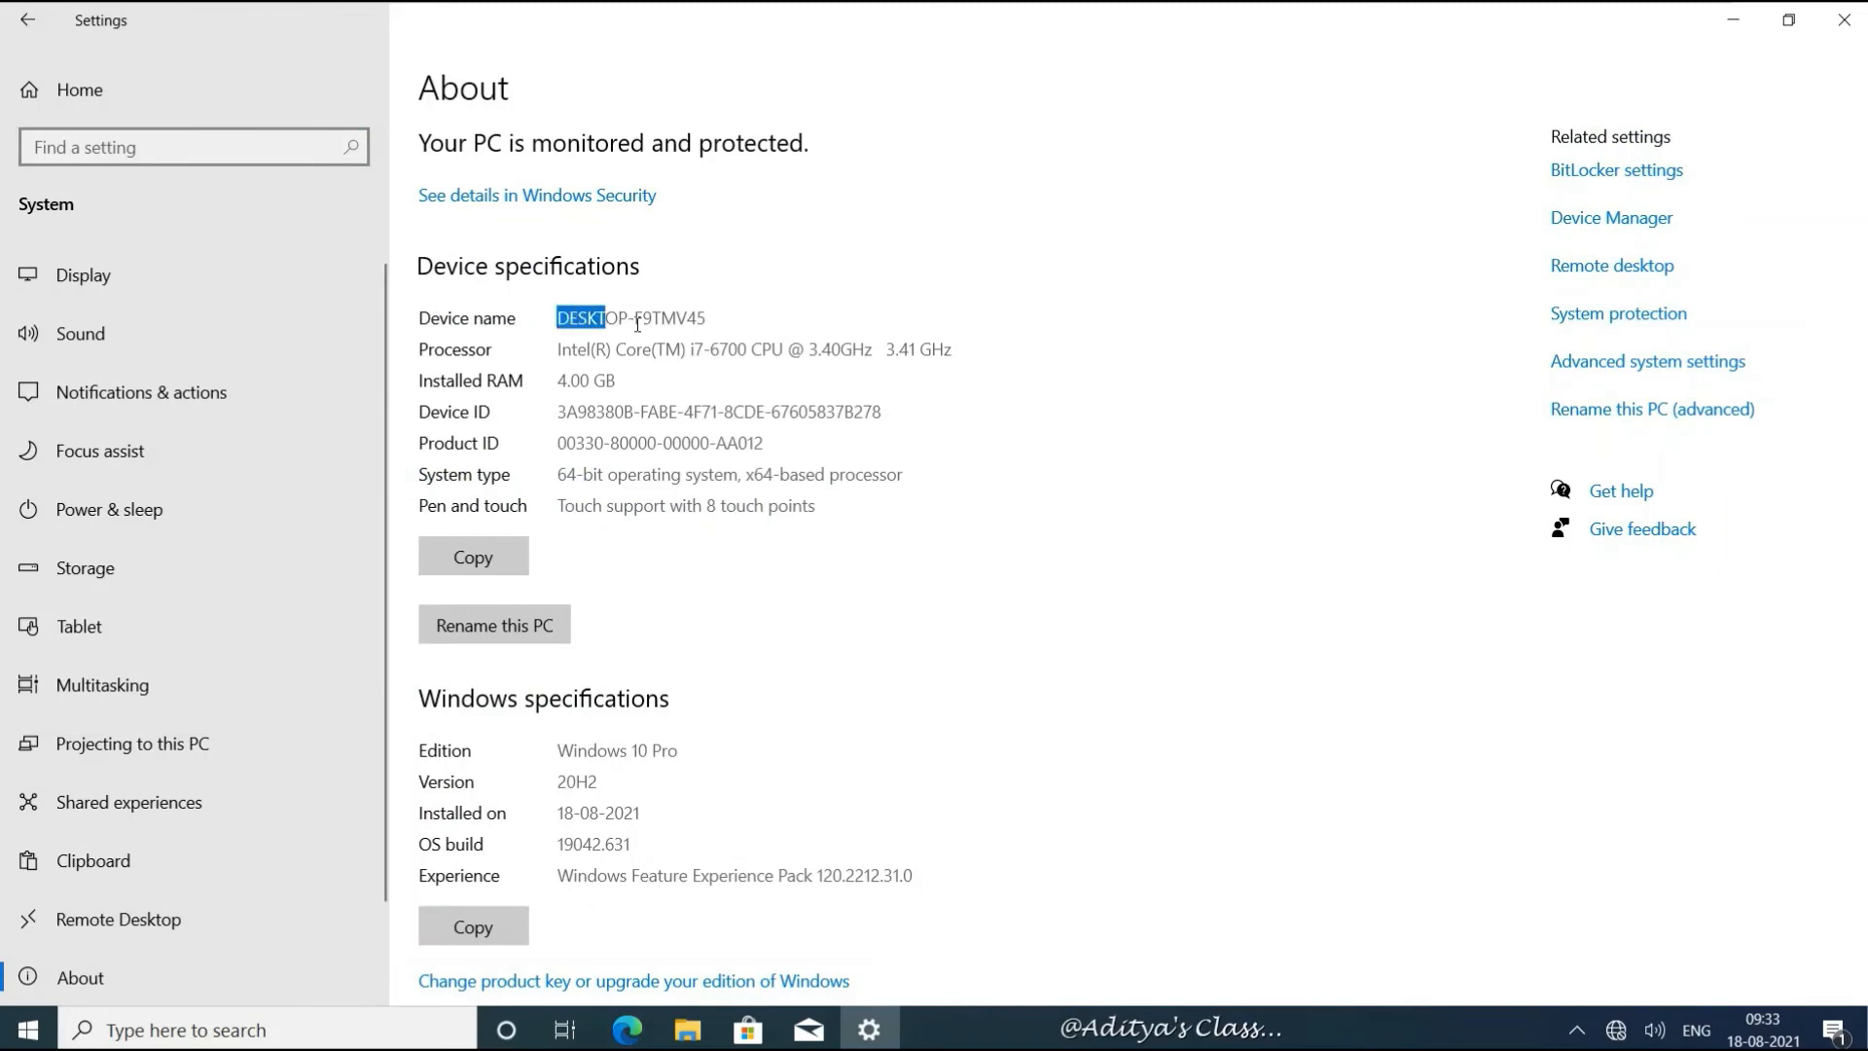
double_click(631, 317)
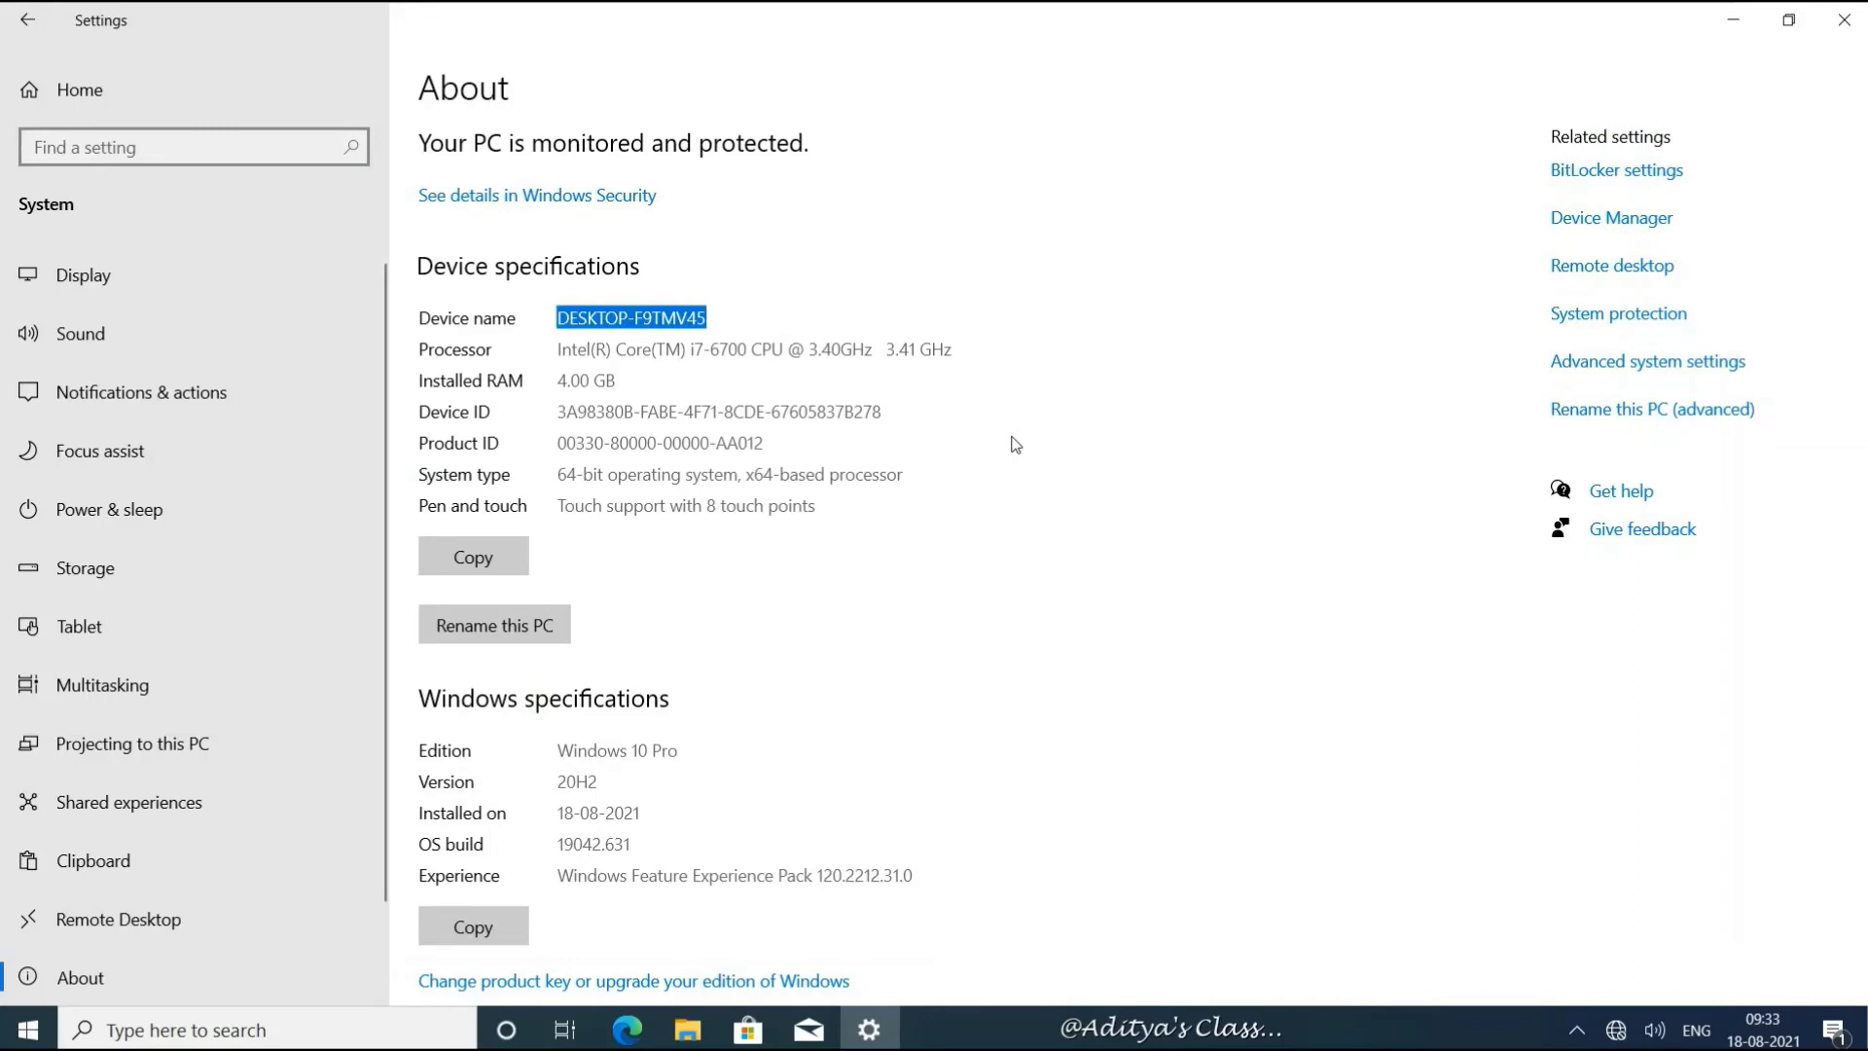
mouse_move(848, 640)
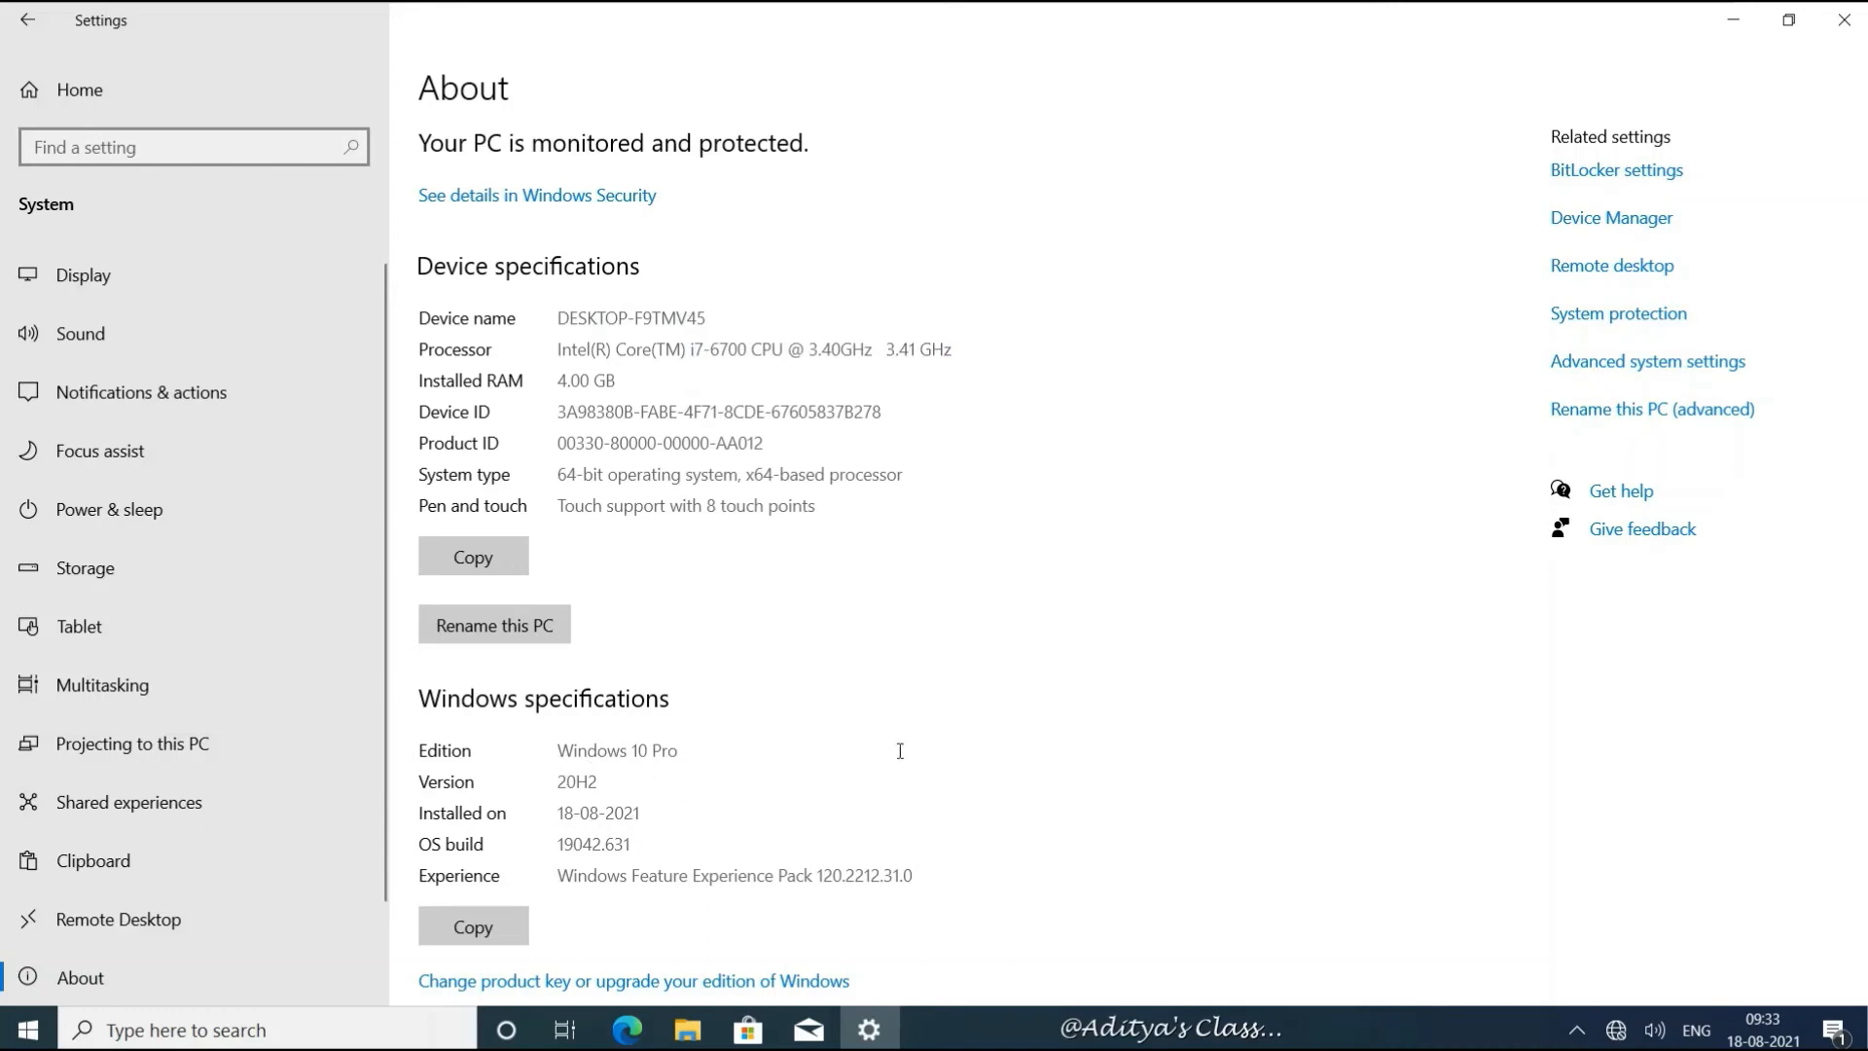
scroll(down, 3)
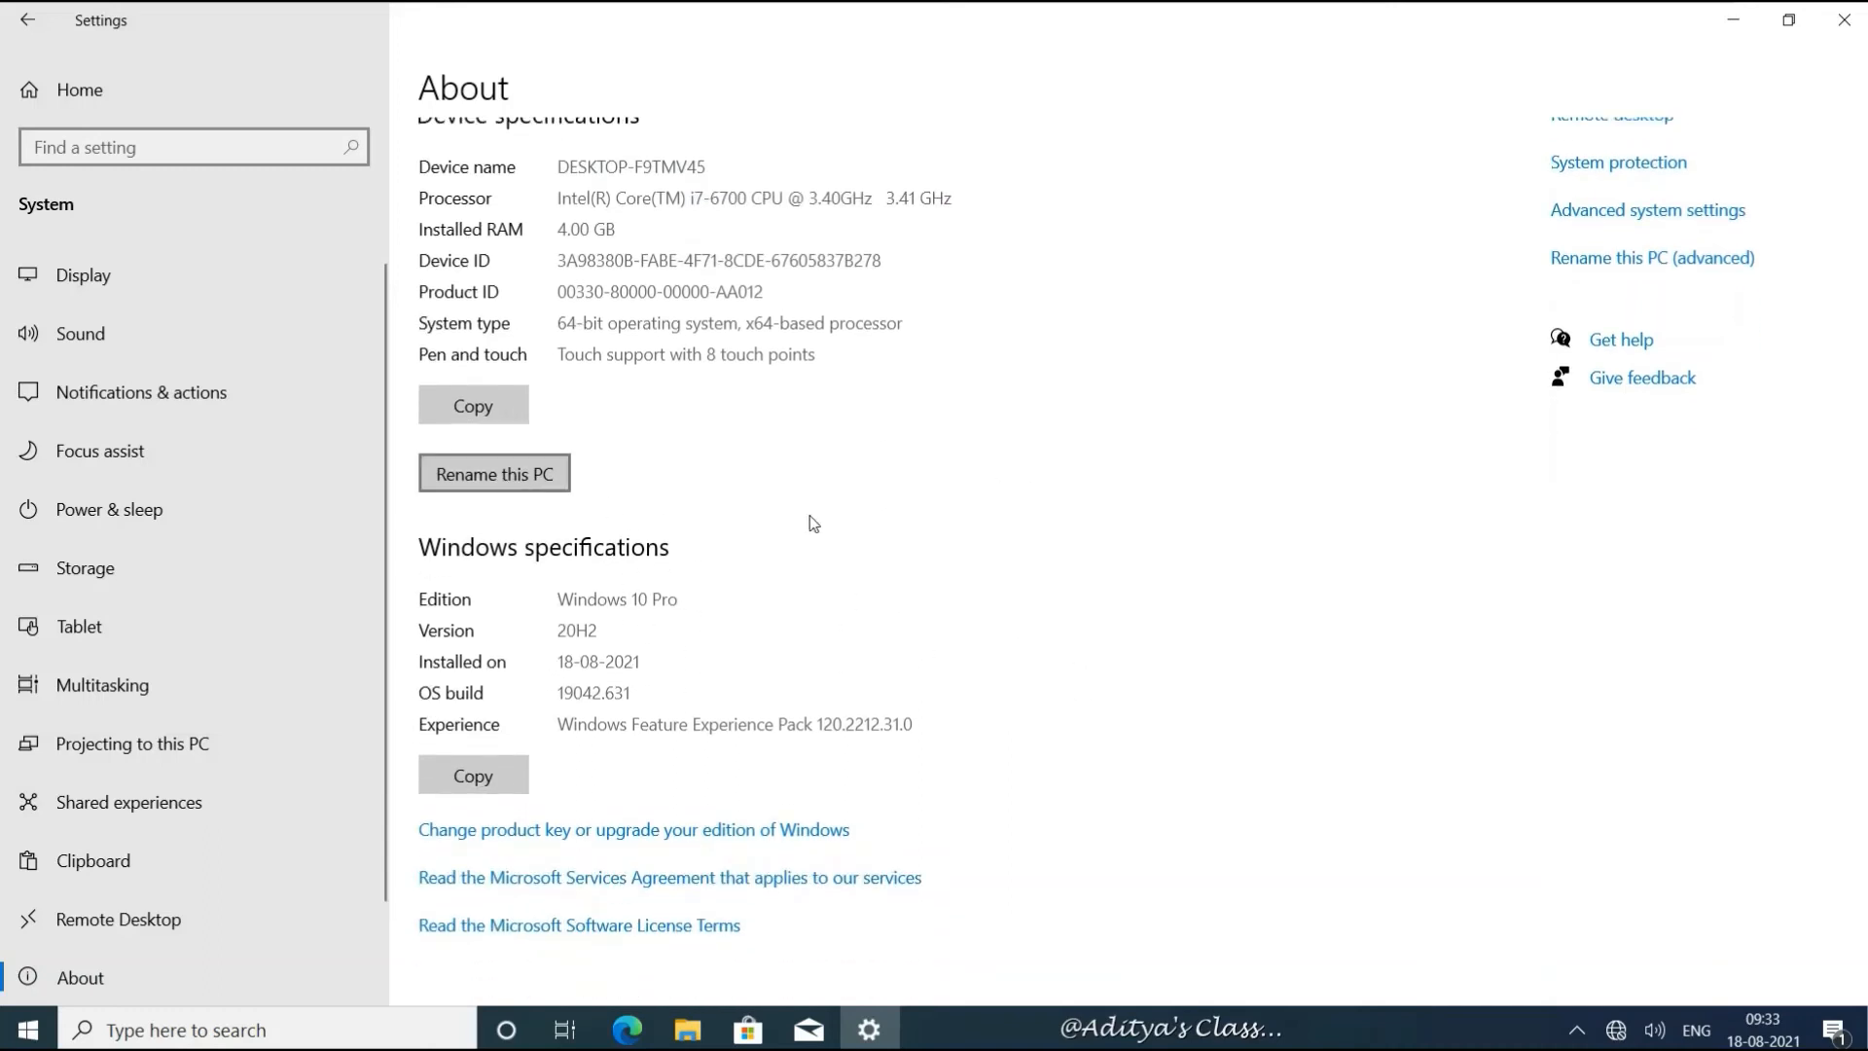
scroll(up, 3)
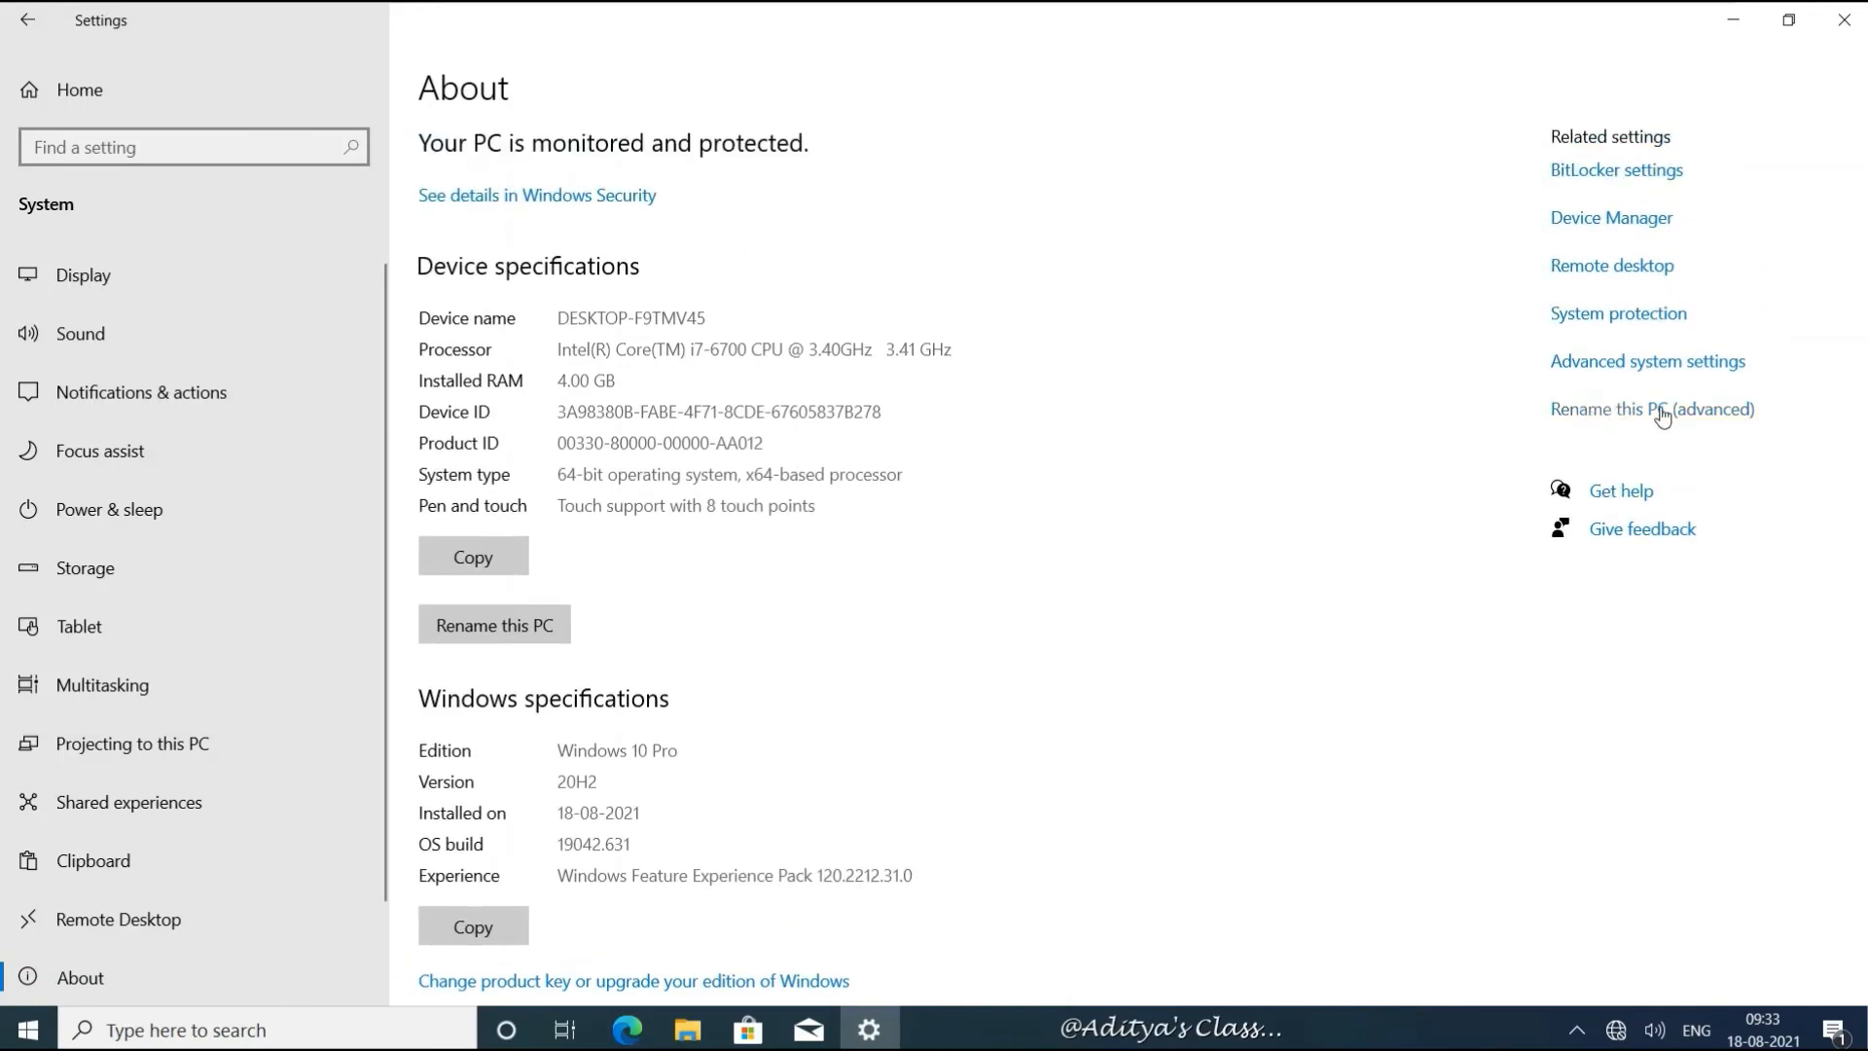
Change the computer name to Client01 in the advanced system properties
click(1652, 409)
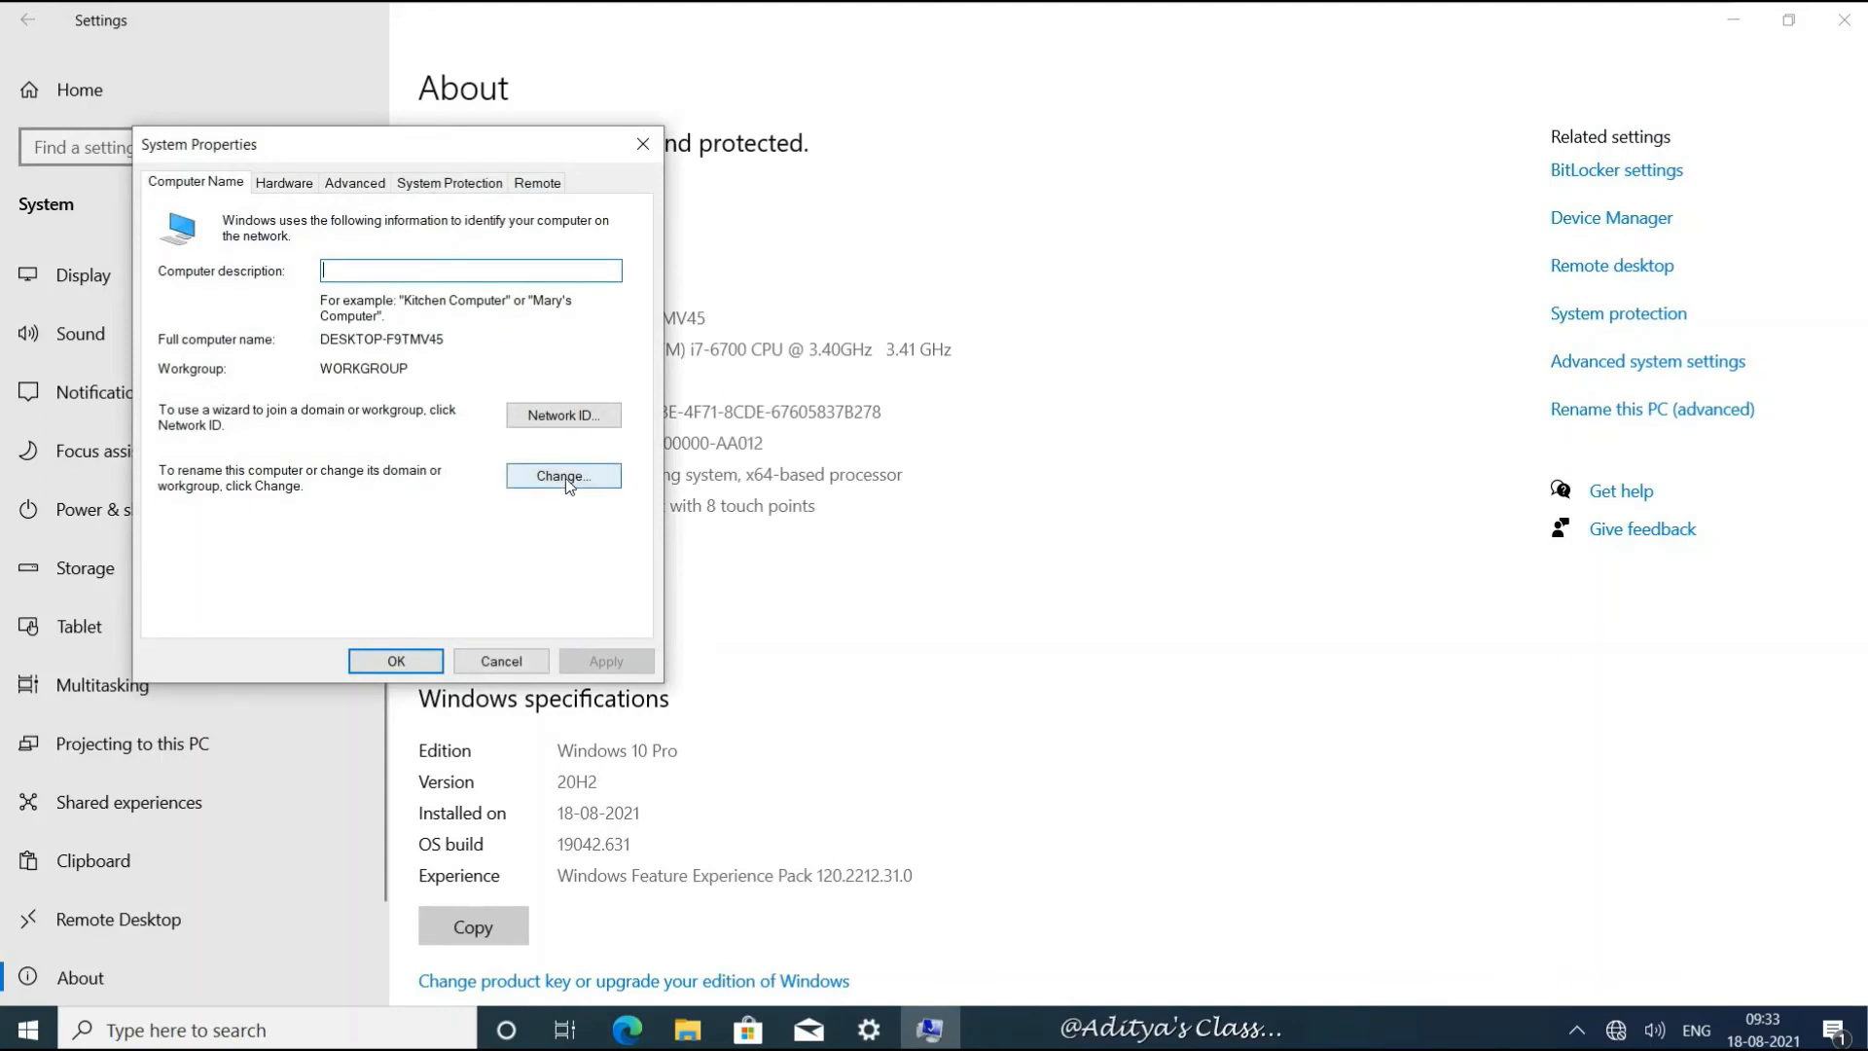
click(563, 475)
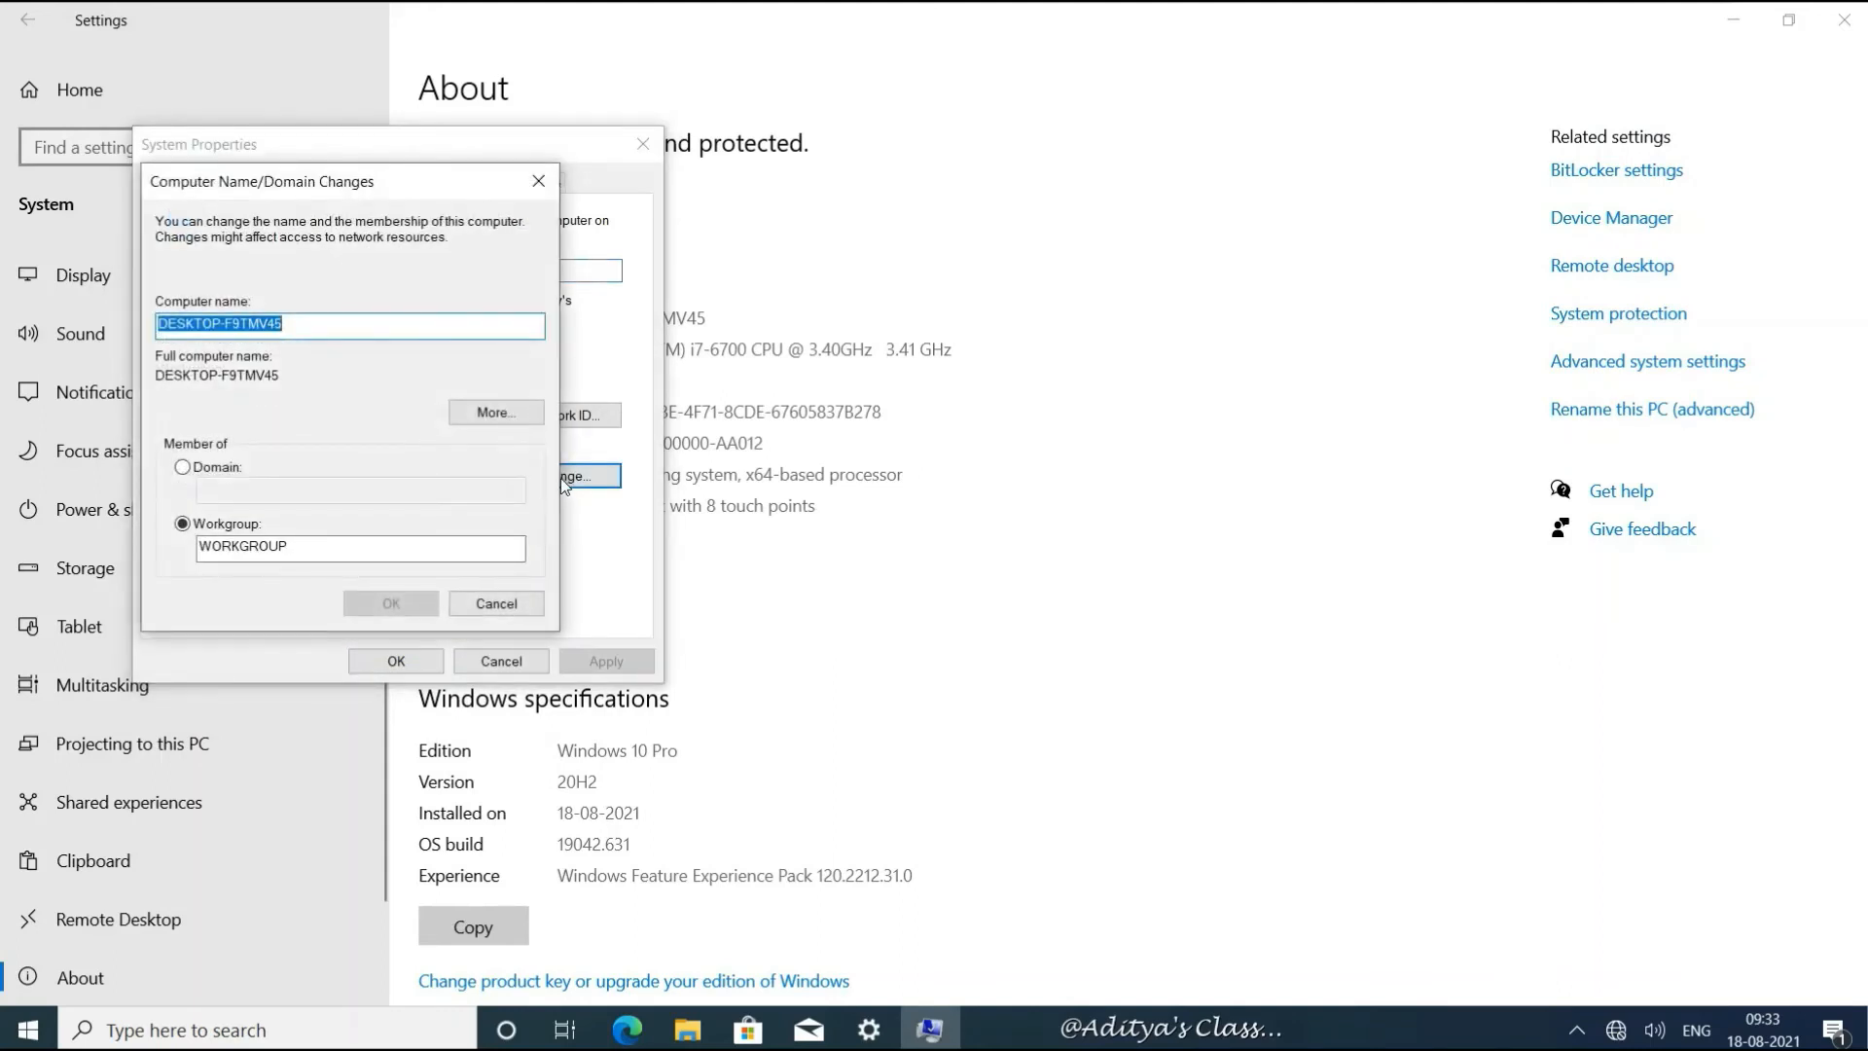
text(C)
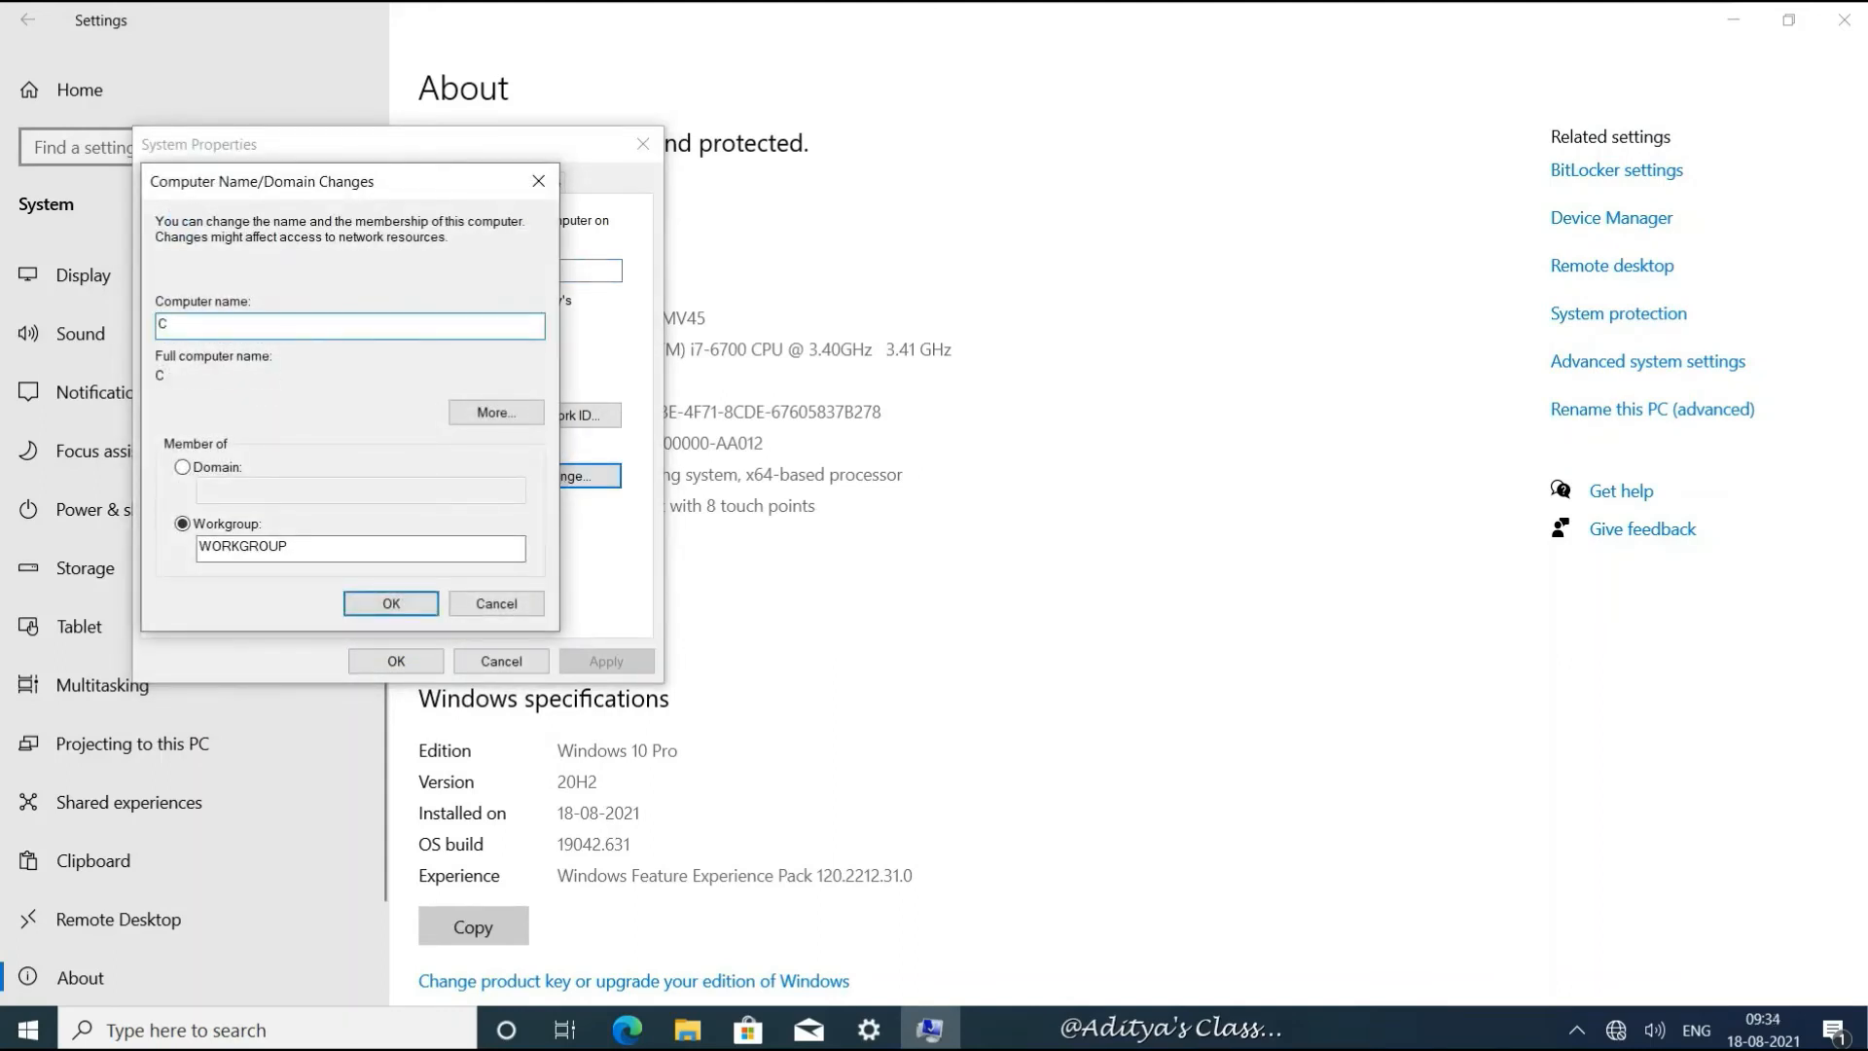
text(lient0)
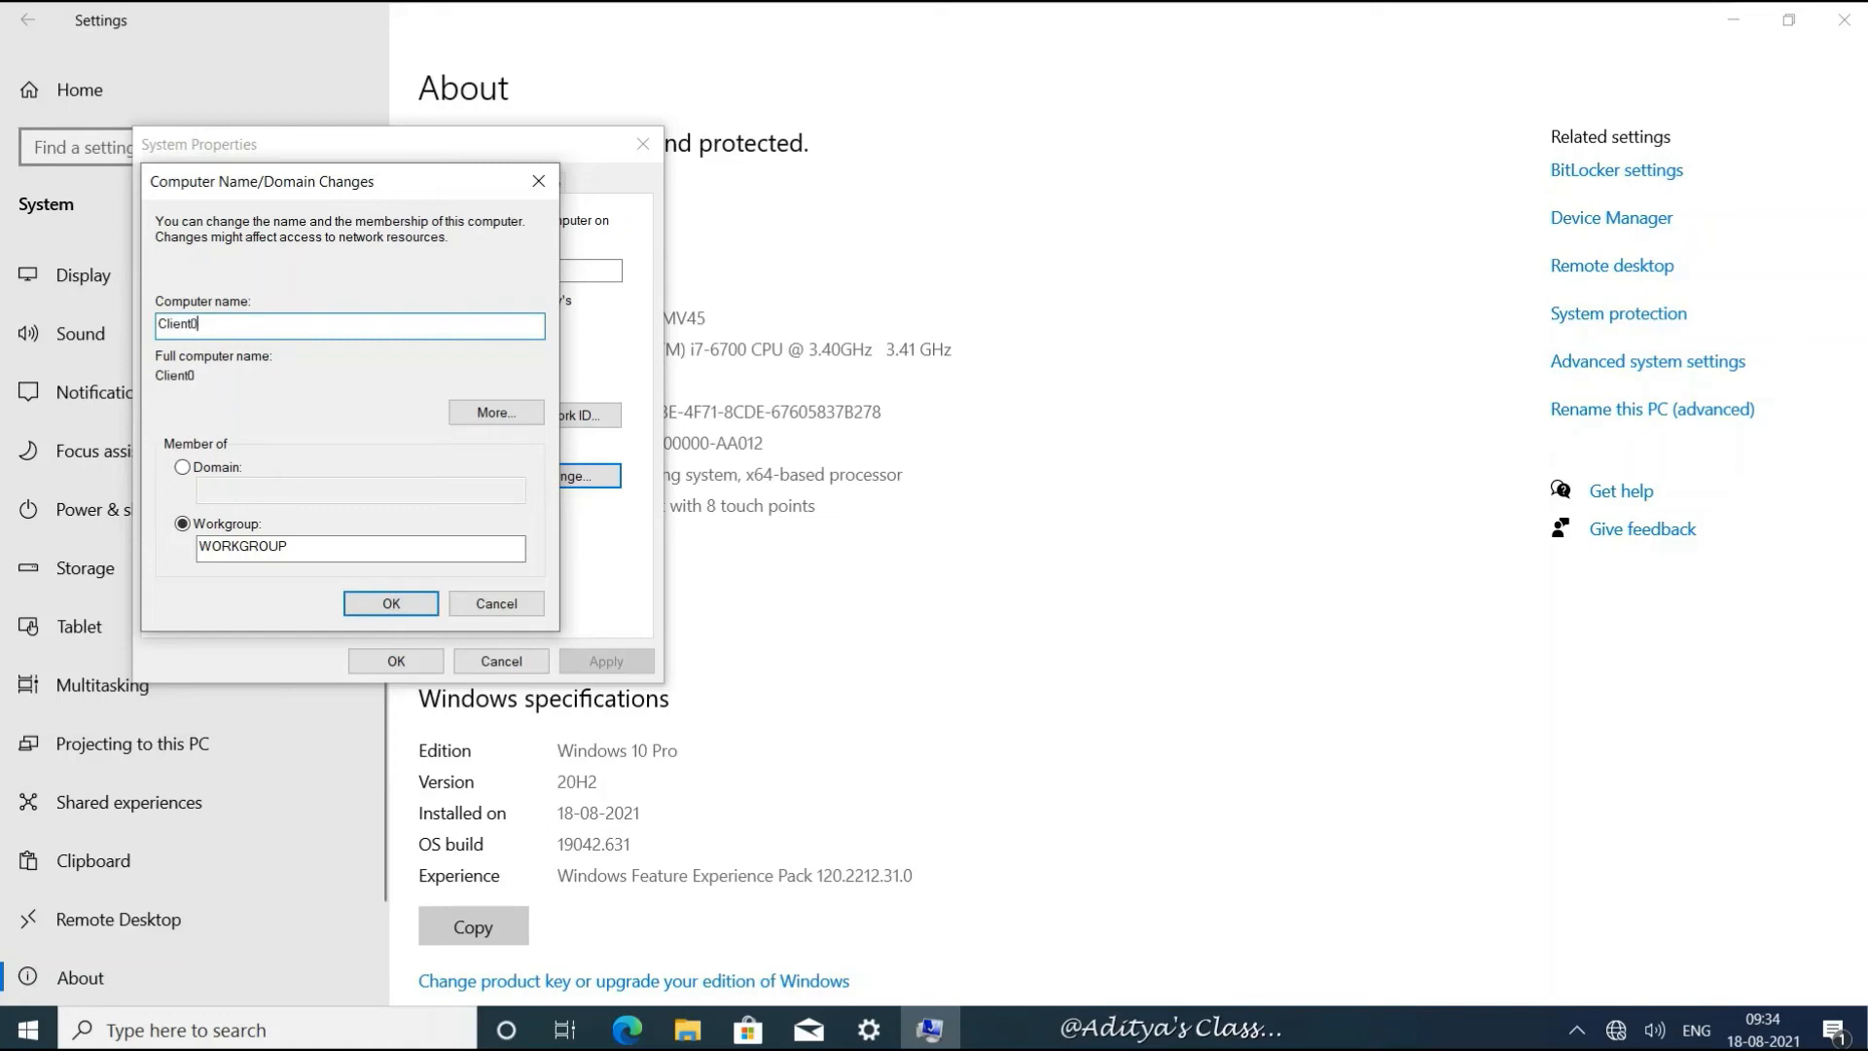
text(1)
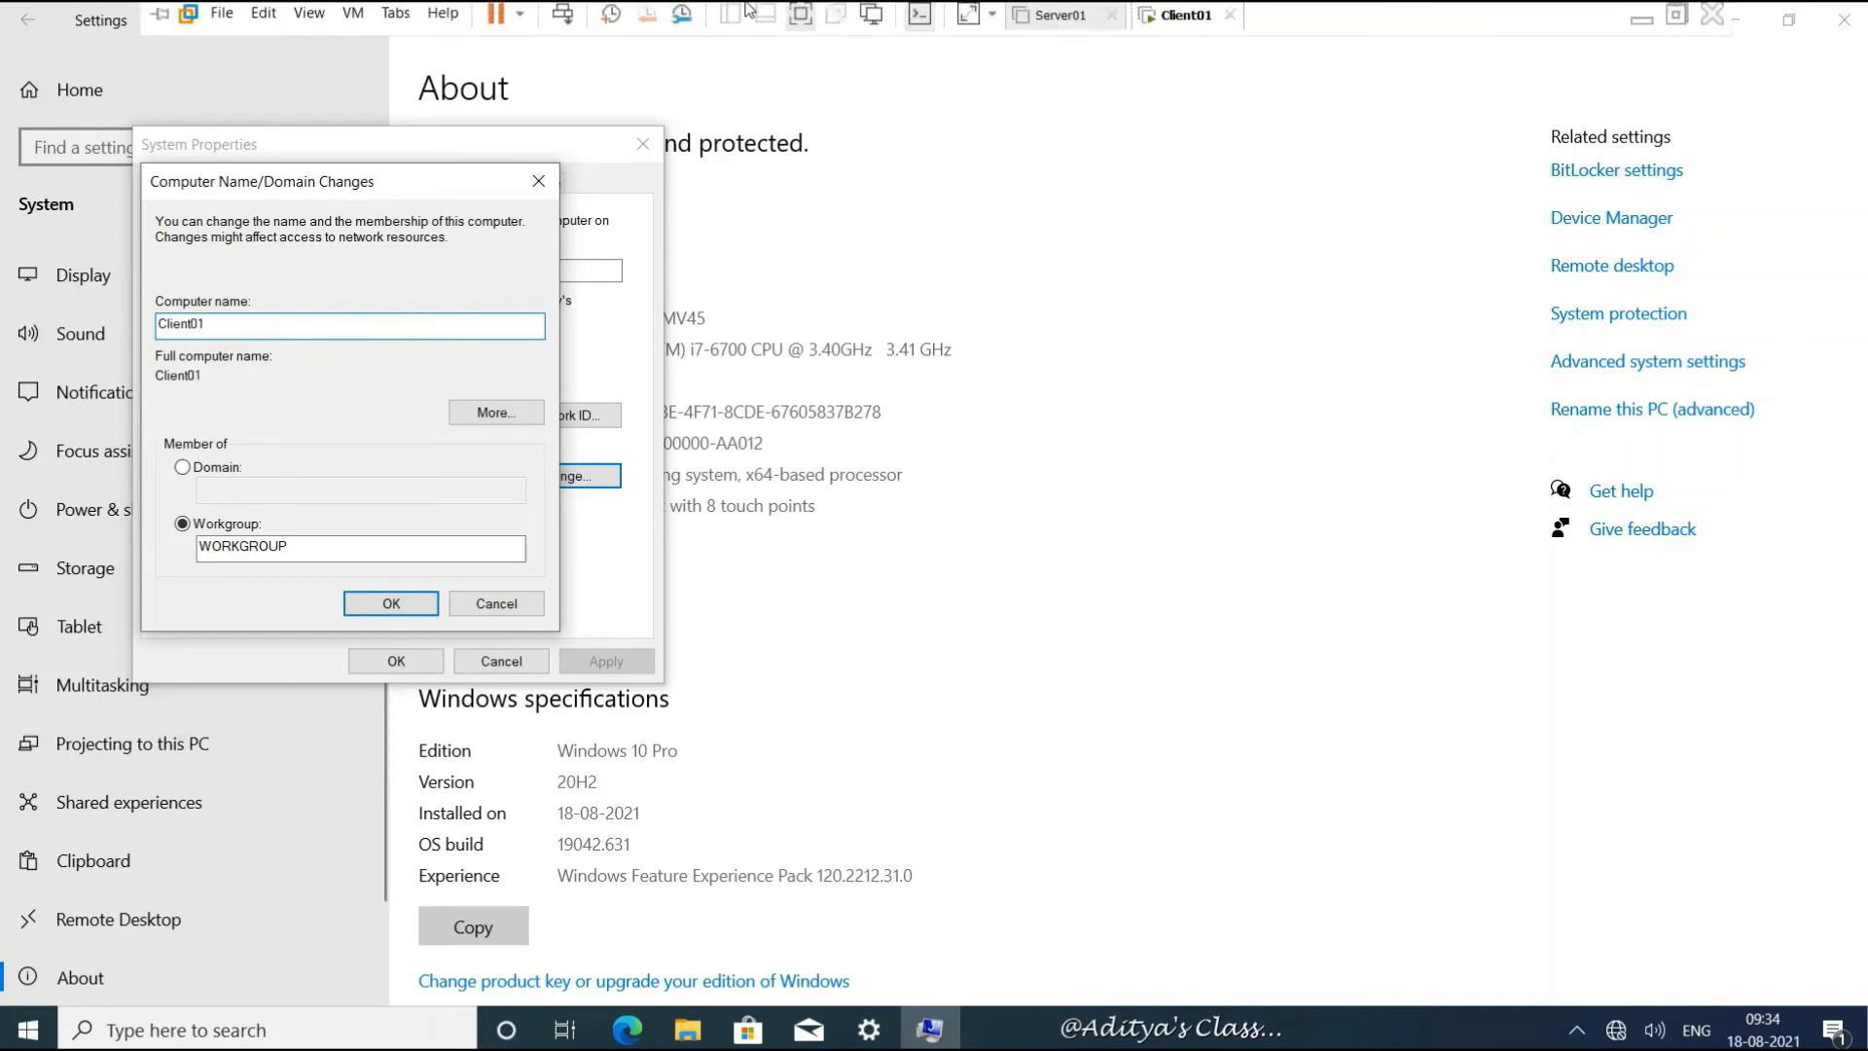
mouse_move(1186, 17)
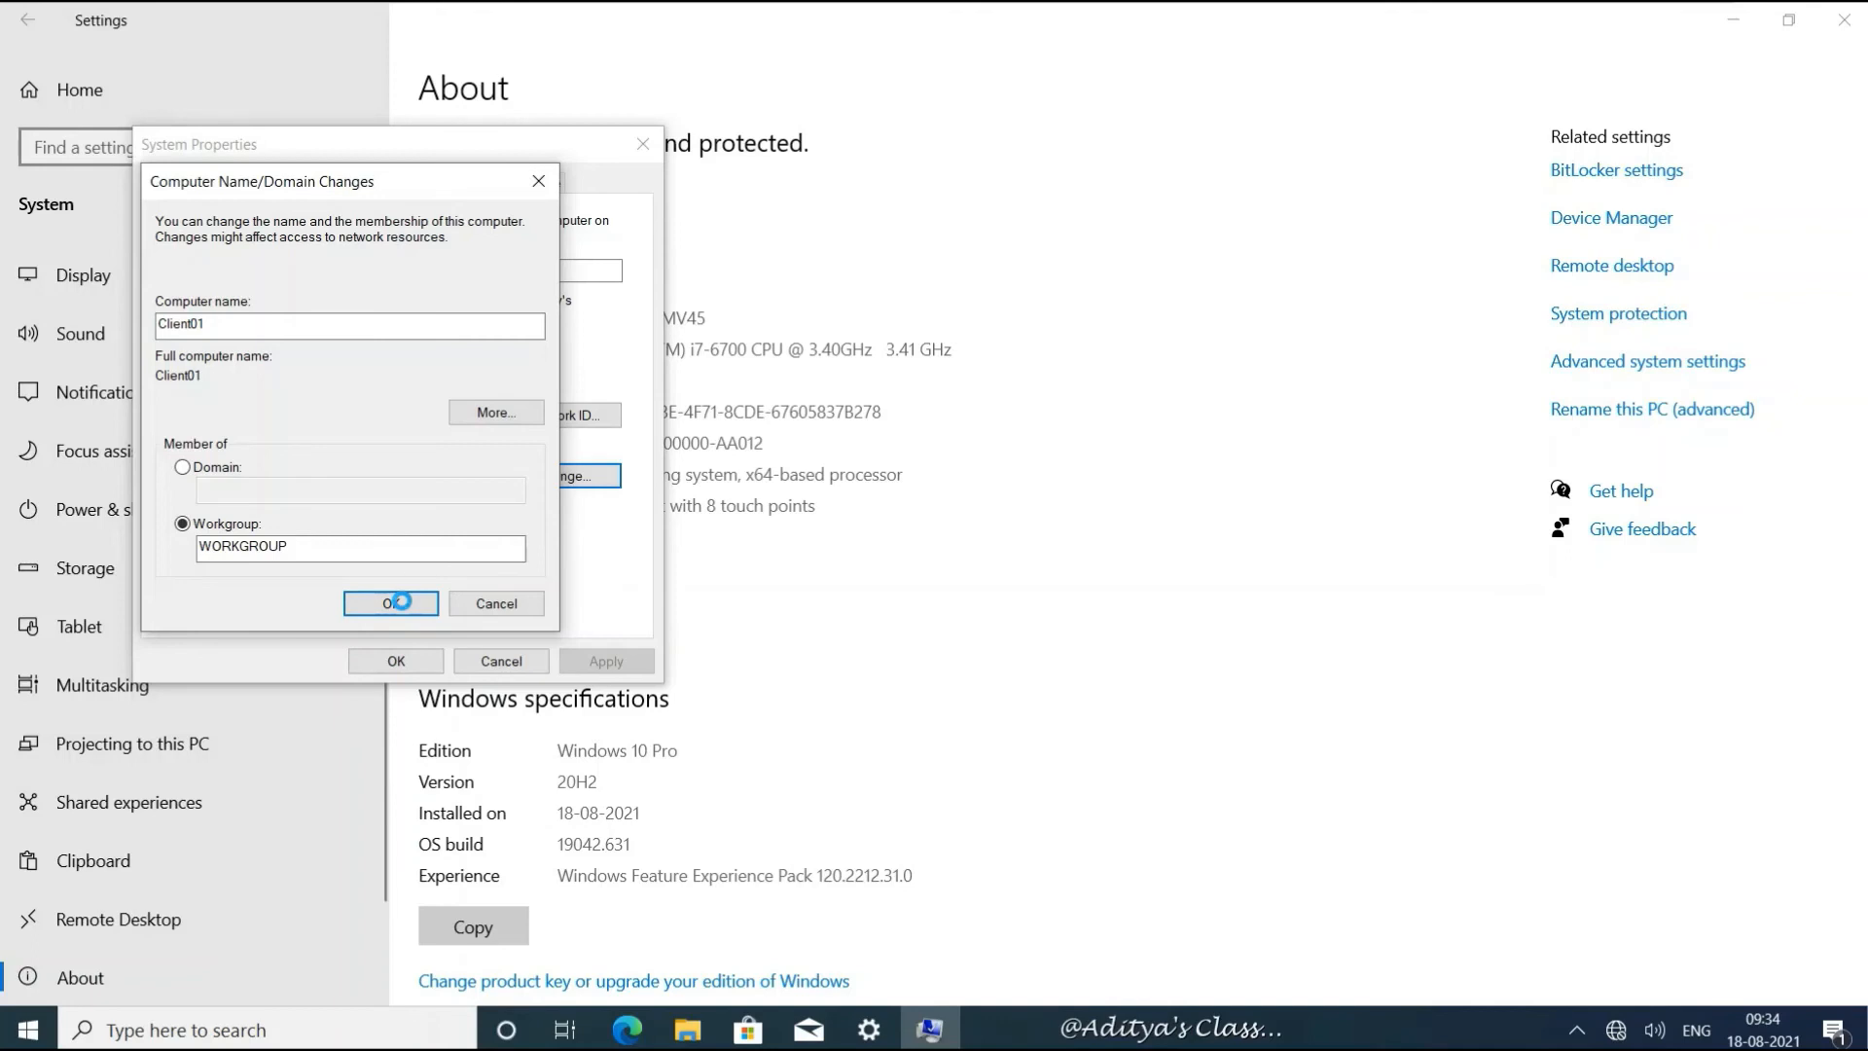
click(391, 603)
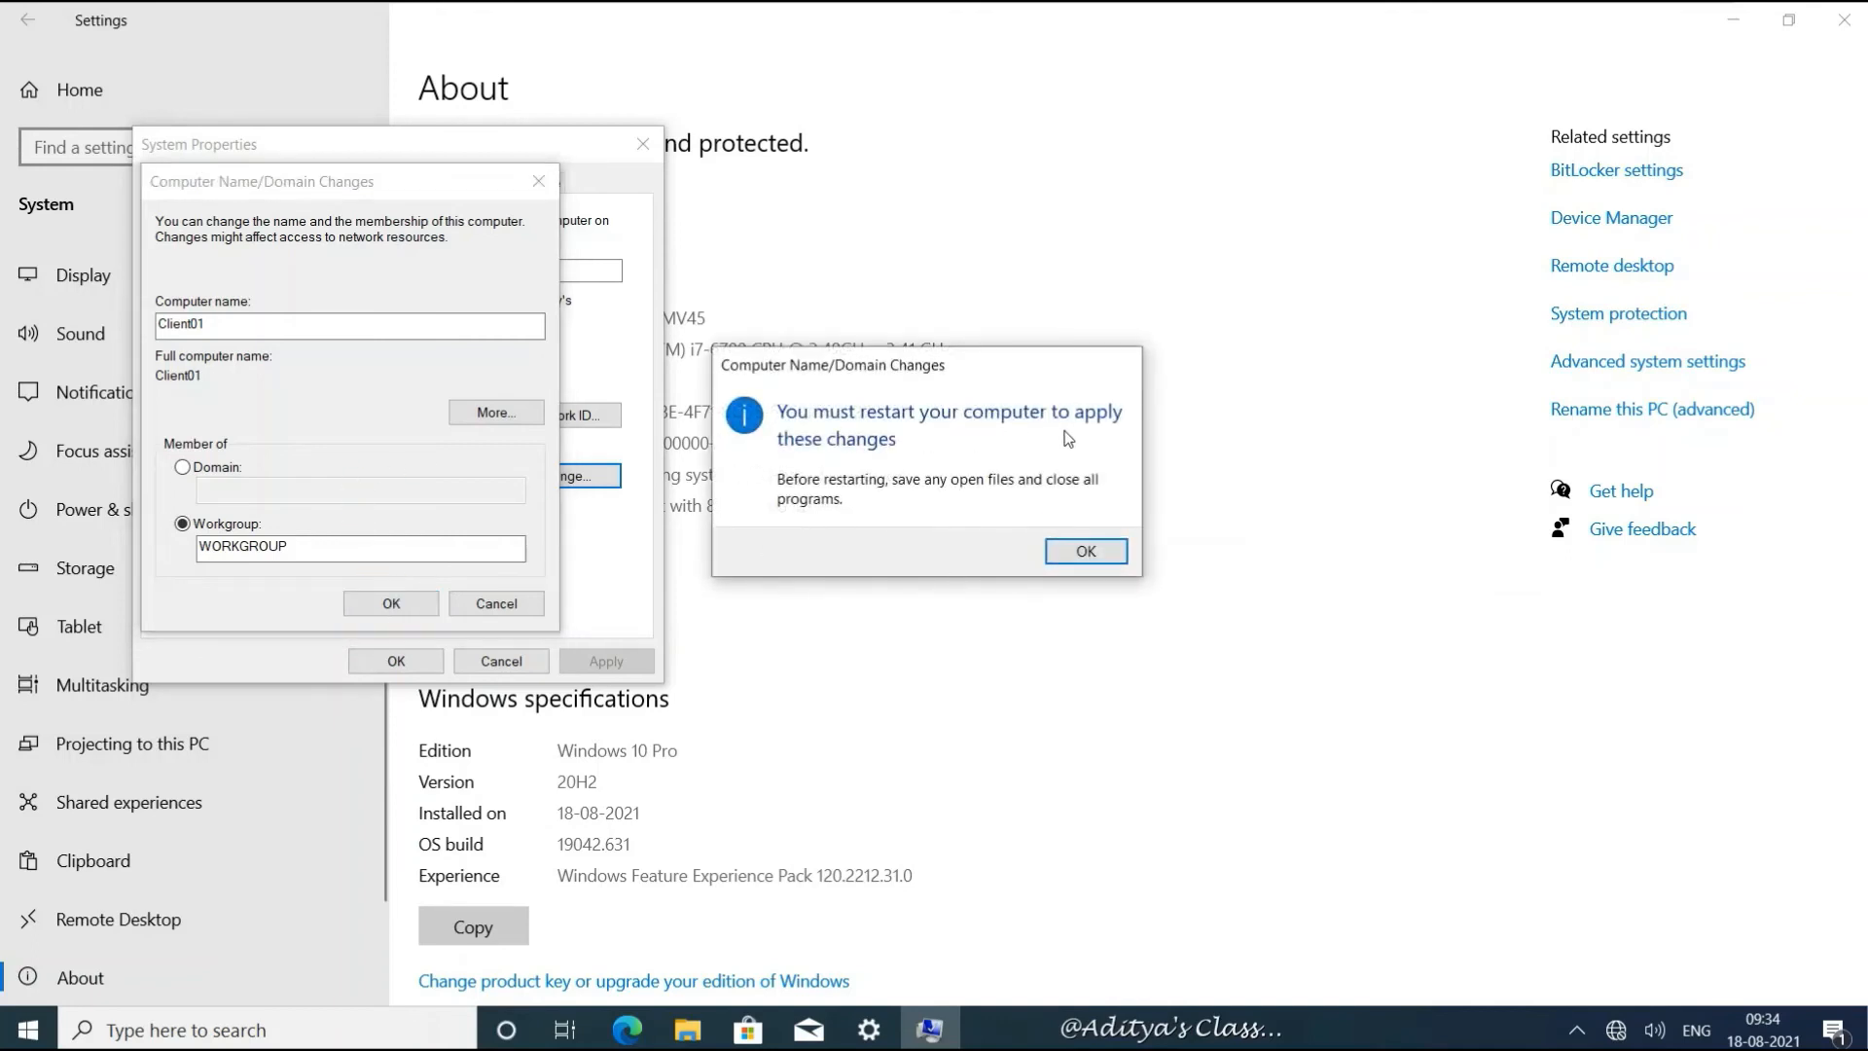
Acknowledge the restart notice, close System Properties and postpone the restart
click(1084, 551)
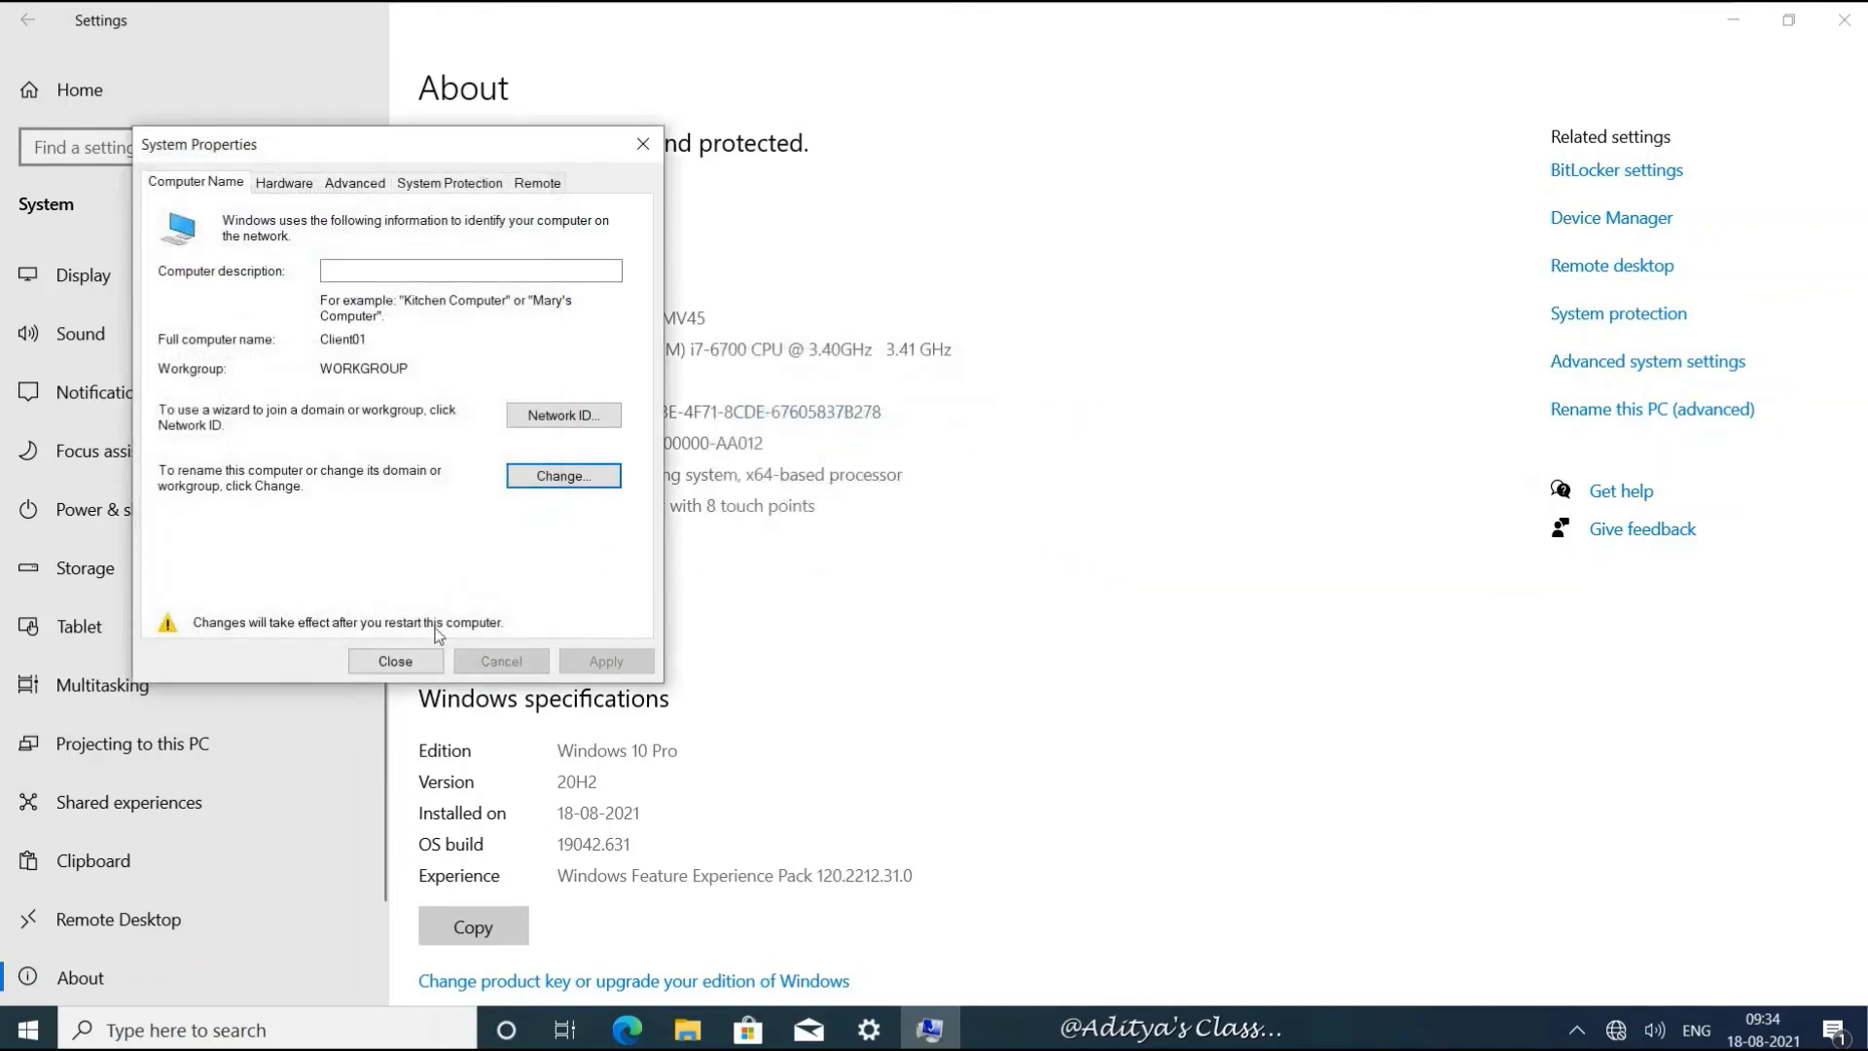
click(395, 662)
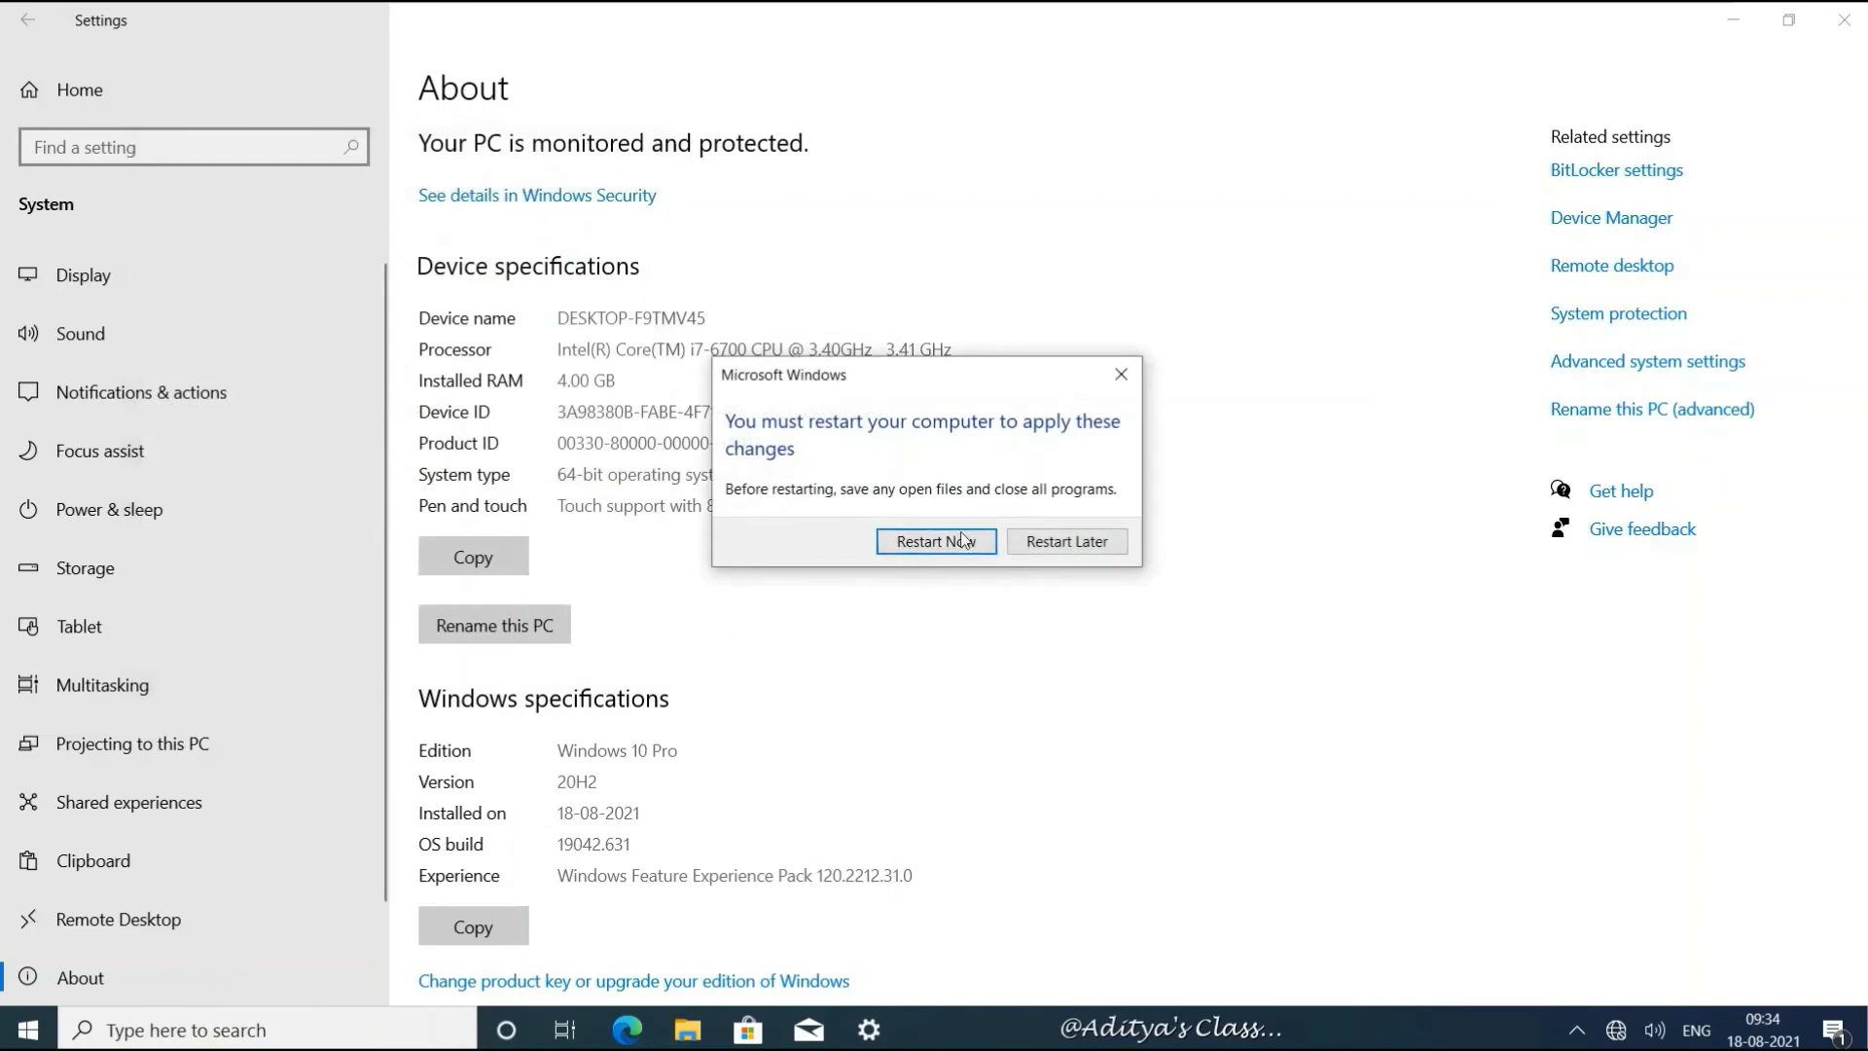
click(1064, 541)
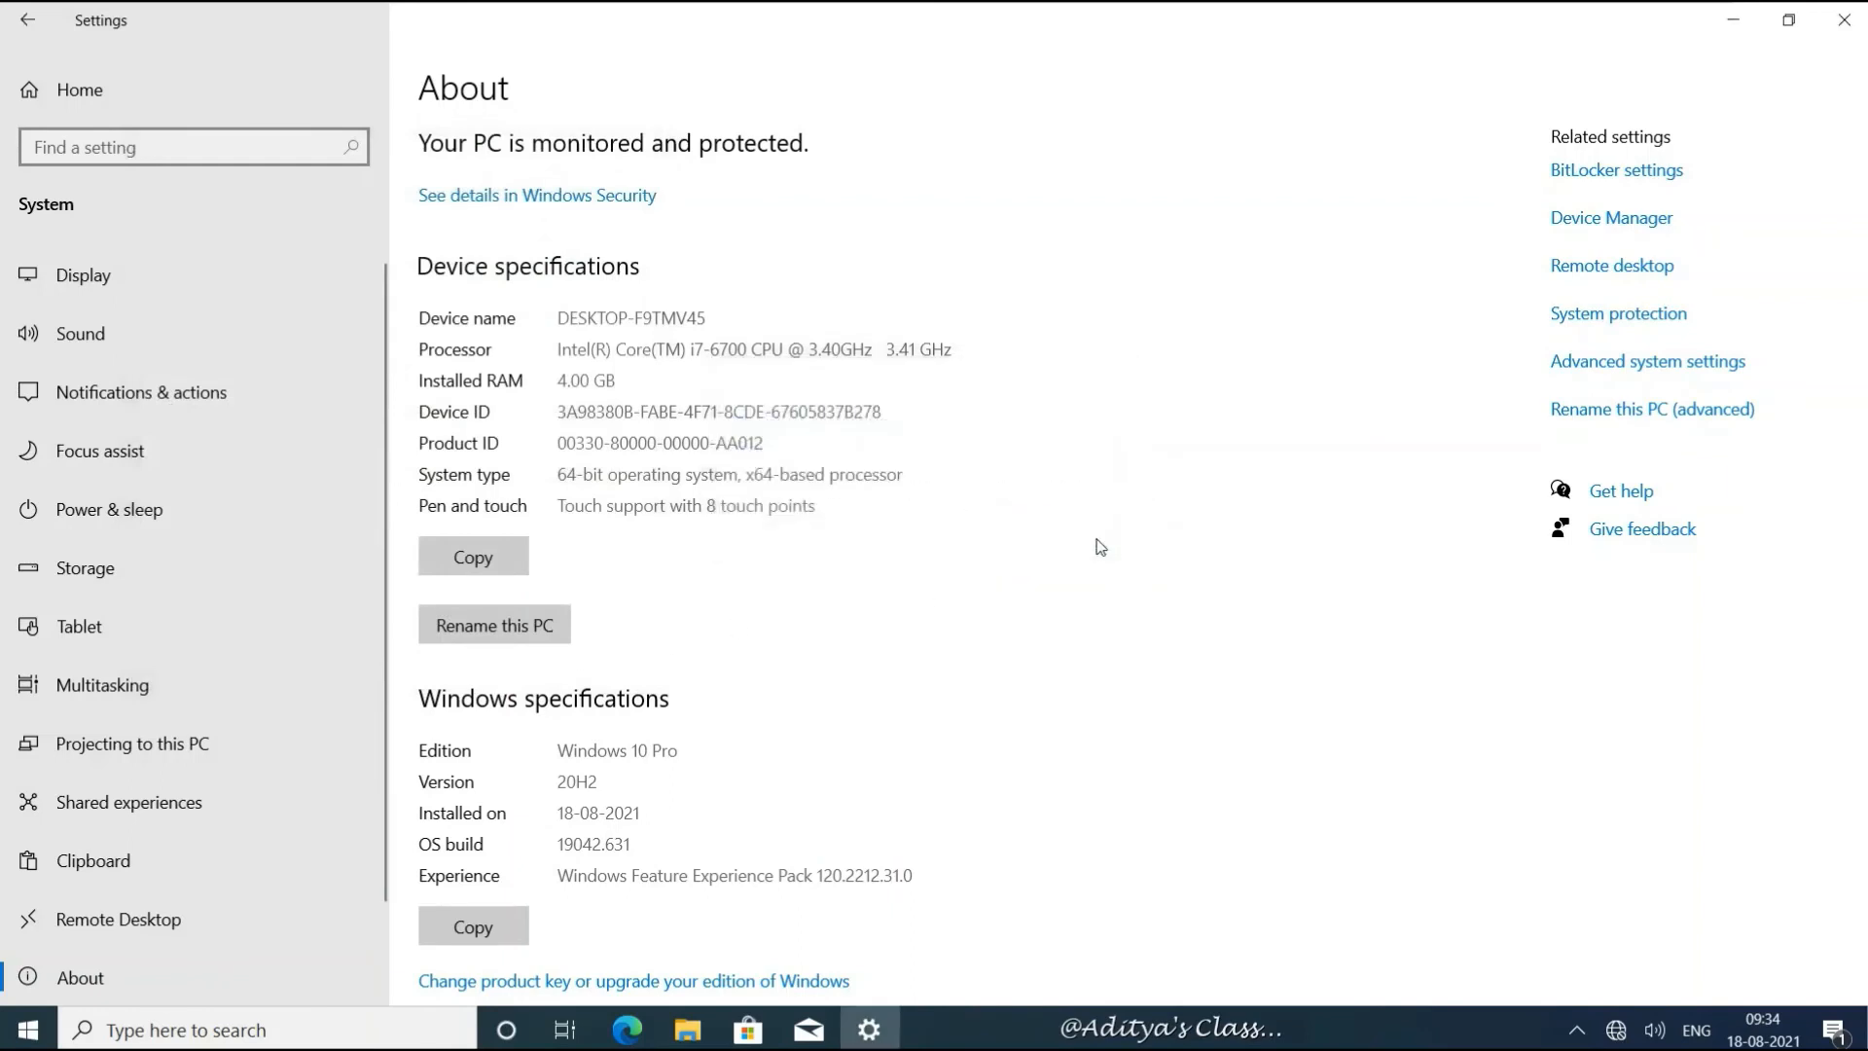
mouse_move(517, 409)
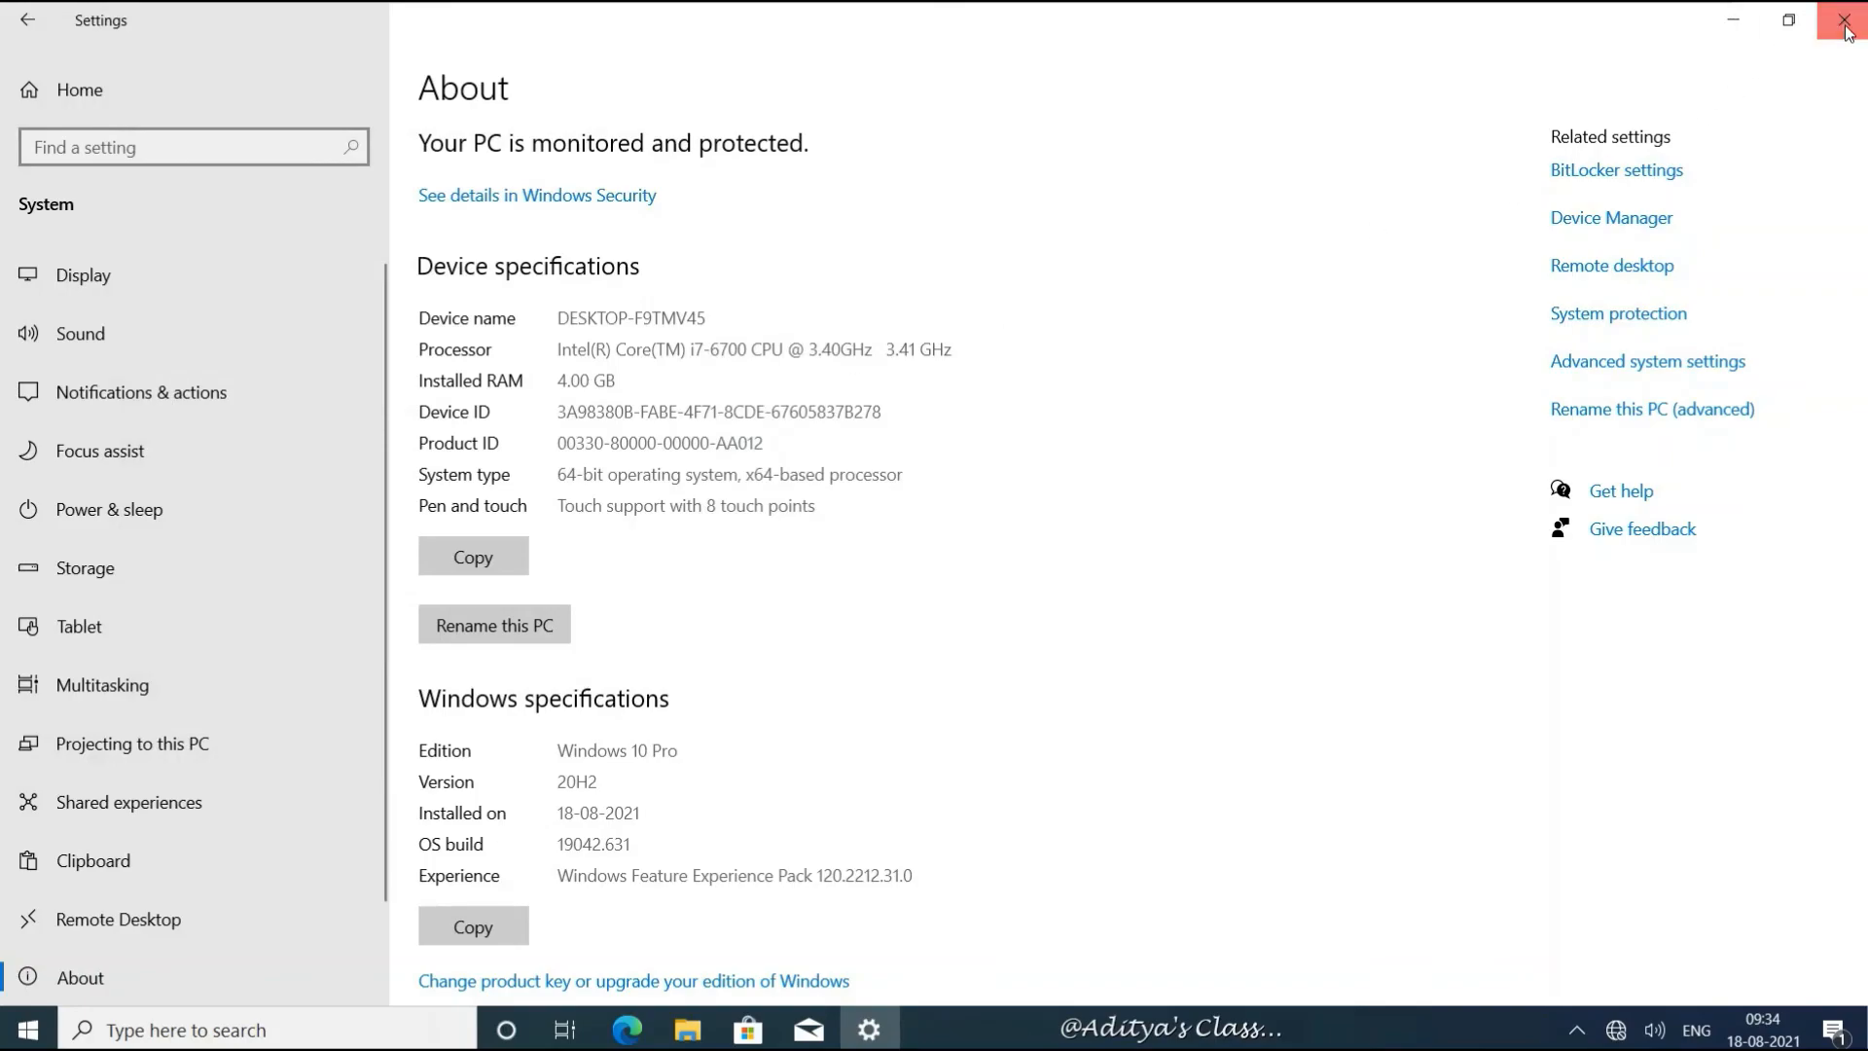
Close Settings and reach Desktop icon settings via the desktop's Personalize menu
click(1845, 21)
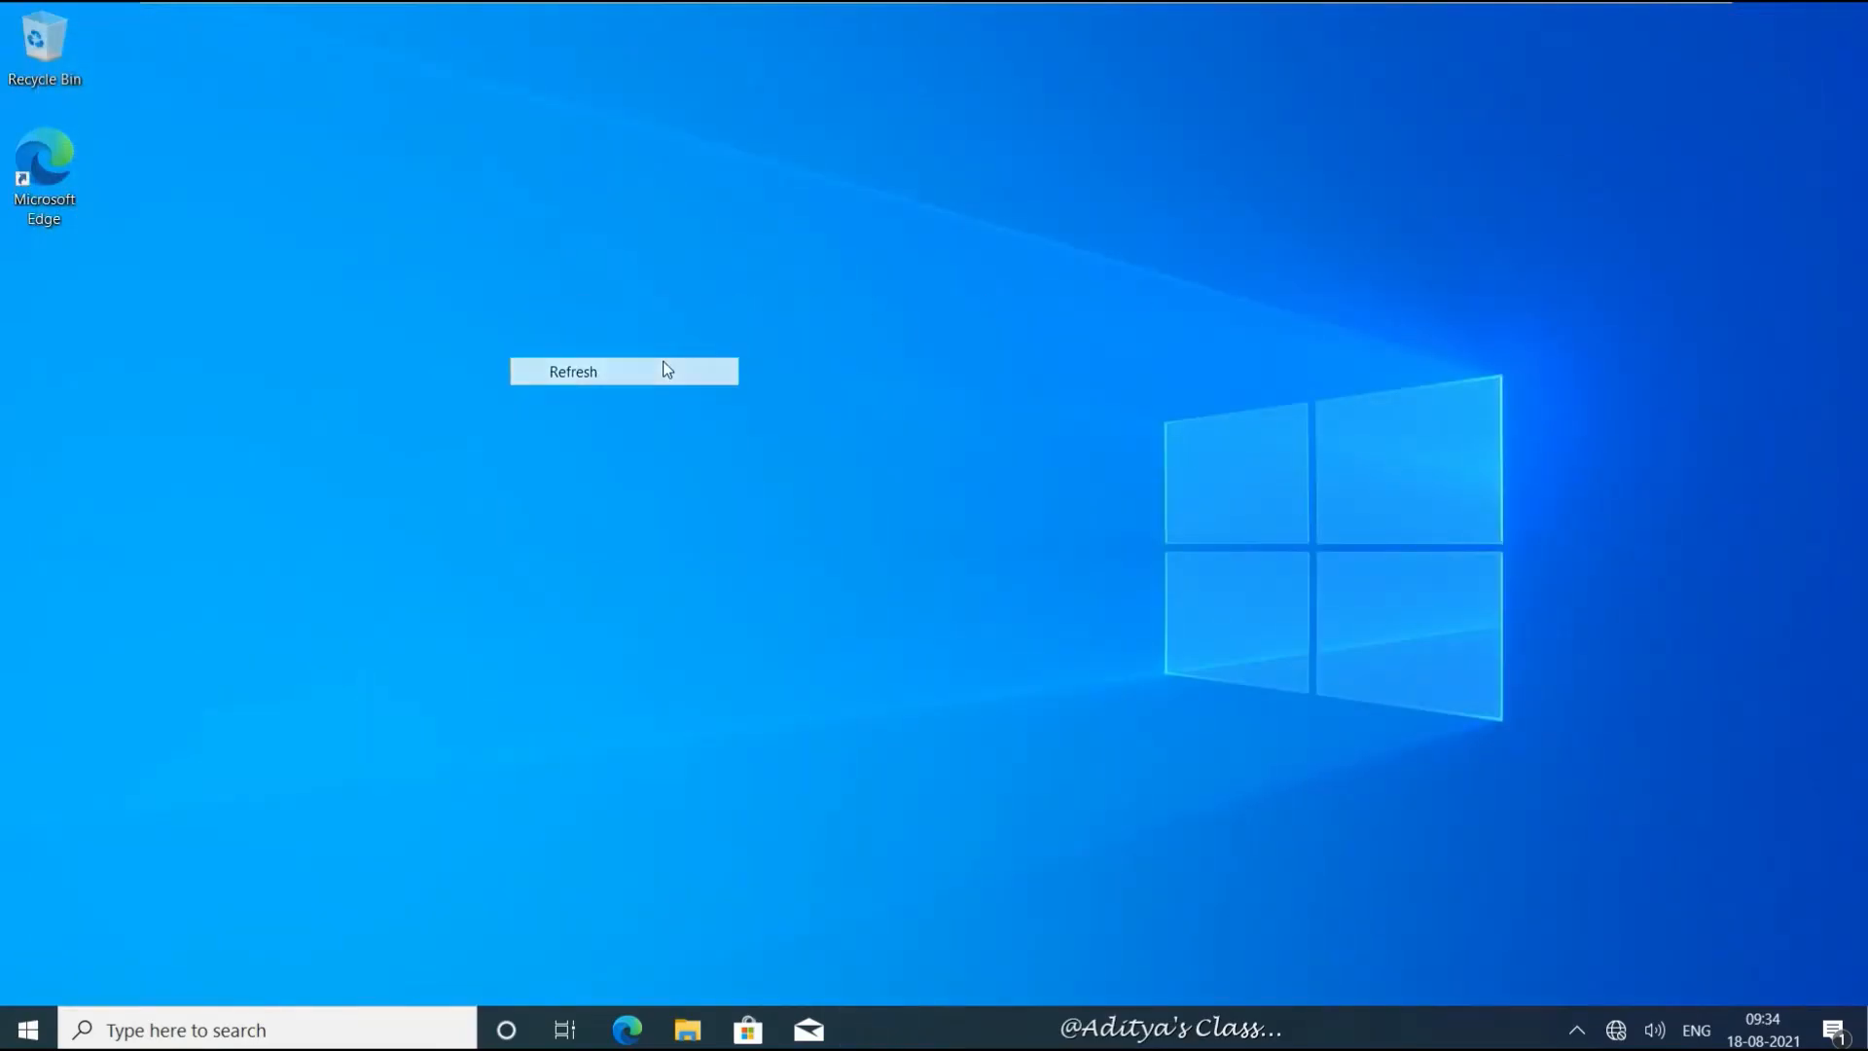
click(572, 370)
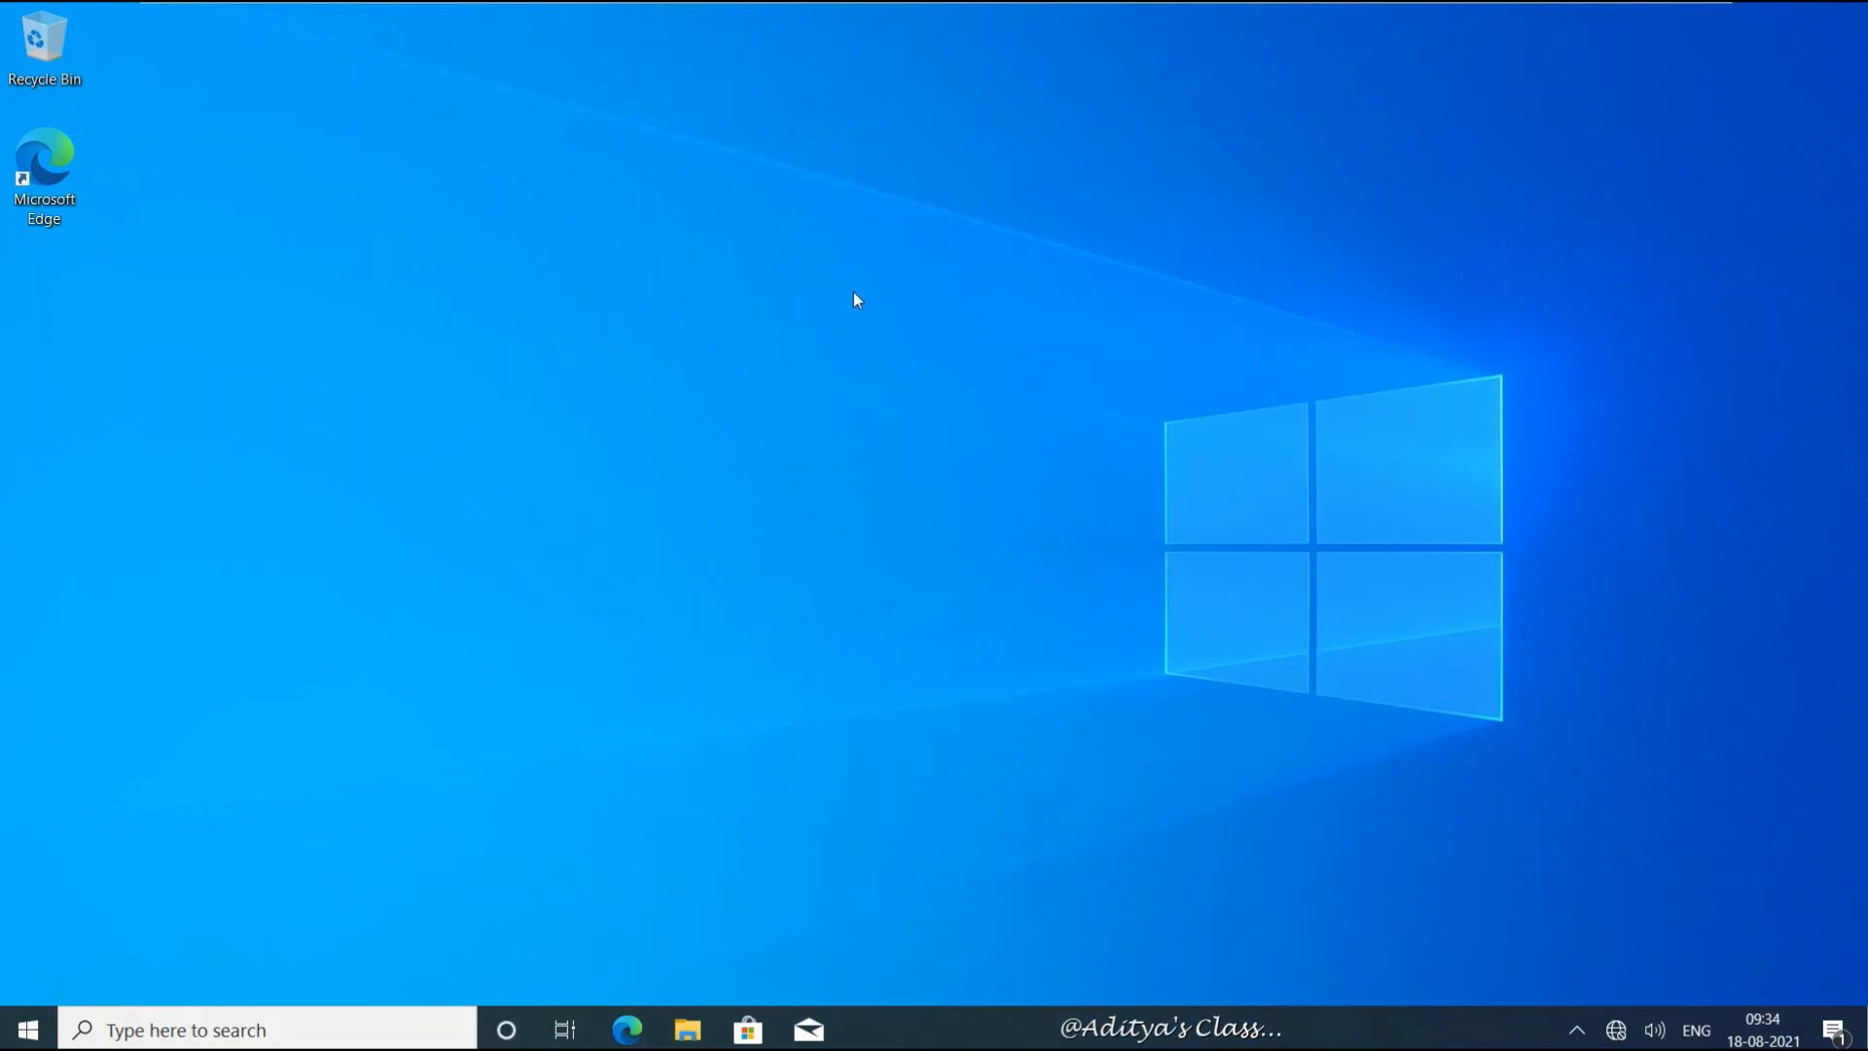
right_click(852, 300)
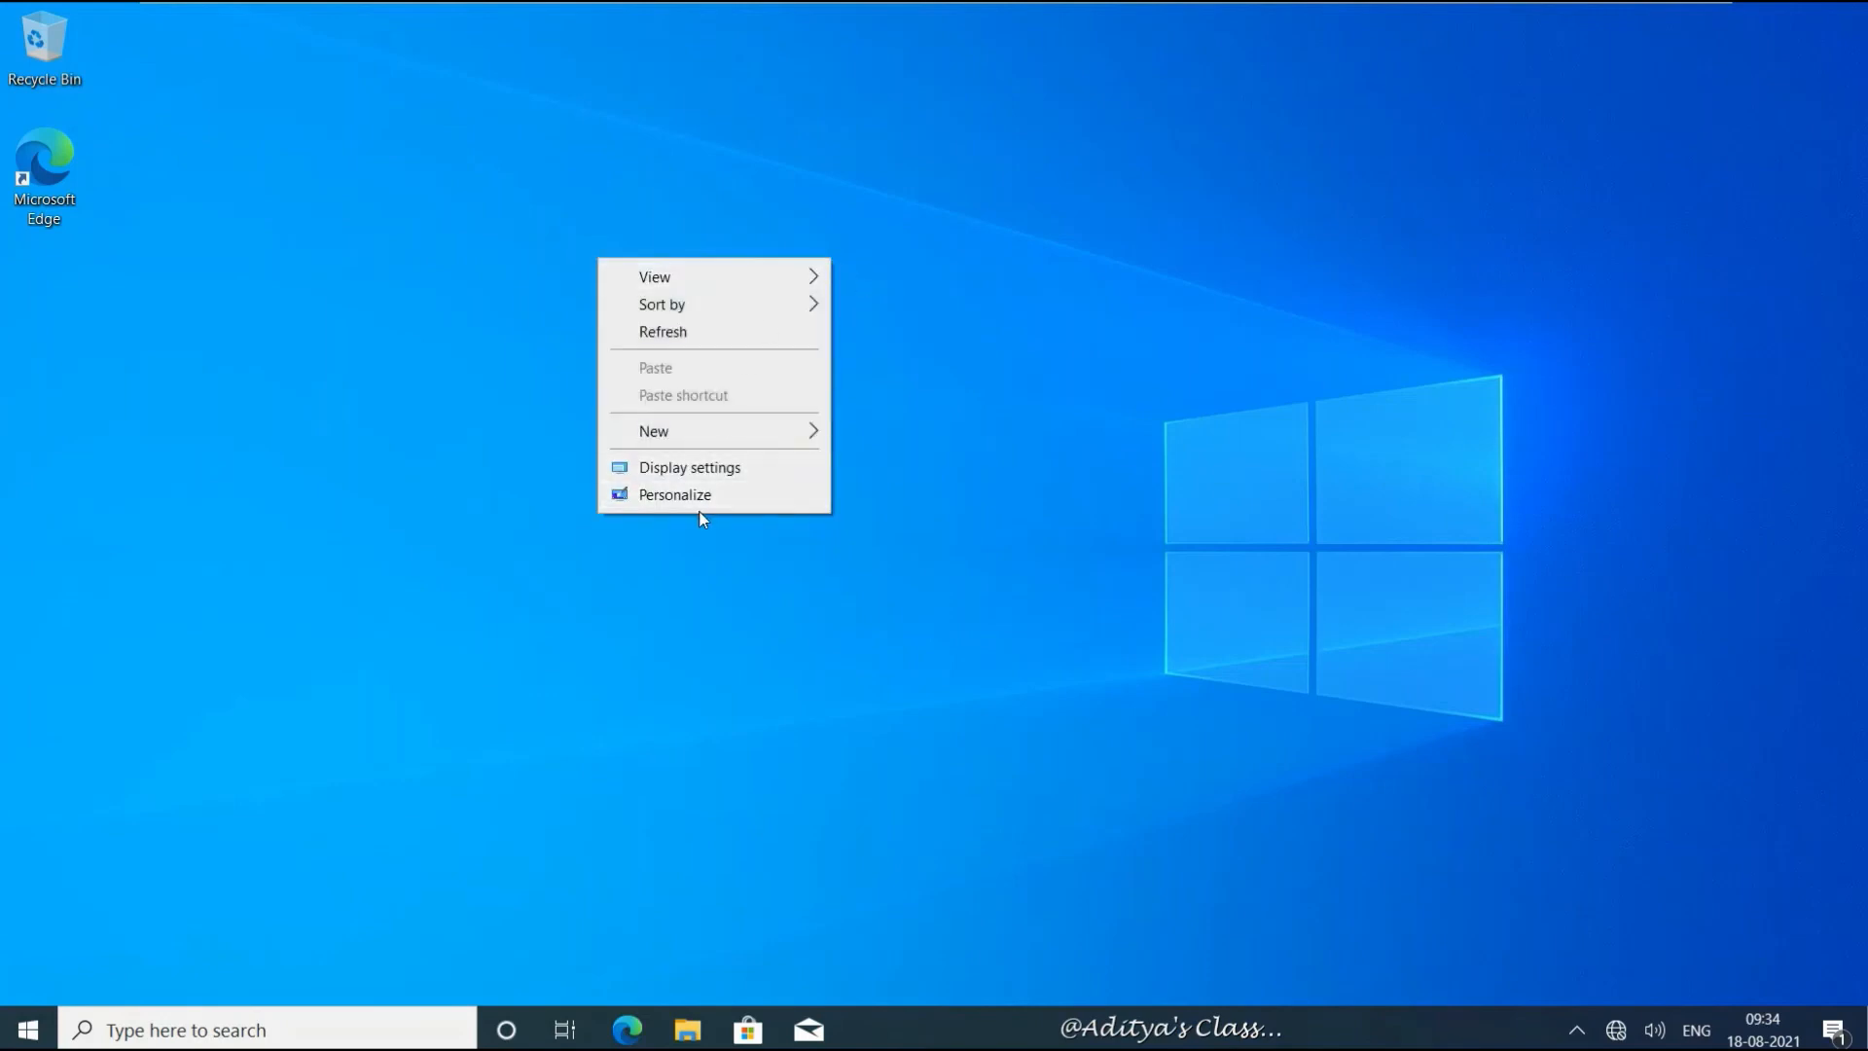
click(689, 467)
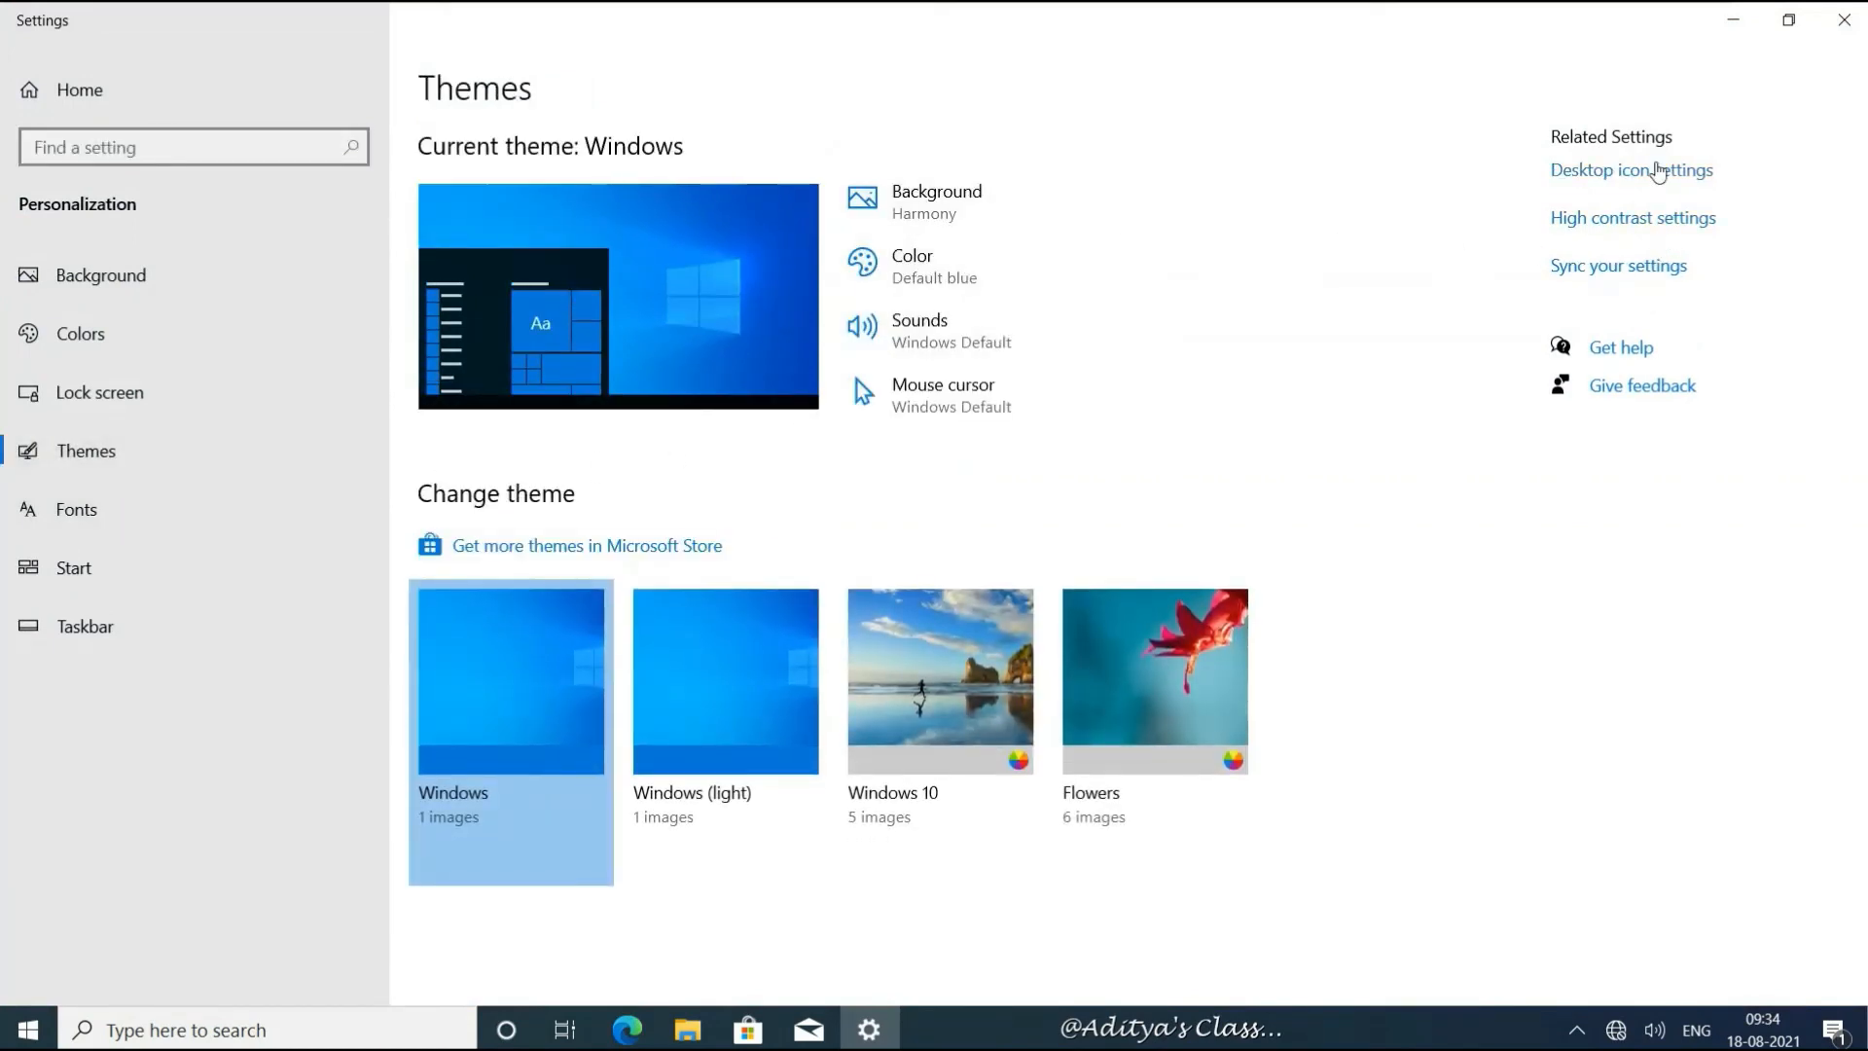
click(1631, 169)
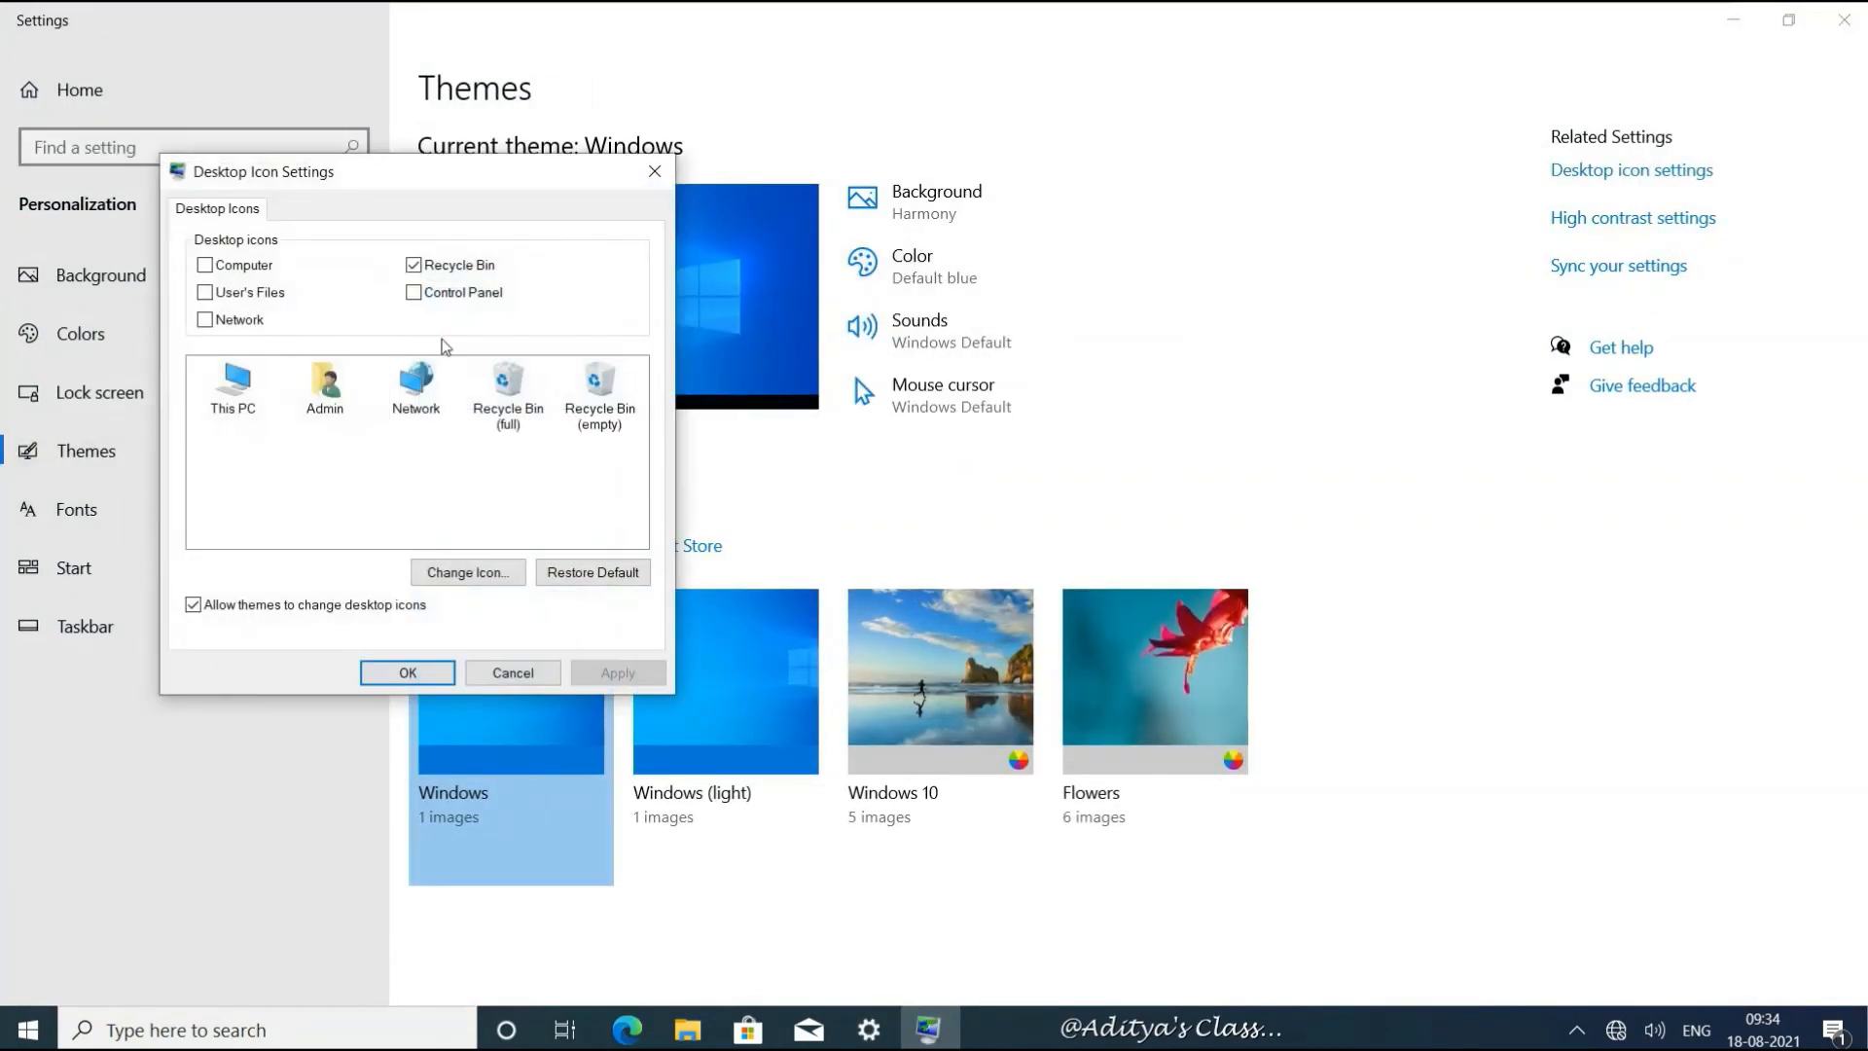
Show the Computer and User's Files icons on the desktop
click(204, 265)
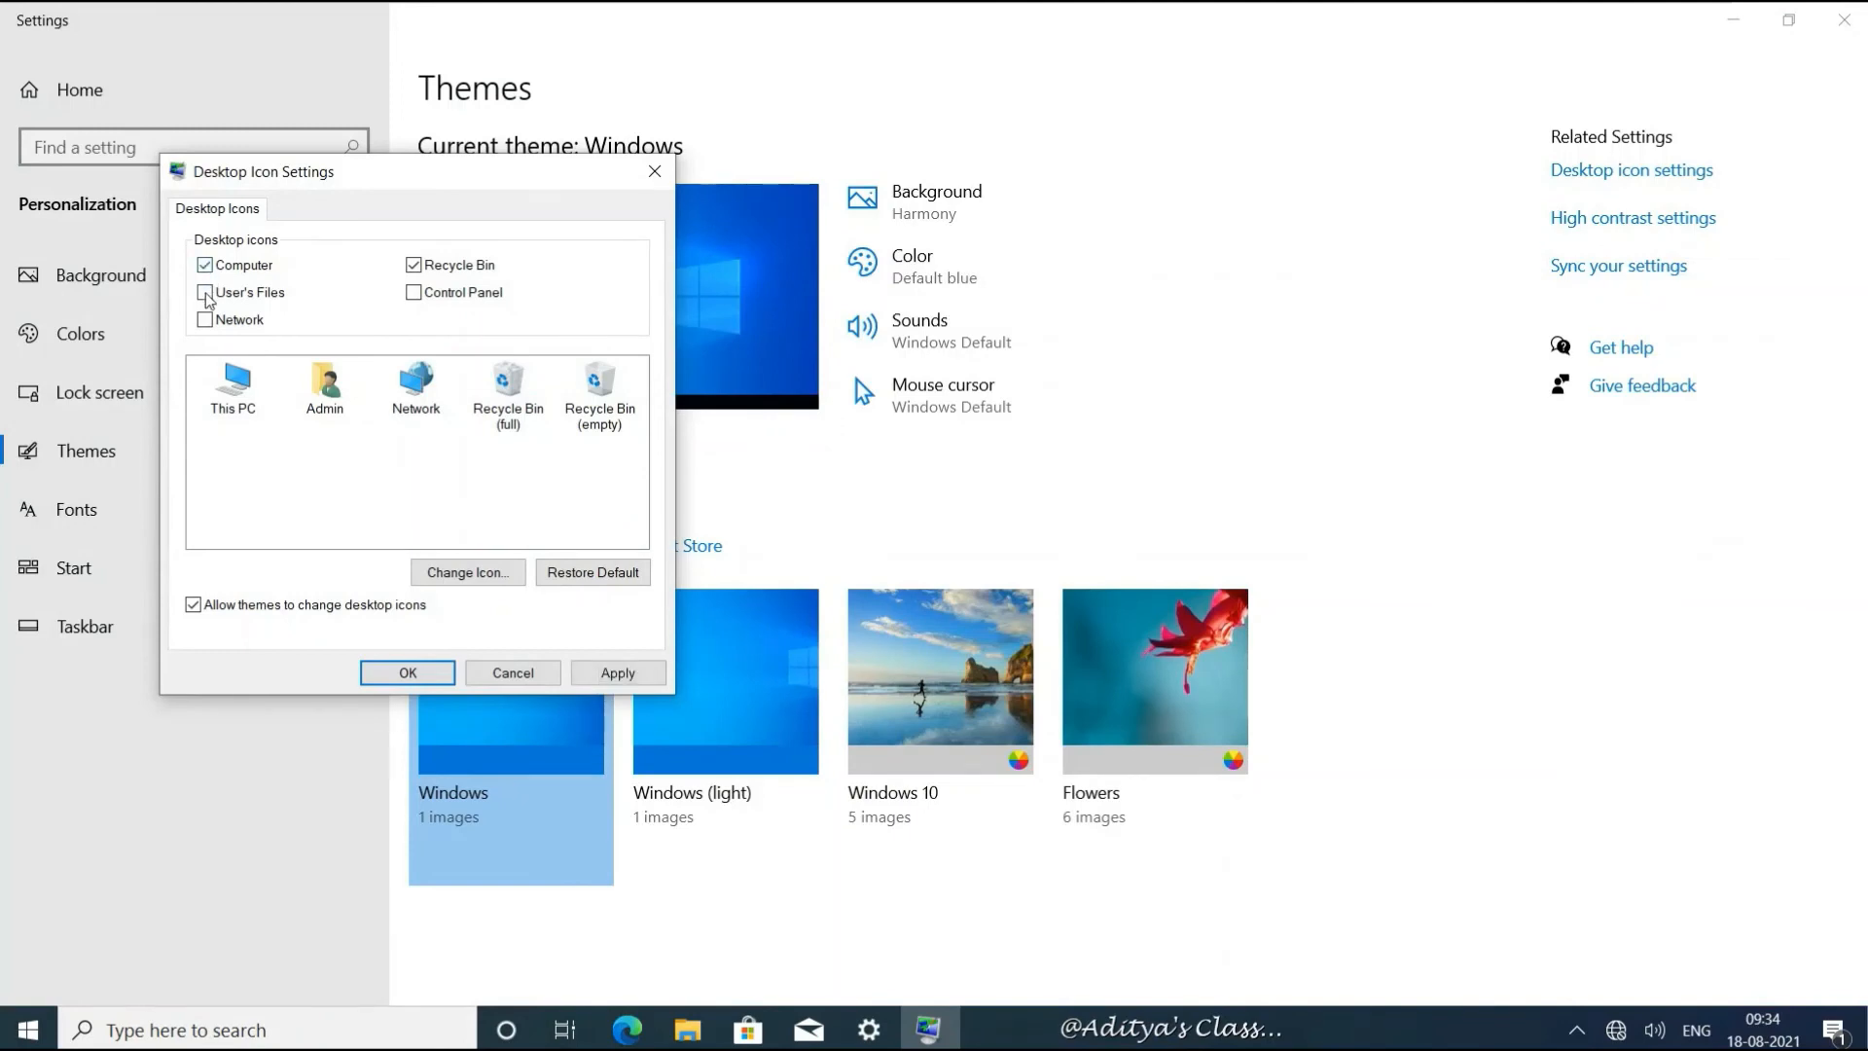
click(204, 294)
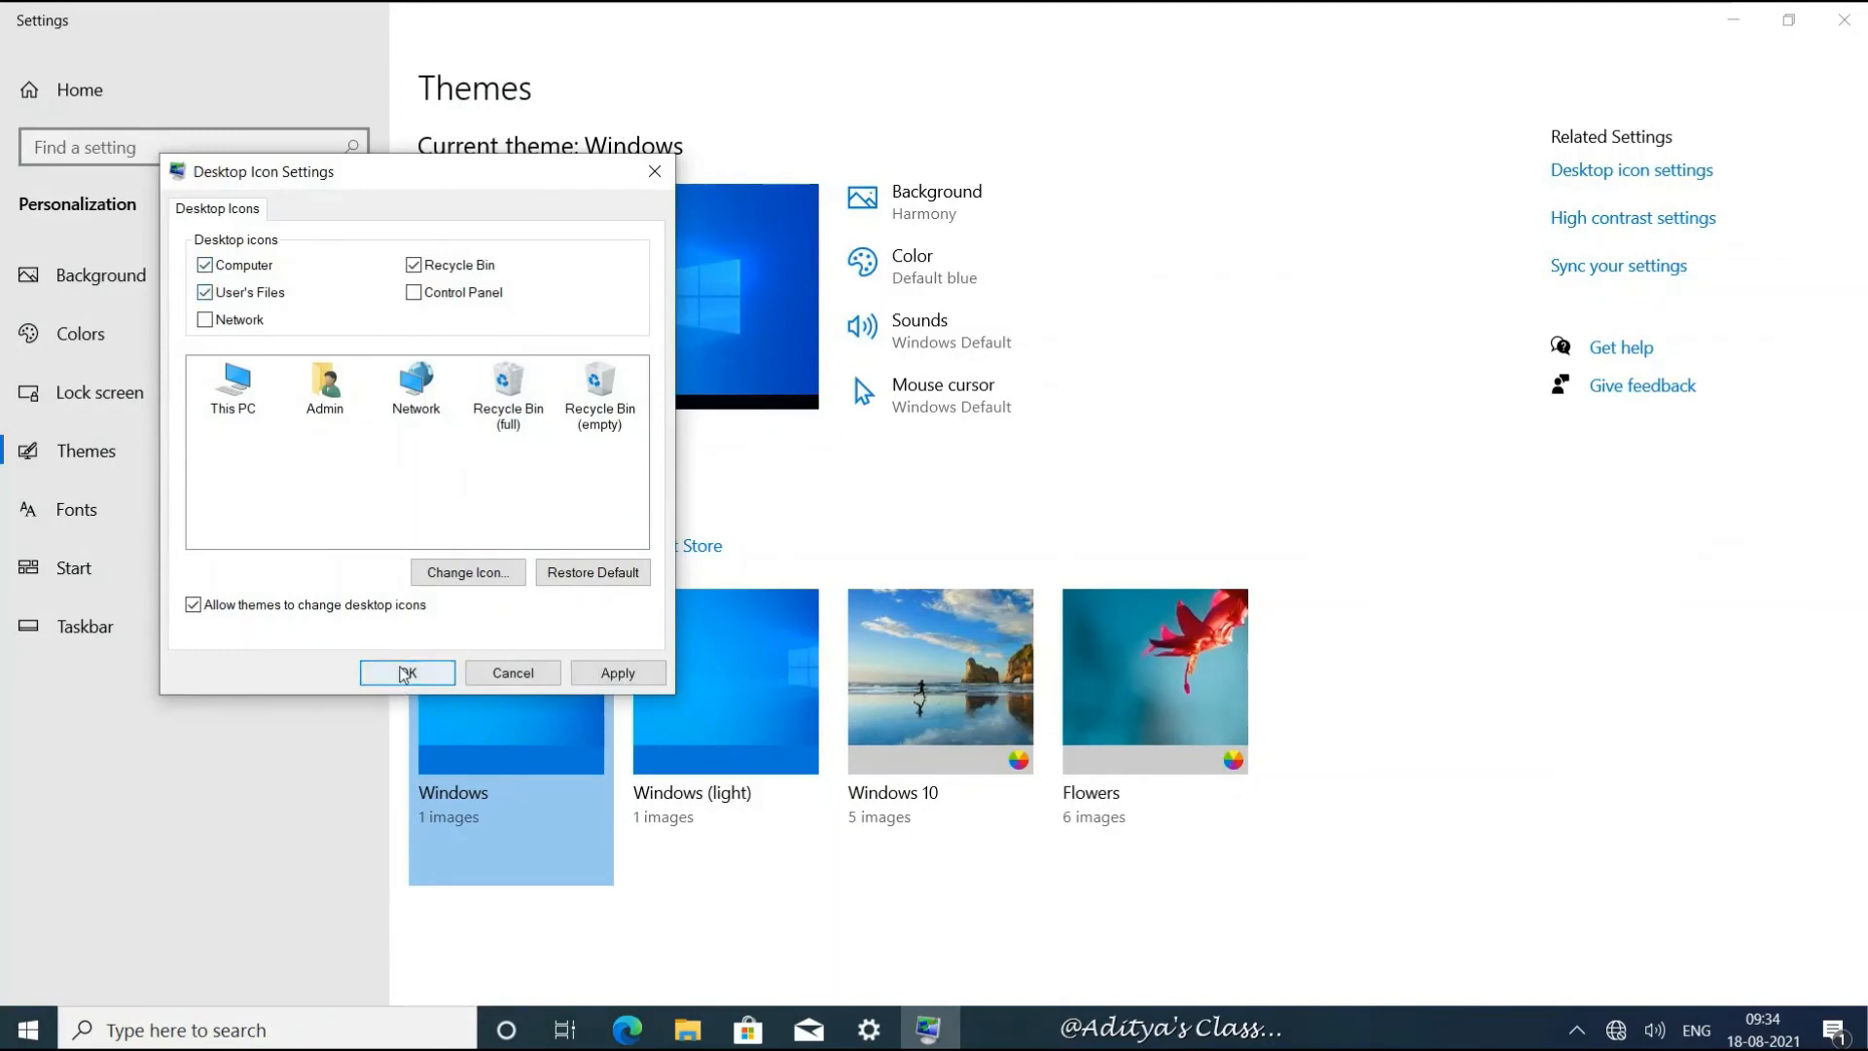
click(407, 672)
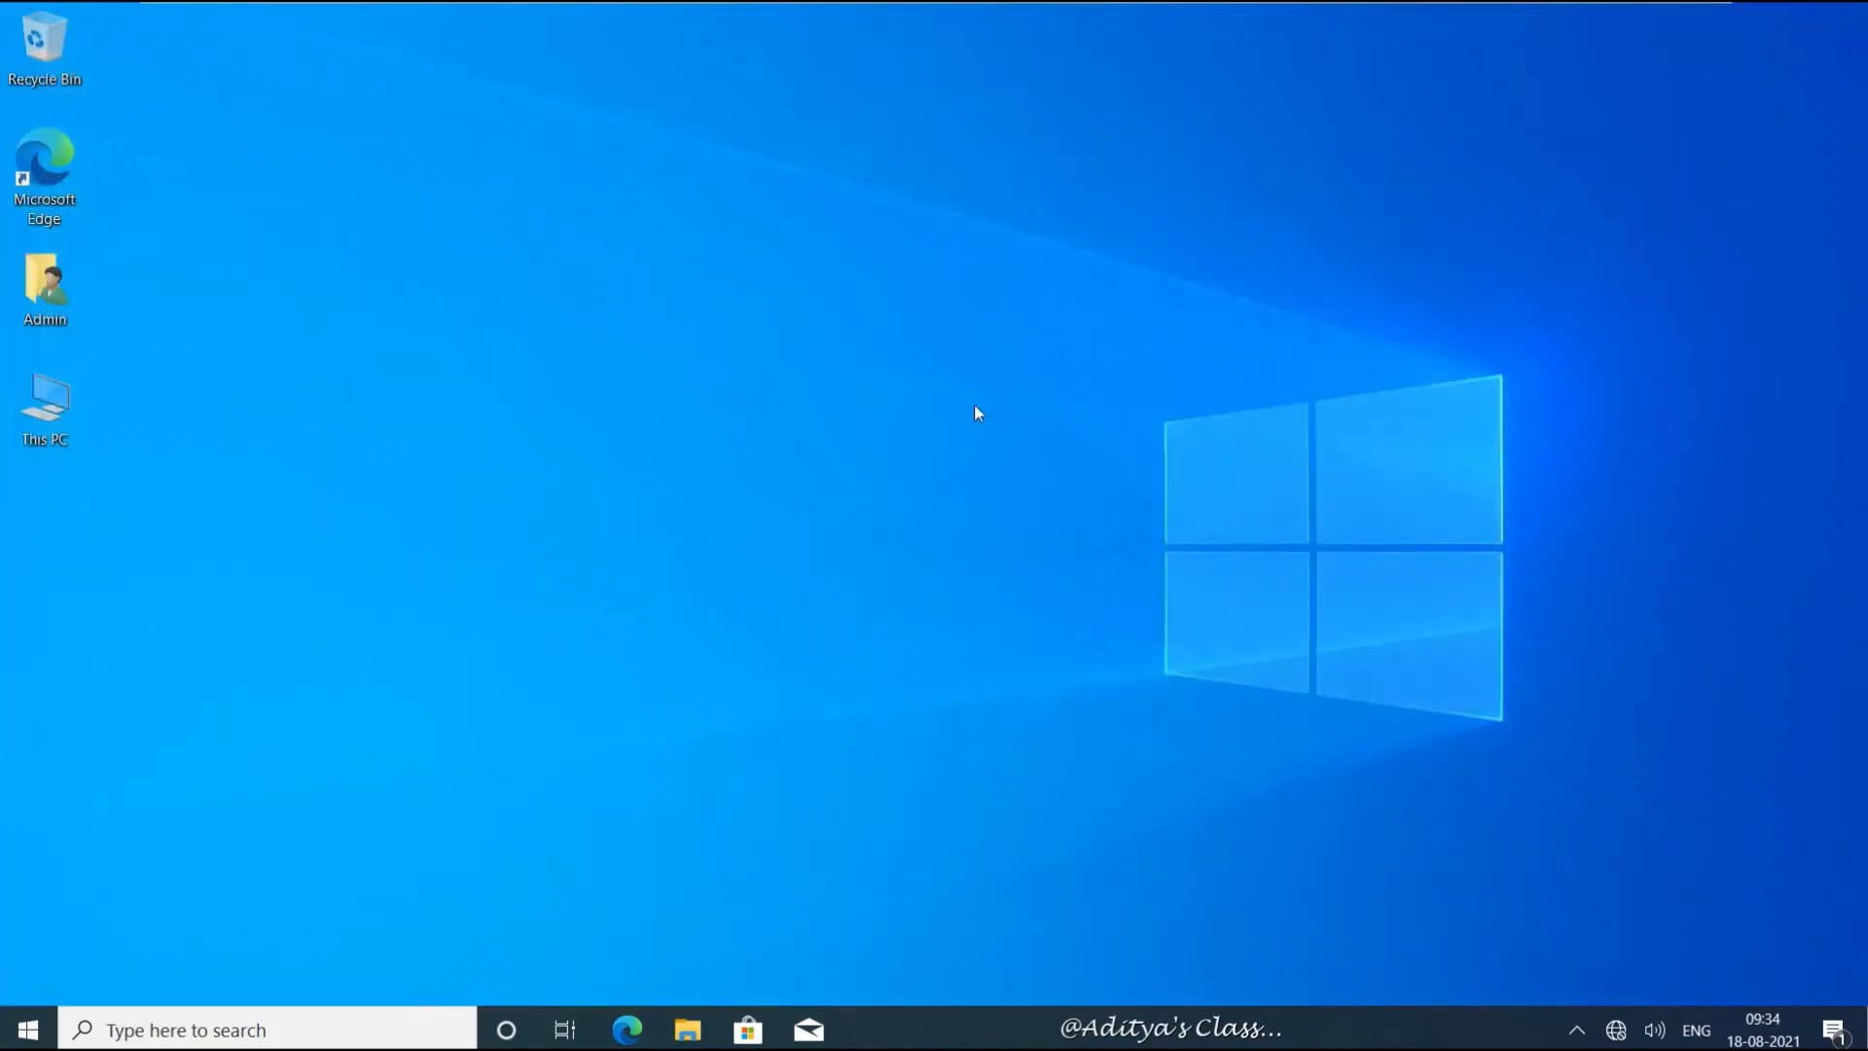
mouse_move(195, 358)
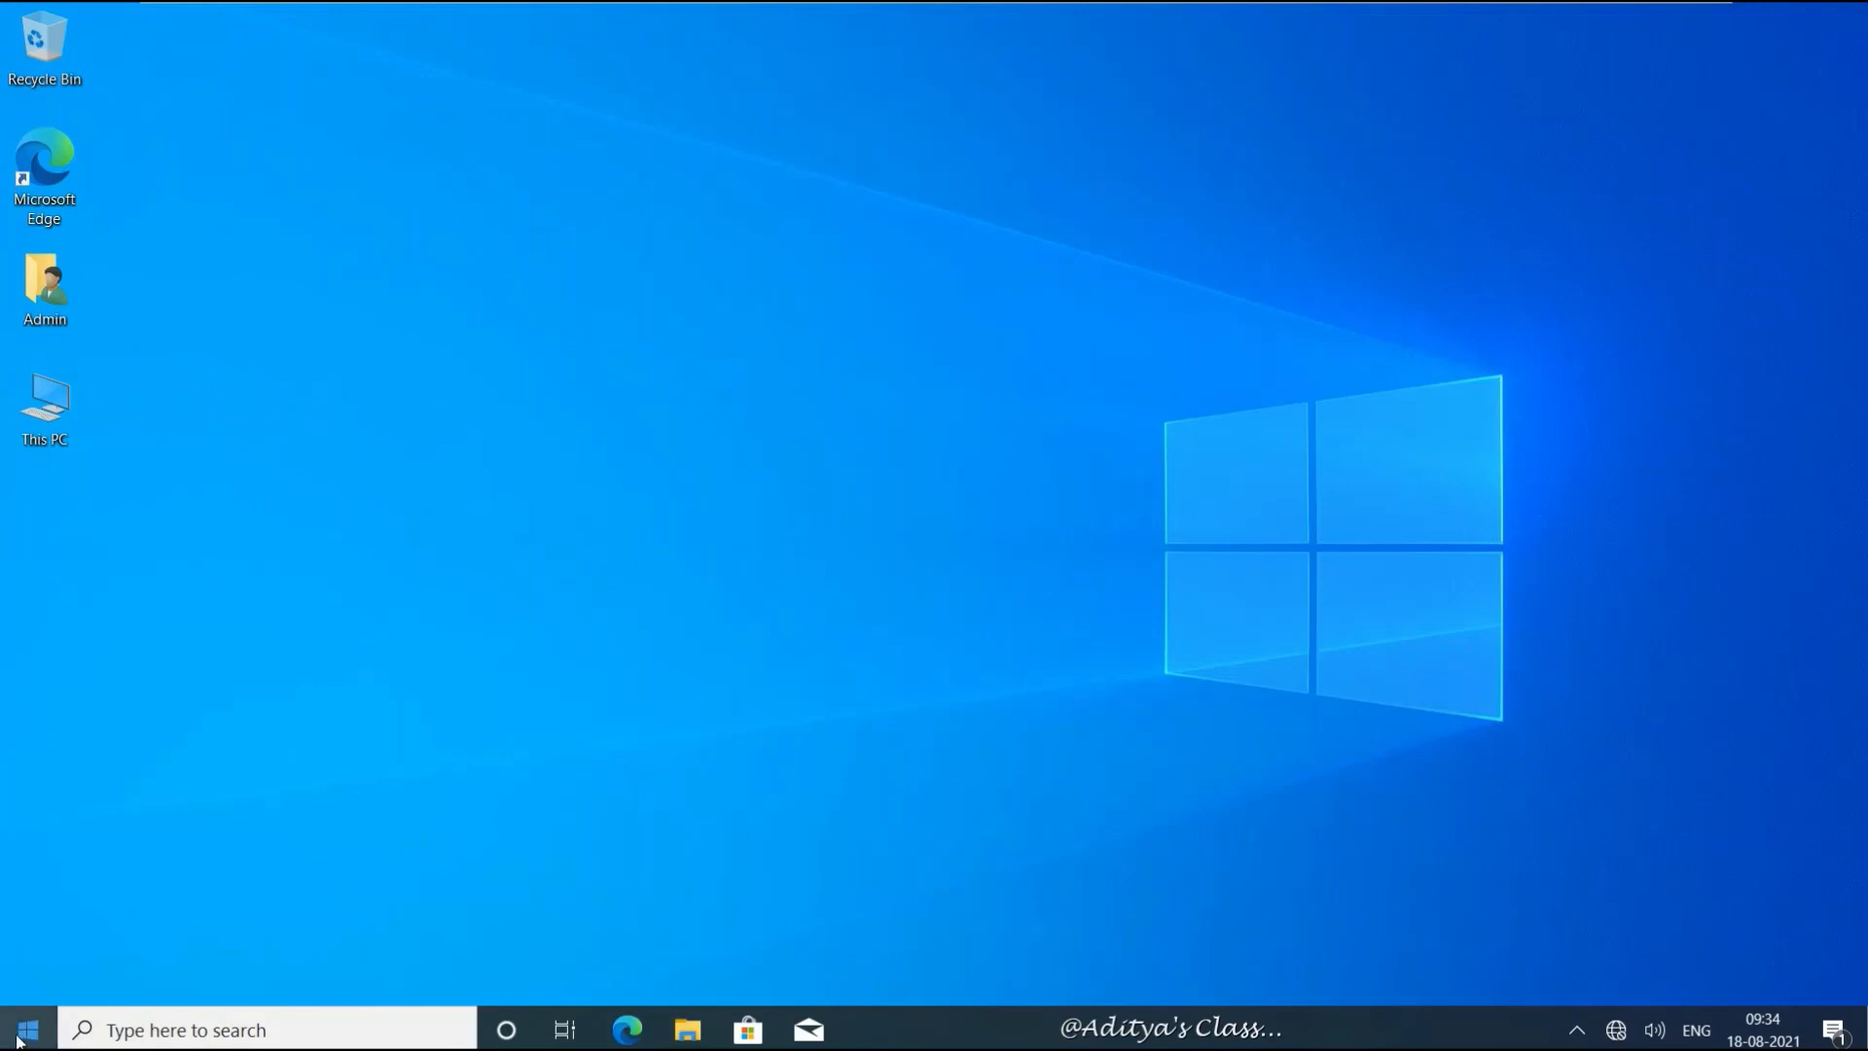
Shut down the Client01 VM from the Start menu's power options
click(25, 1030)
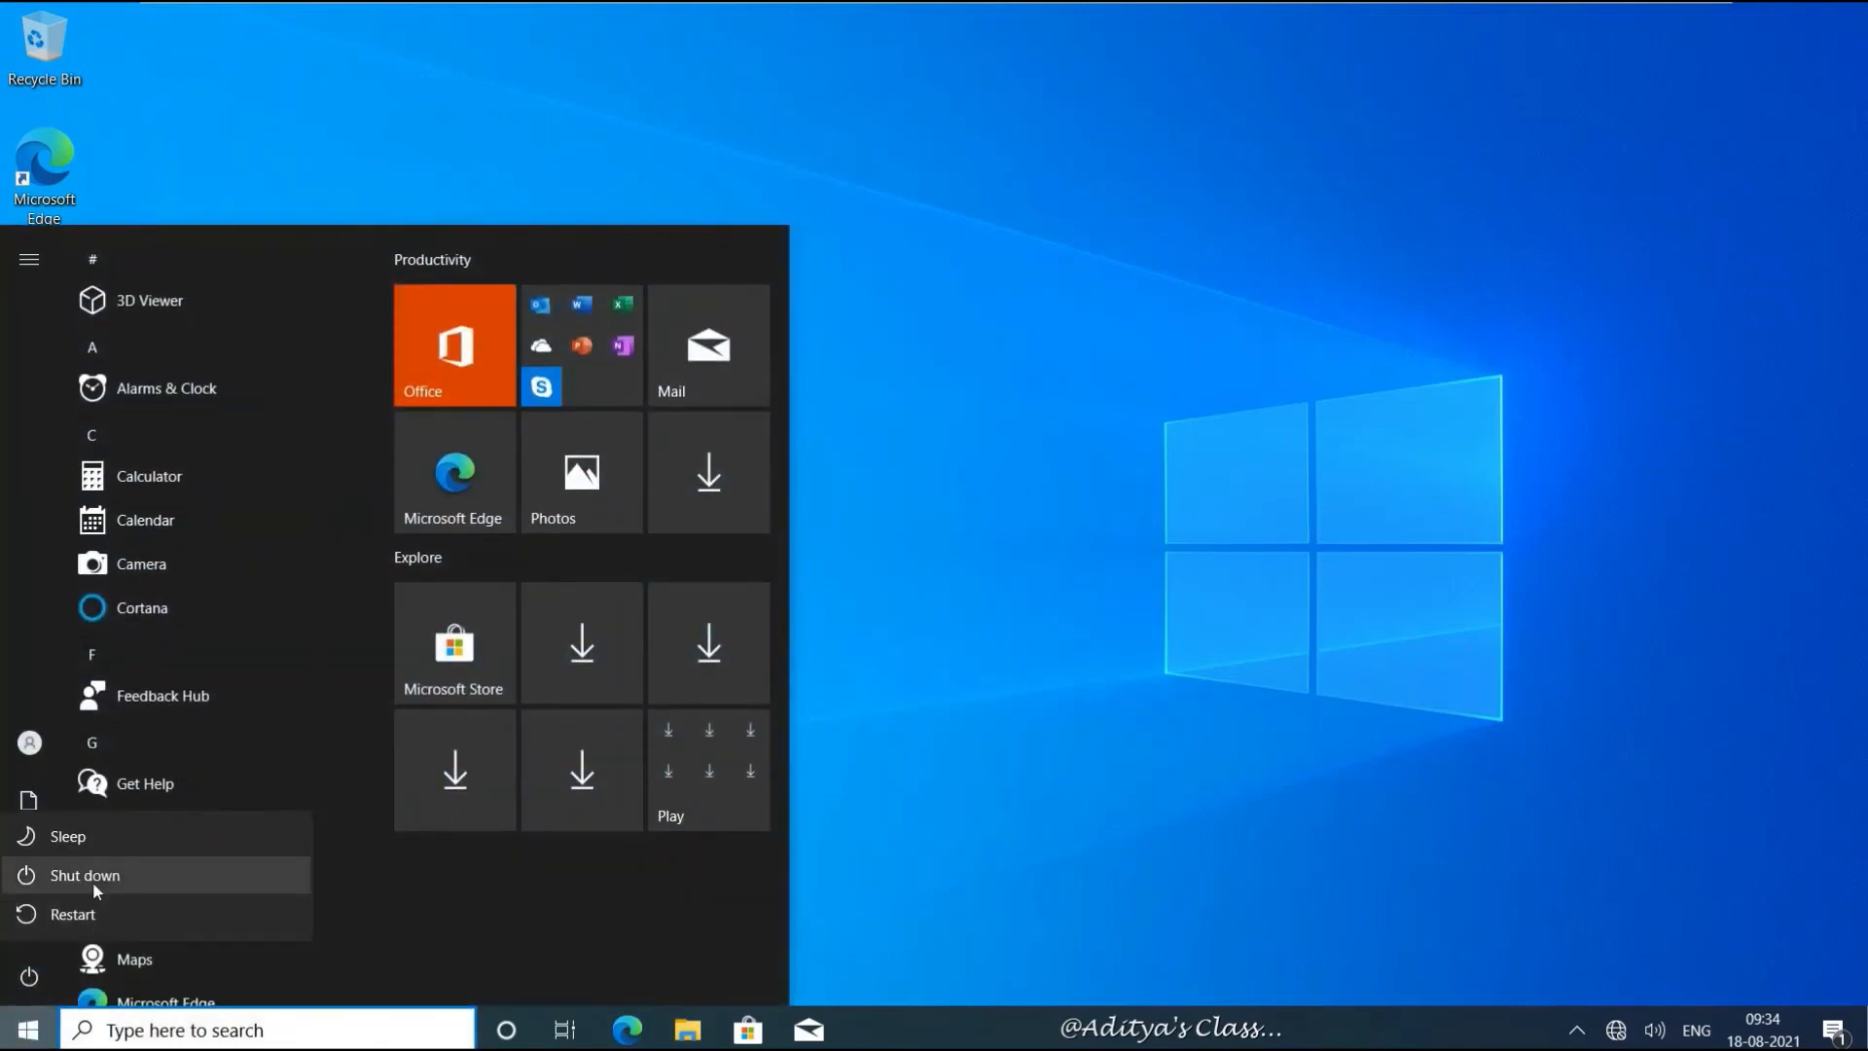
click(83, 873)
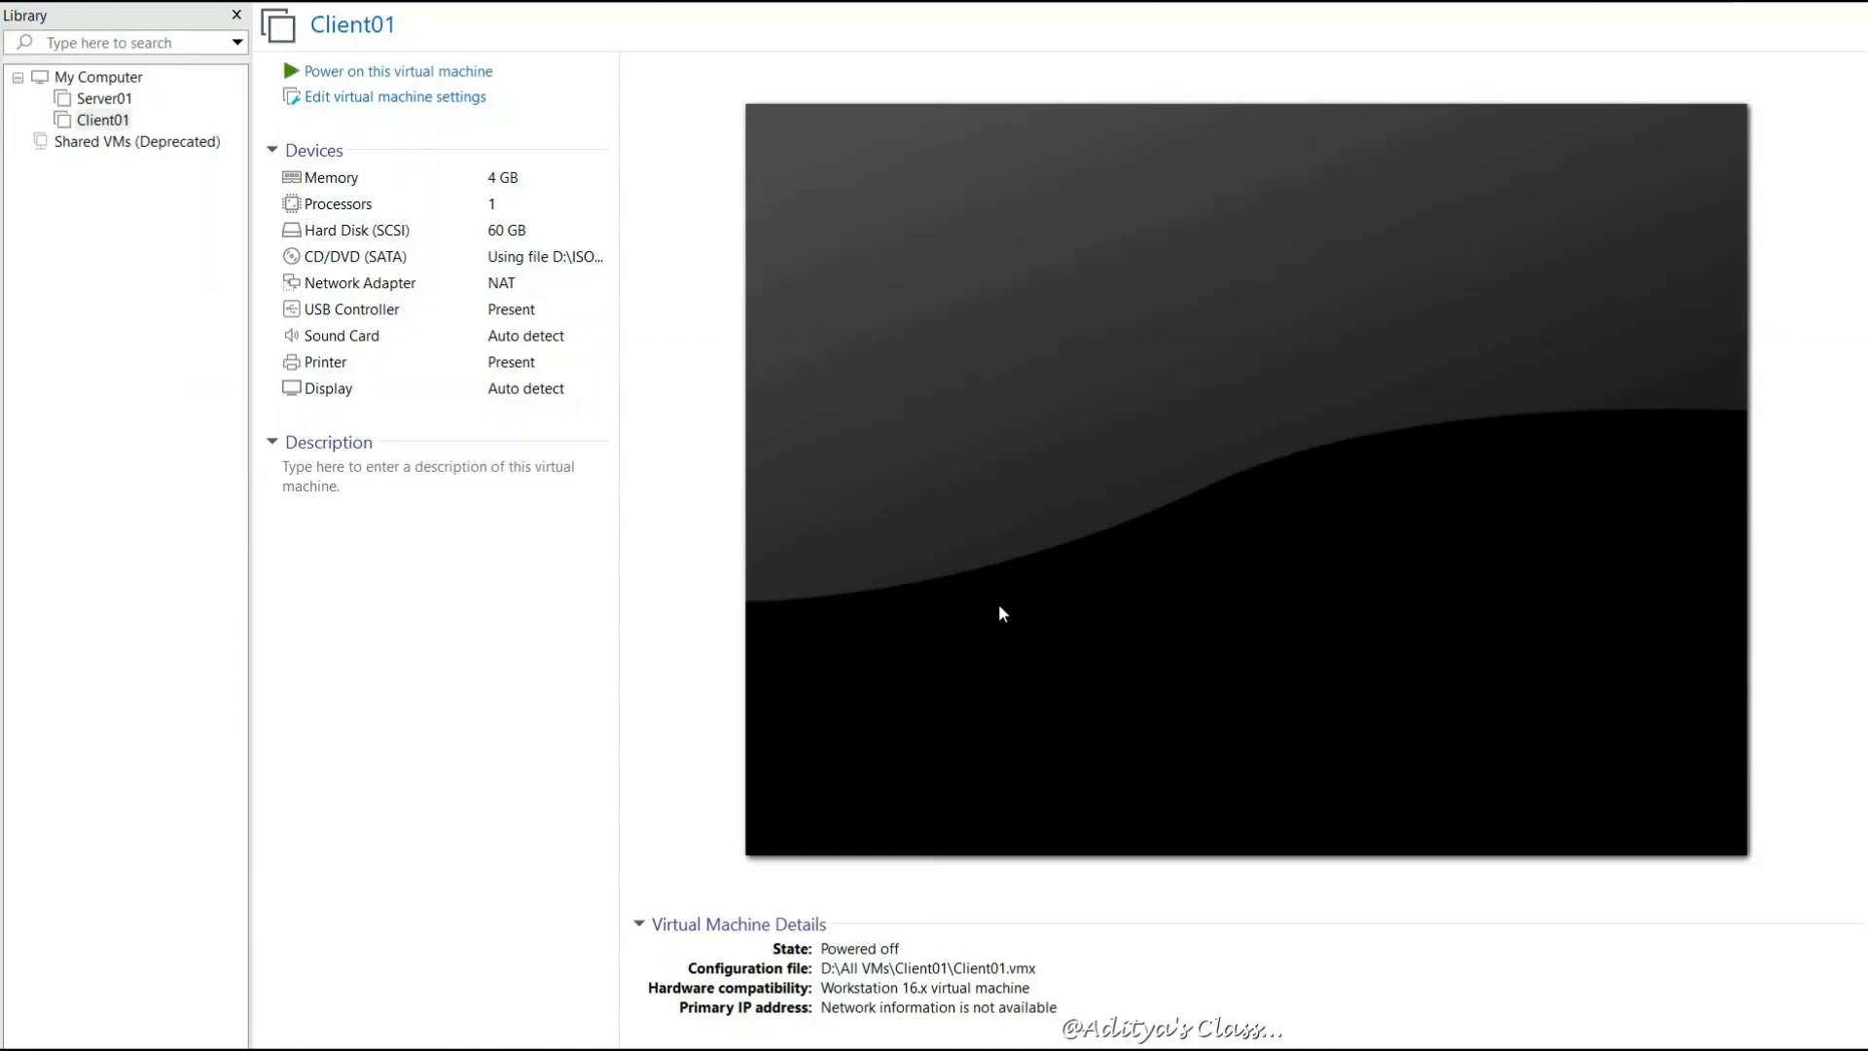
mouse_move(171, 179)
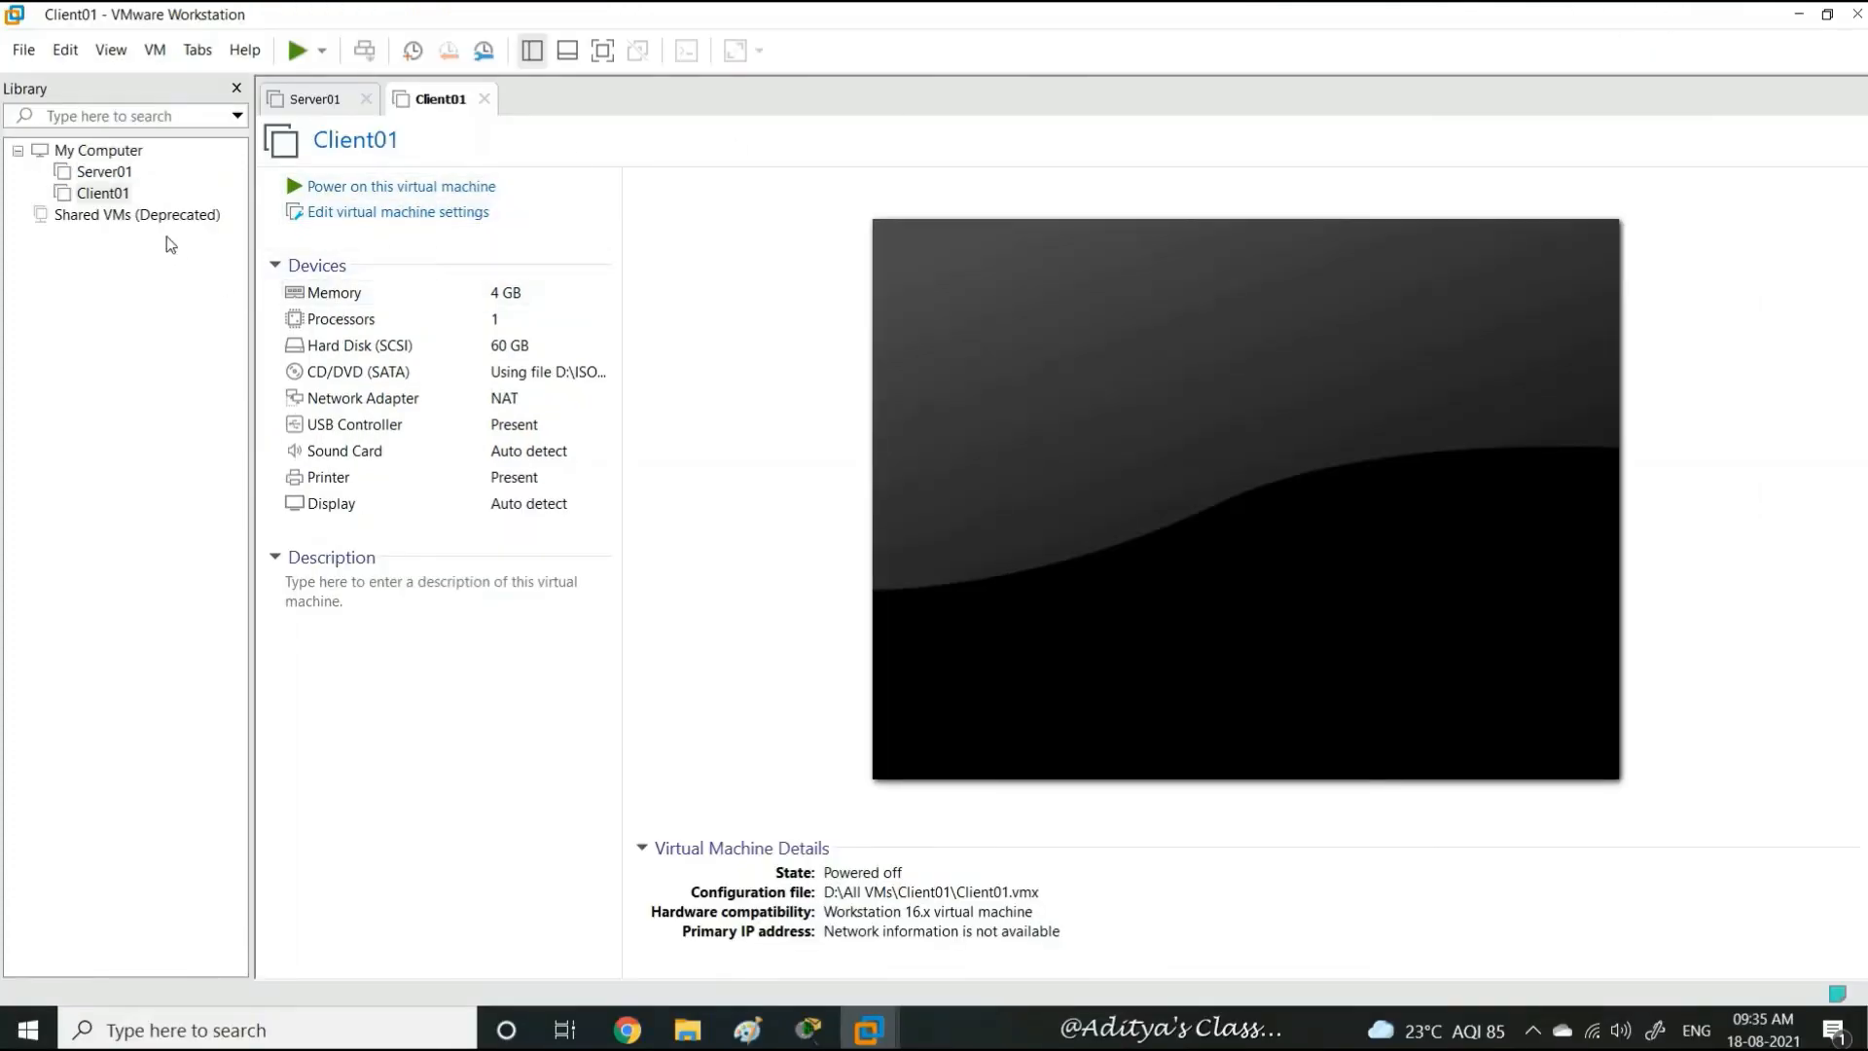
Take a snapshot of the powered-off Client01 VM with the default name Snapshot 1
right_click(101, 193)
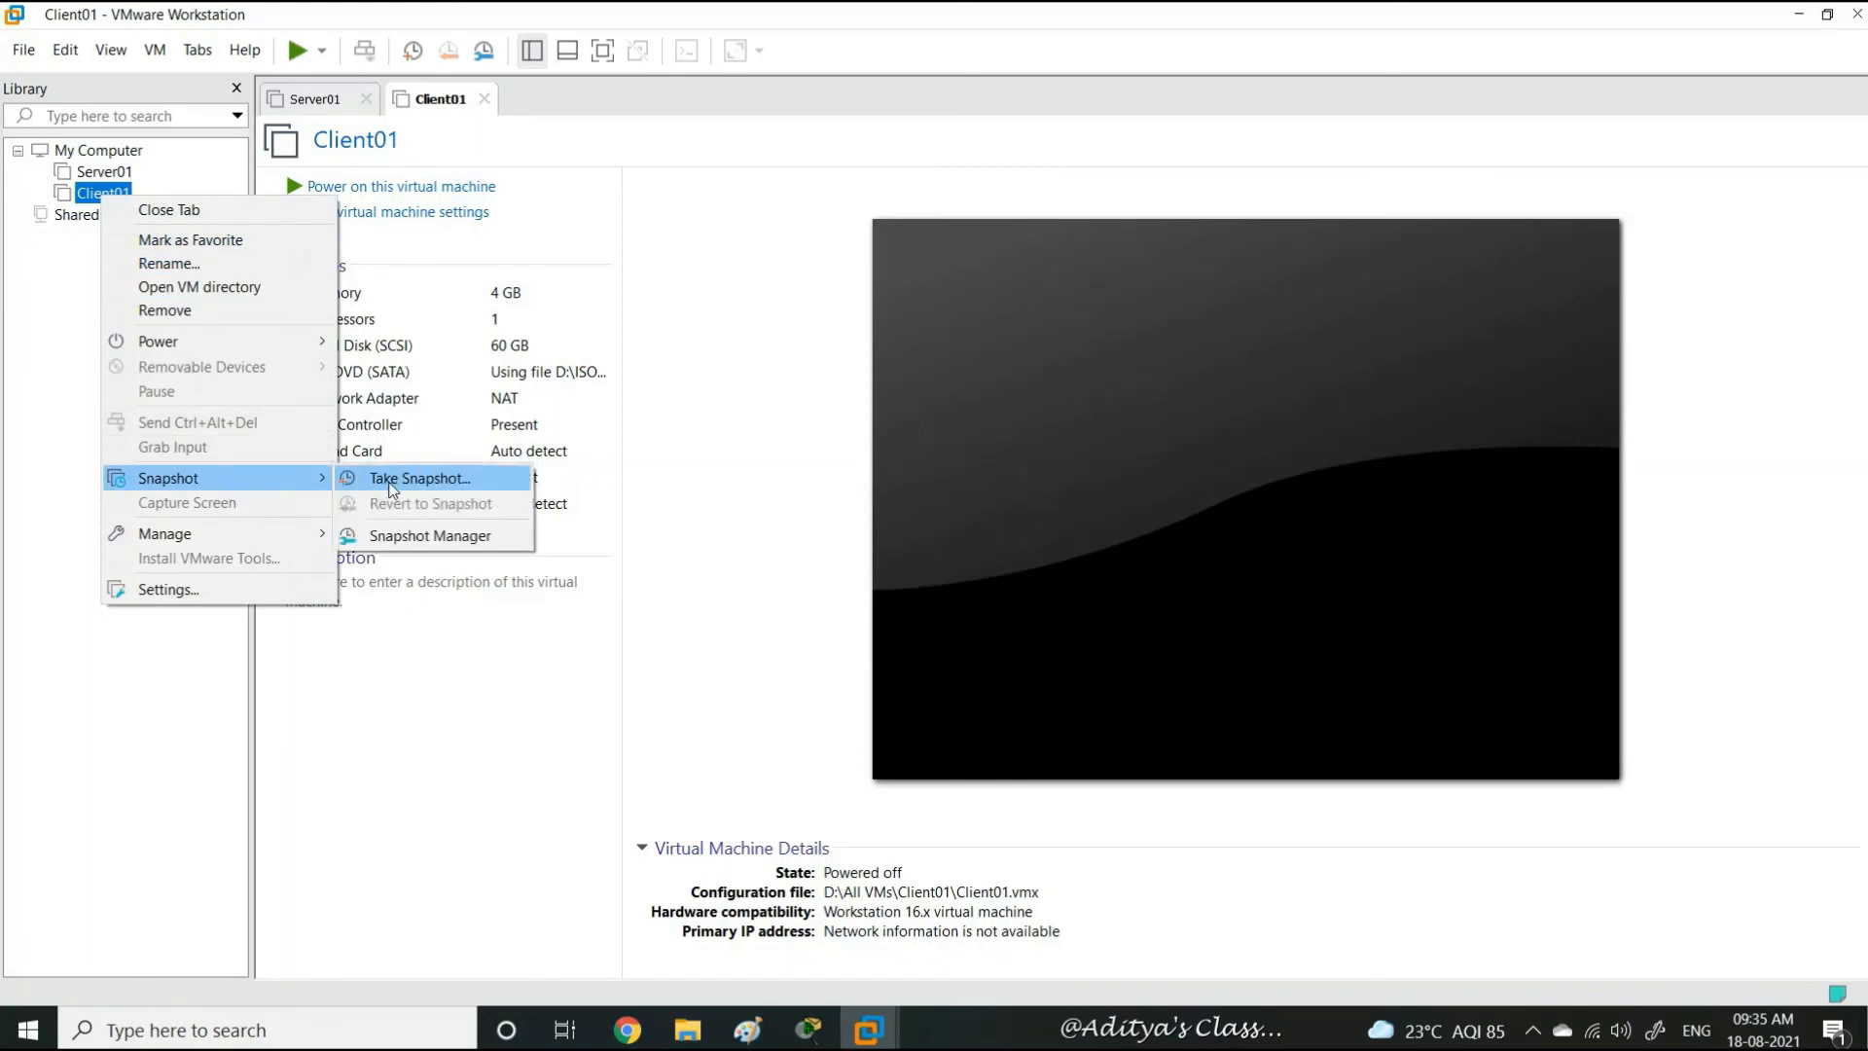
click(422, 478)
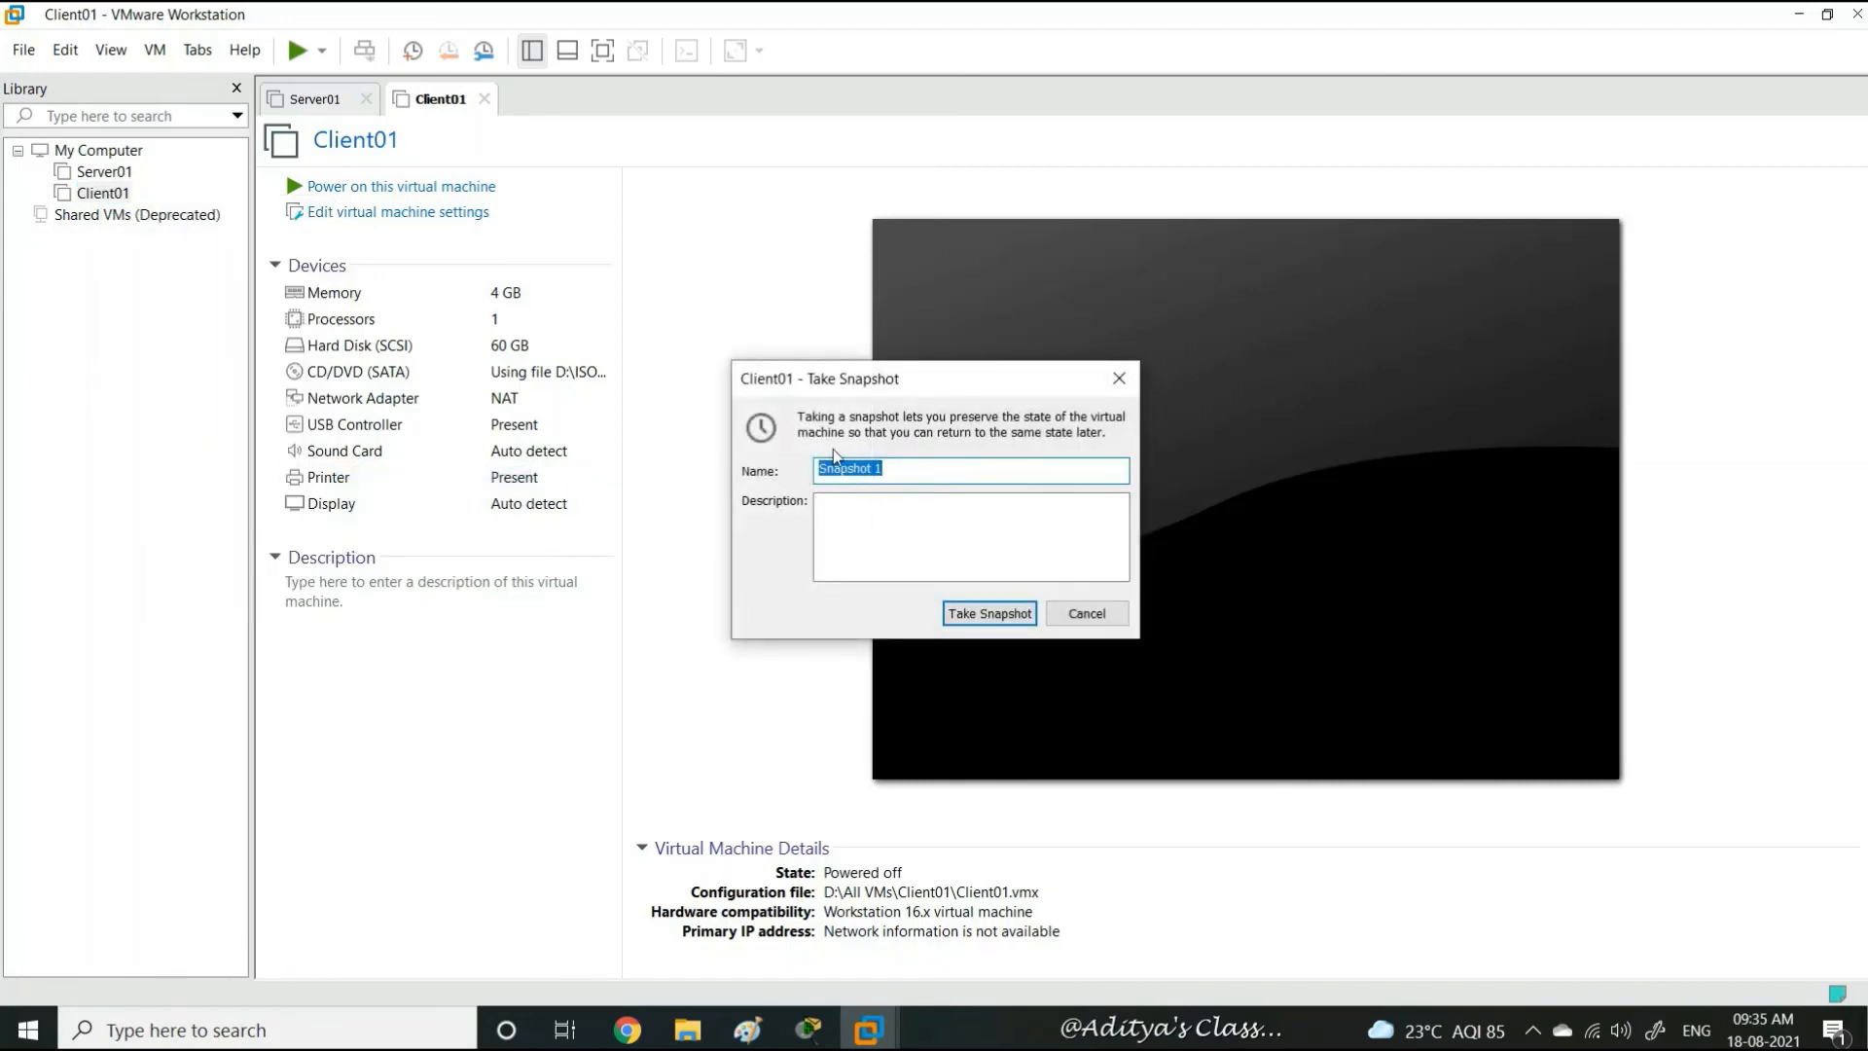
click(988, 613)
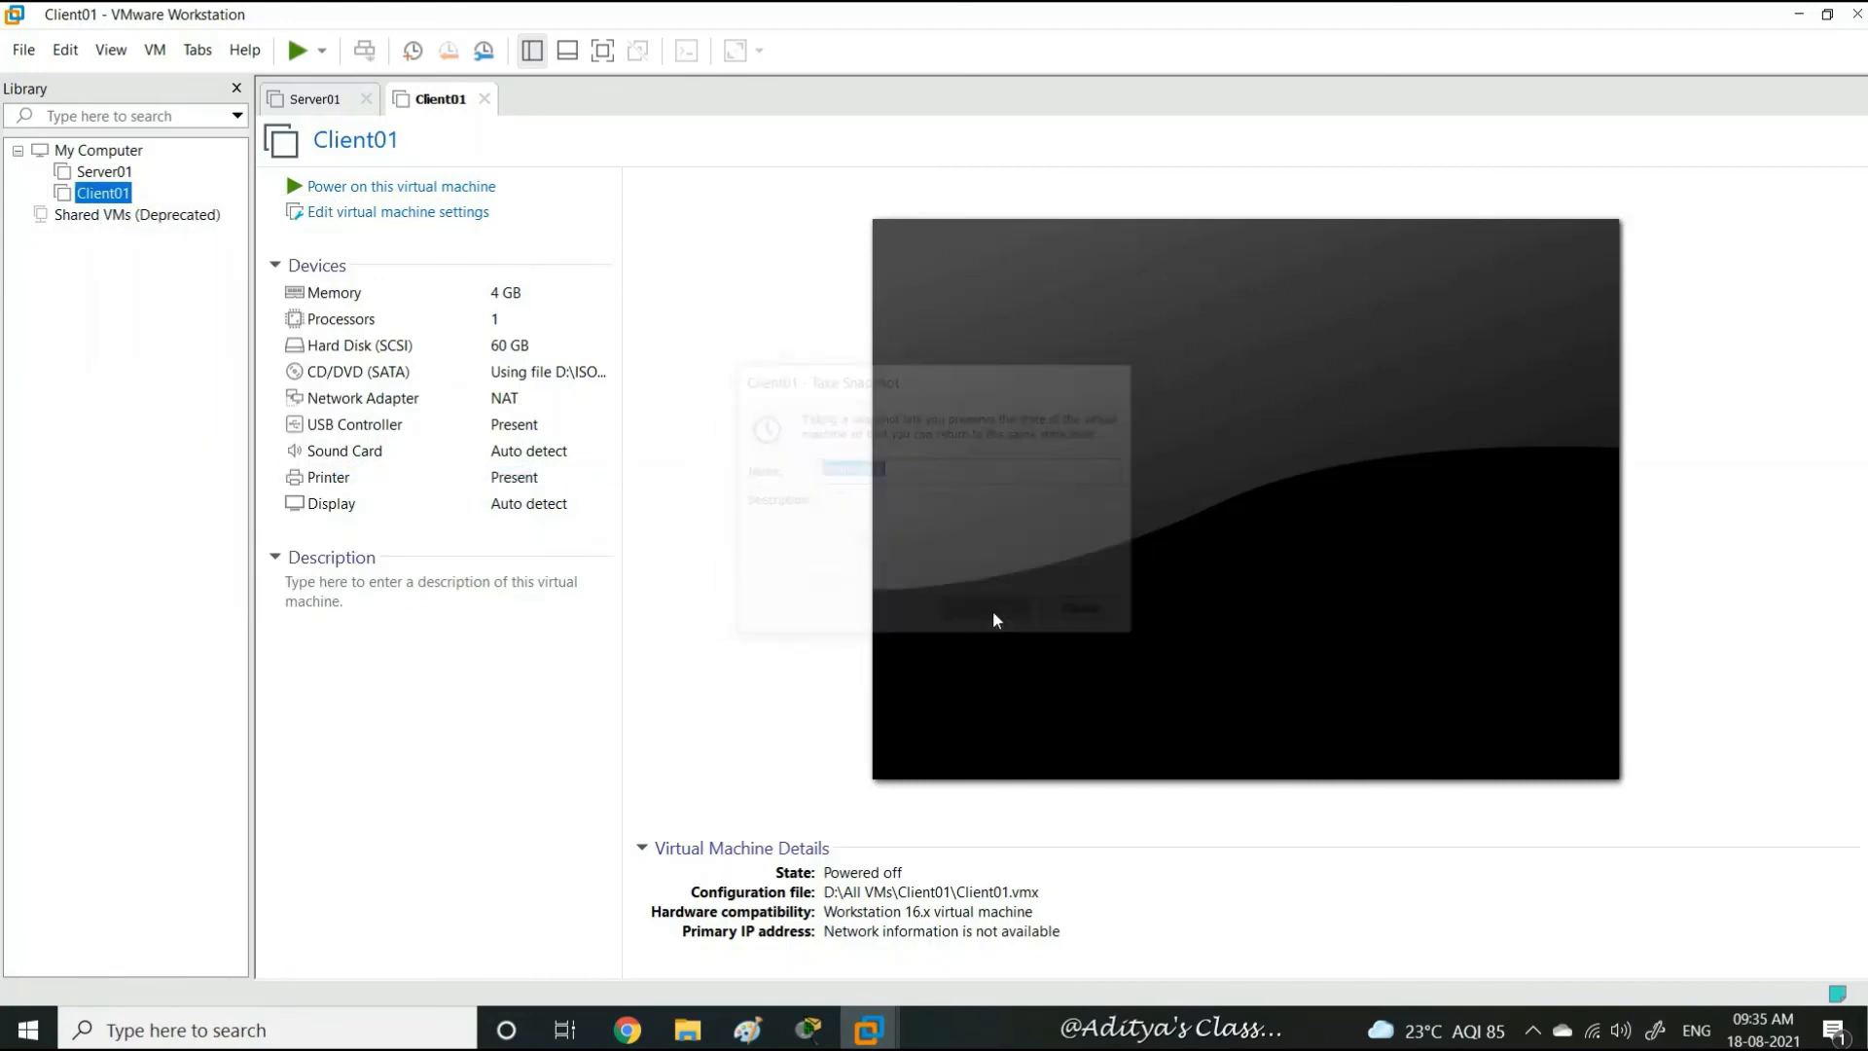